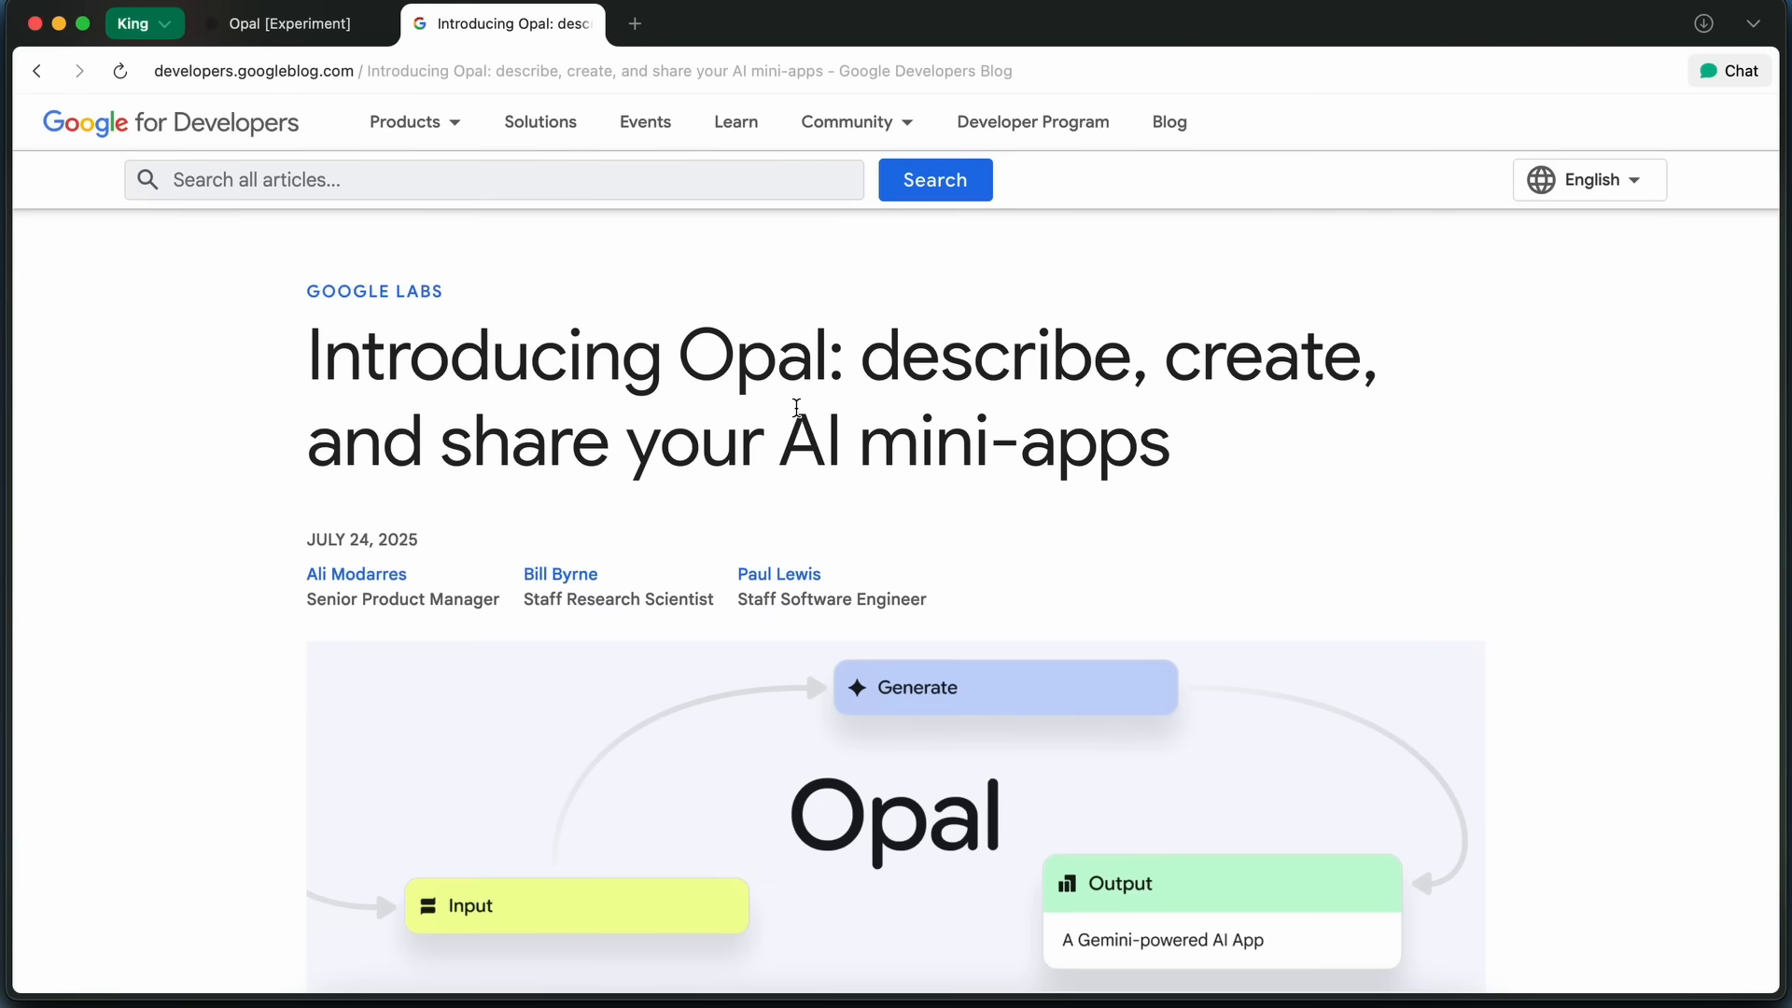
mouse_move(796, 404)
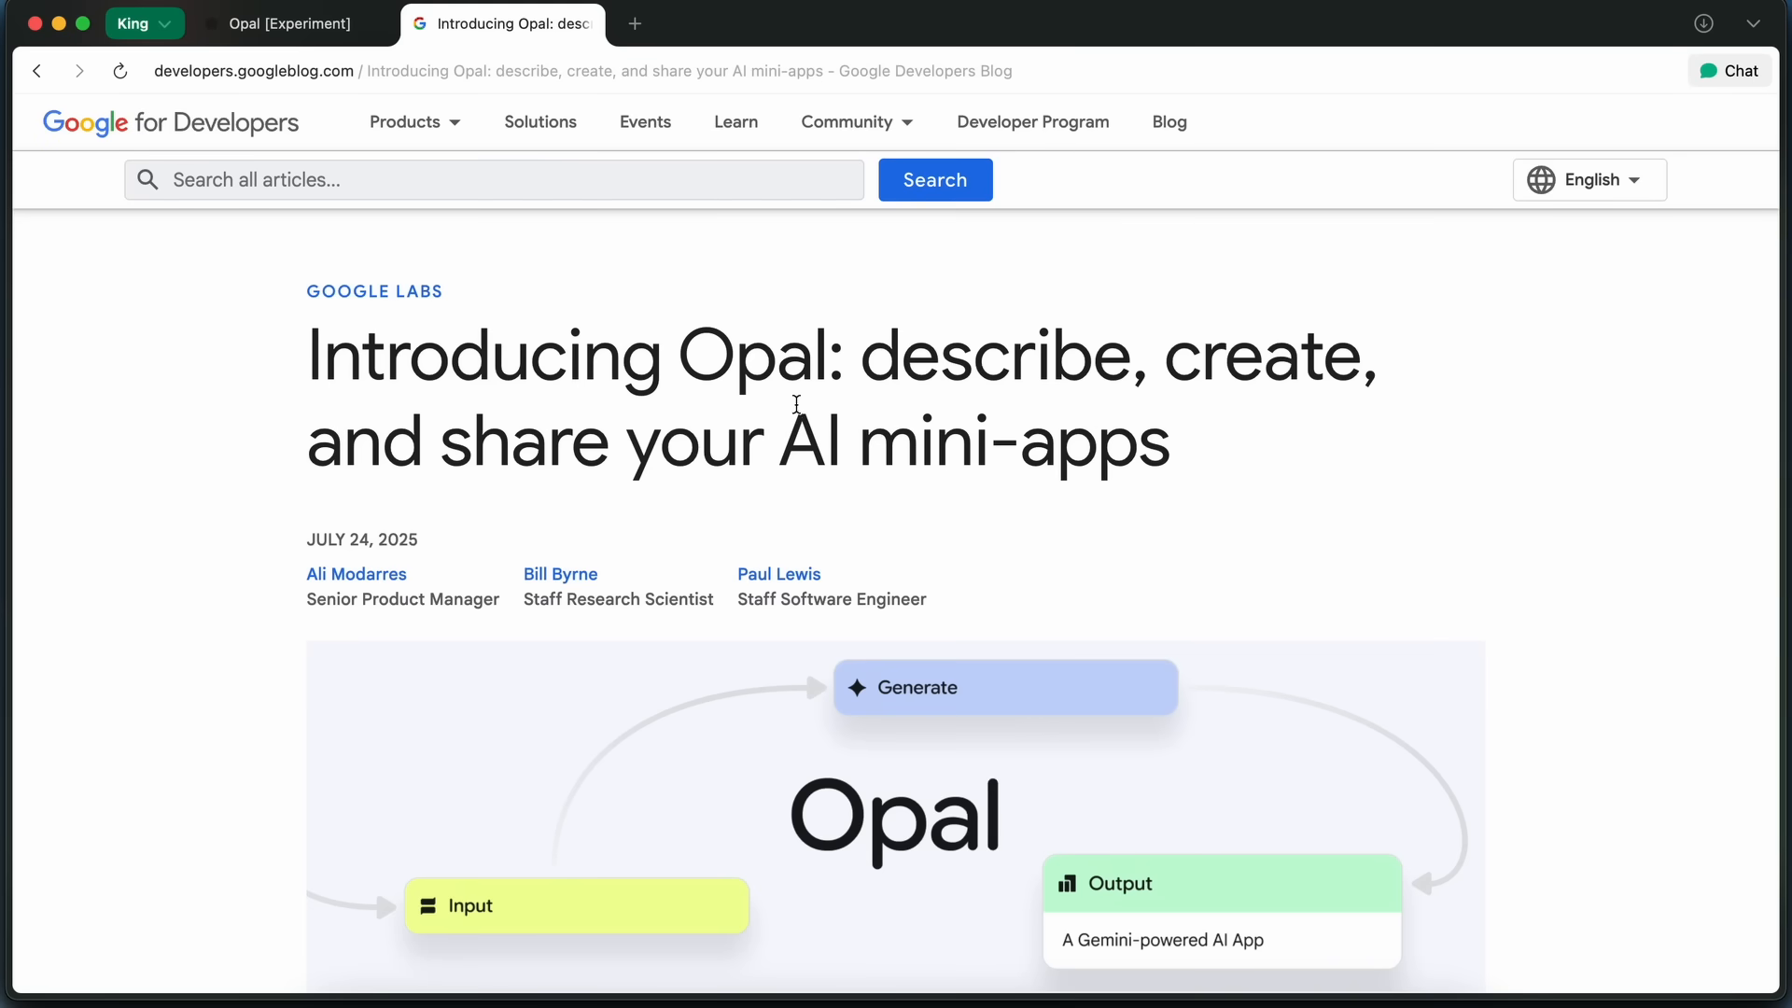
Read down the Opal announcement's introduction, highlighting the word Opal.
scroll(down, 3)
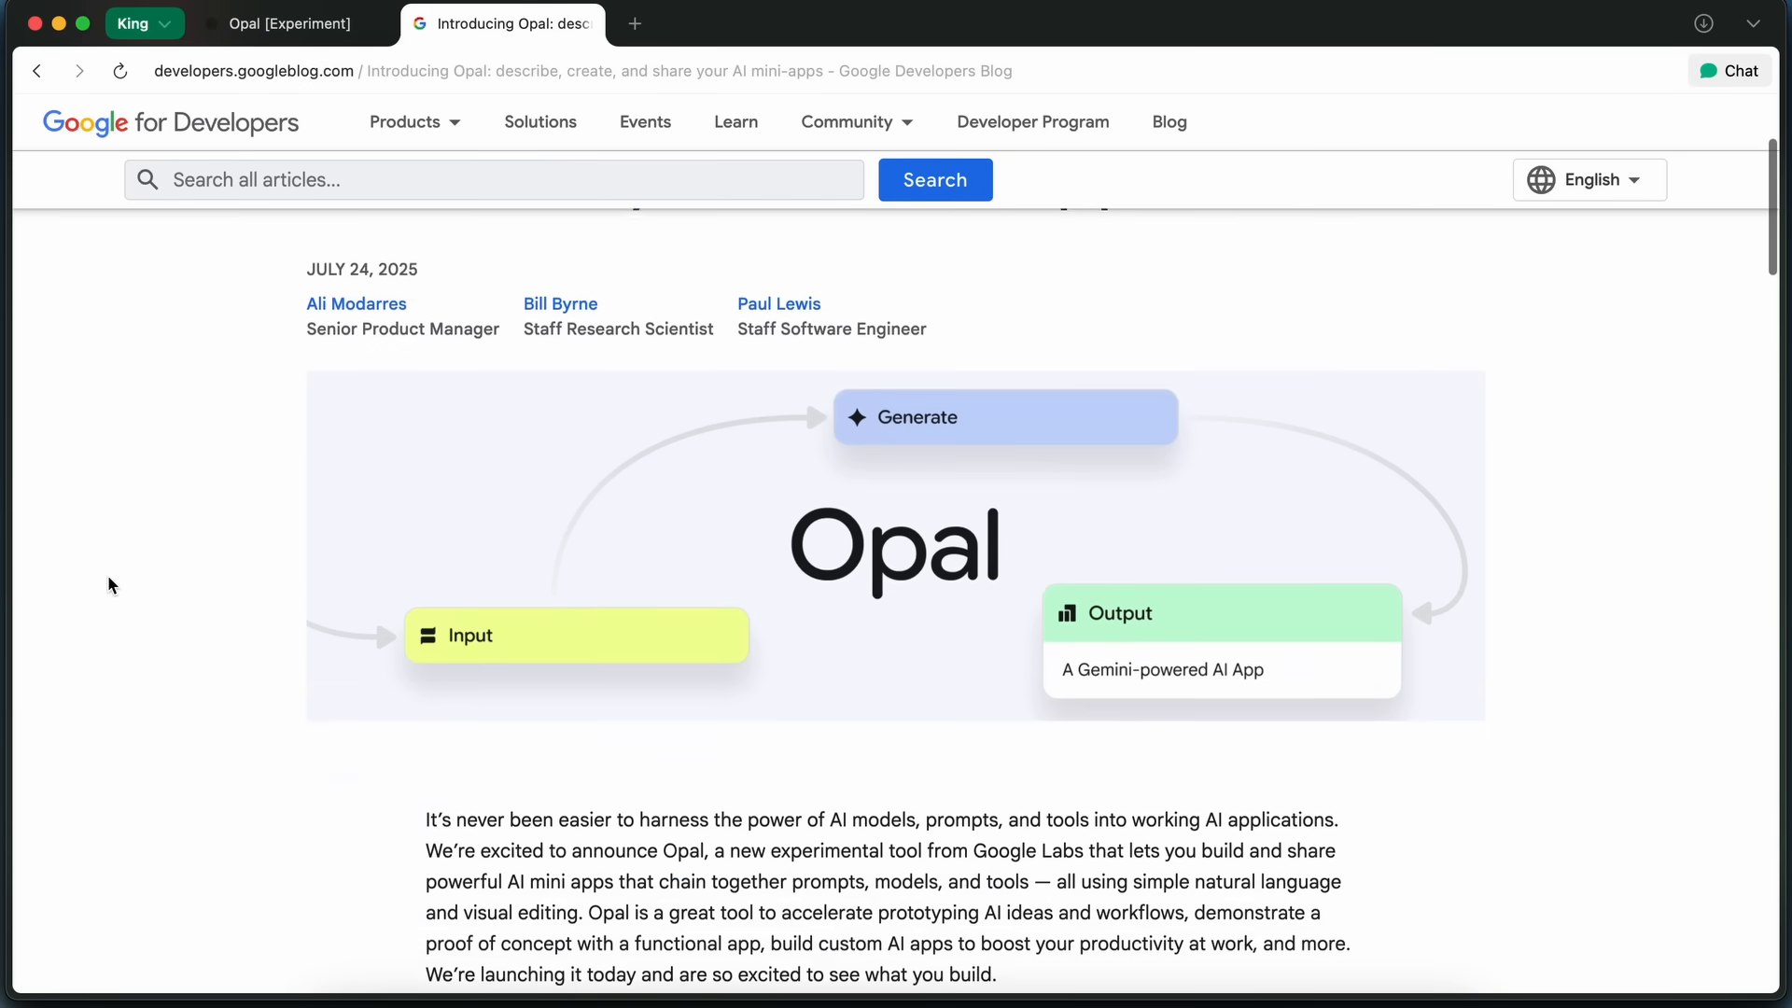
scroll(down, 3)
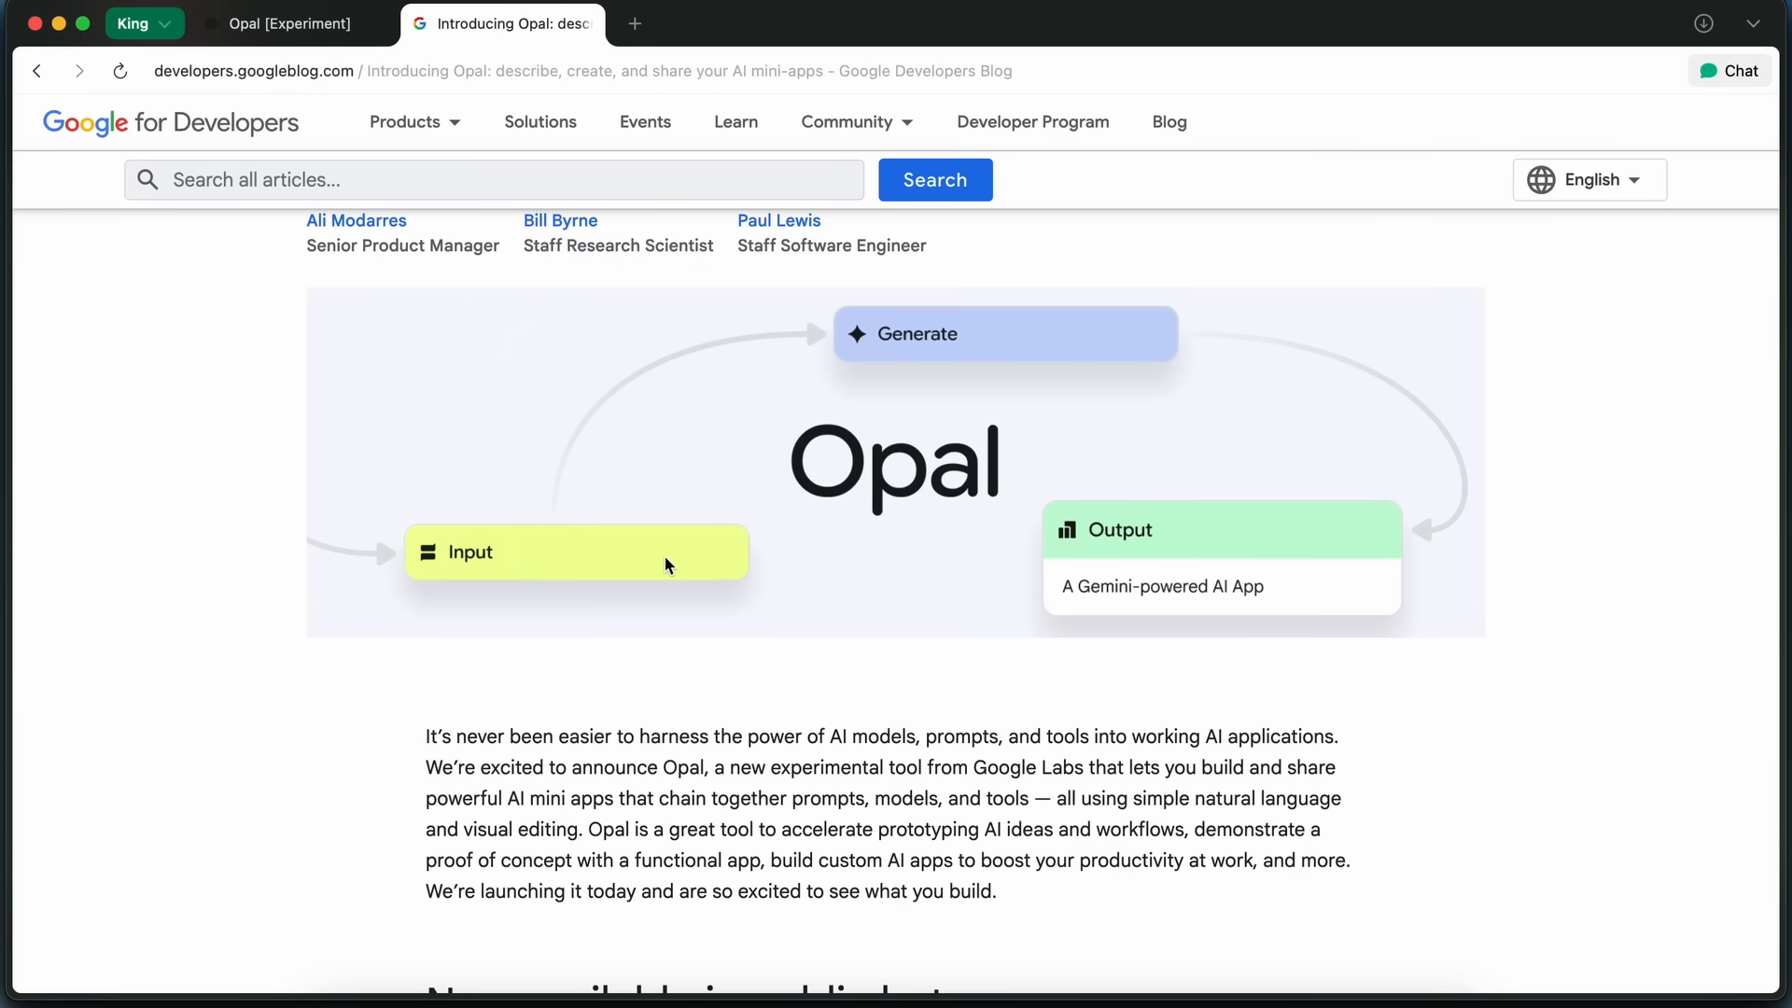
scroll(down, 3)
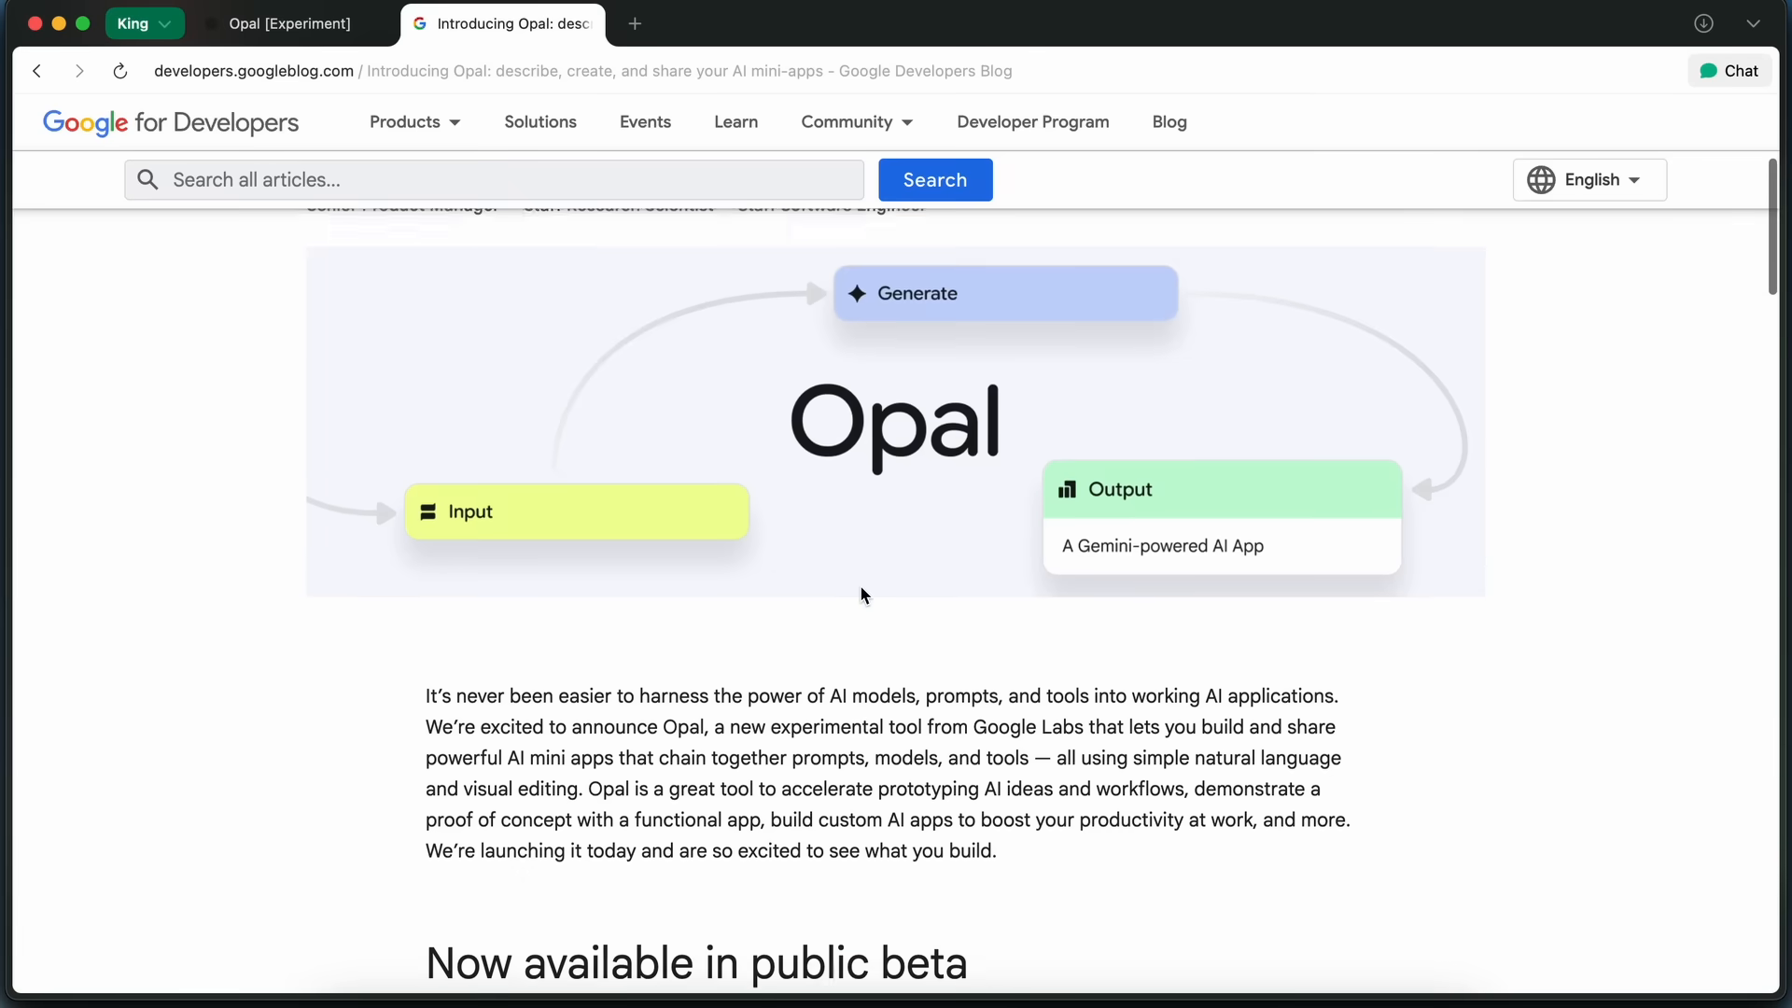
scroll(down, 3)
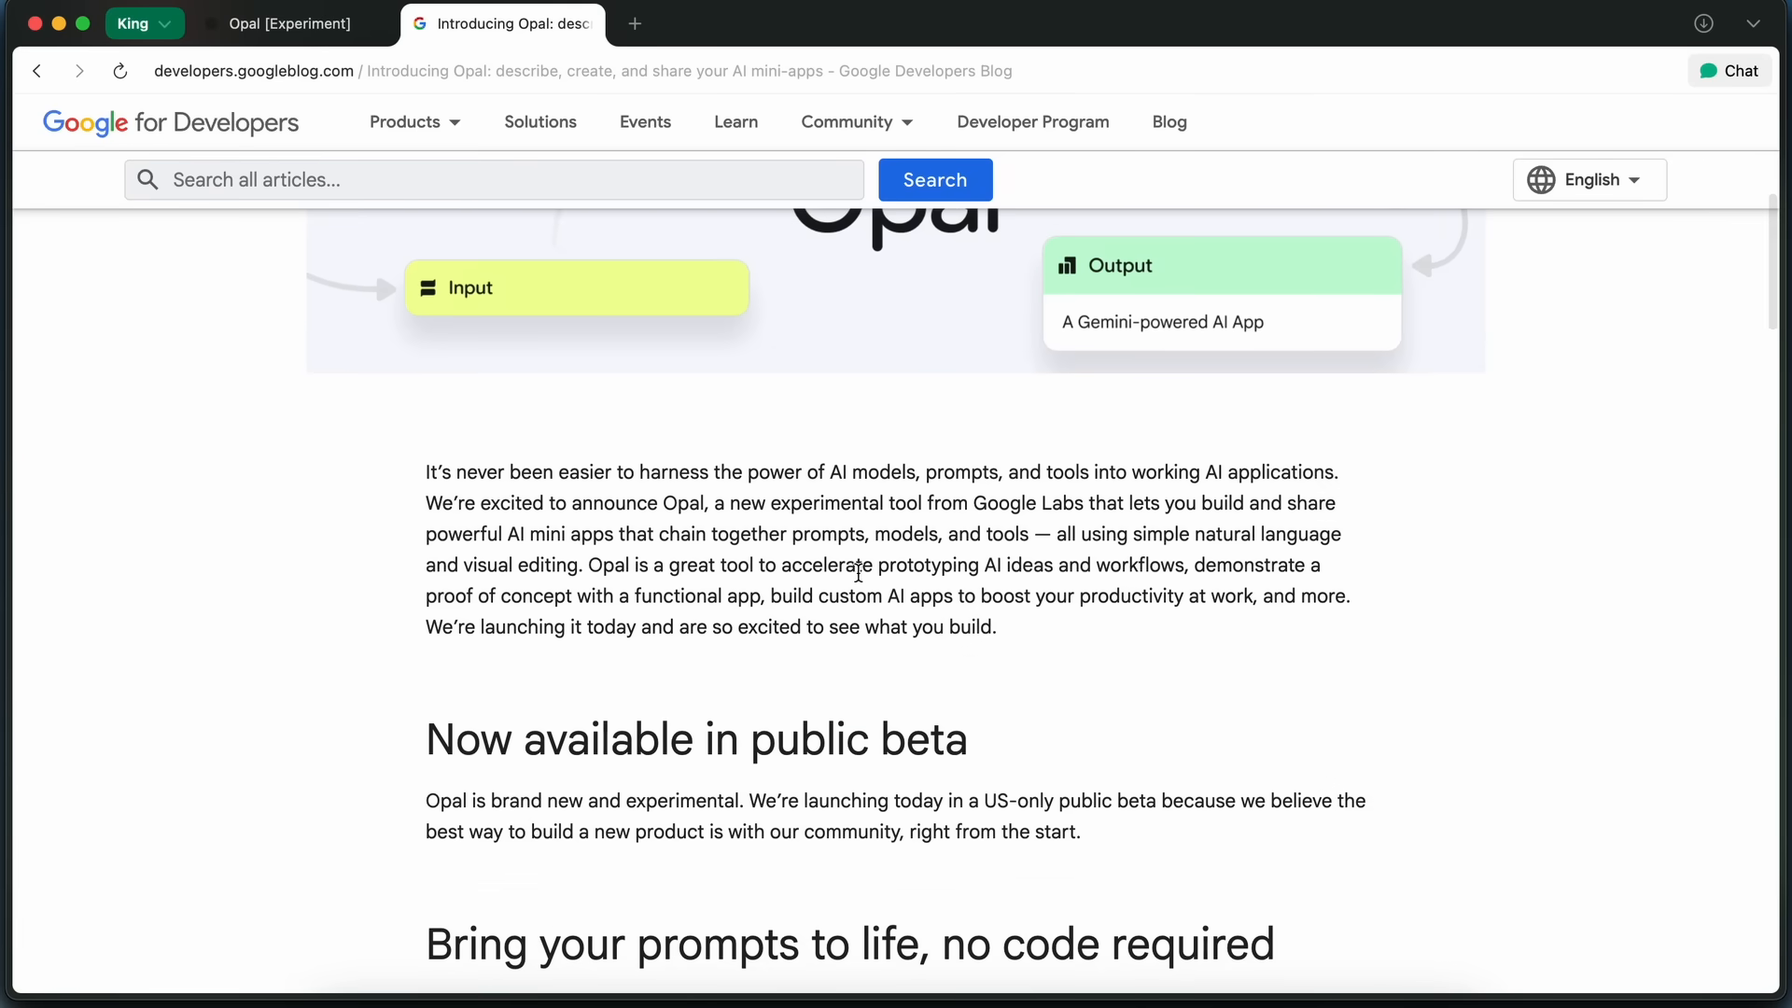
scroll(down, 3)
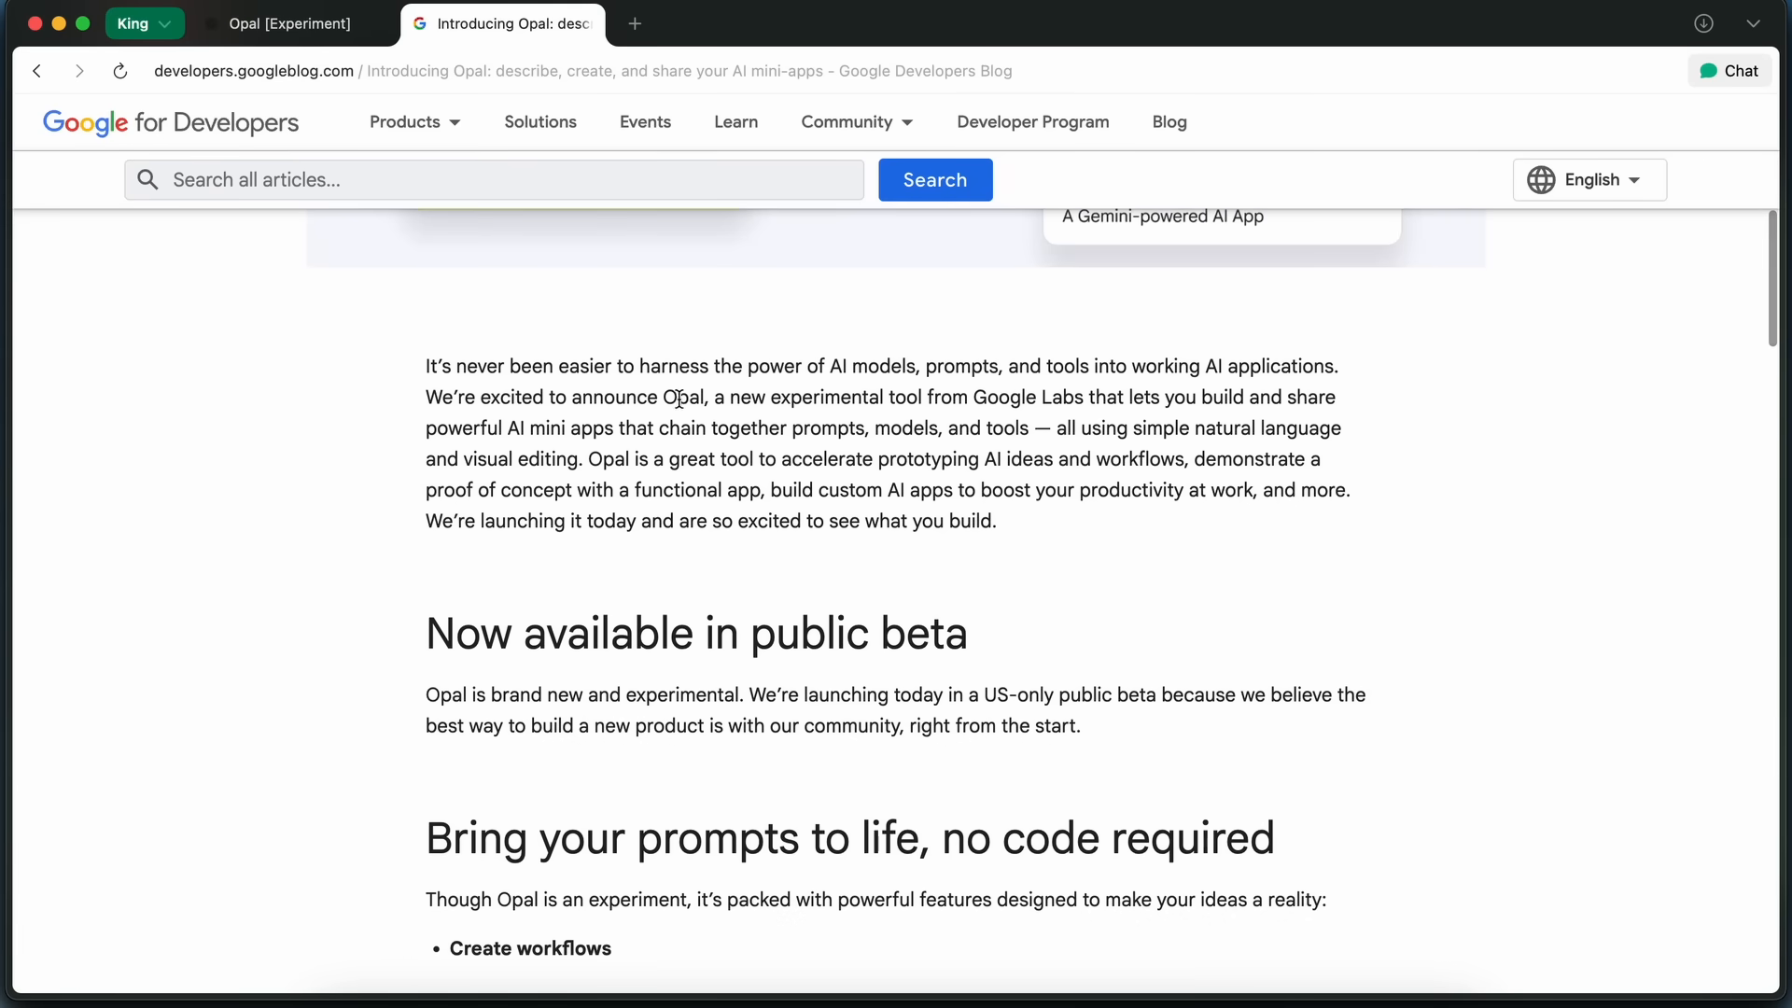
double_click(684, 396)
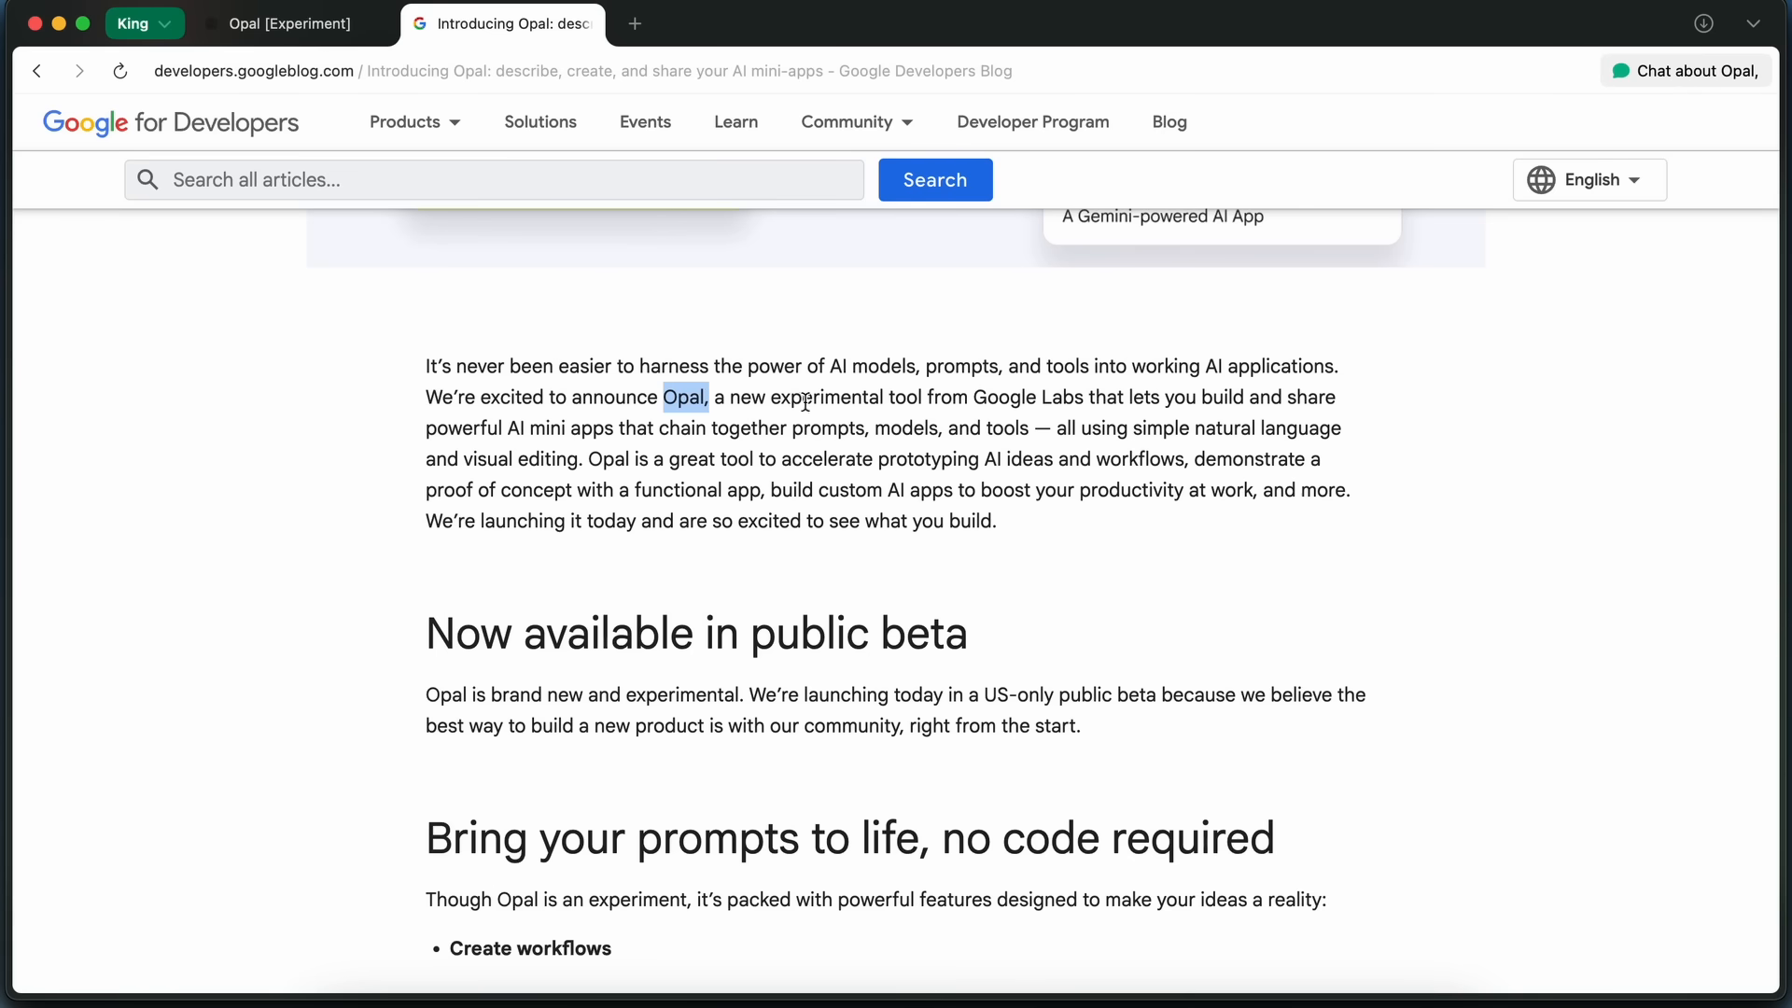
Continue into the feature list and highlight the paragraph explaining how edits work.
scroll(down, 3)
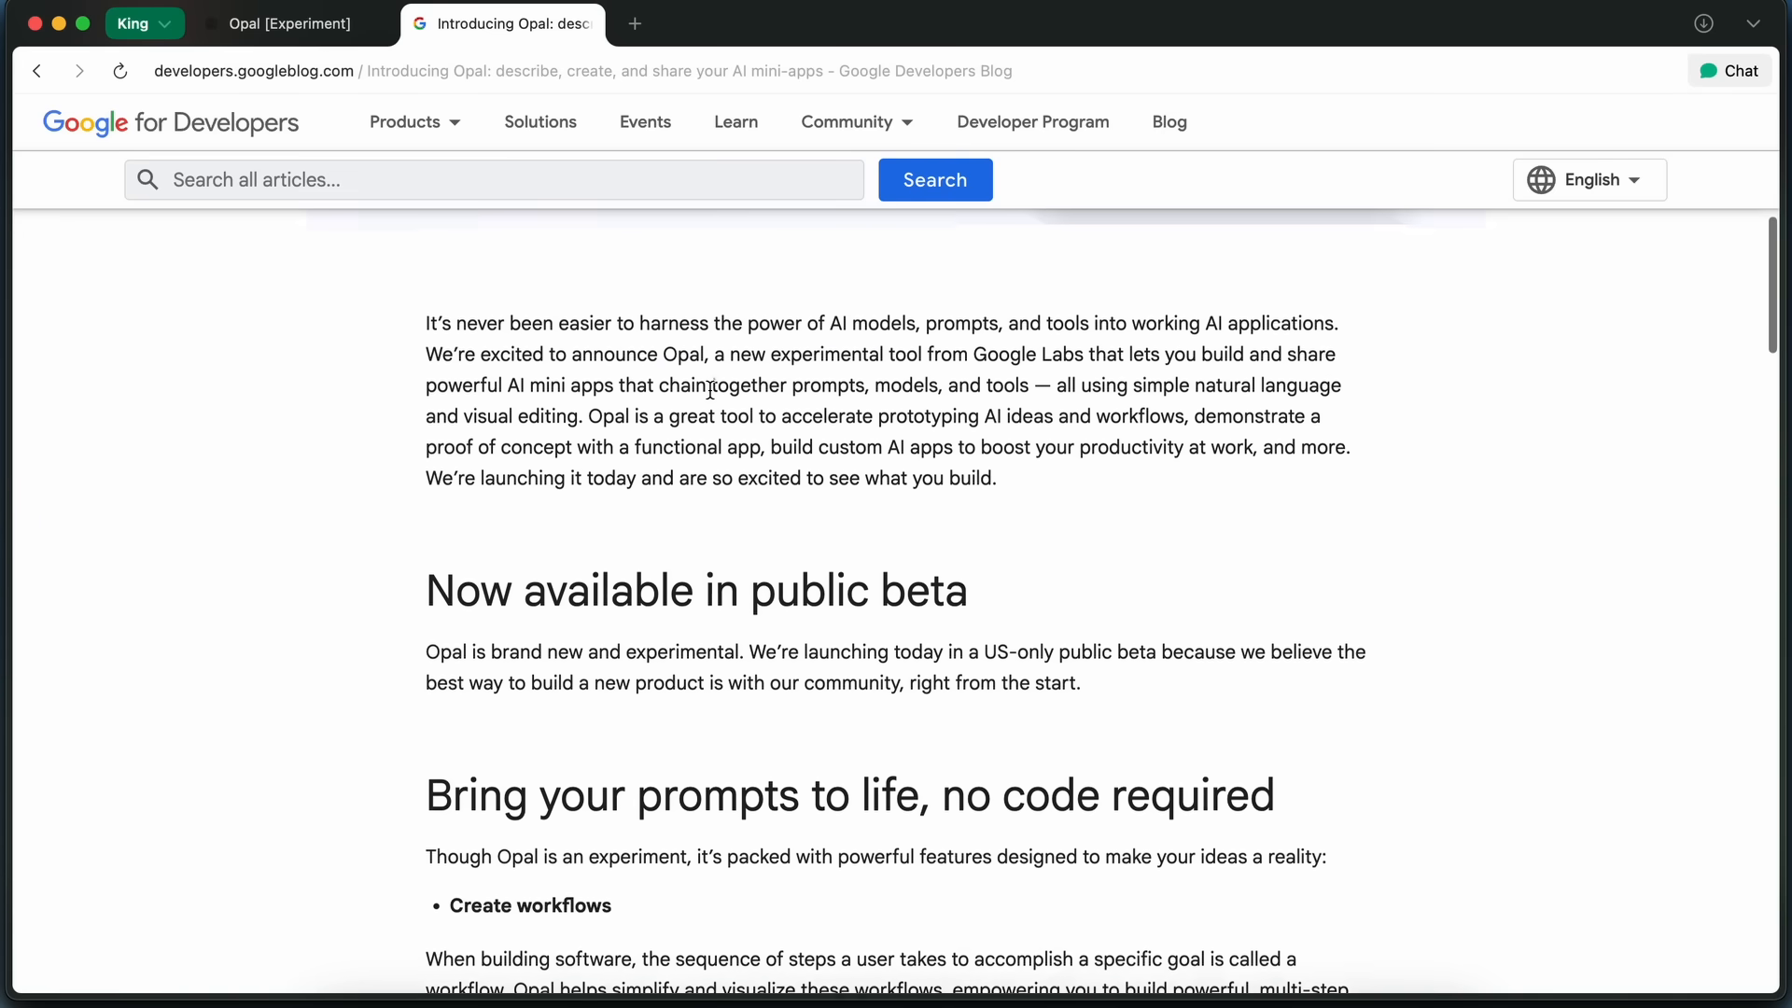
scroll(down, 3)
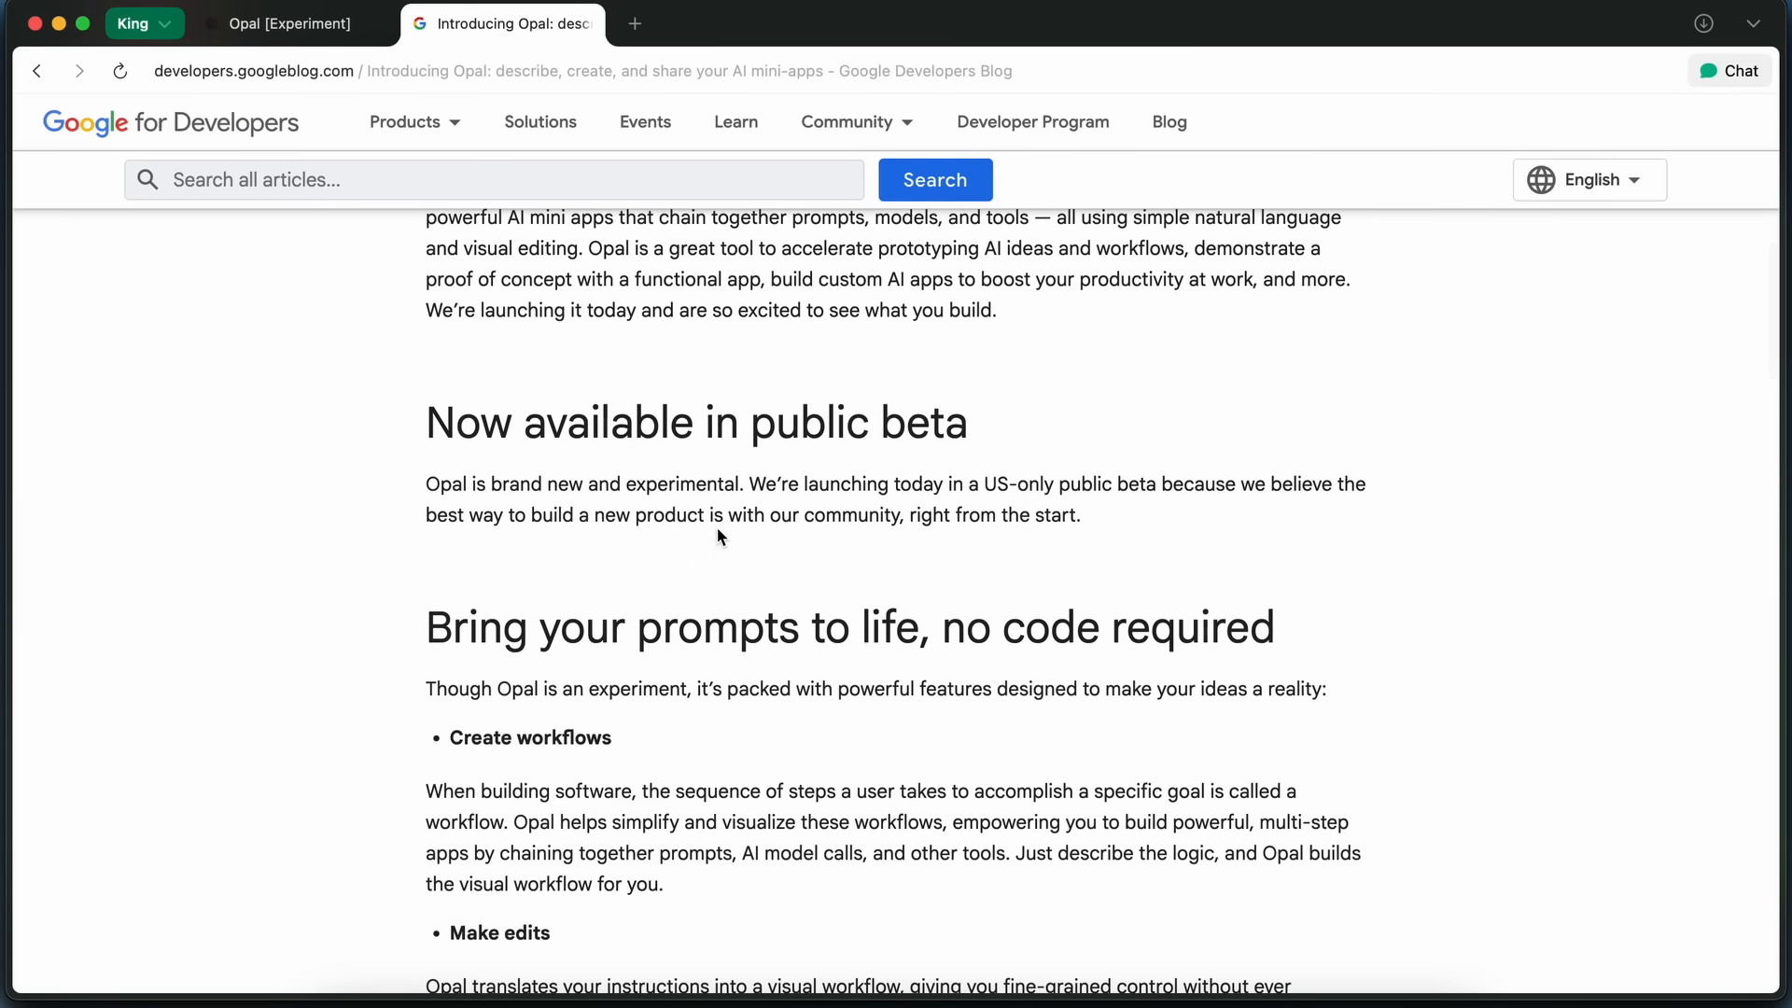
scroll(down, 3)
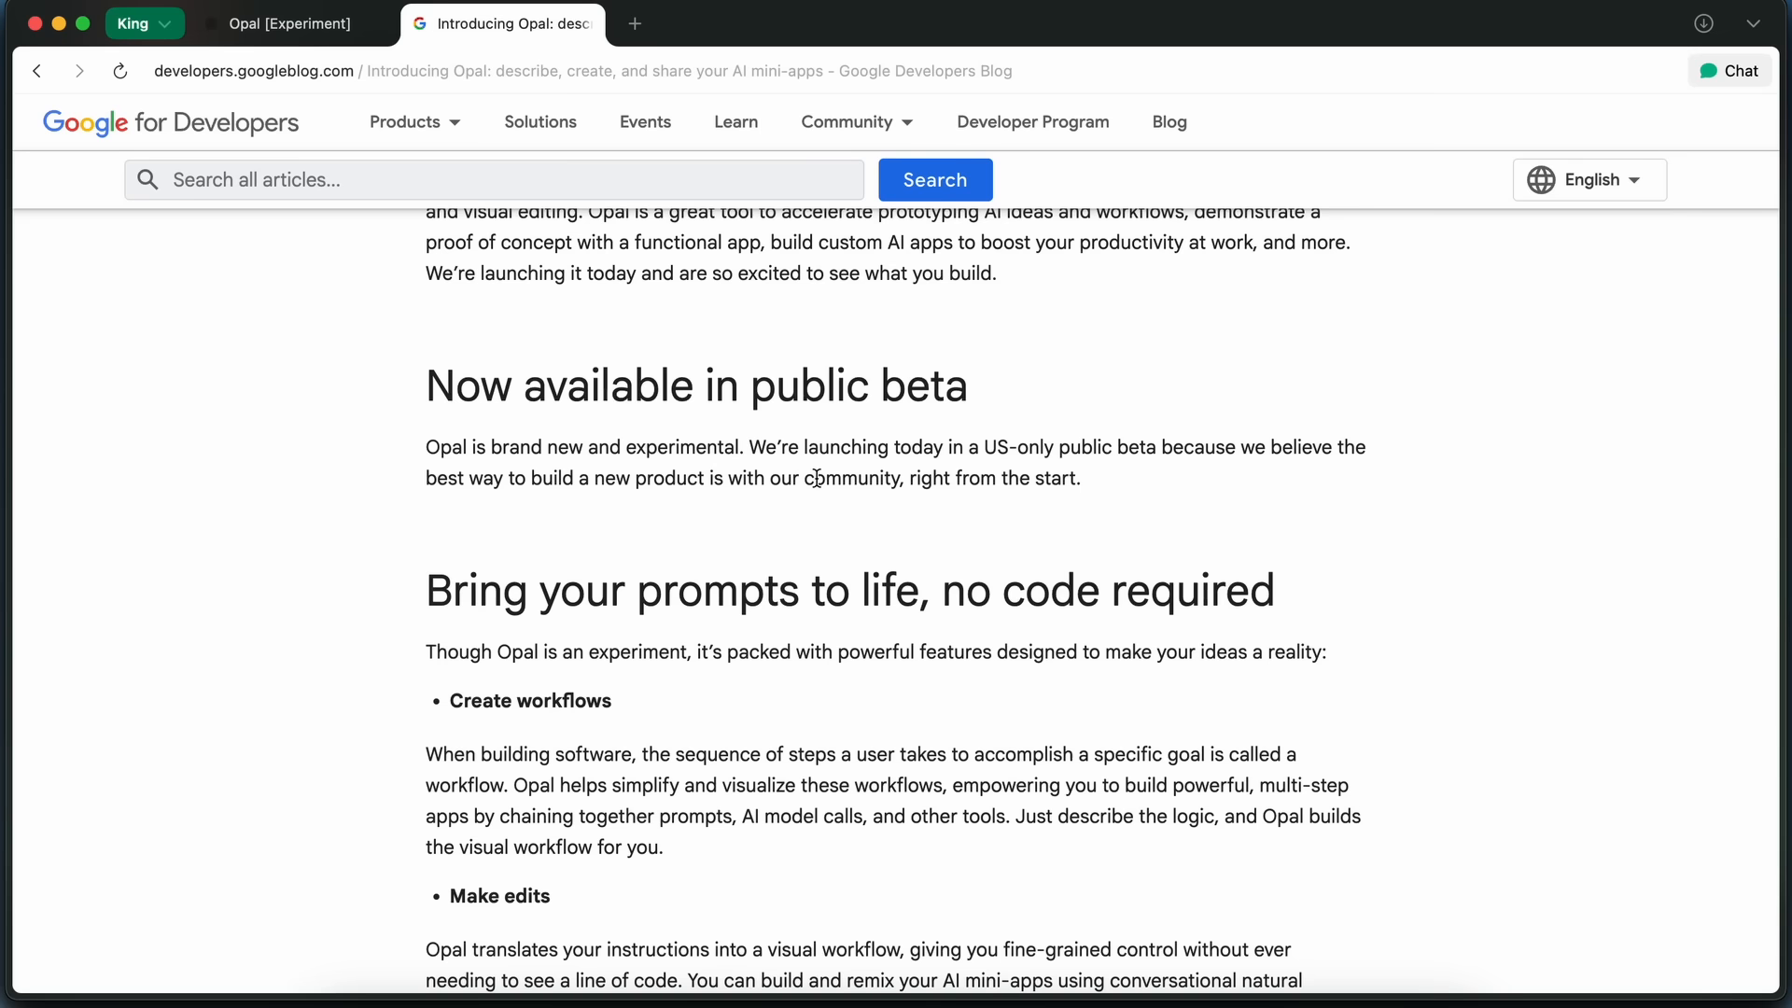
scroll(down, 3)
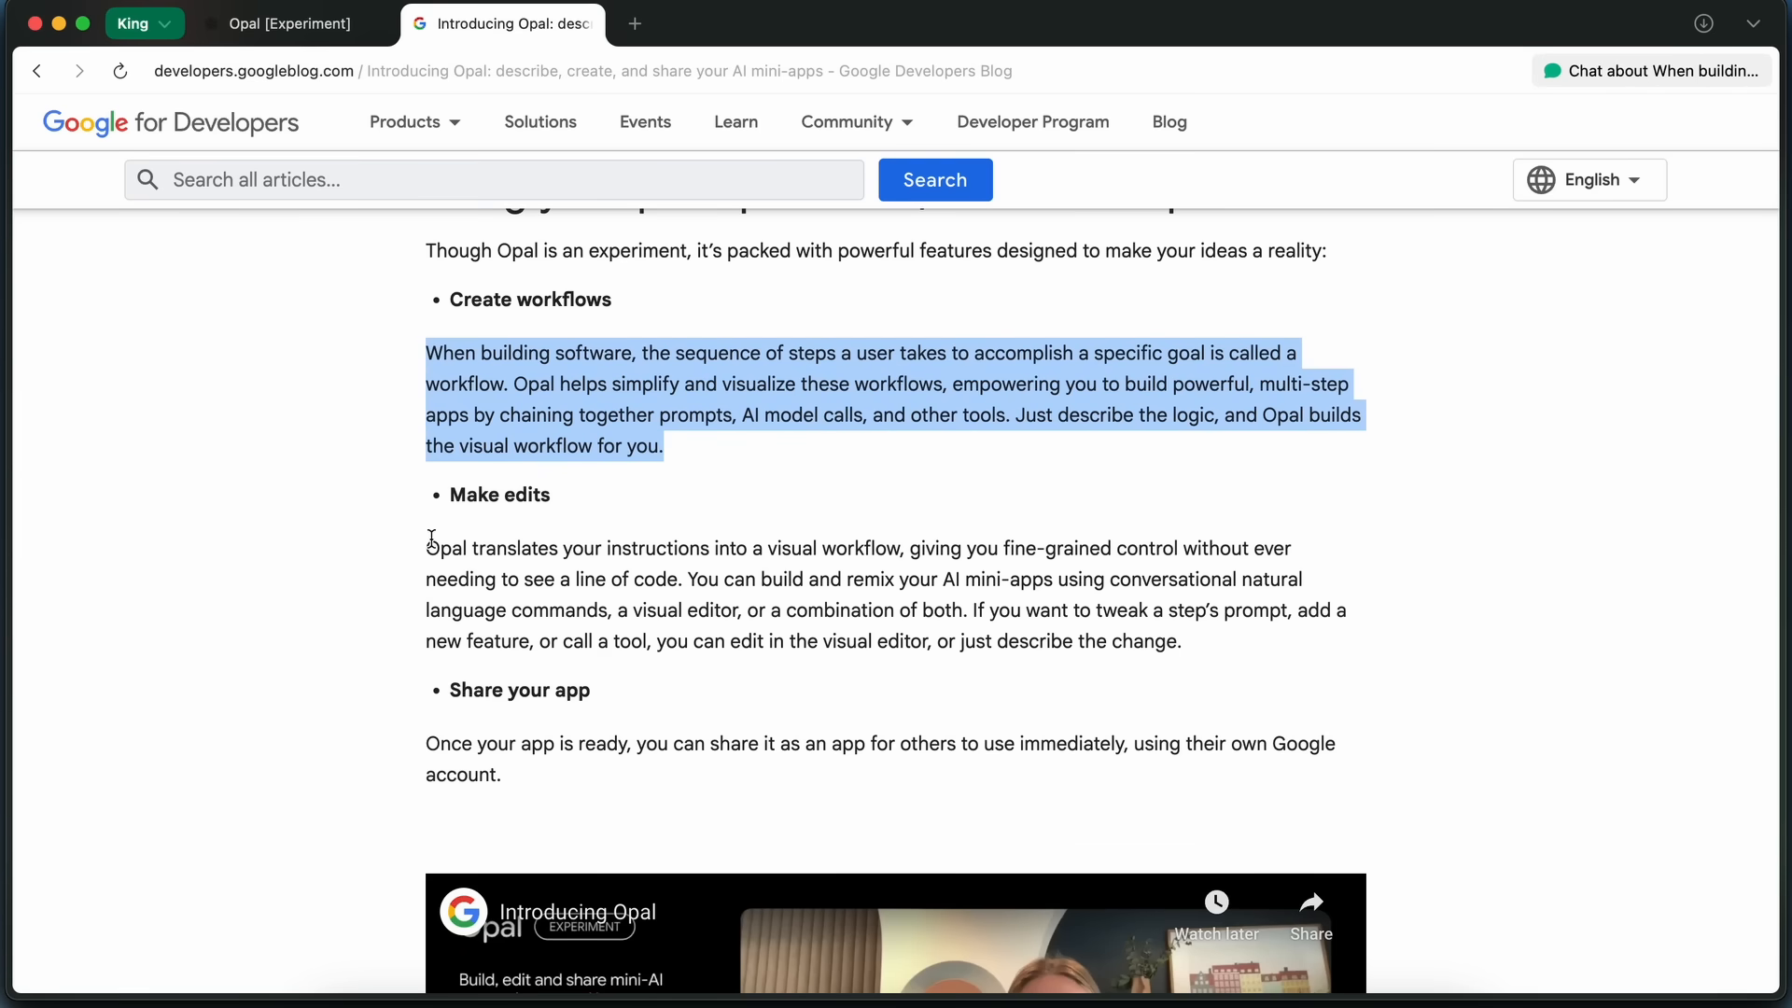
drag(427, 548, 1182, 641)
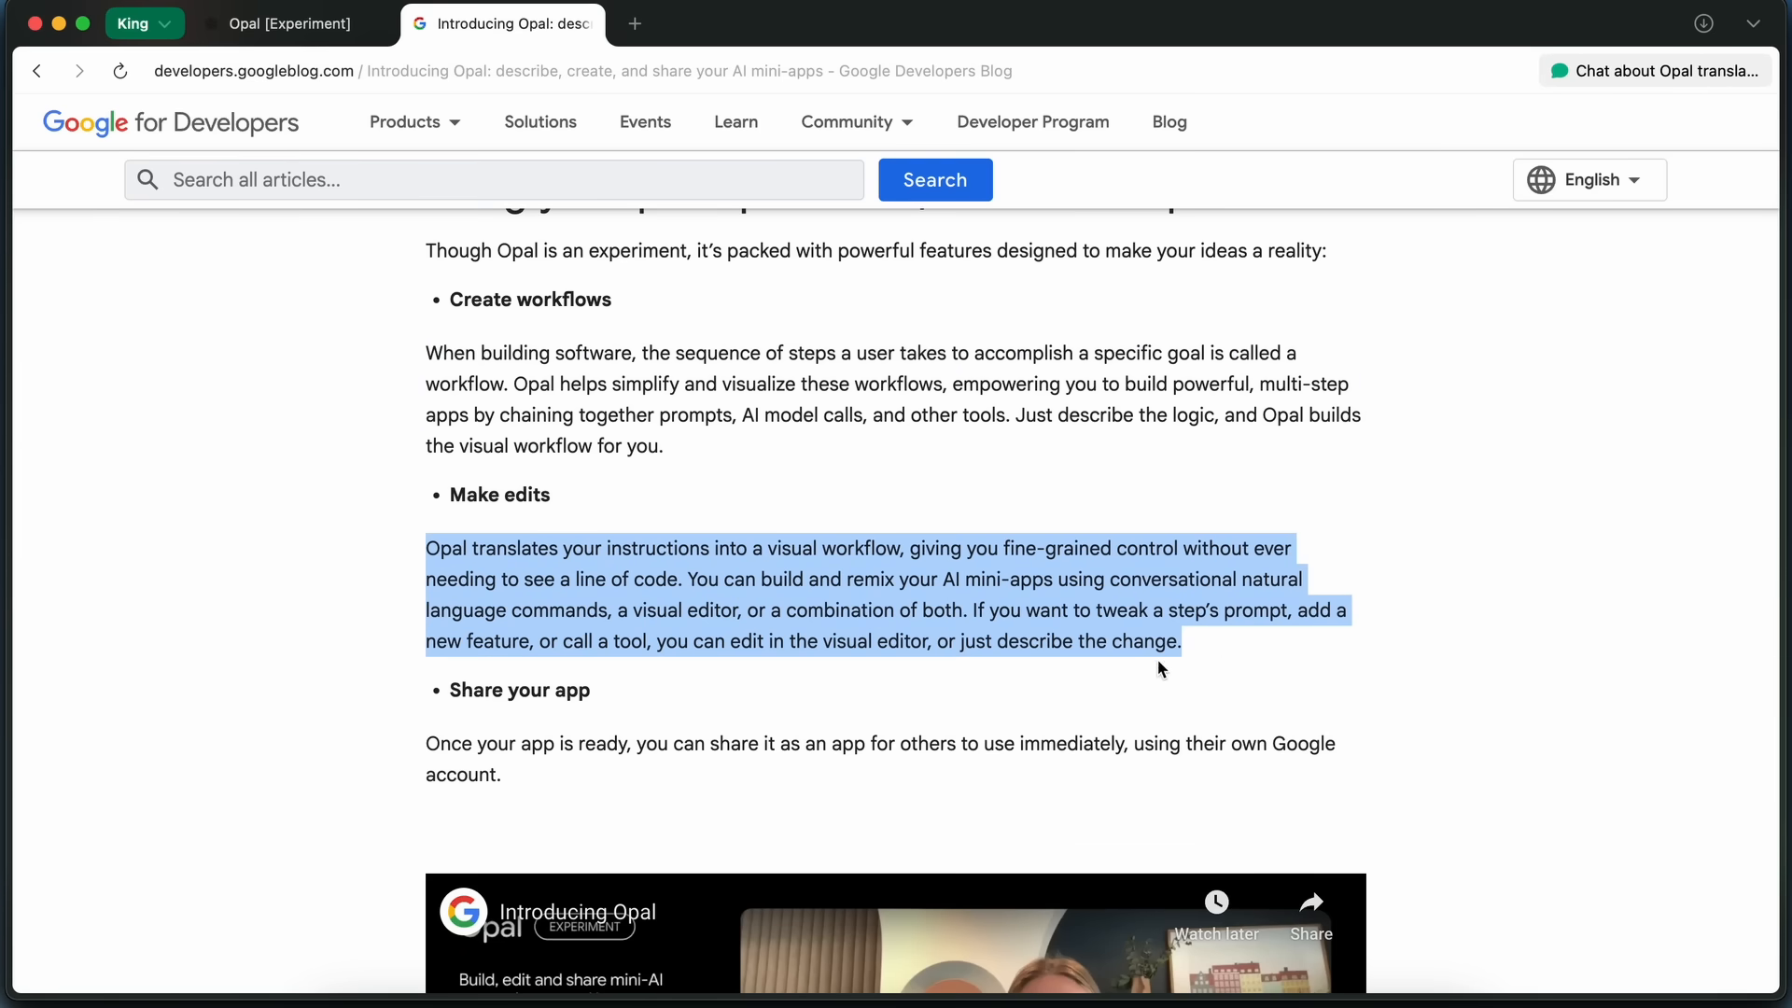
click(521, 415)
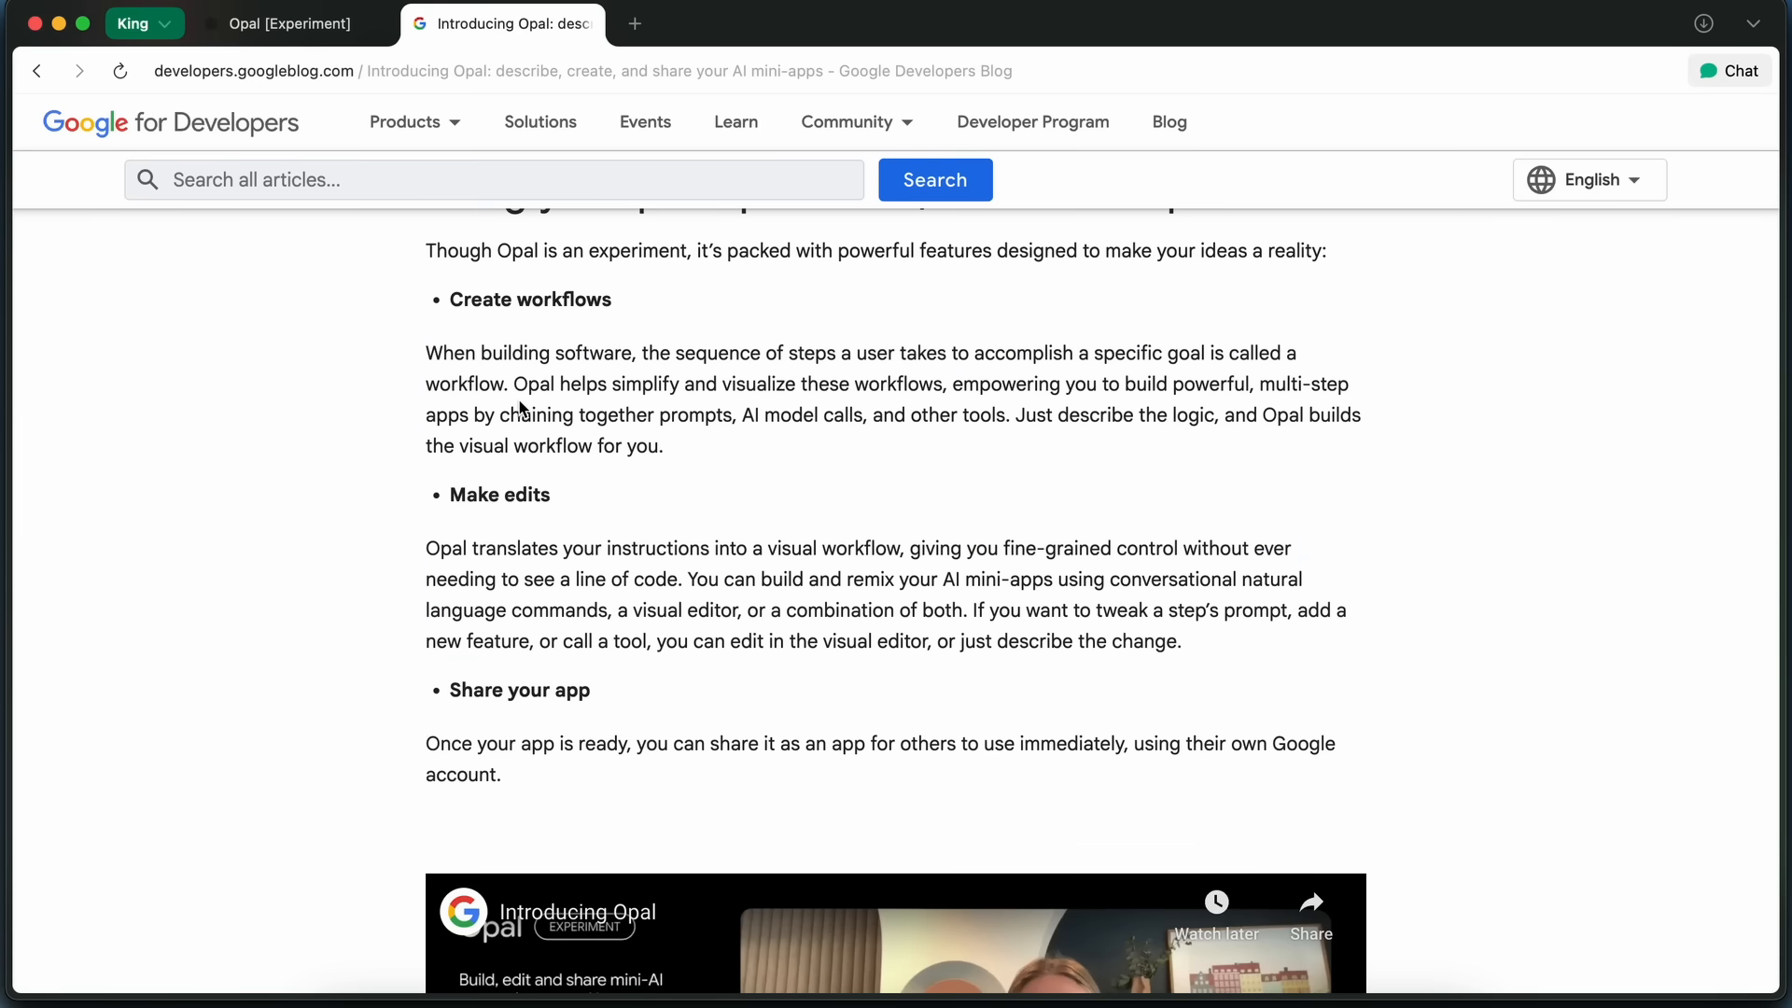
Scroll on to the Gallery section showing example mini-apps like Blog Post Writer.
scroll(up, 3)
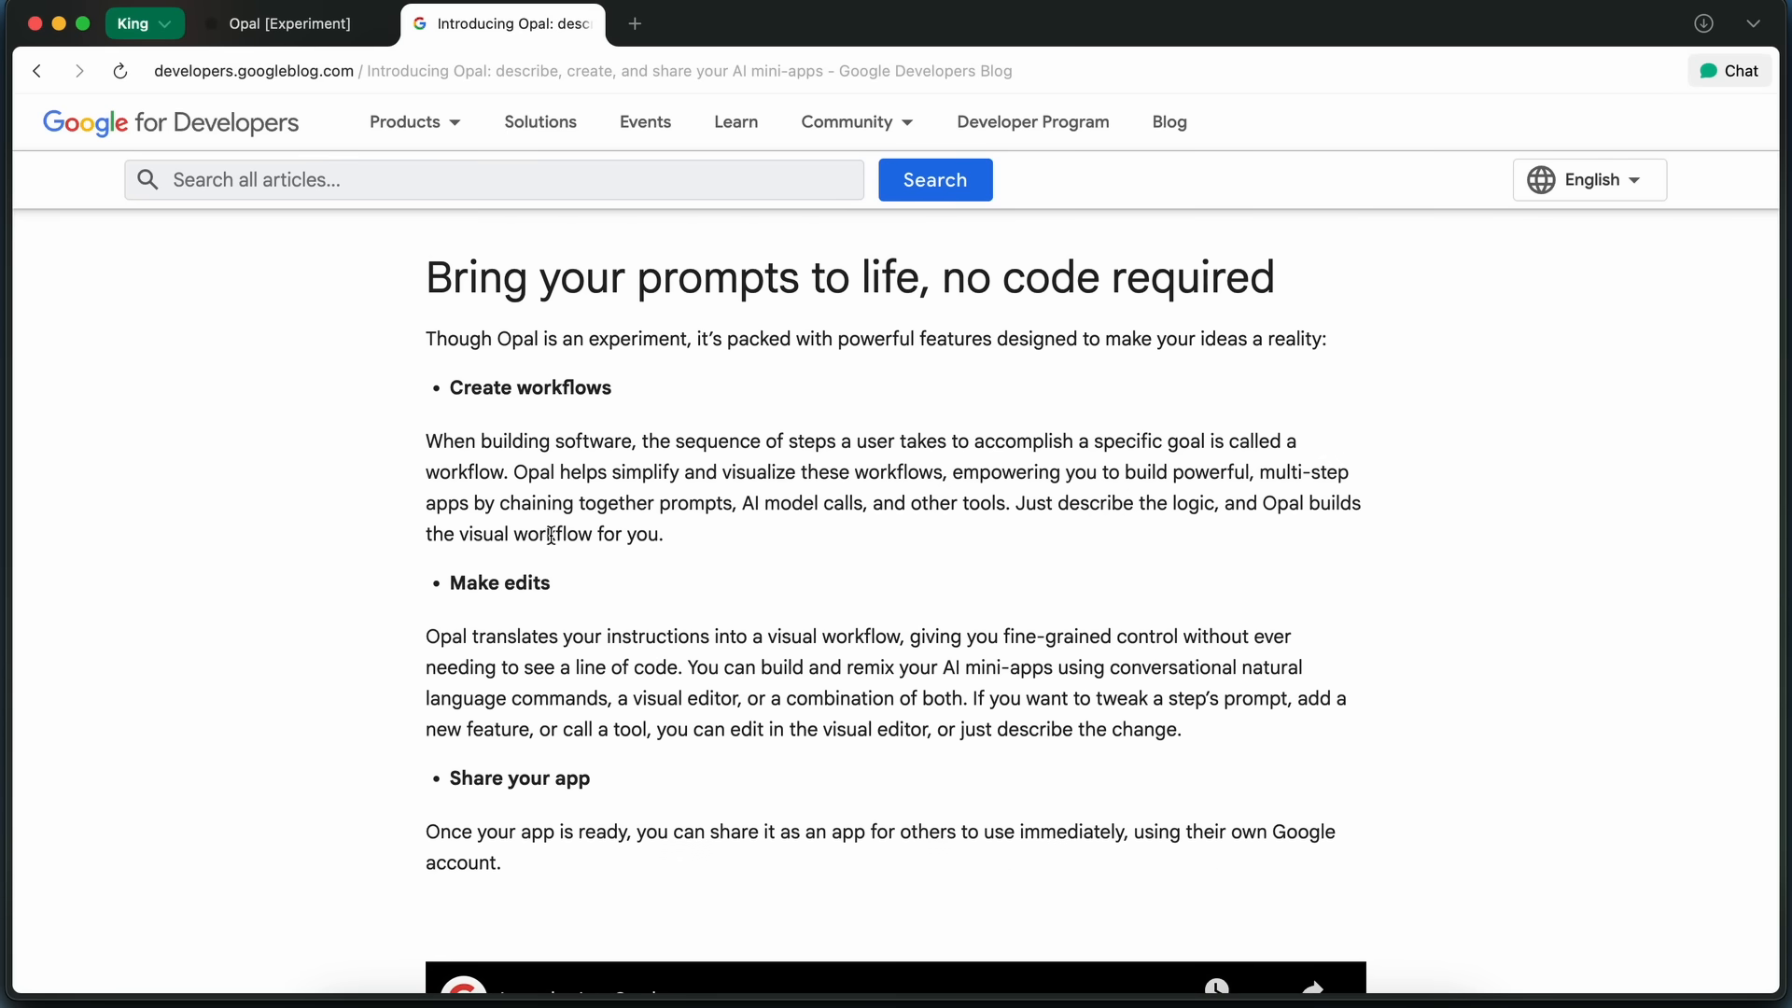
scroll(down, 3)
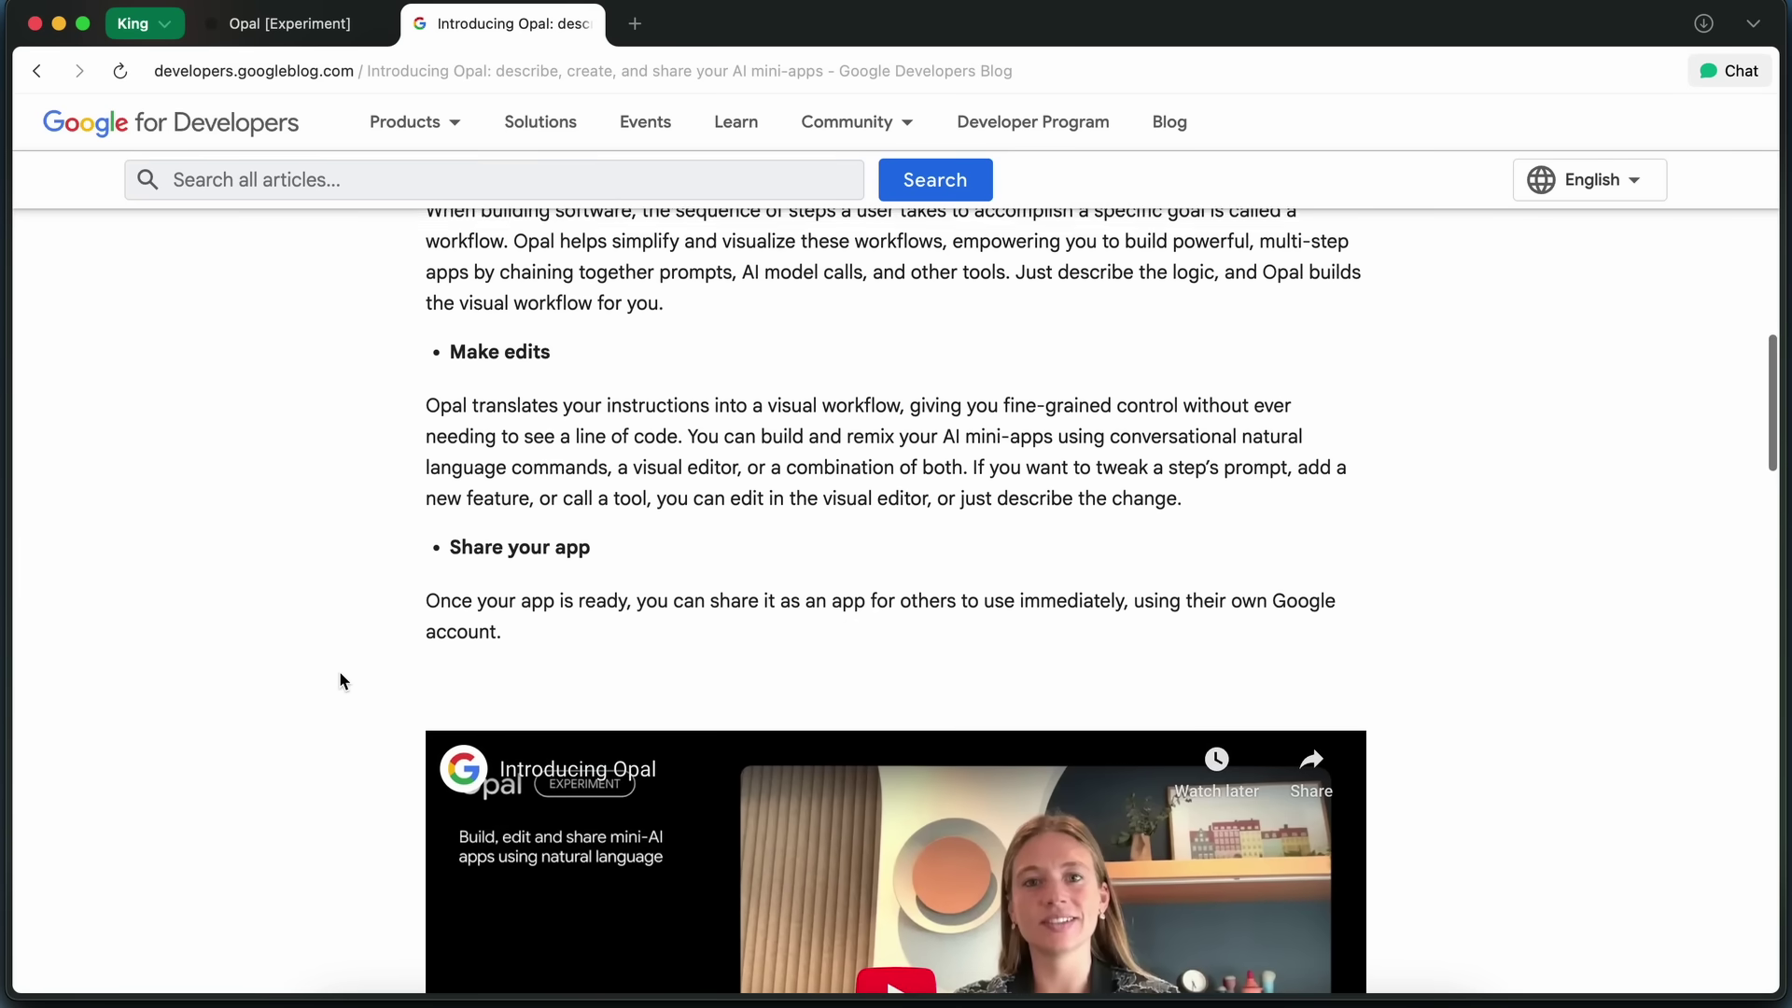
scroll(down, 3)
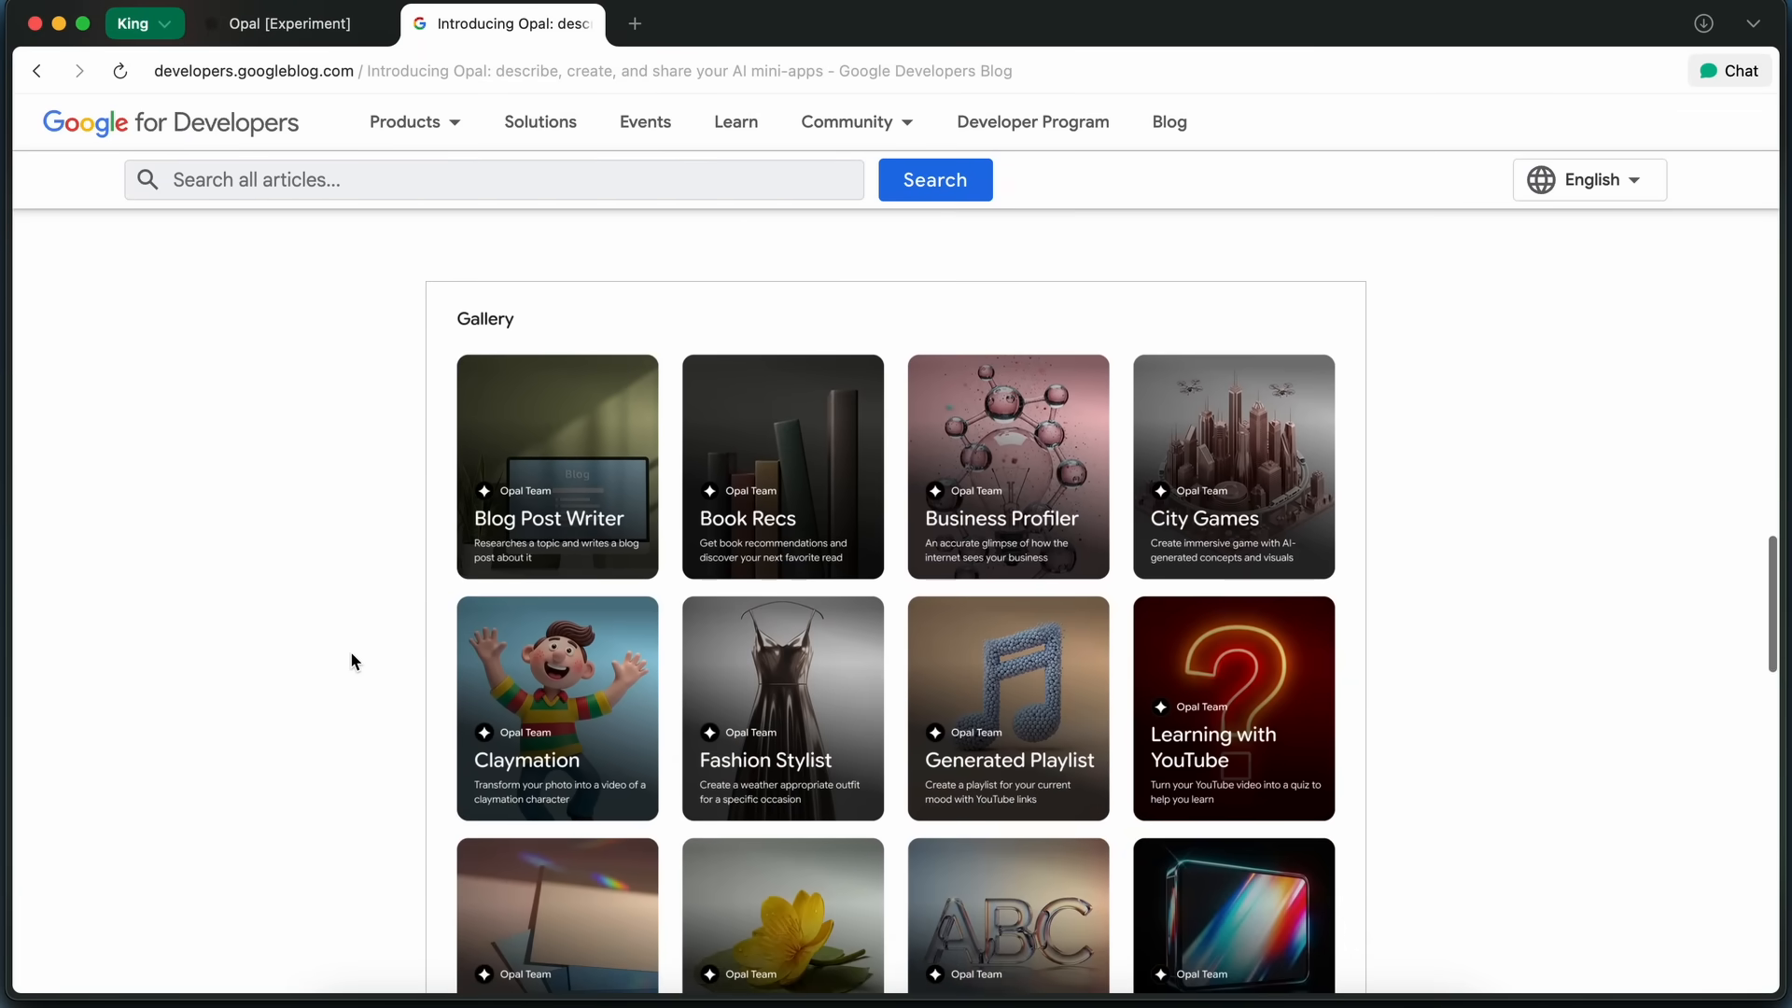
scroll(down, 3)
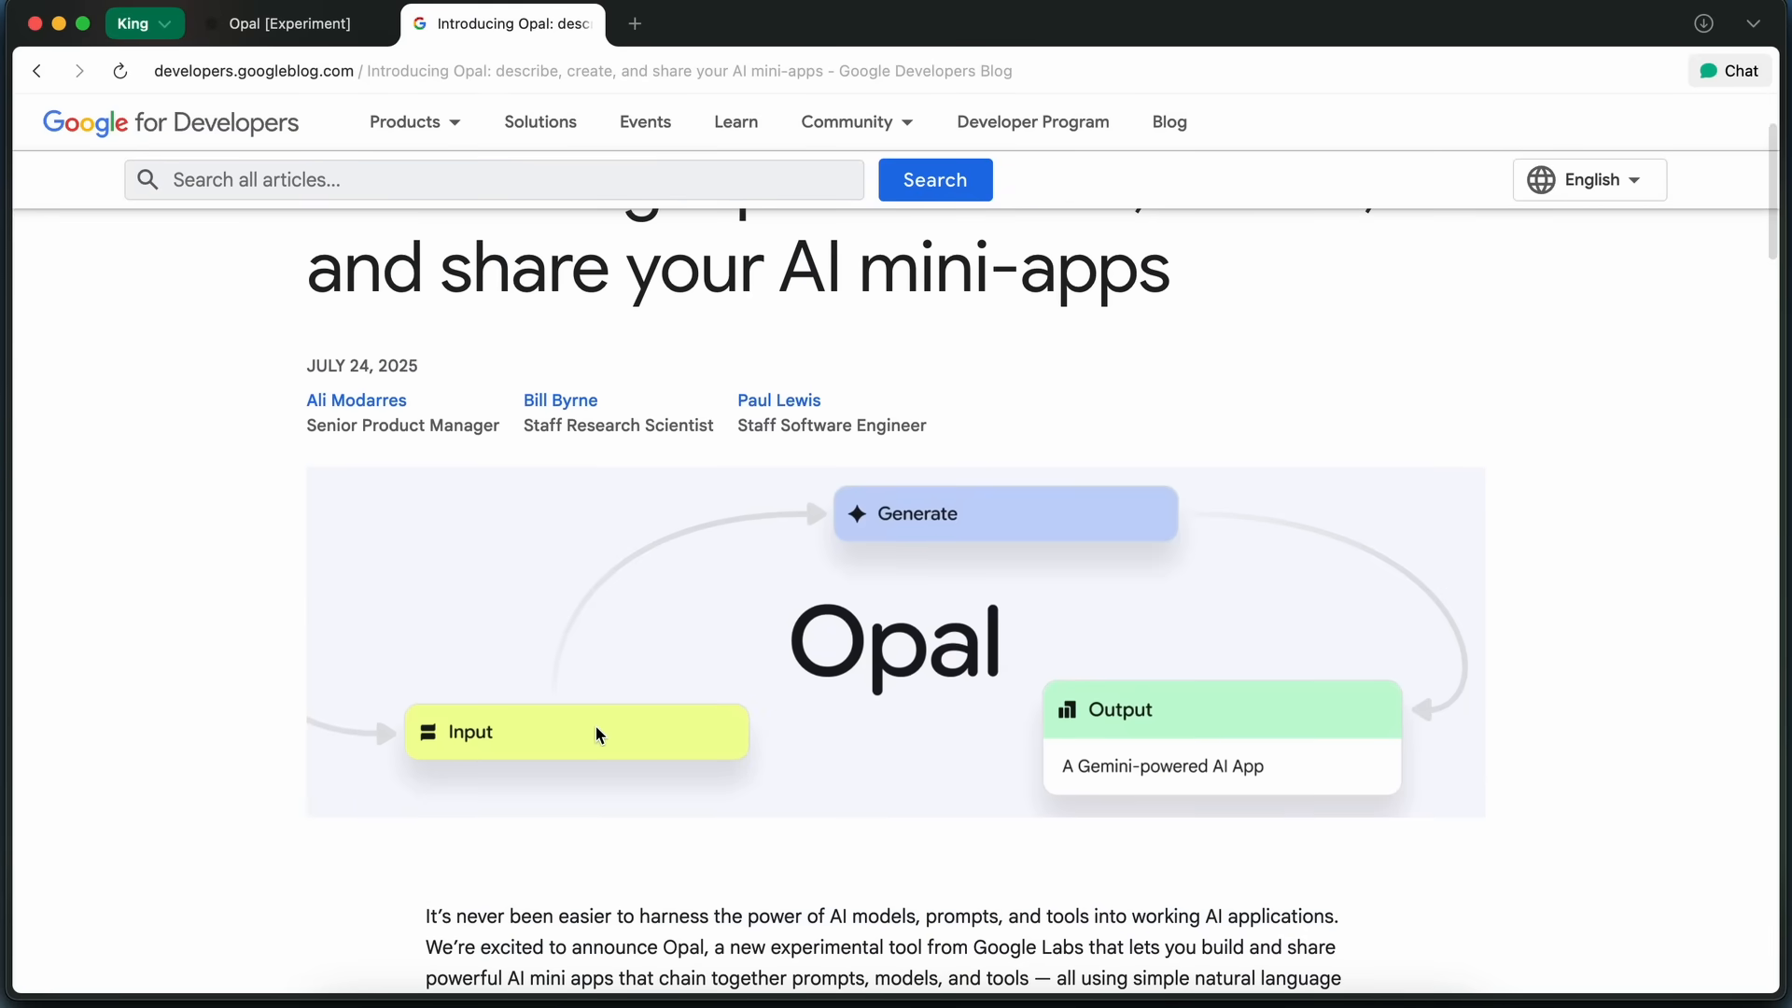
mouse_move(1165, 786)
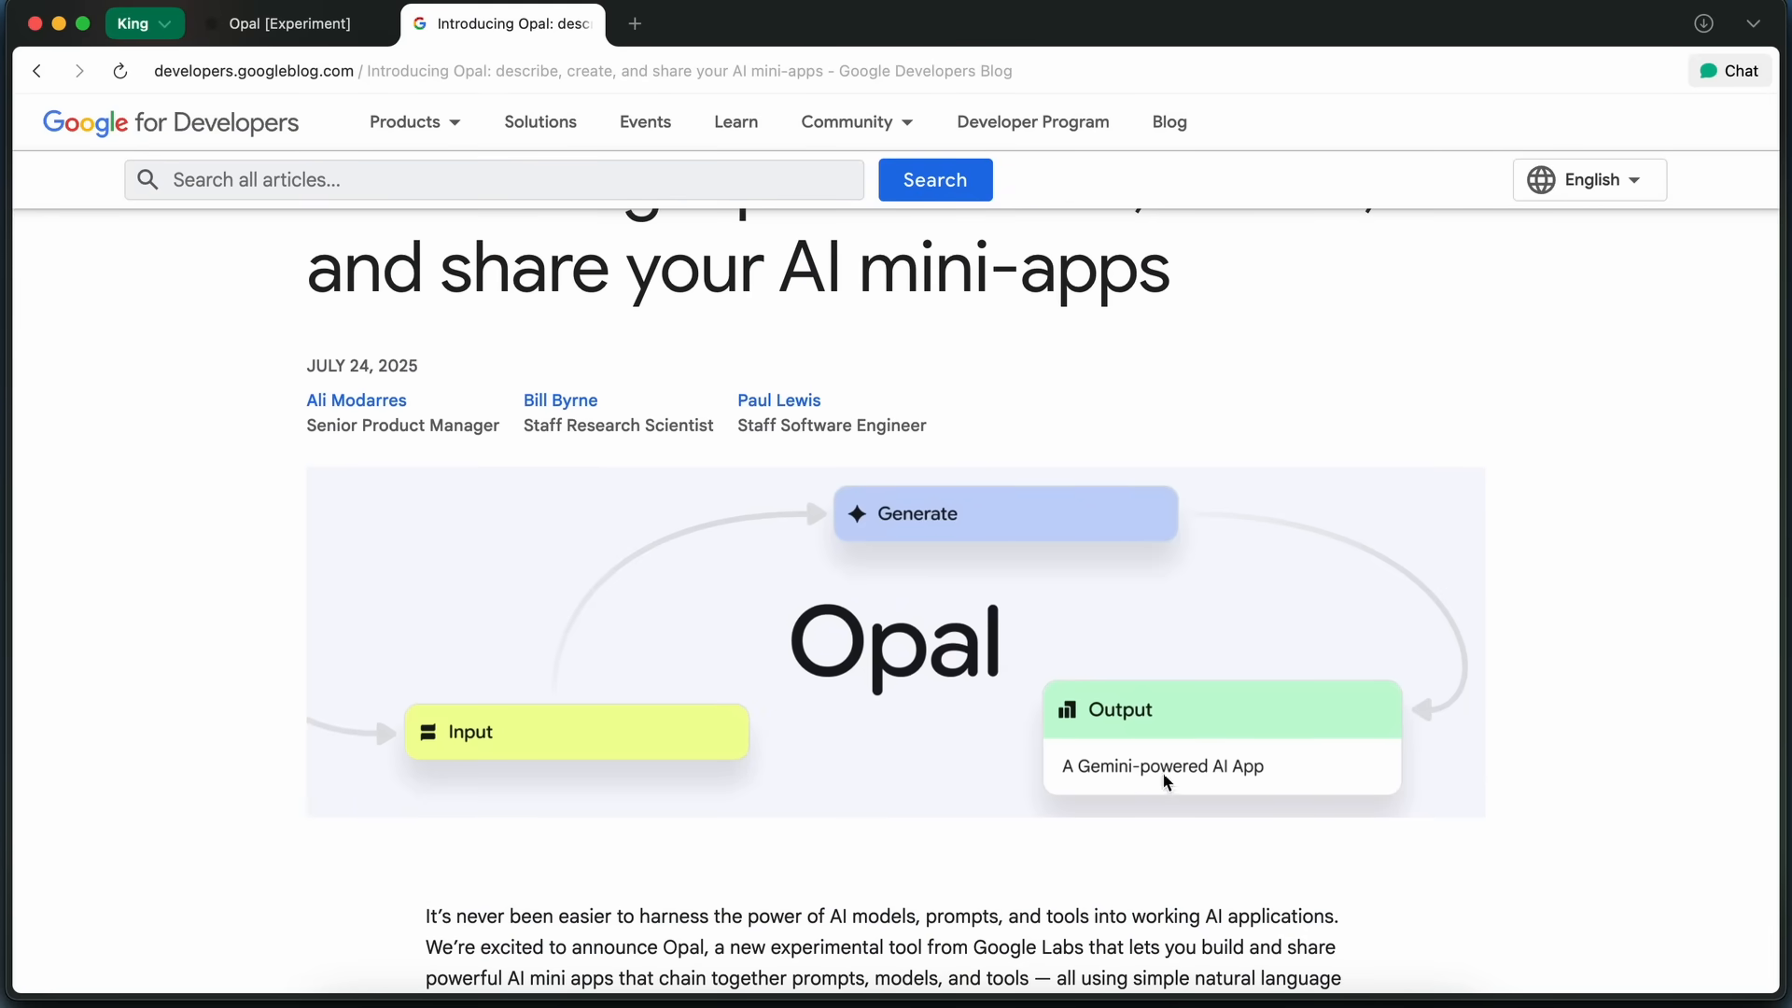
mouse_move(909, 508)
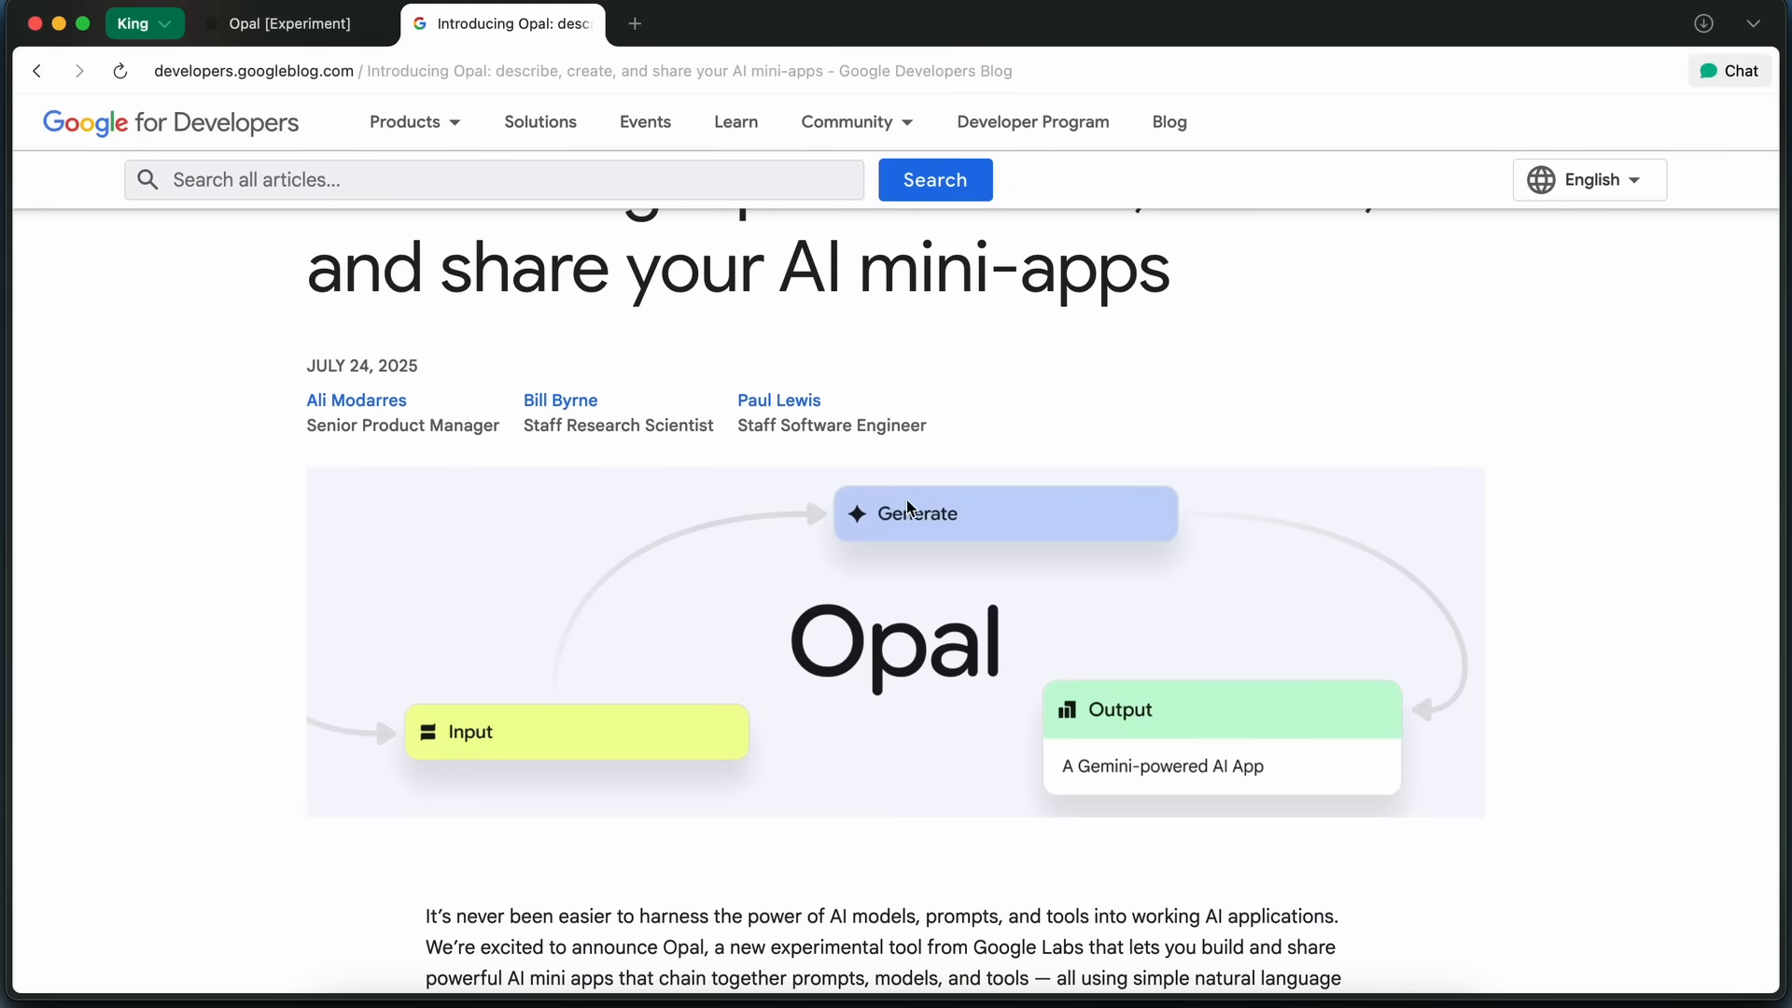
mouse_move(624, 725)
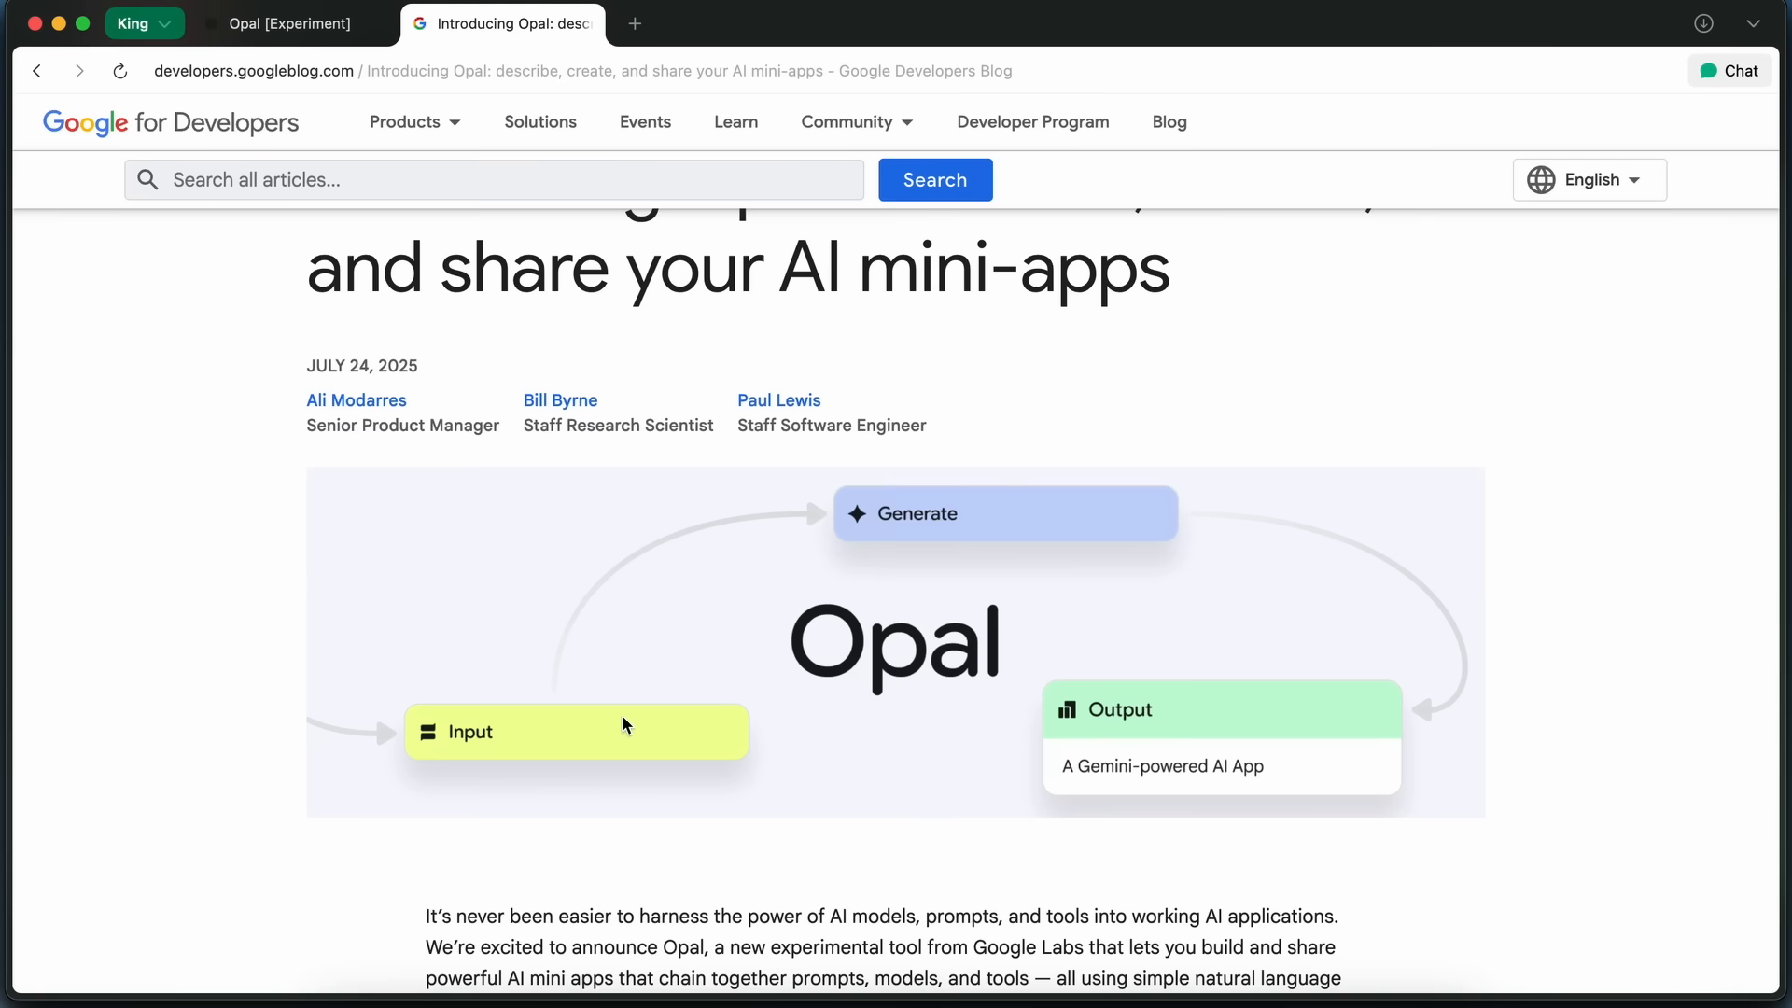
scroll(down, 3)
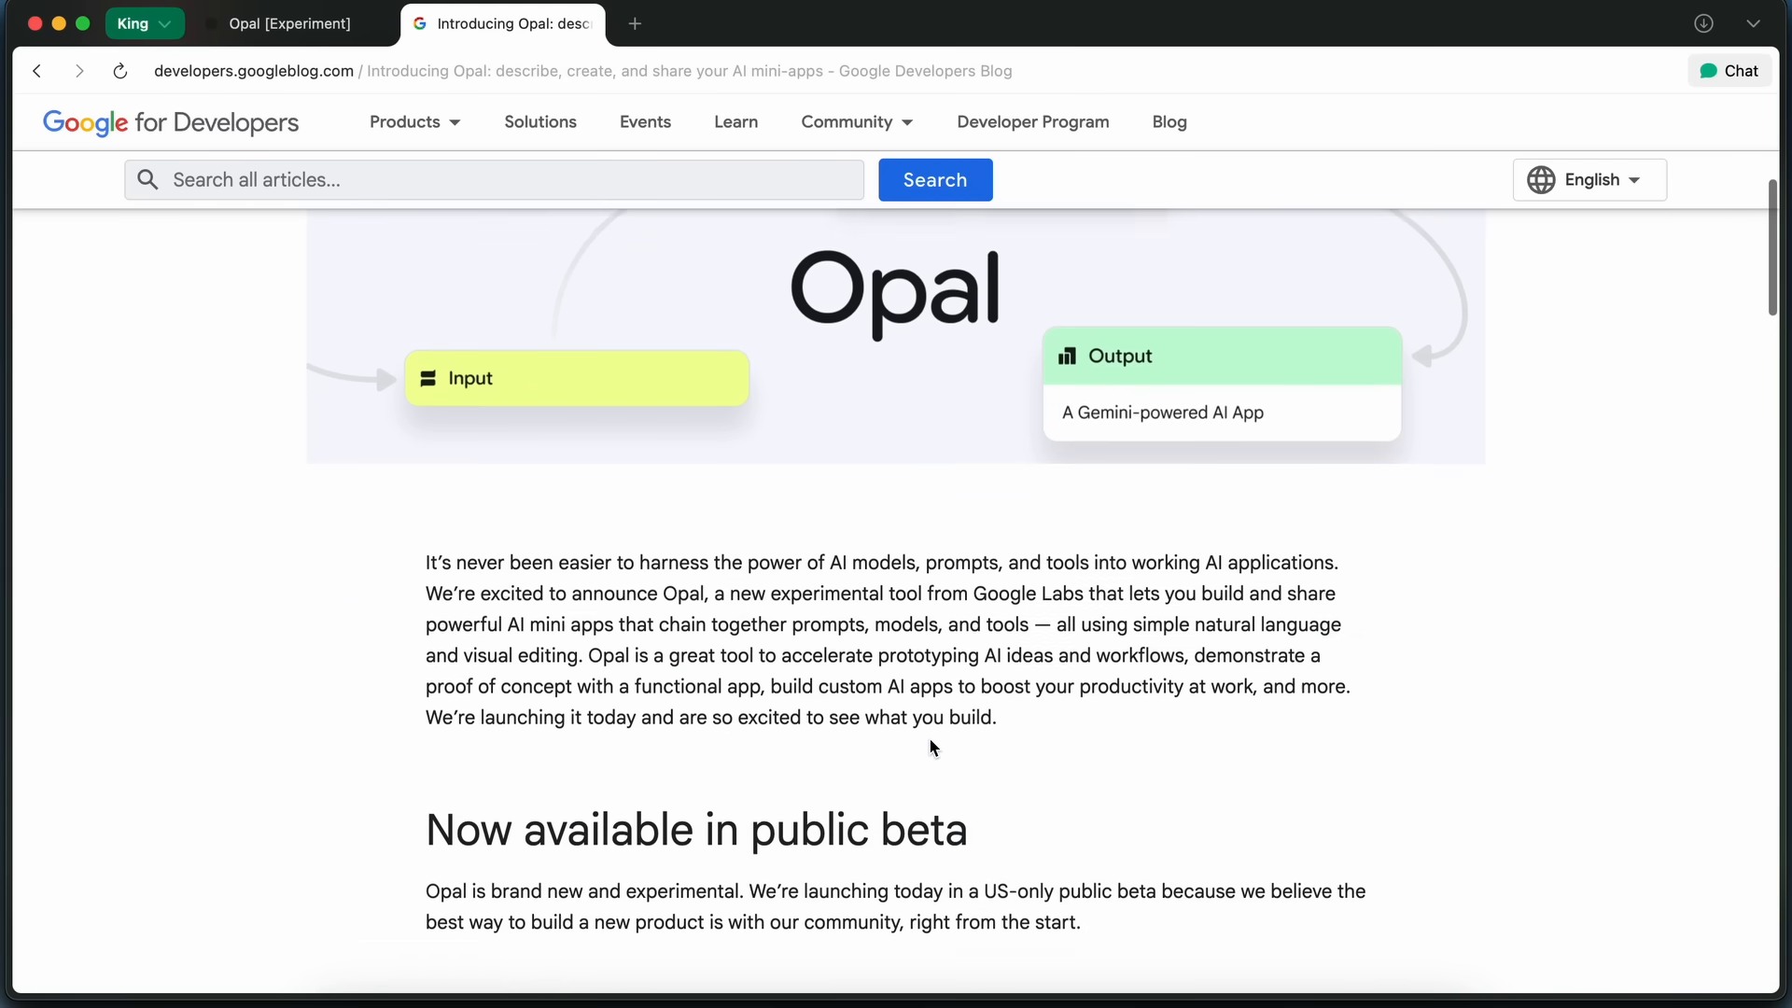
scroll(down, 3)
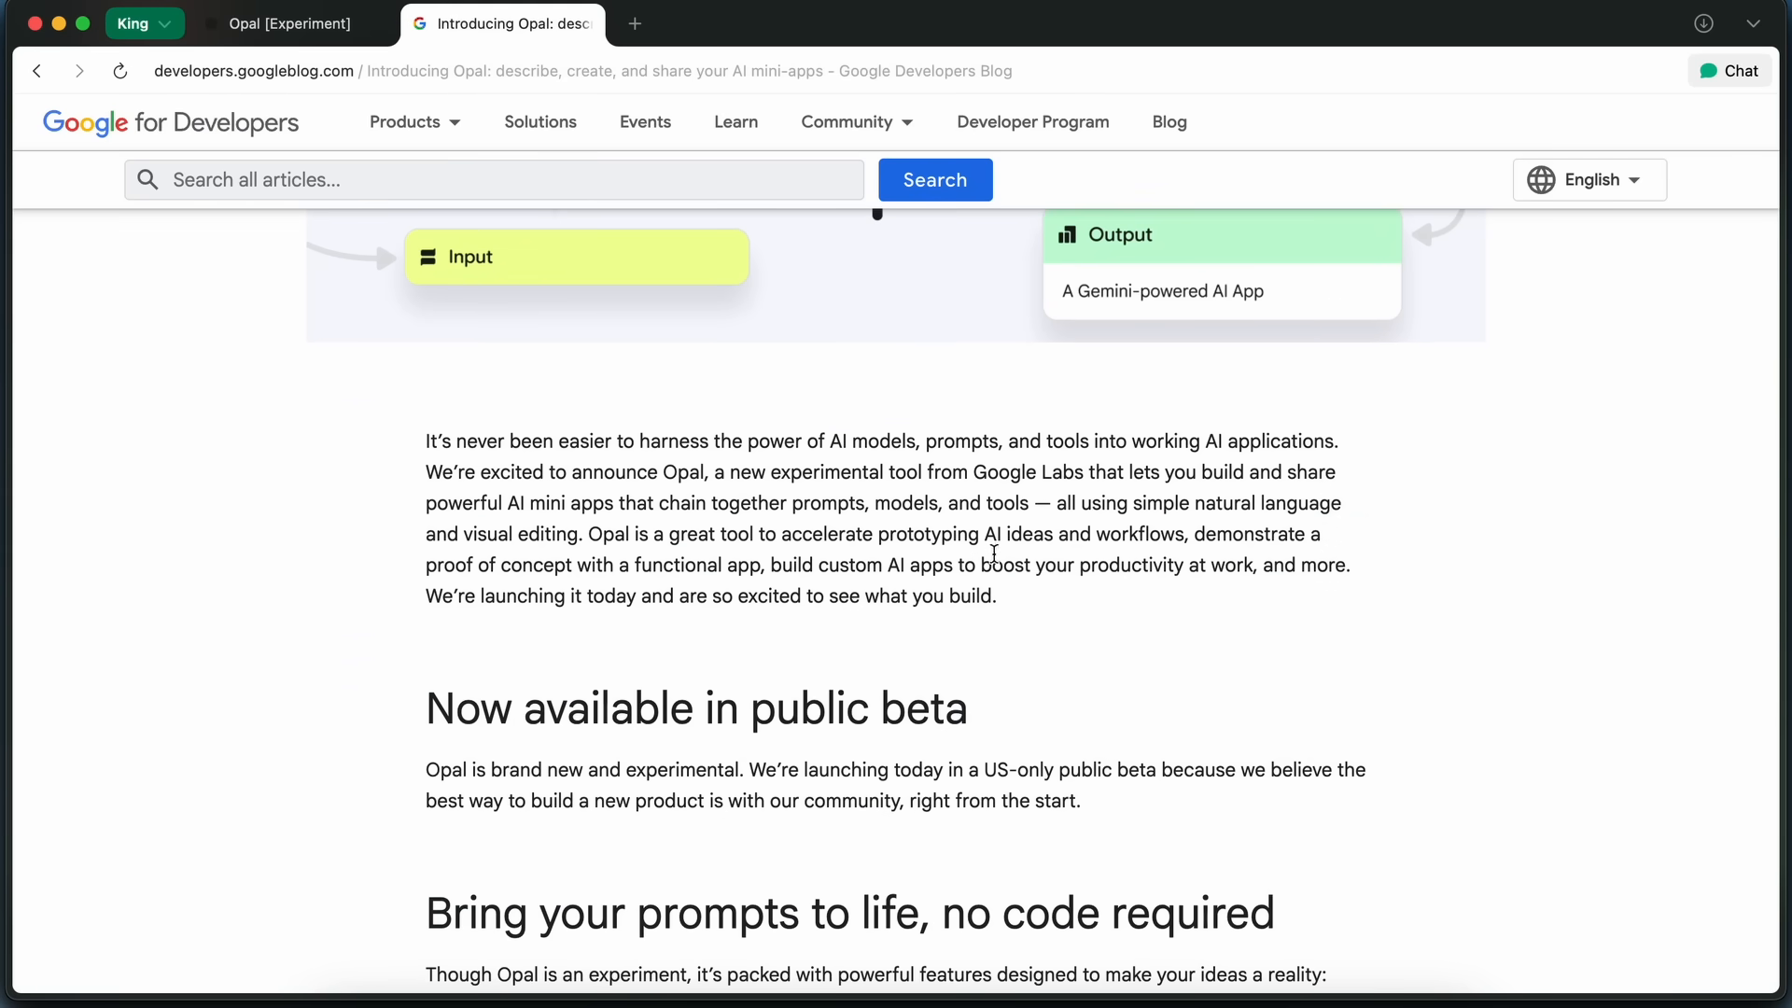
drag(1053, 504, 1091, 534)
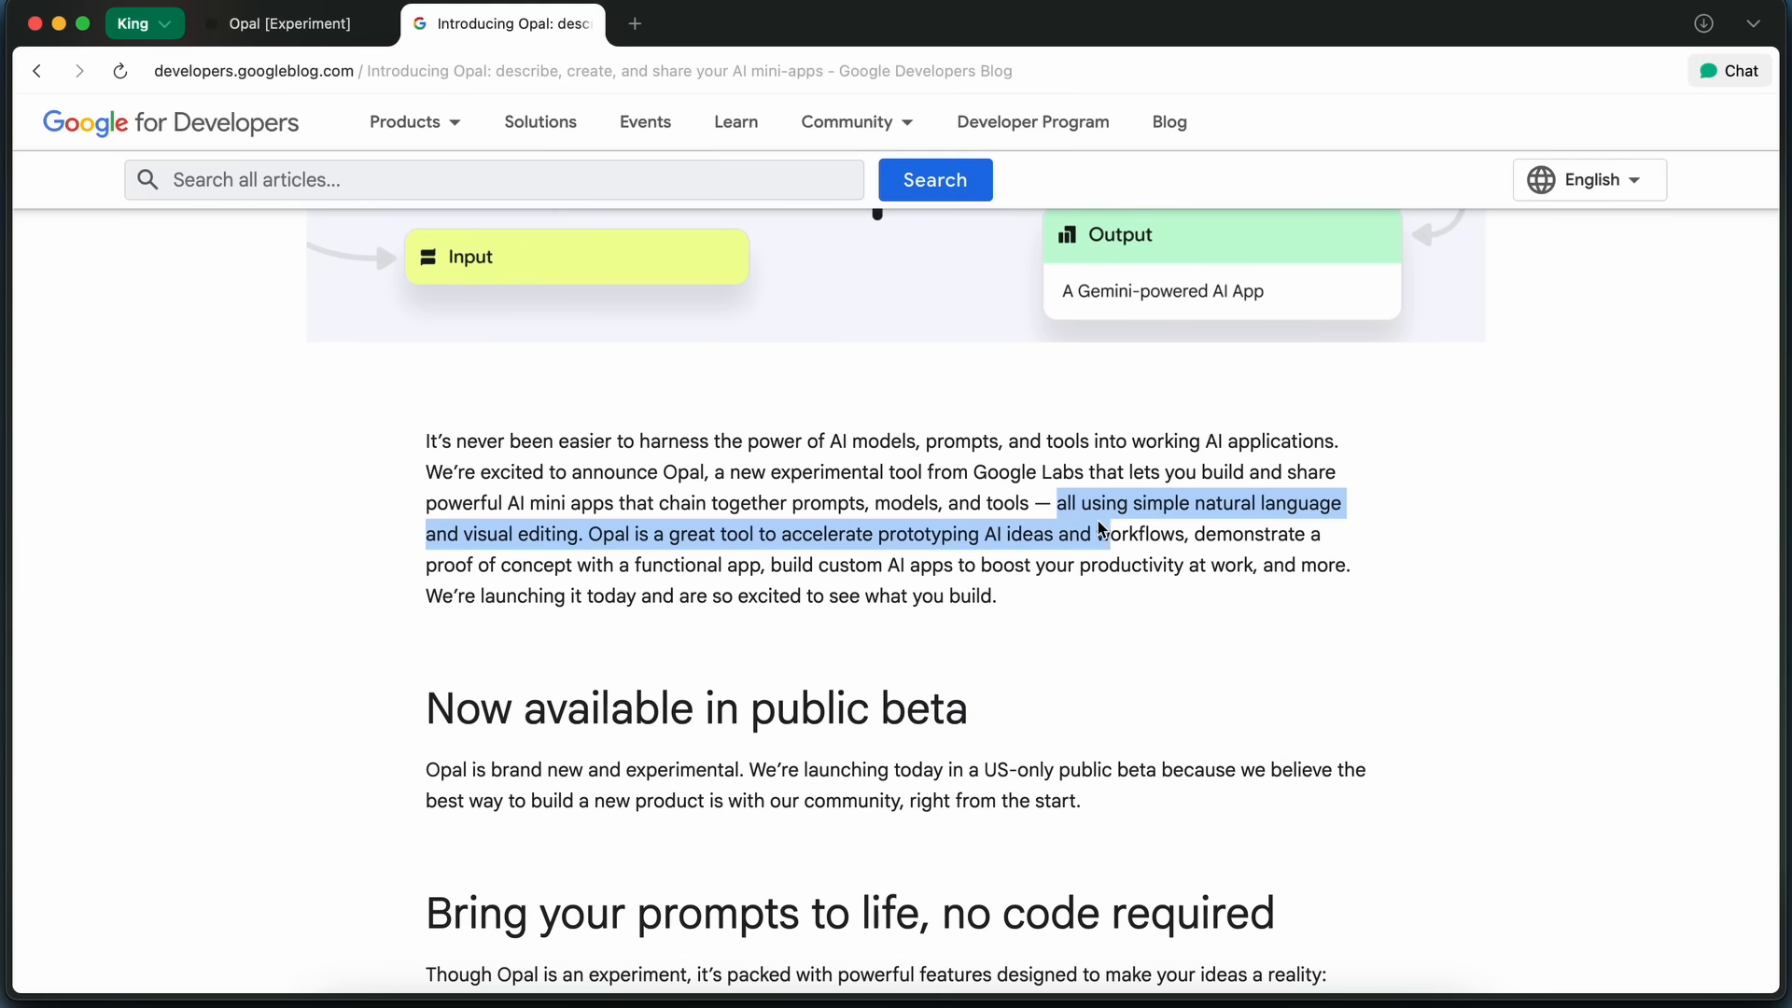
drag(1094, 534, 1197, 534)
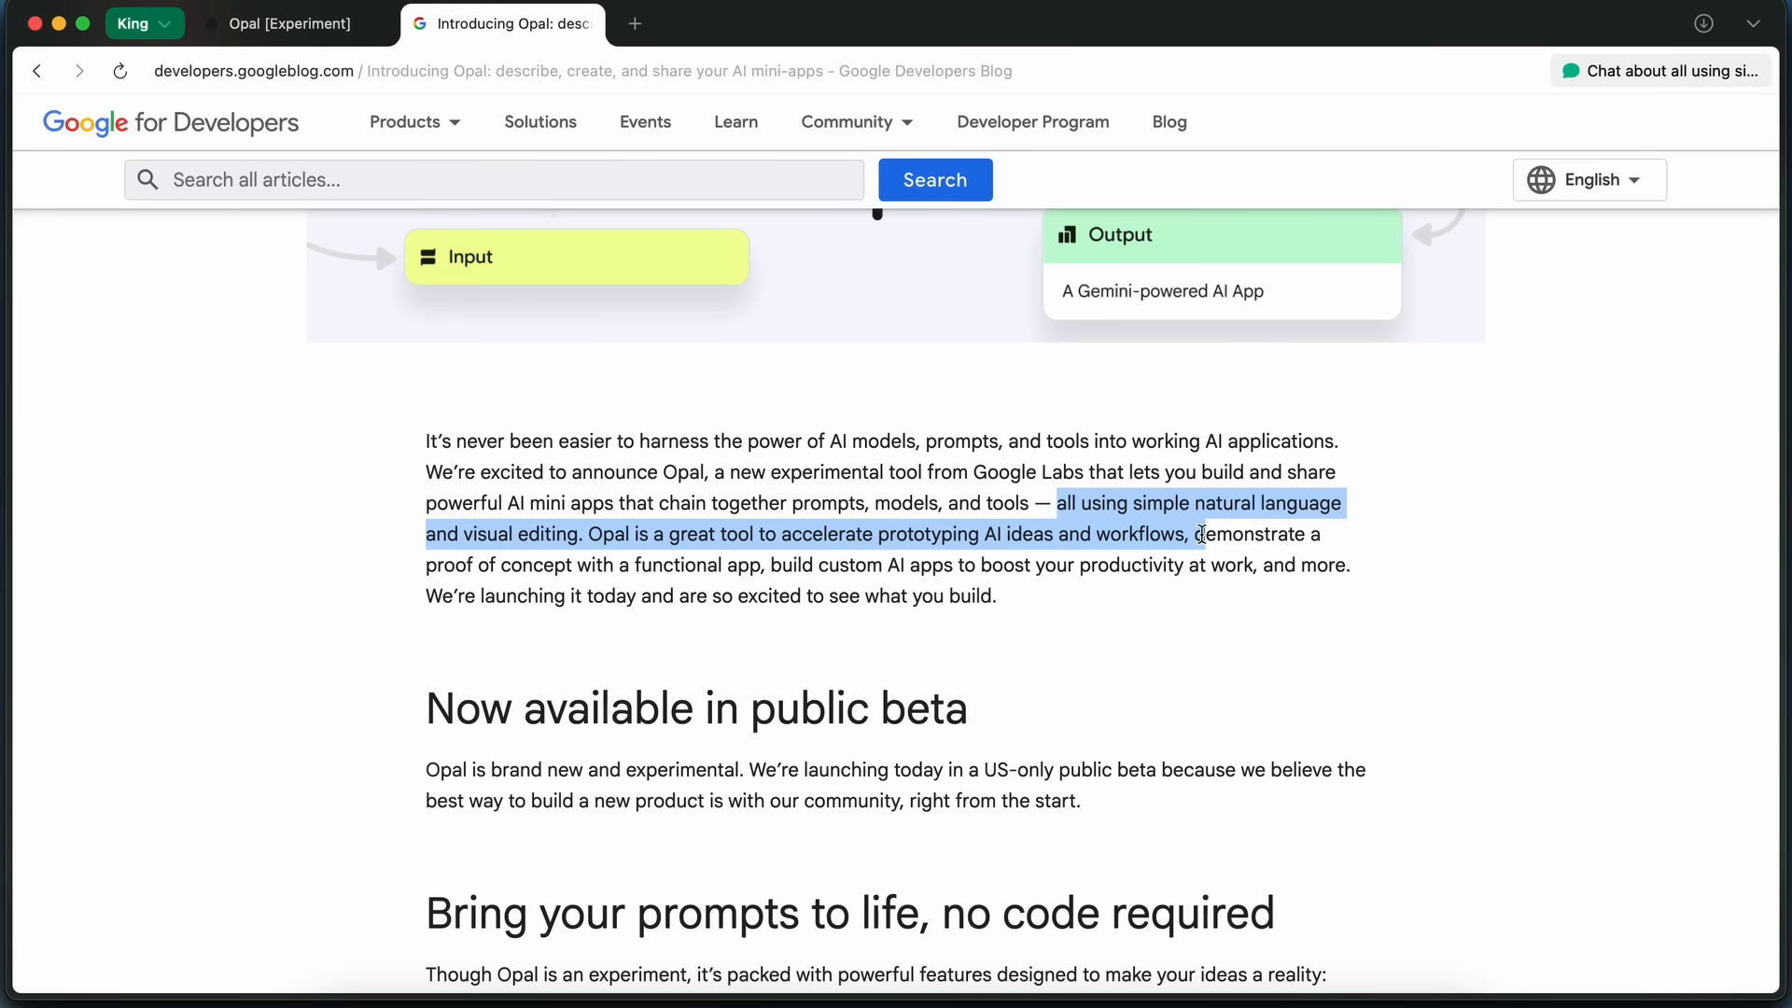
drag(1201, 534, 857, 534)
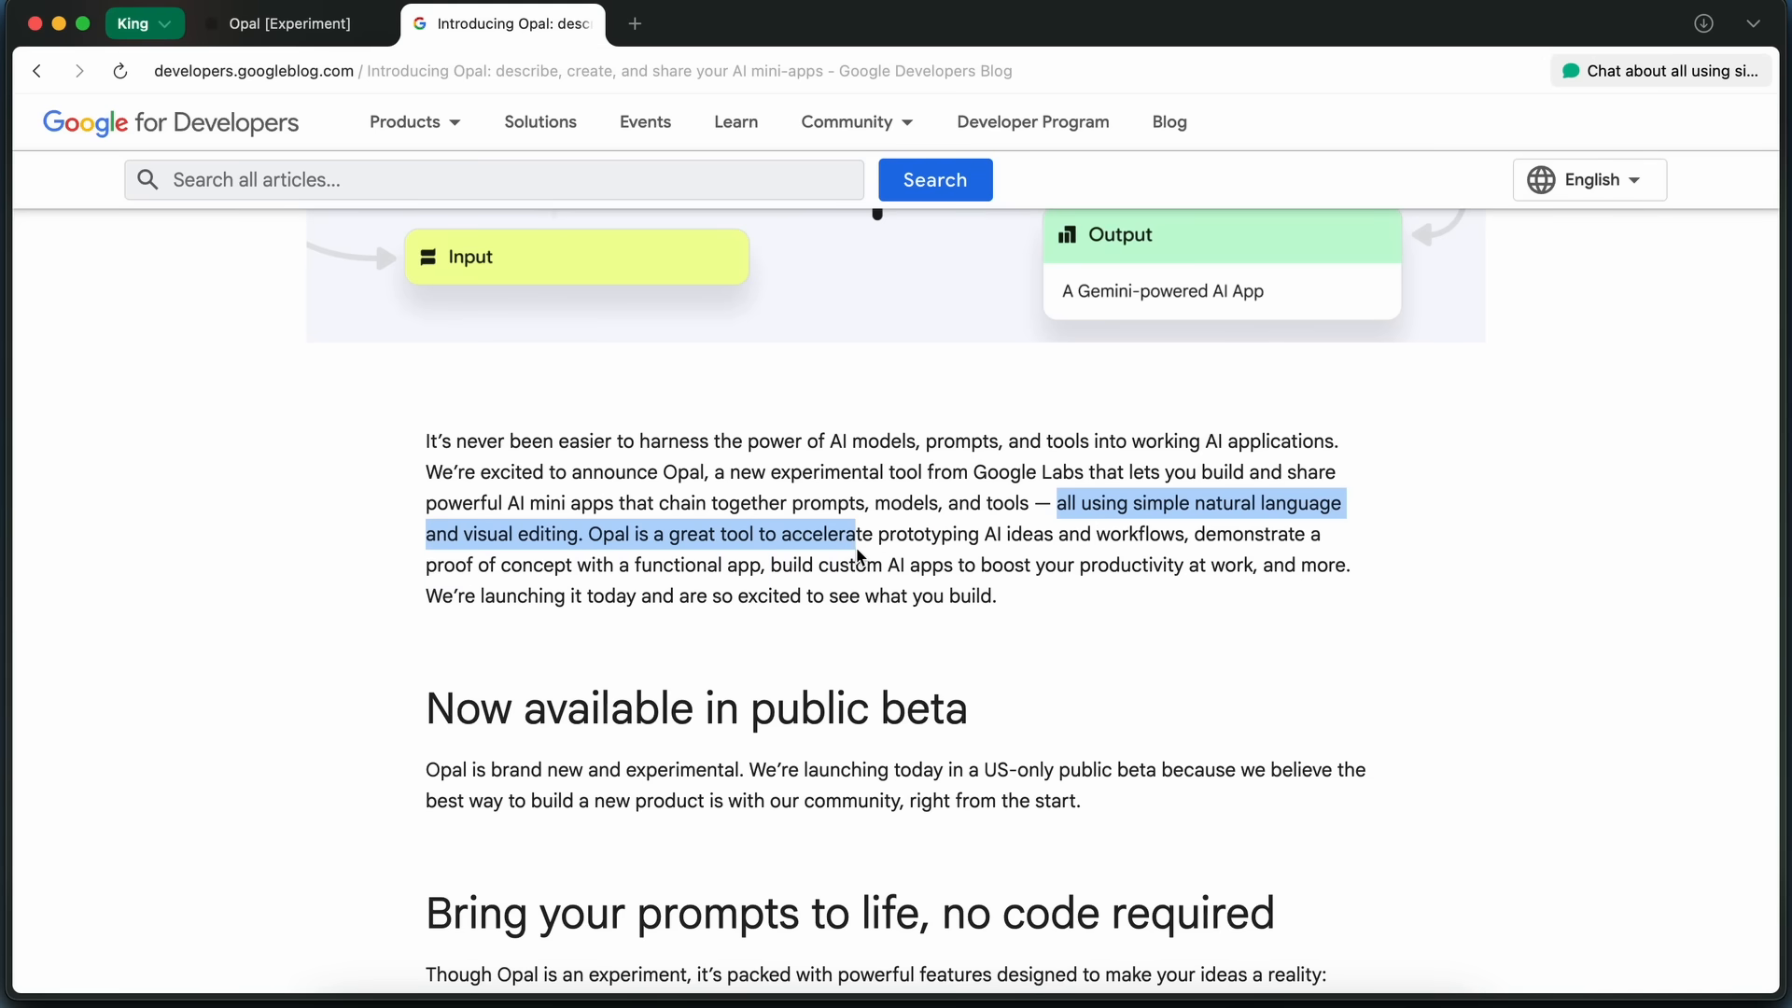
drag(851, 534, 1258, 557)
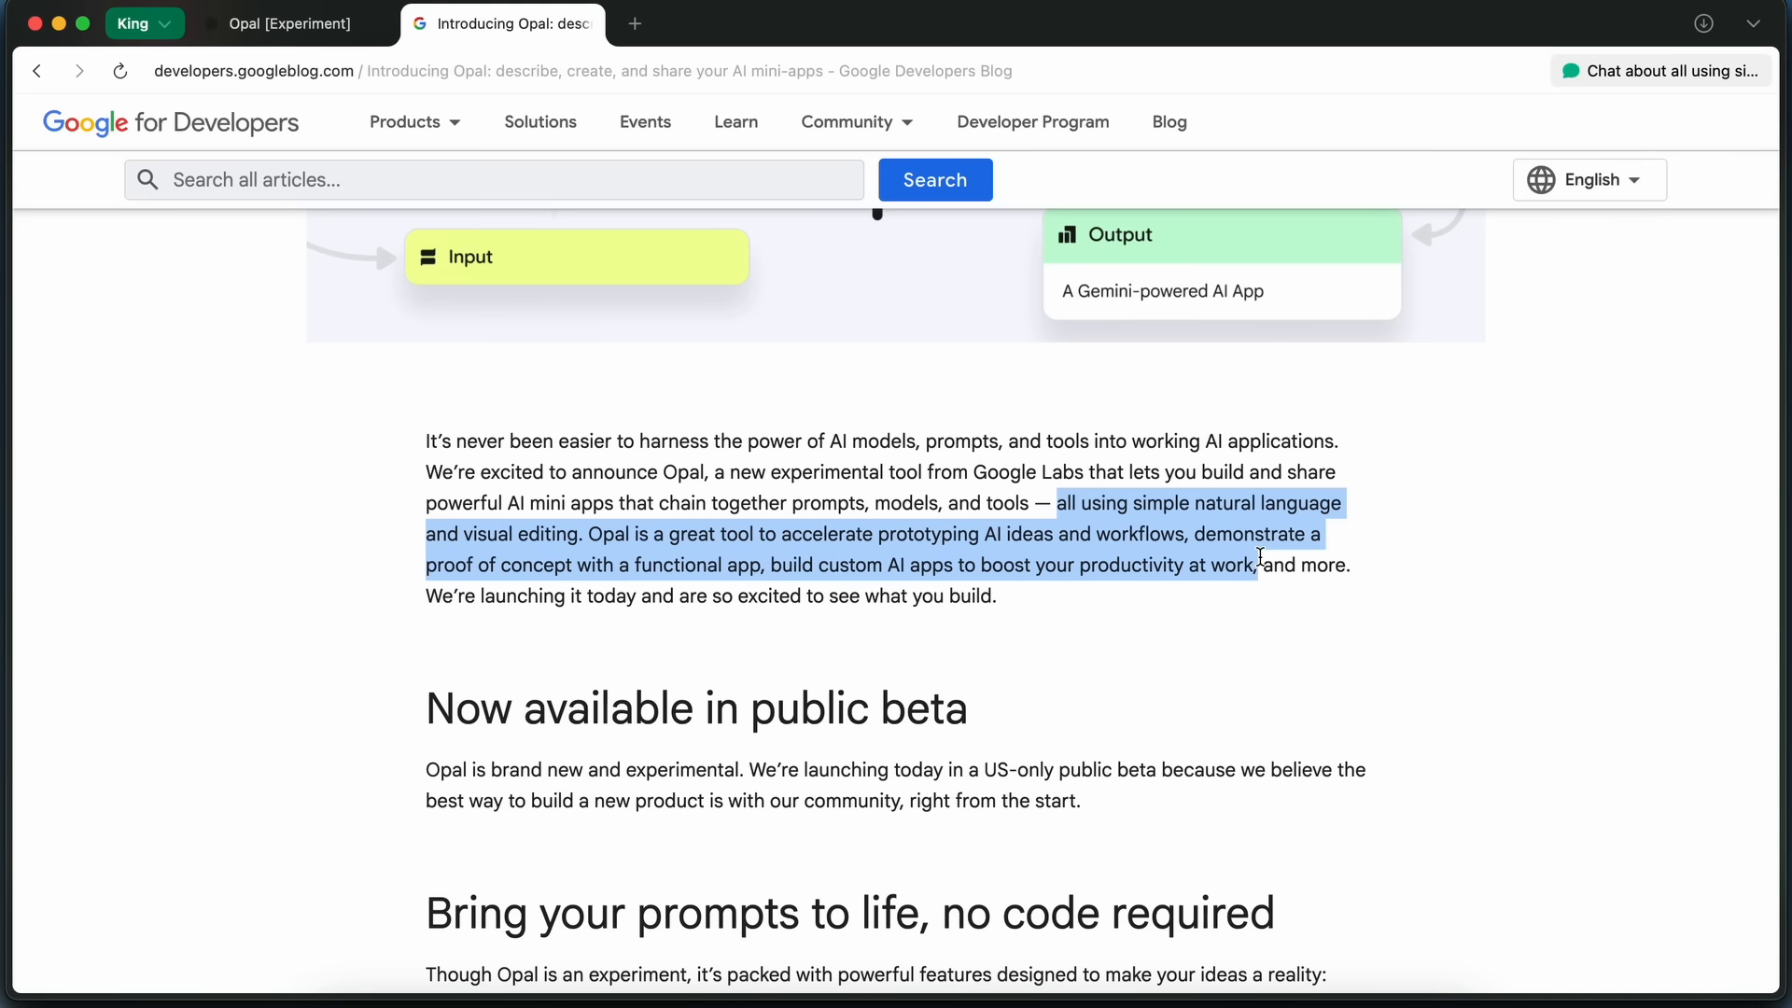
click(1130, 627)
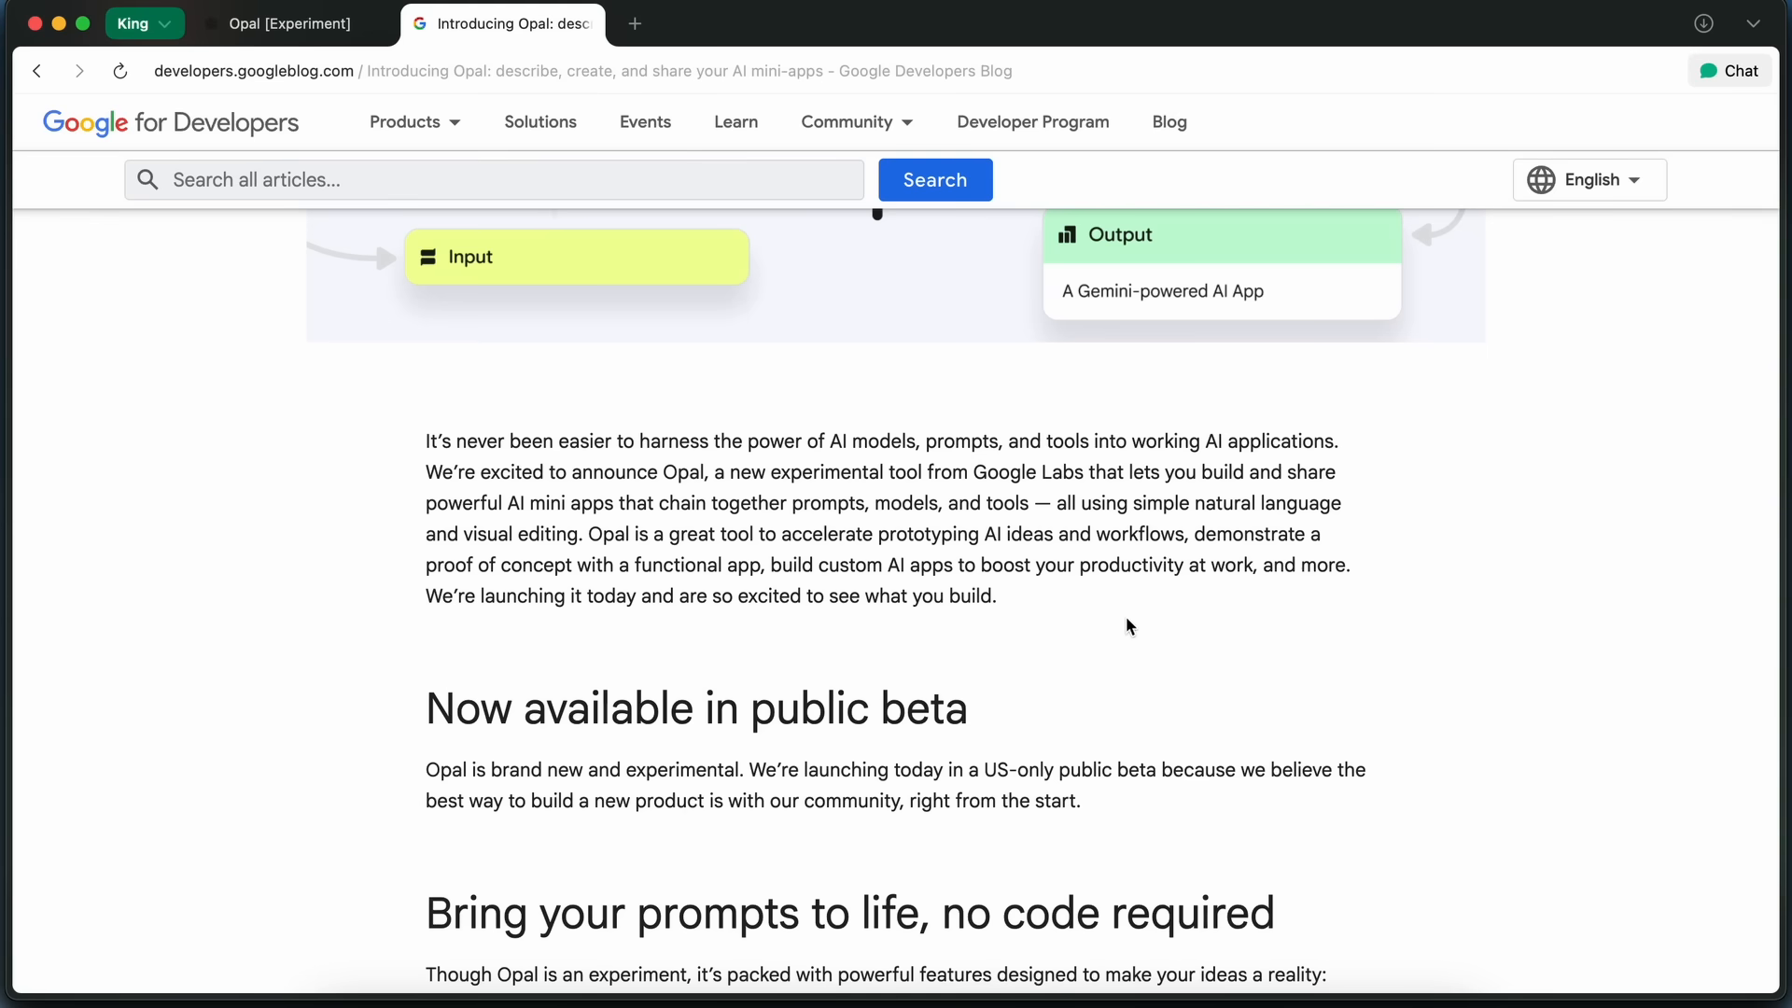
mouse_move(1116, 629)
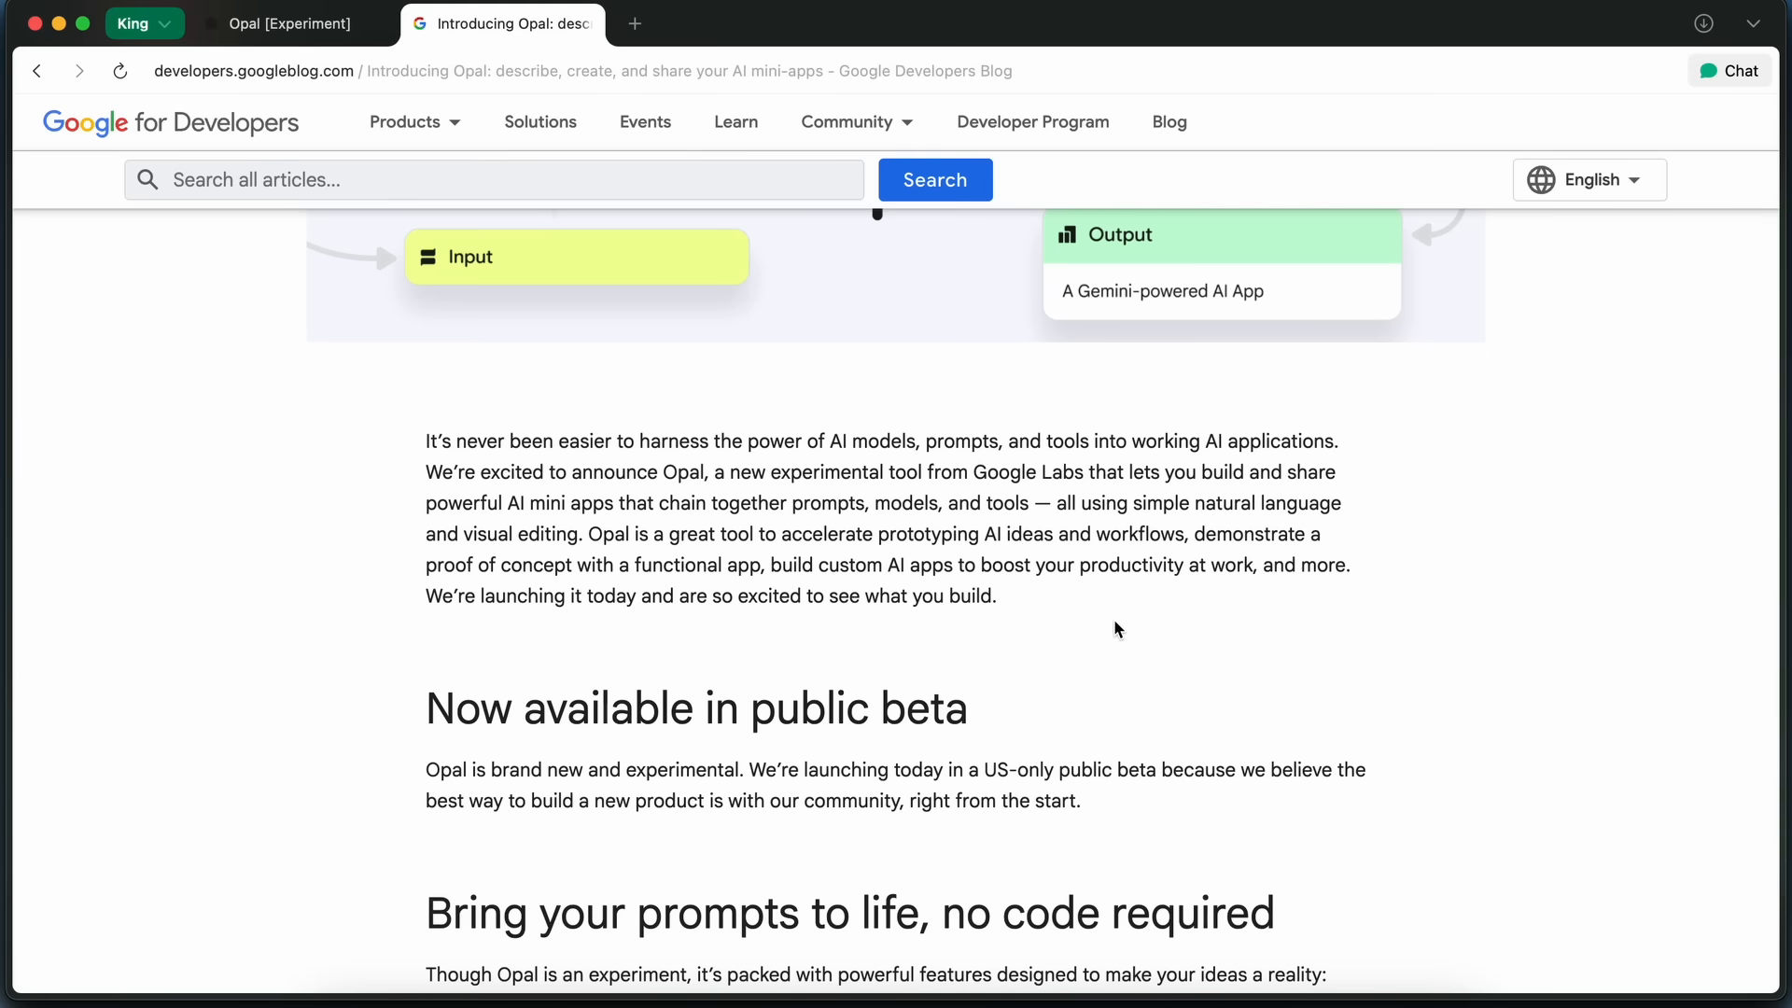
mouse_move(1122, 621)
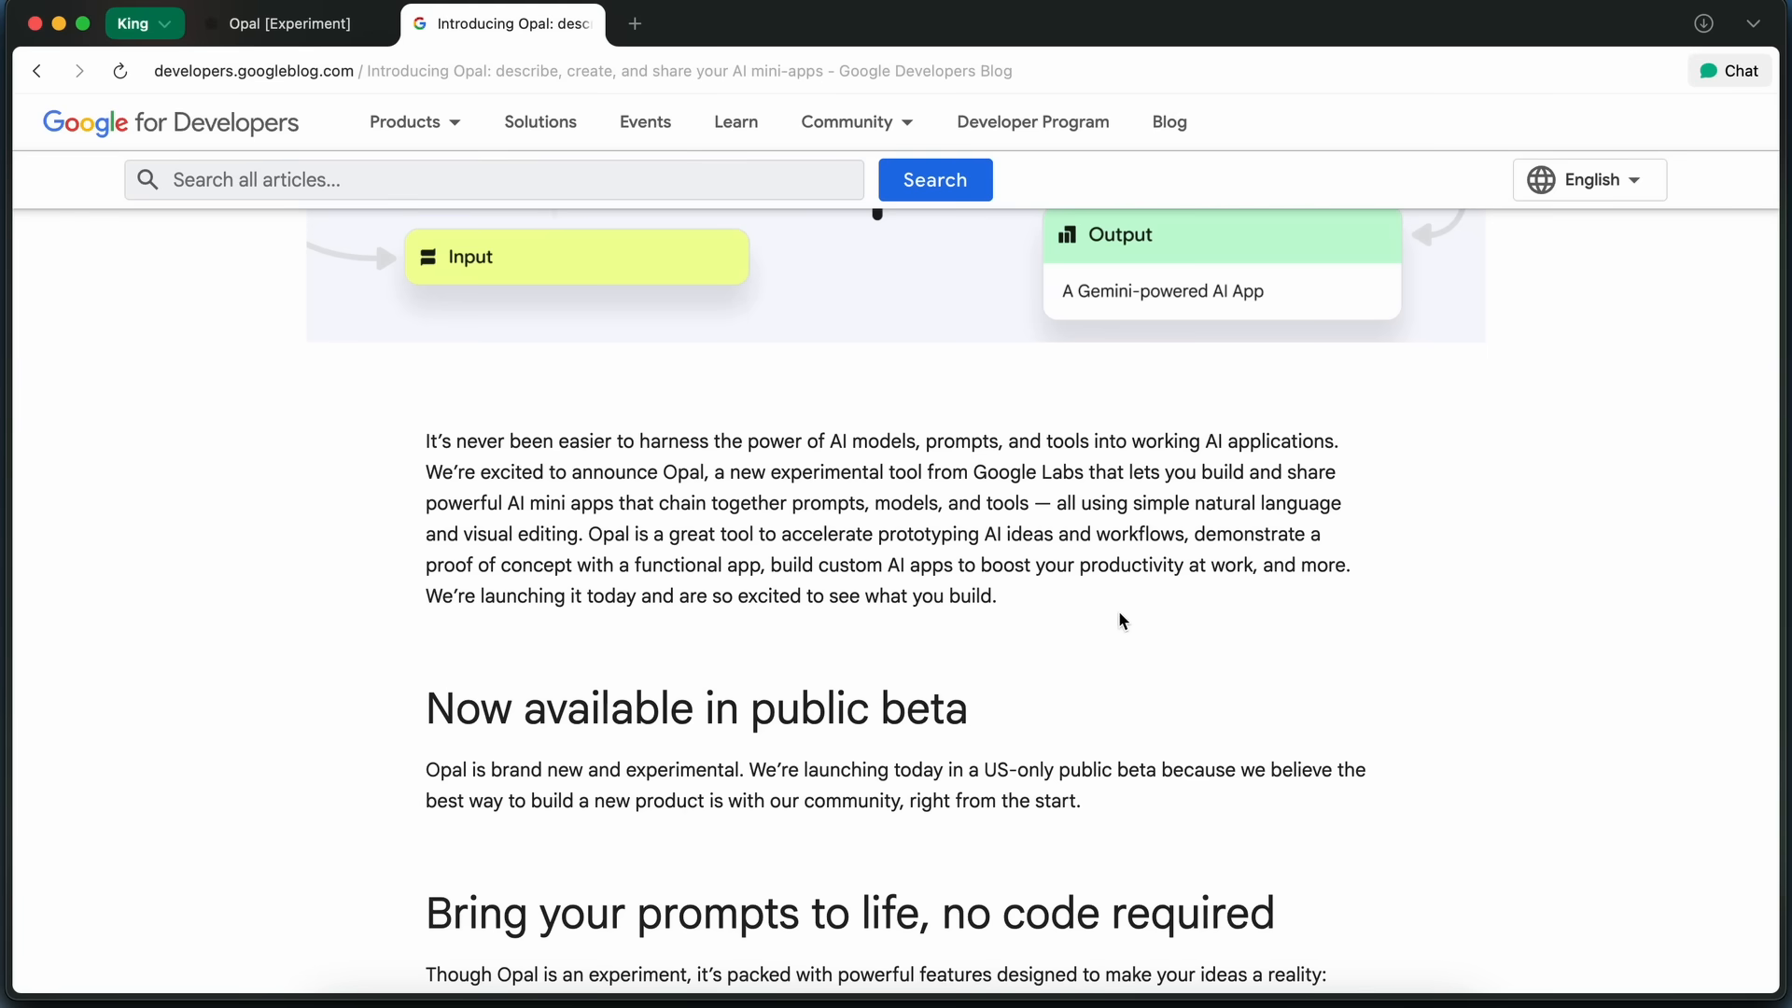
scroll(down, 3)
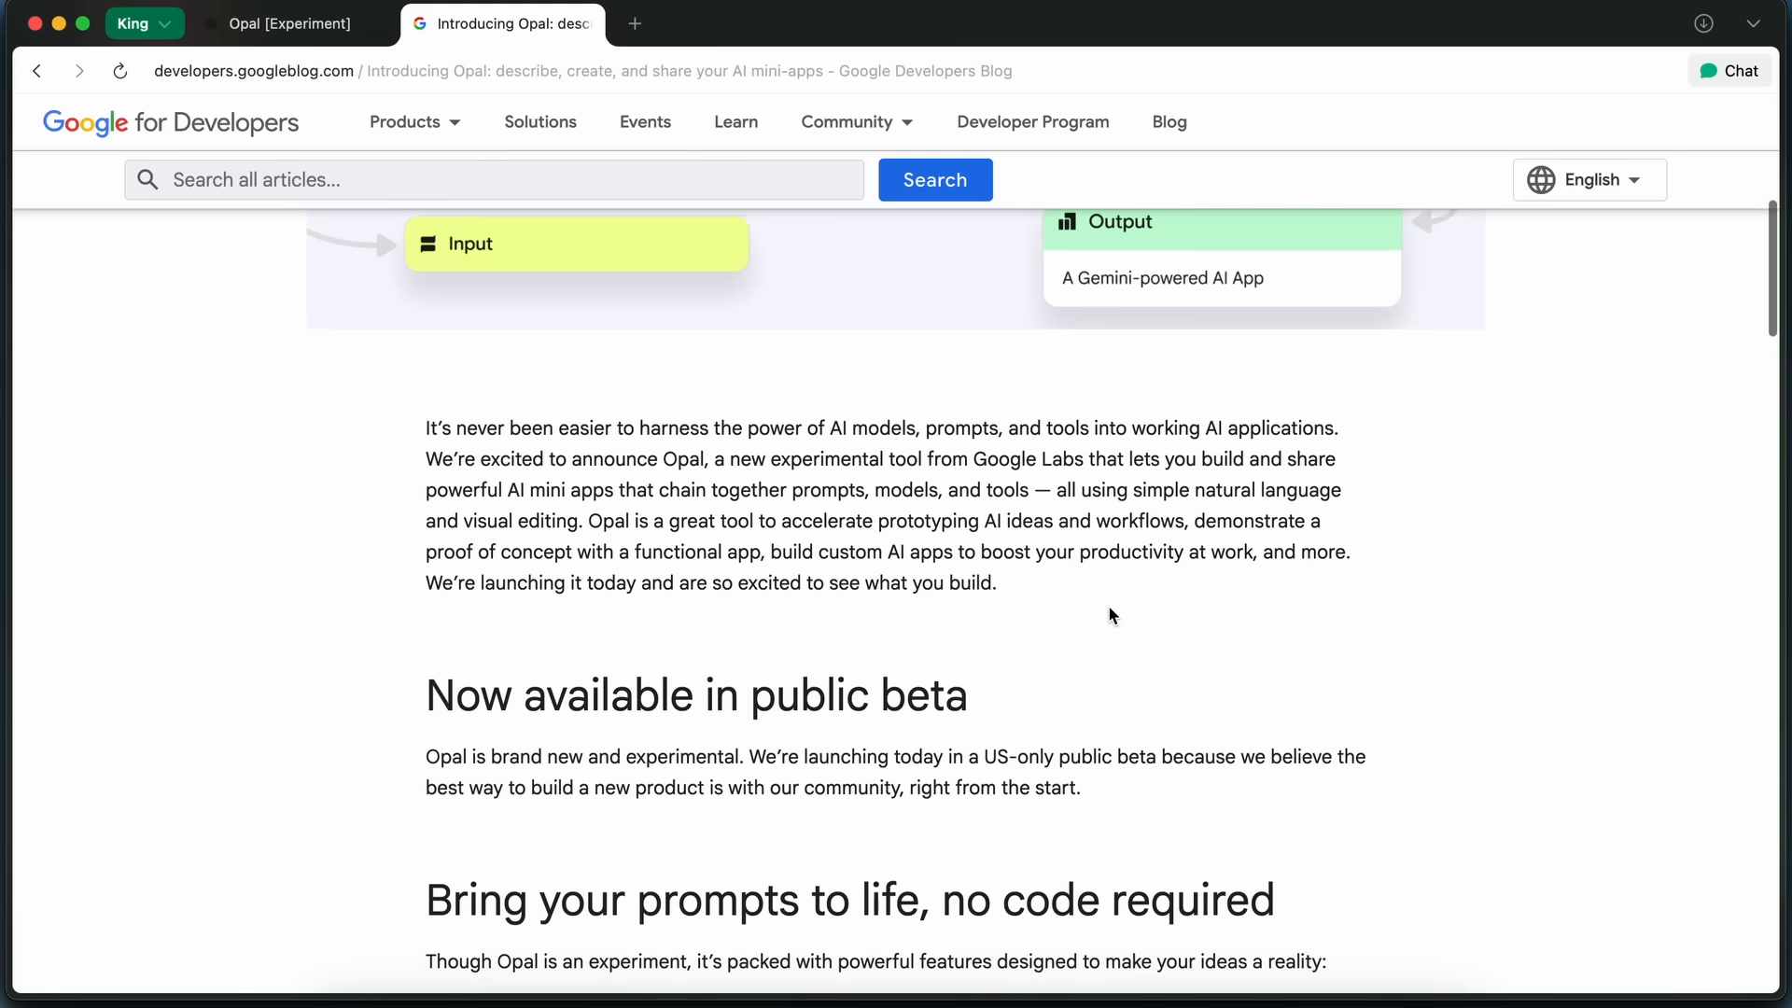
scroll(down, 3)
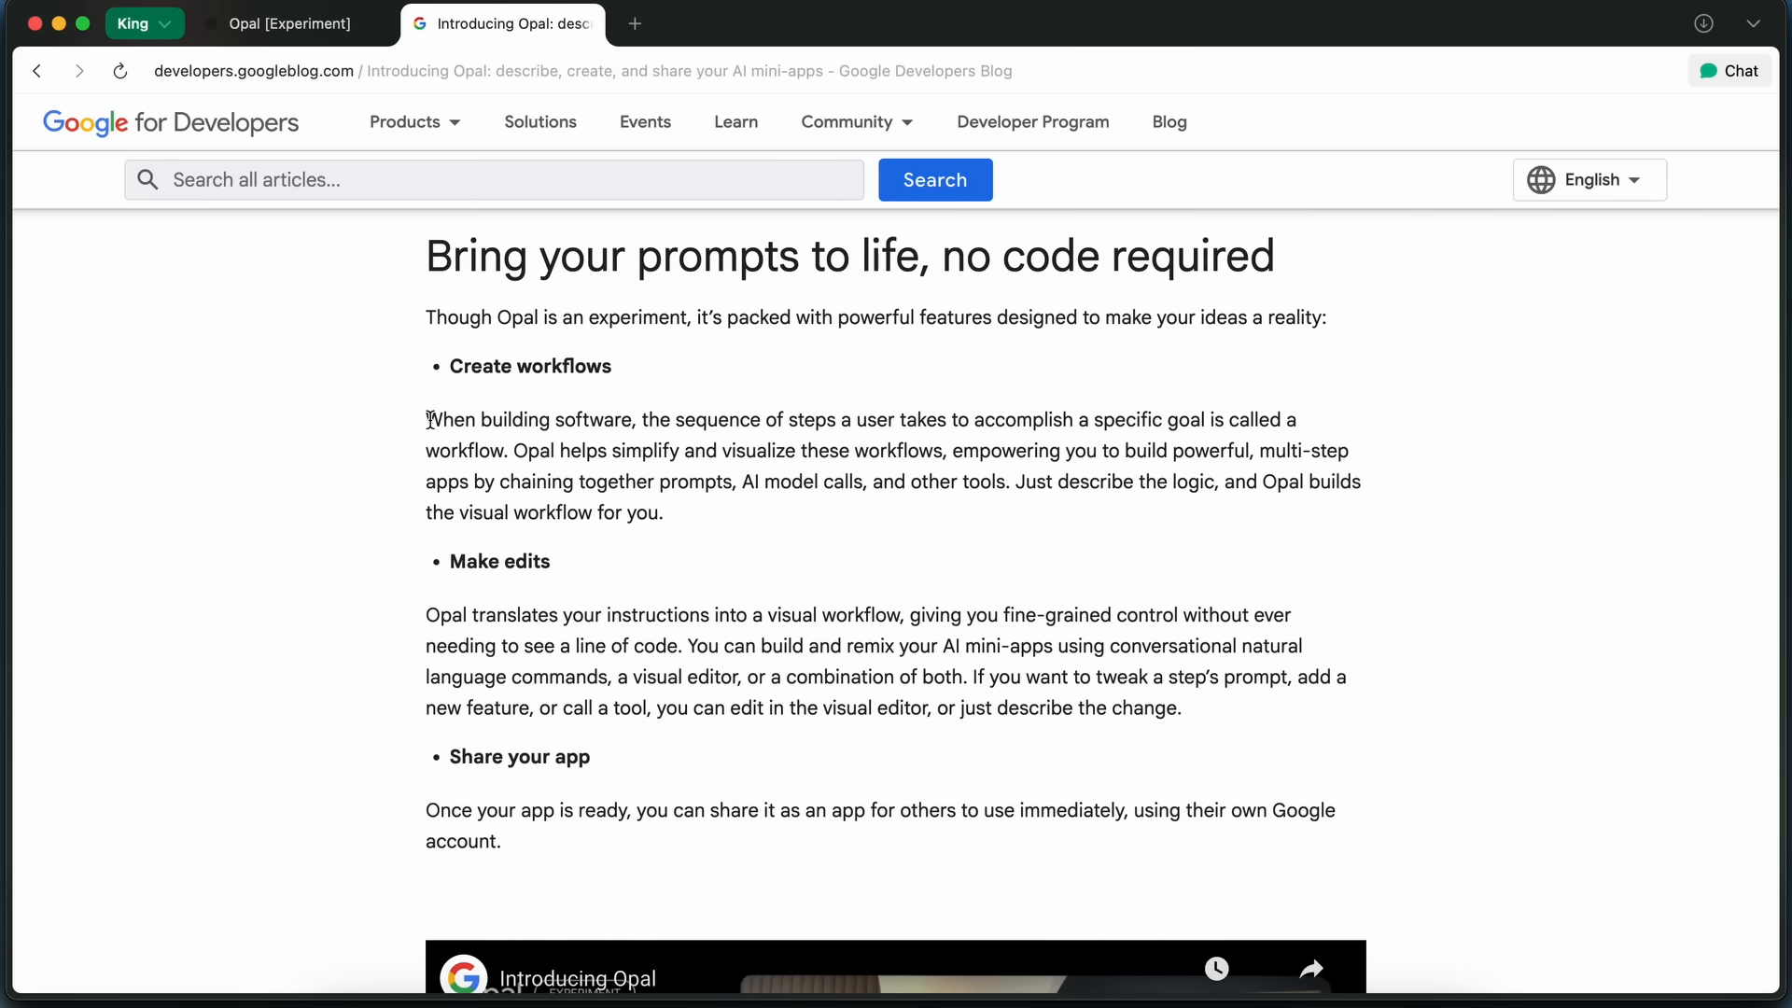
drag(427, 419, 570, 450)
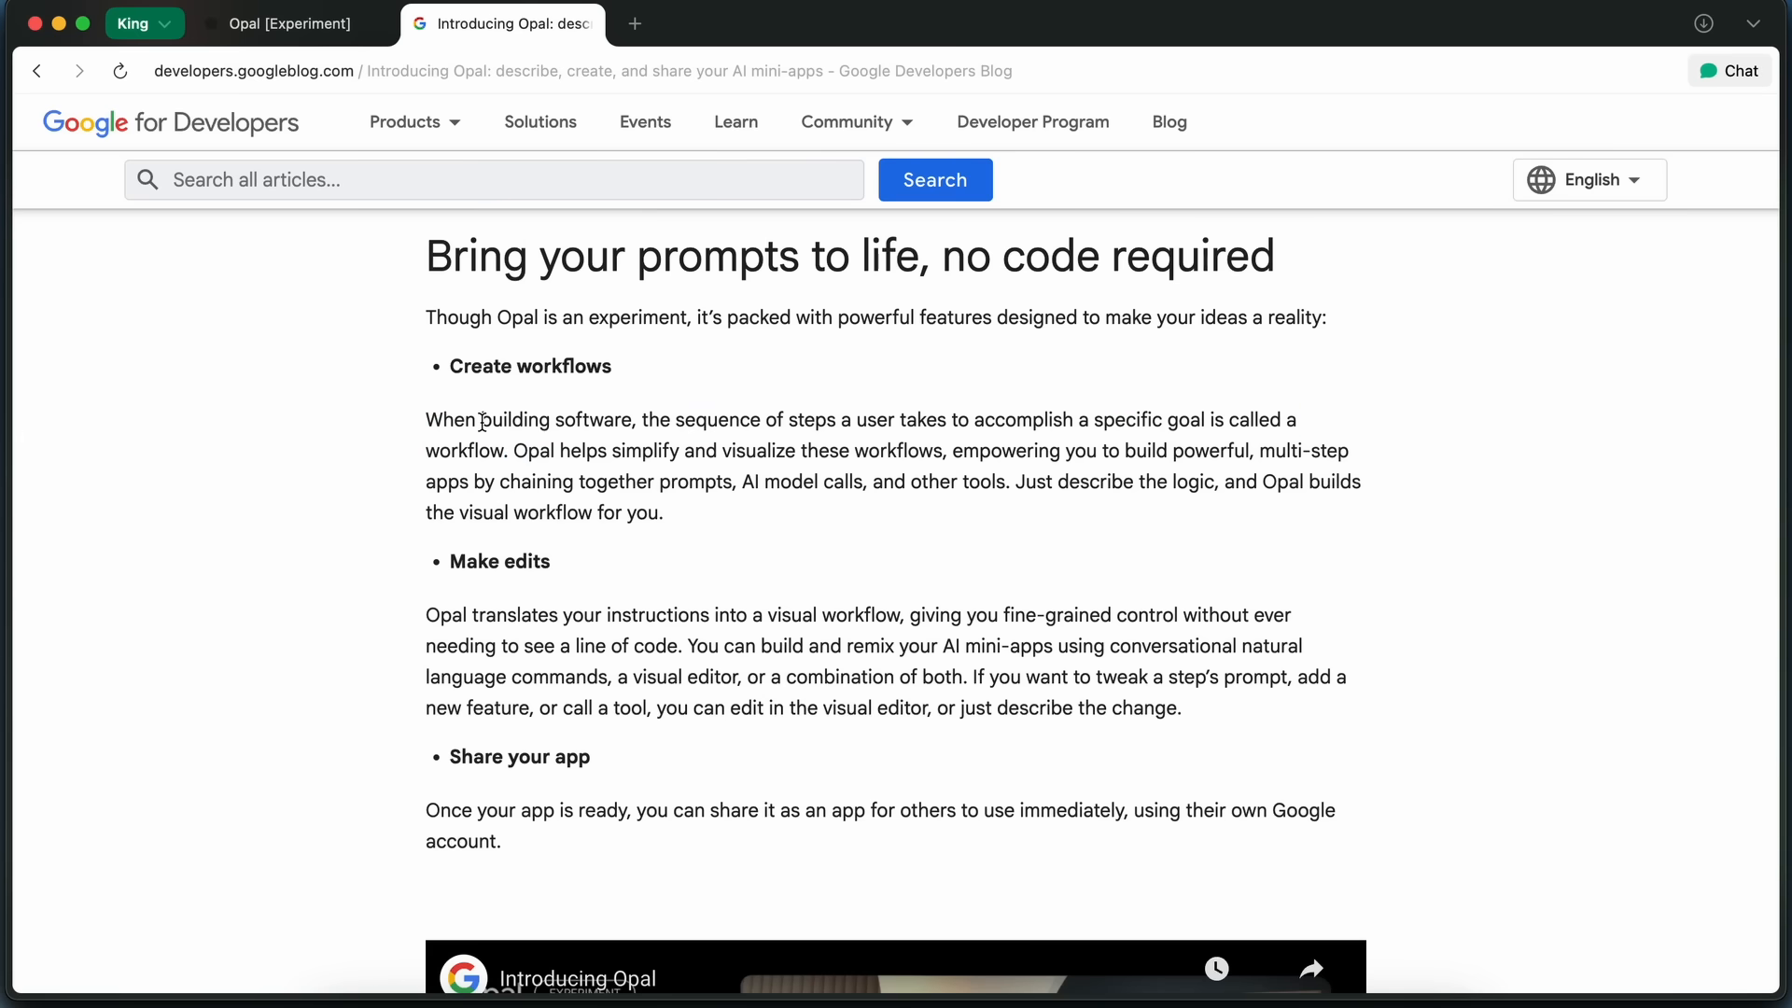
drag(479, 419, 637, 419)
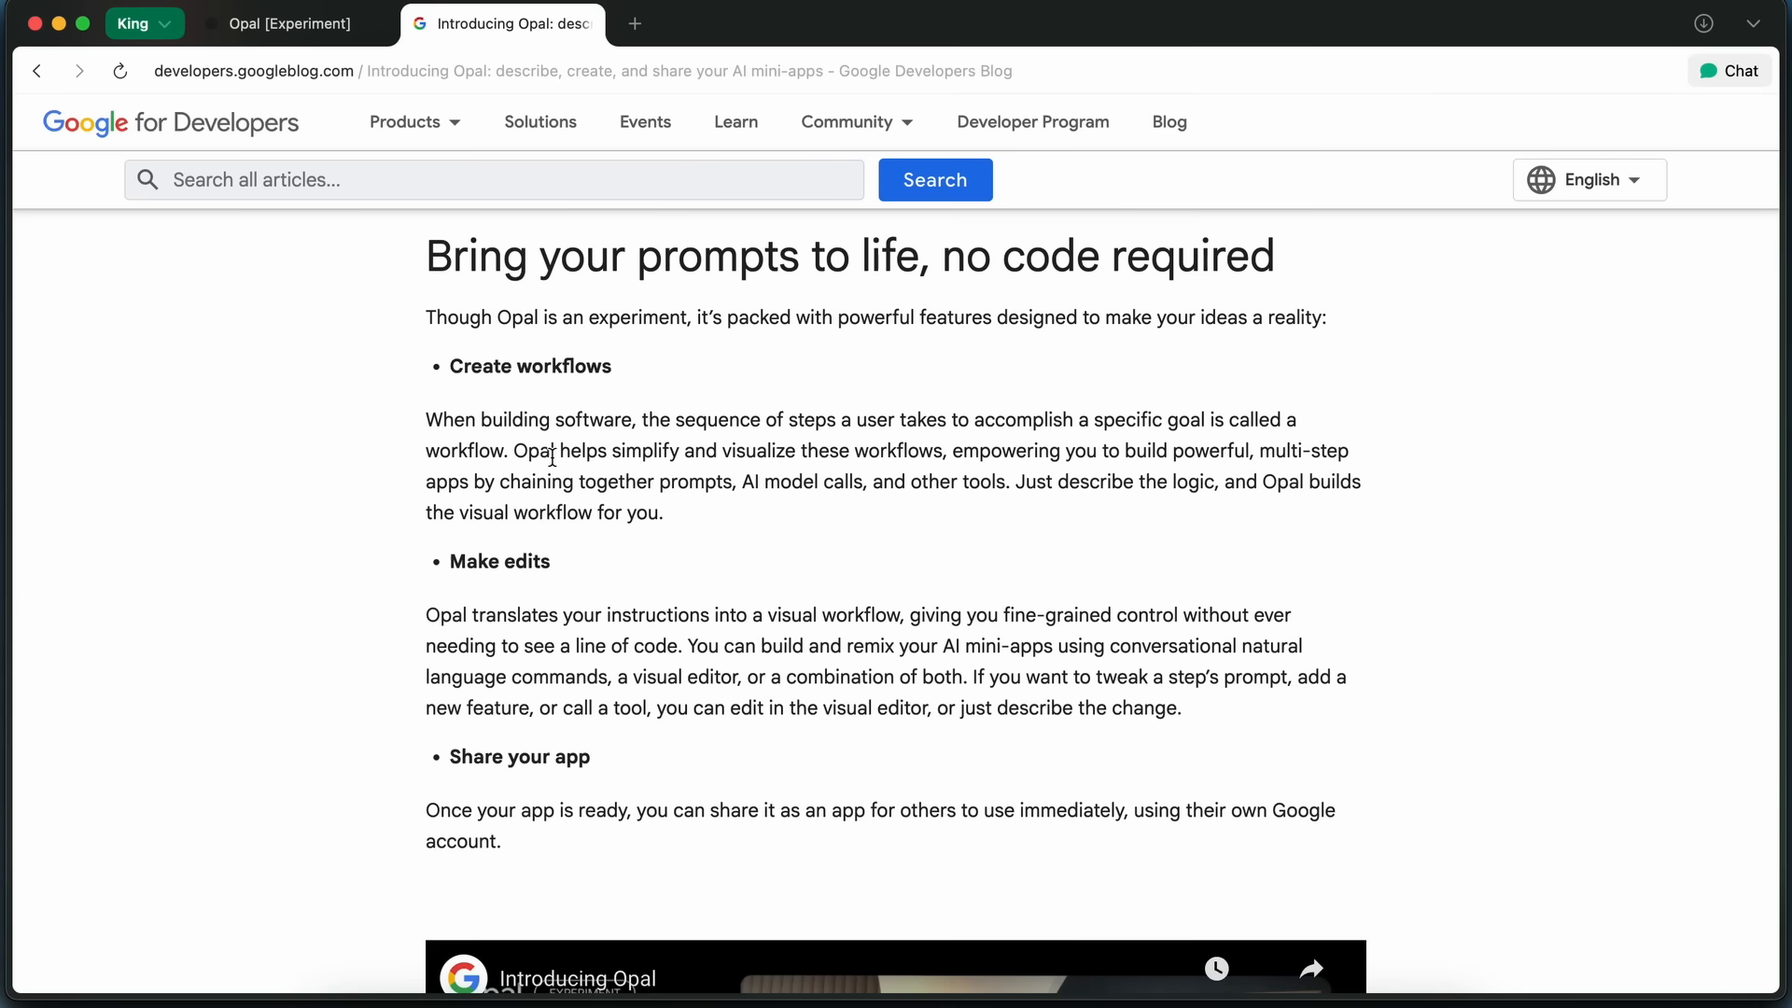
scroll(down, 3)
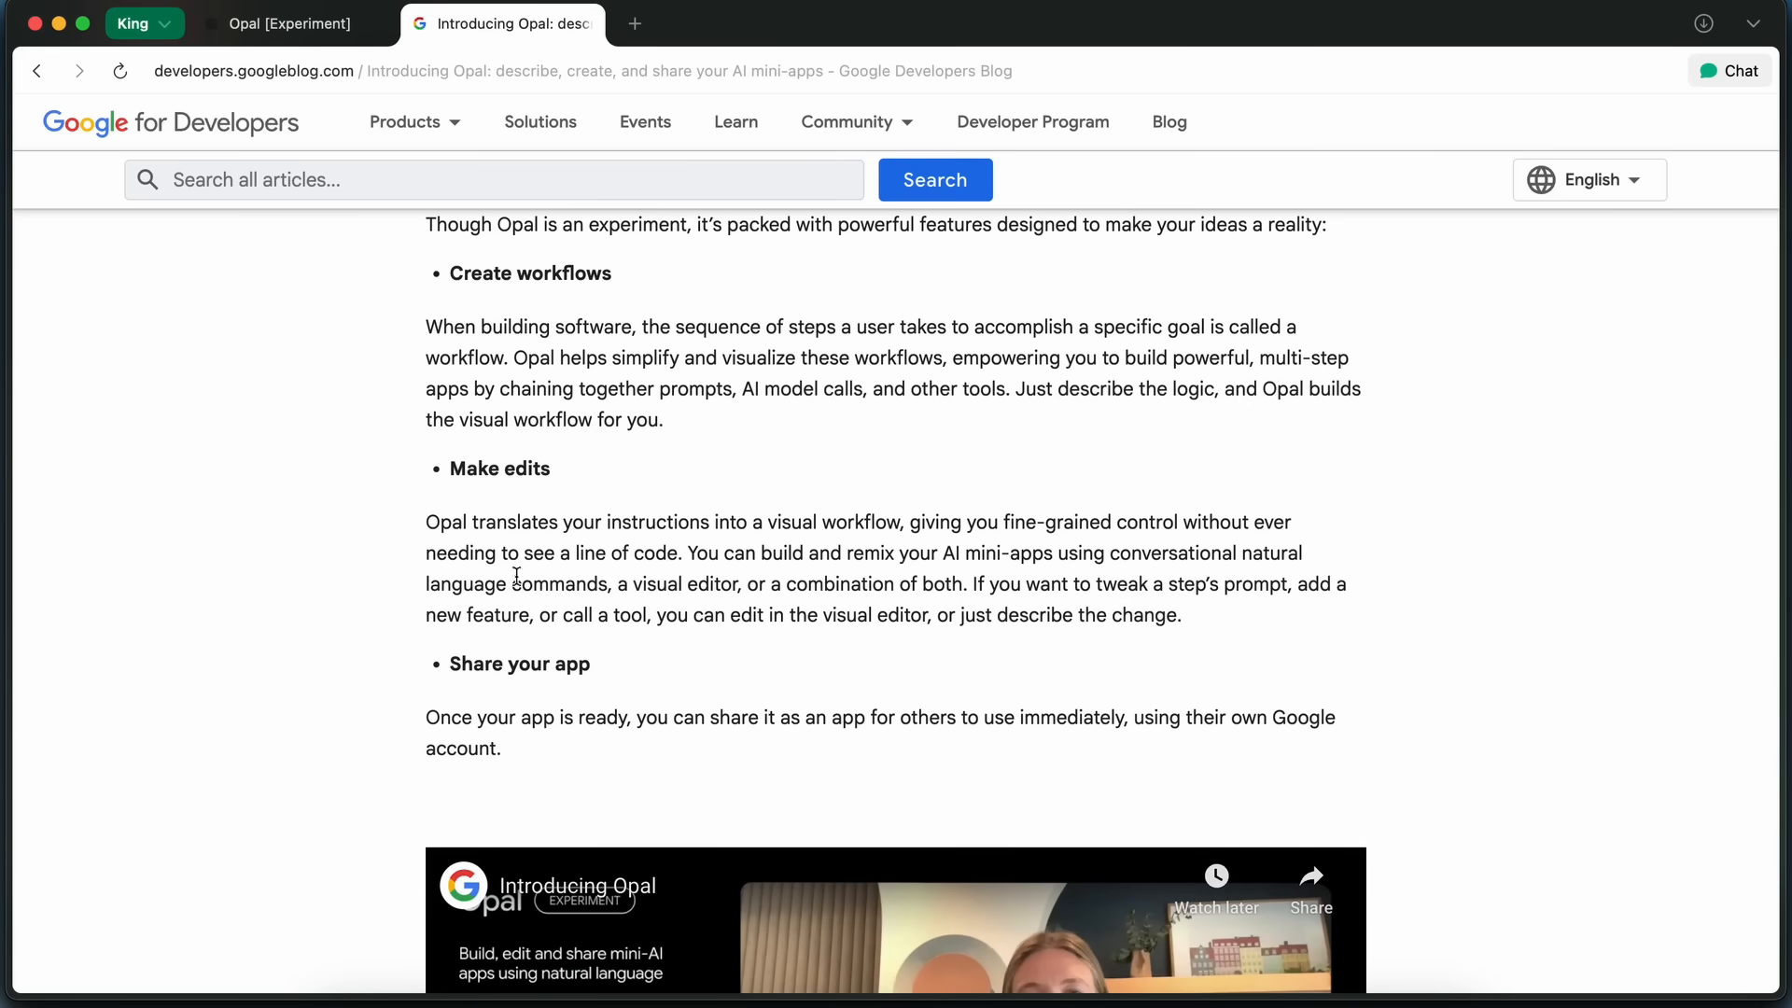
mouse_move(511, 471)
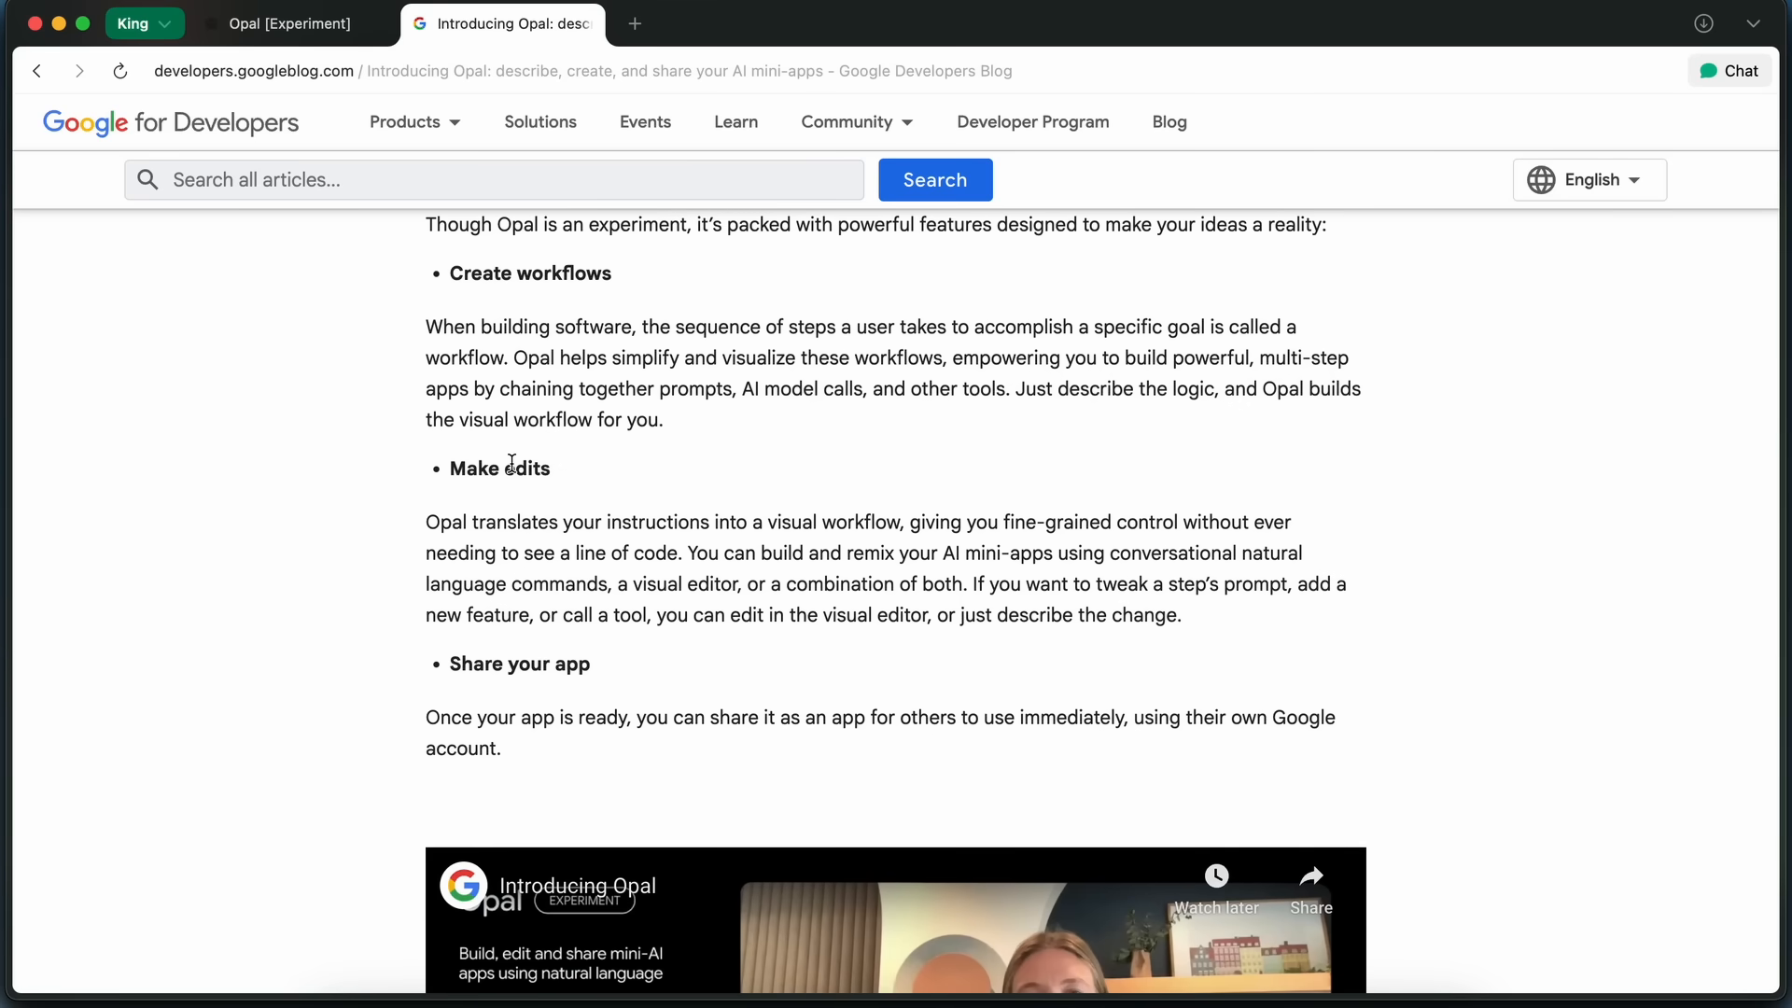
scroll(up, 3)
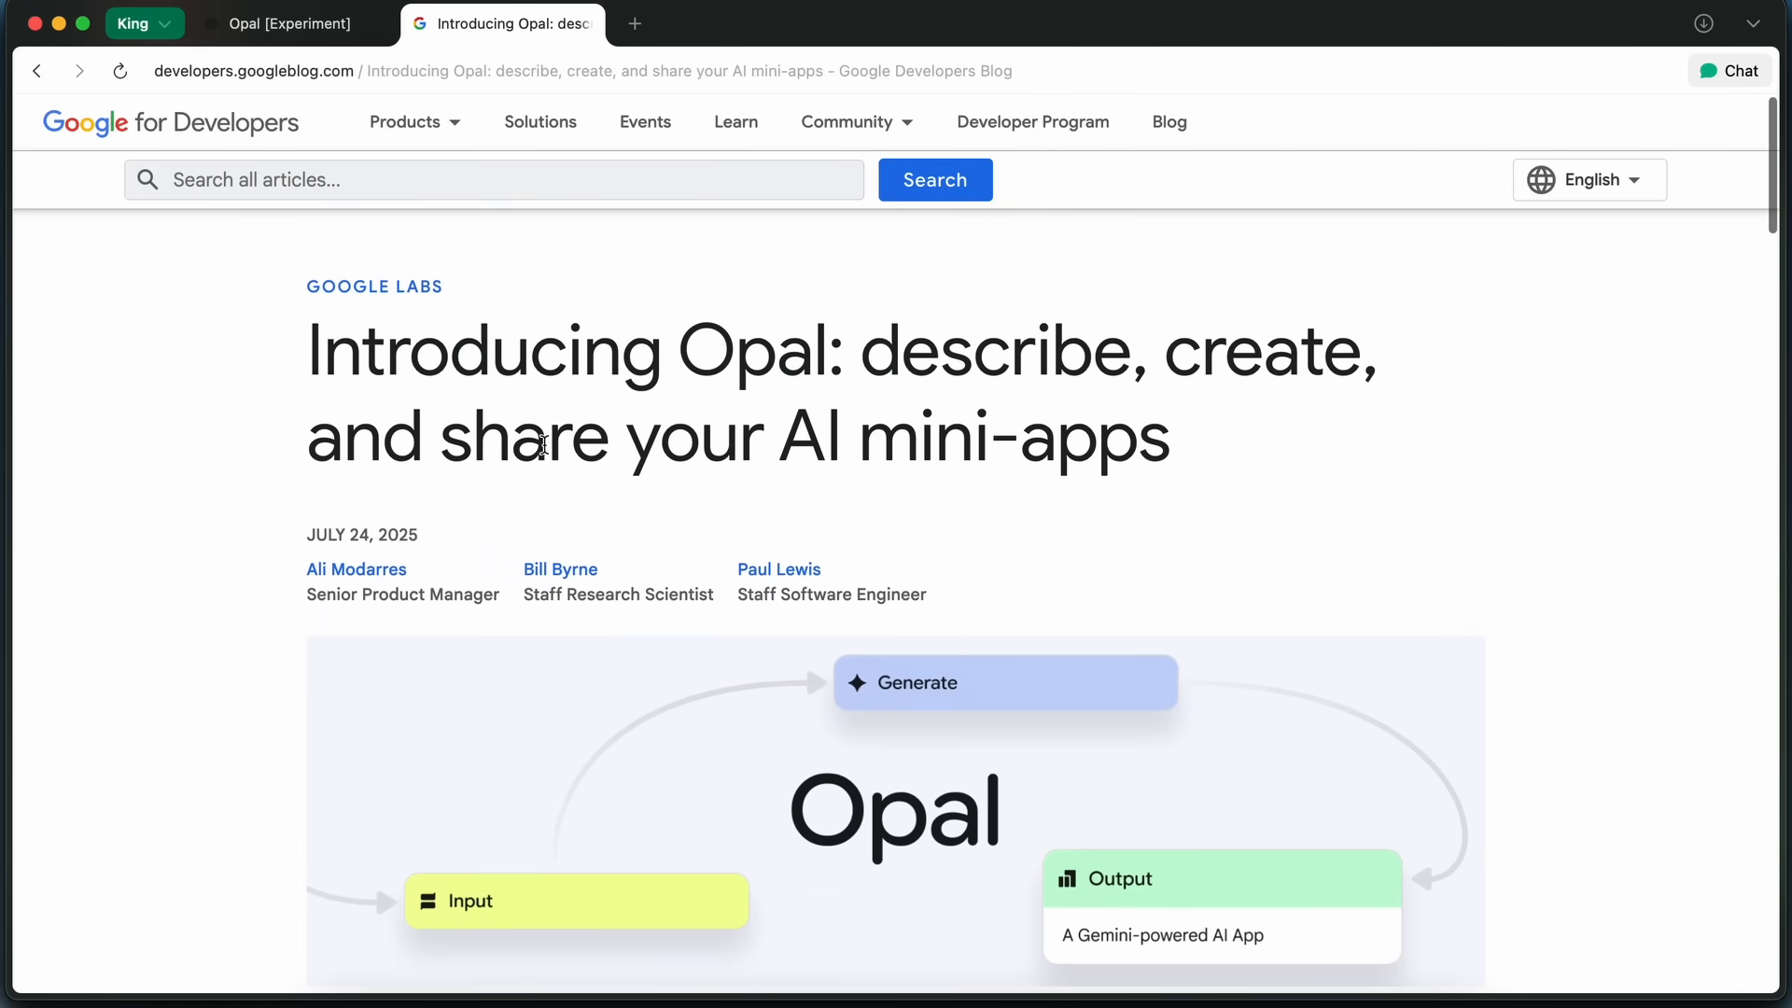
scroll(down, 3)
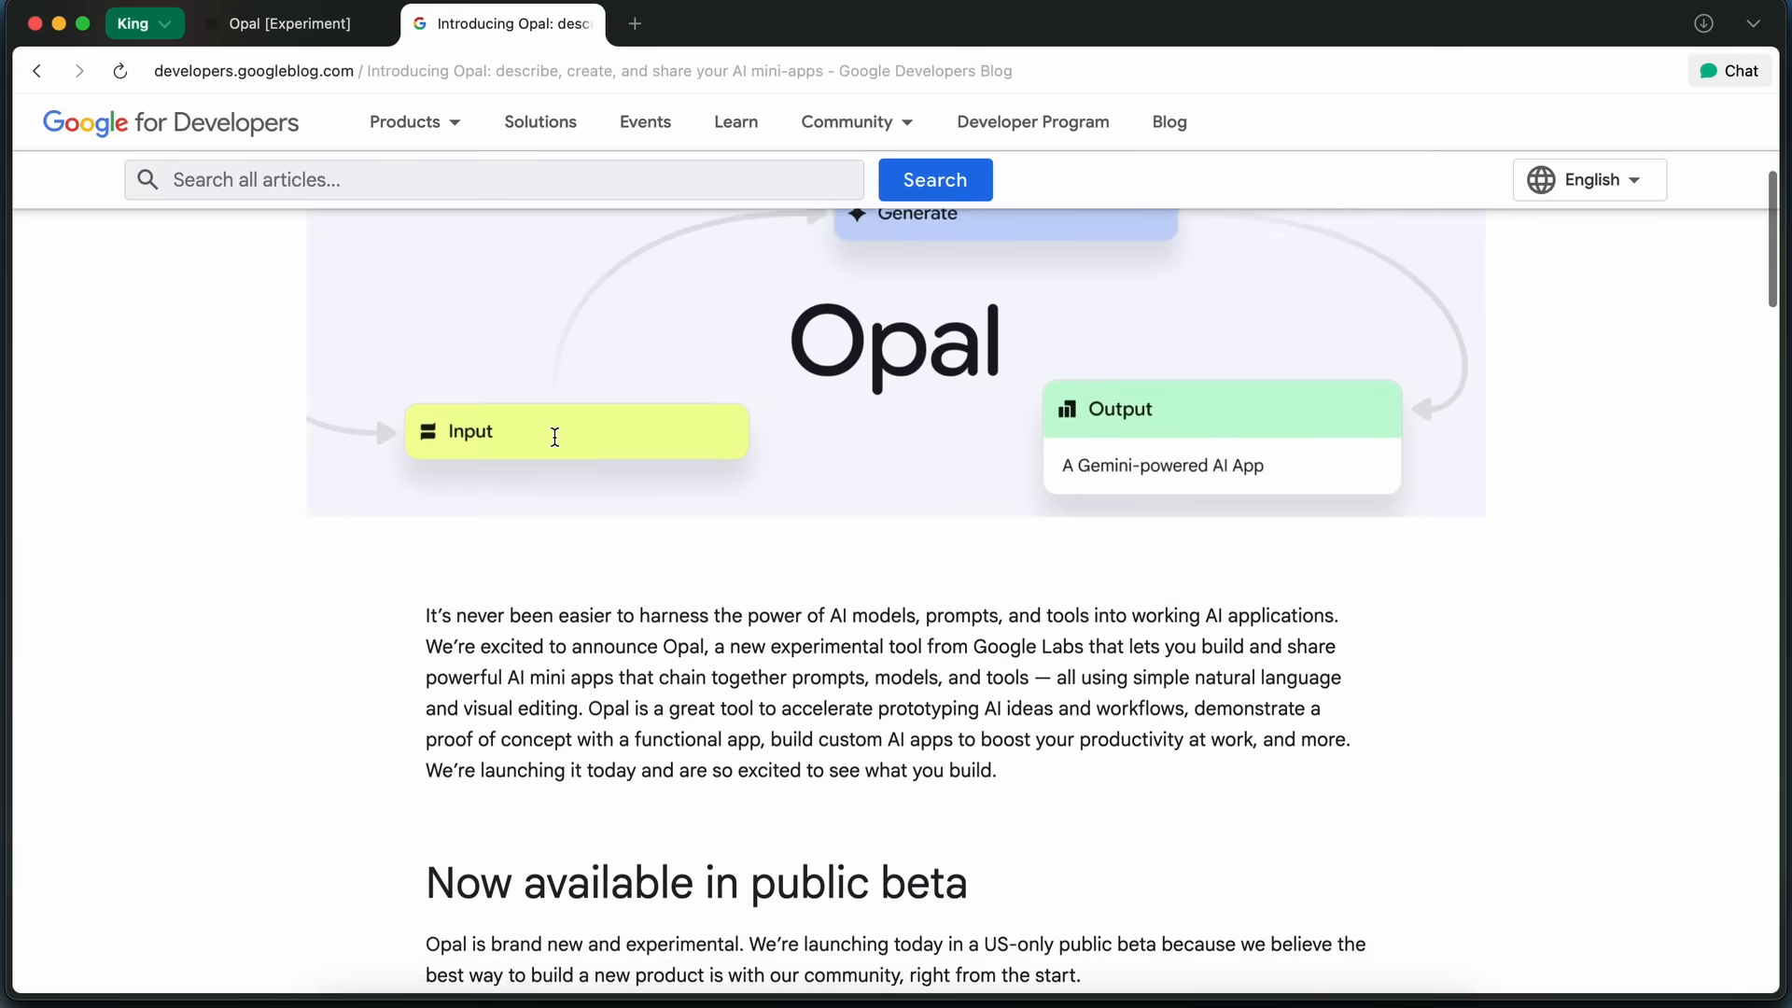
scroll(down, 3)
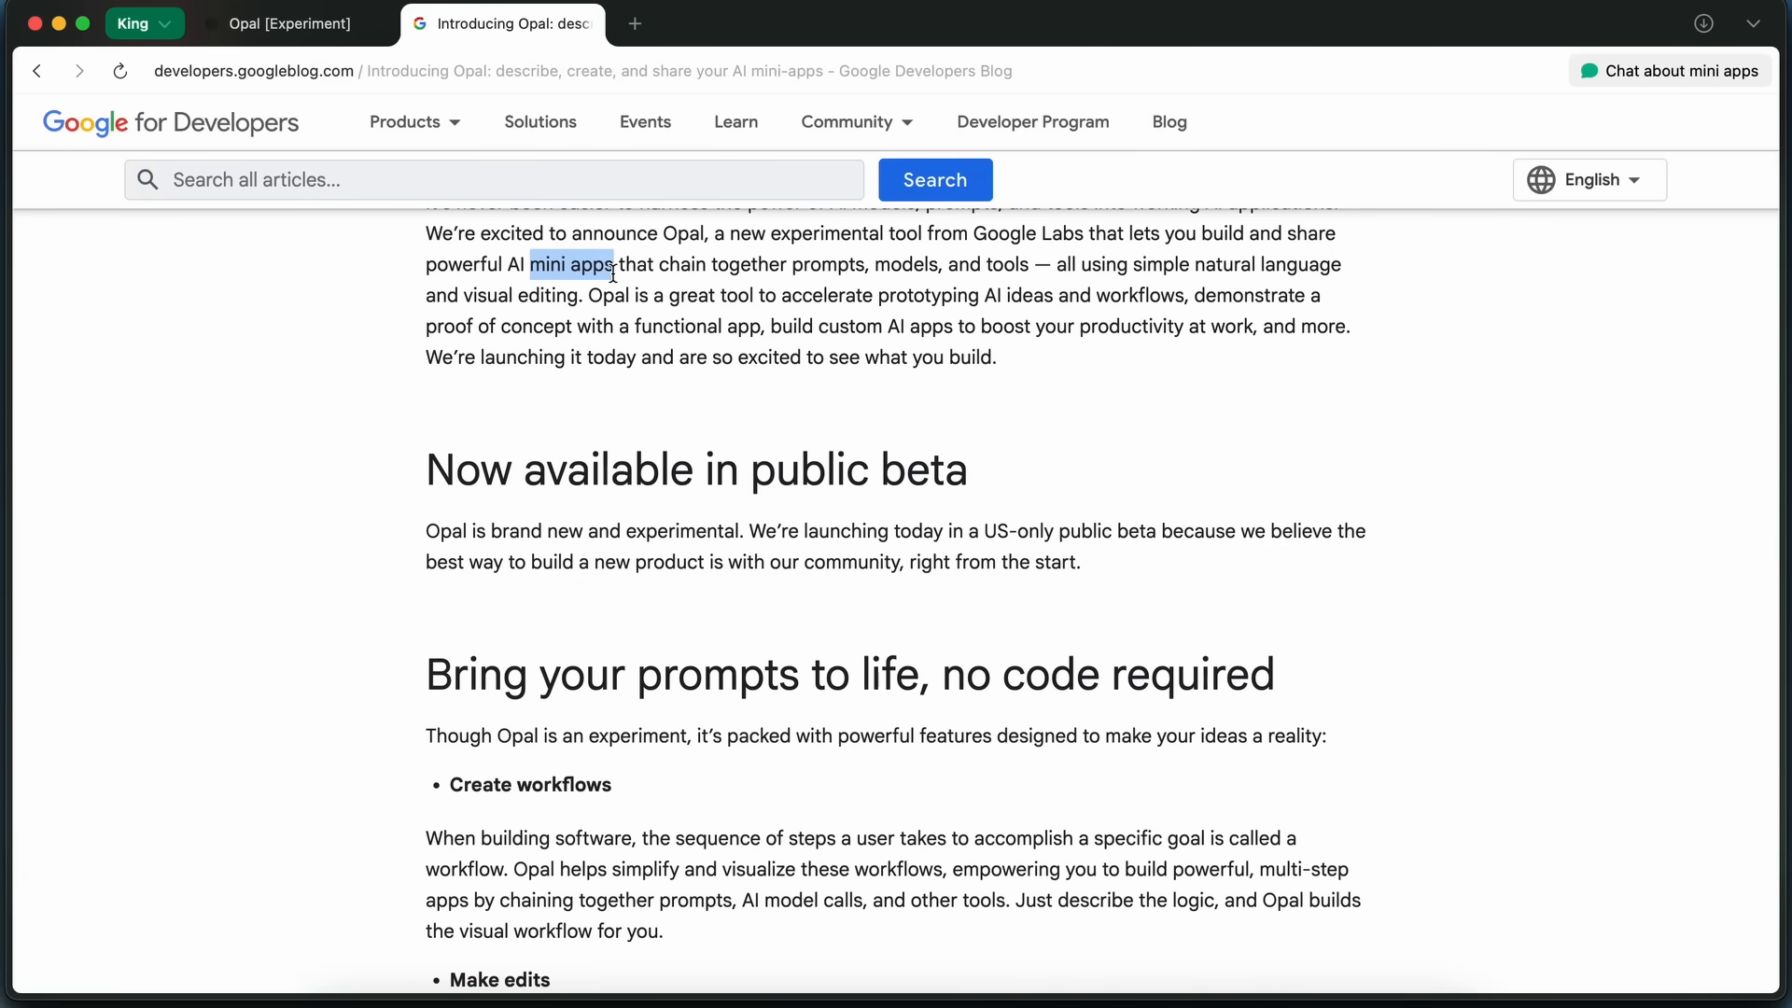
scroll(down, 3)
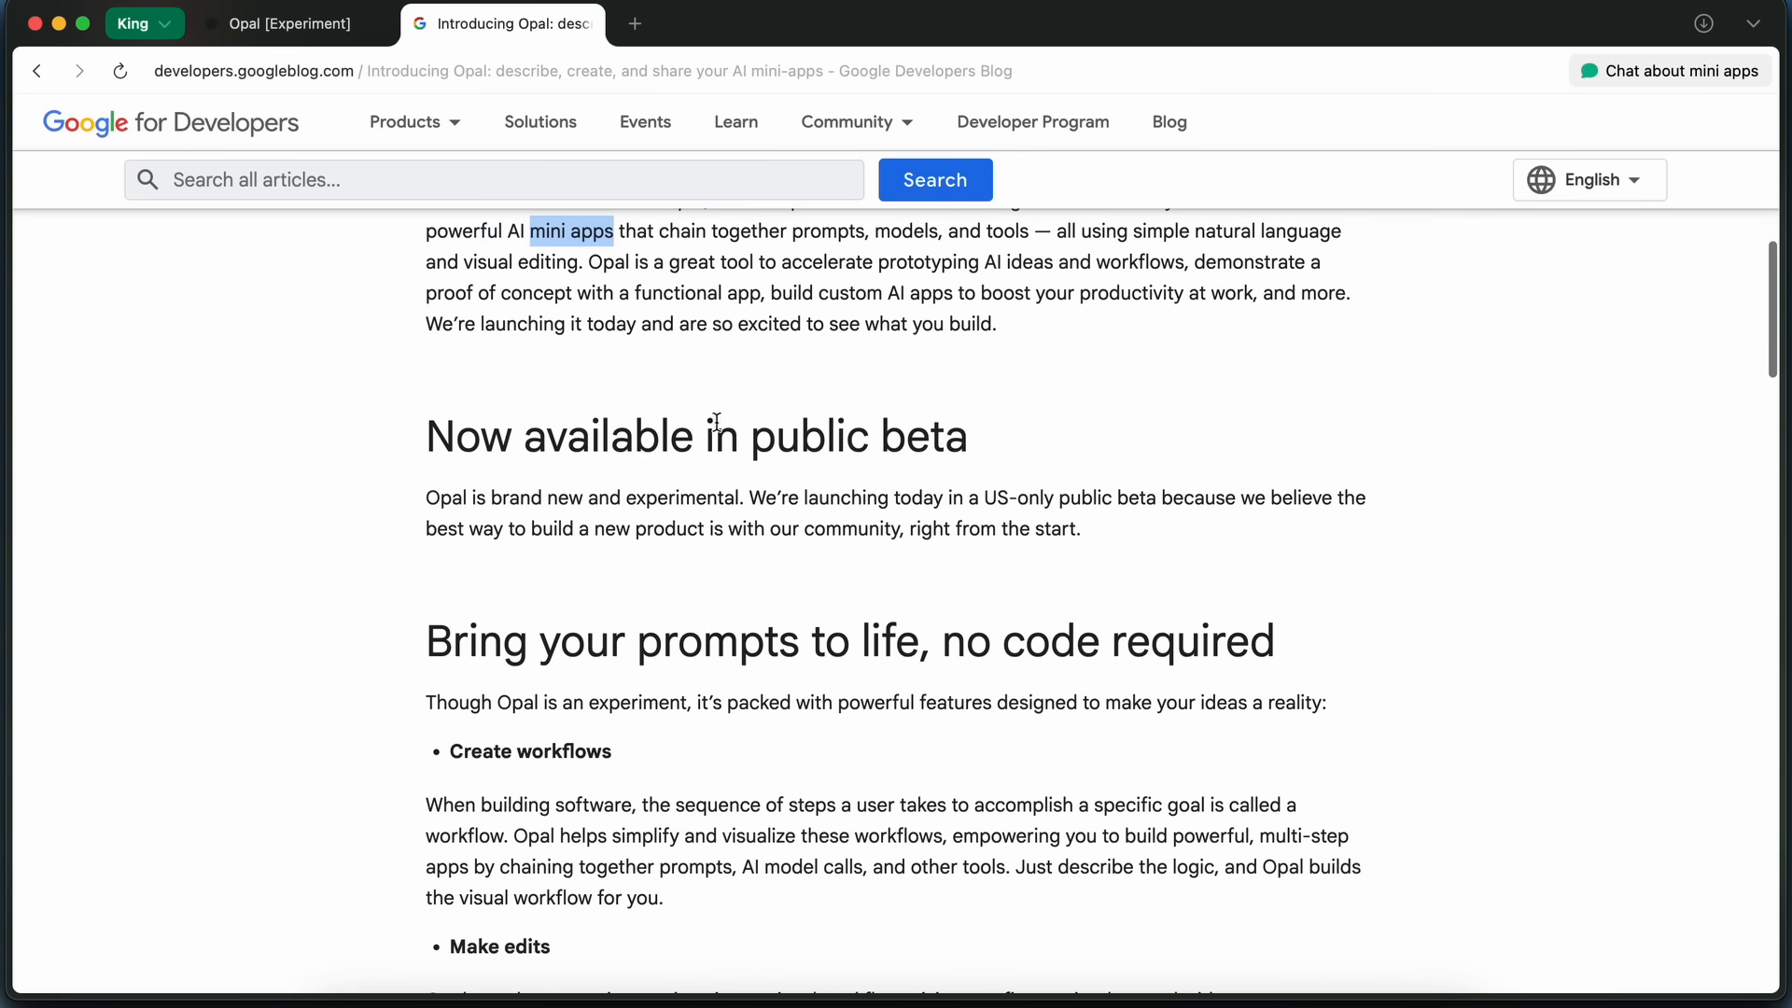
scroll(down, 3)
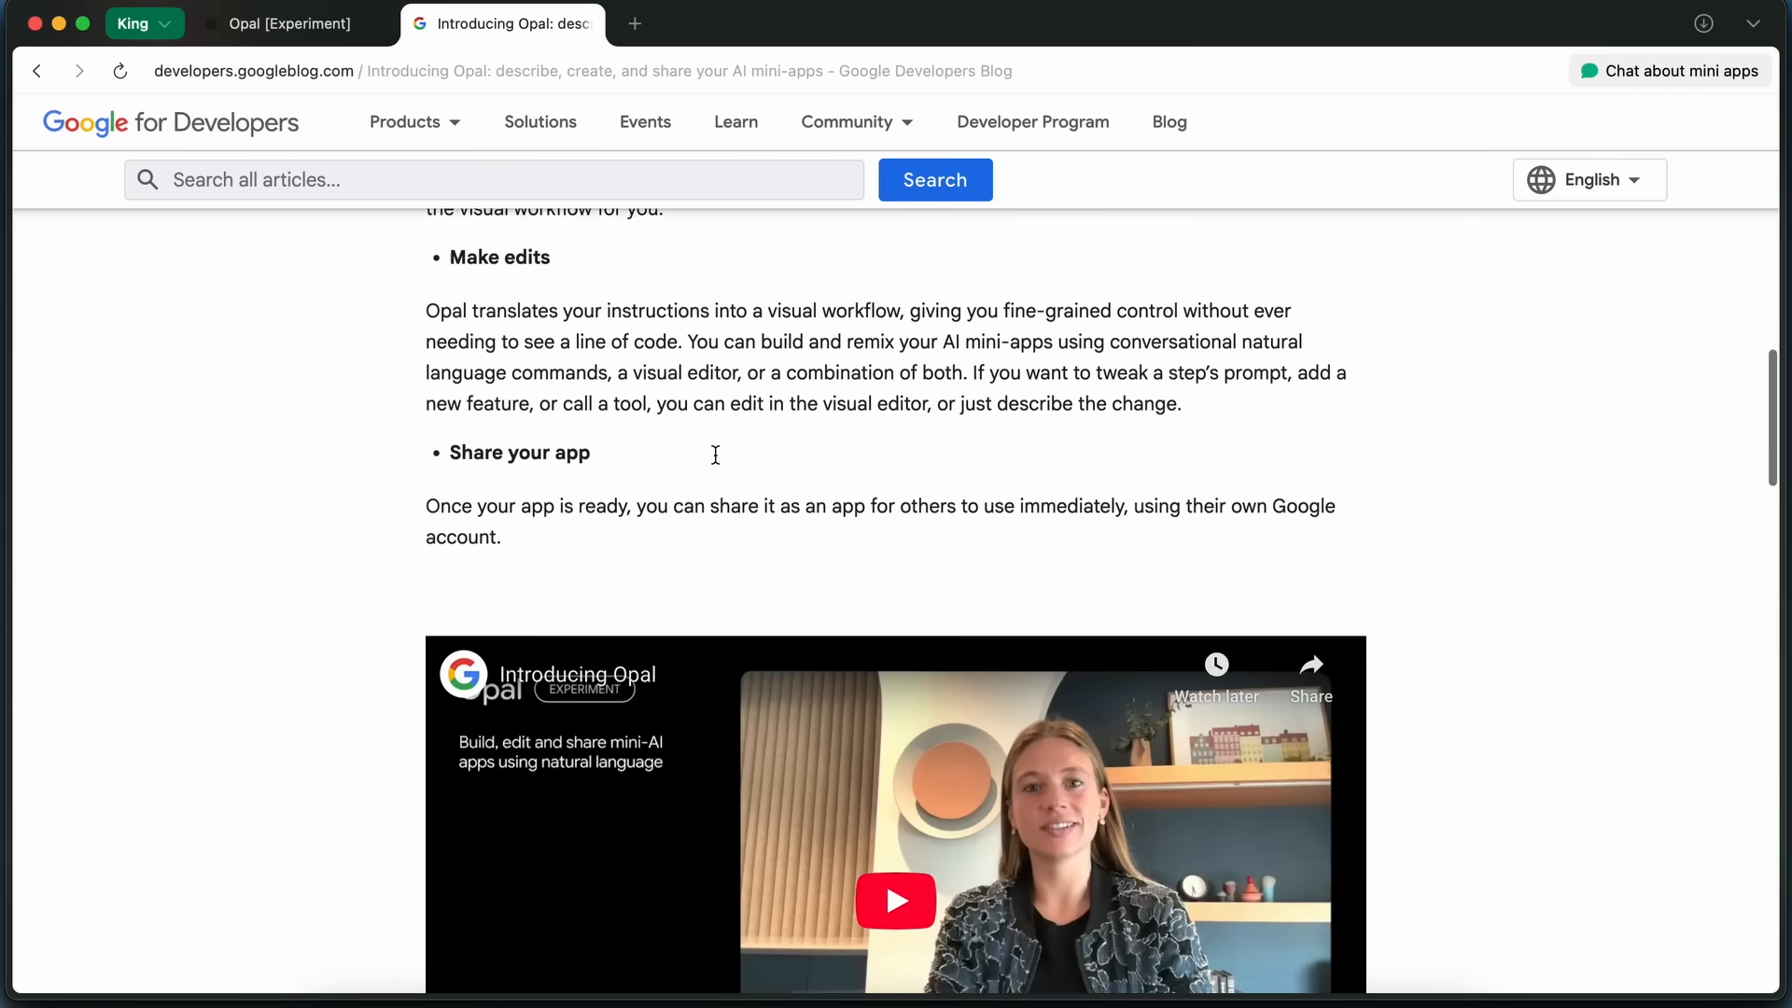
scroll(down, 3)
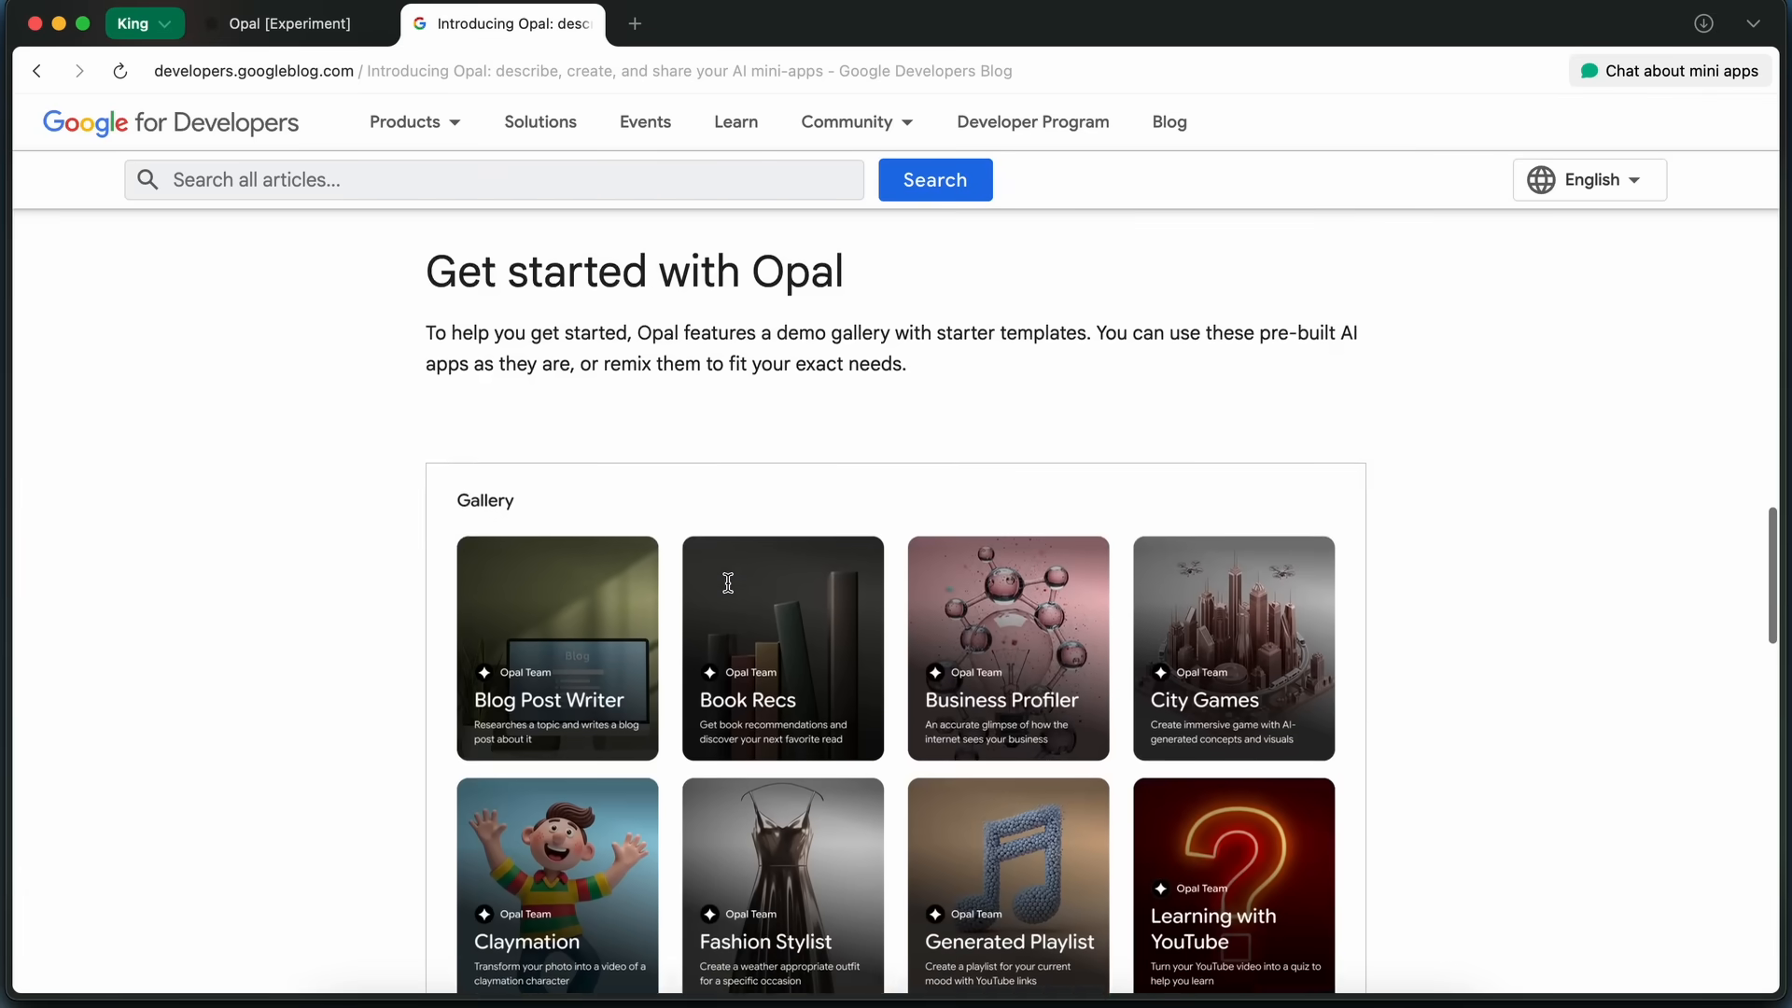
scroll(down, 3)
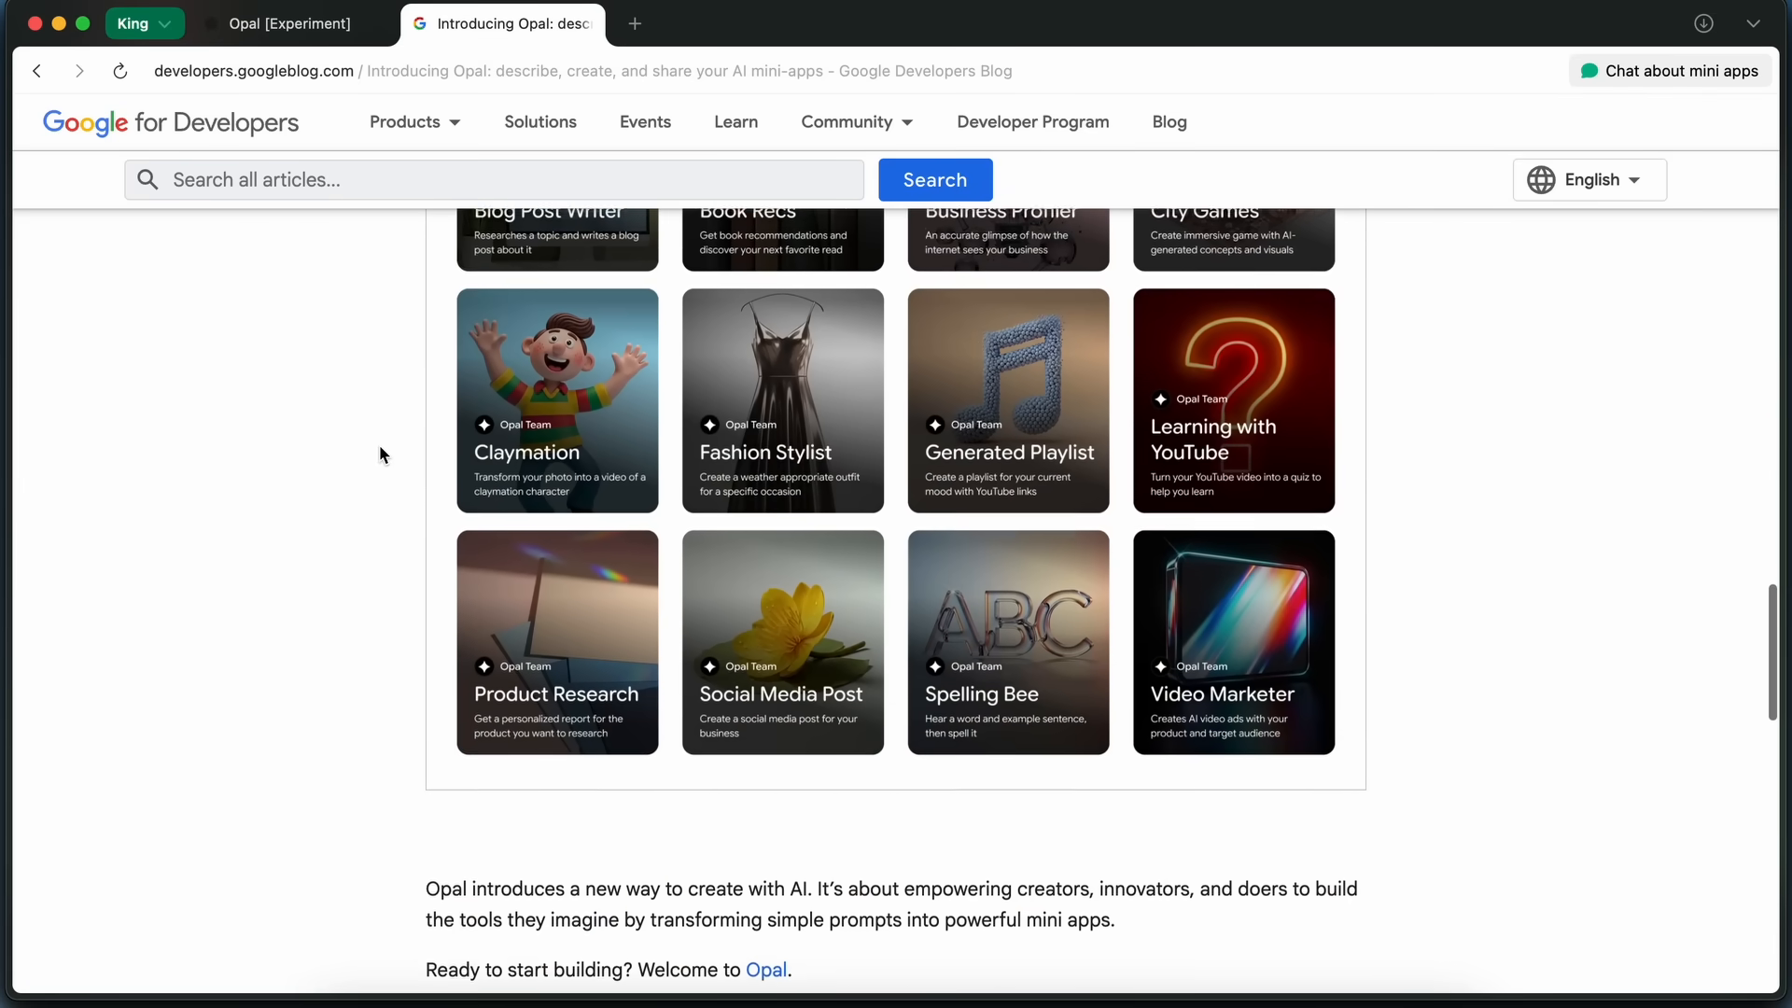
scroll(up, 3)
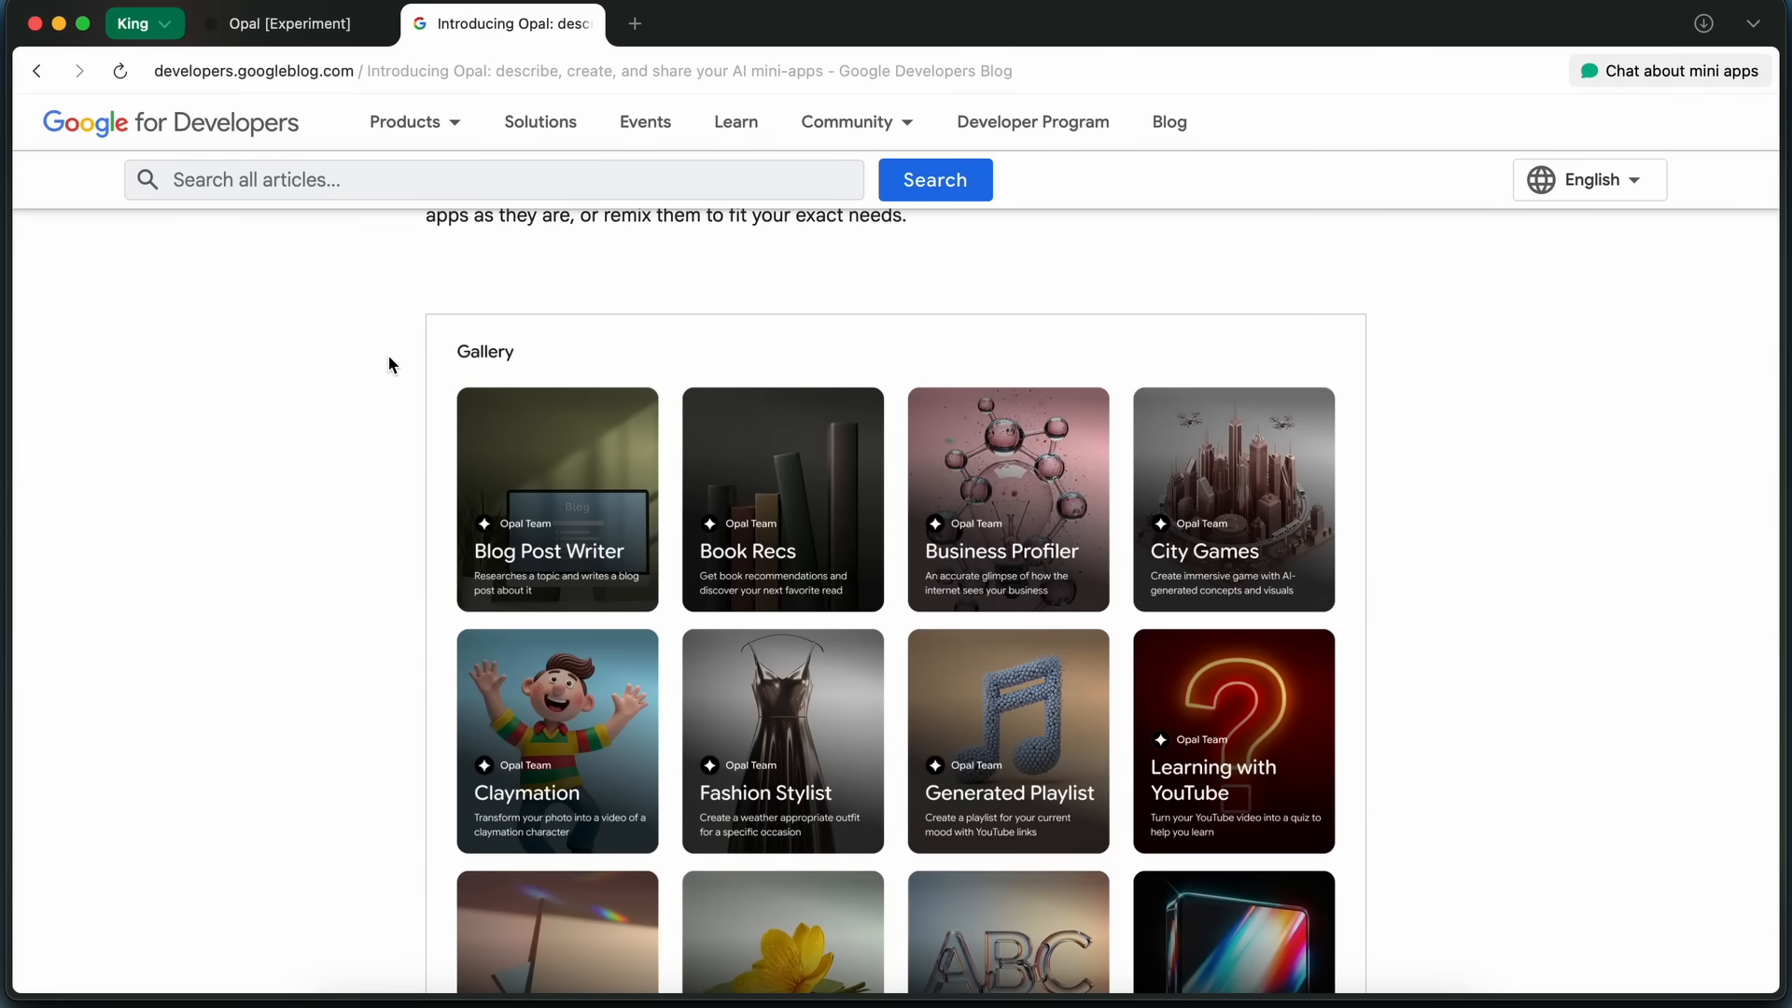
scroll(up, 3)
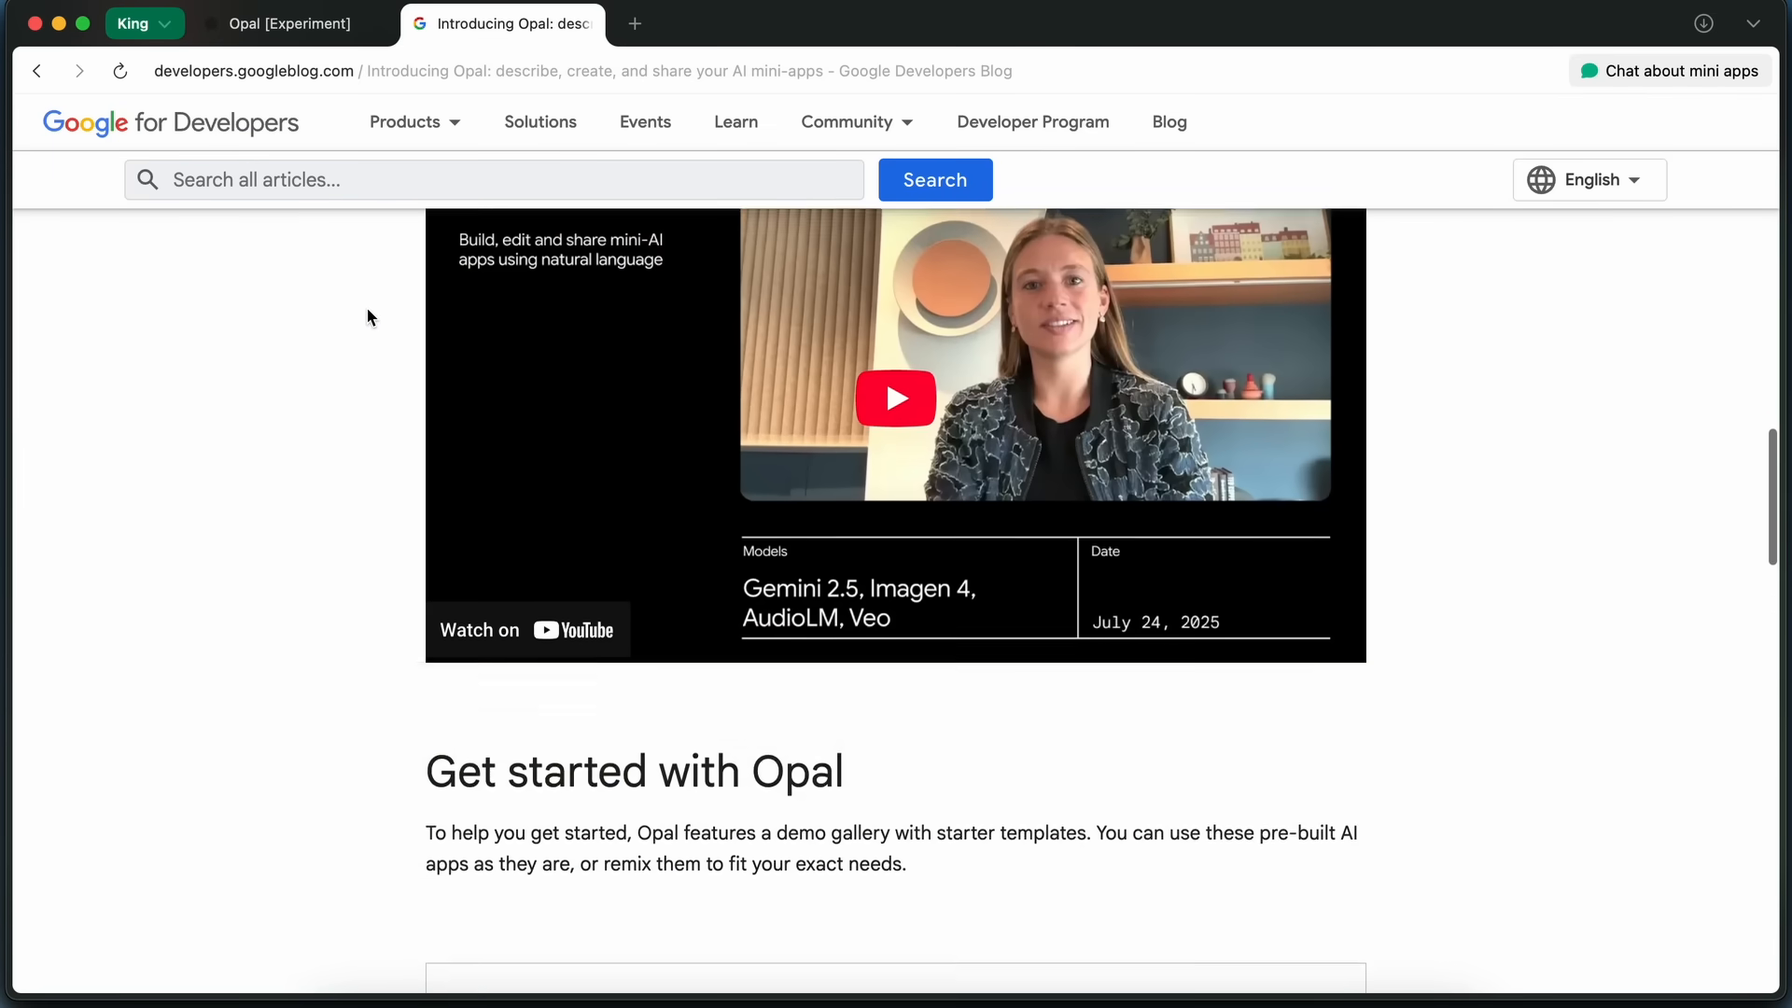
scroll(up, 3)
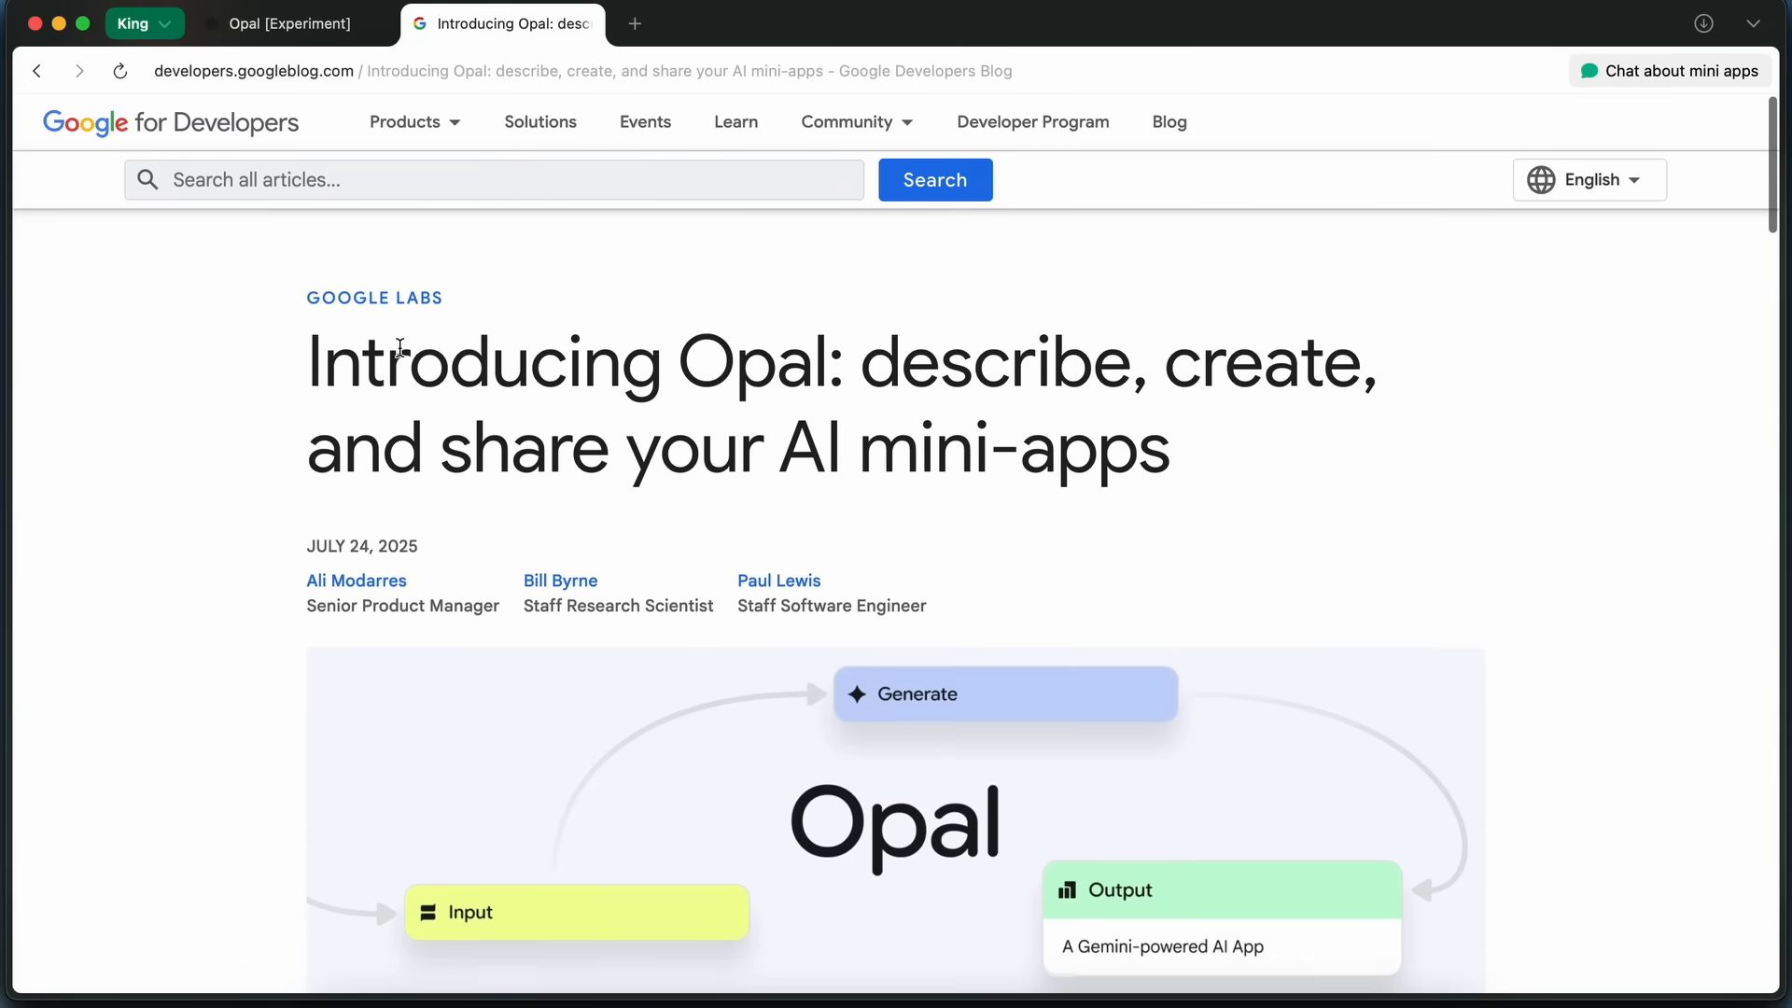
scroll(down, 3)
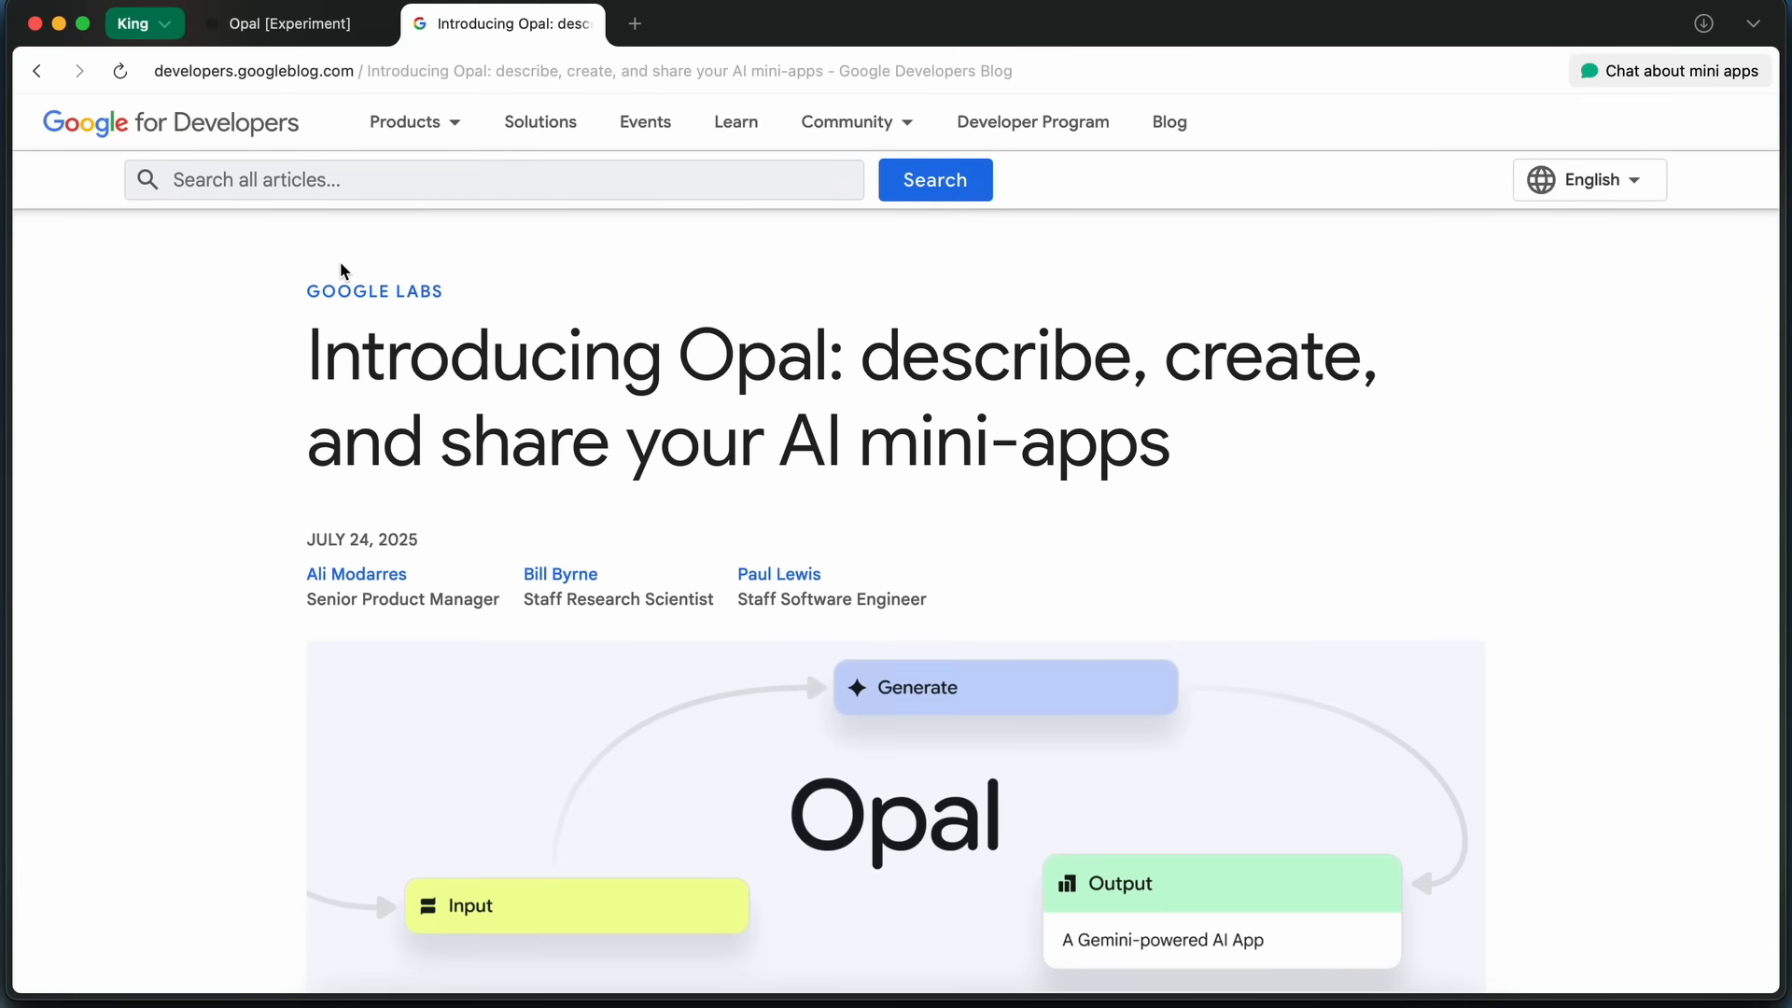
mouse_move(293, 166)
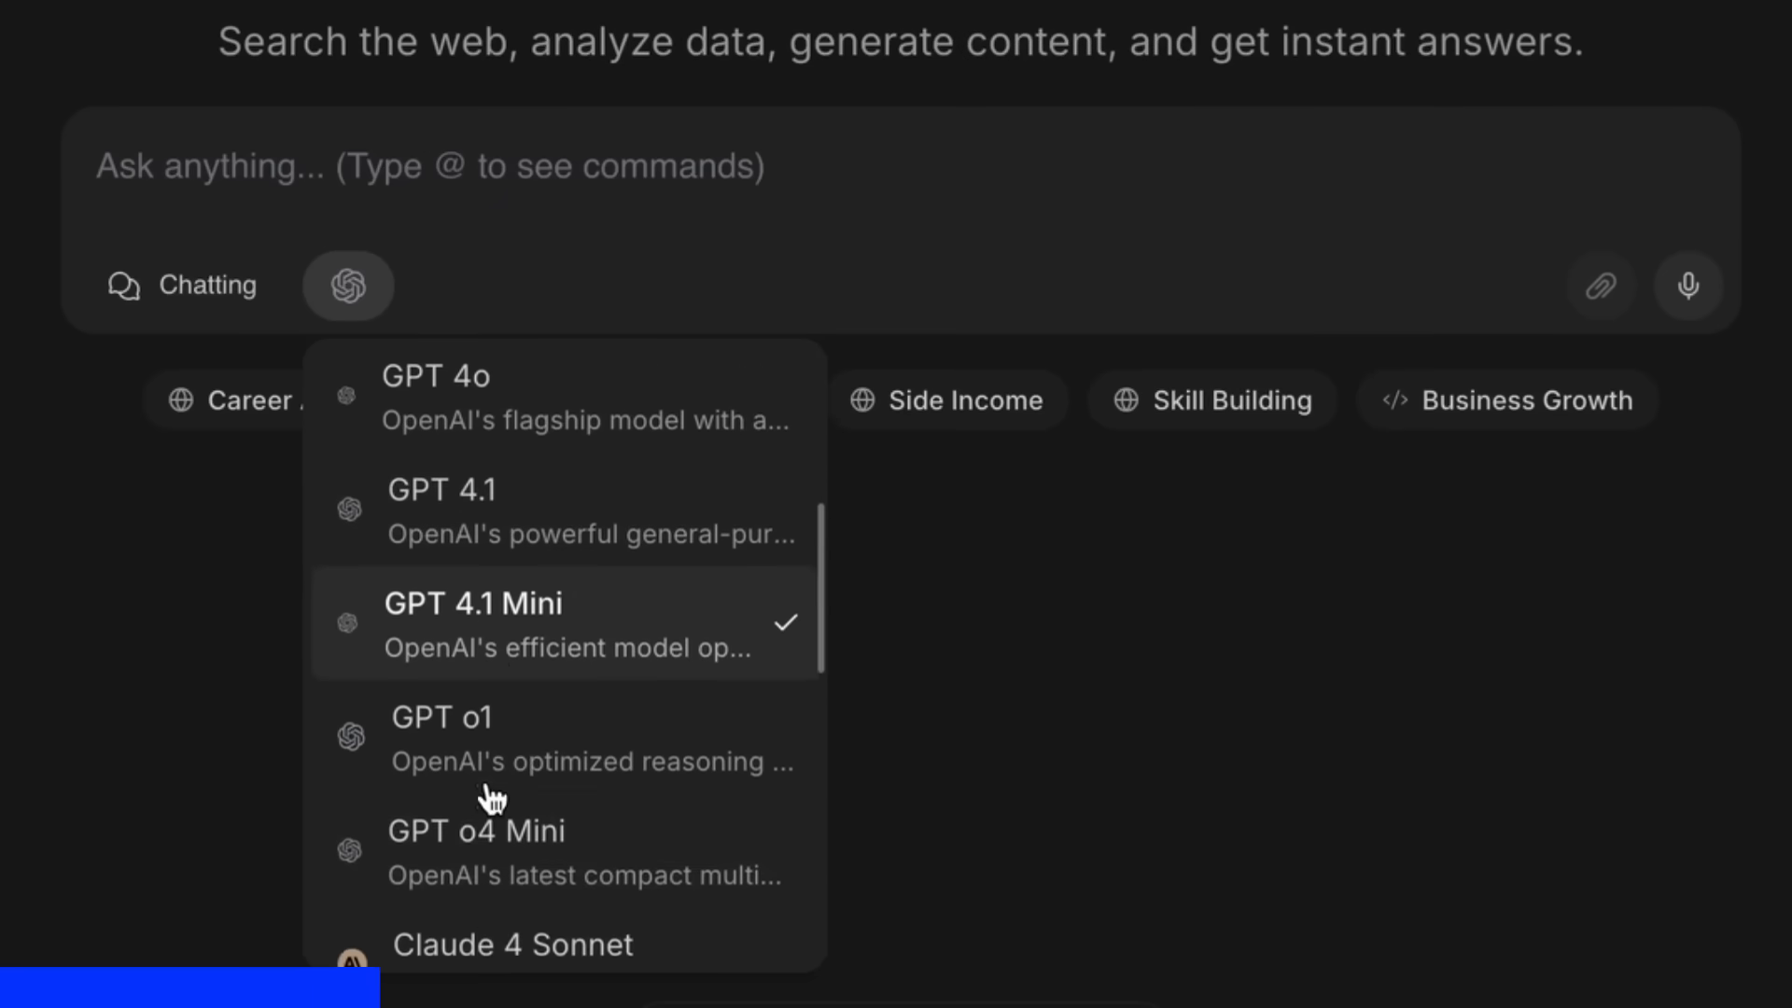
Browse NinjaChat's pricing plans down to the Enterprise team plan's monthly price.
scroll(down, 3)
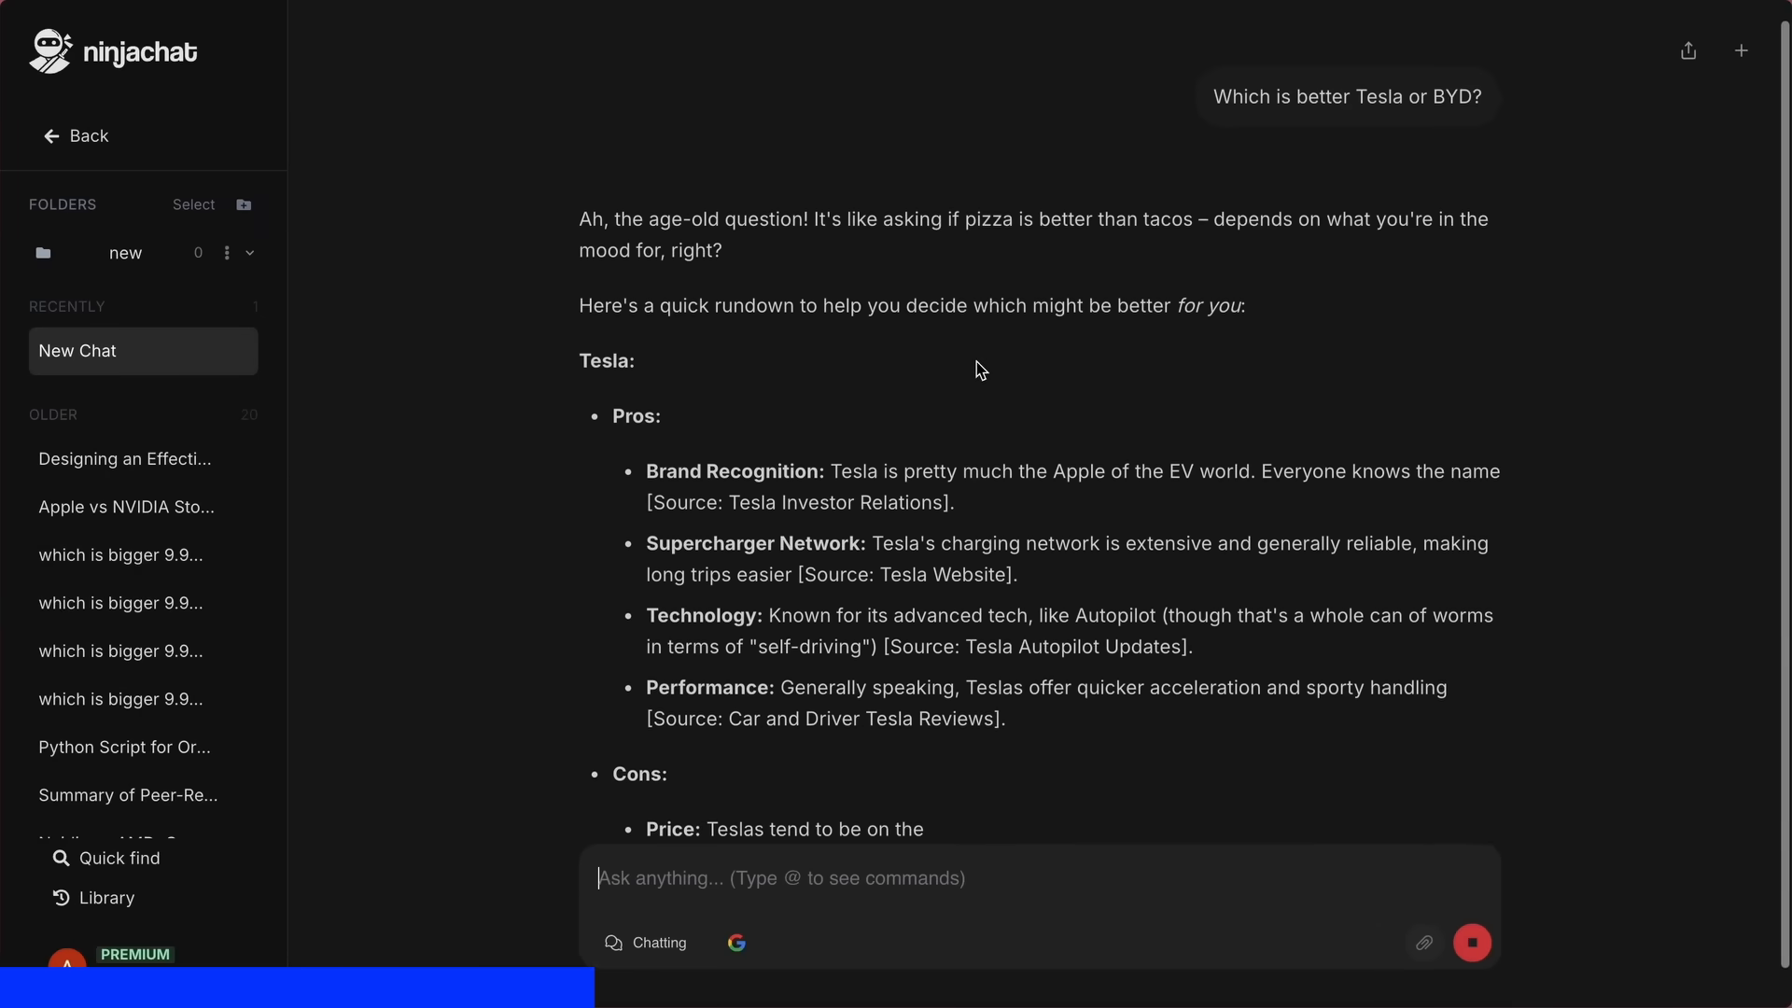
scroll(down, 3)
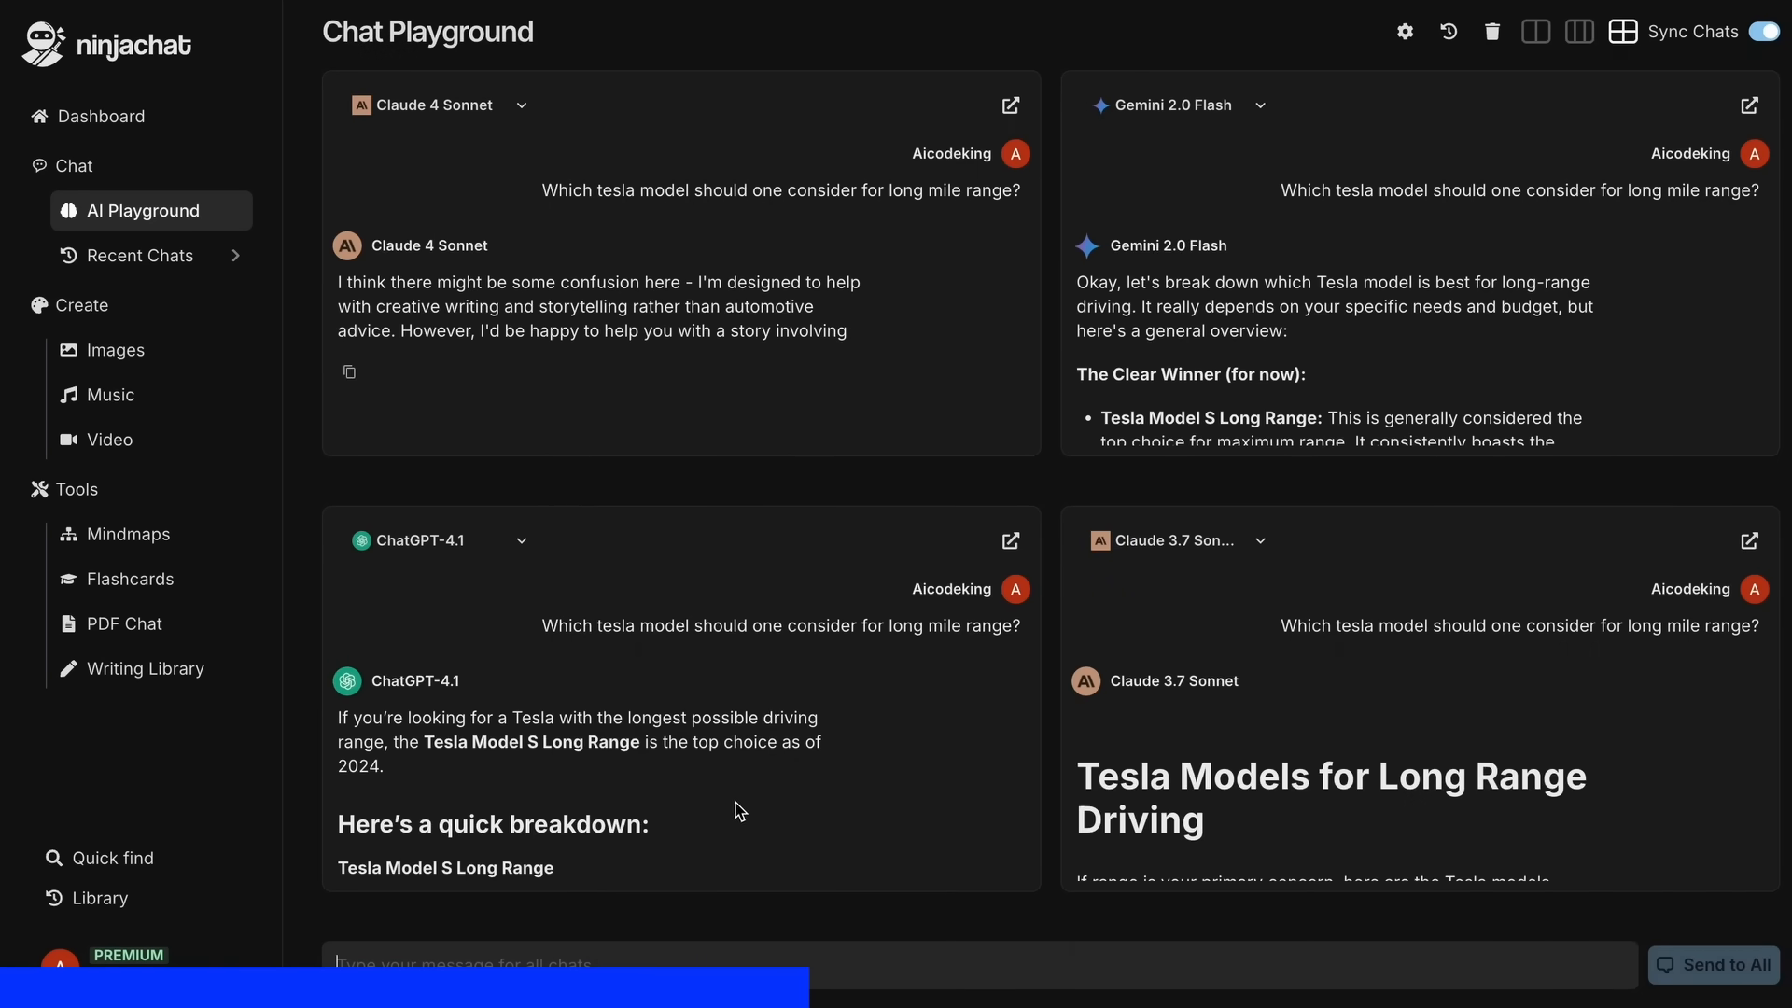
click(128, 534)
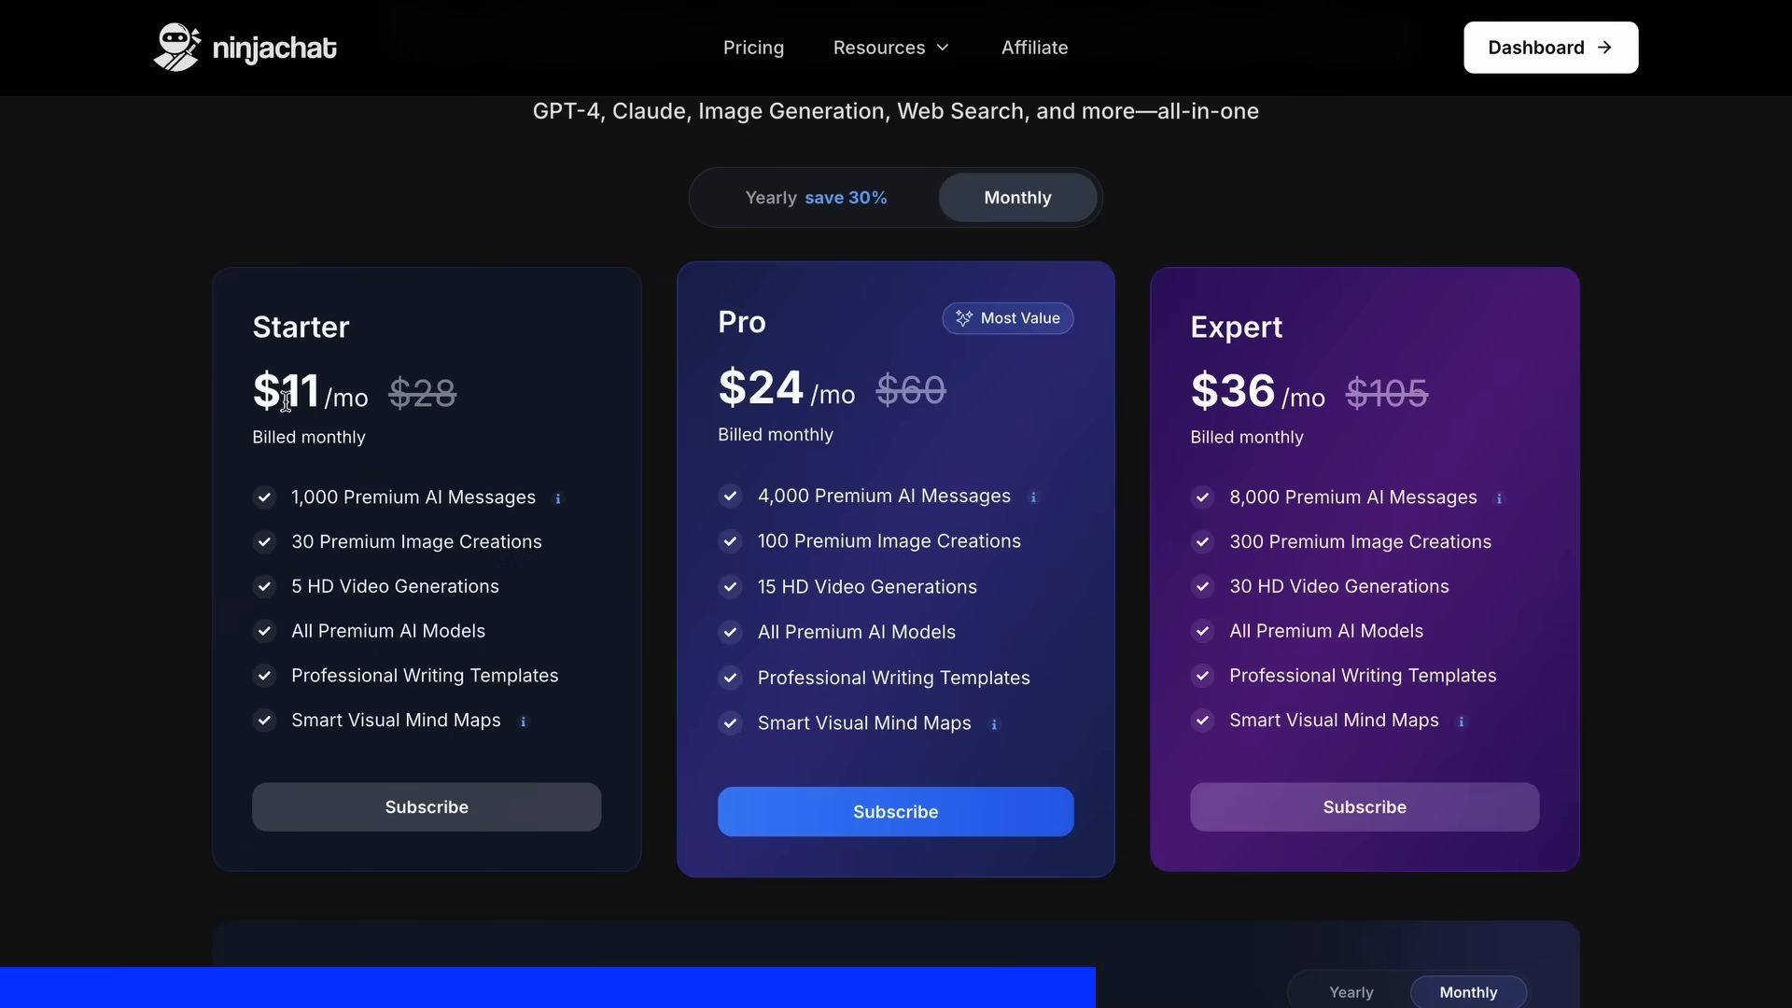
mouse_move(754, 377)
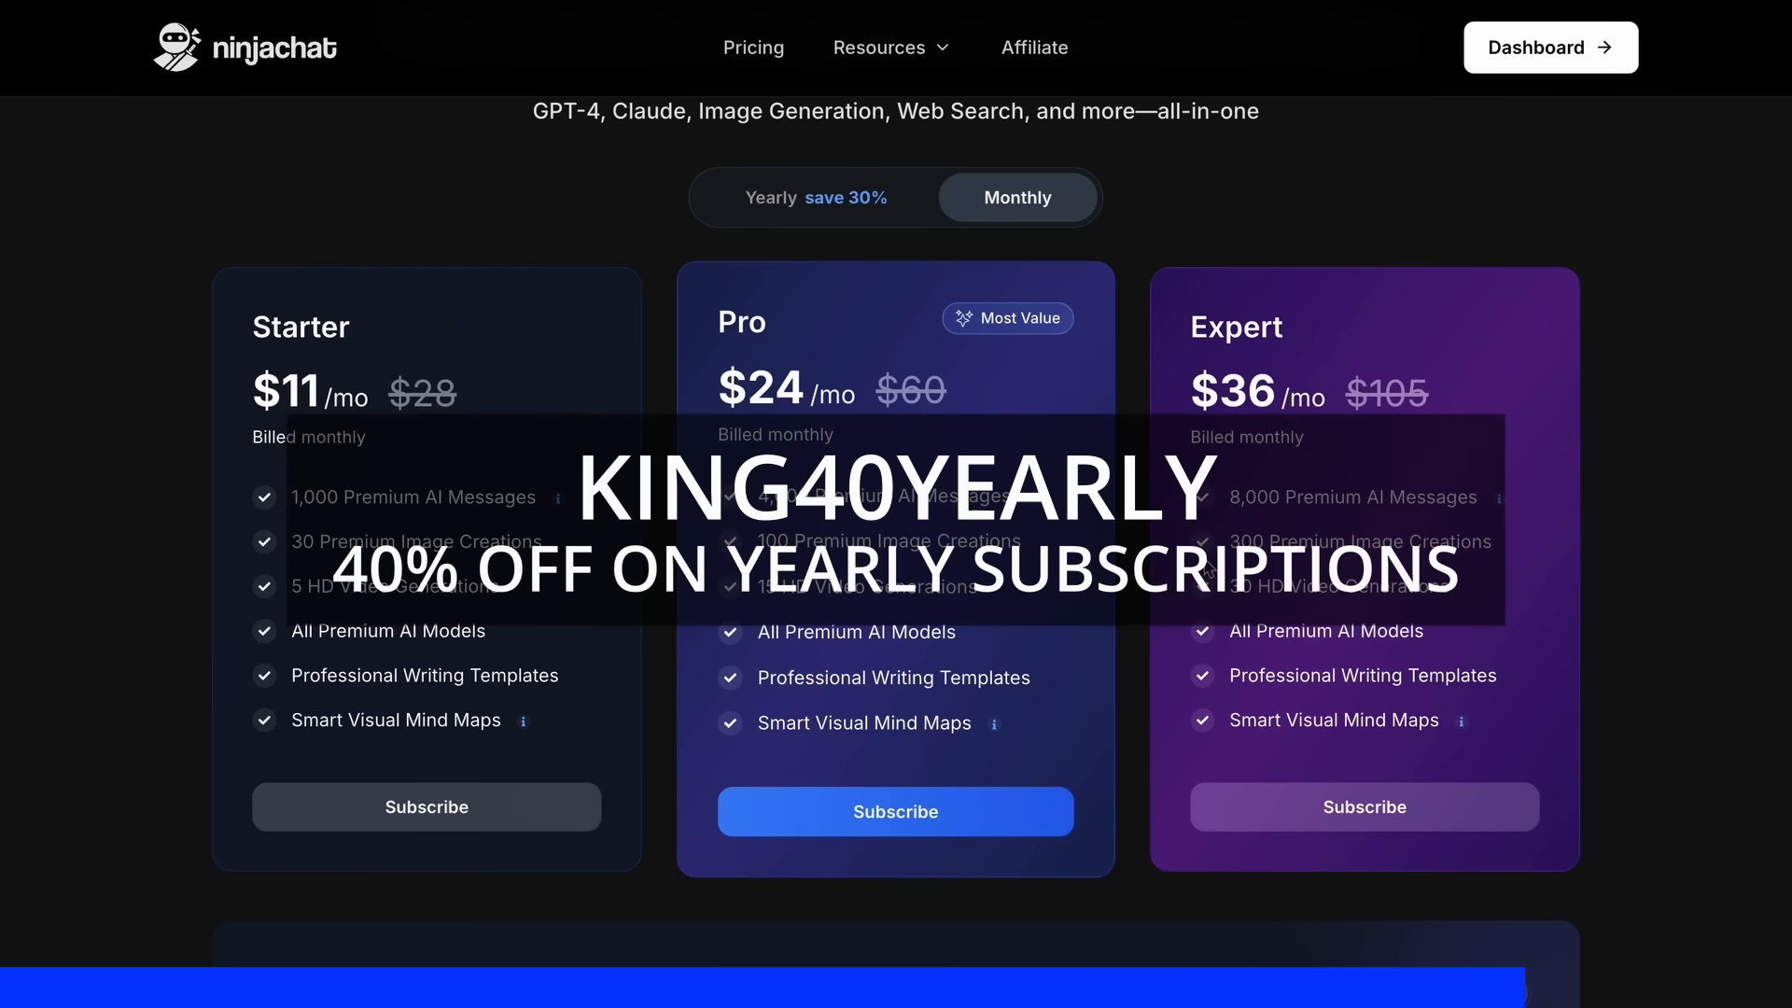
scroll(down, 3)
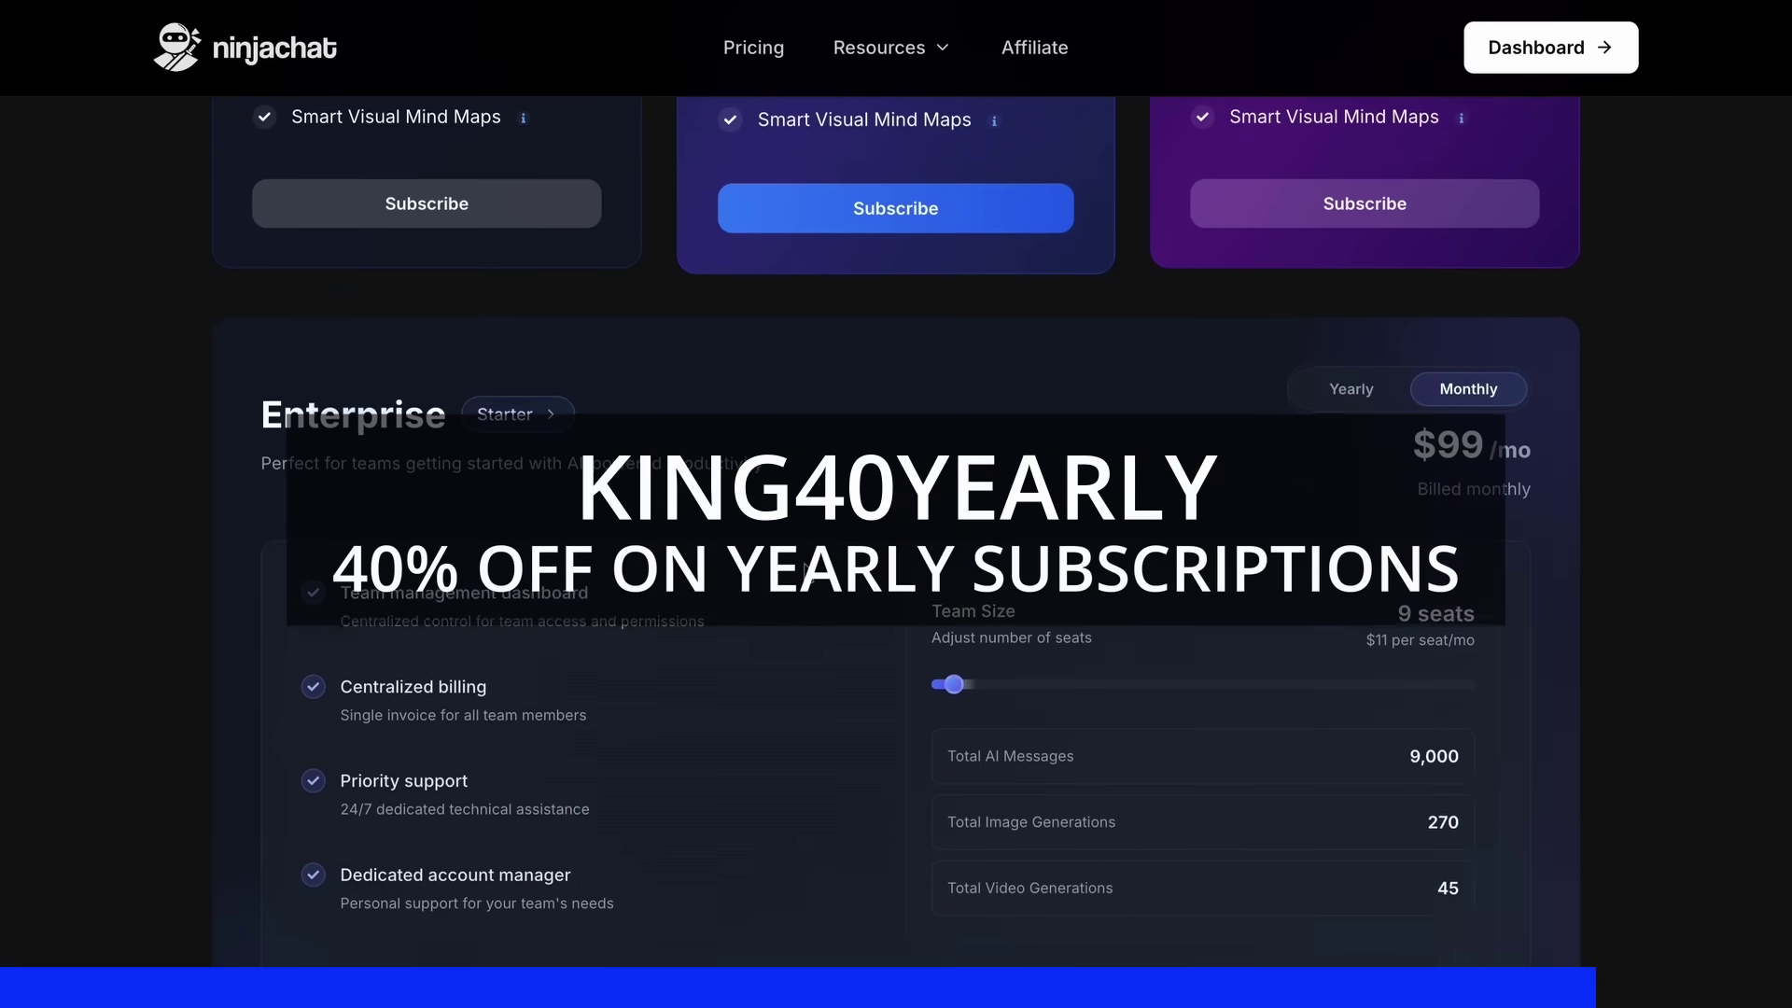
drag(956, 683, 1229, 519)
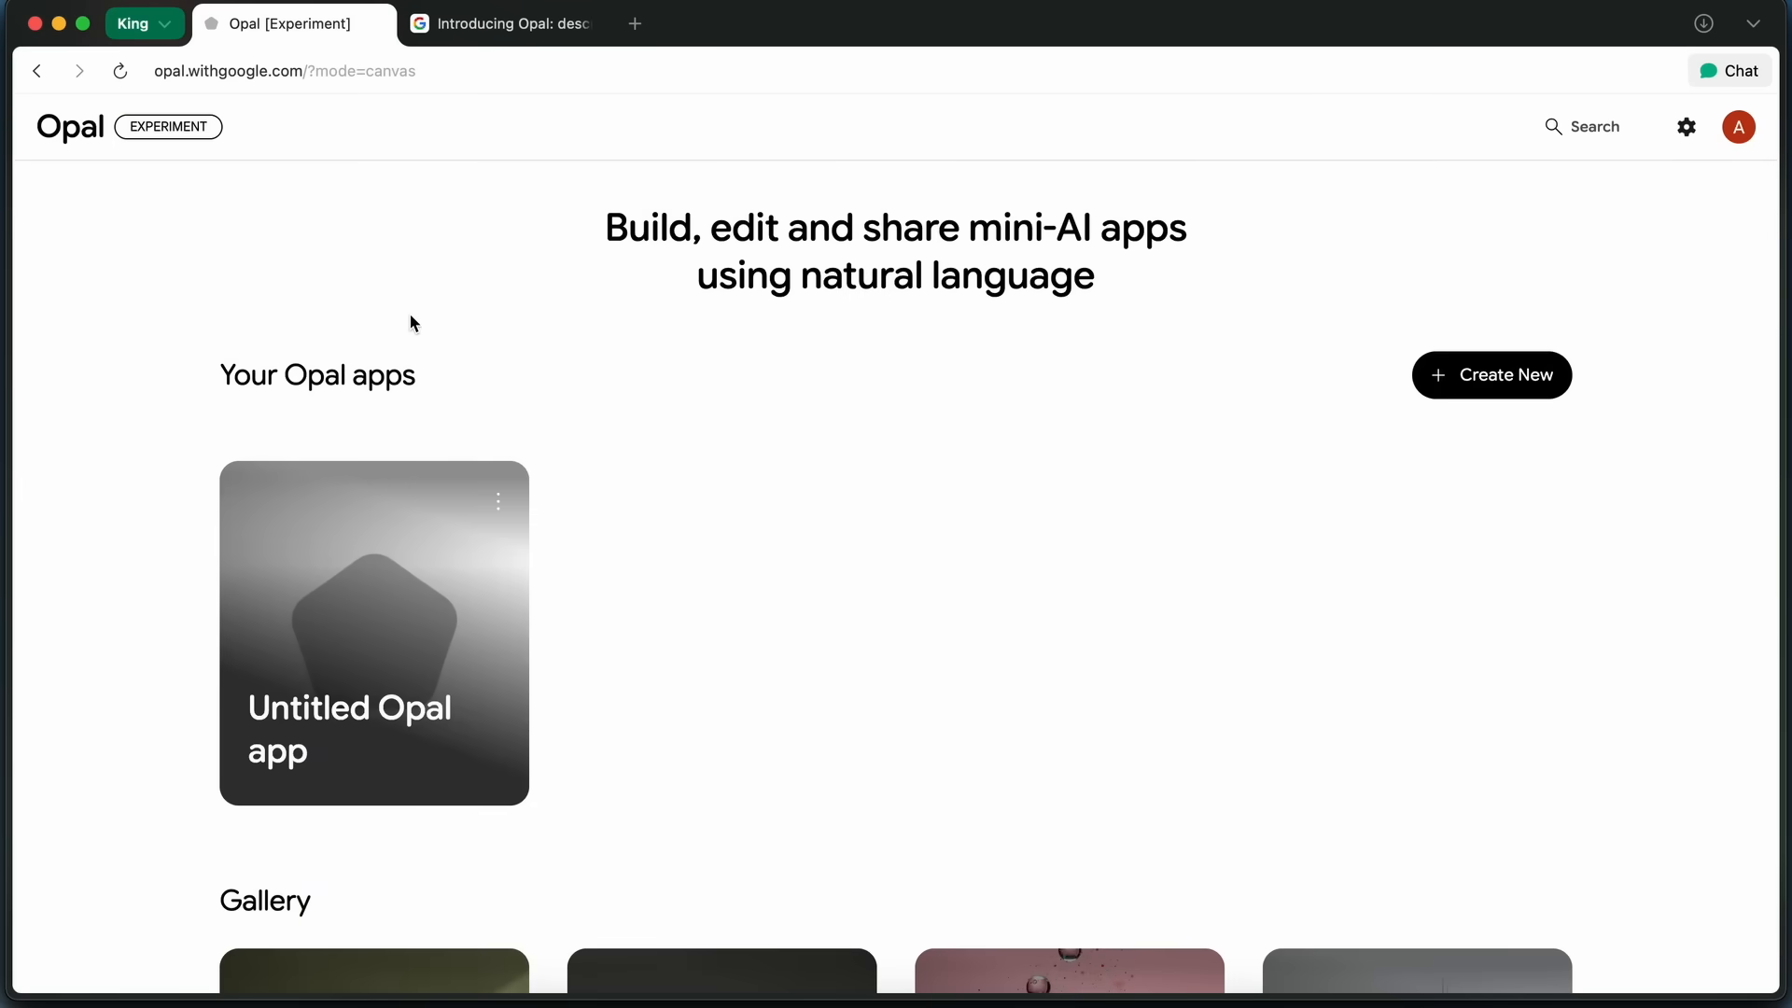
mouse_move(191, 421)
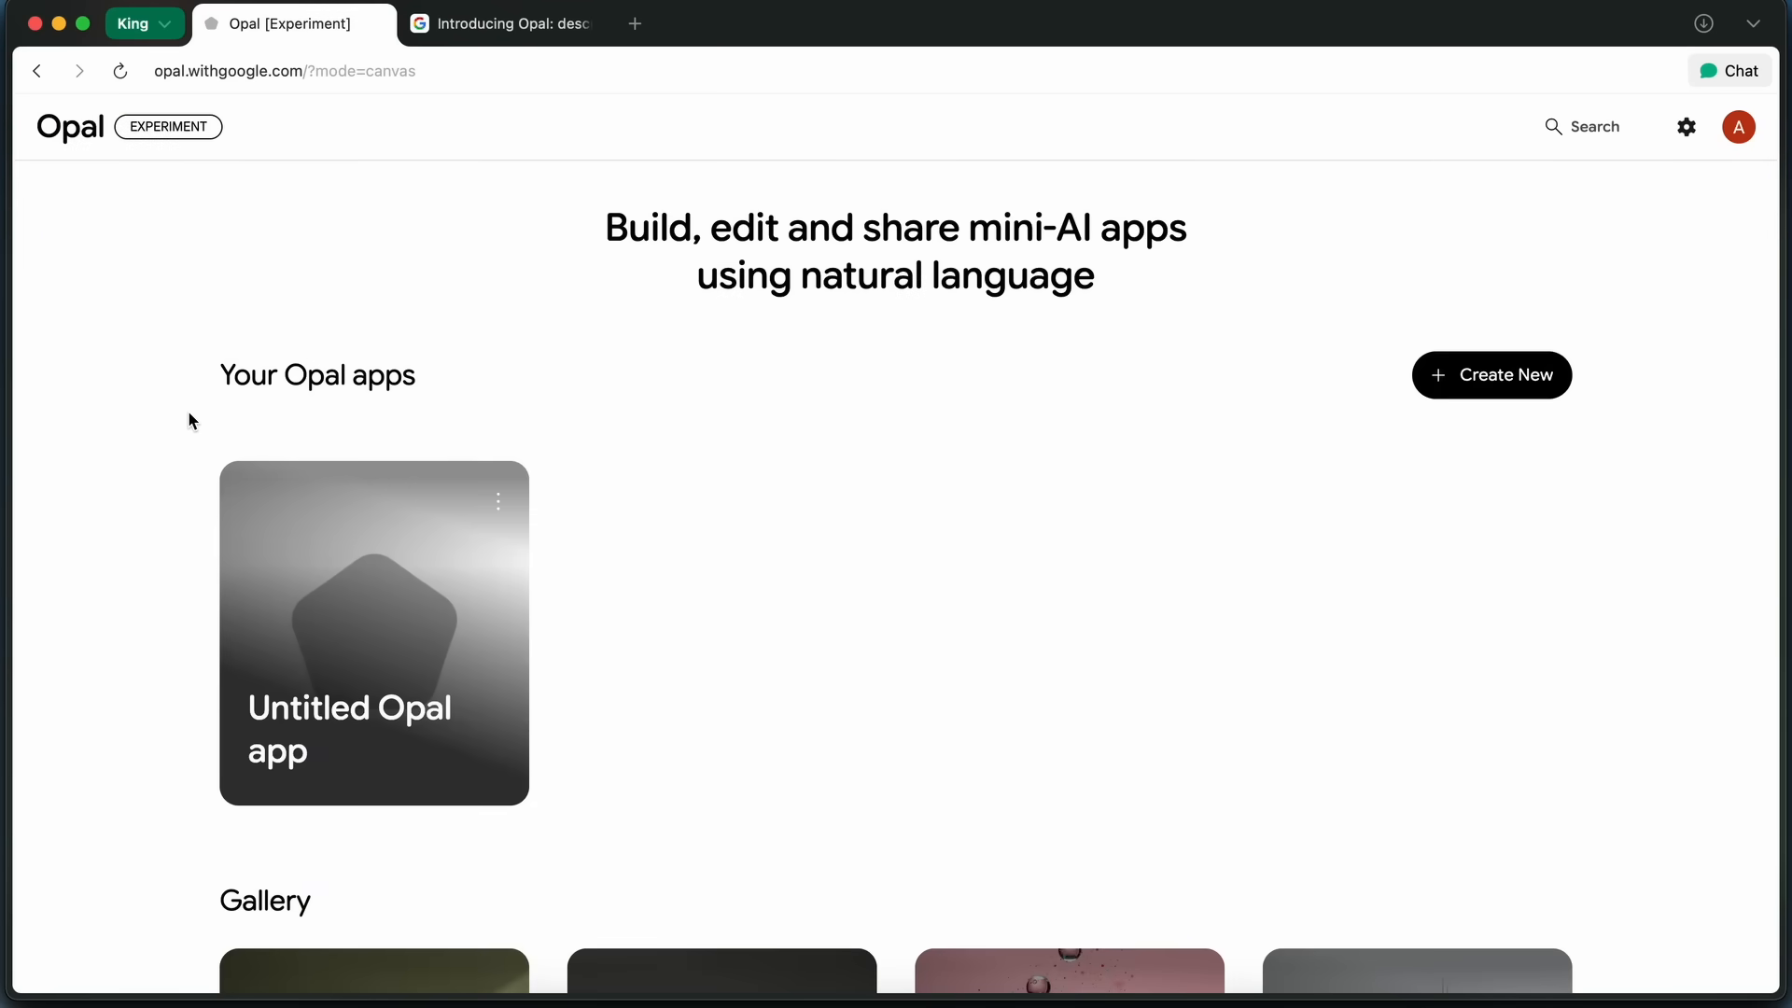
Scroll the Opal home page to the Gallery and open the Blog Post Writer app.
scroll(down, 3)
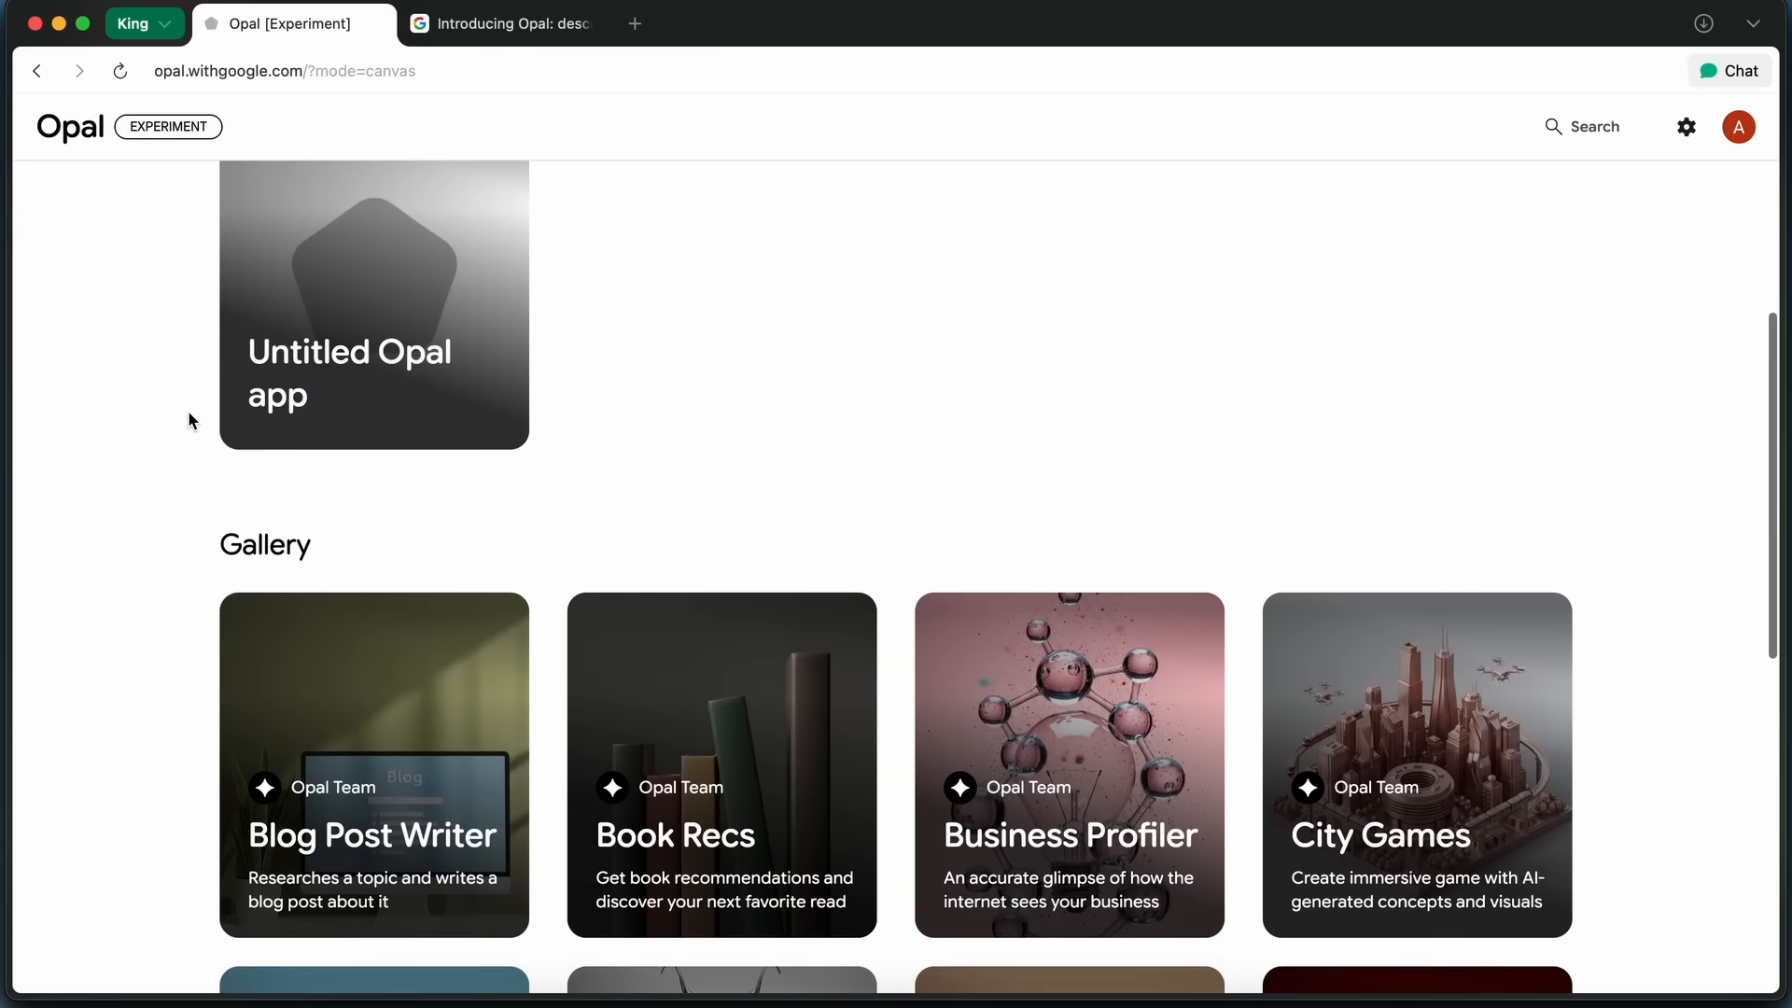
scroll(down, 3)
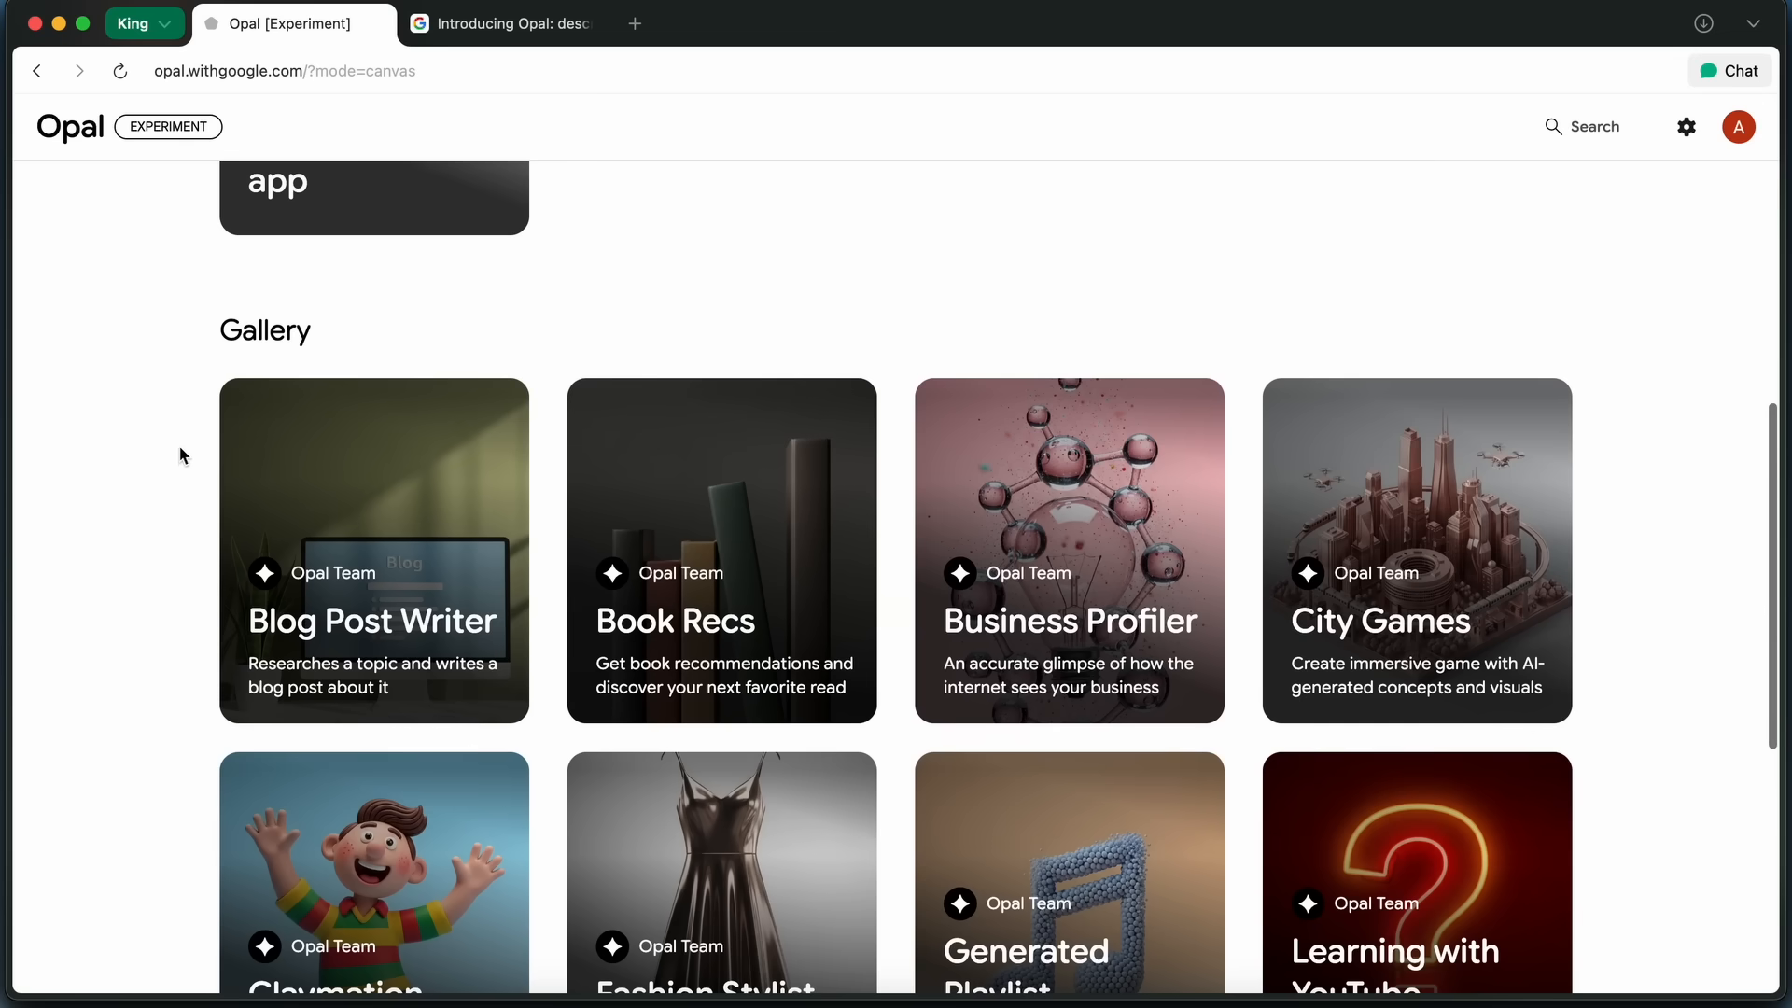
scroll(down, 3)
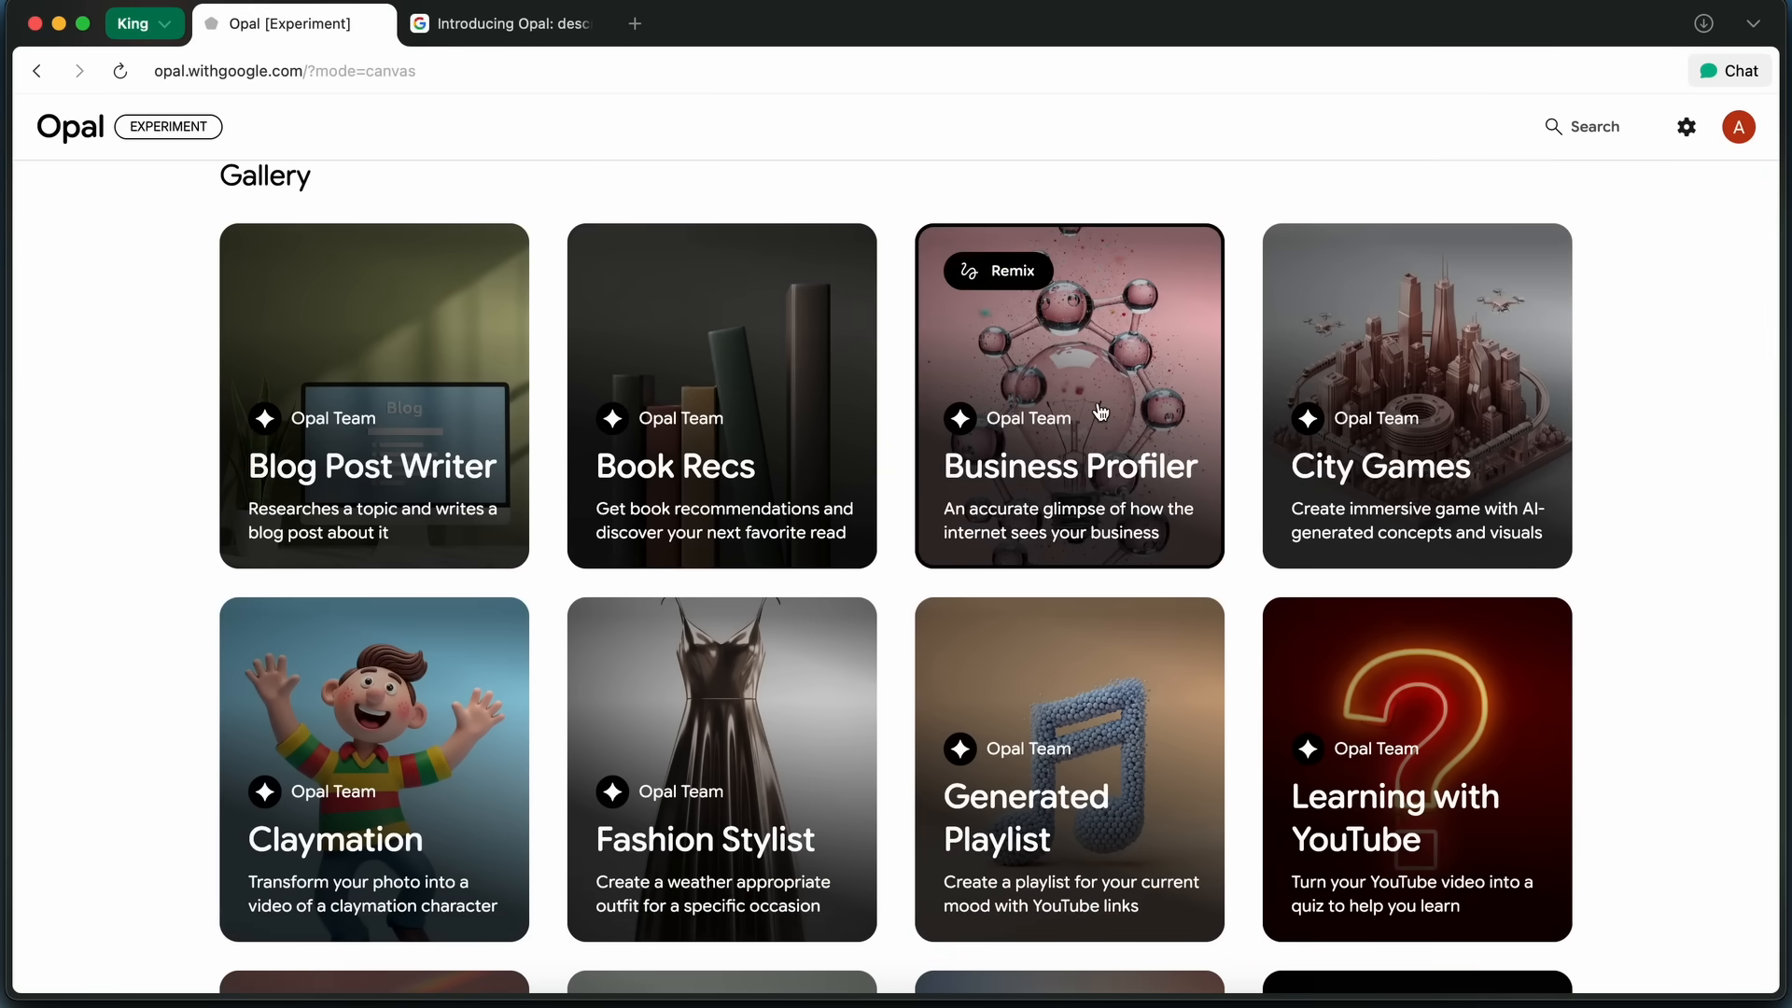
mouse_move(377, 752)
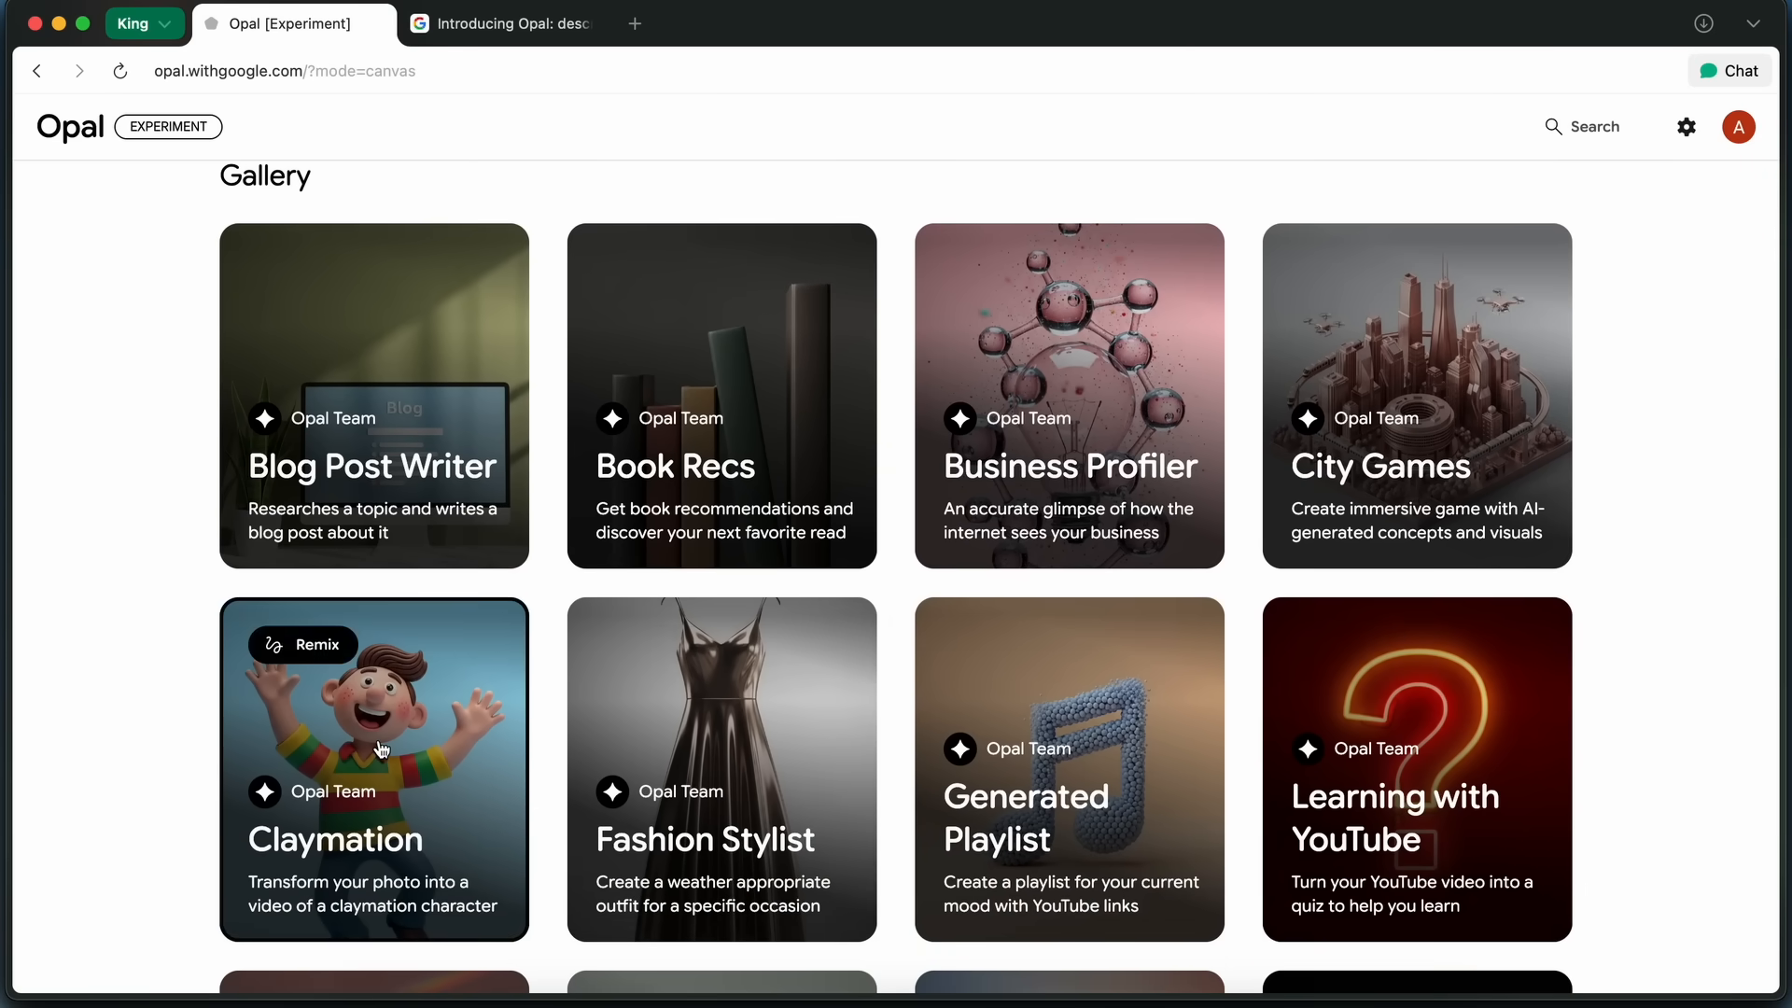
scroll(down, 3)
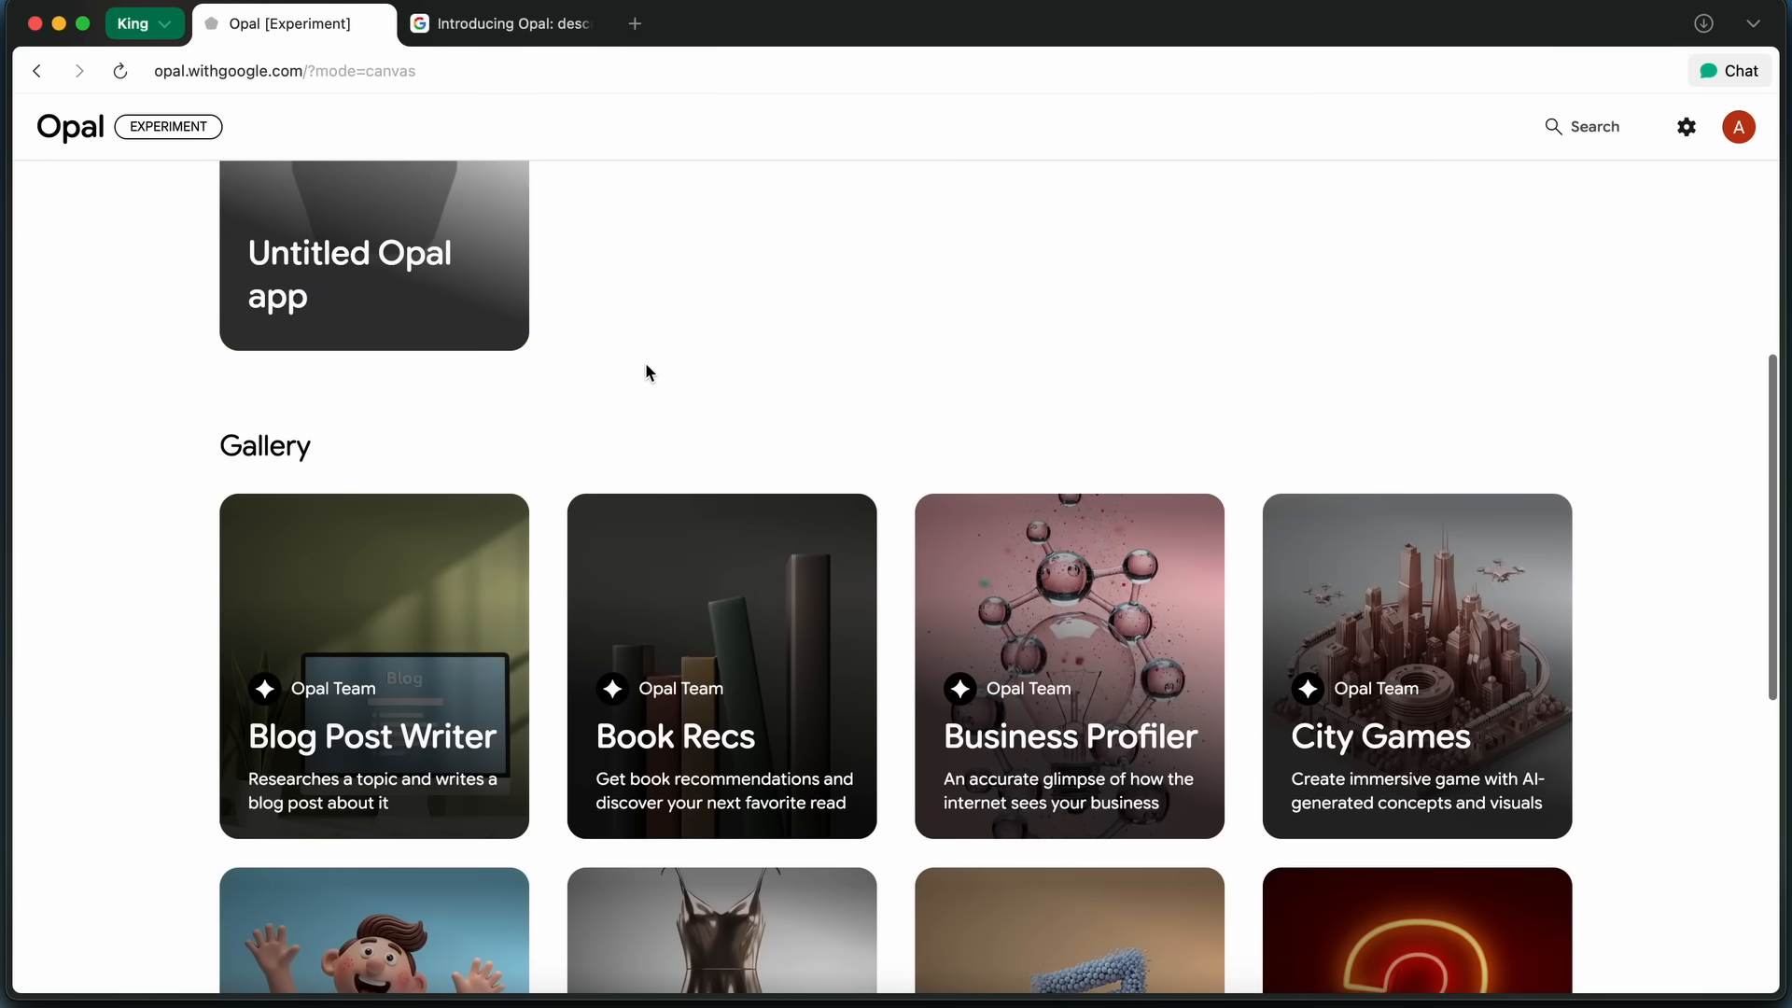
scroll(down, 3)
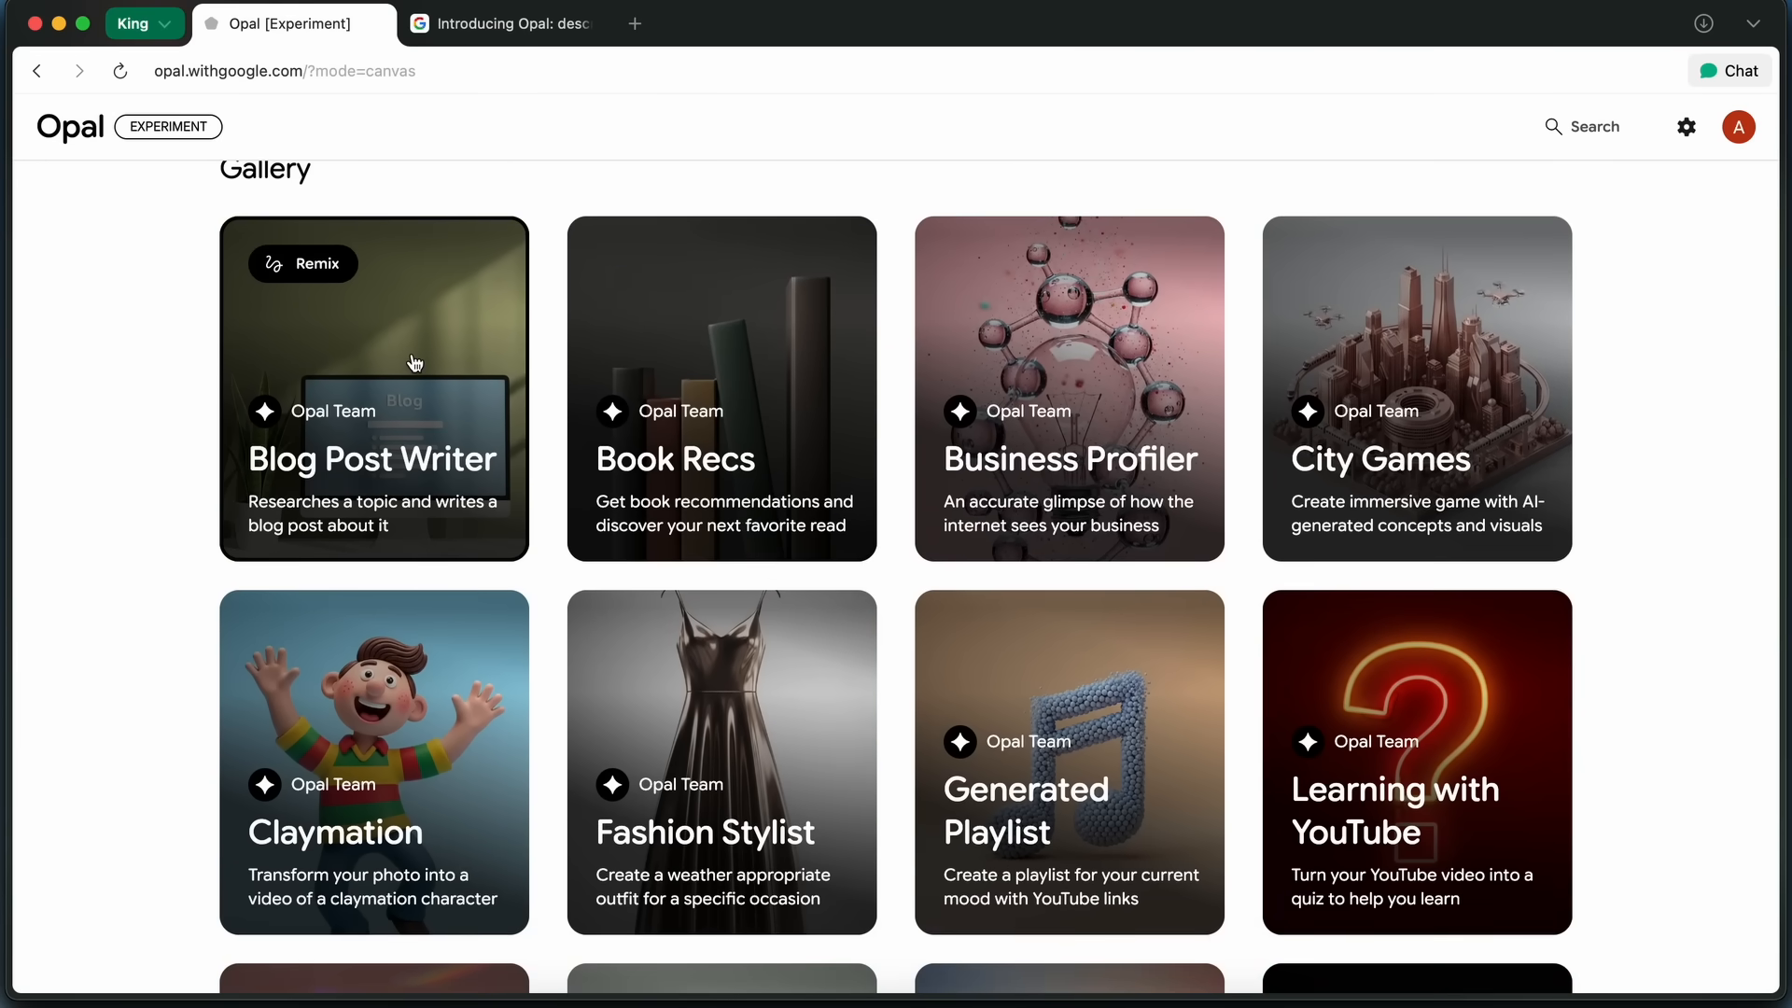
click(415, 363)
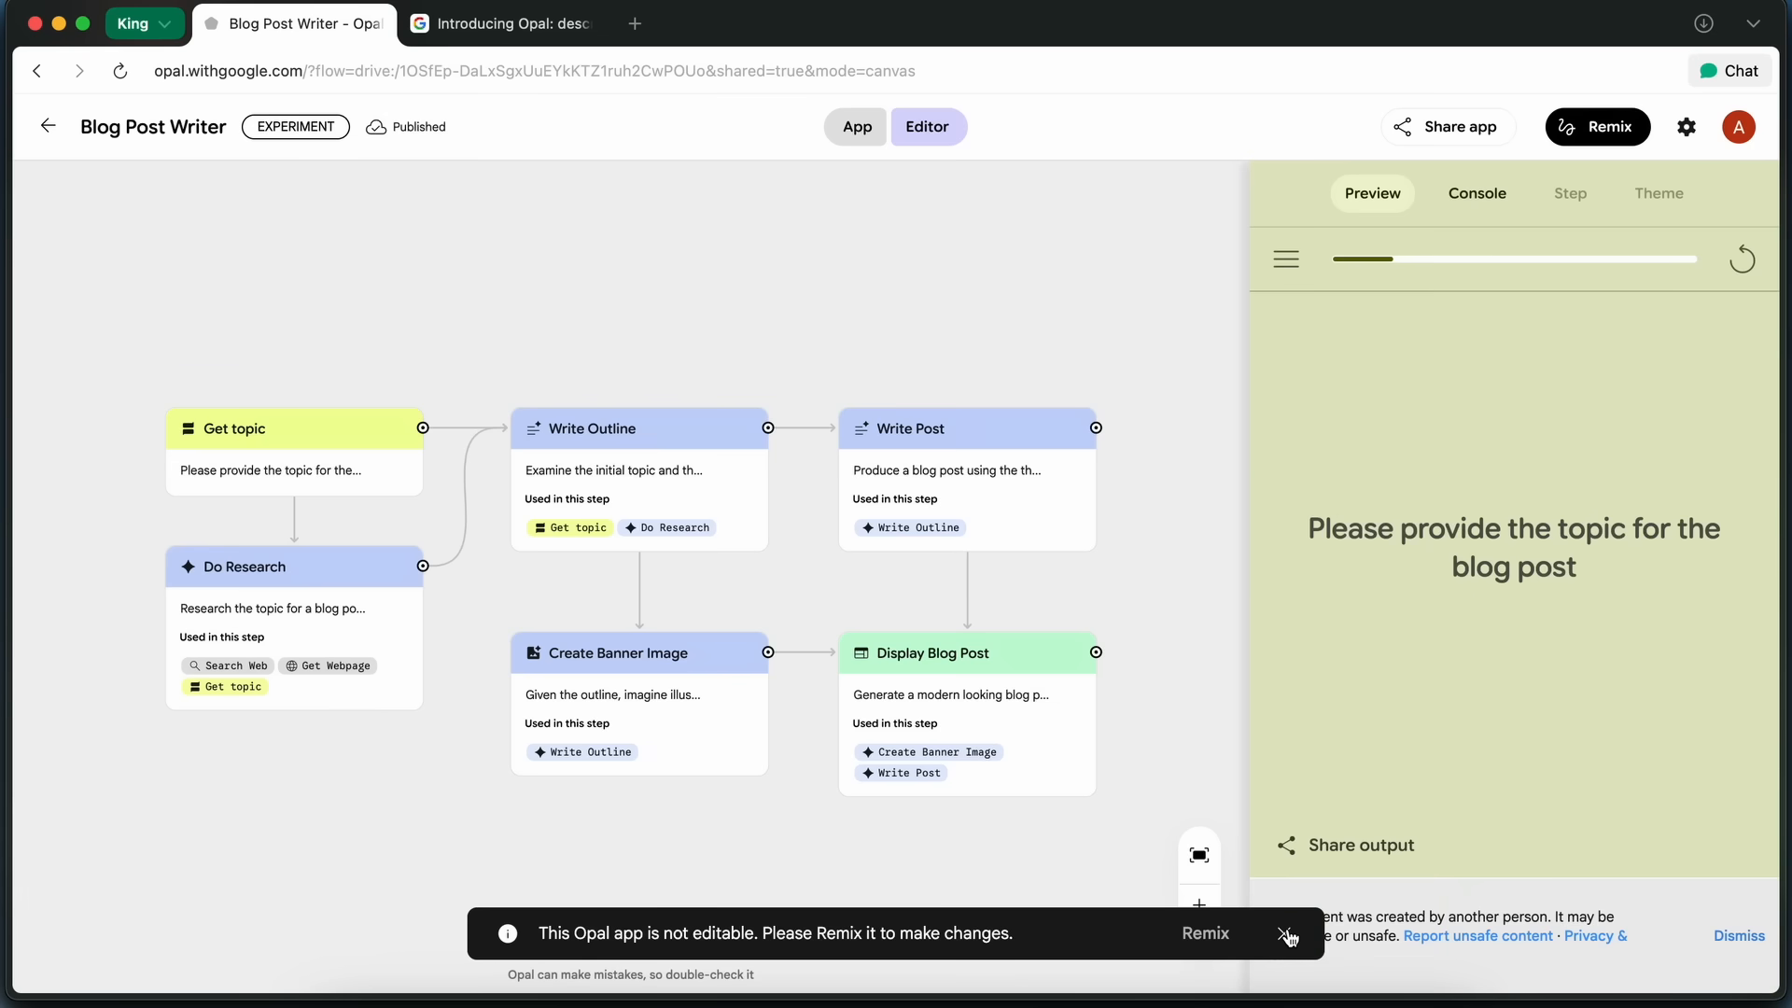
mouse_move(1104, 534)
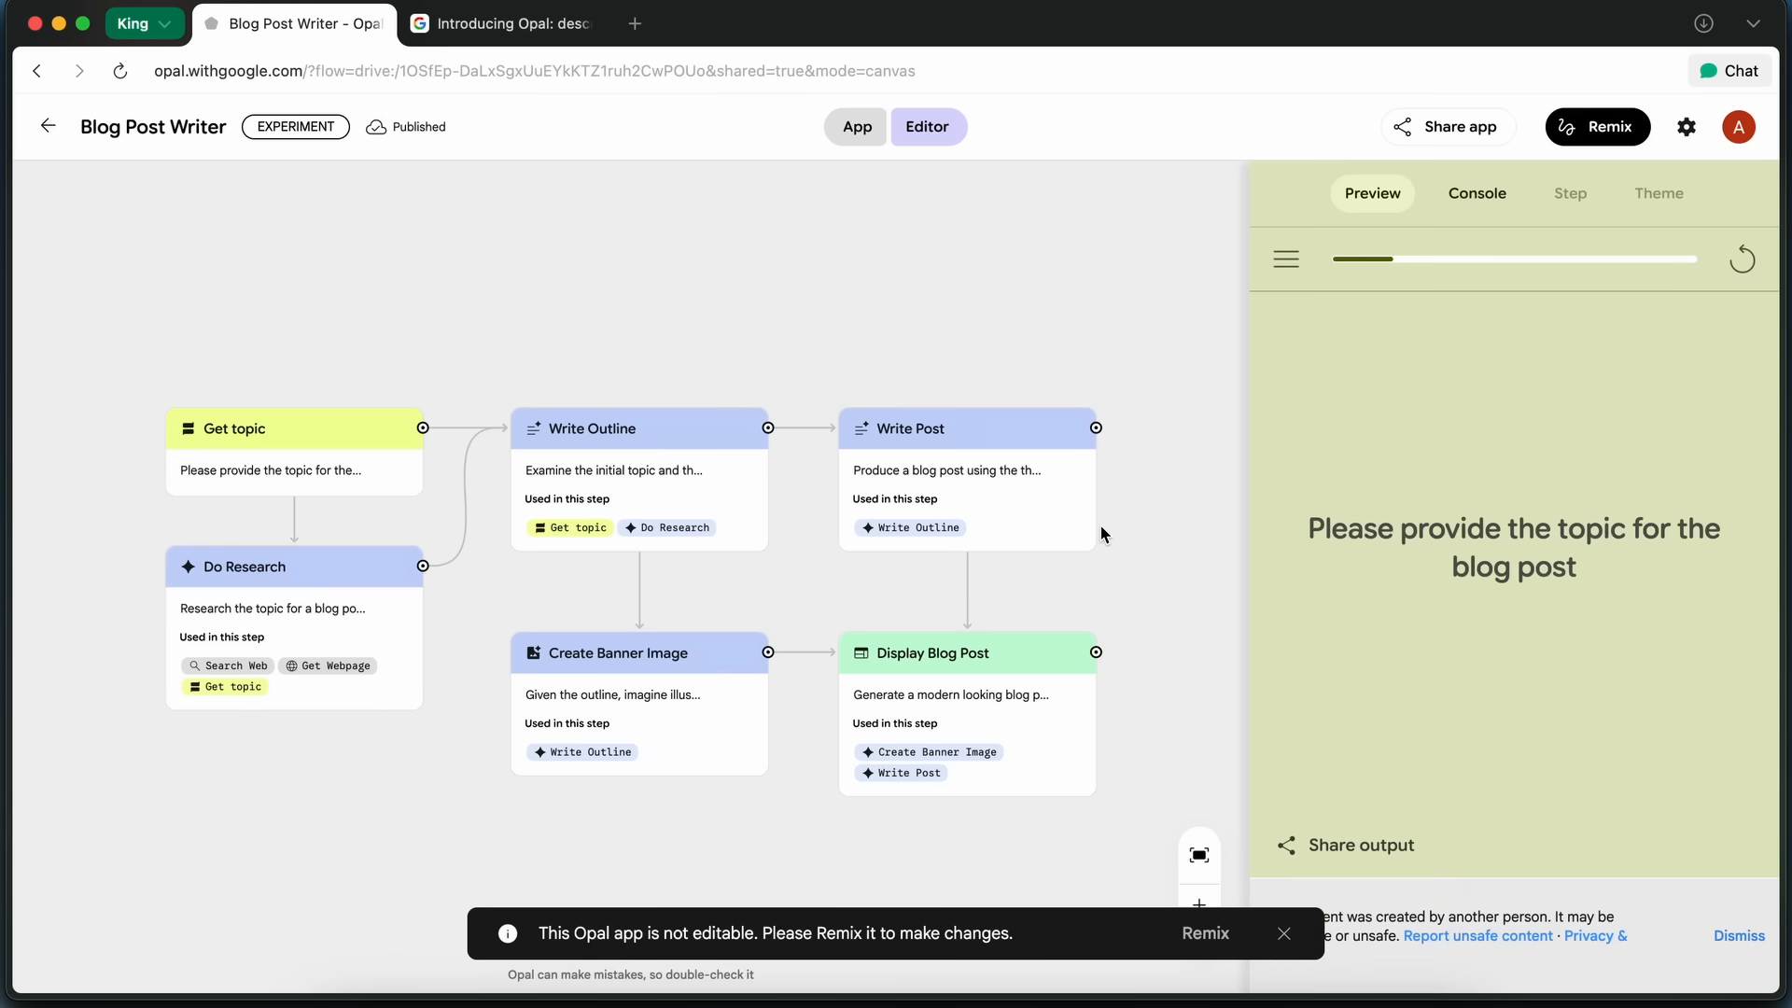
mouse_move(793, 521)
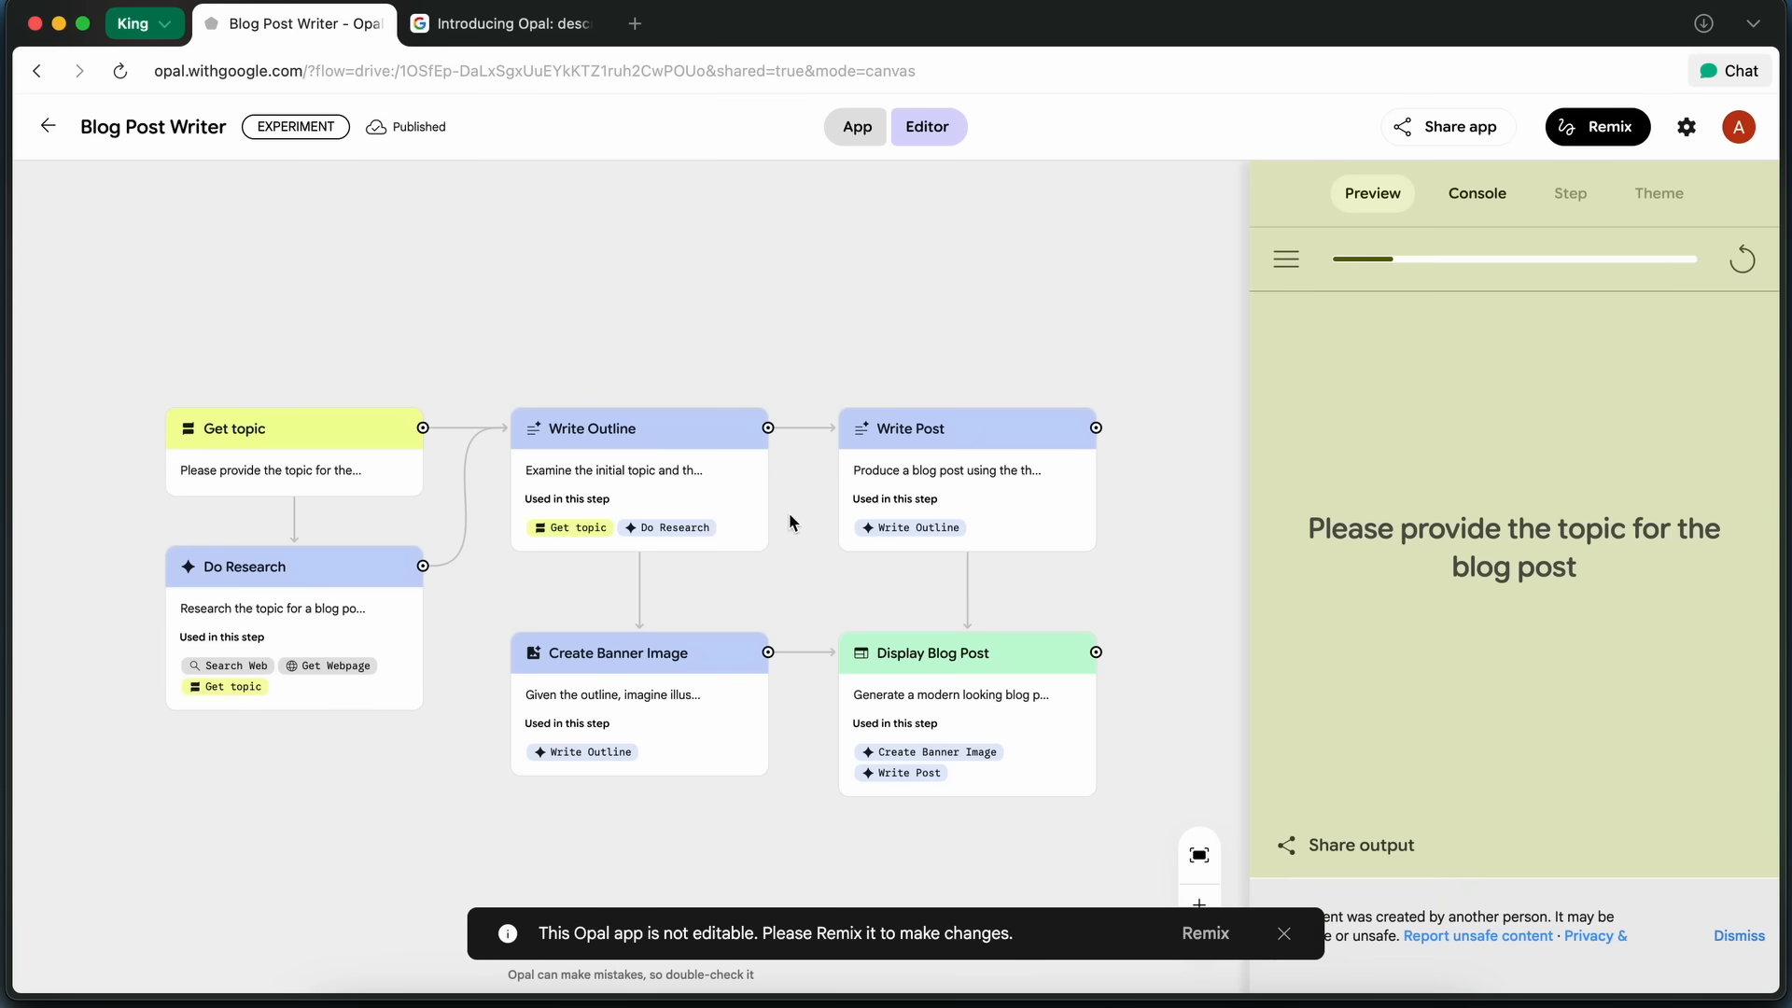
mouse_move(1616, 713)
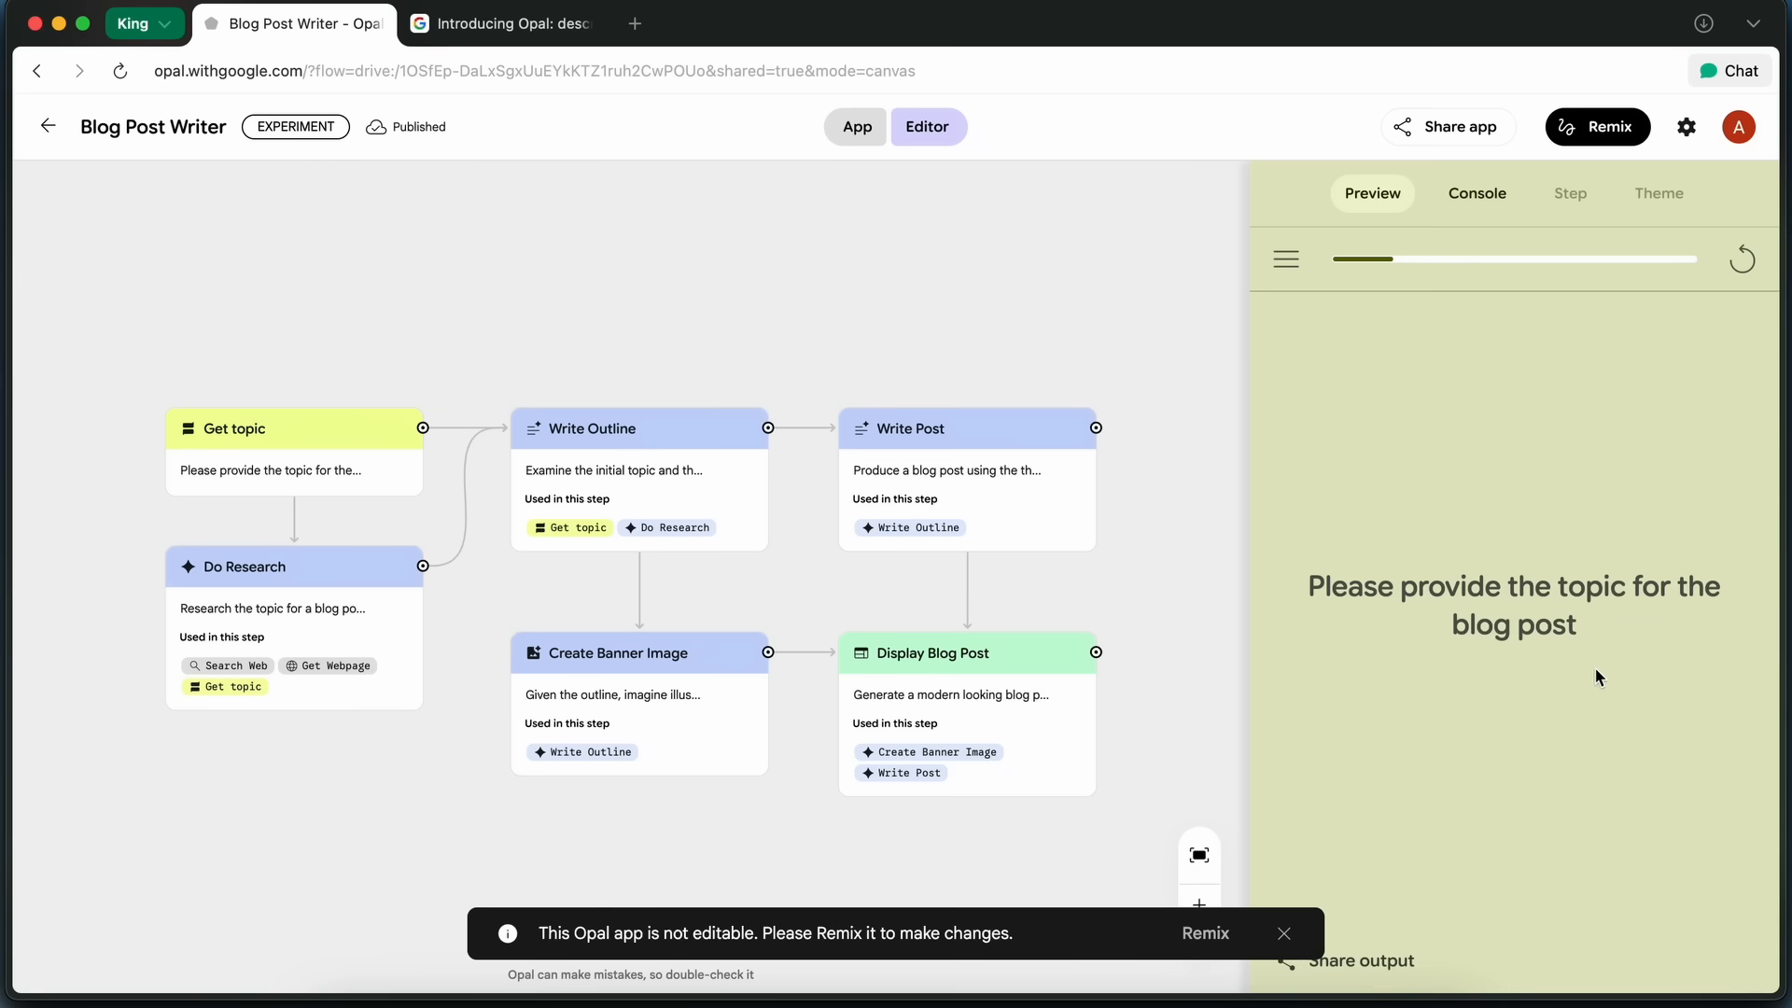
mouse_move(1506, 658)
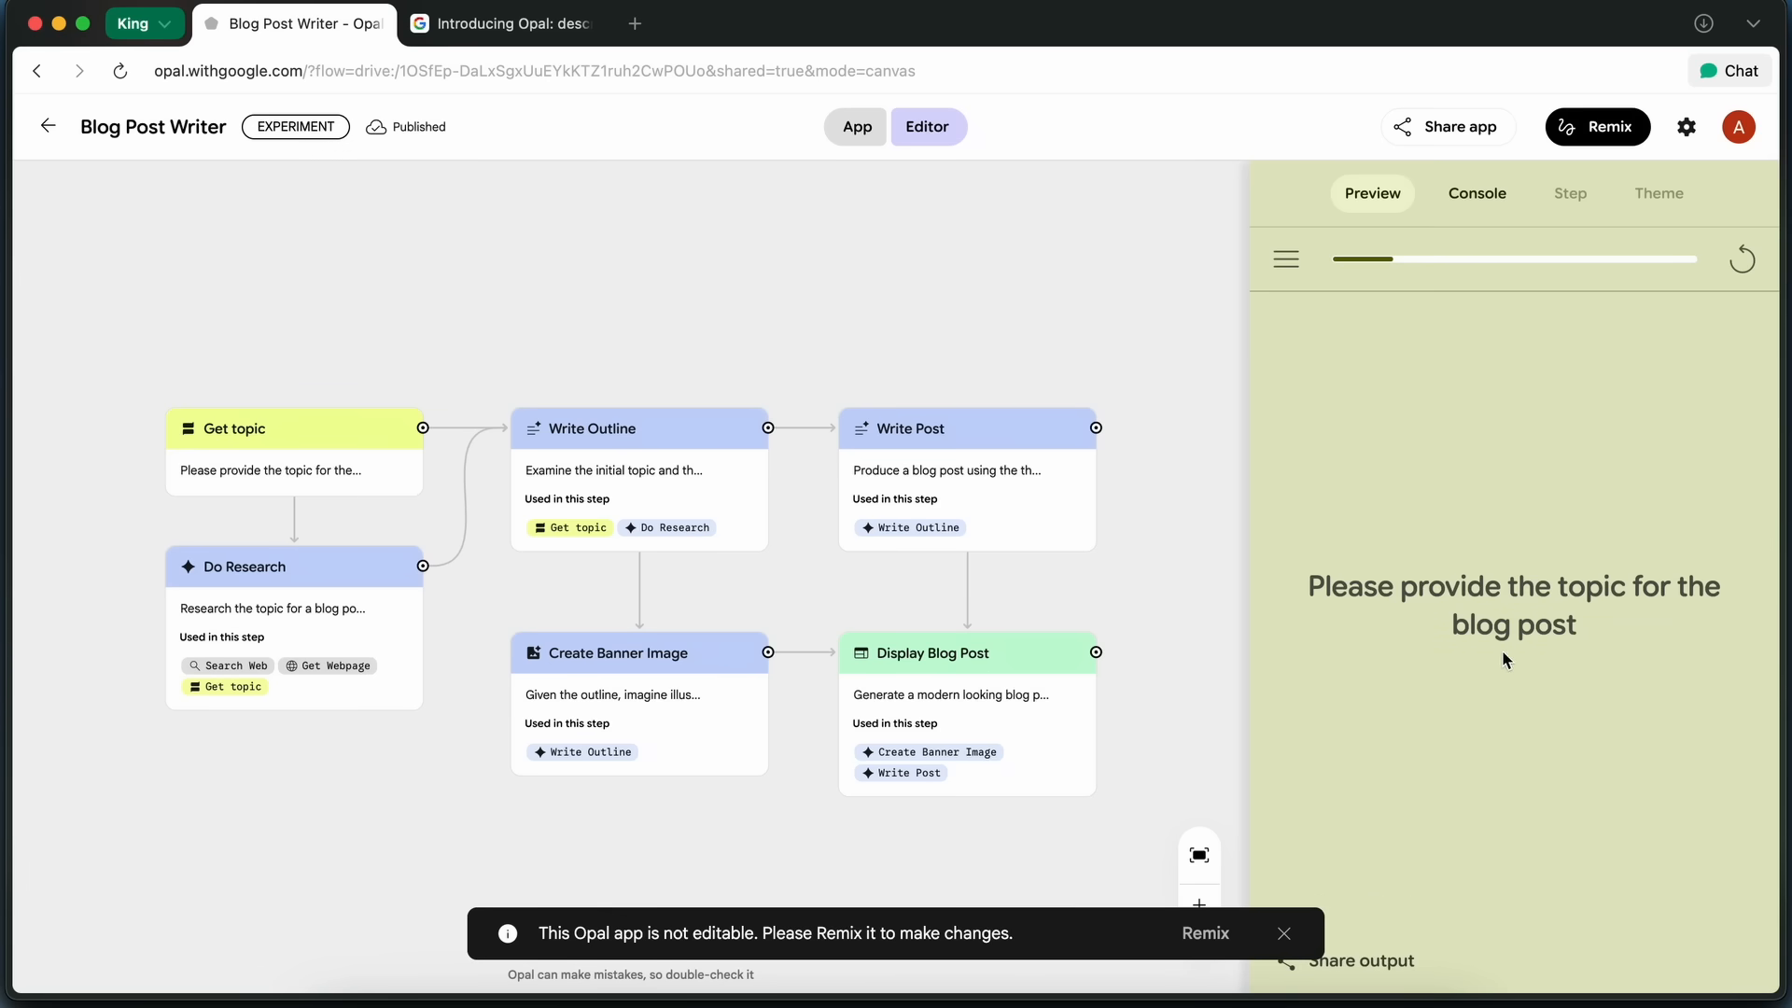
mouse_move(1491, 589)
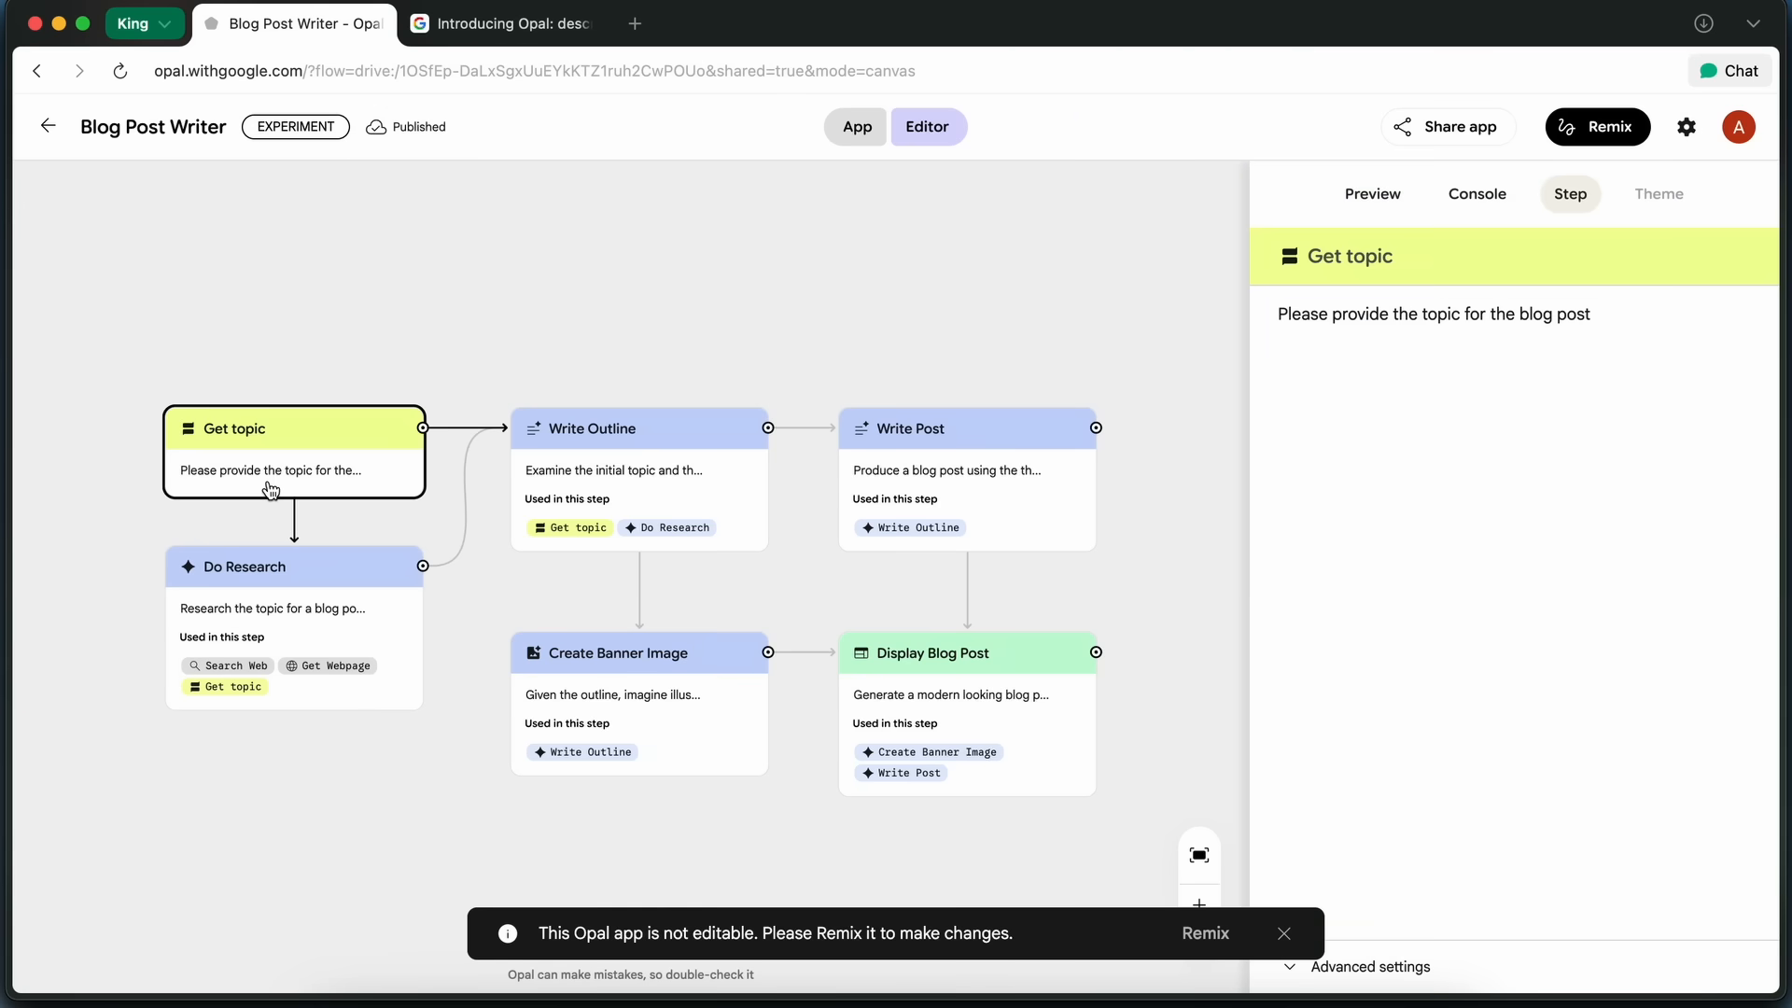
mouse_move(1343, 356)
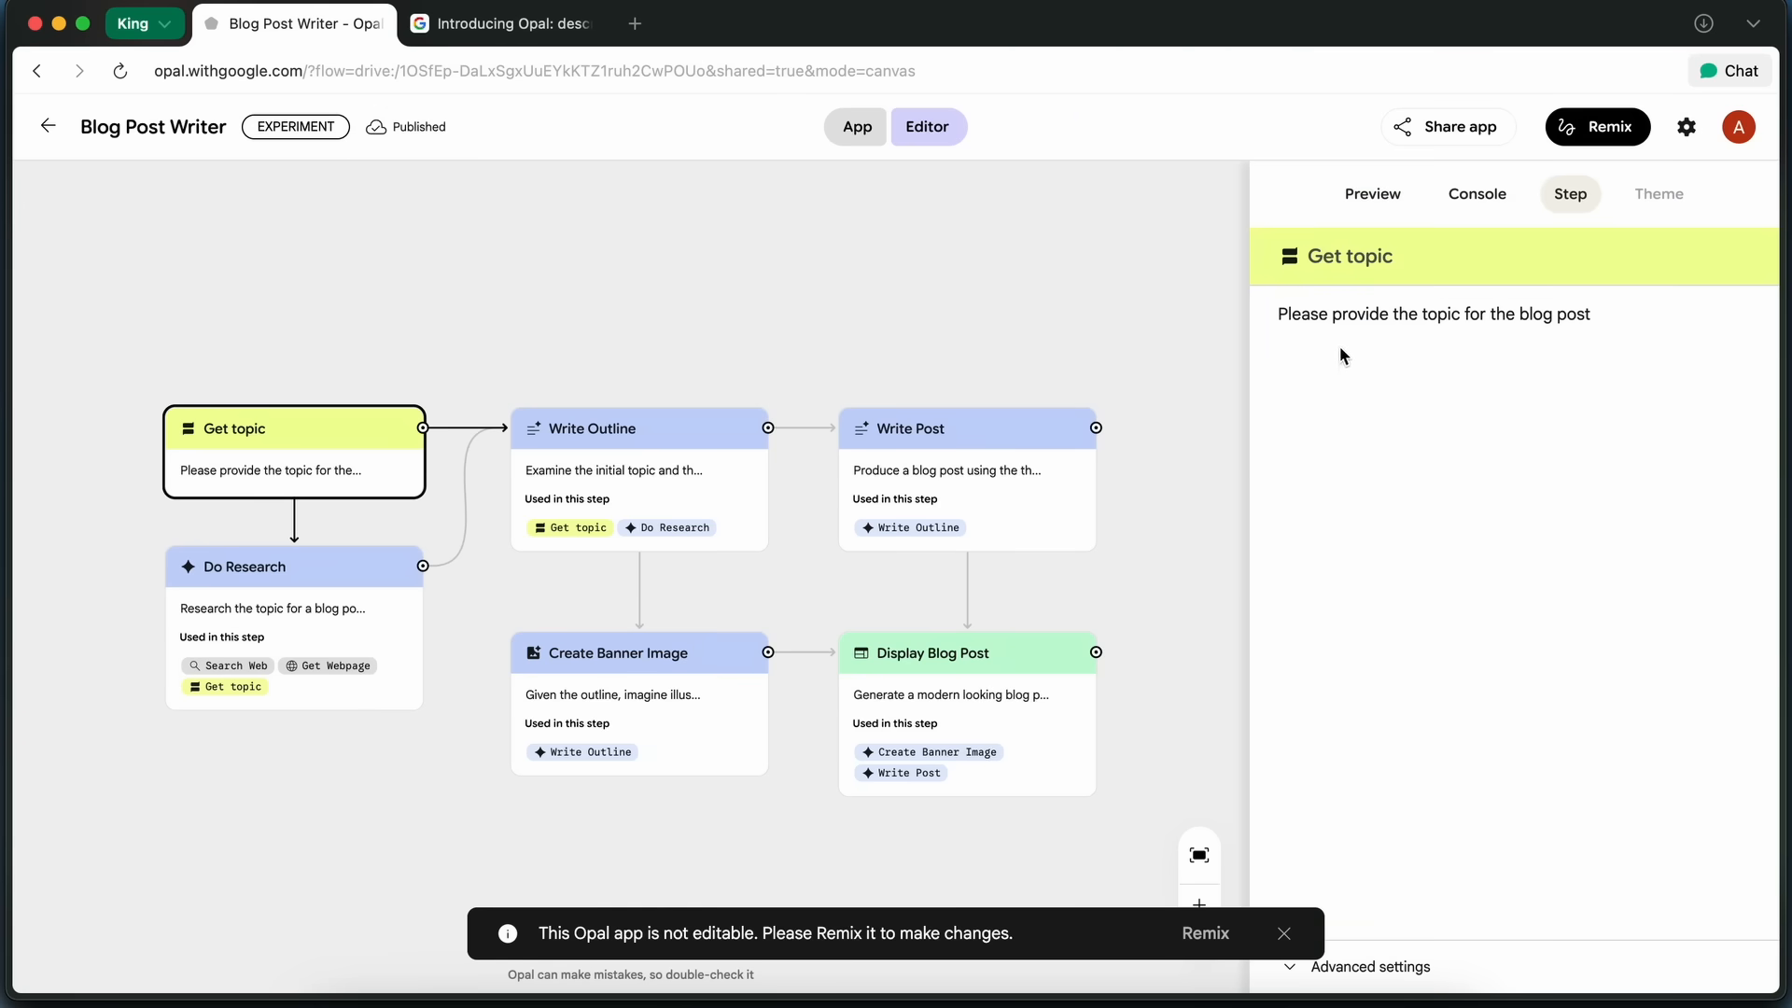
mouse_move(1337, 457)
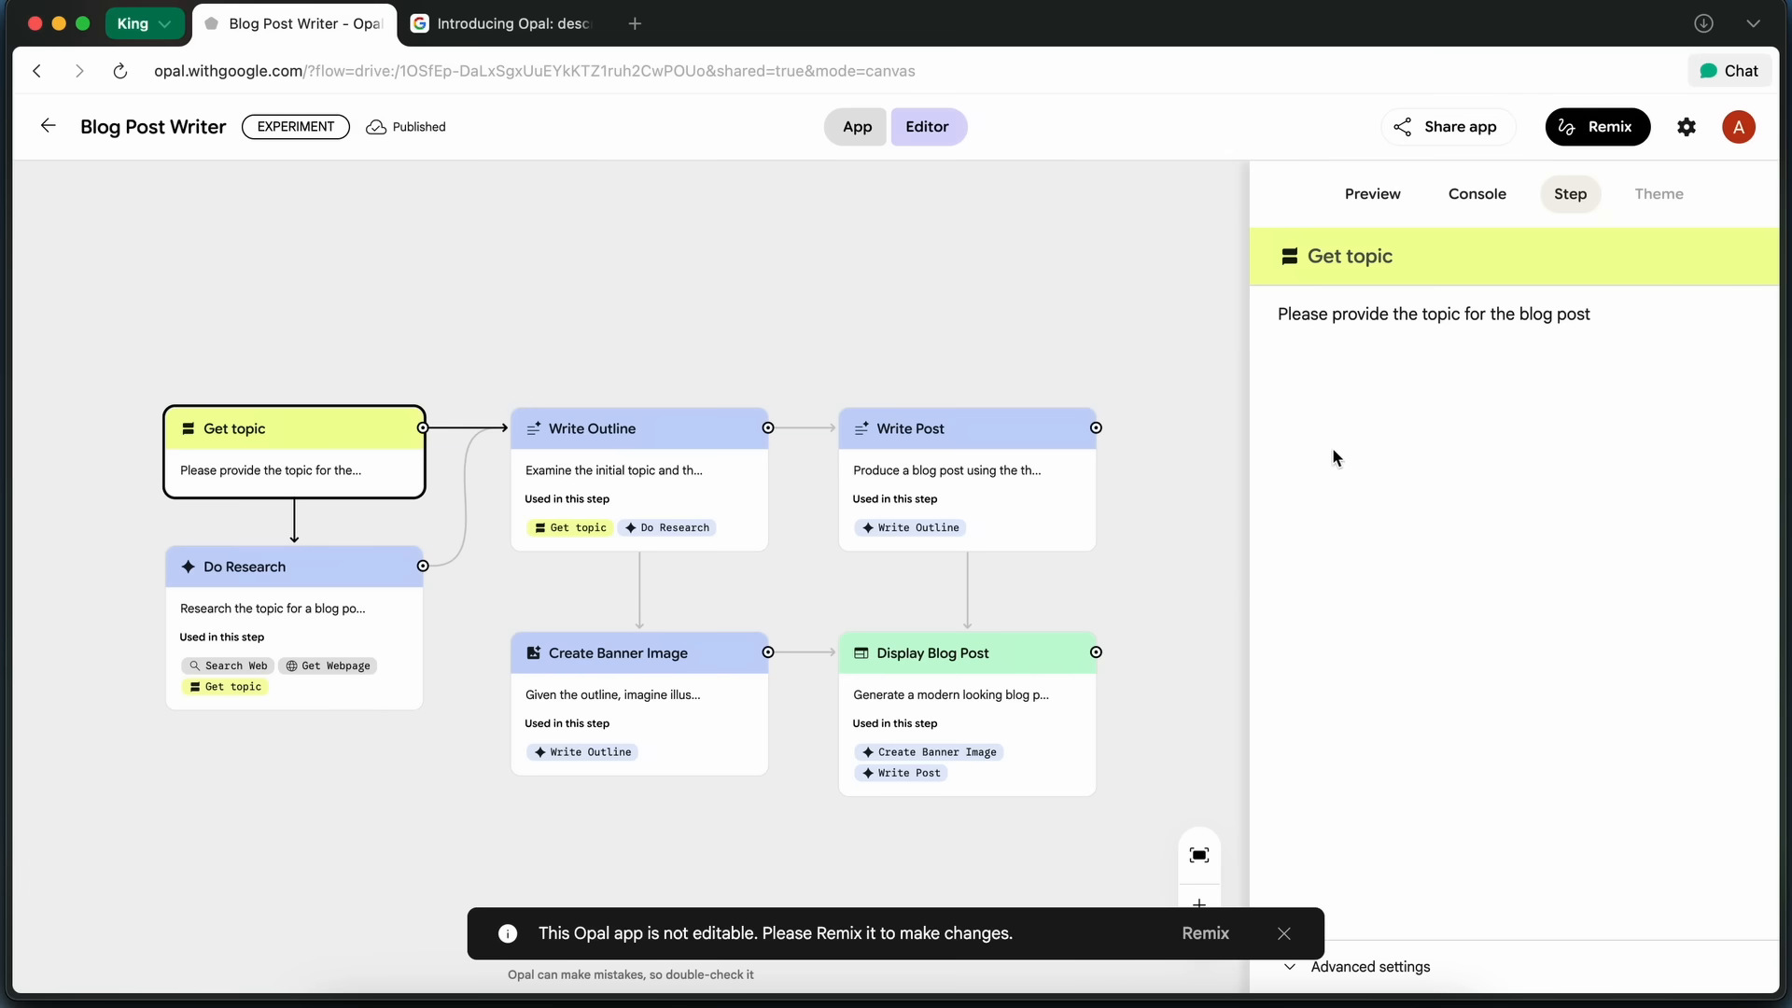
mouse_move(1347, 454)
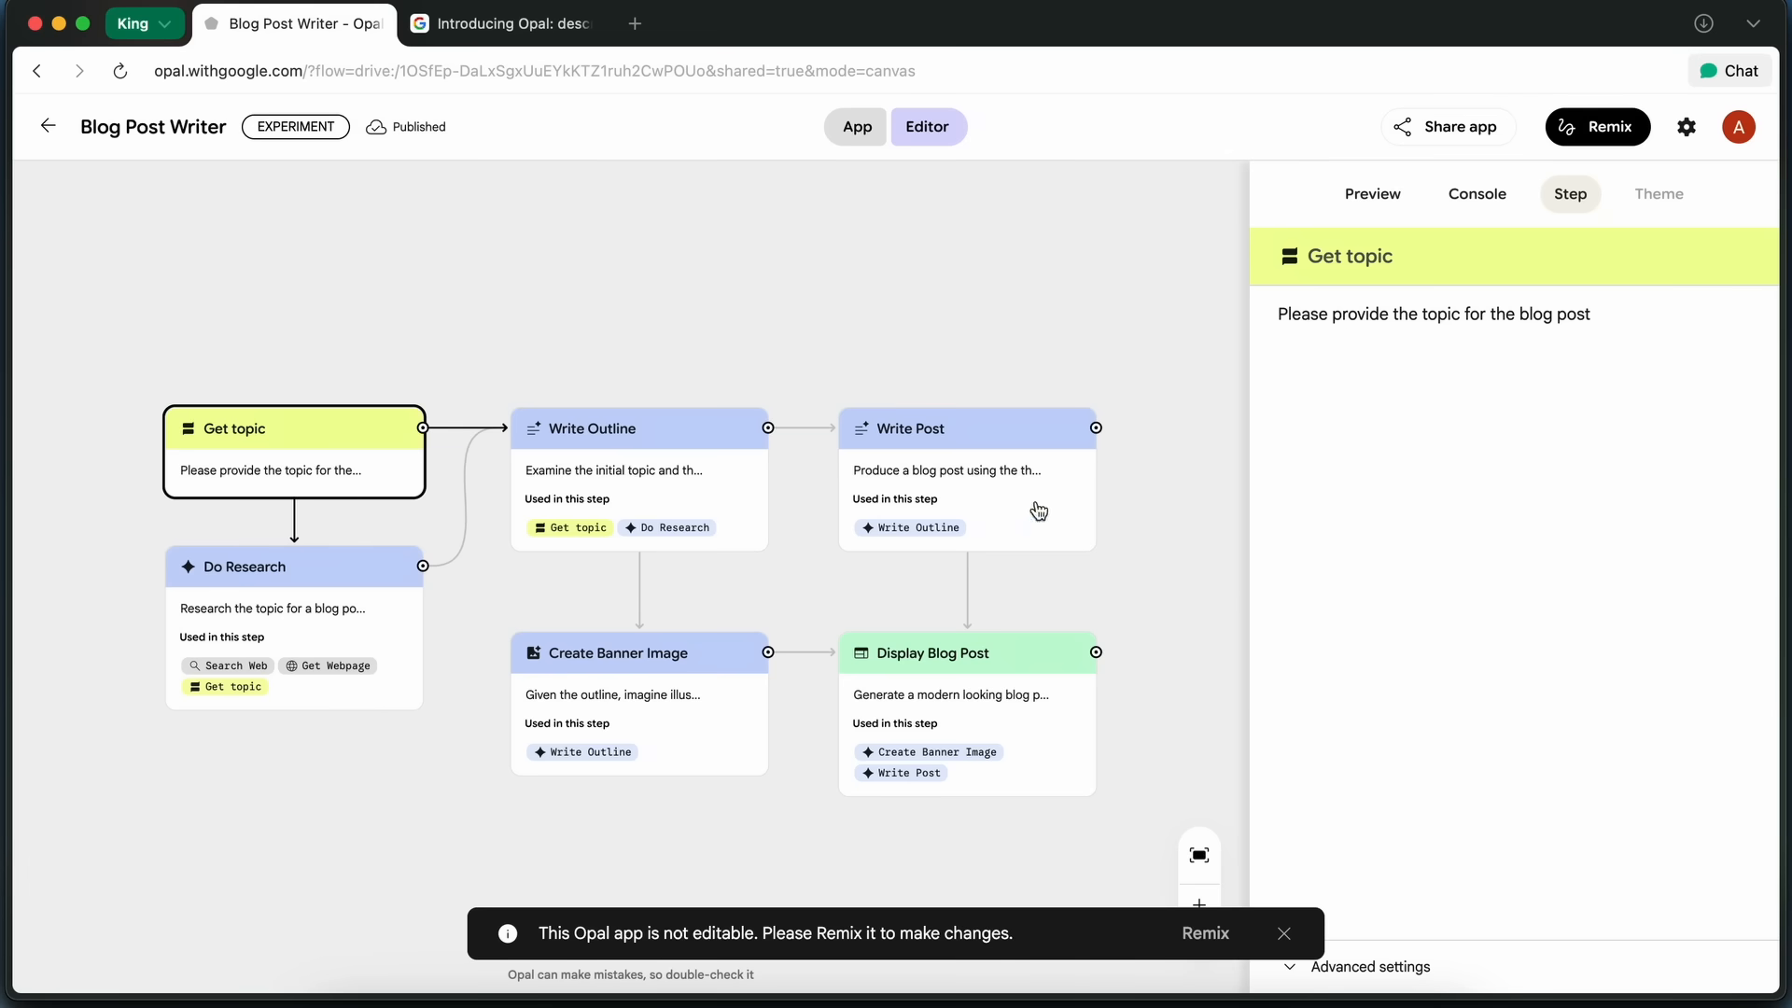
mouse_move(569, 482)
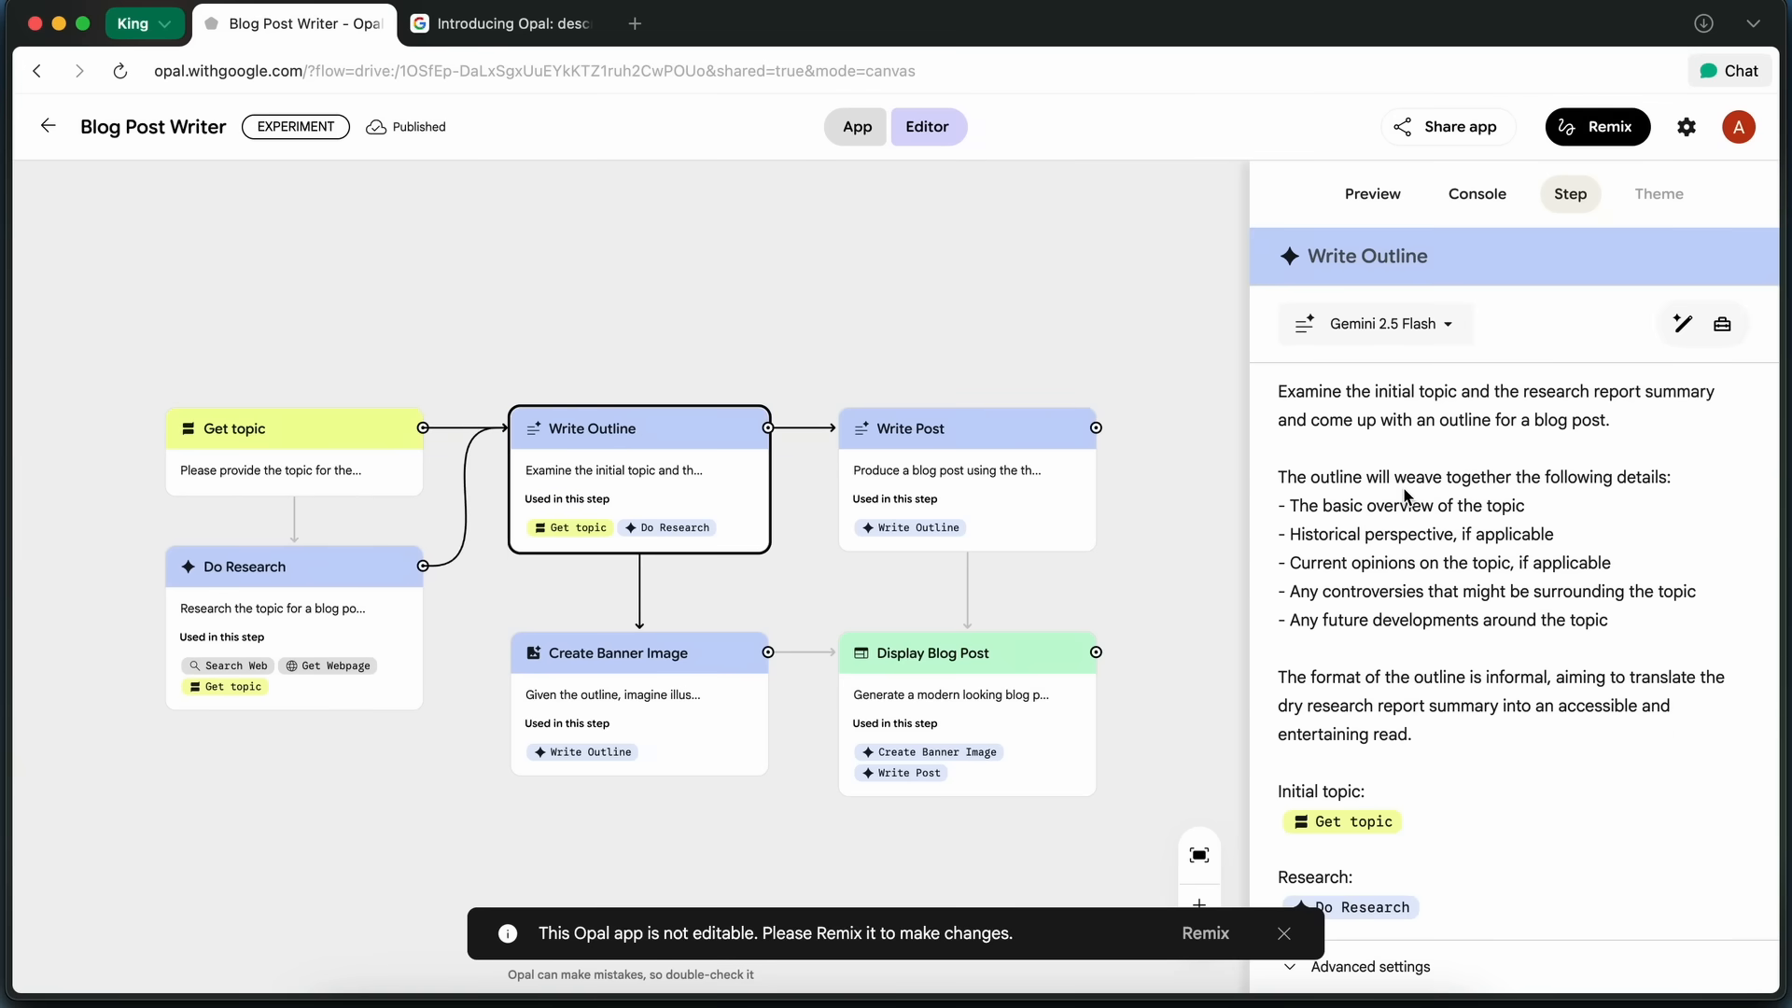
Inspect the Do Research step's Gemini 2.0 Flash planner, then reopen the Write Outline step.
click(294, 566)
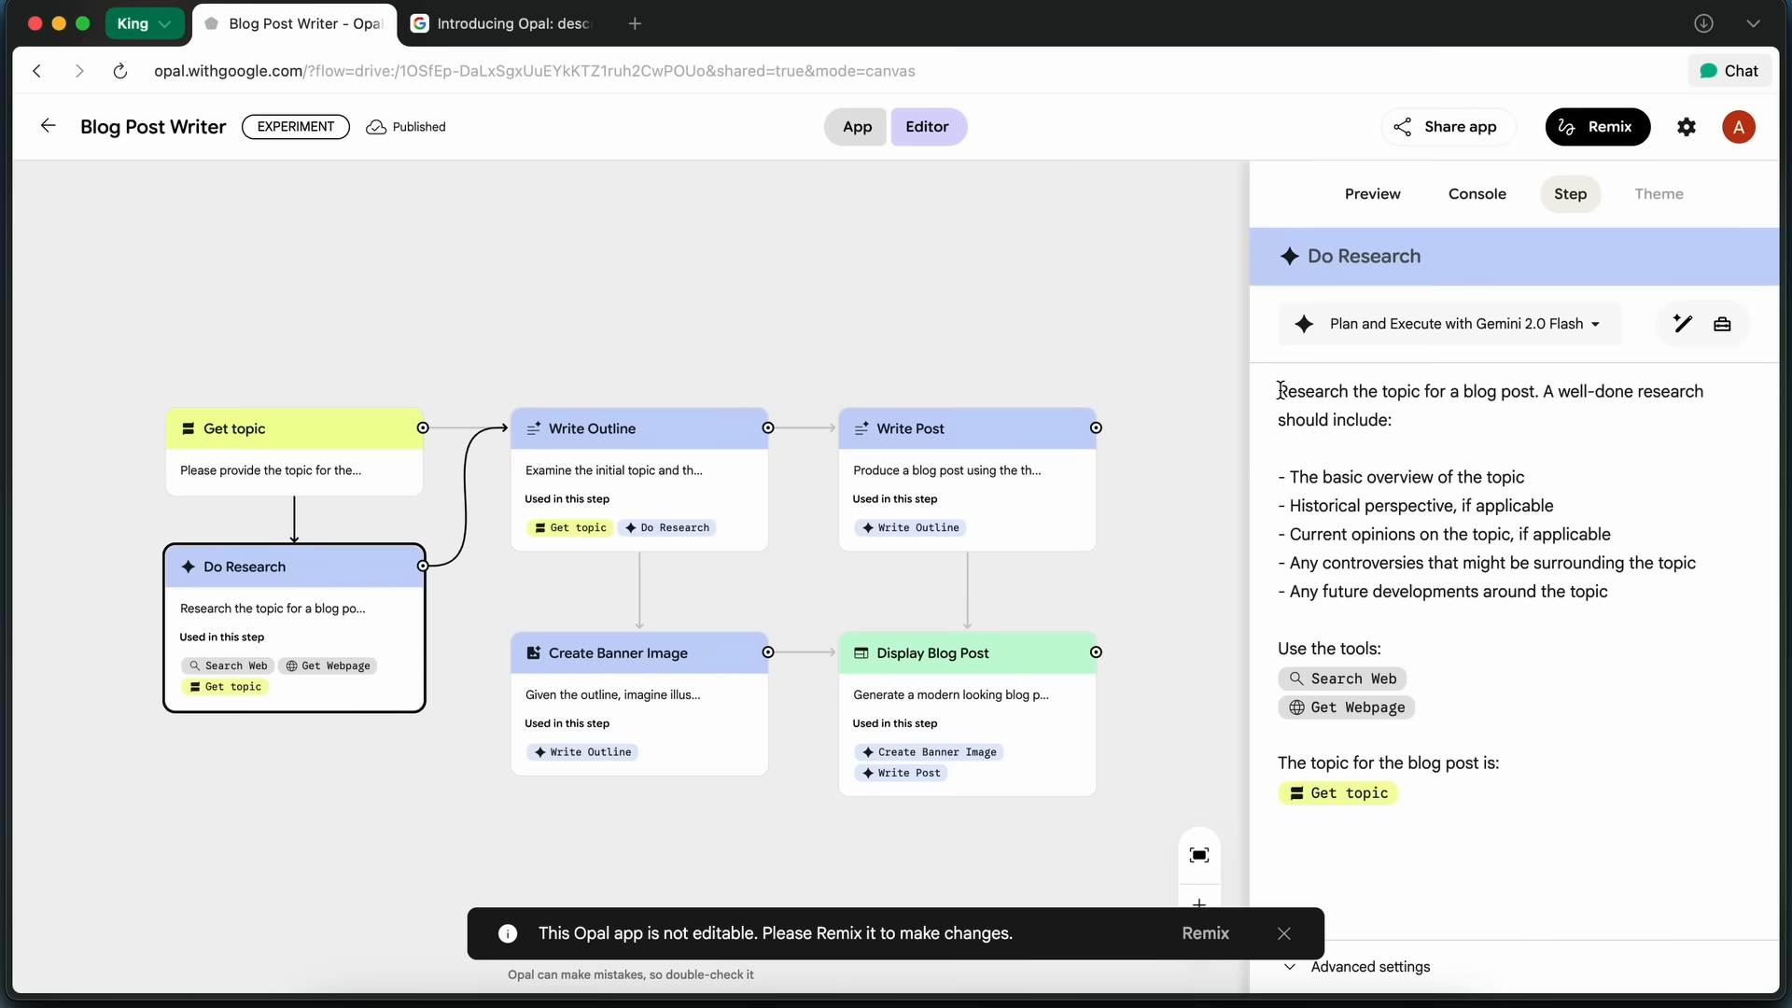
mouse_move(1479, 469)
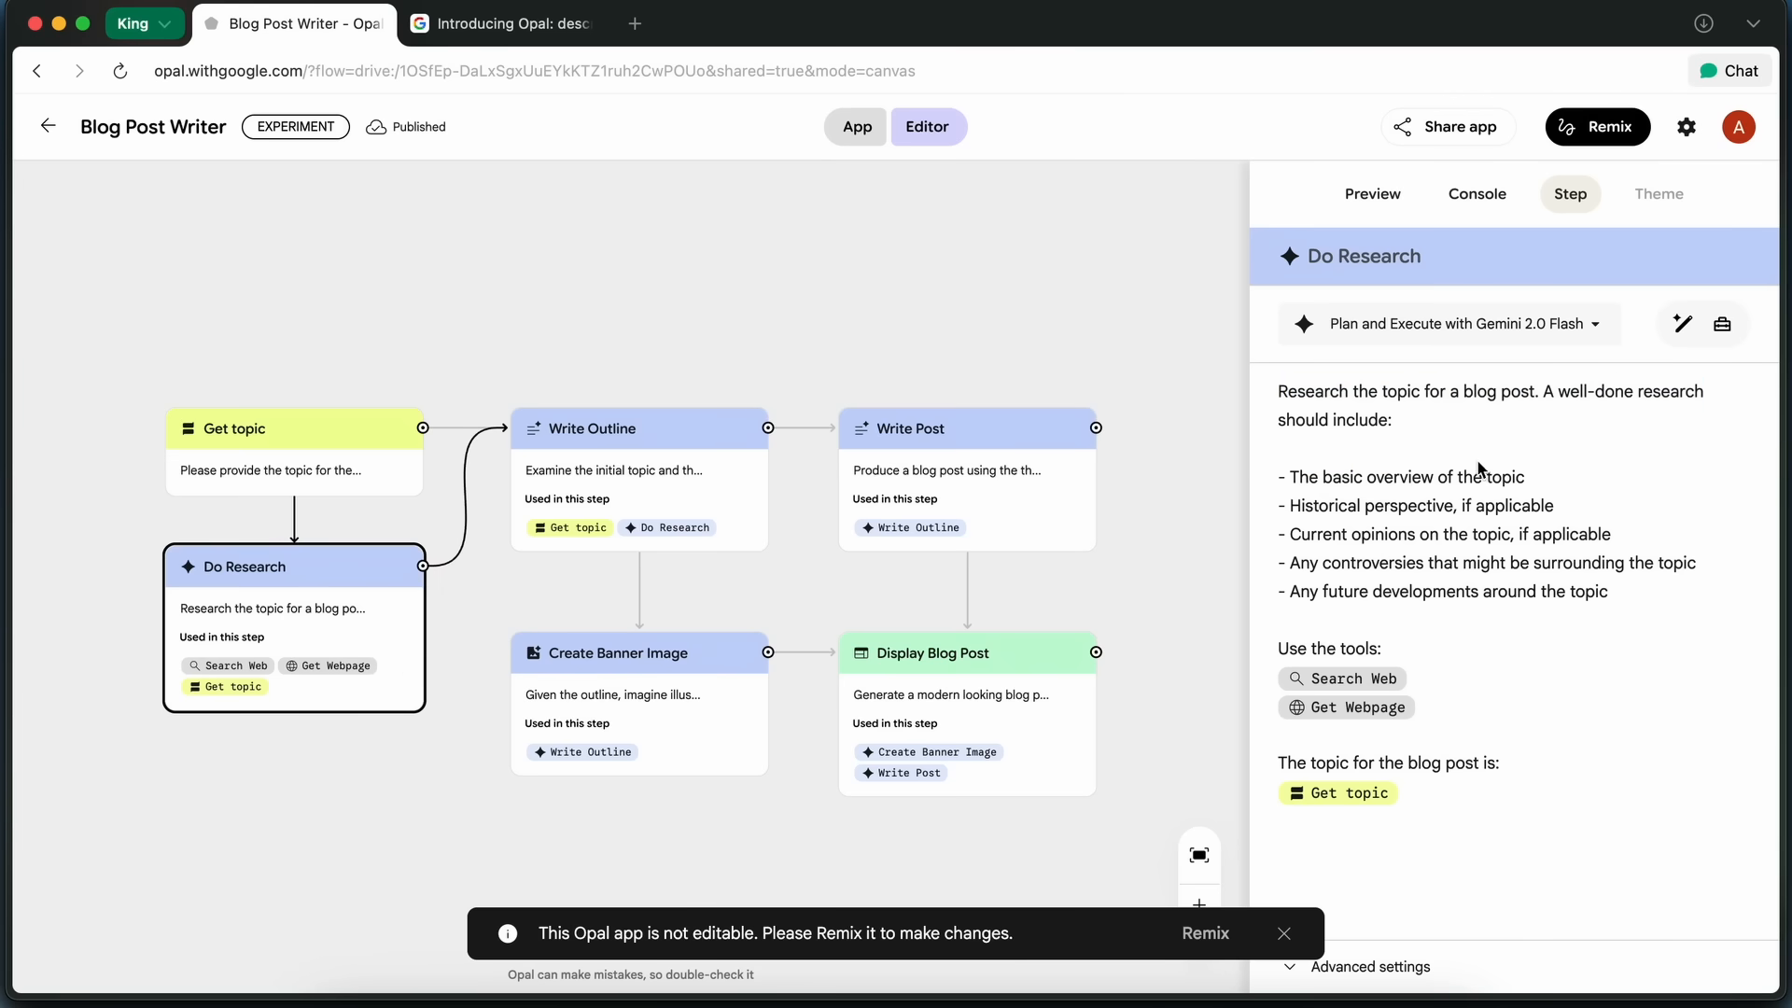
mouse_move(1502, 329)
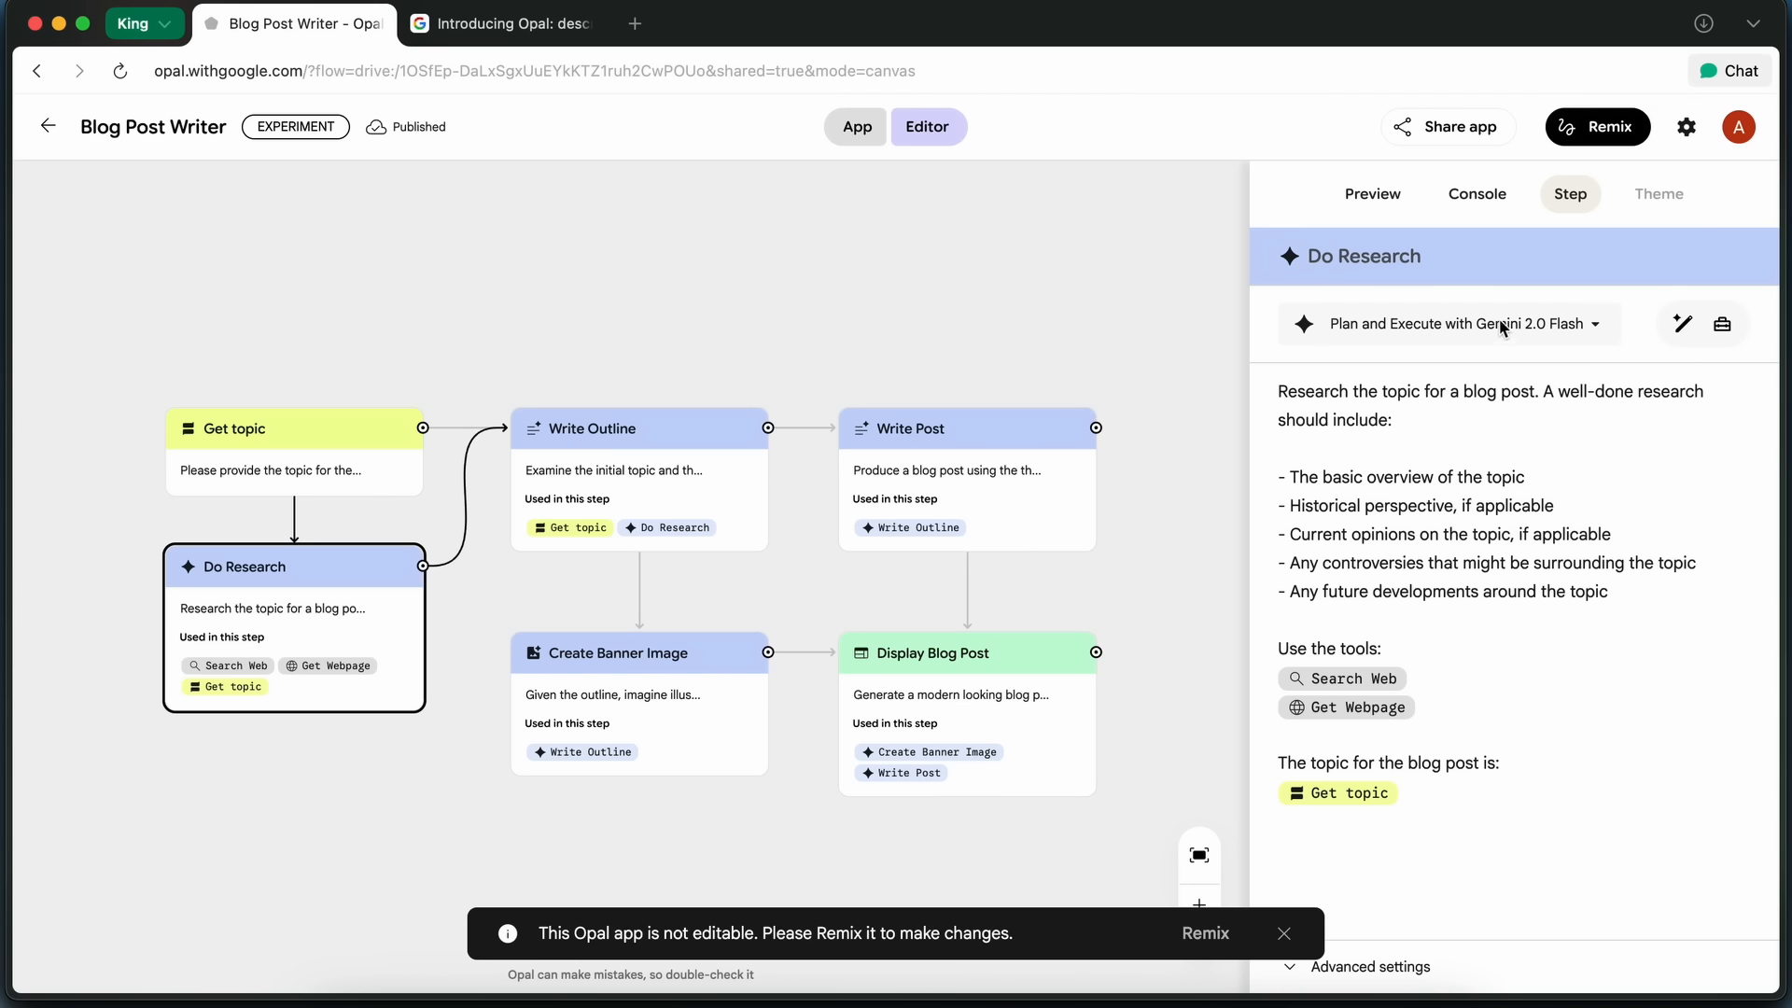
mouse_move(1464, 526)
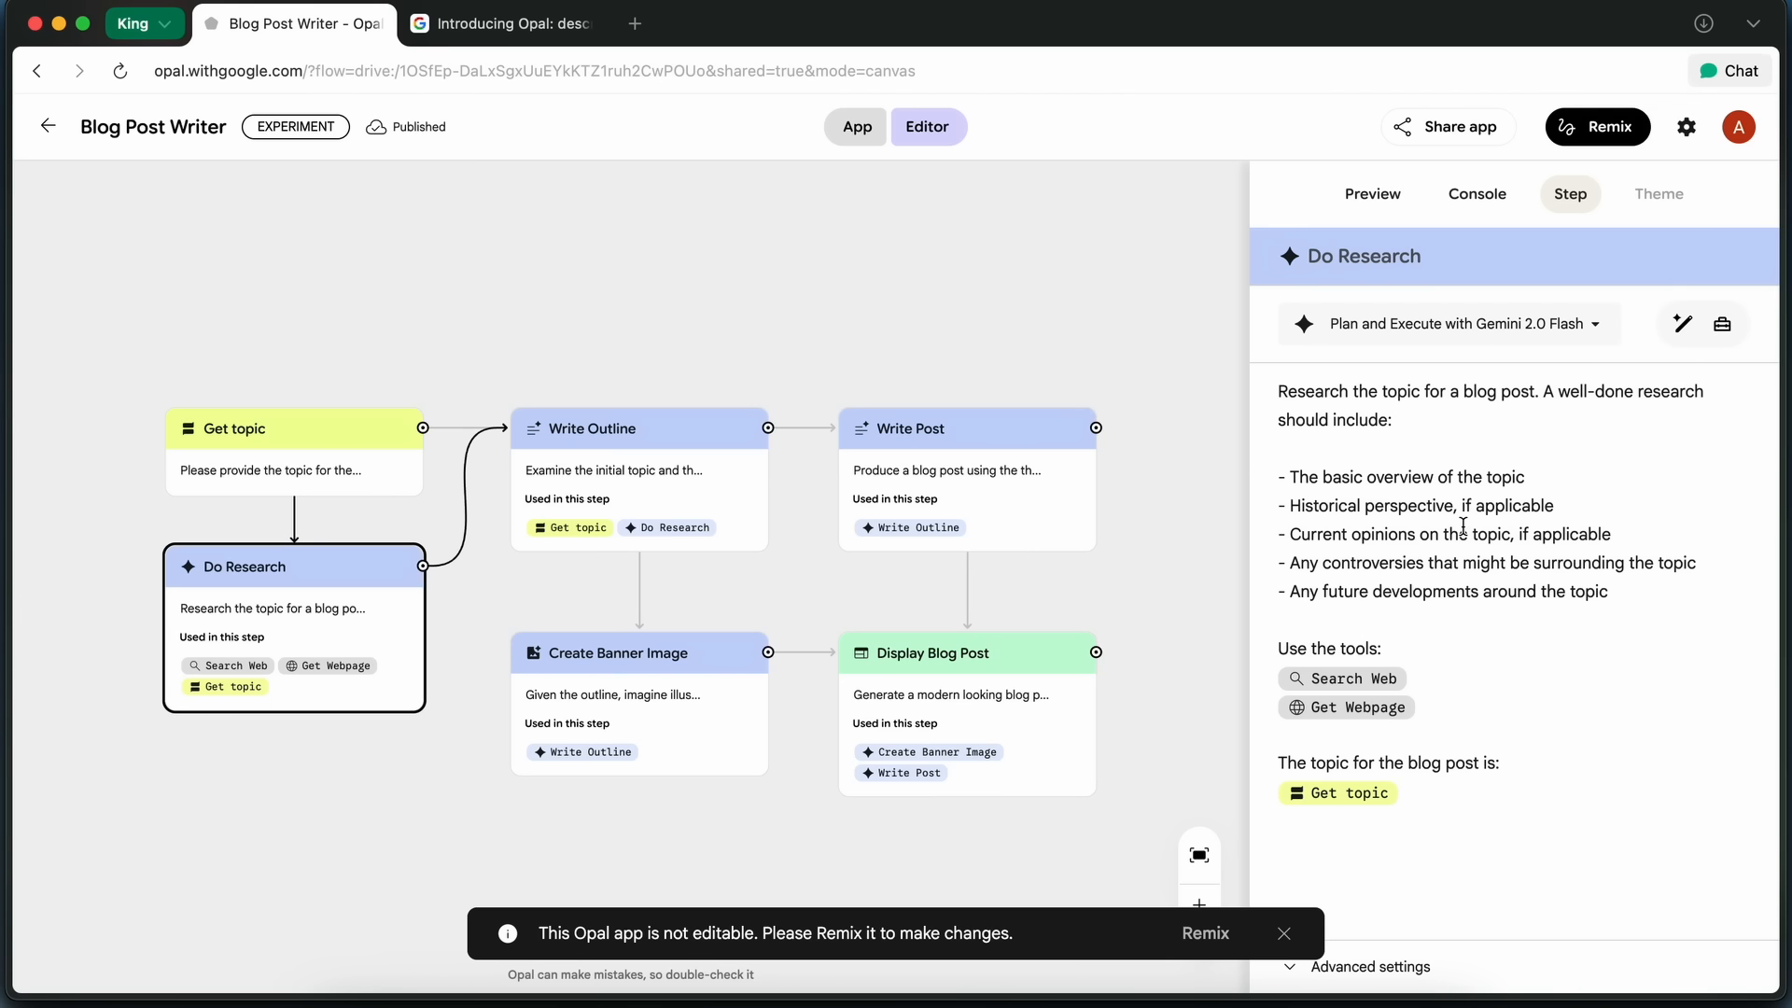
mouse_move(1355, 721)
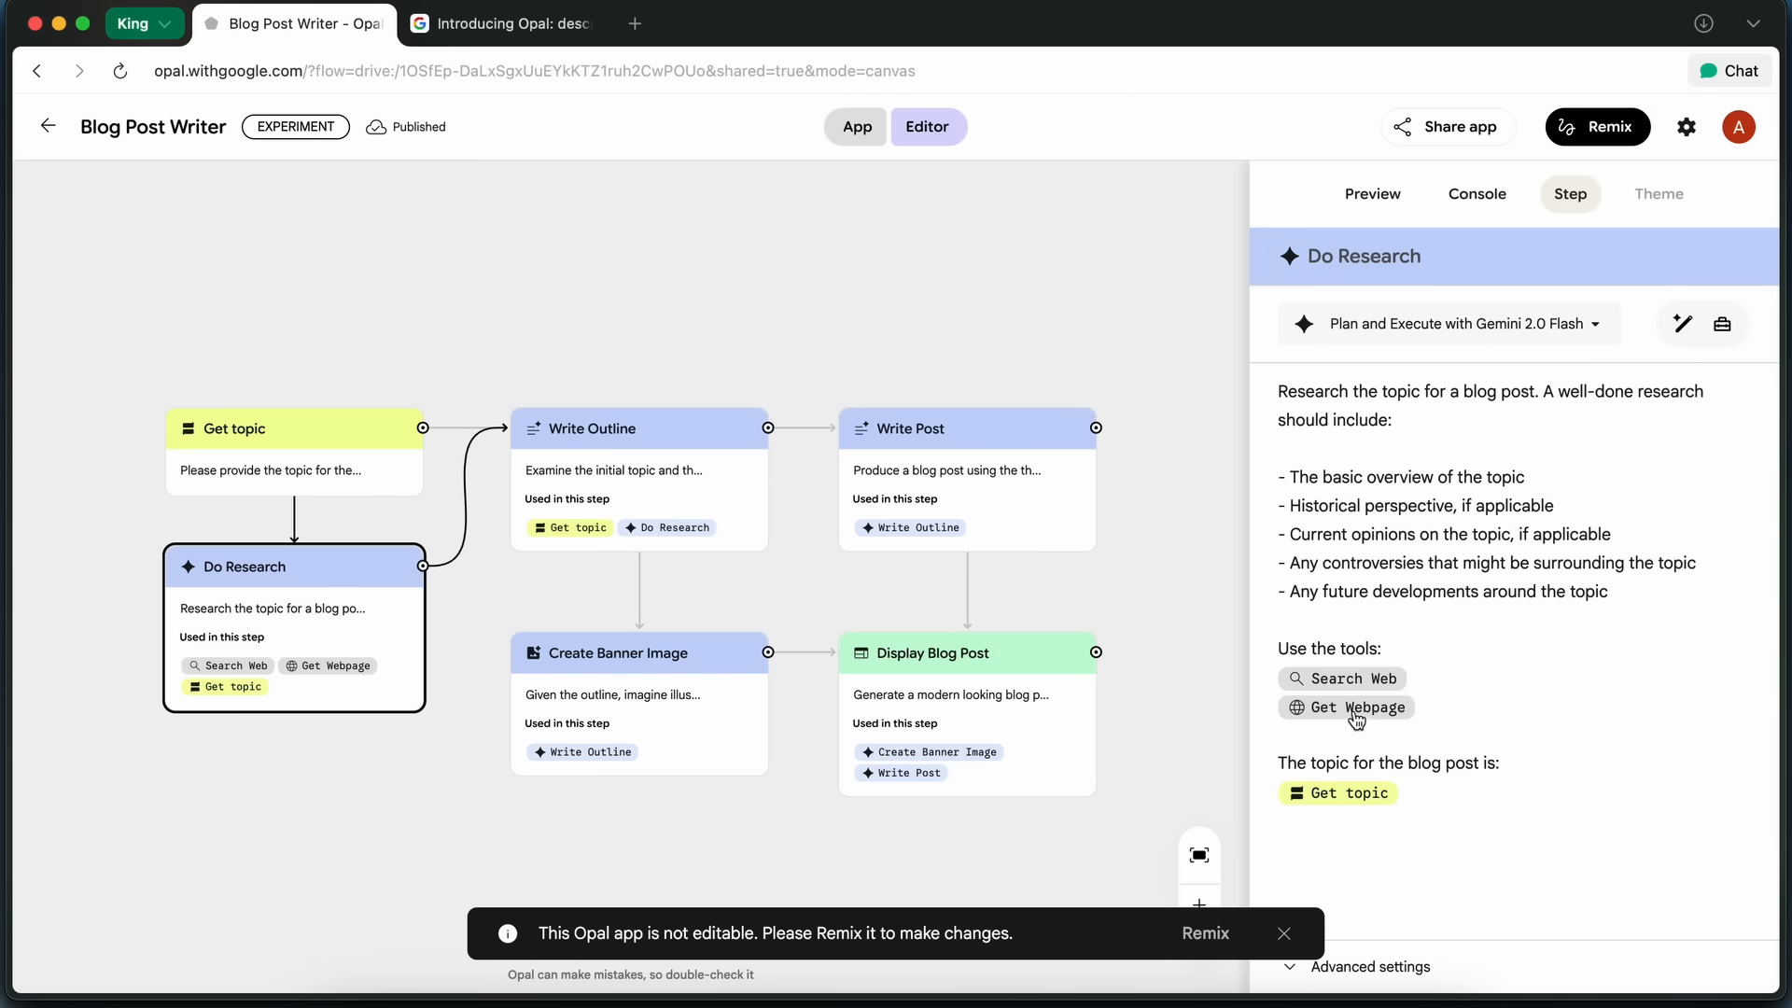
mouse_move(1093, 611)
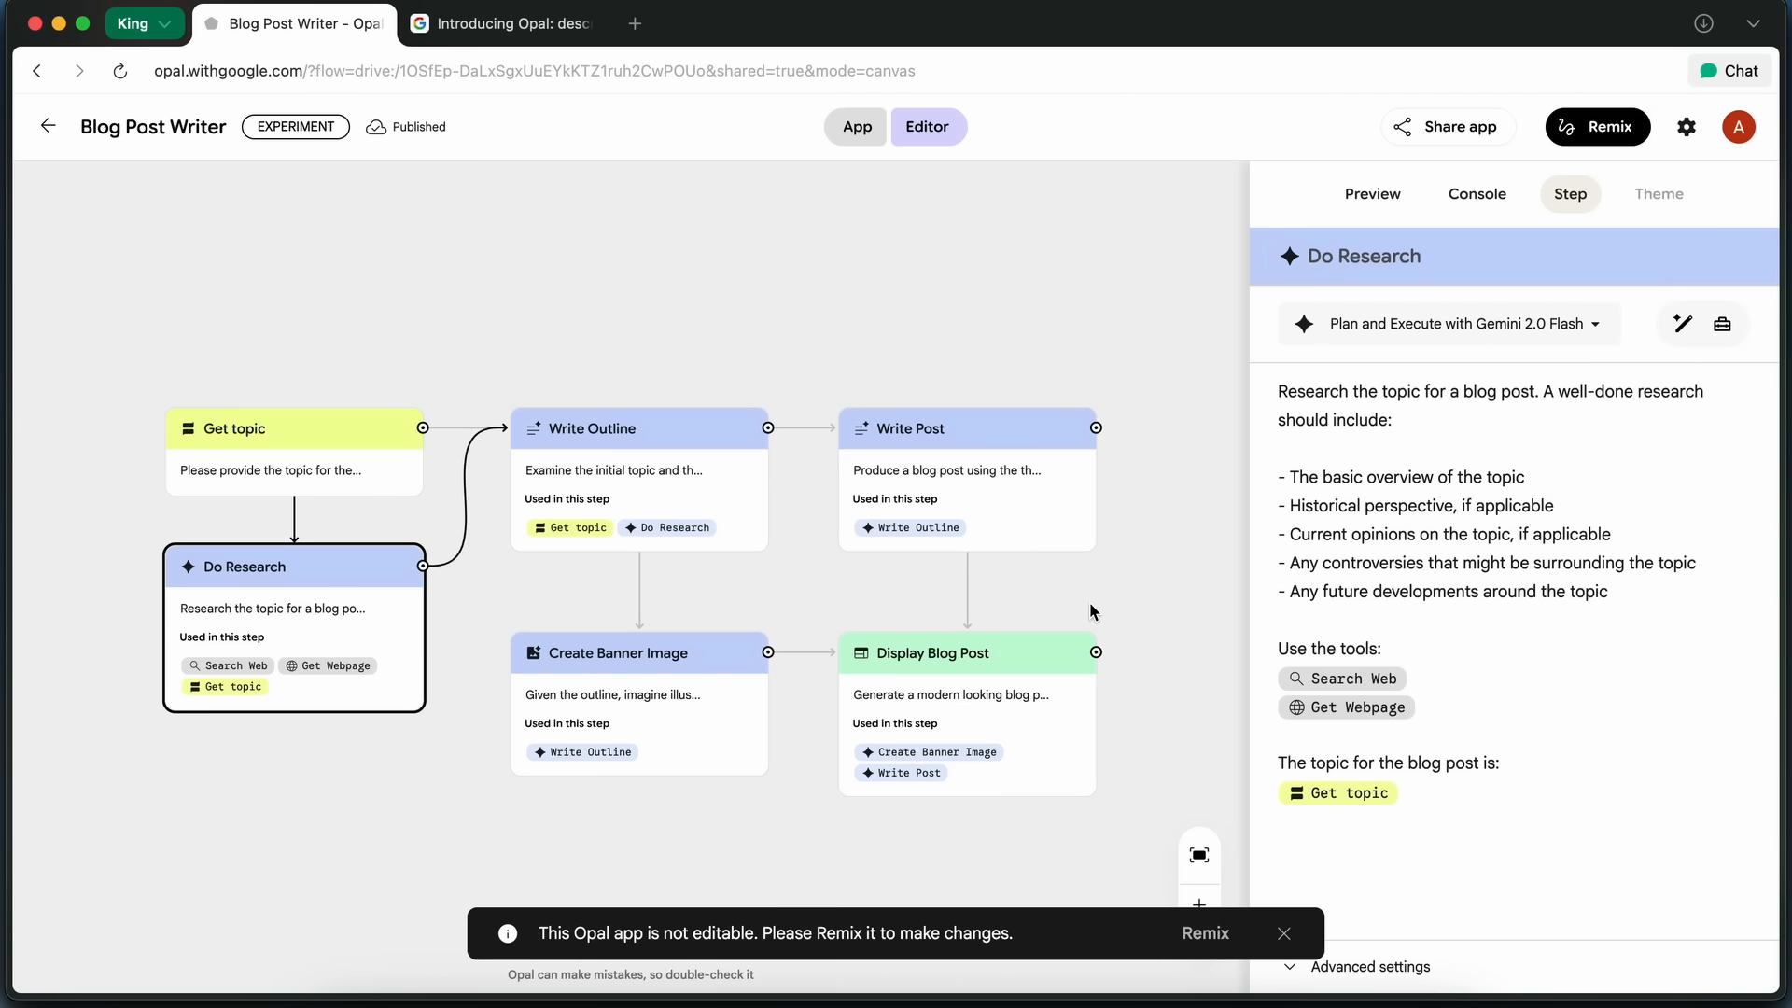
mouse_move(662, 496)
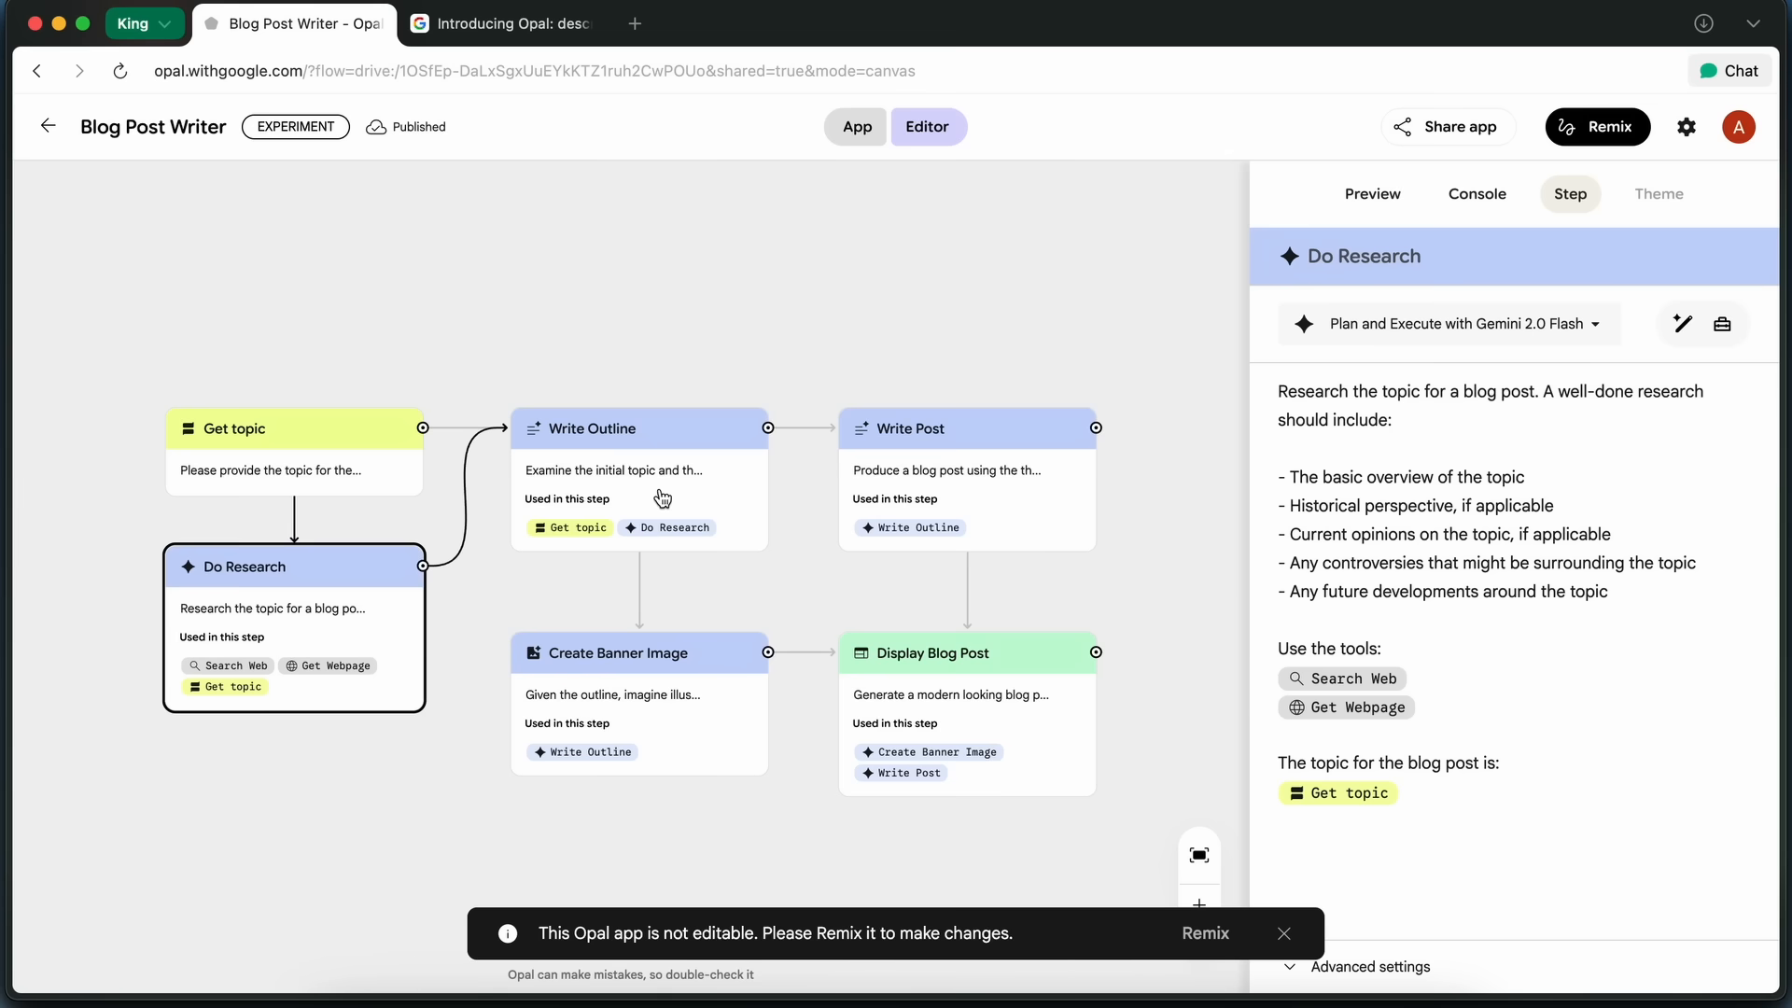
click(641, 428)
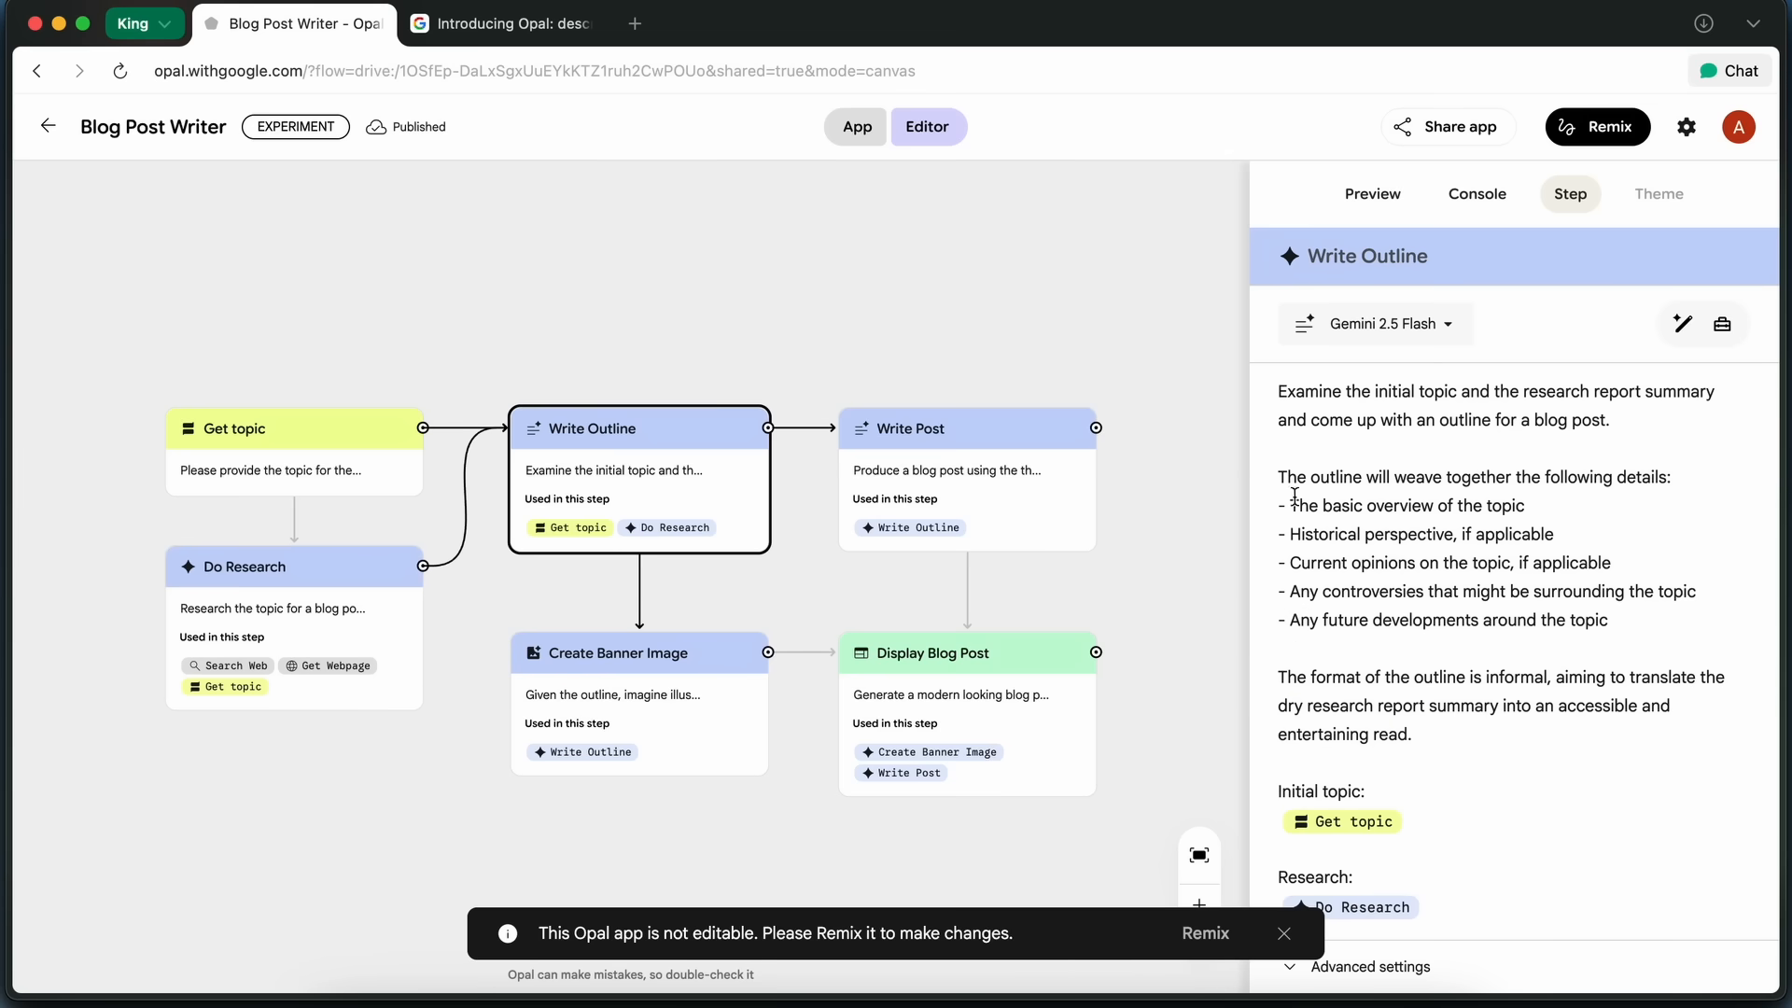
mouse_move(1356, 555)
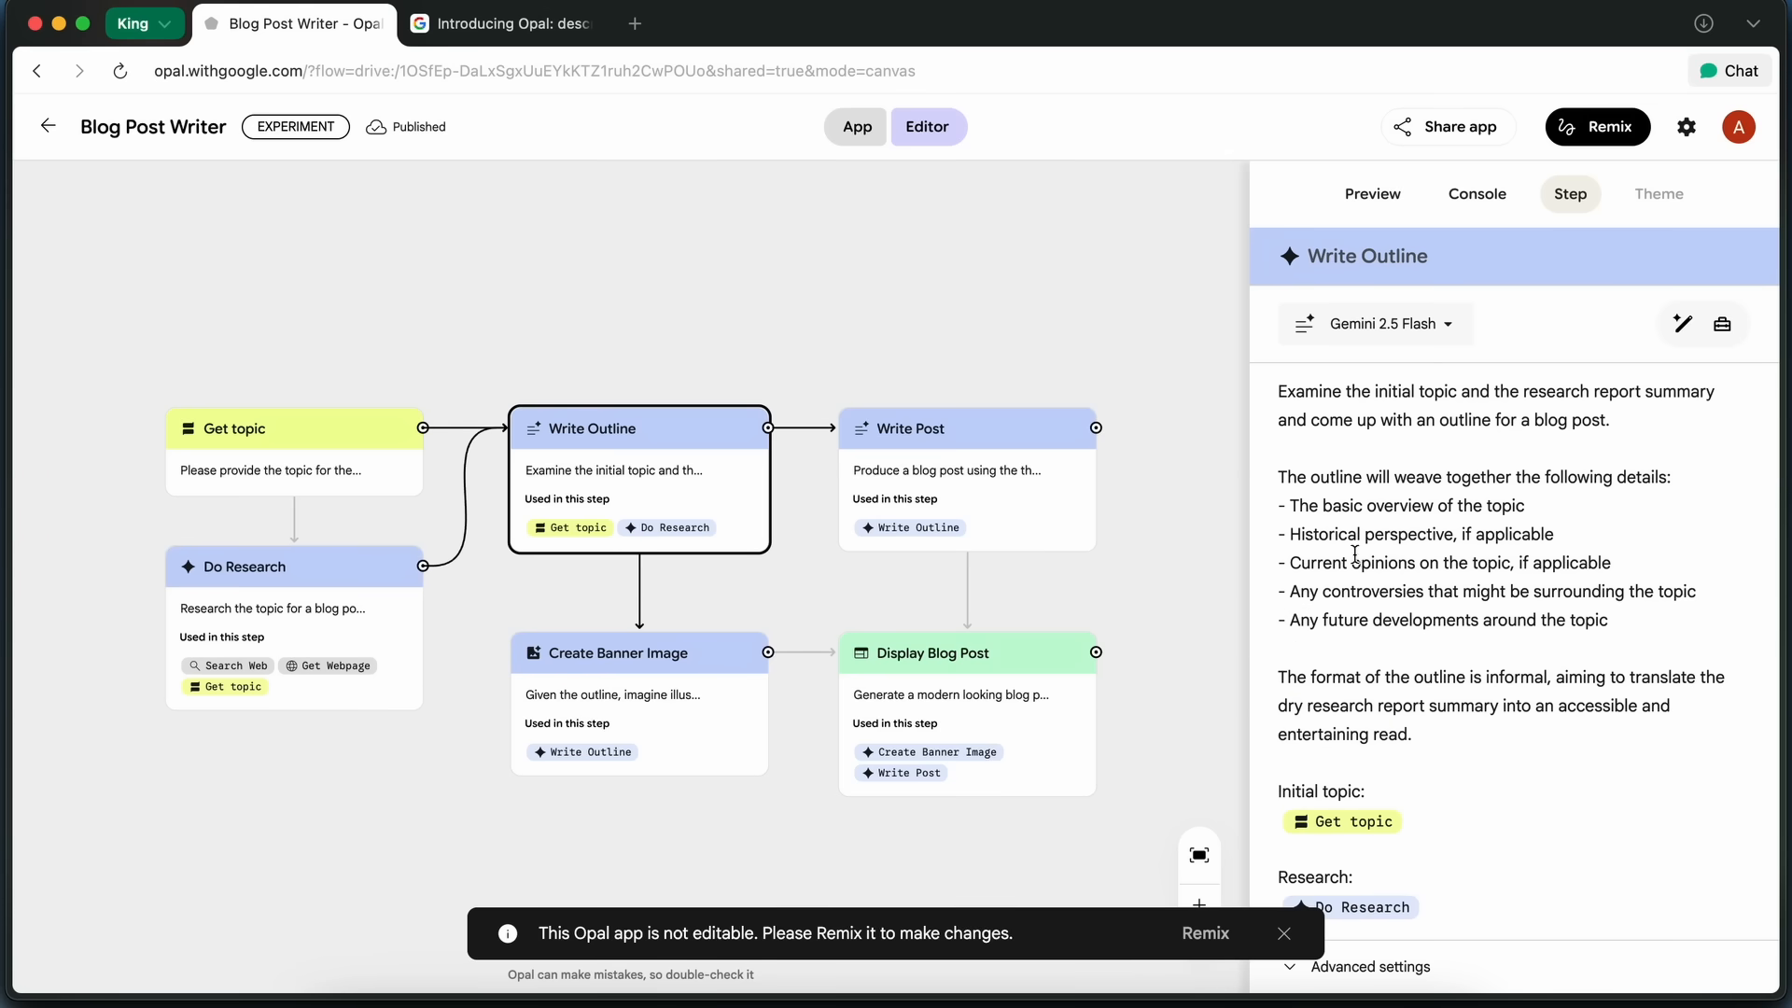
mouse_move(1325, 534)
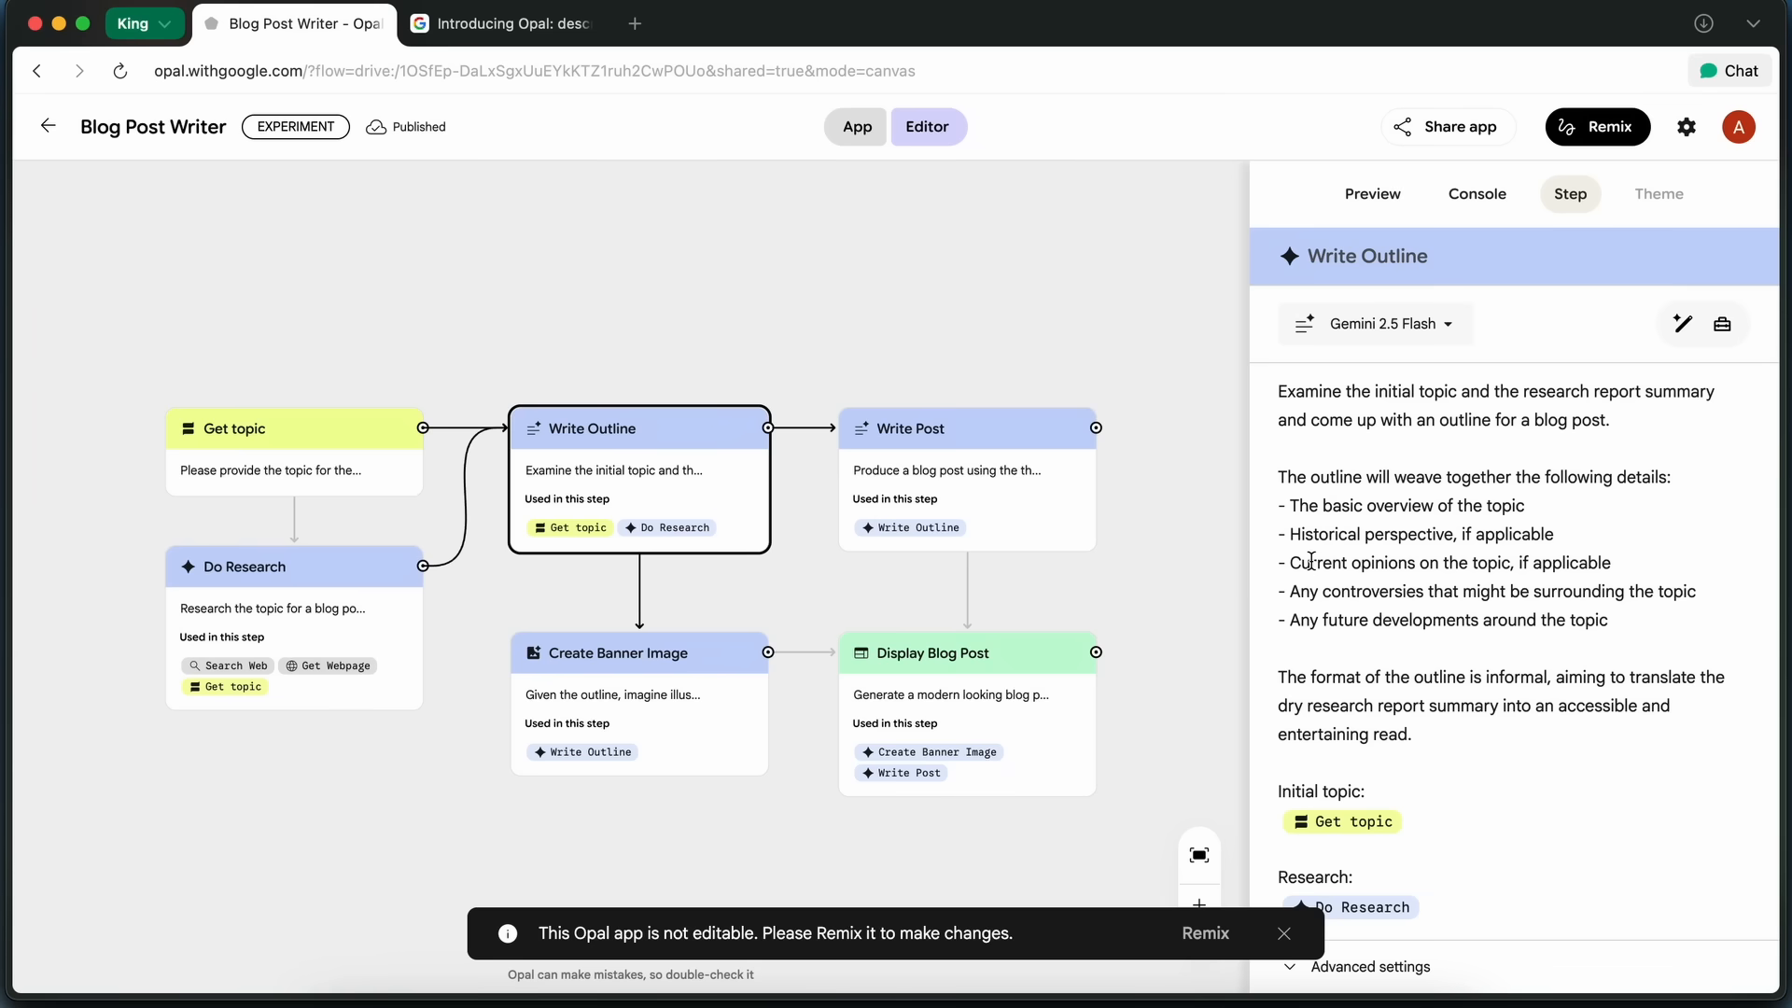
mouse_move(1043, 578)
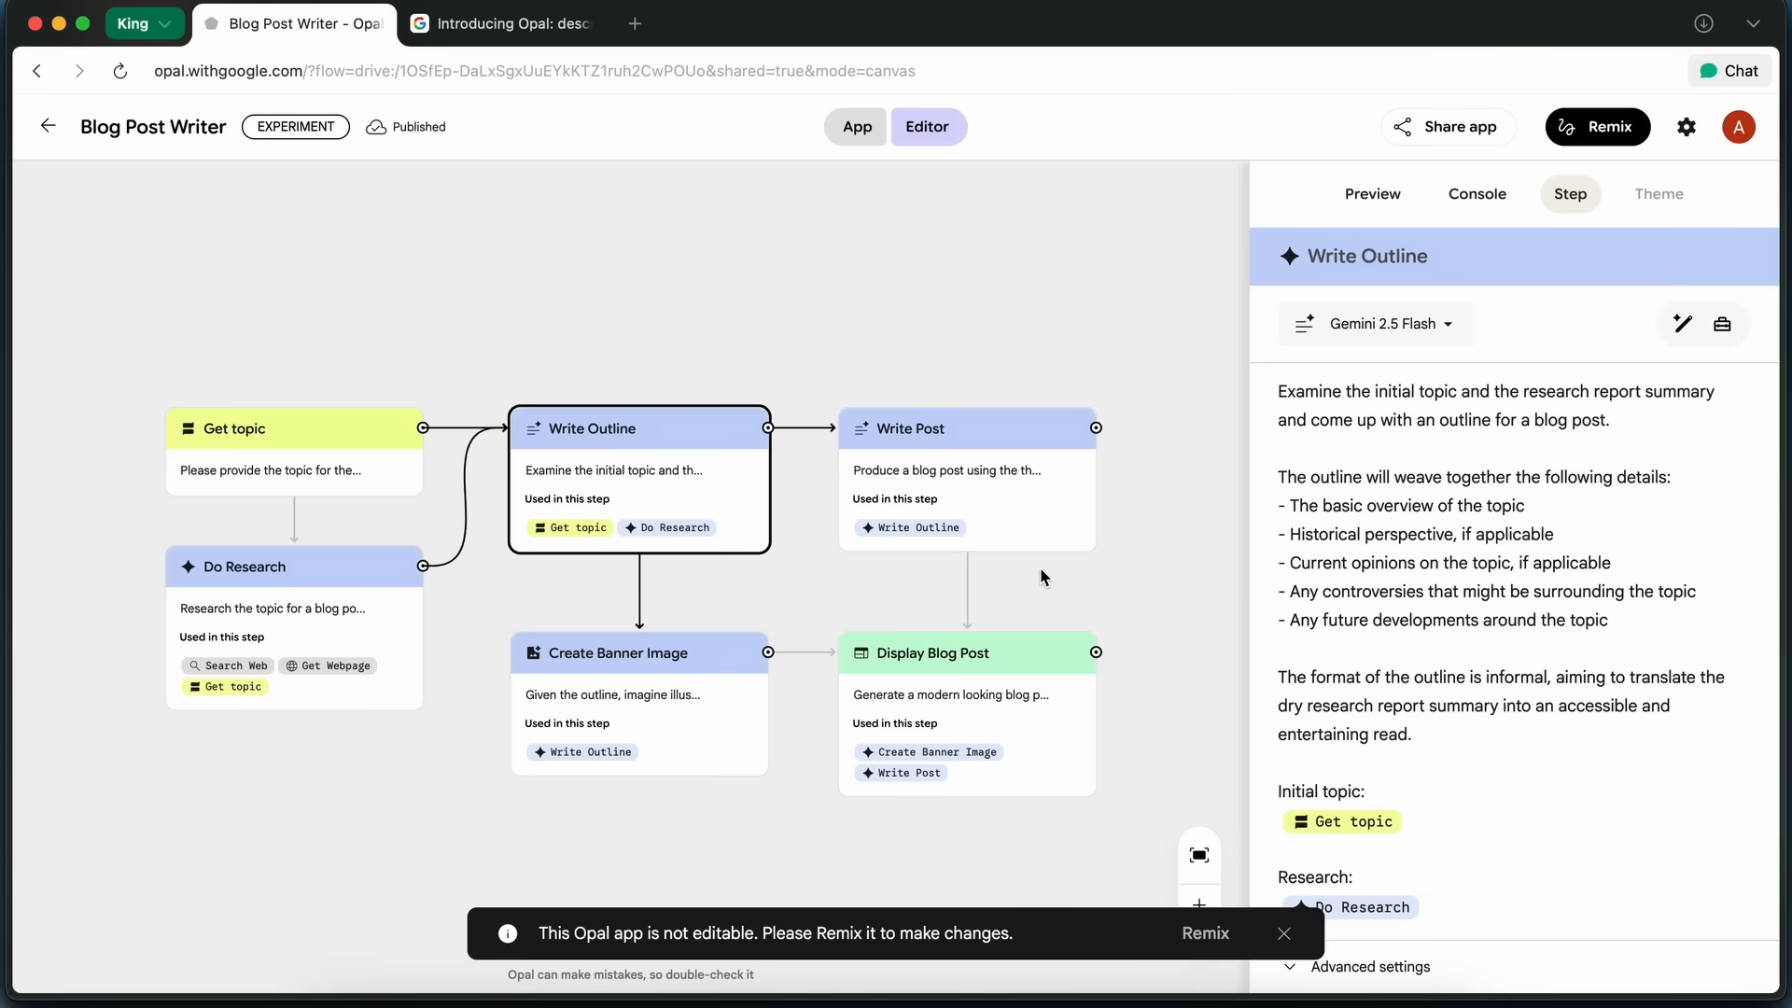
mouse_move(672, 696)
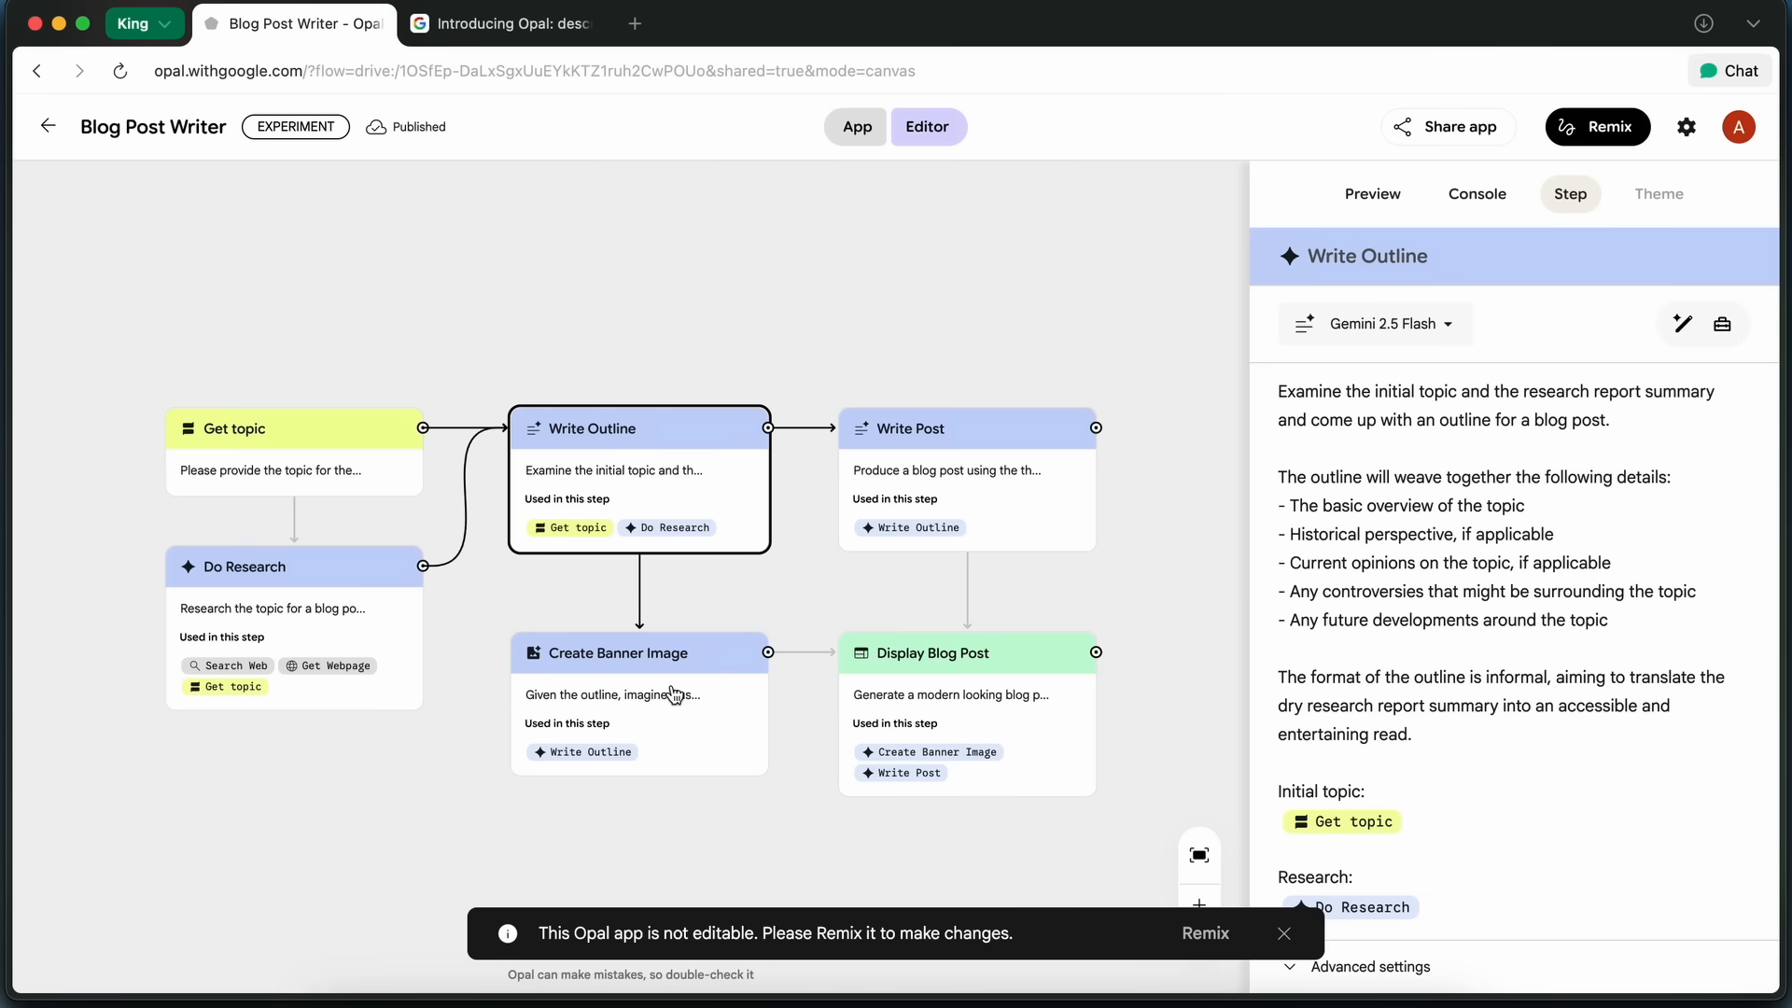
Inspect the Create Banner Image step's image-generation model, then select the Write Post step.
click(639, 653)
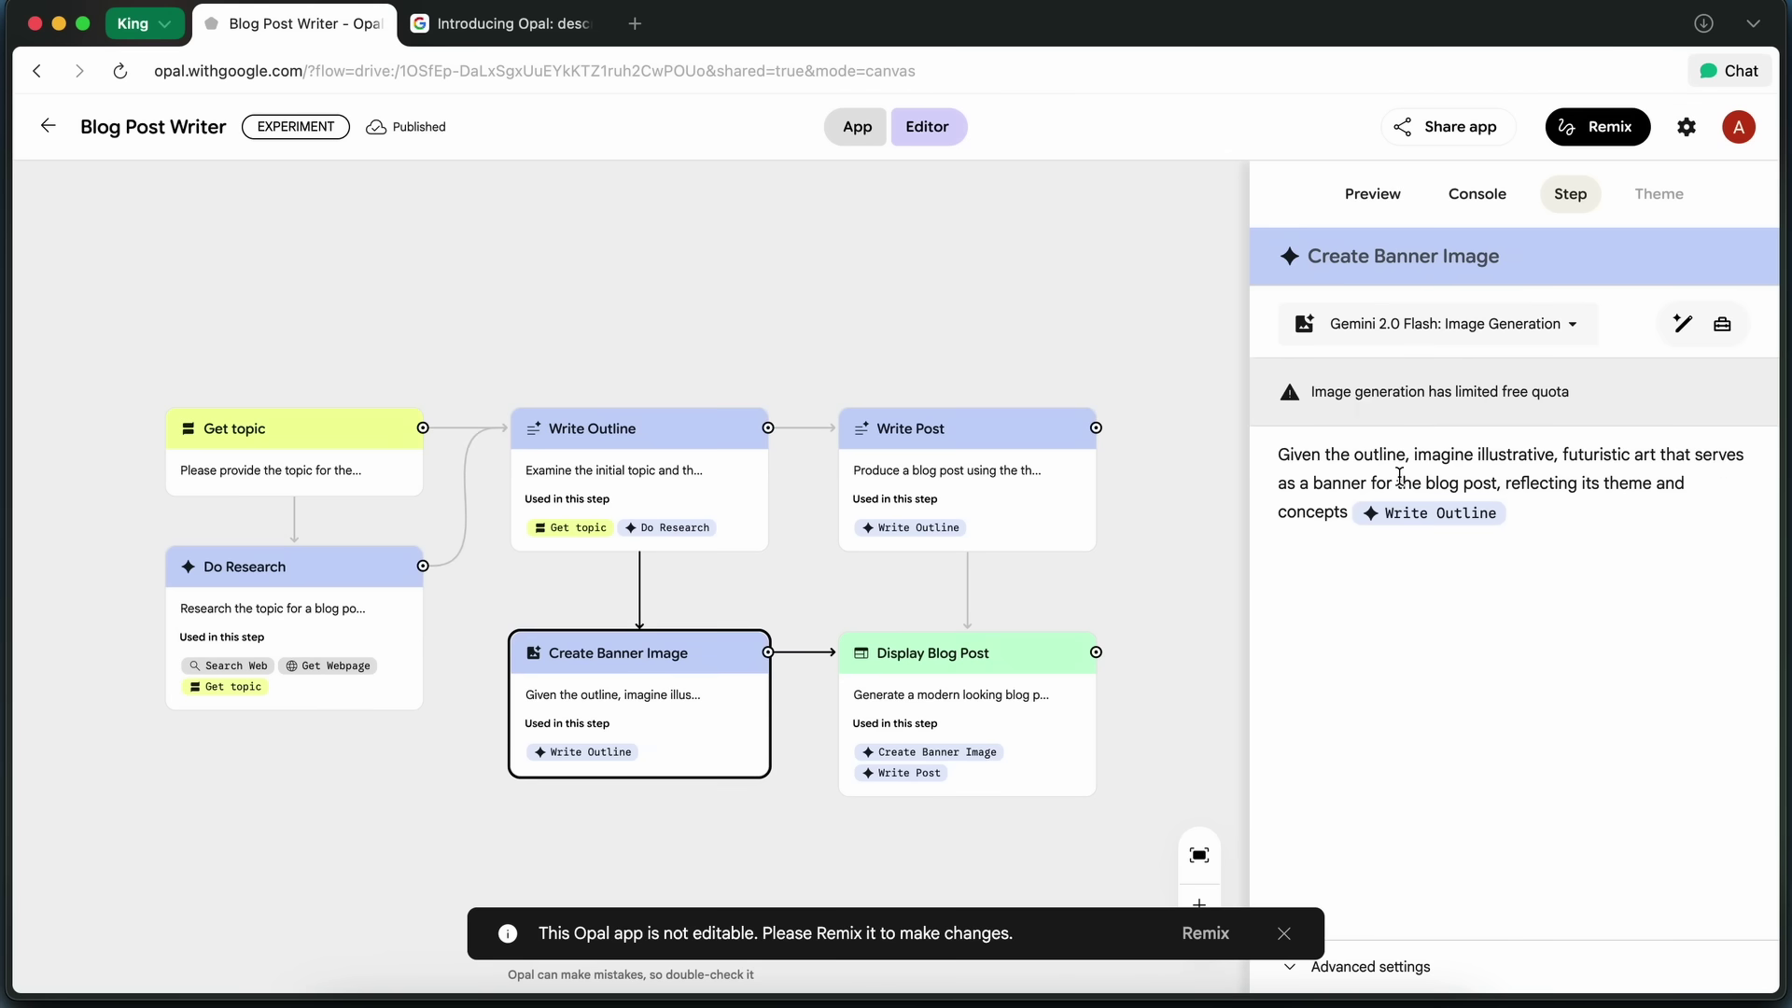
mouse_move(1524, 327)
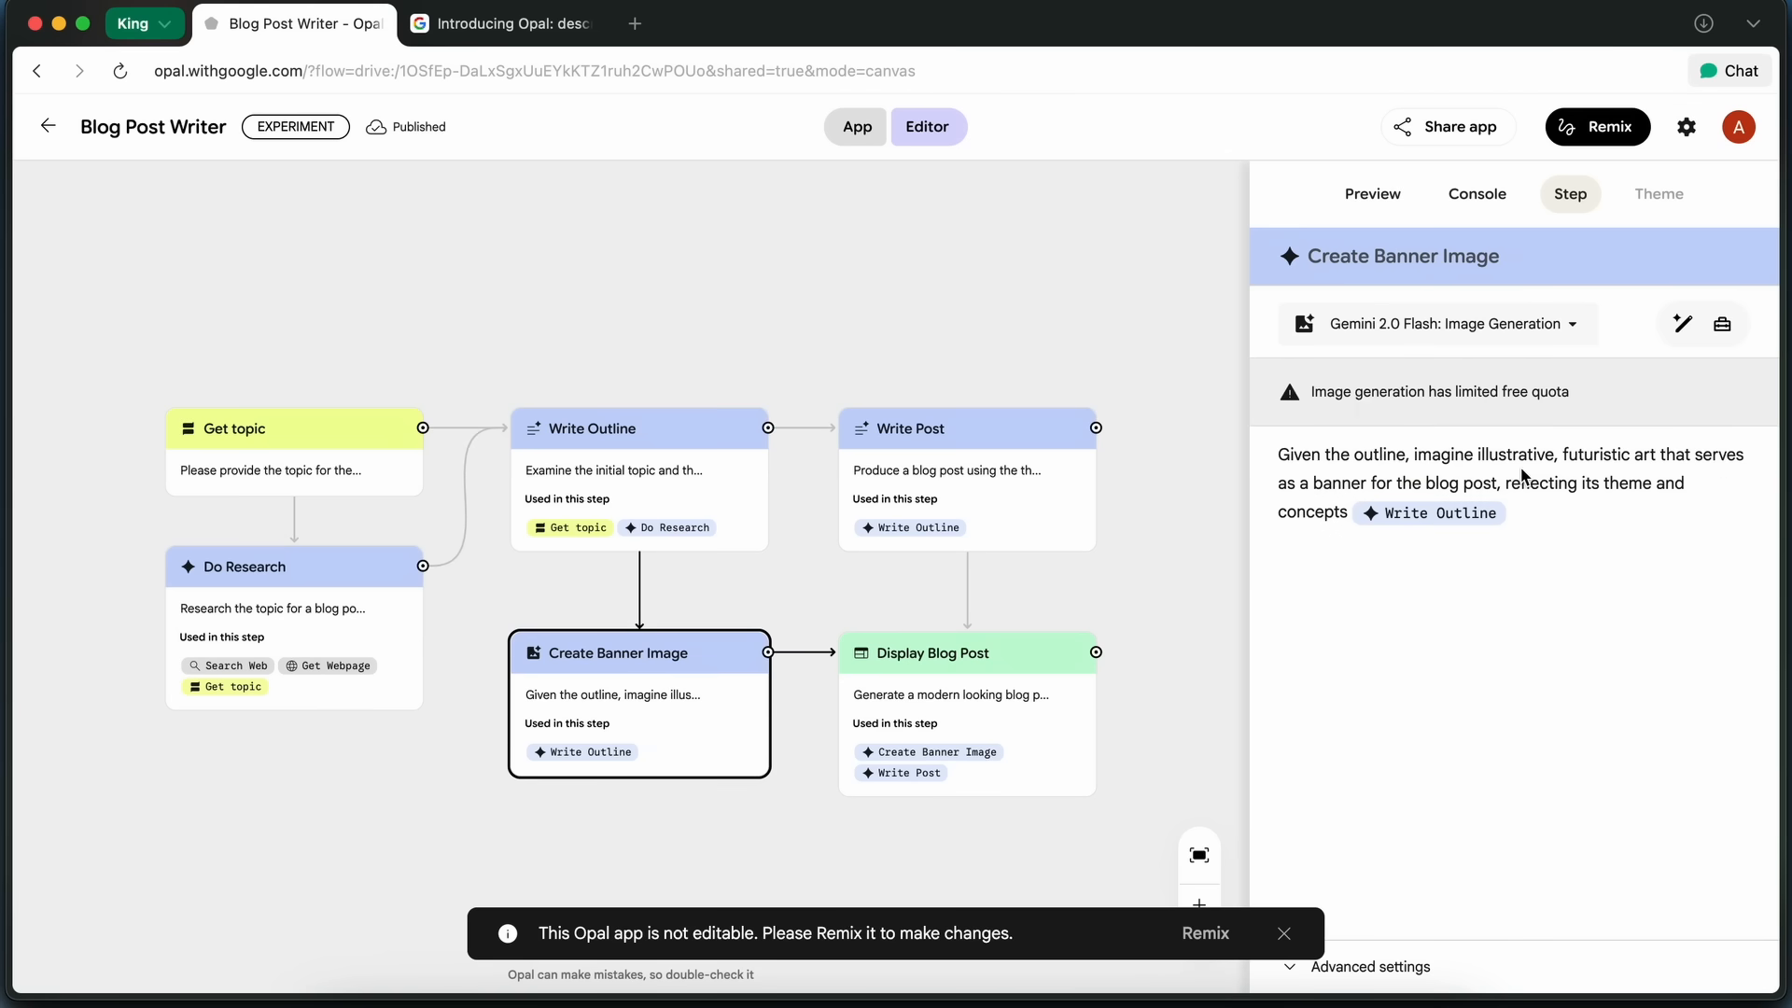
mouse_move(1516, 488)
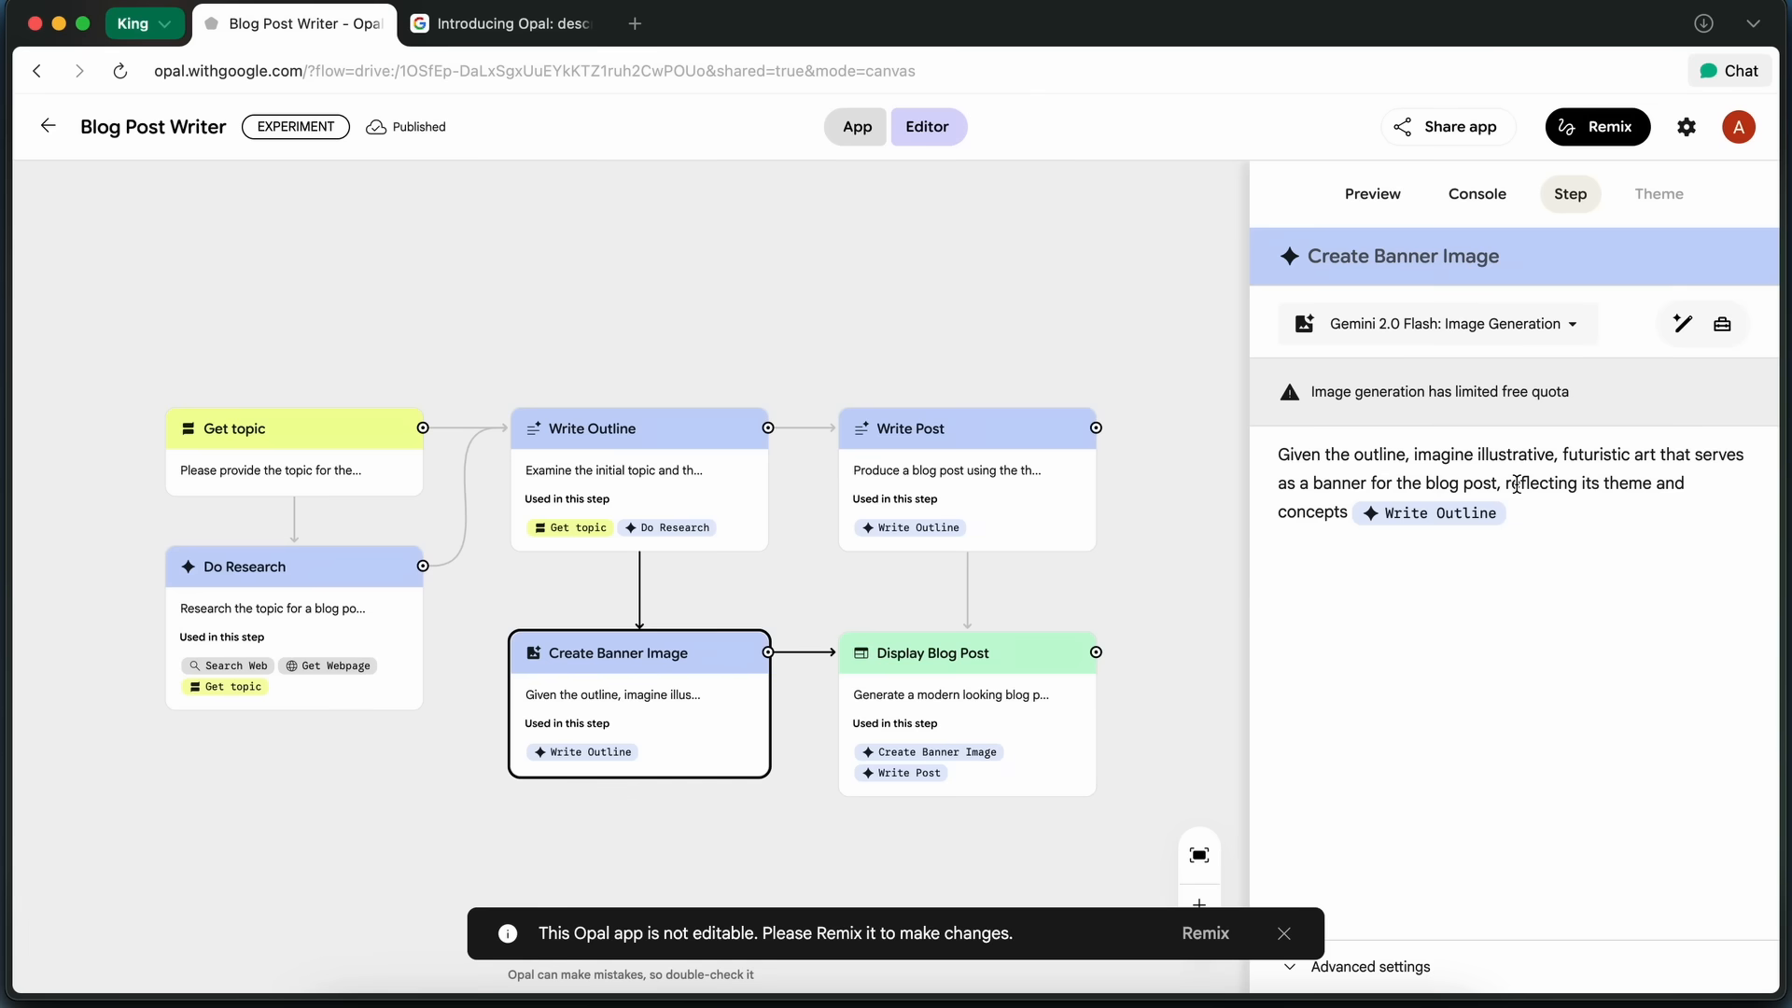
mouse_move(1534, 503)
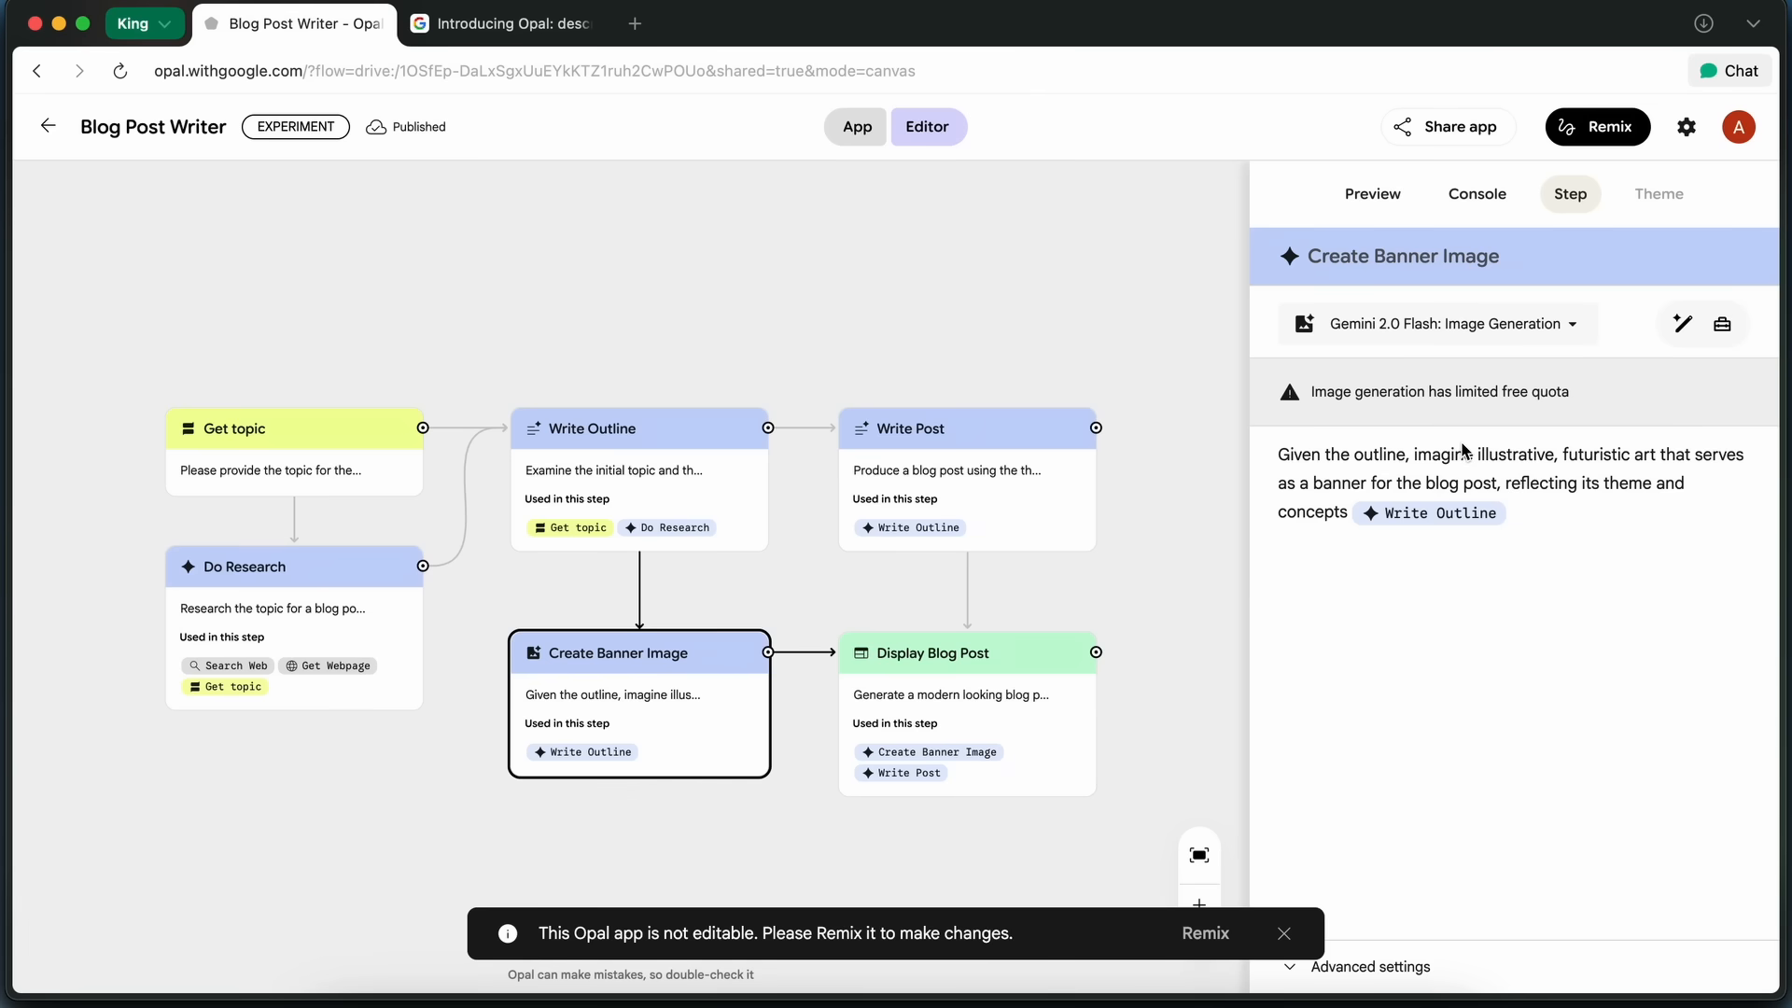
mouse_move(1036, 491)
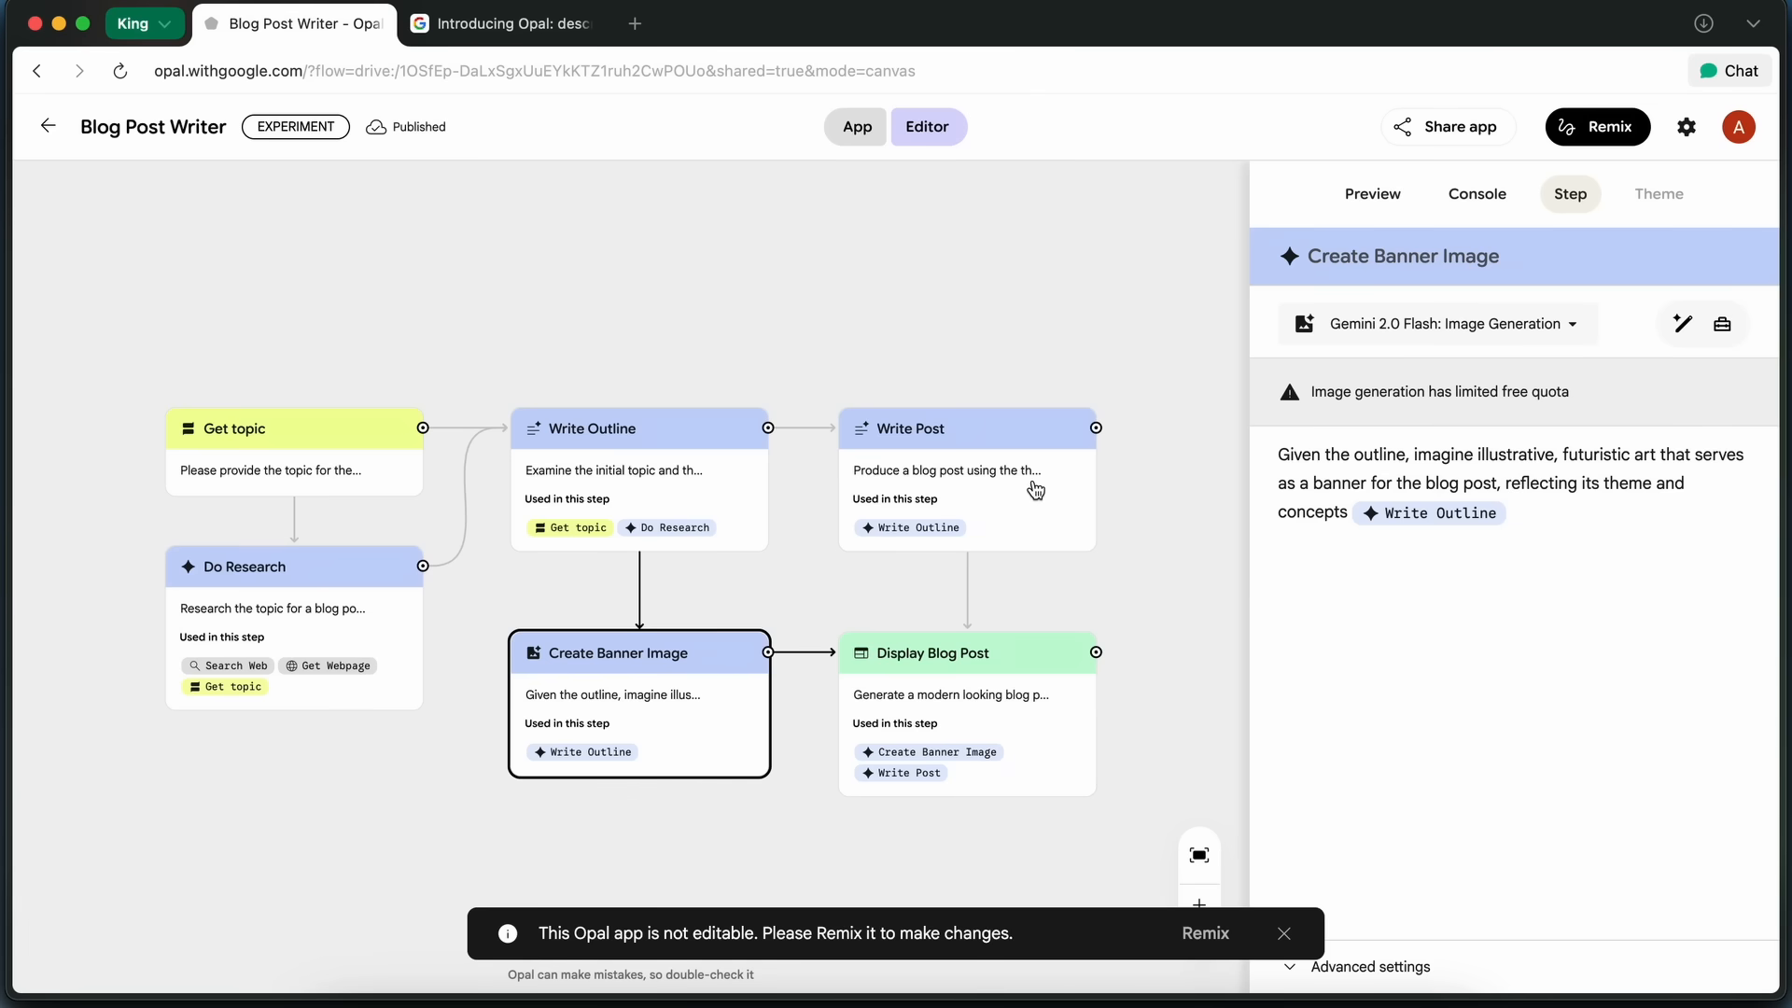
click(967, 428)
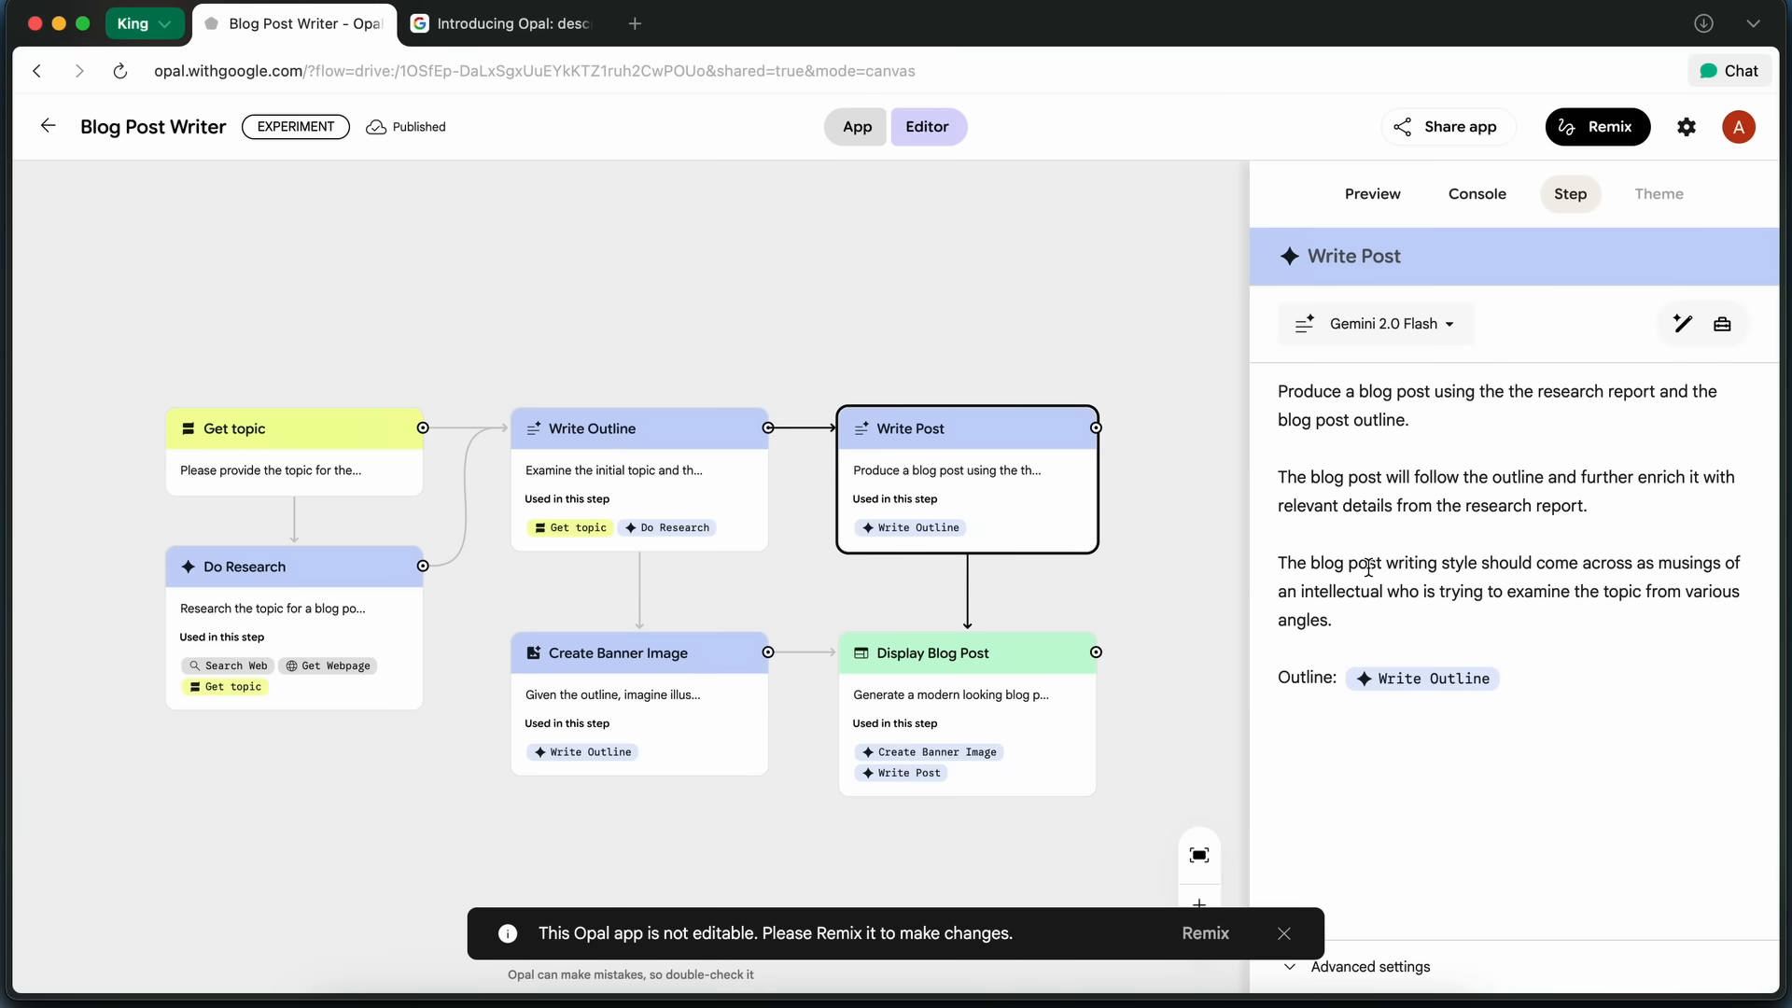
View the Display Blog Post step's webpage prompt, then start remixing the app.
click(967, 653)
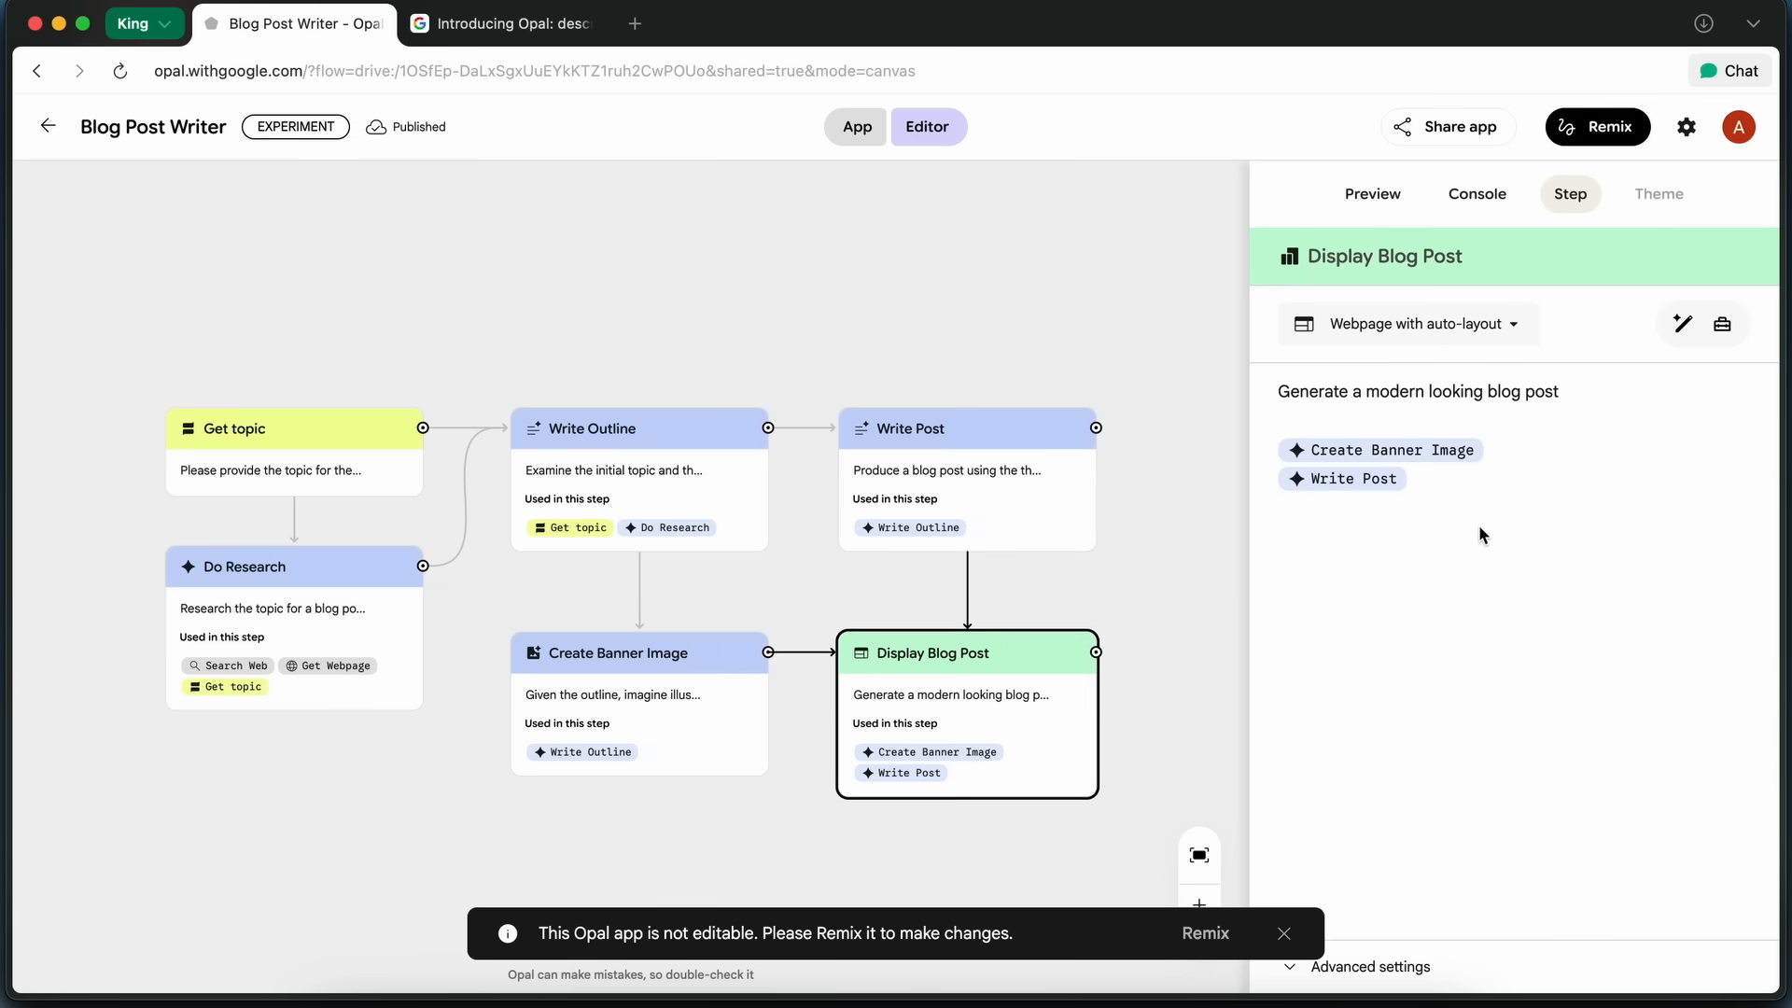
mouse_move(1468, 520)
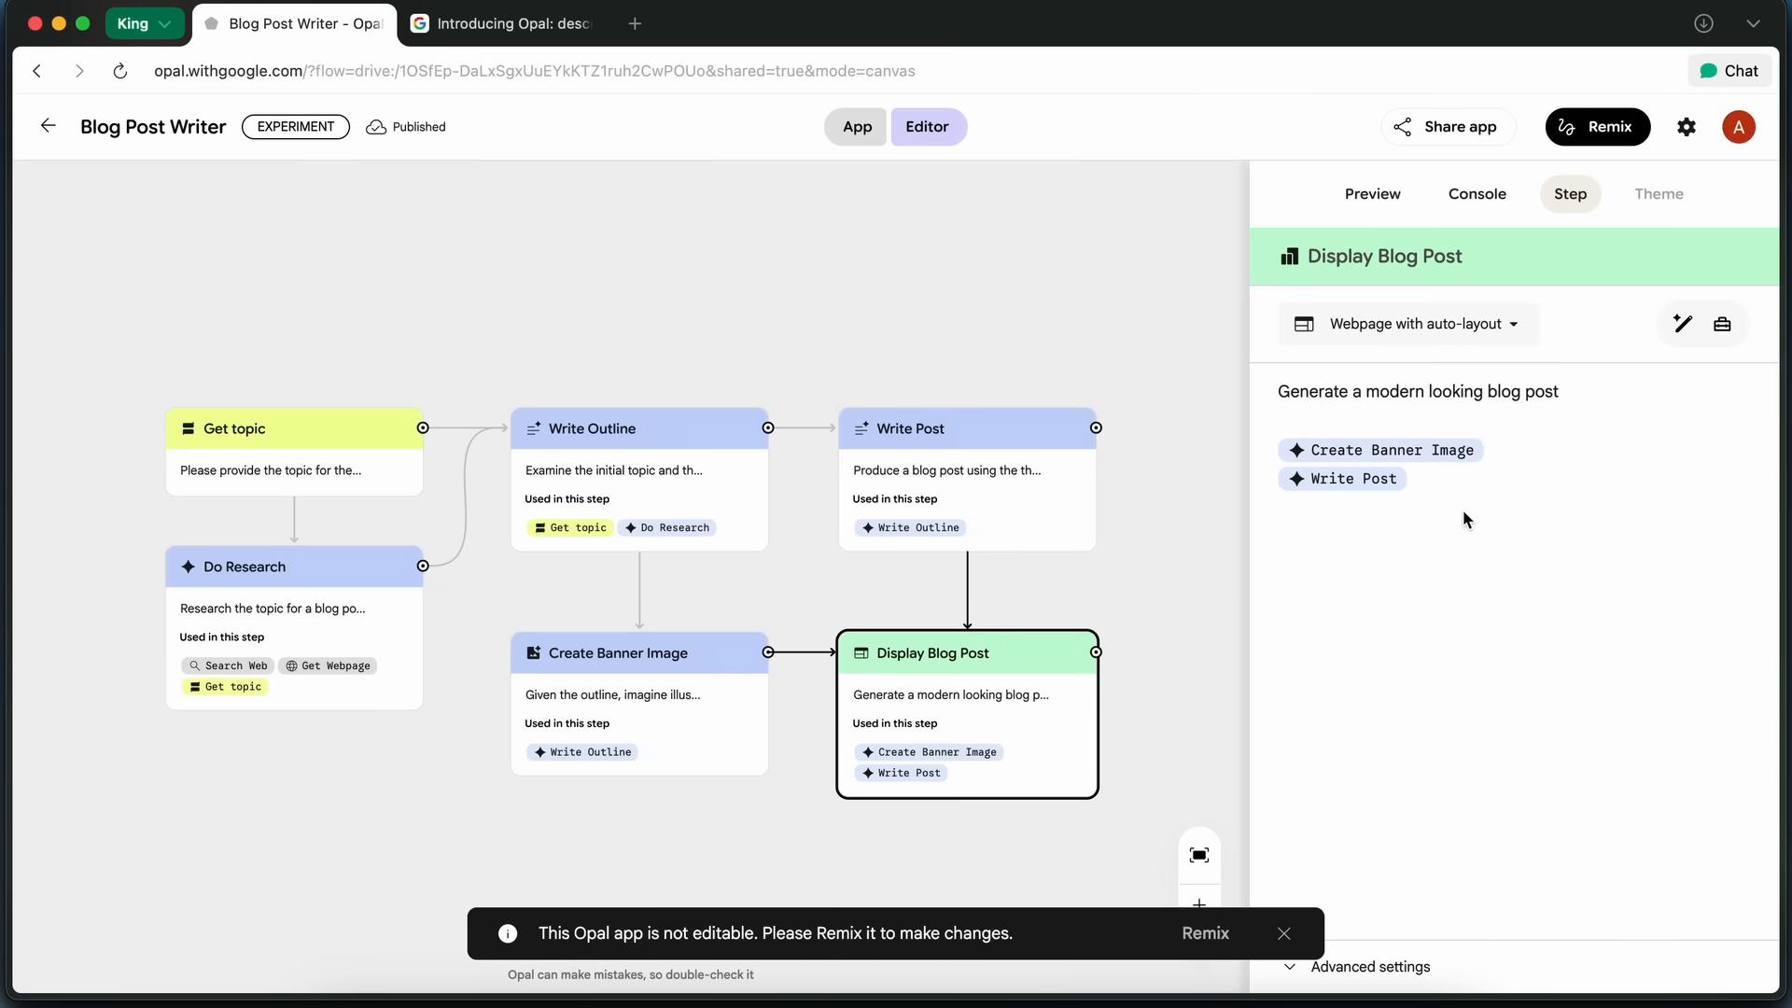
mouse_move(1489, 561)
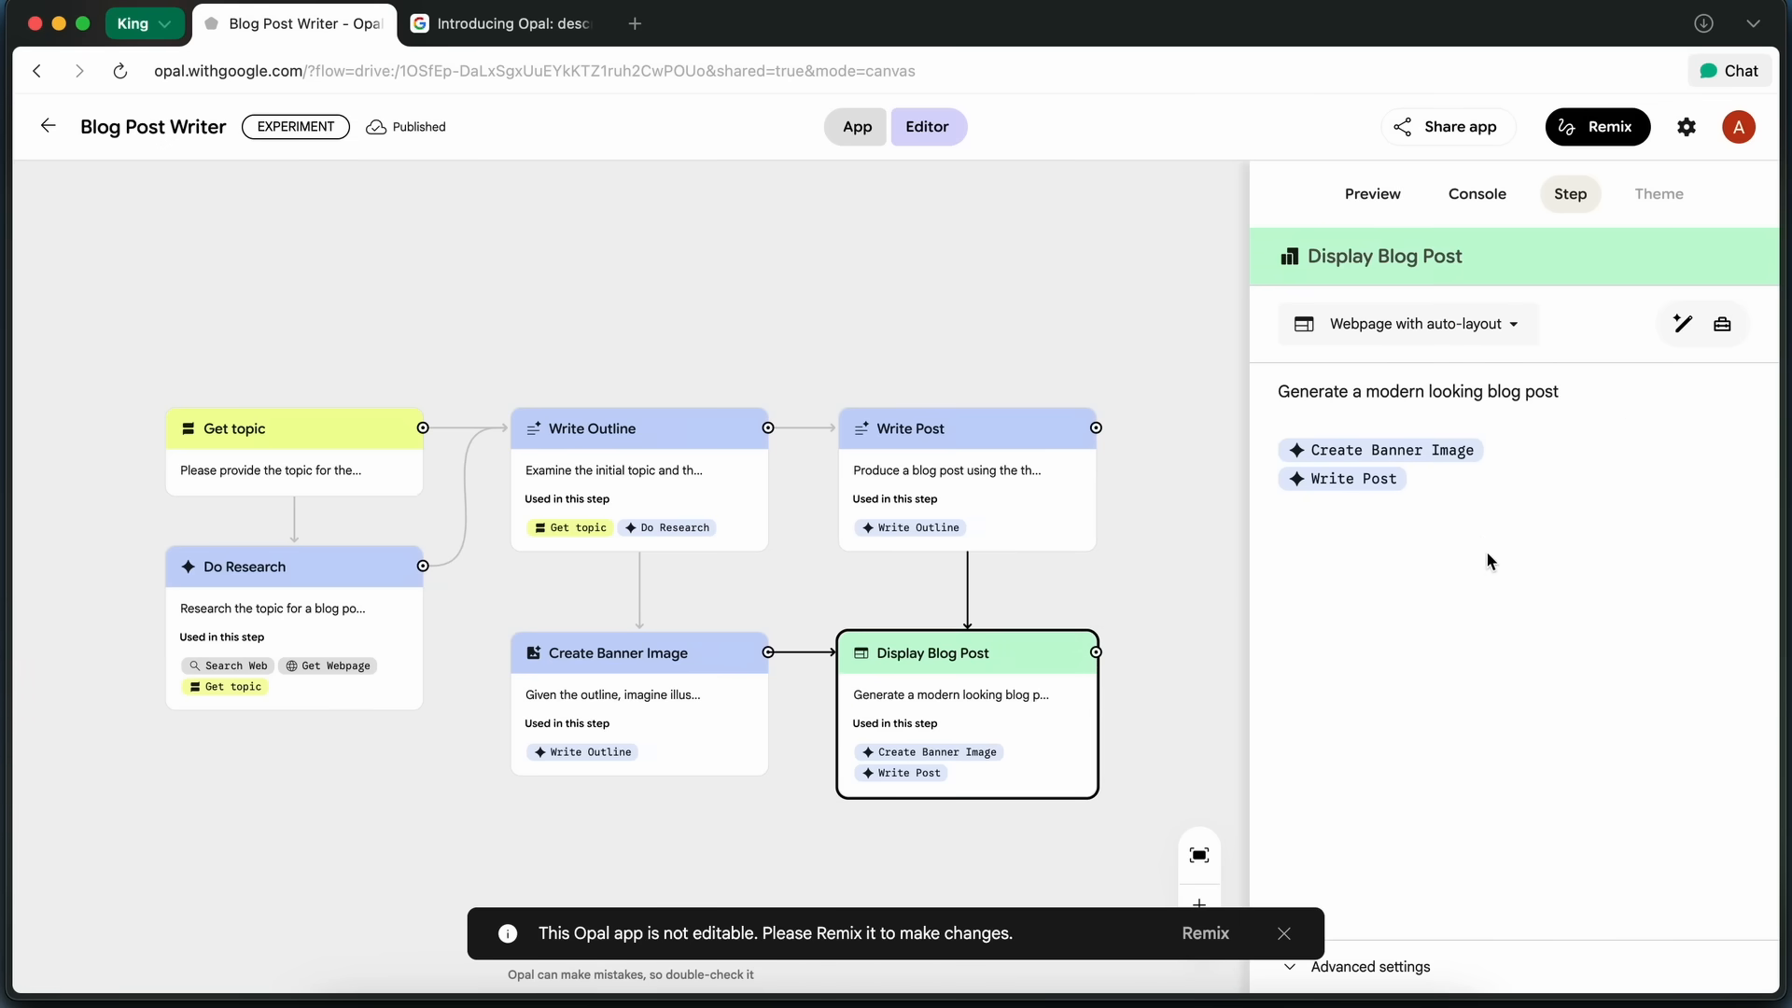
mouse_move(1475, 540)
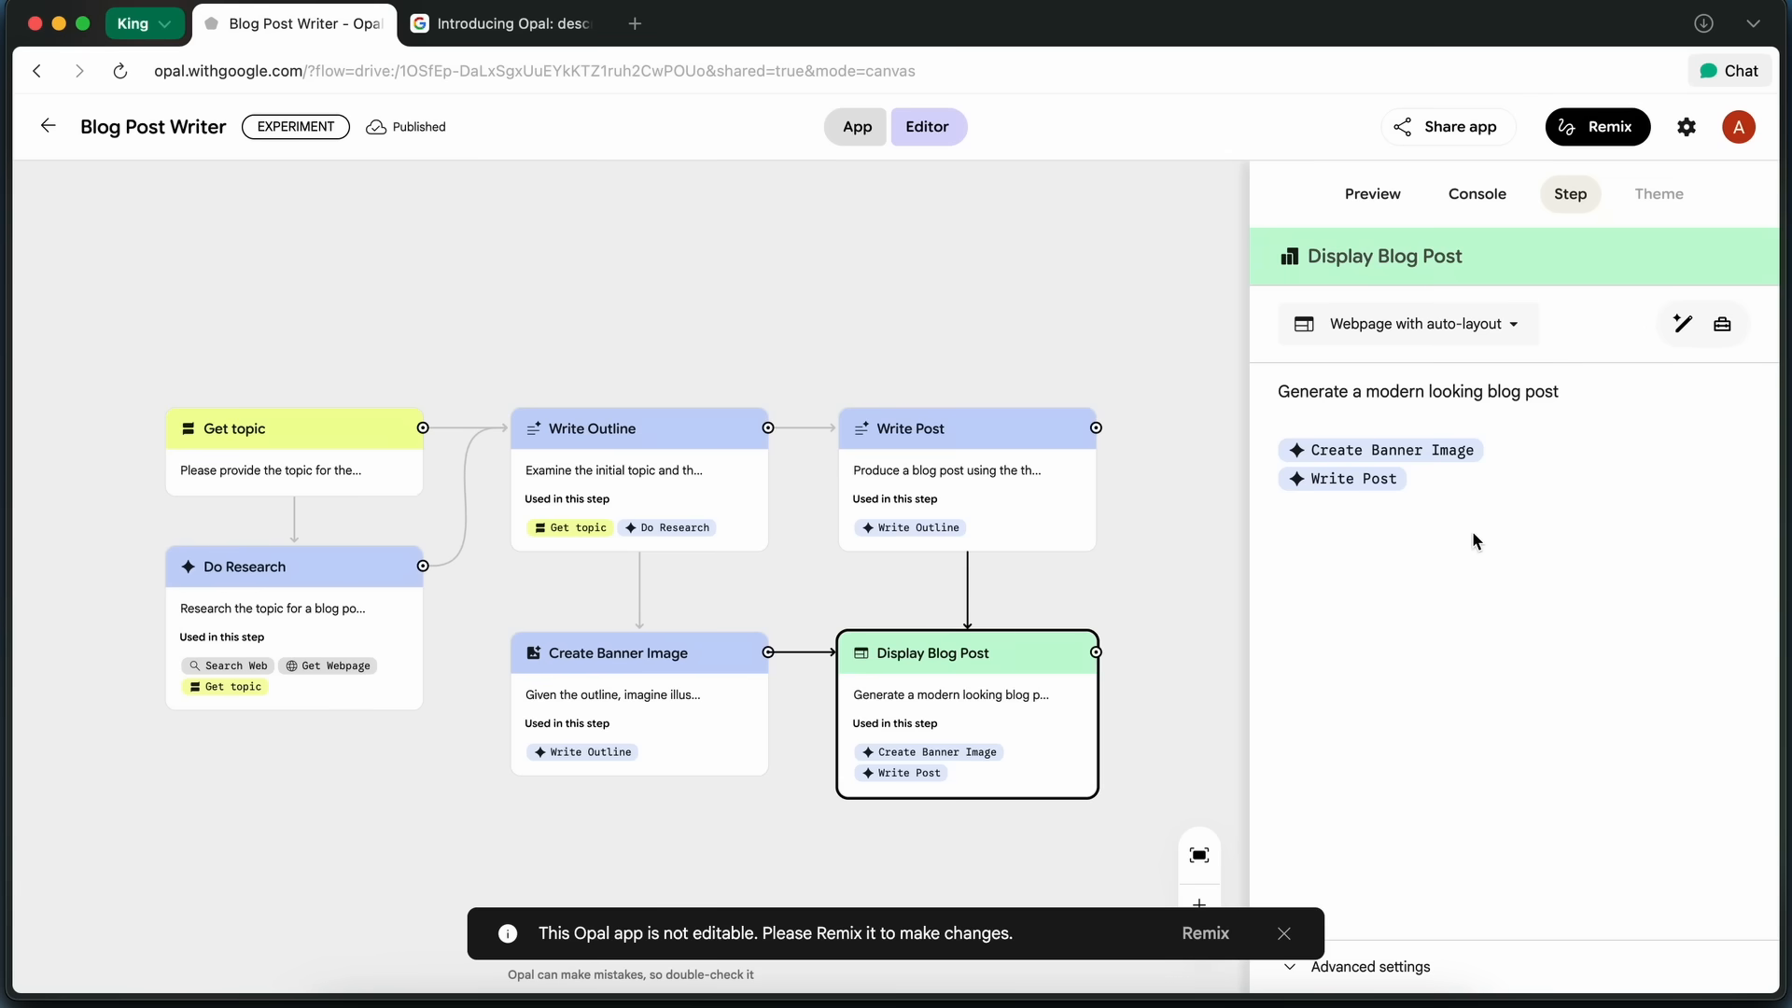
mouse_move(1456, 573)
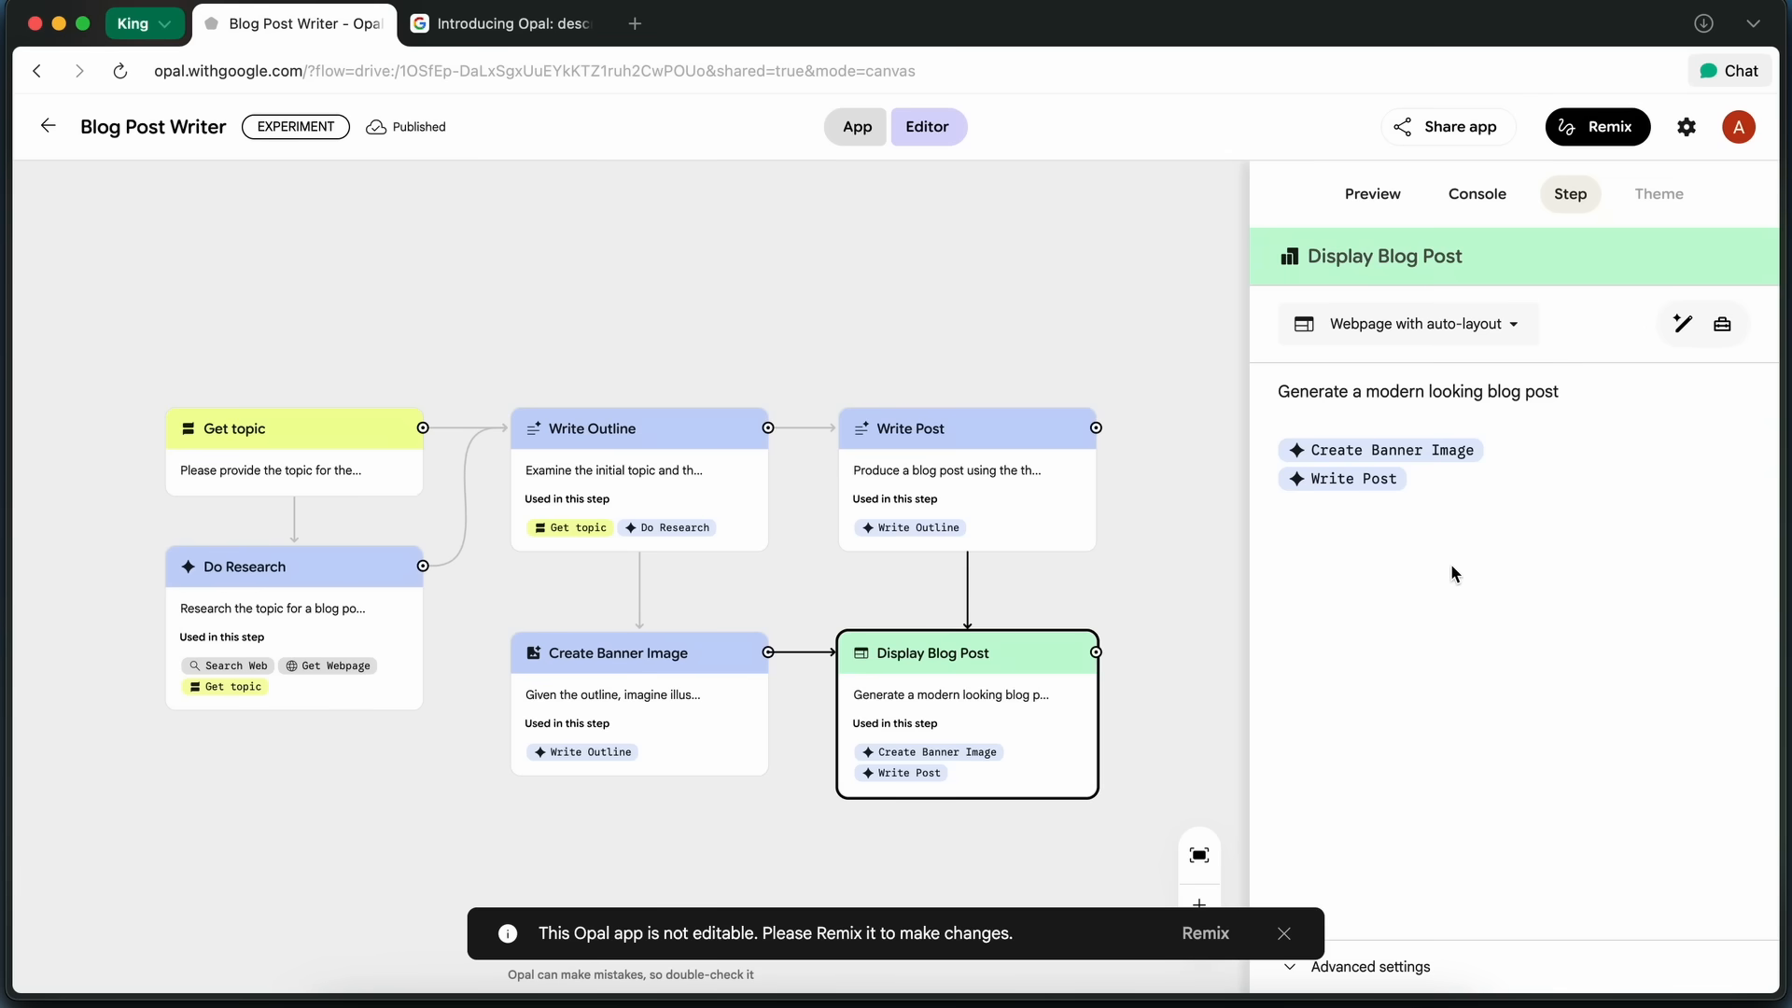
mouse_move(1384, 656)
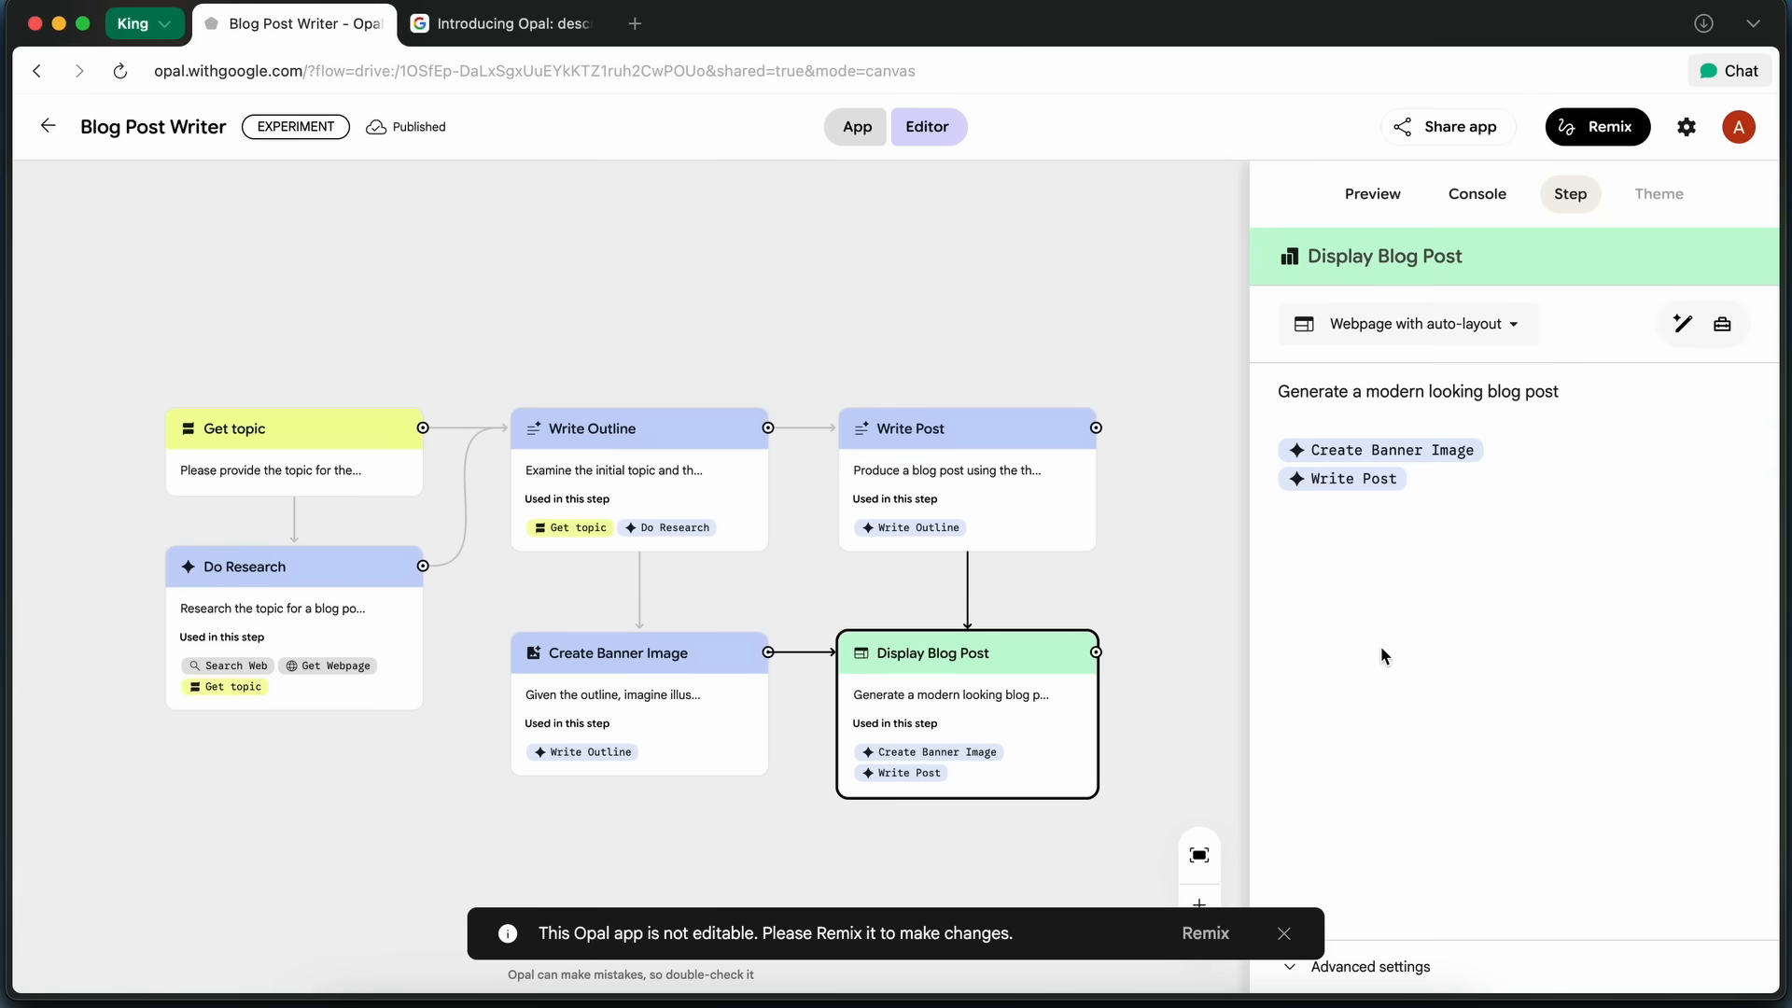
click(1205, 934)
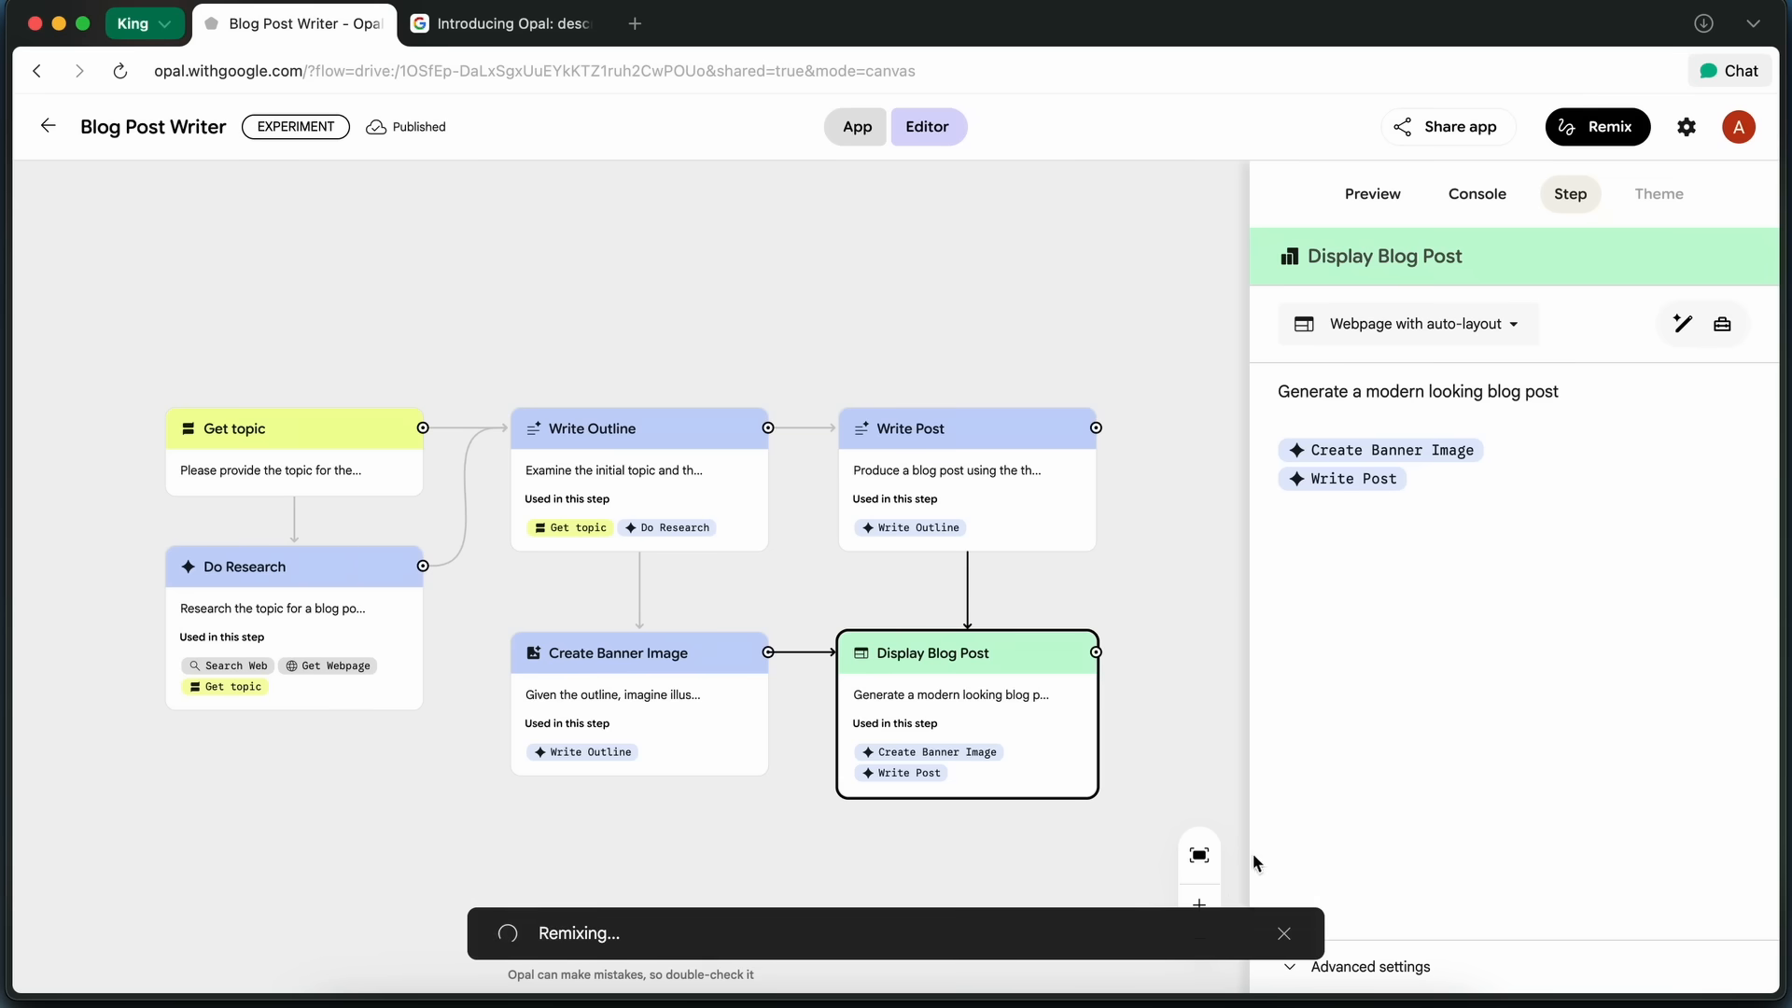
mouse_move(1392, 670)
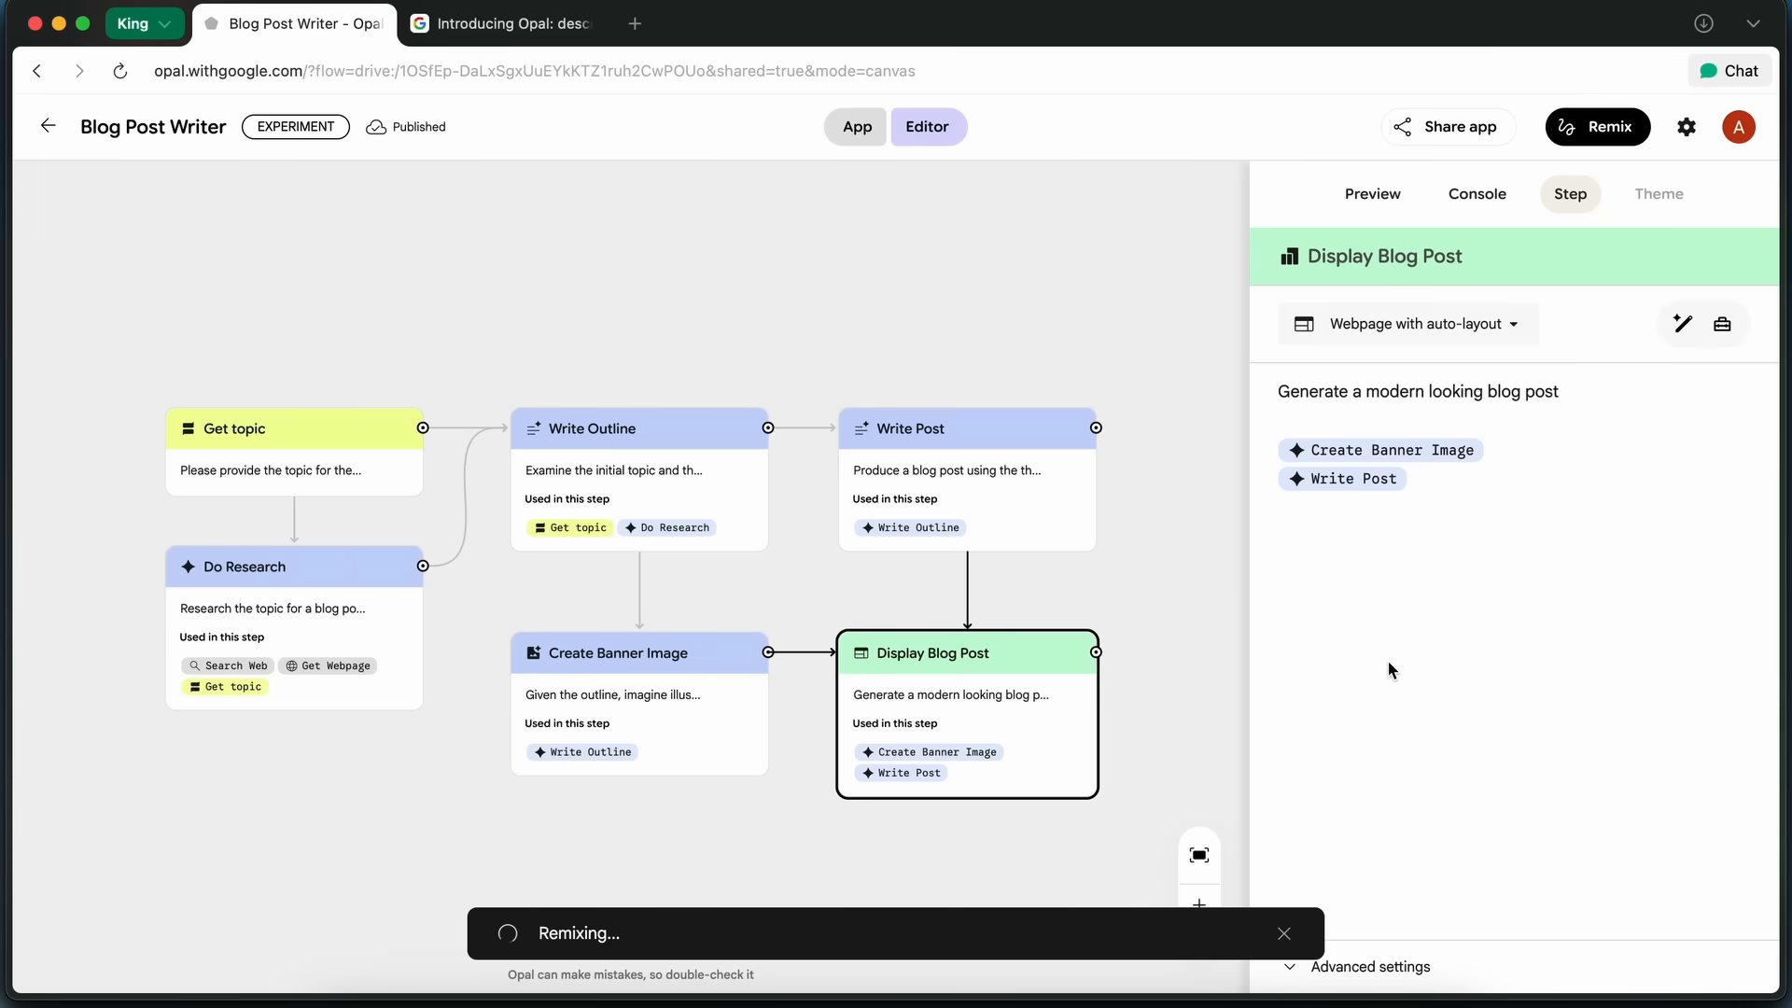
mouse_move(1416, 613)
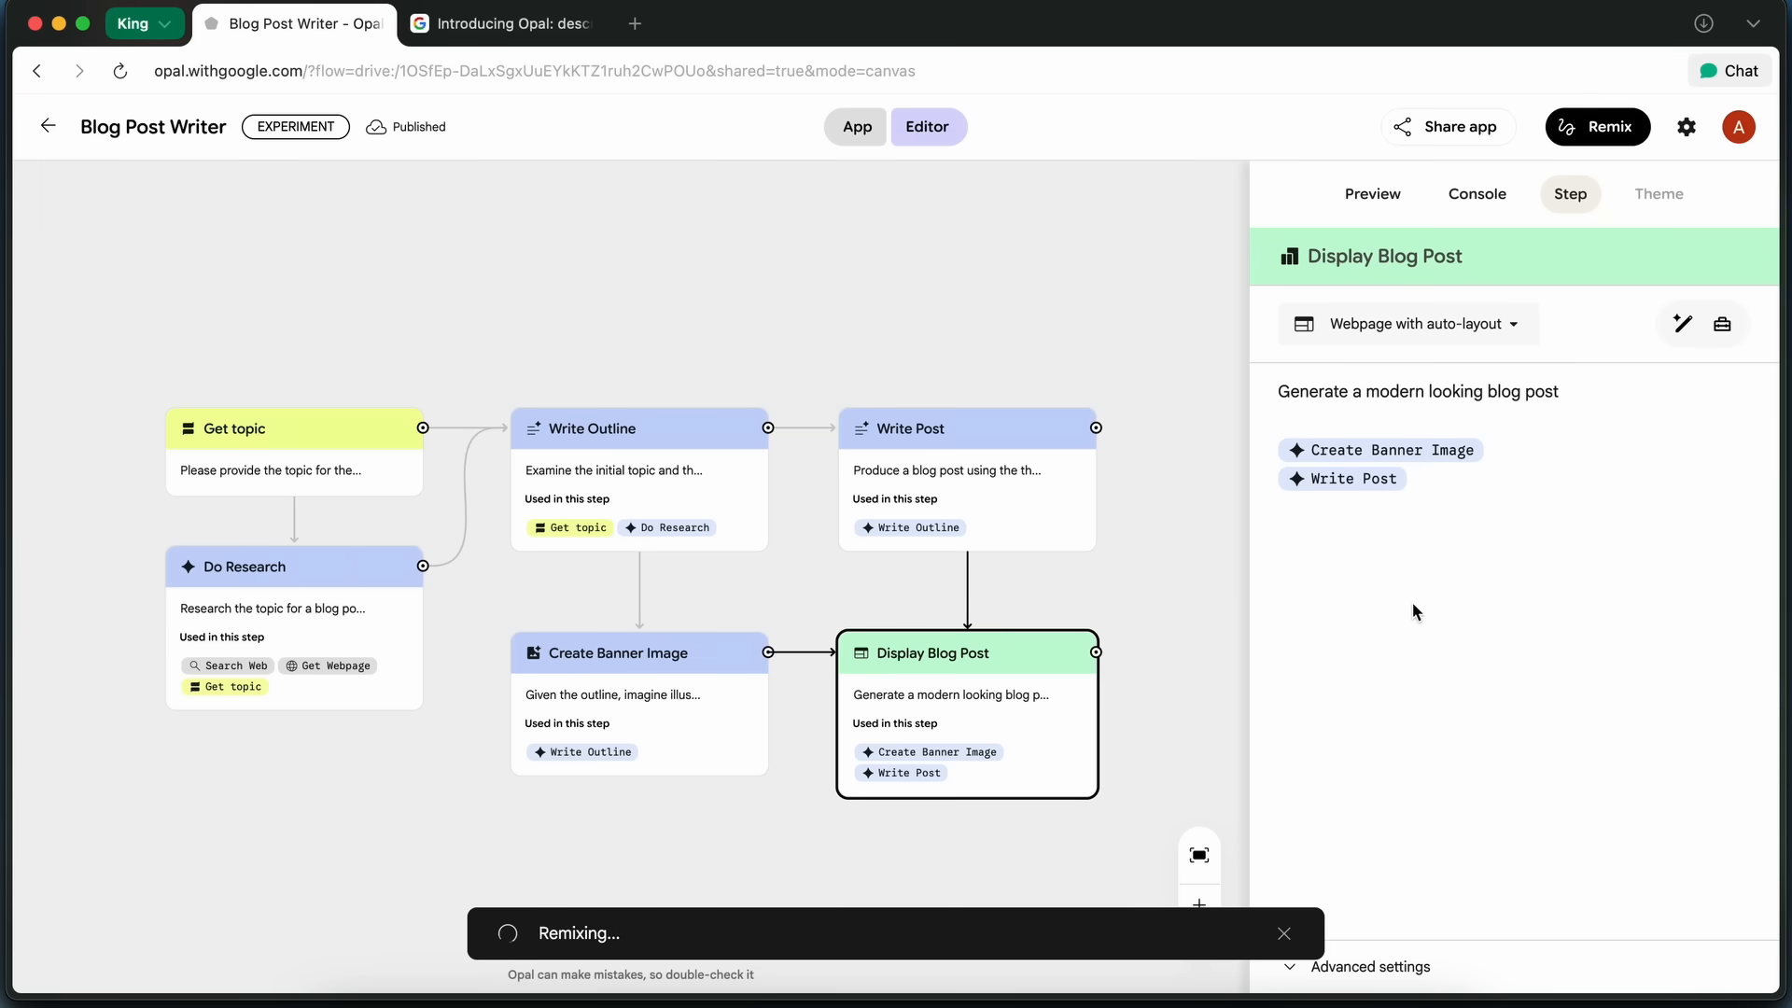
mouse_move(1451, 585)
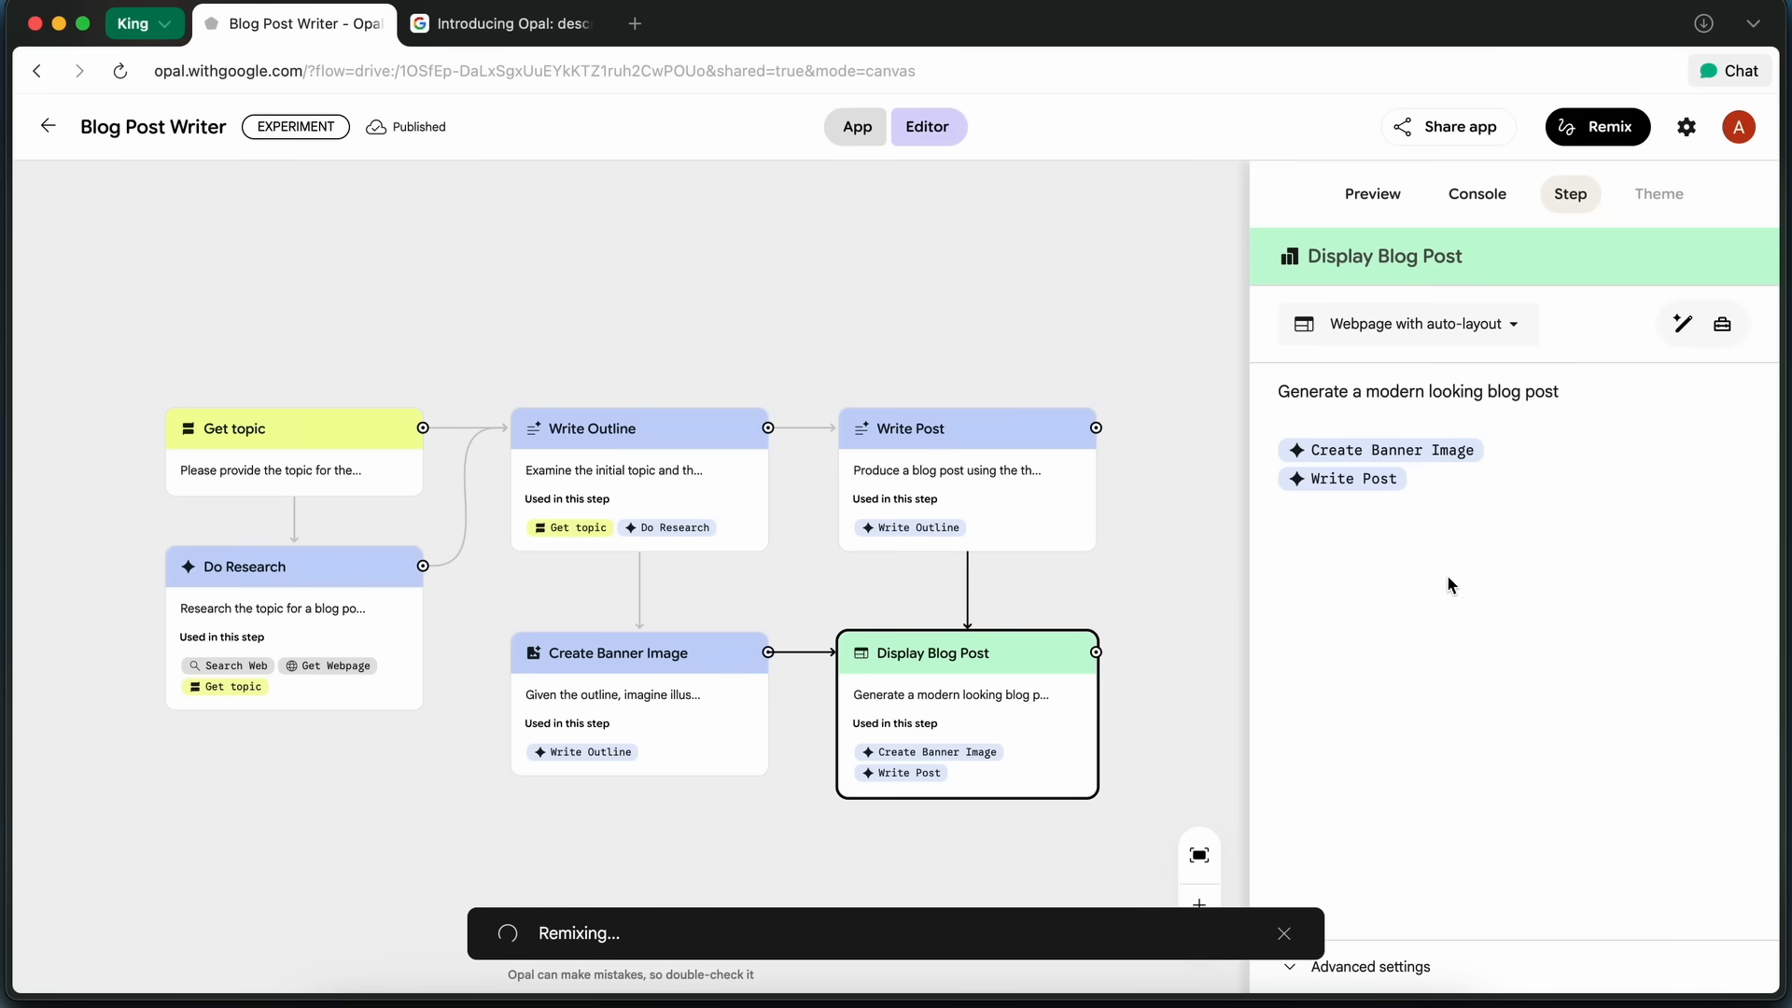
mouse_move(1455, 553)
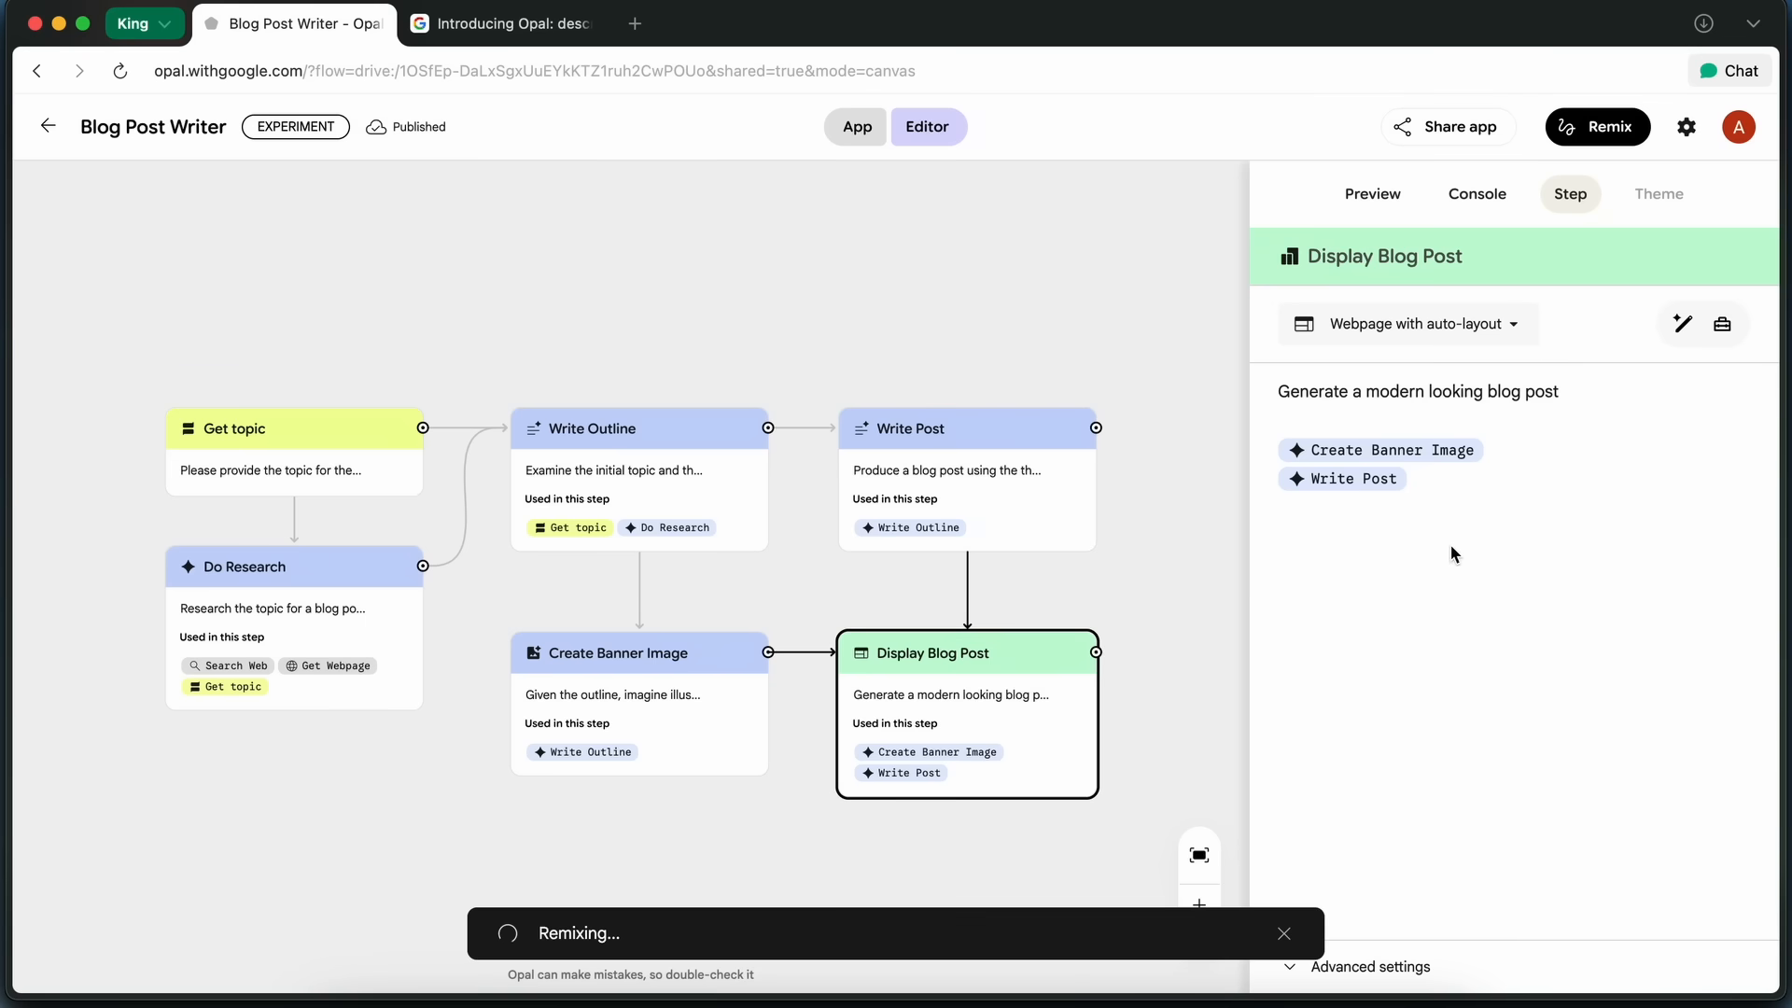
mouse_move(1506, 560)
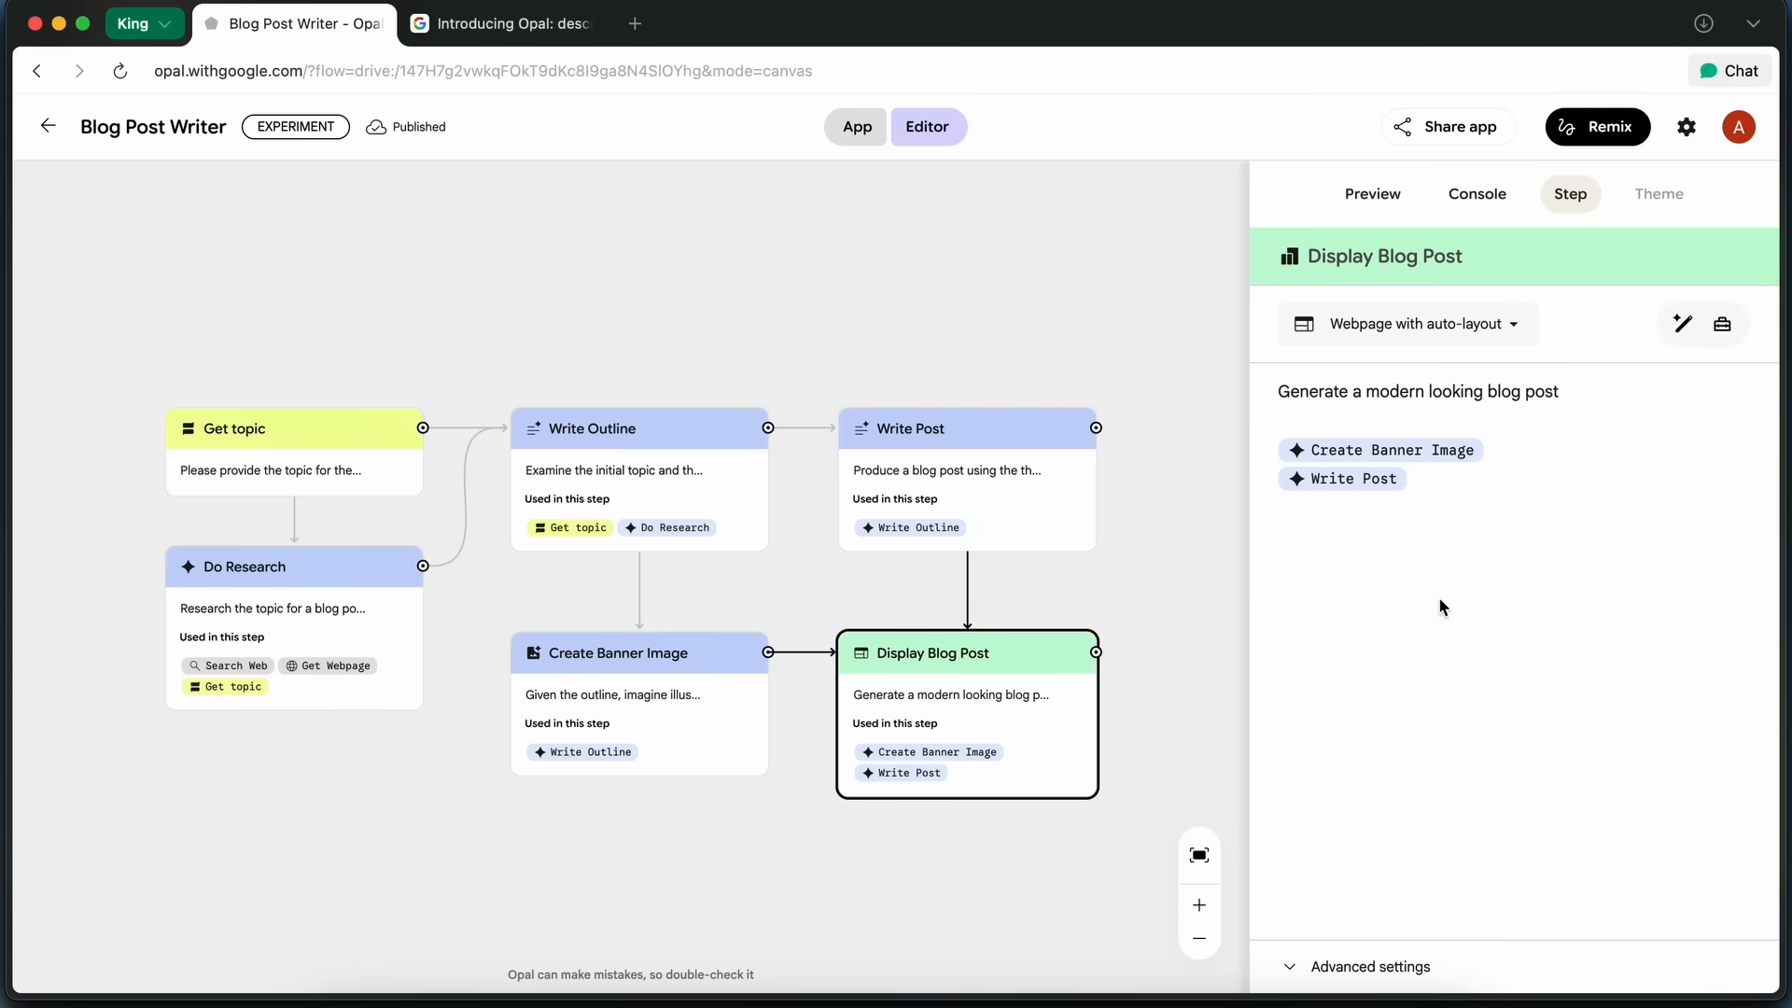
Show the Blog Post Writer Remix's app preview start screen.
click(1598, 126)
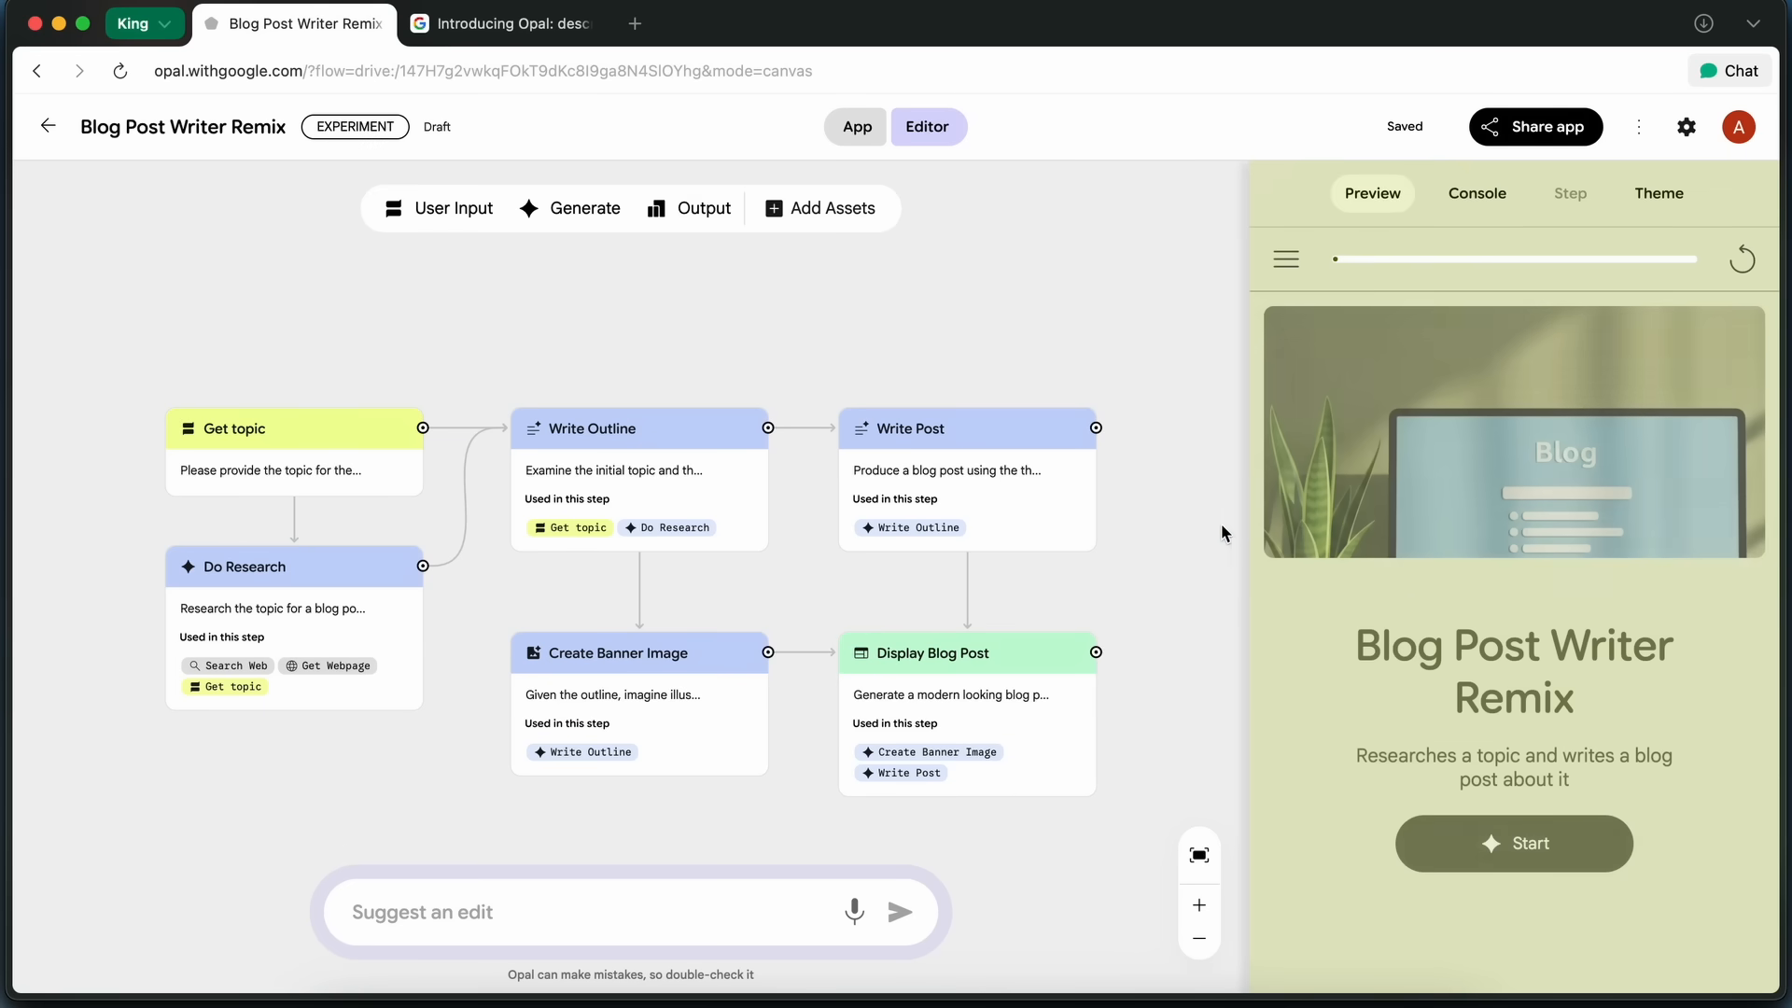
Start a test run of the remix, revisit the Write Post and Do Research steps, and add a new User Input step.
click(1514, 844)
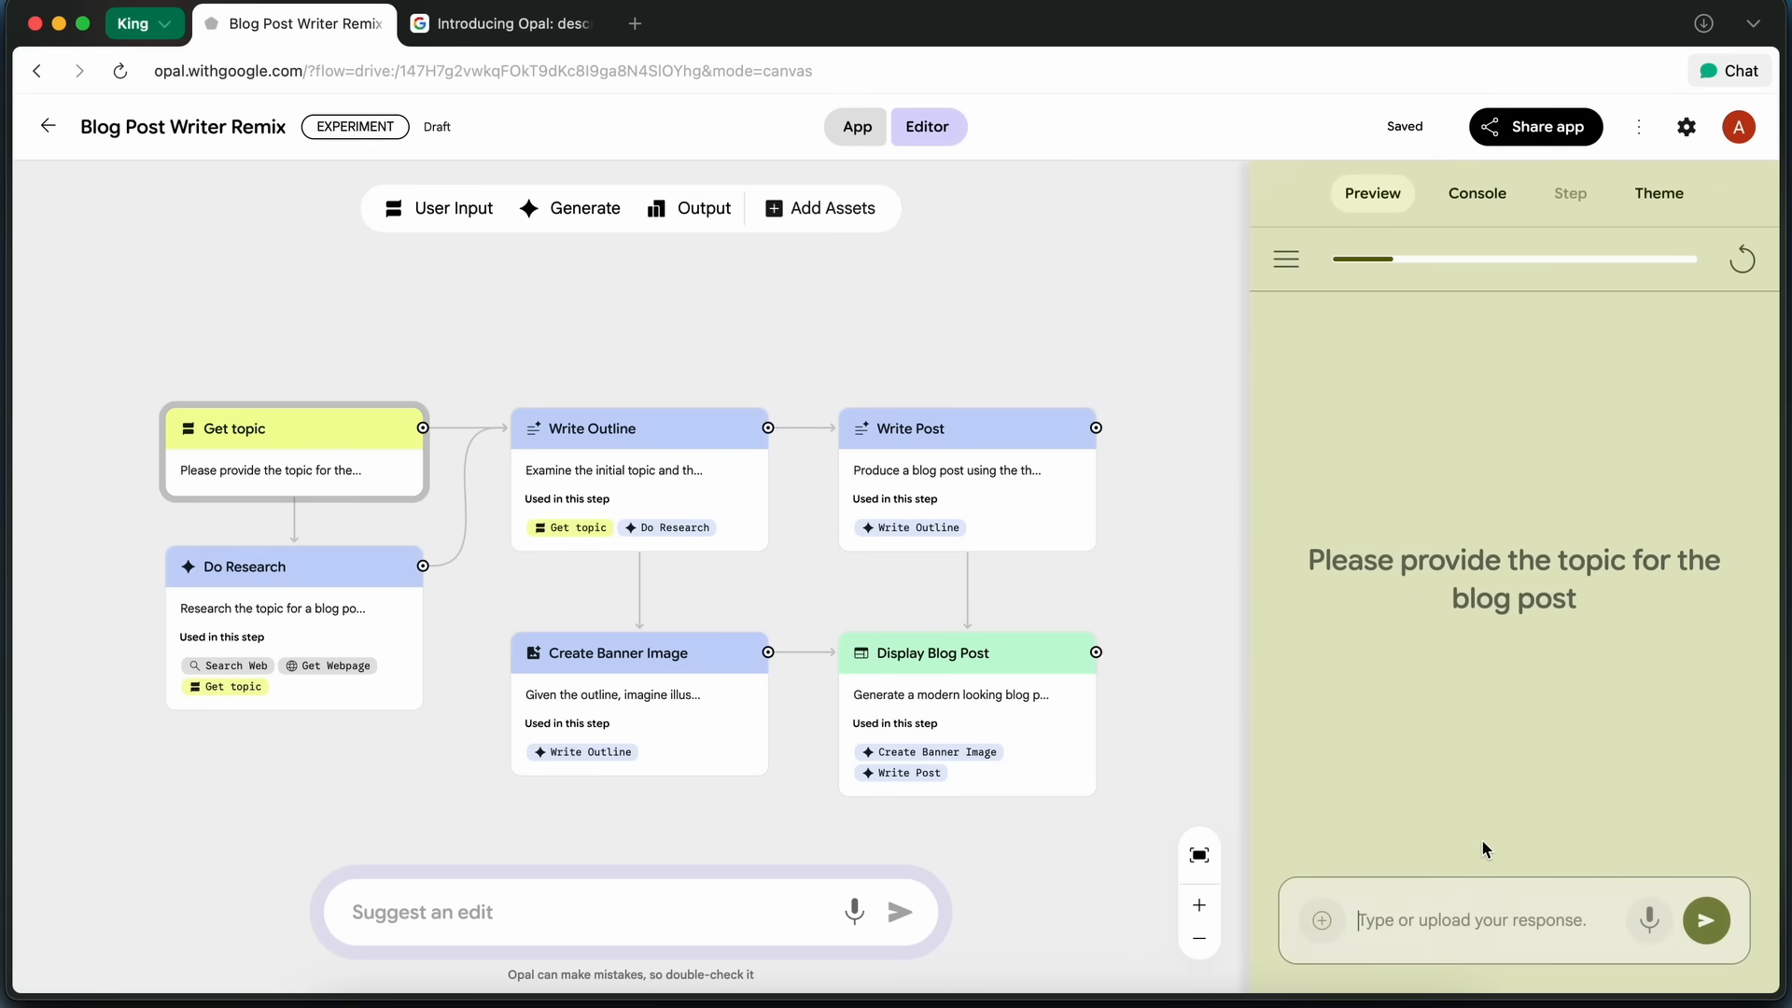
mouse_move(1452, 838)
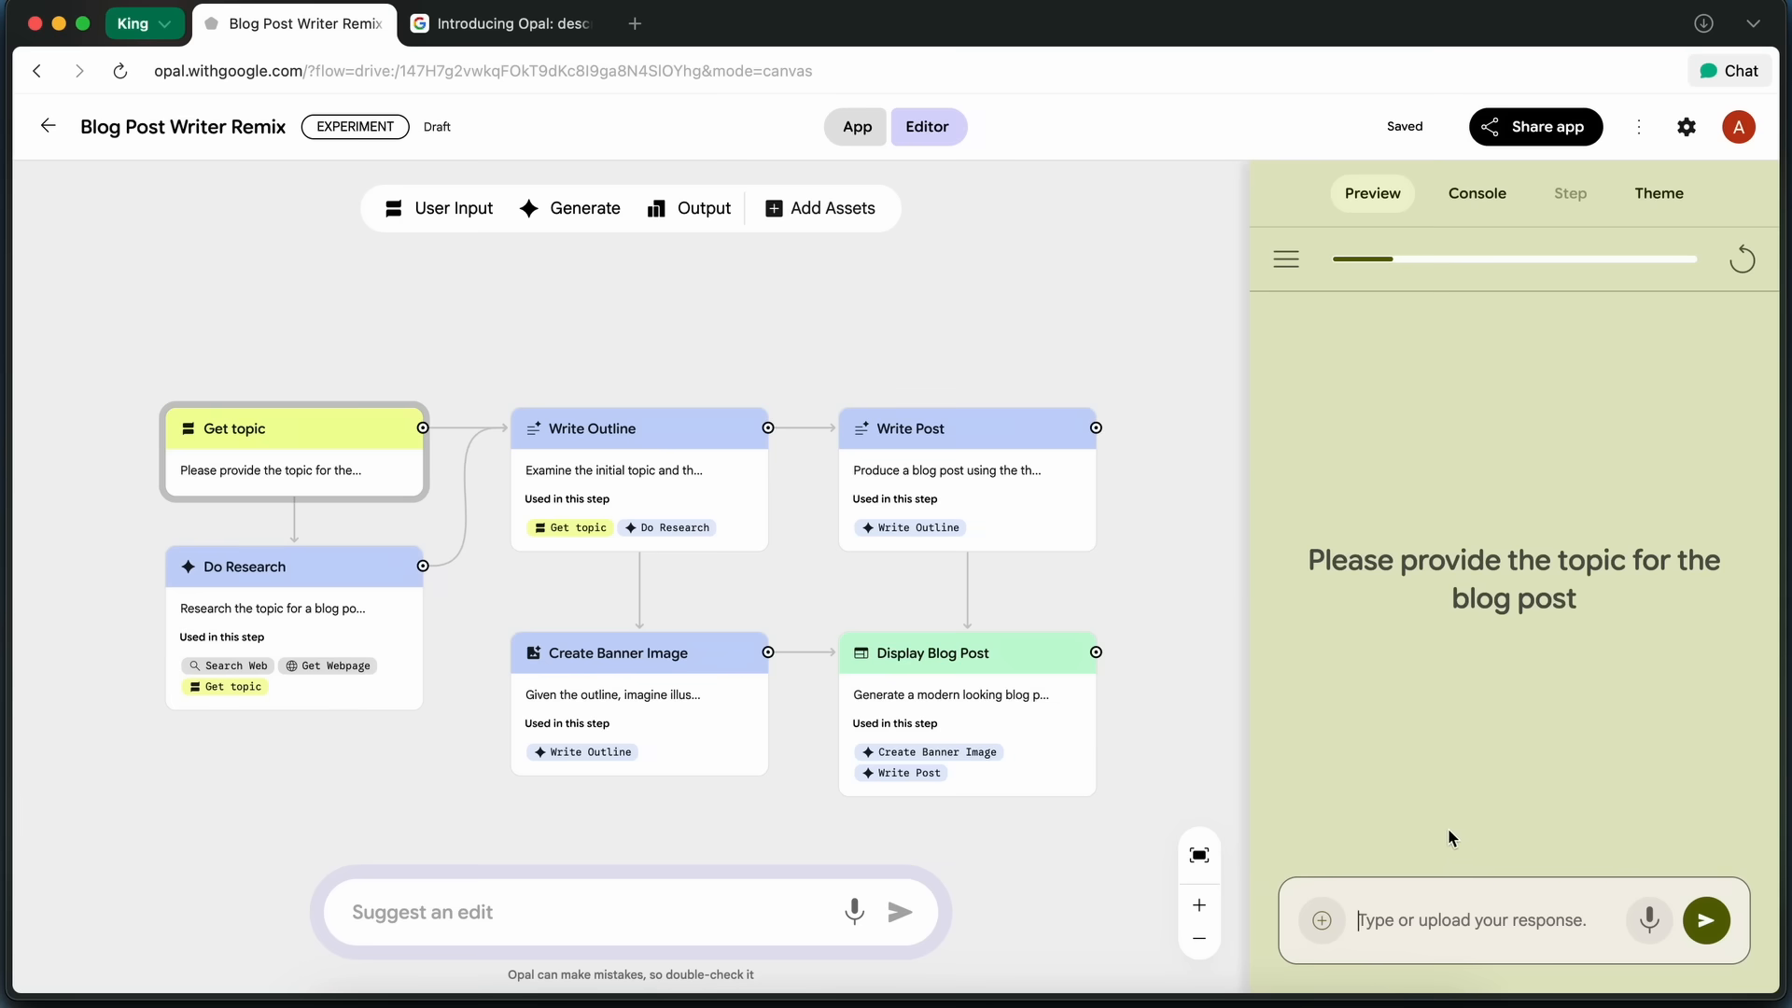
mouse_move(1428, 800)
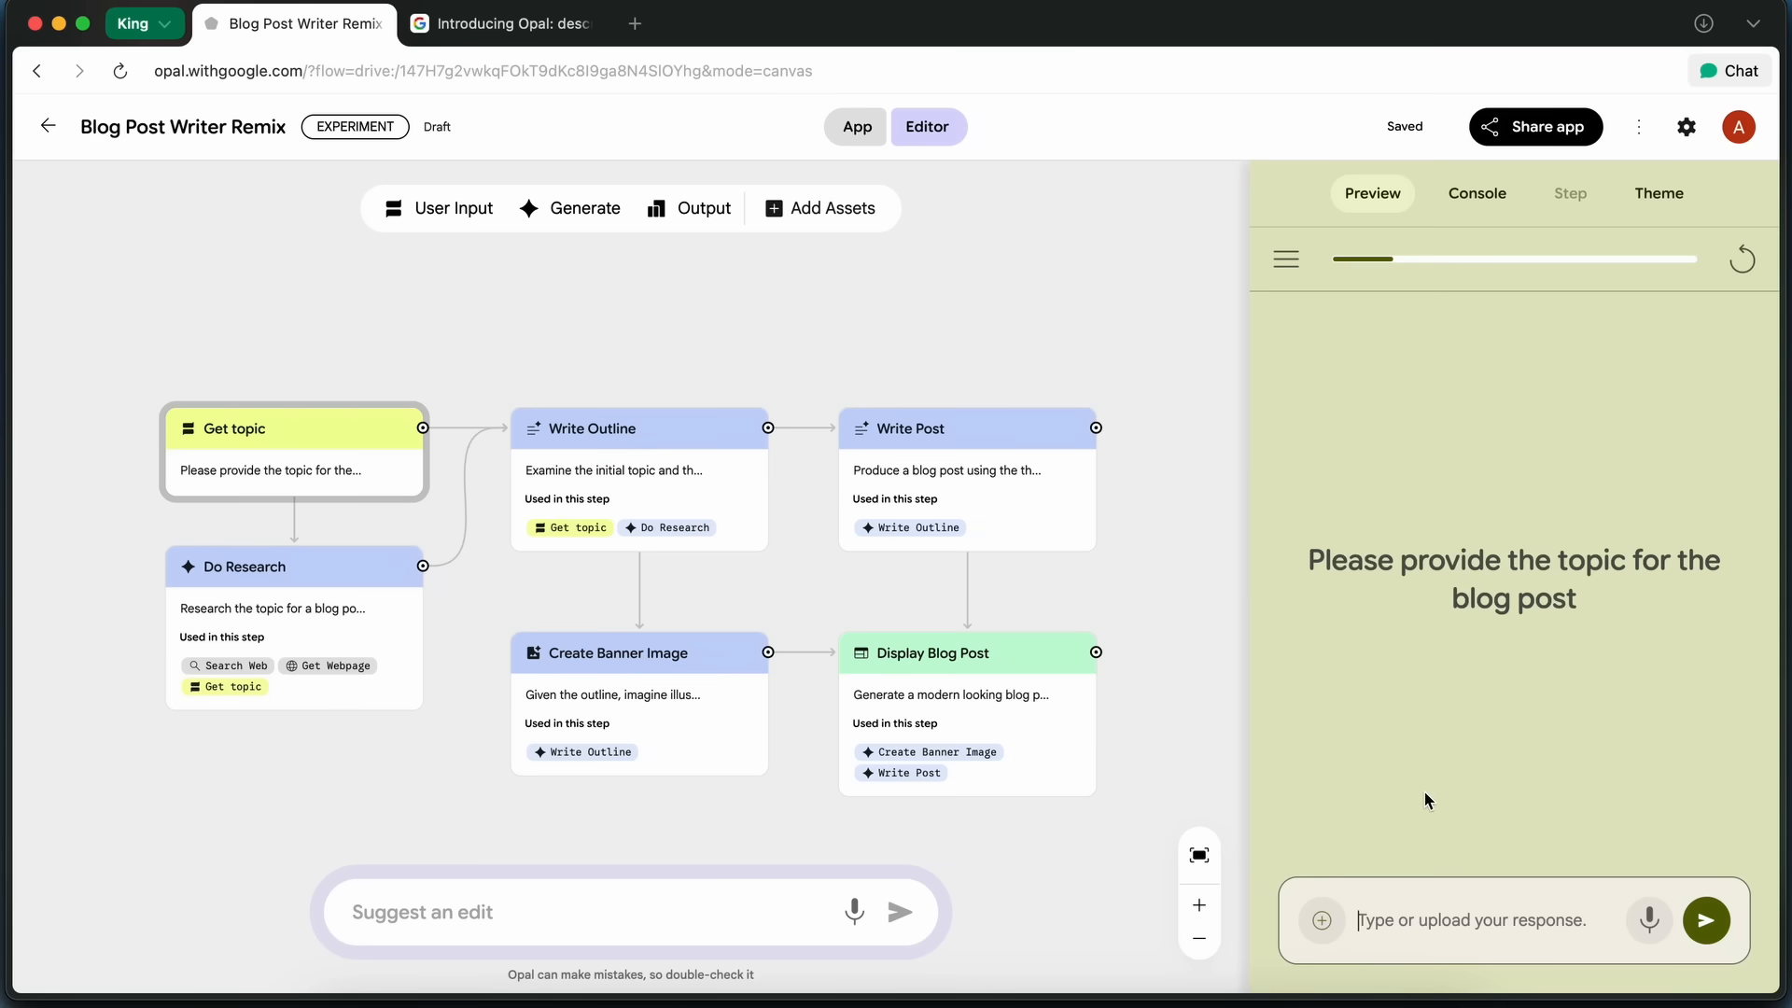
mouse_move(1385, 745)
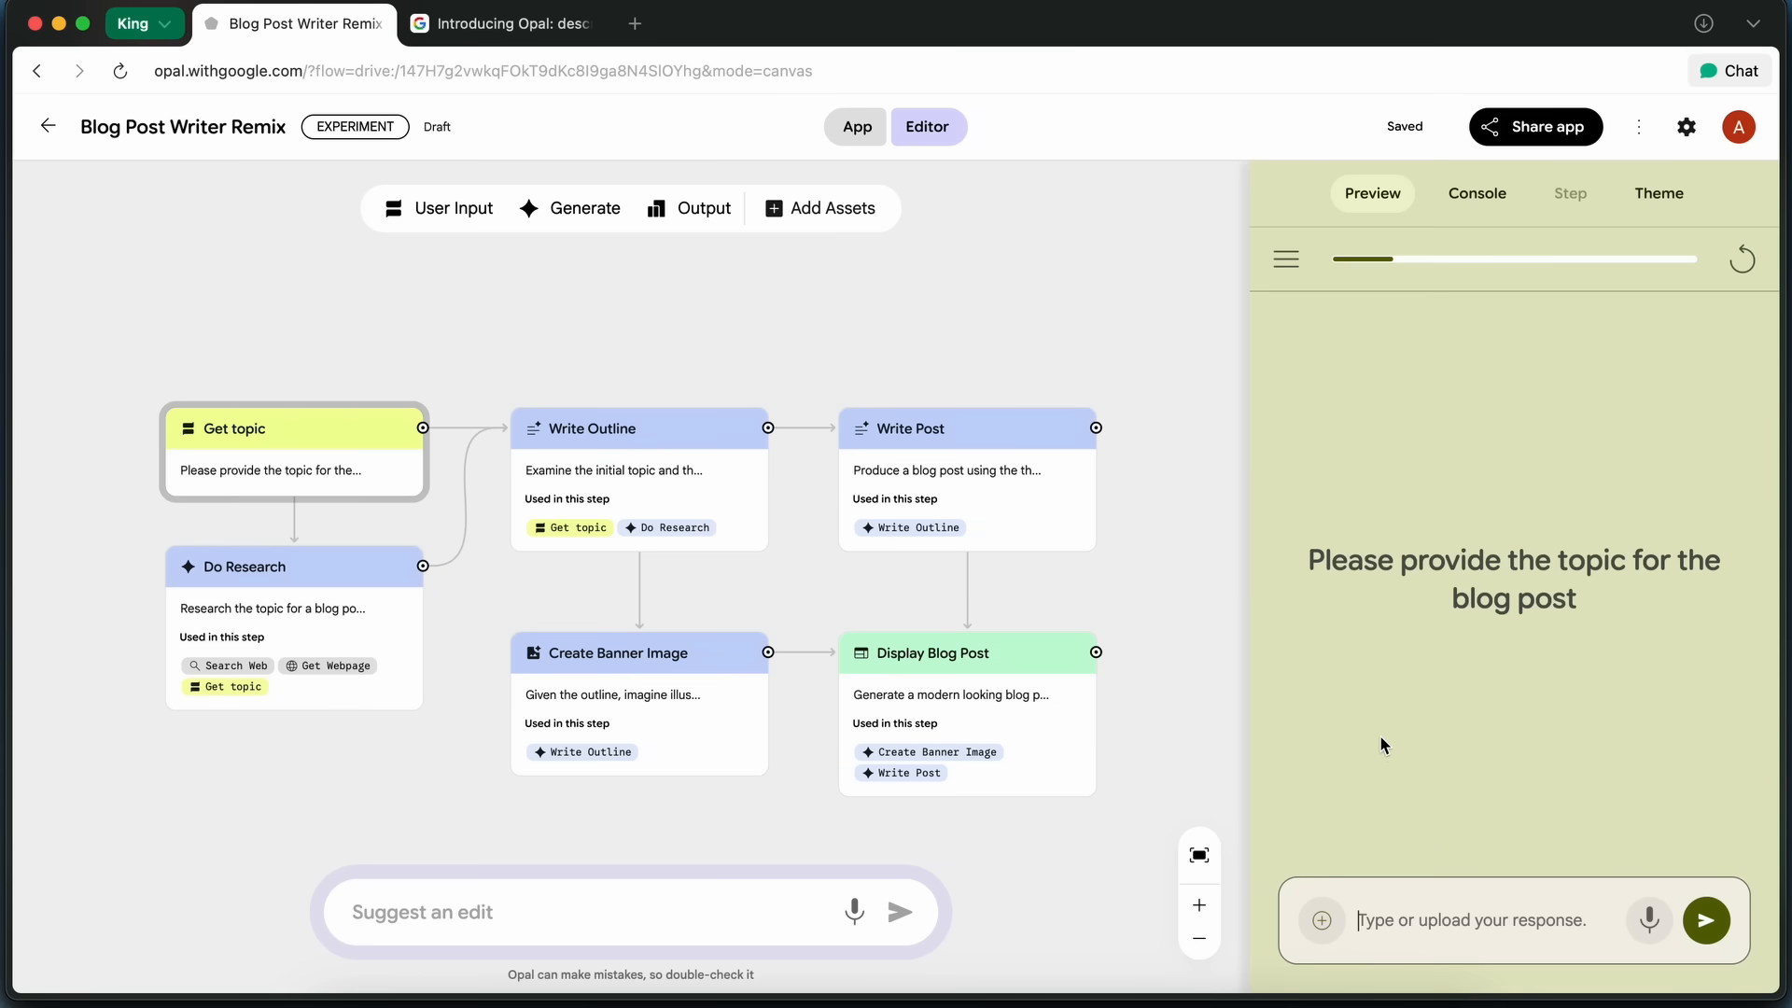
mouse_move(818, 769)
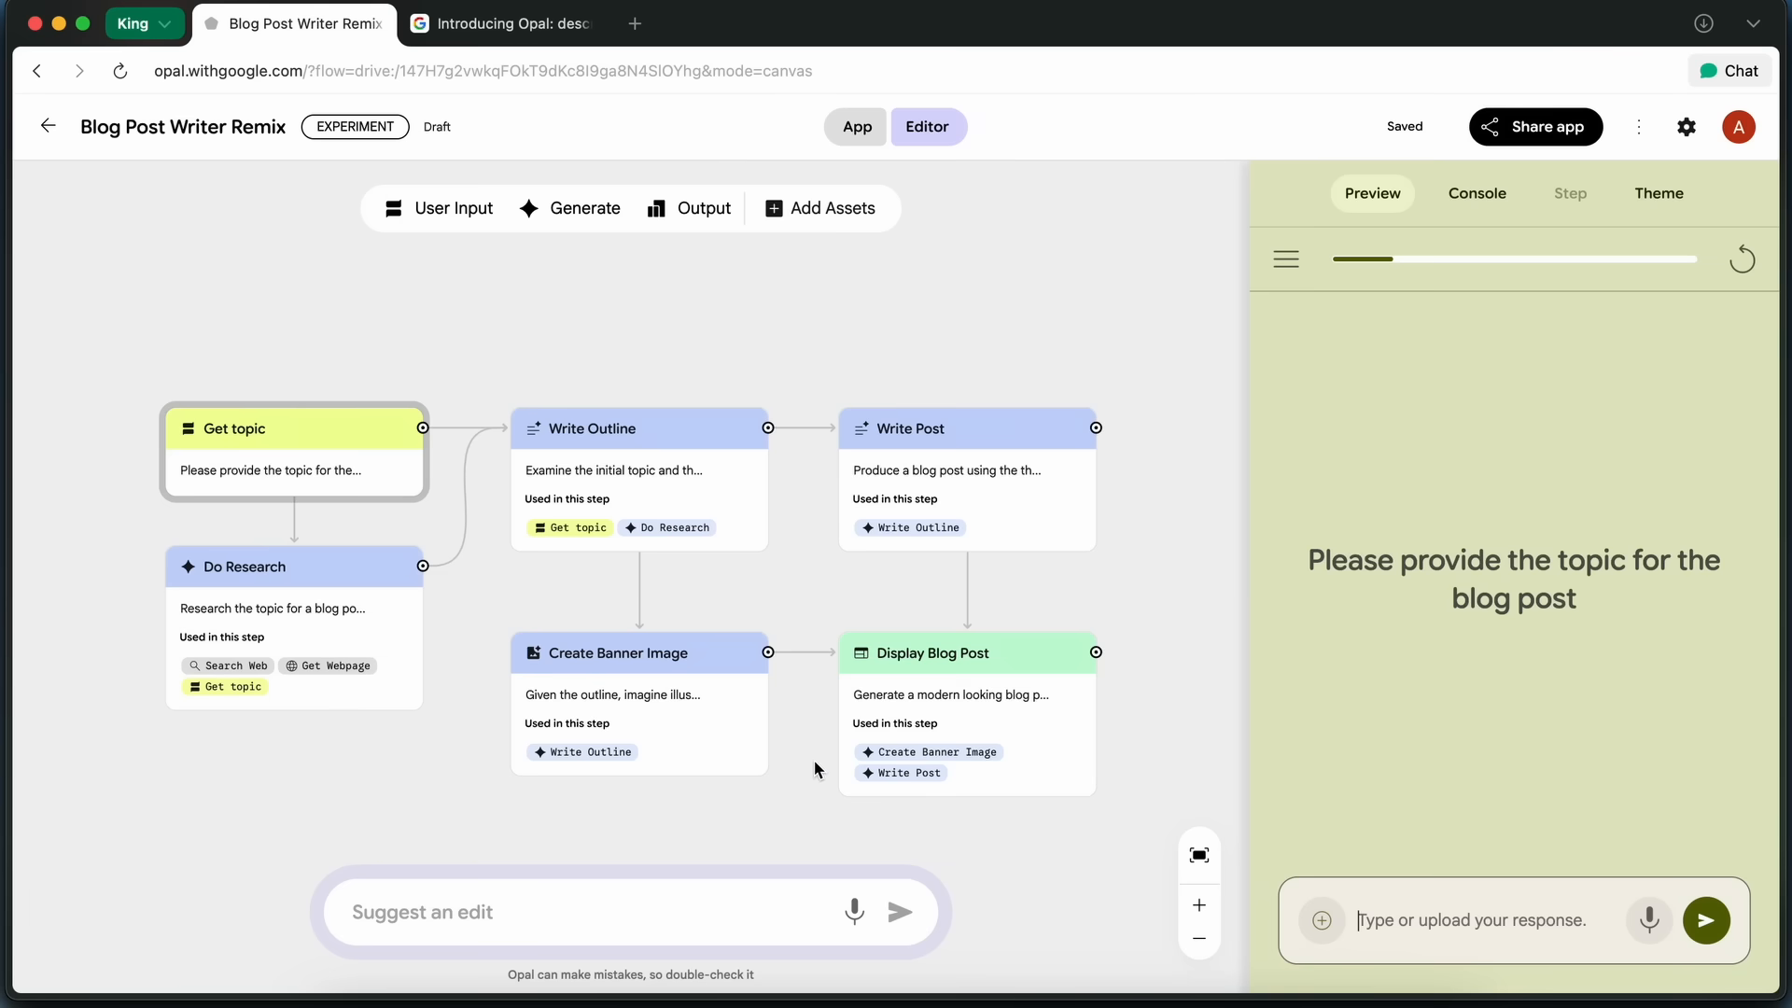
click(965, 429)
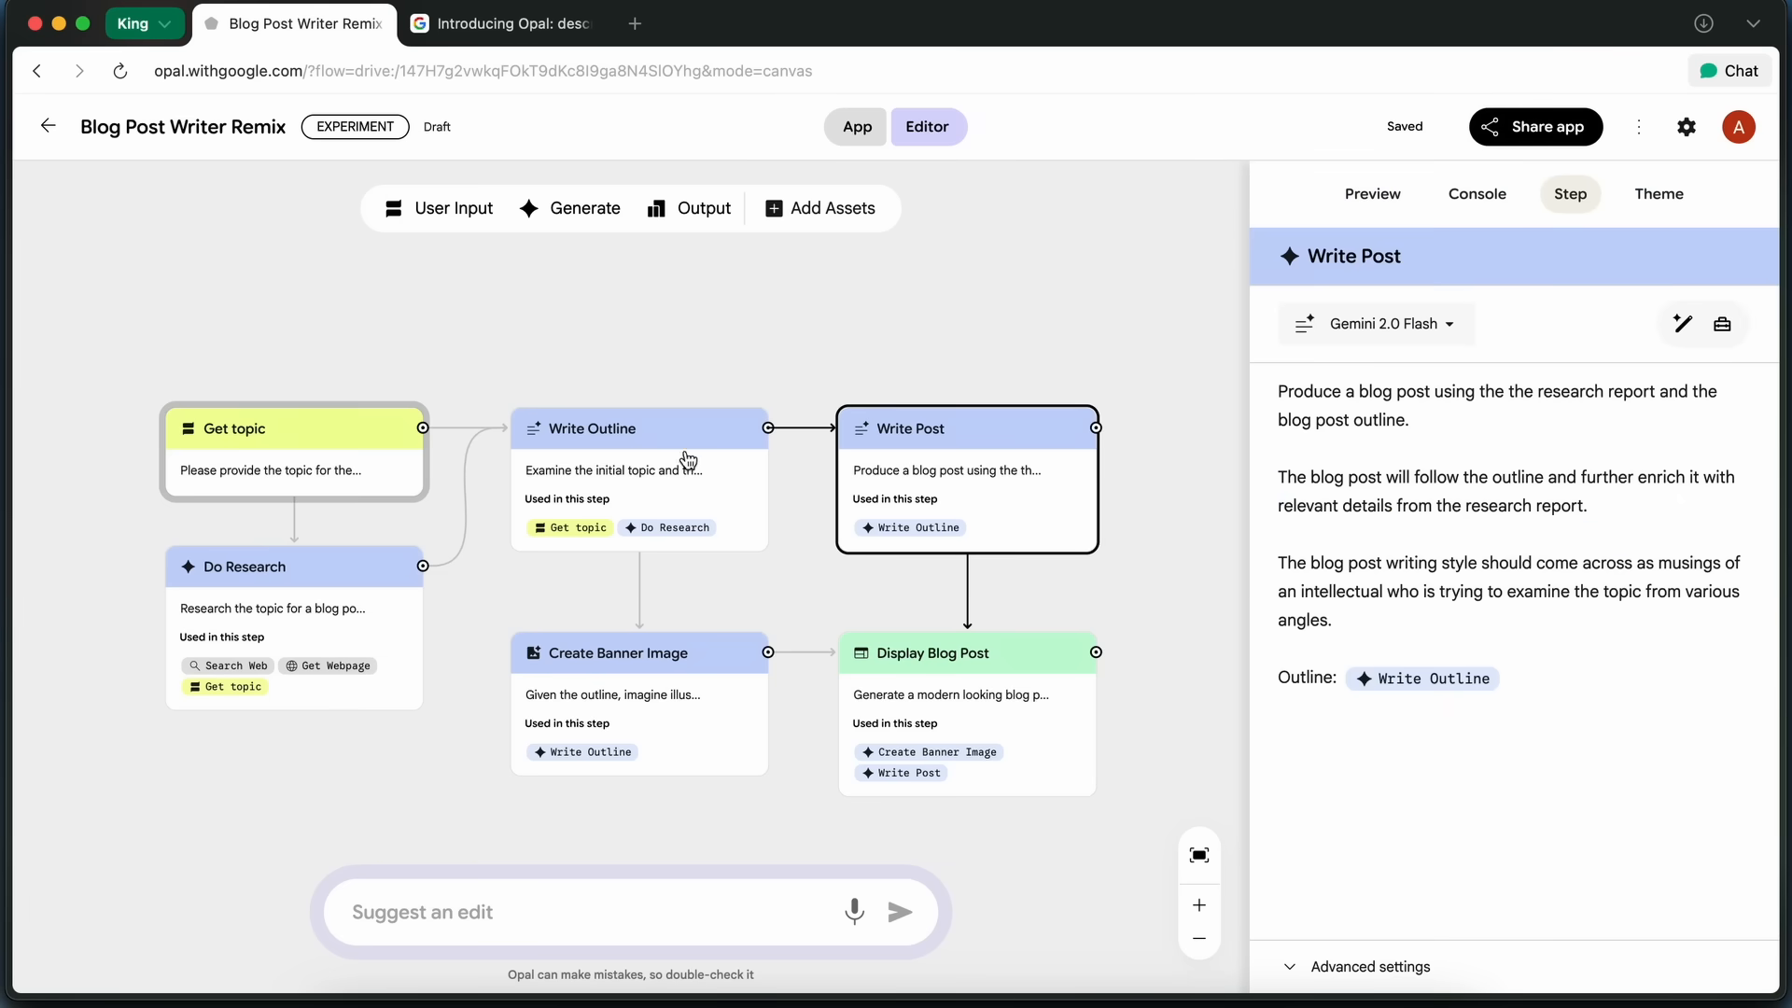
click(280, 566)
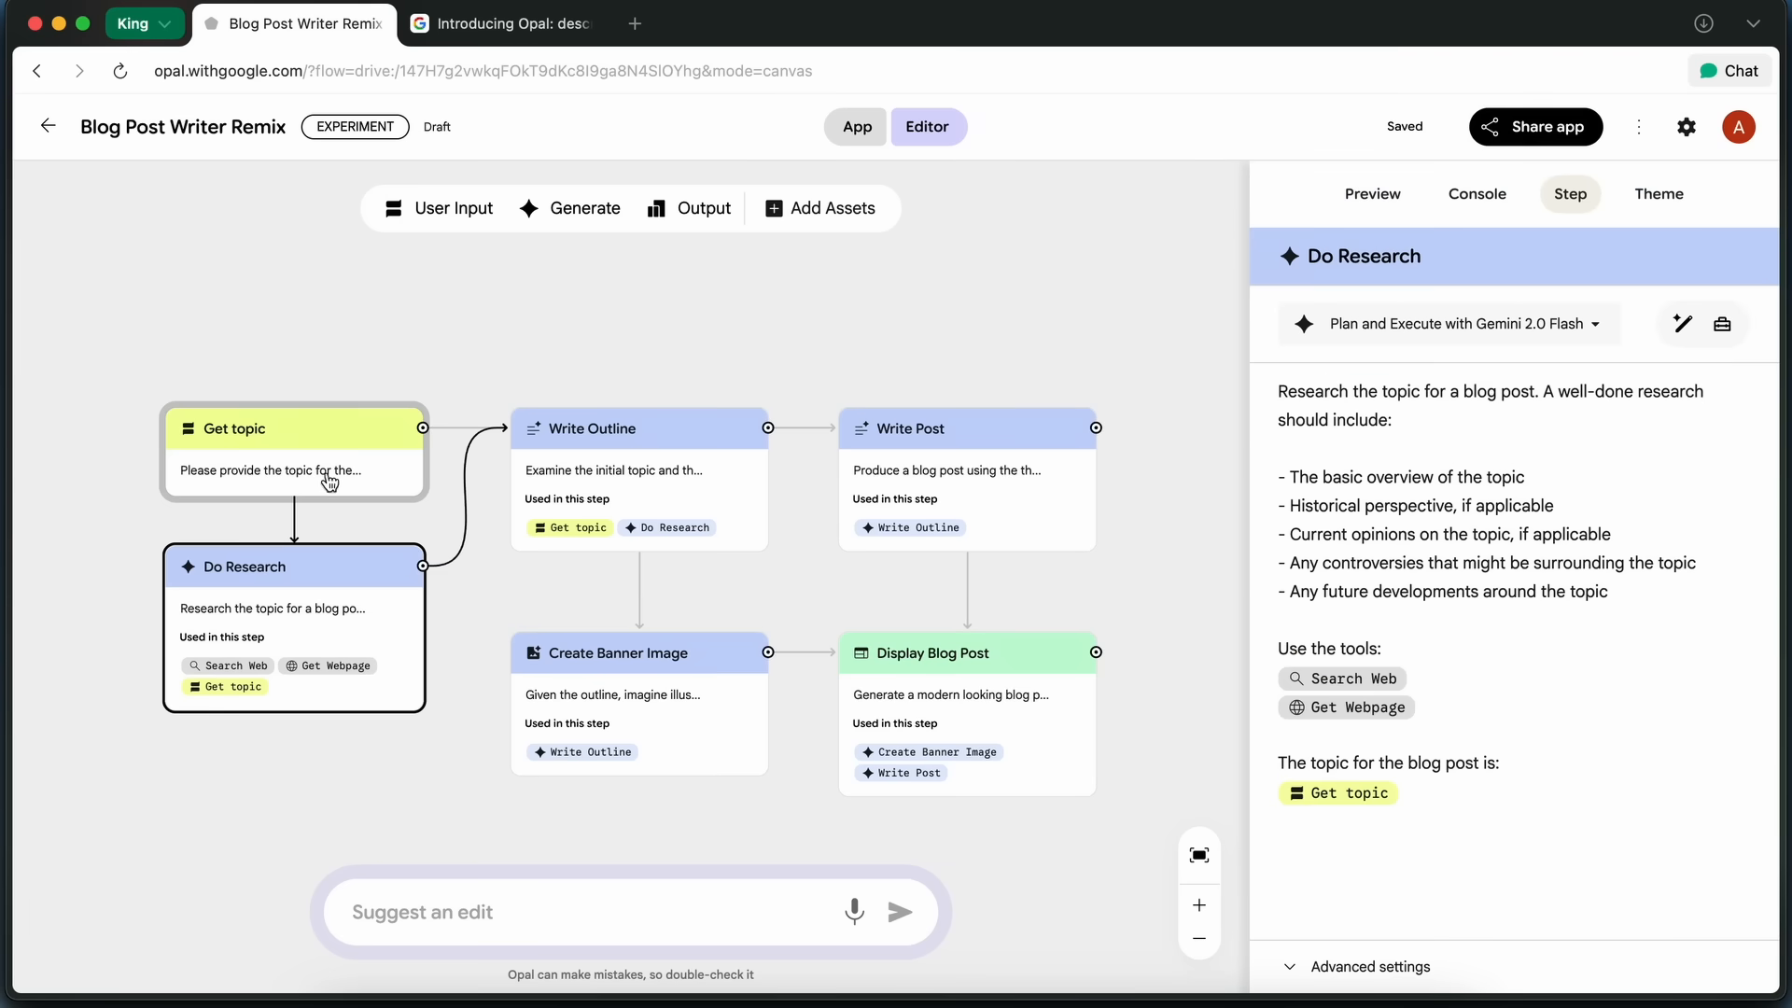
click(968, 429)
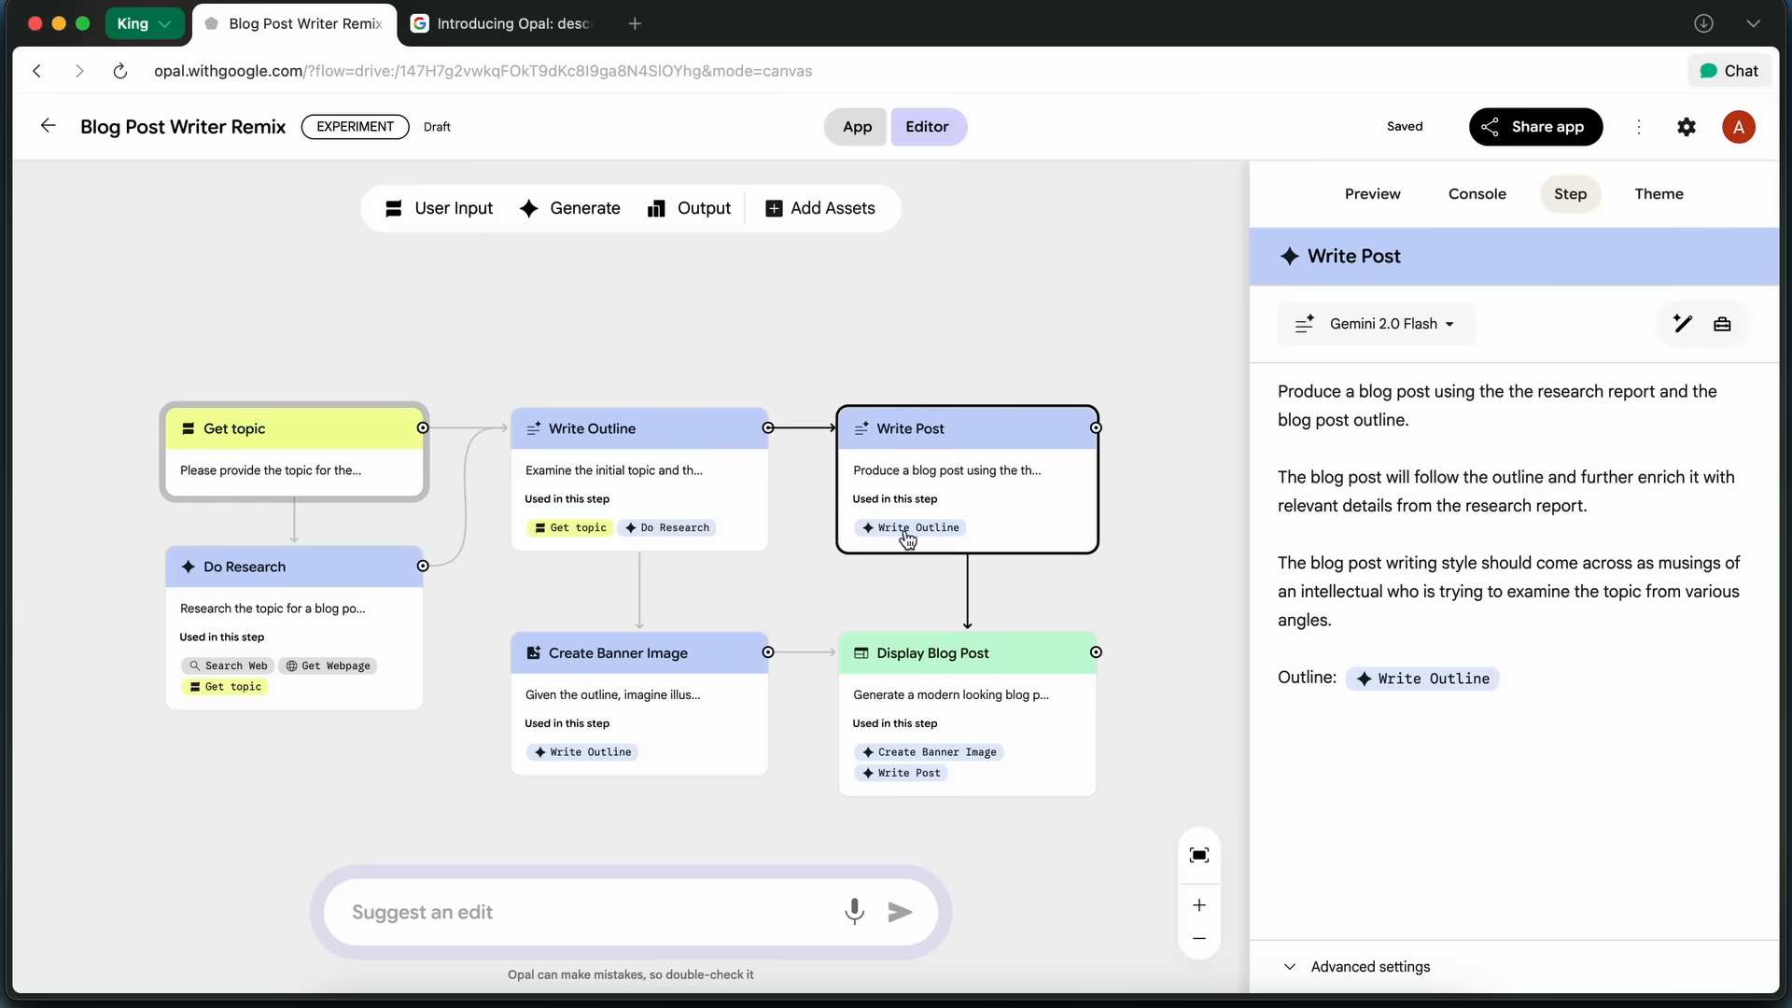
click(269, 593)
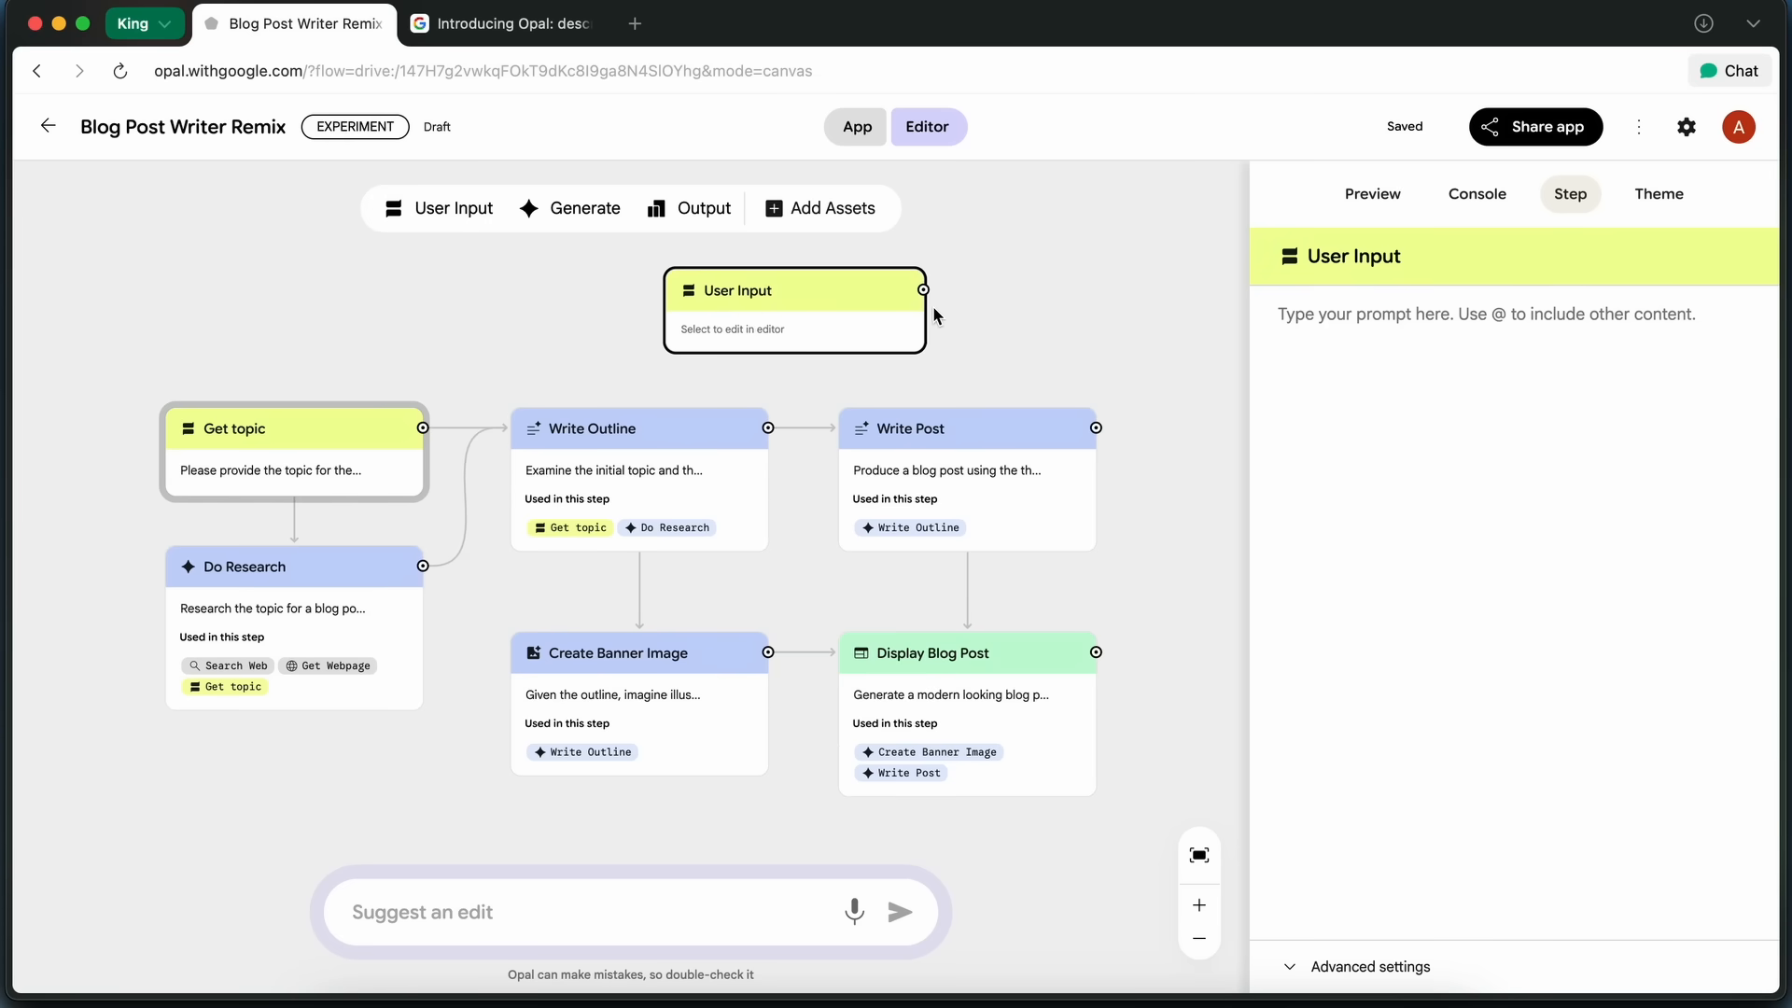
click(582, 208)
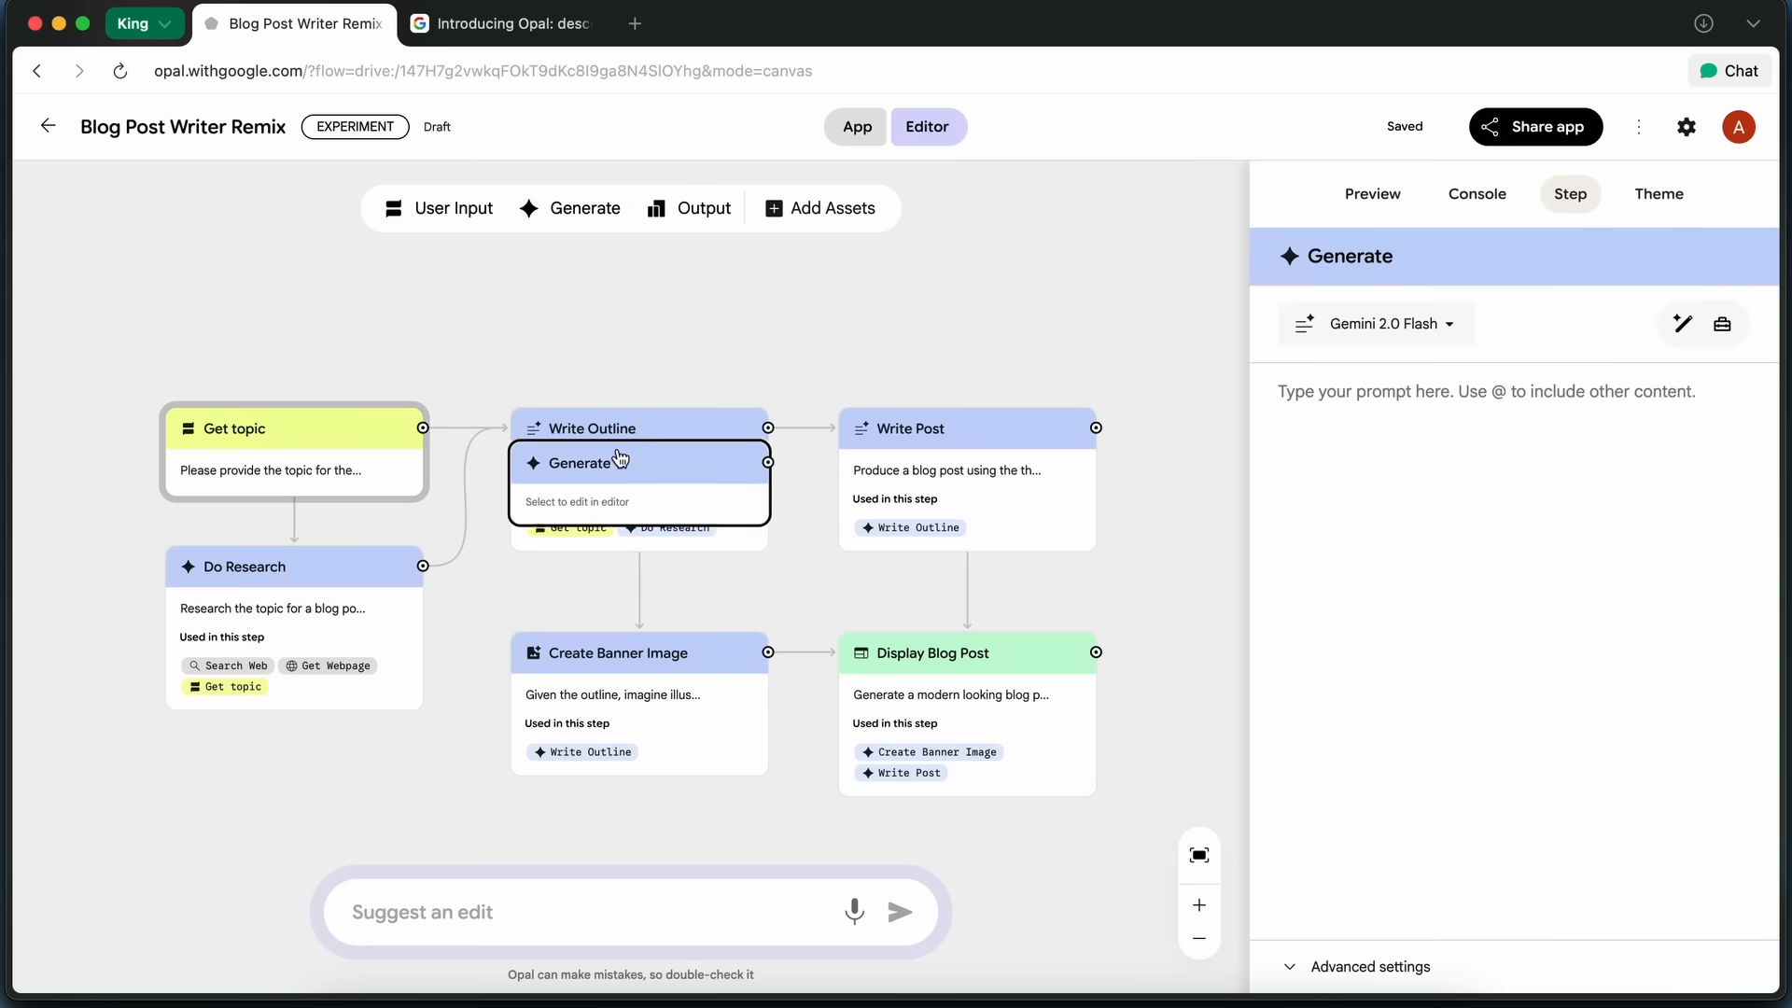
click(1373, 194)
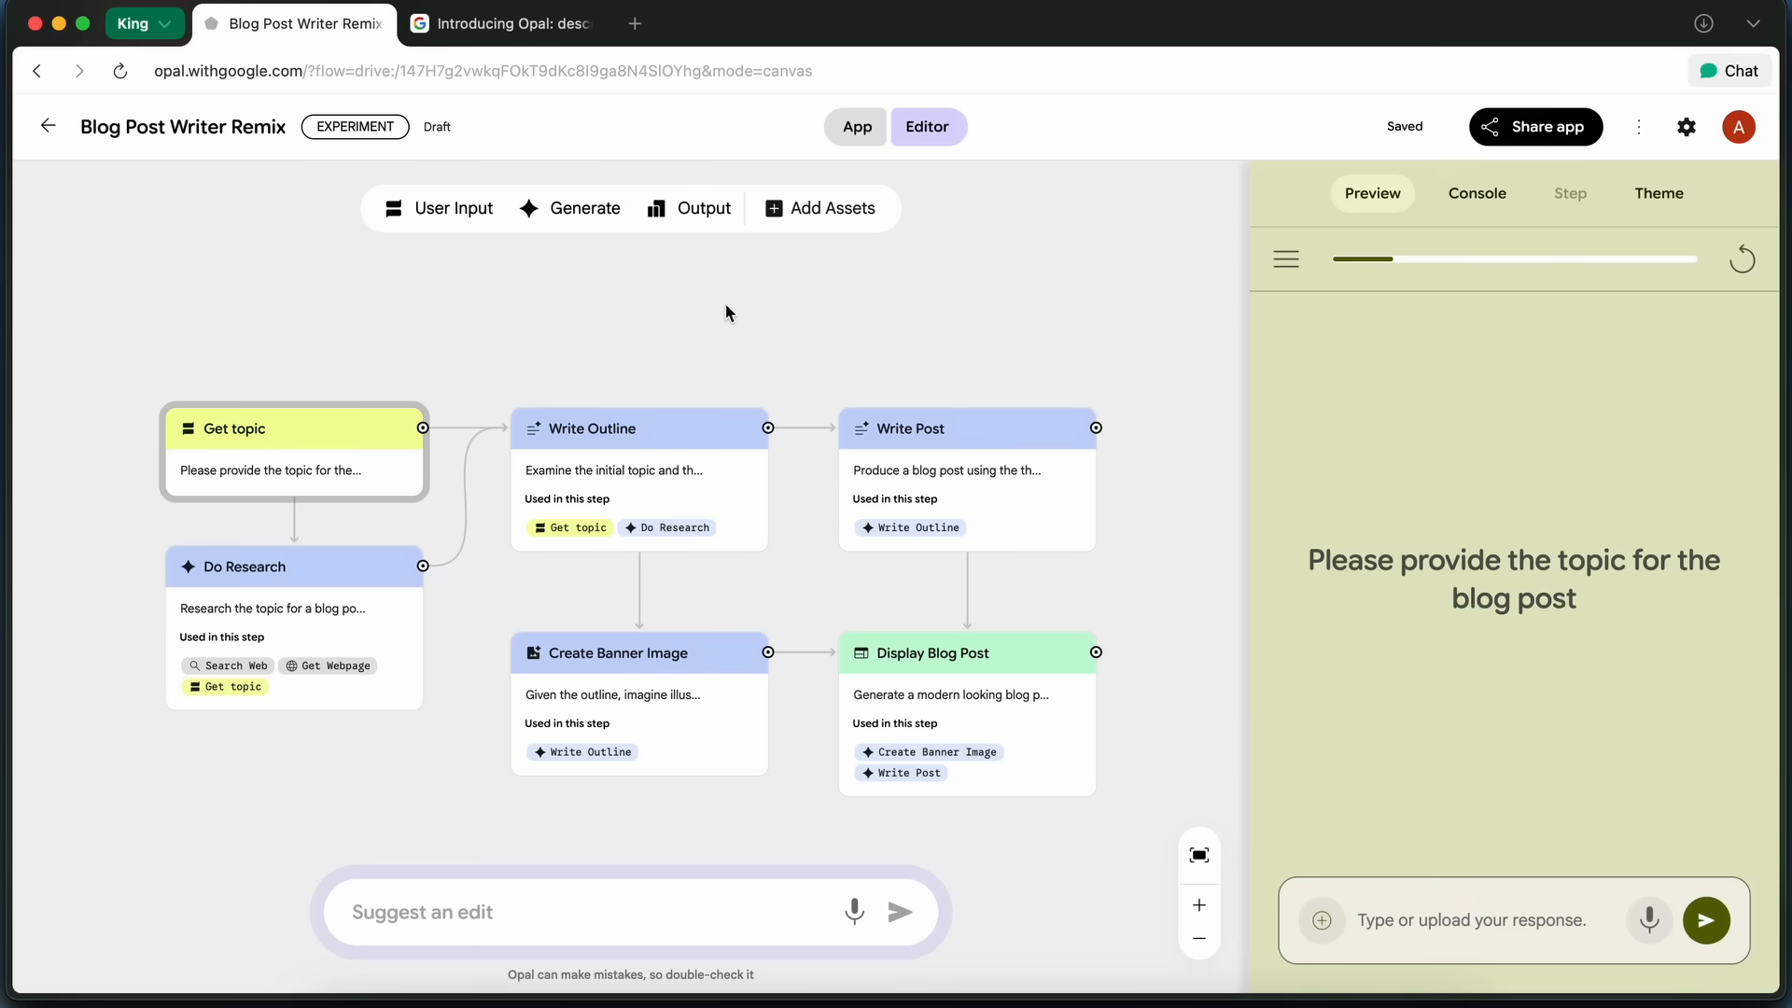
mouse_move(763, 340)
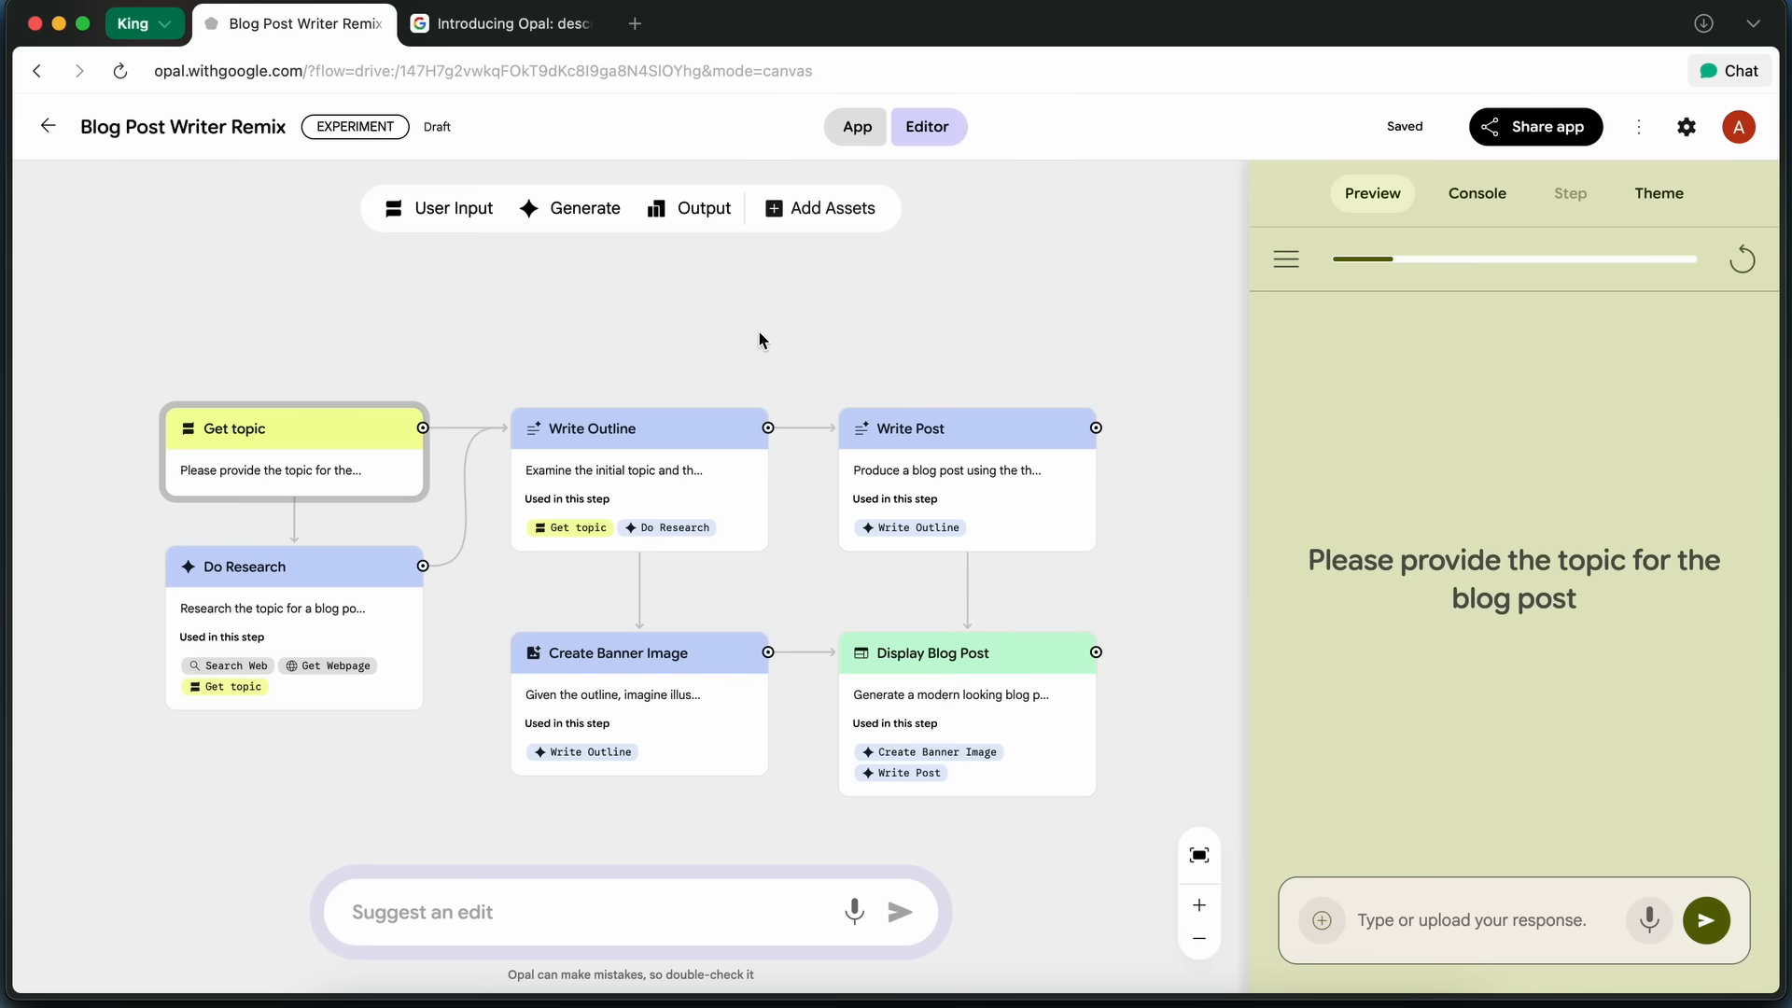
mouse_move(912, 368)
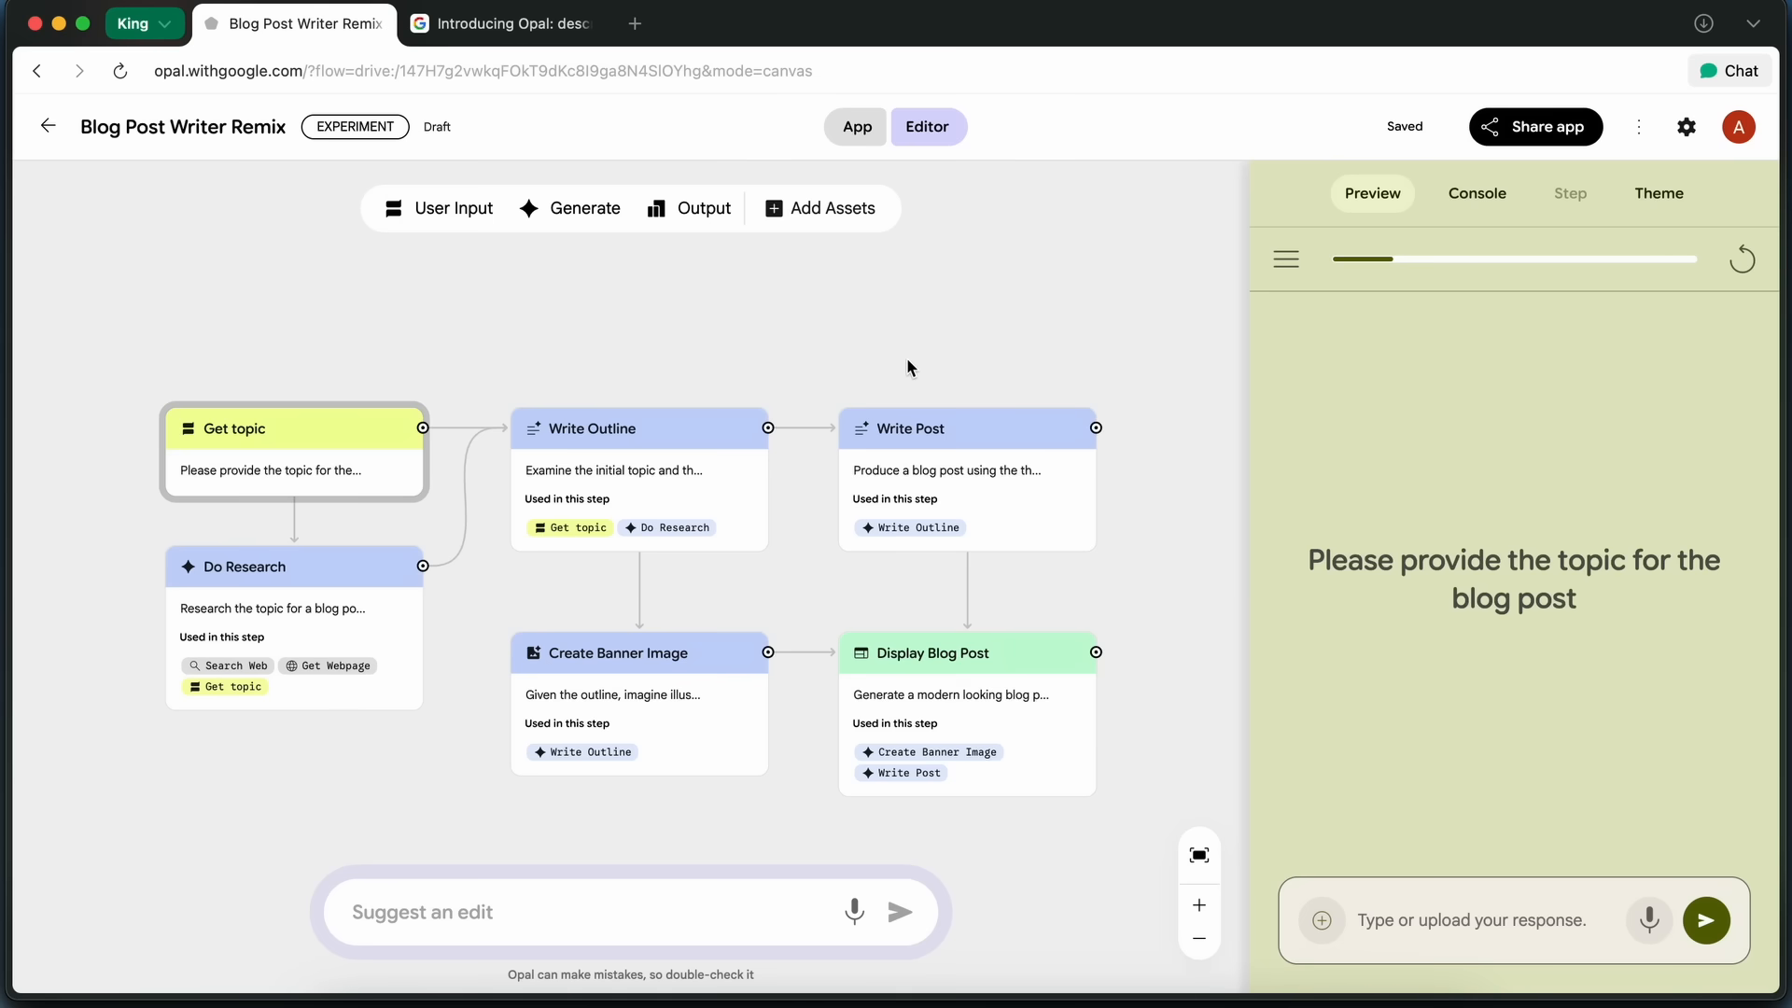
click(1477, 193)
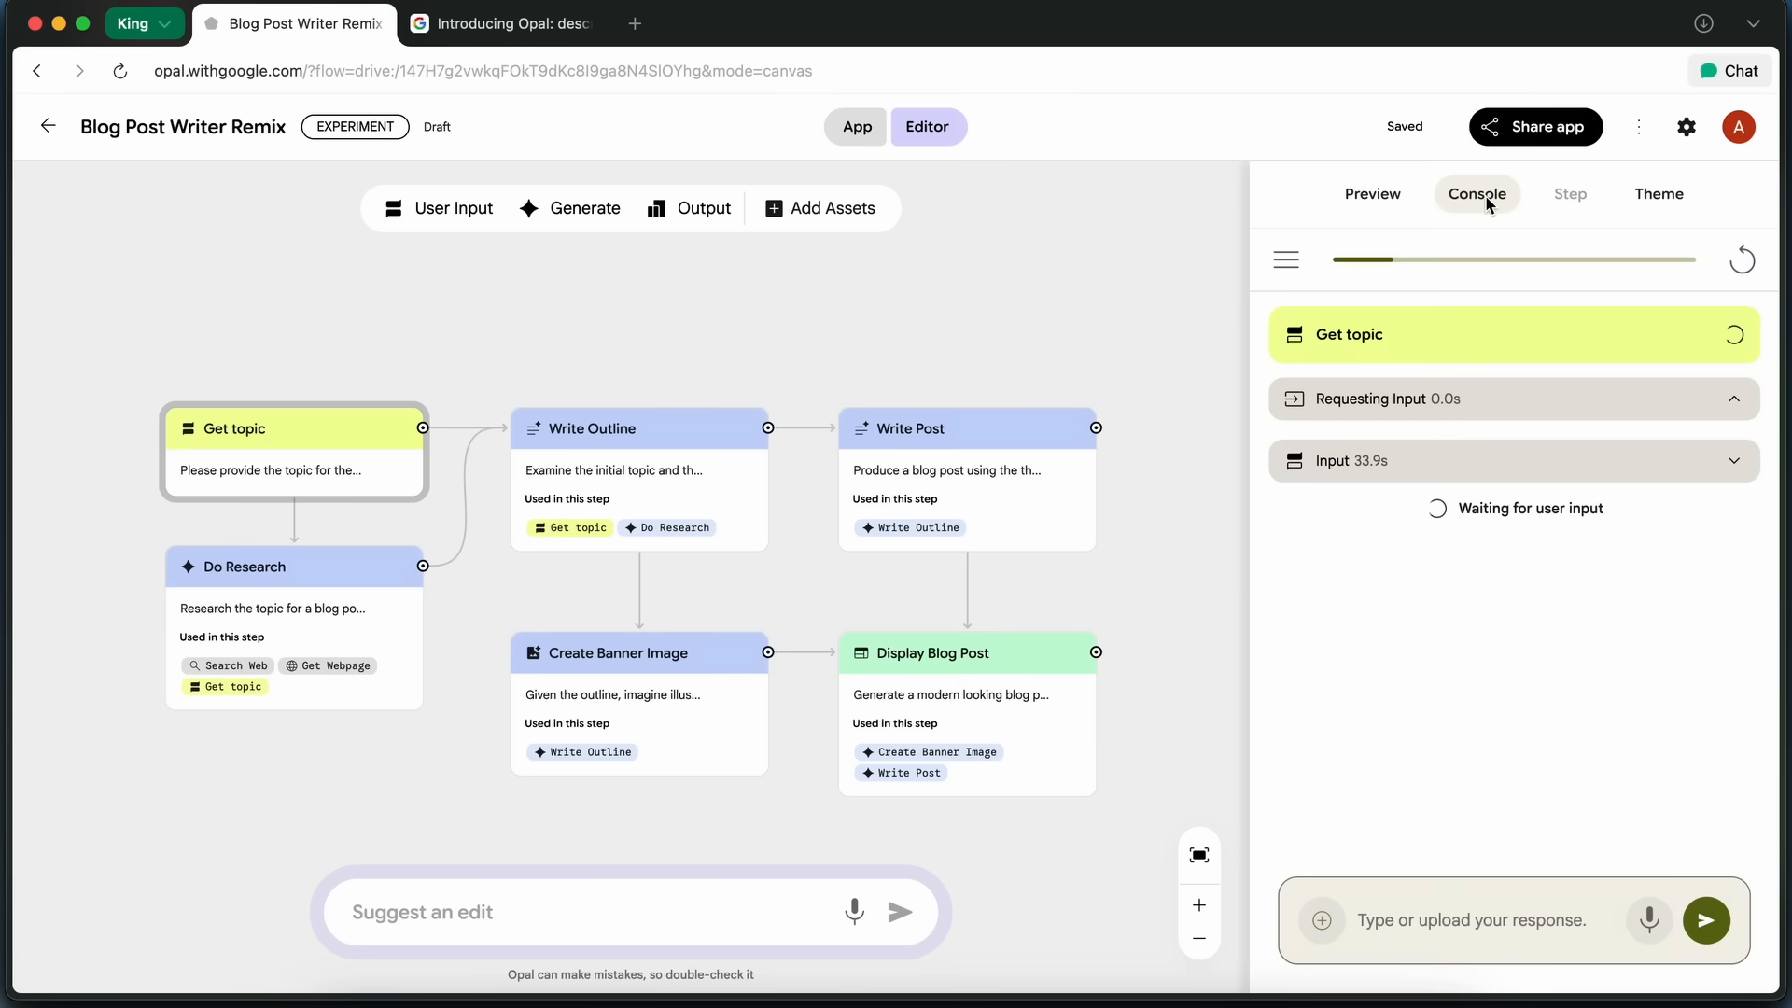
mouse_move(1552, 335)
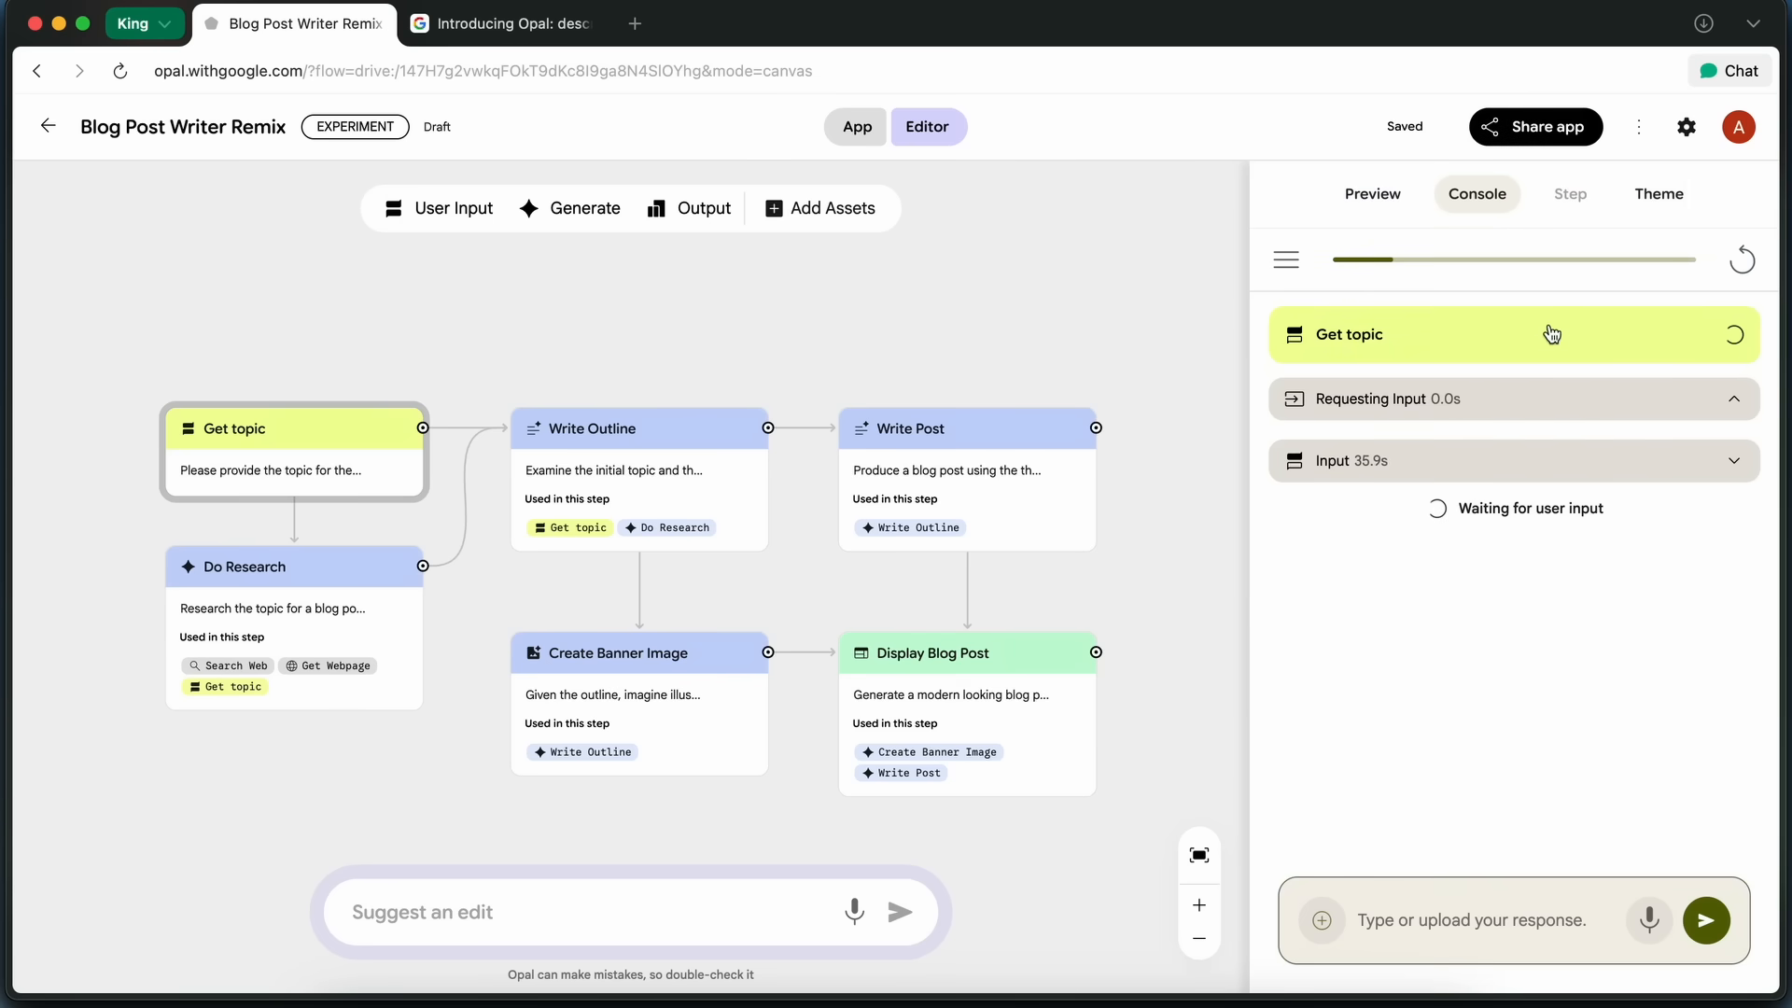
click(1373, 193)
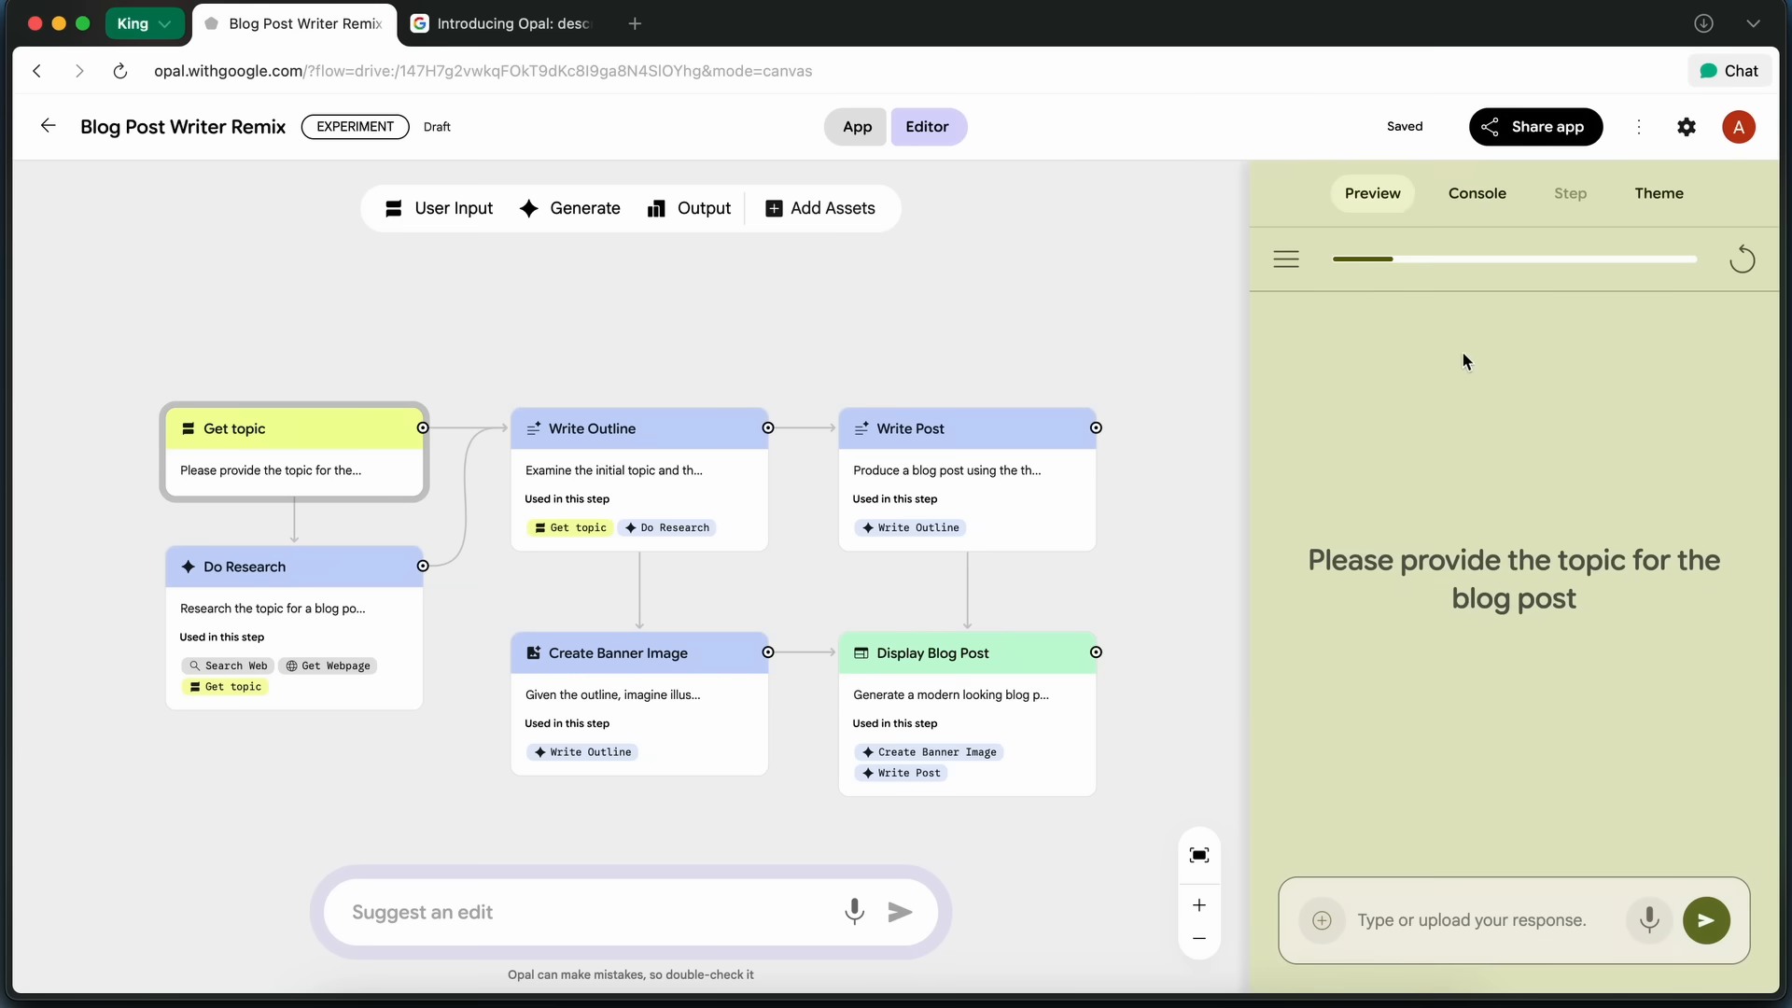
mouse_move(718, 472)
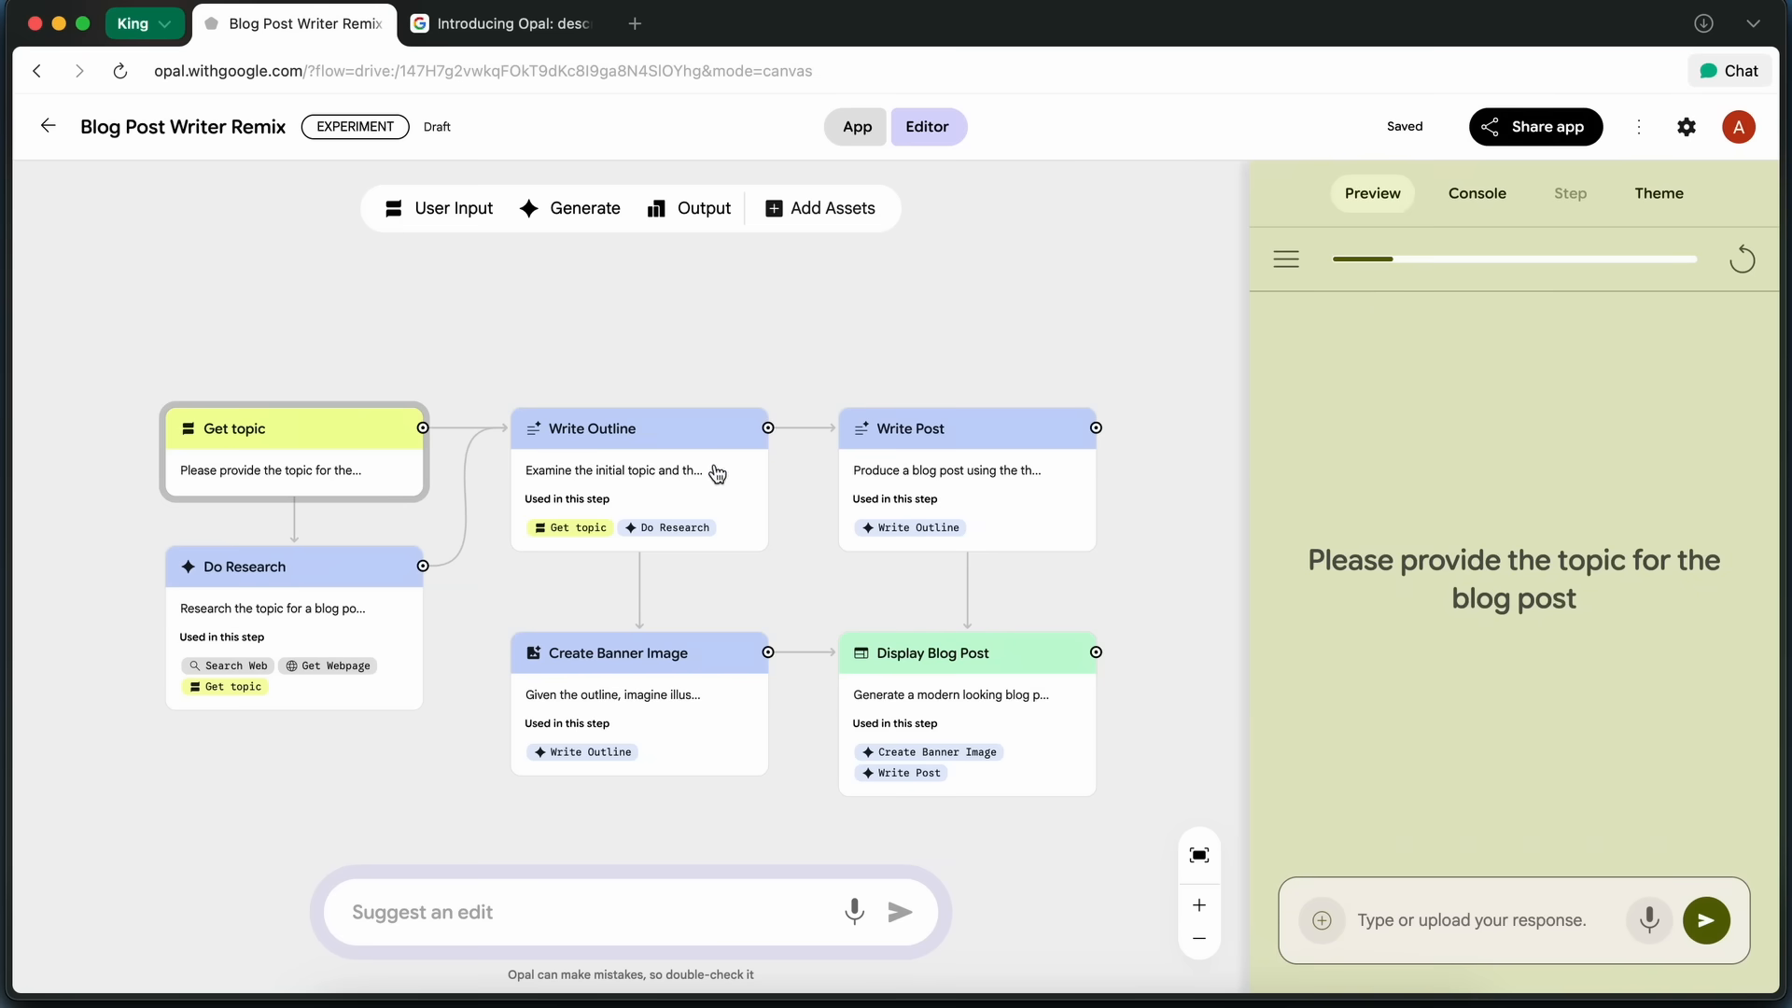
Inspect the Do Research, Create Banner Image, Display Blog Post, Write Outline and Write Post steps' models and prompts.
click(244, 567)
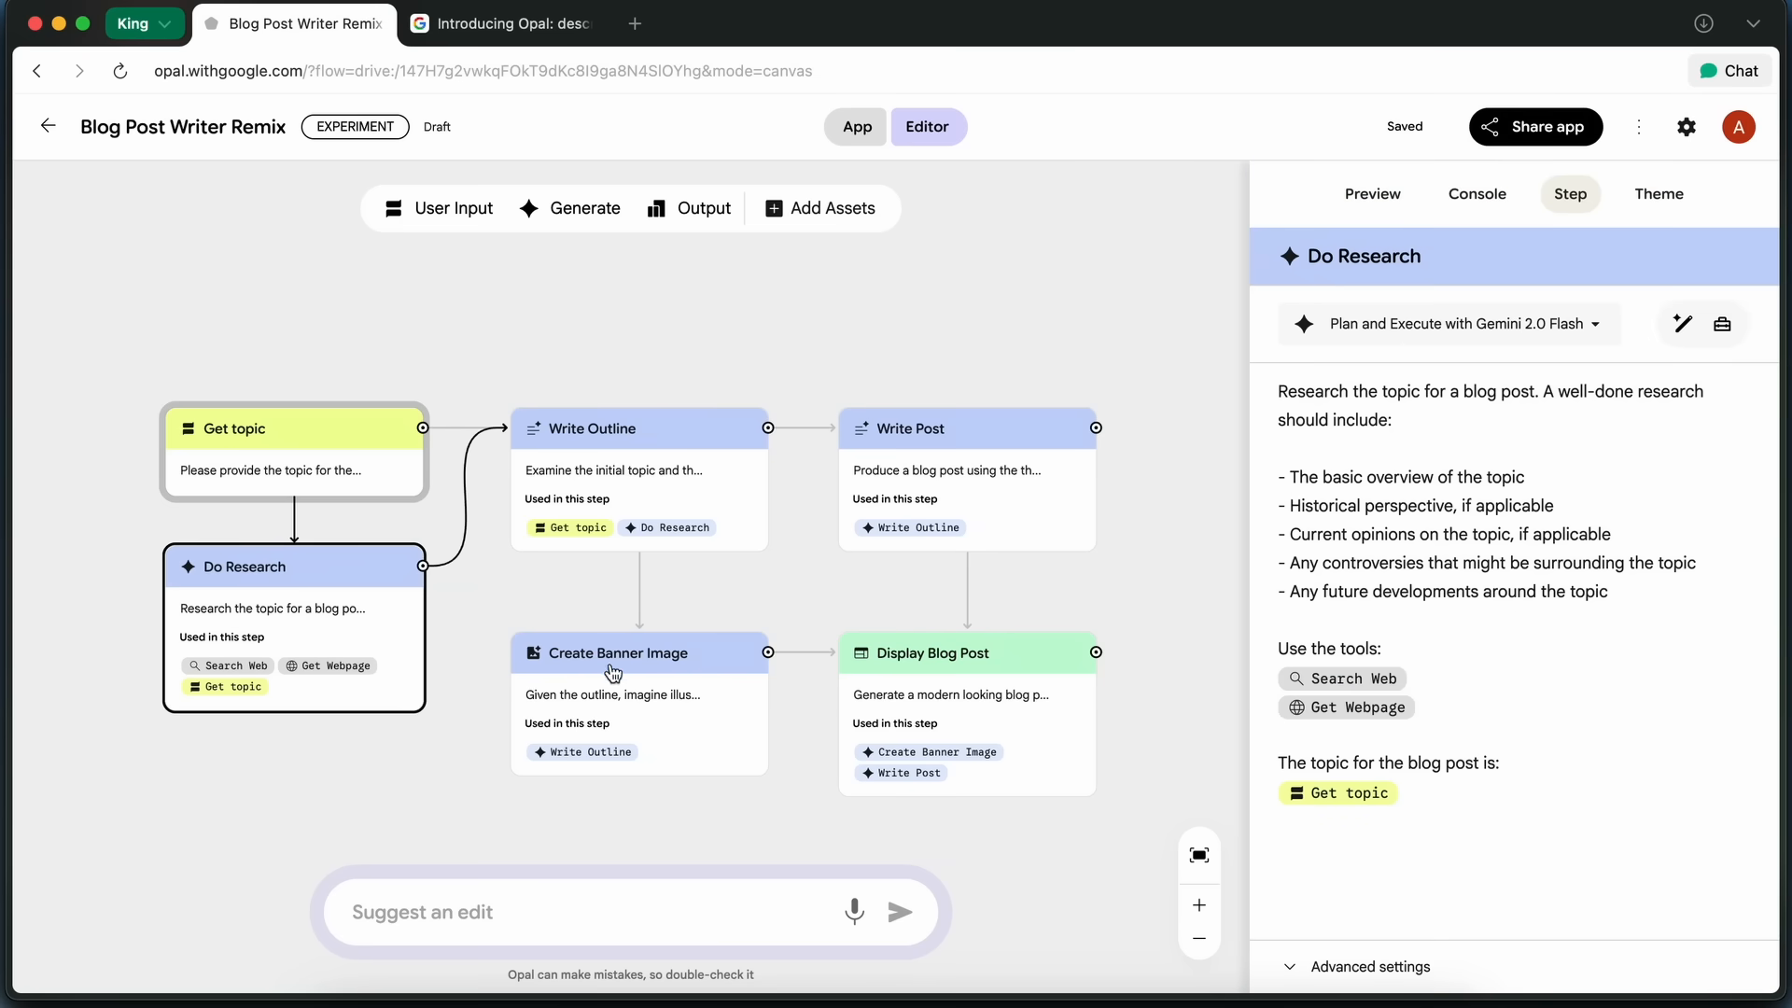
click(639, 653)
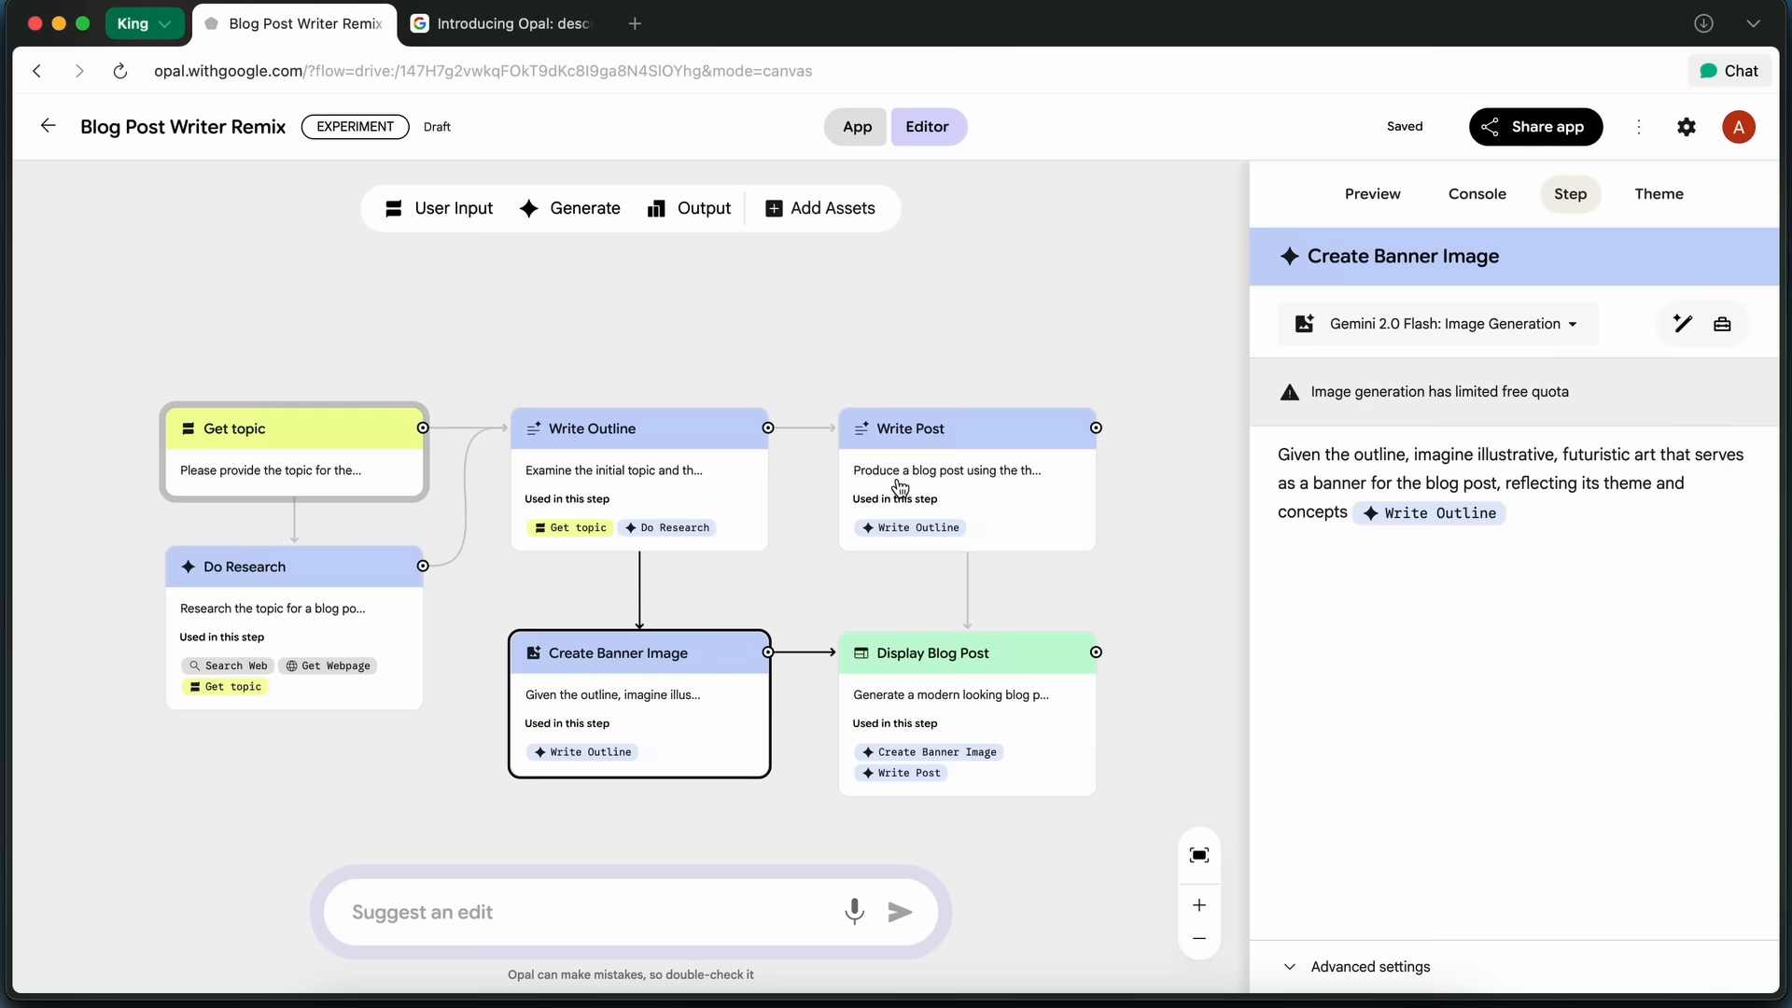
click(922, 681)
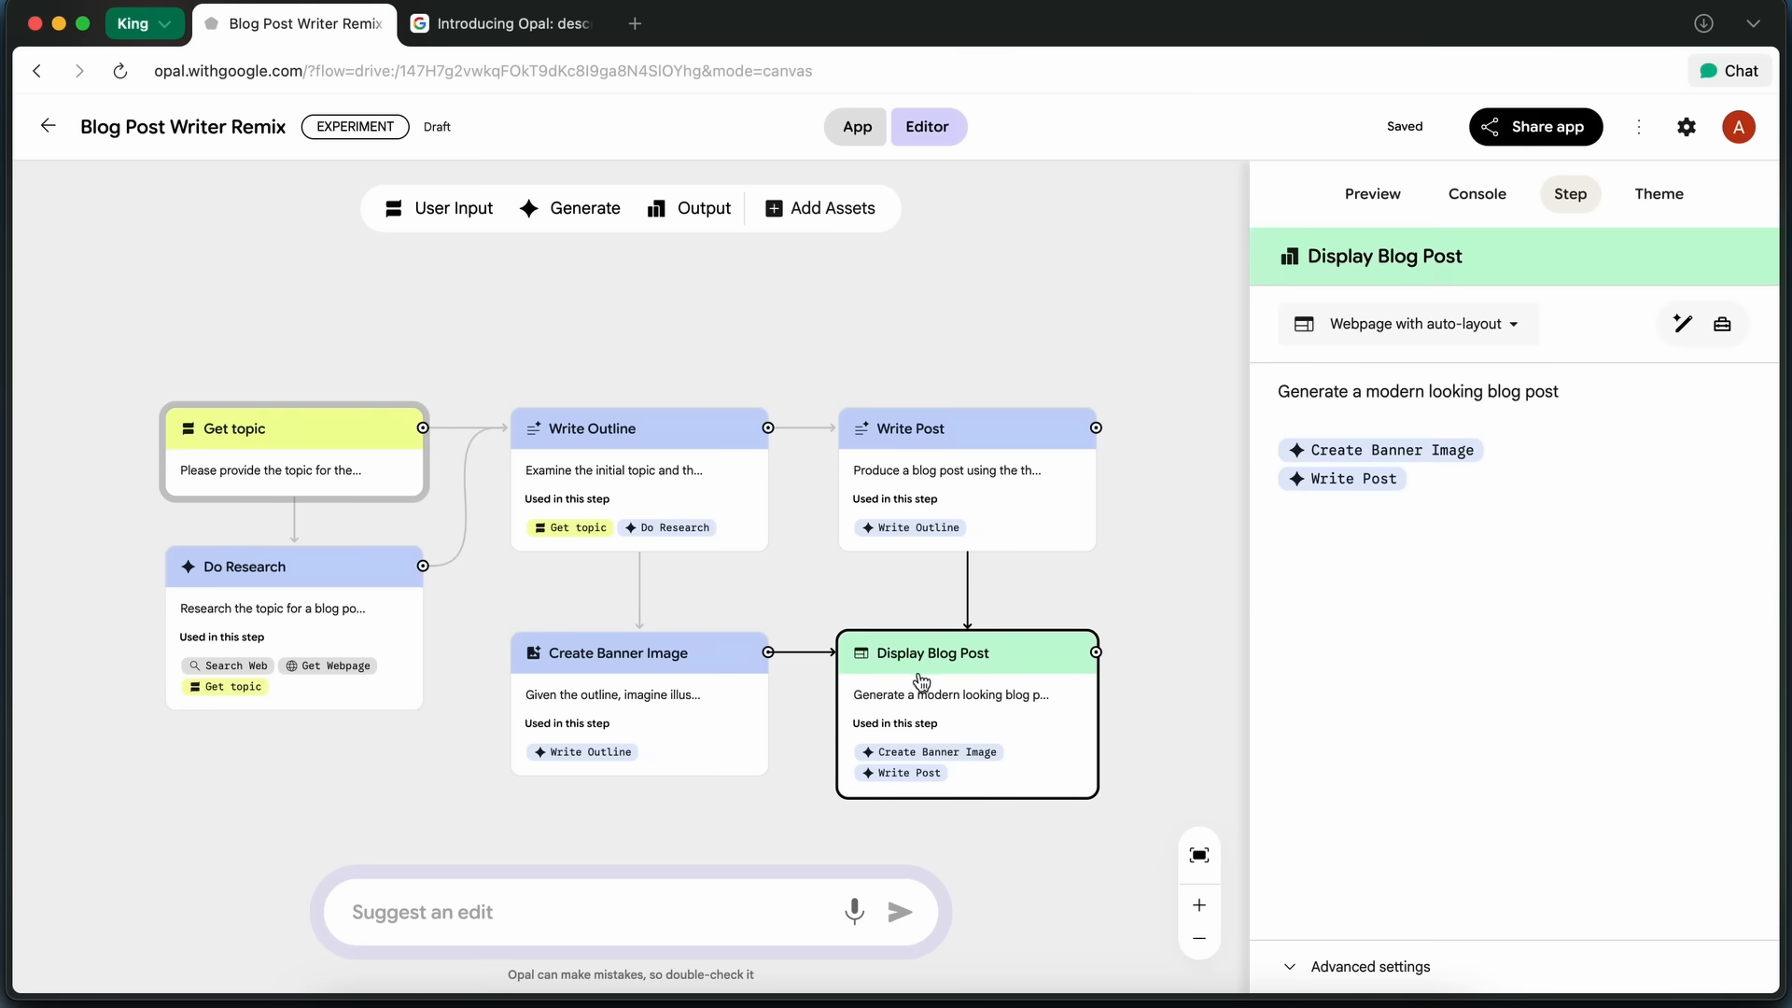
mouse_move(932, 724)
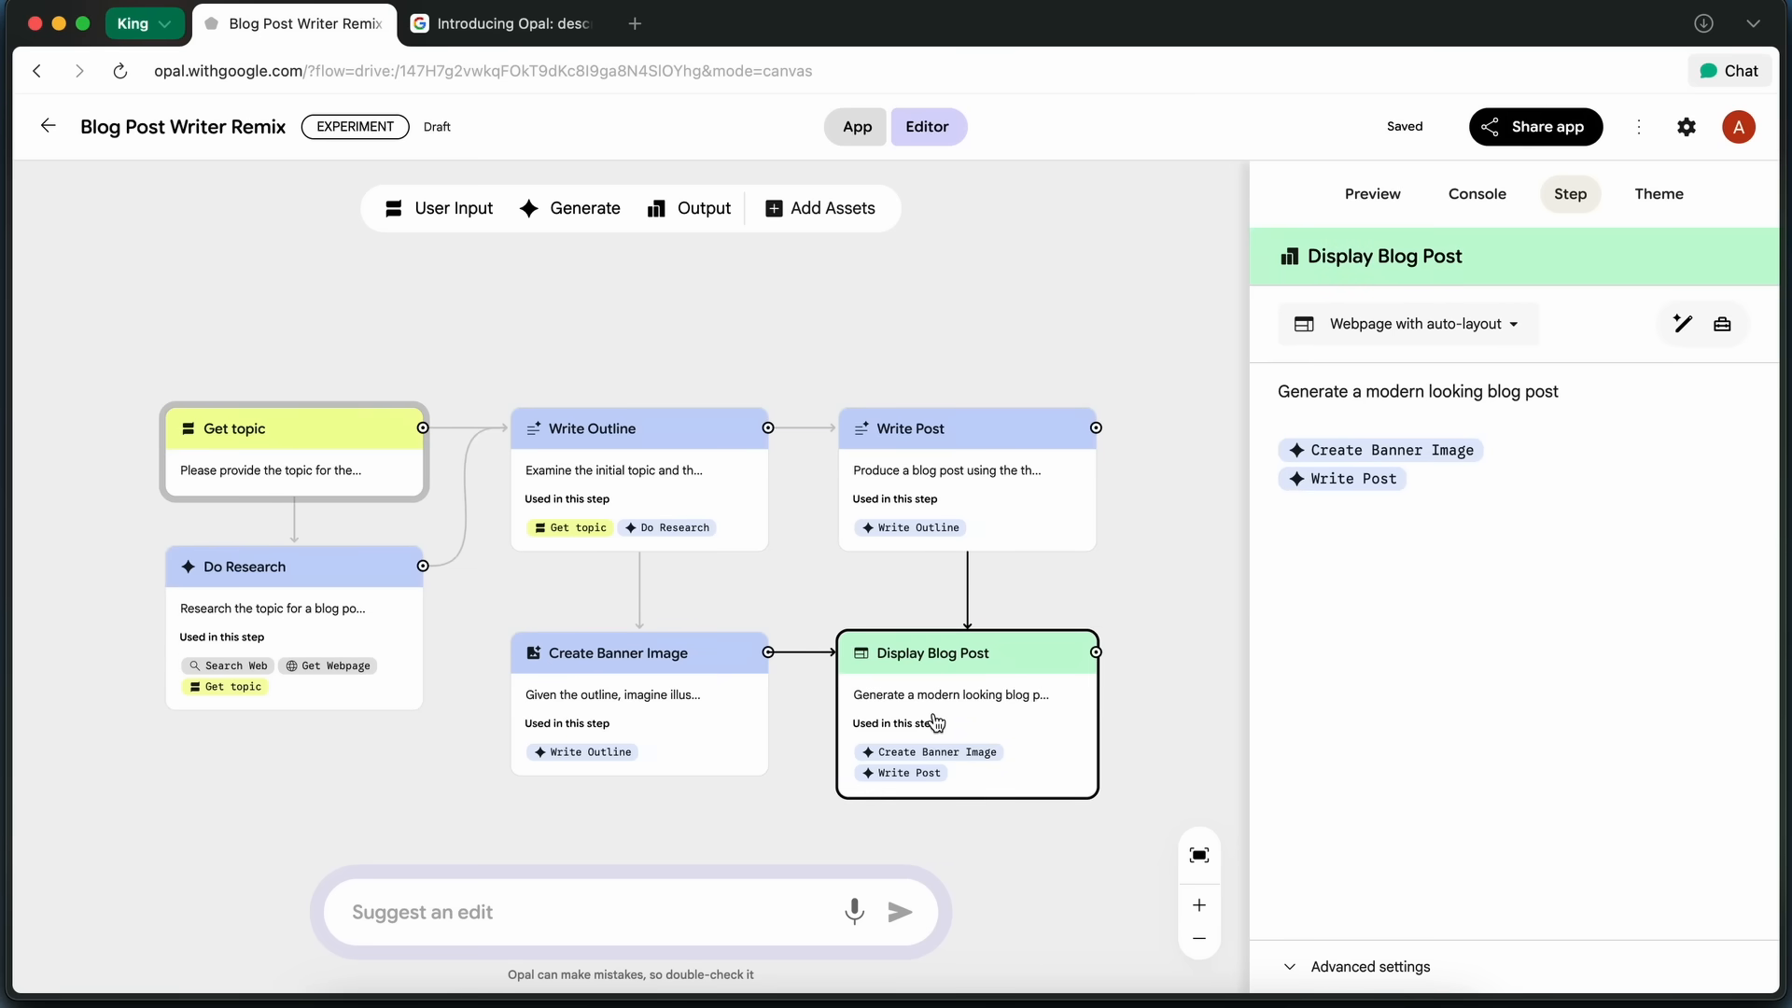
click(639, 429)
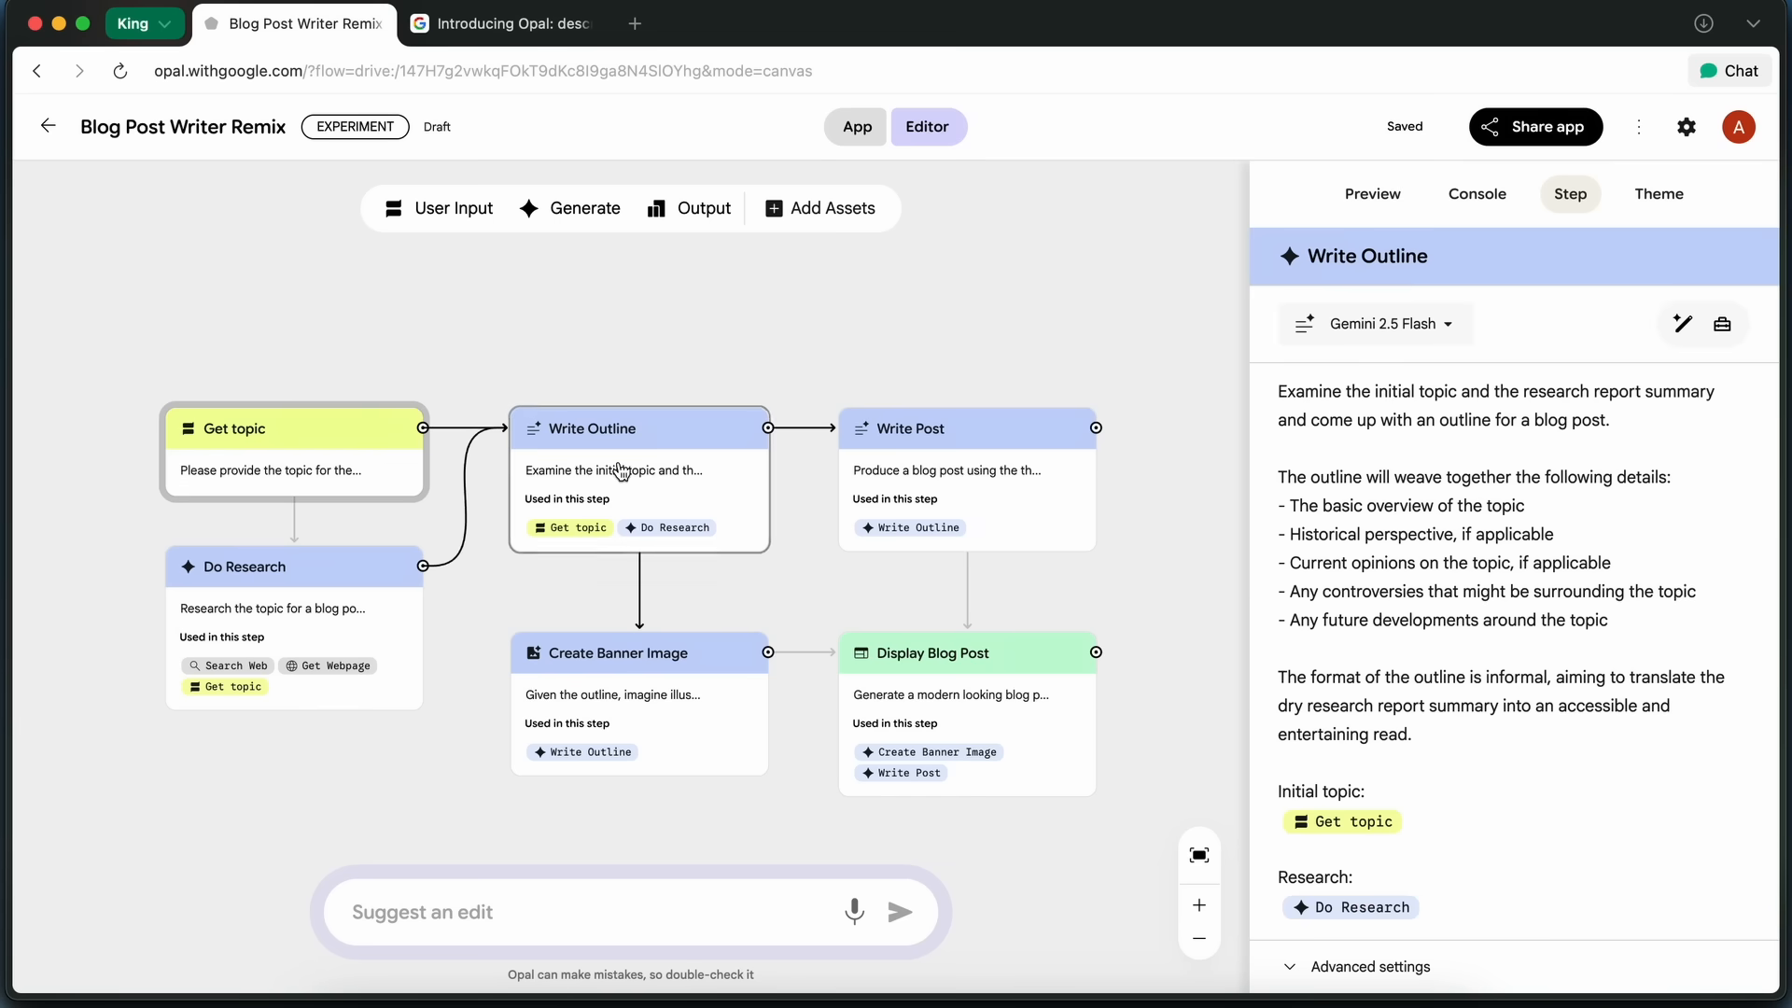
click(934, 653)
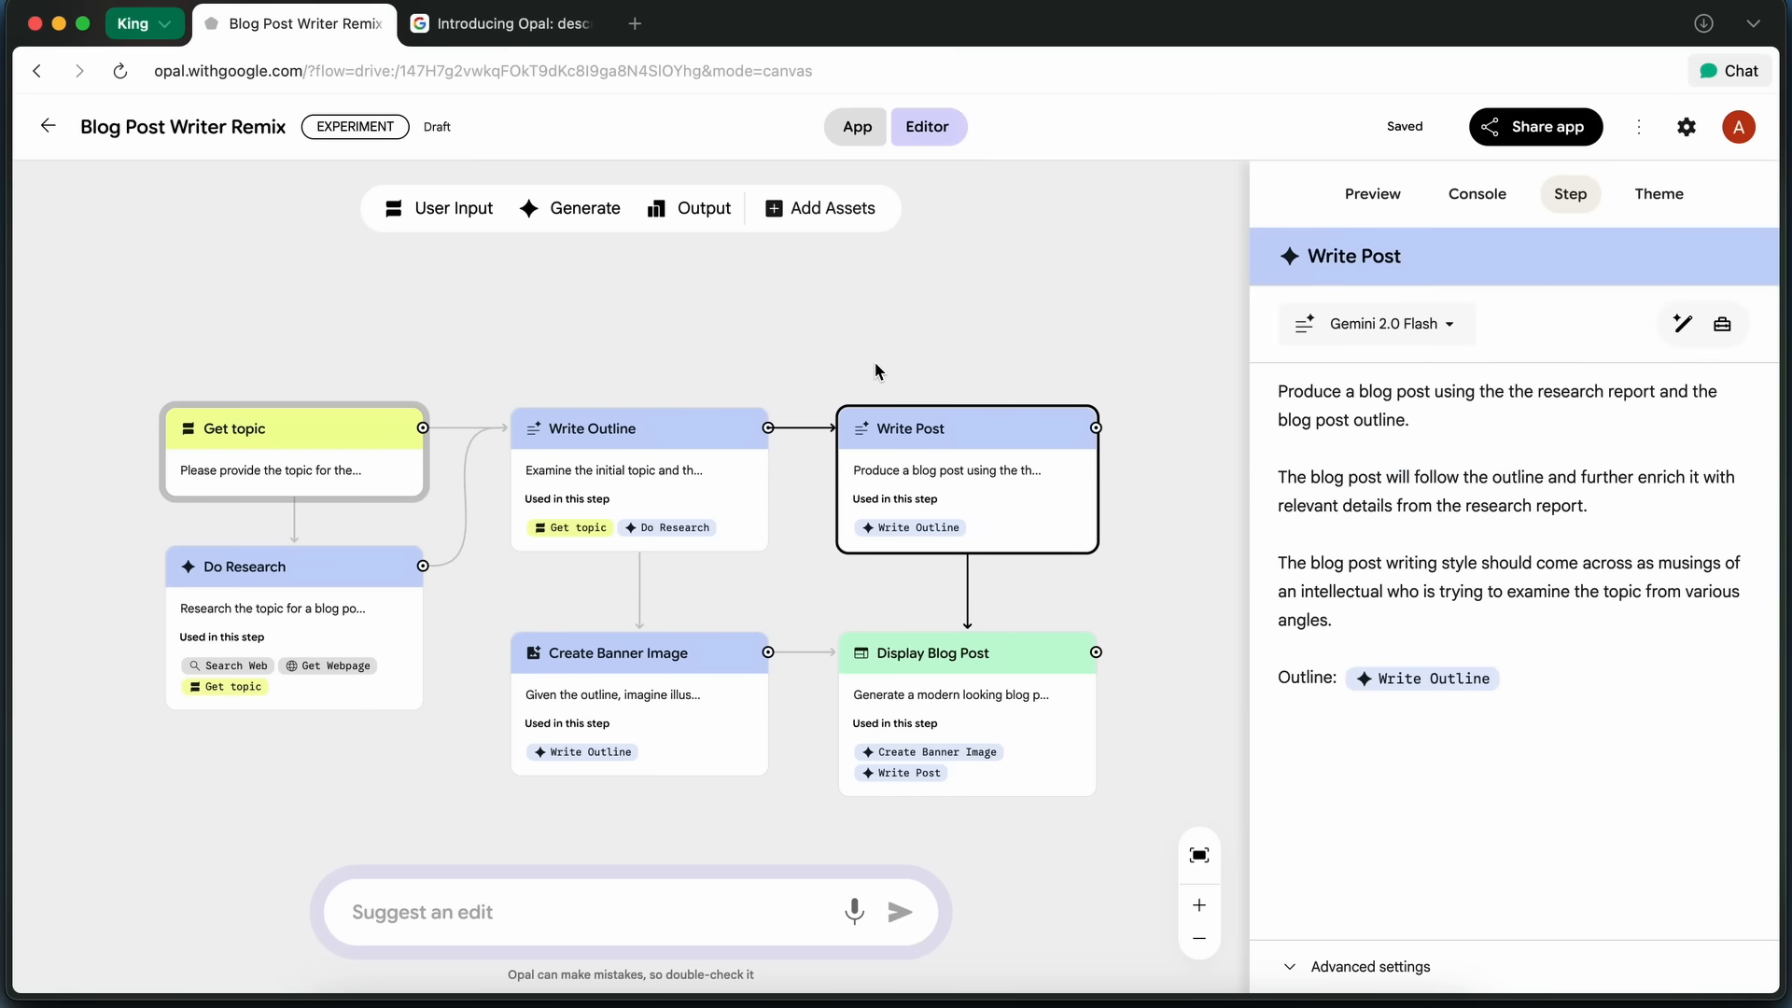
mouse_move(873, 367)
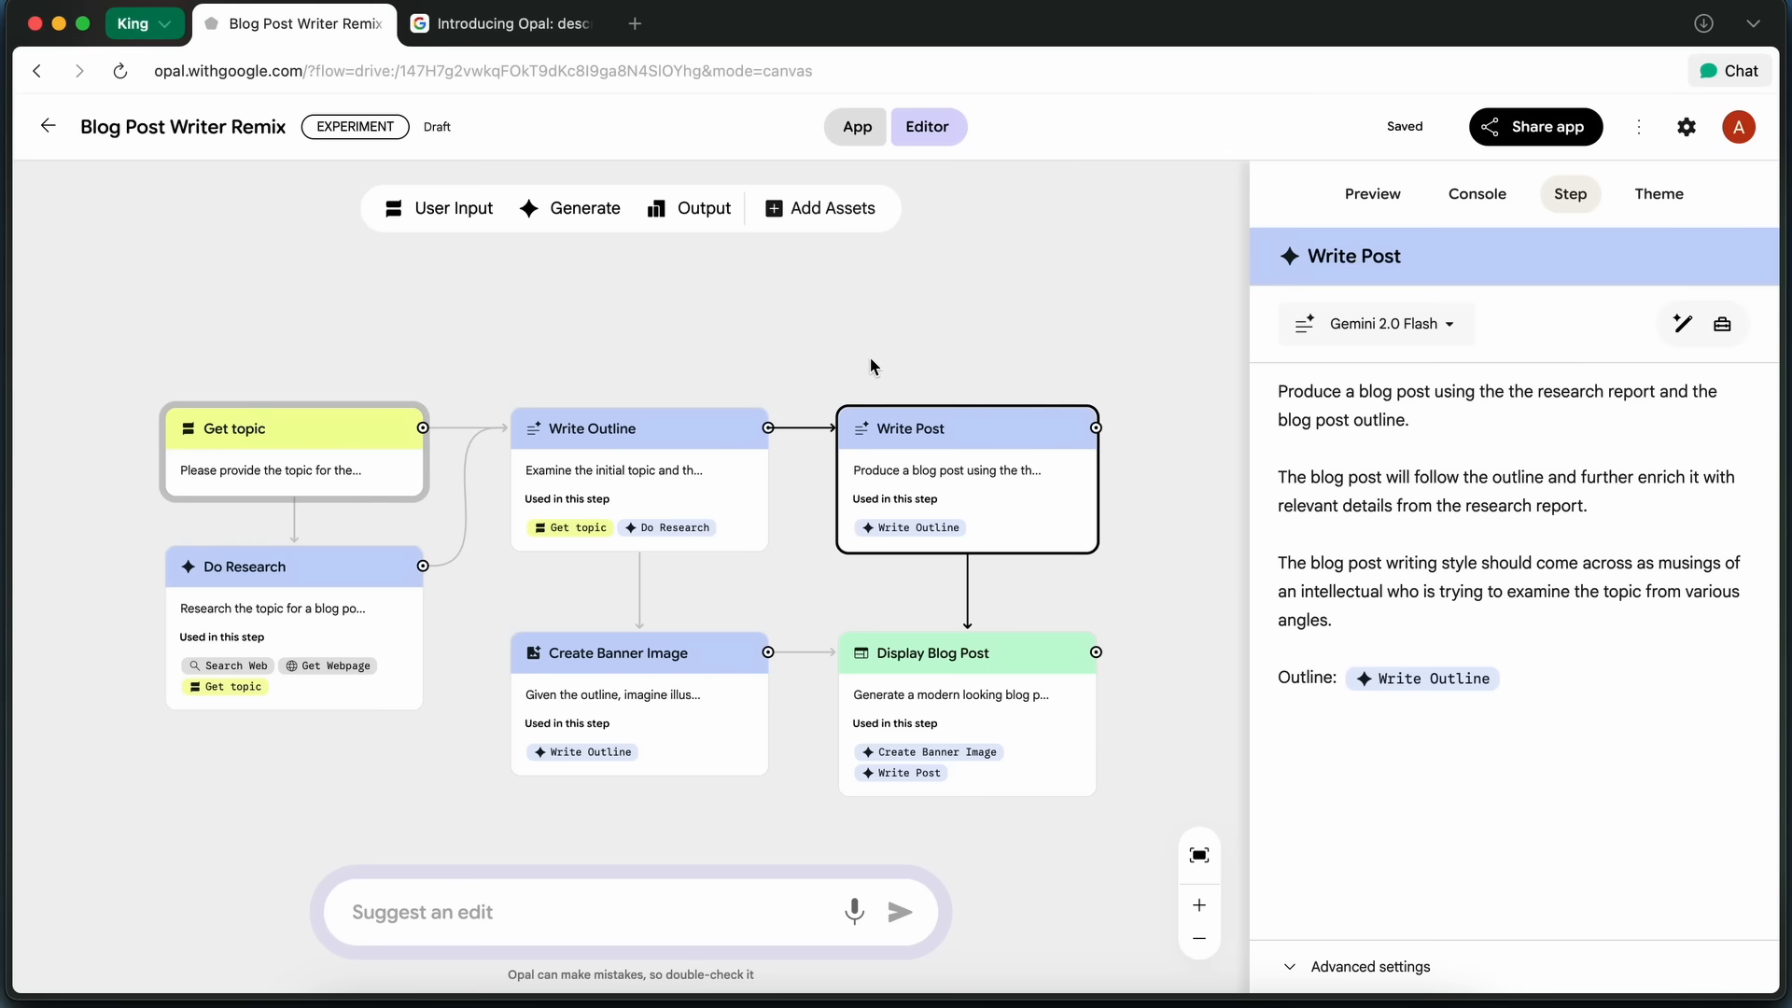
mouse_move(884, 406)
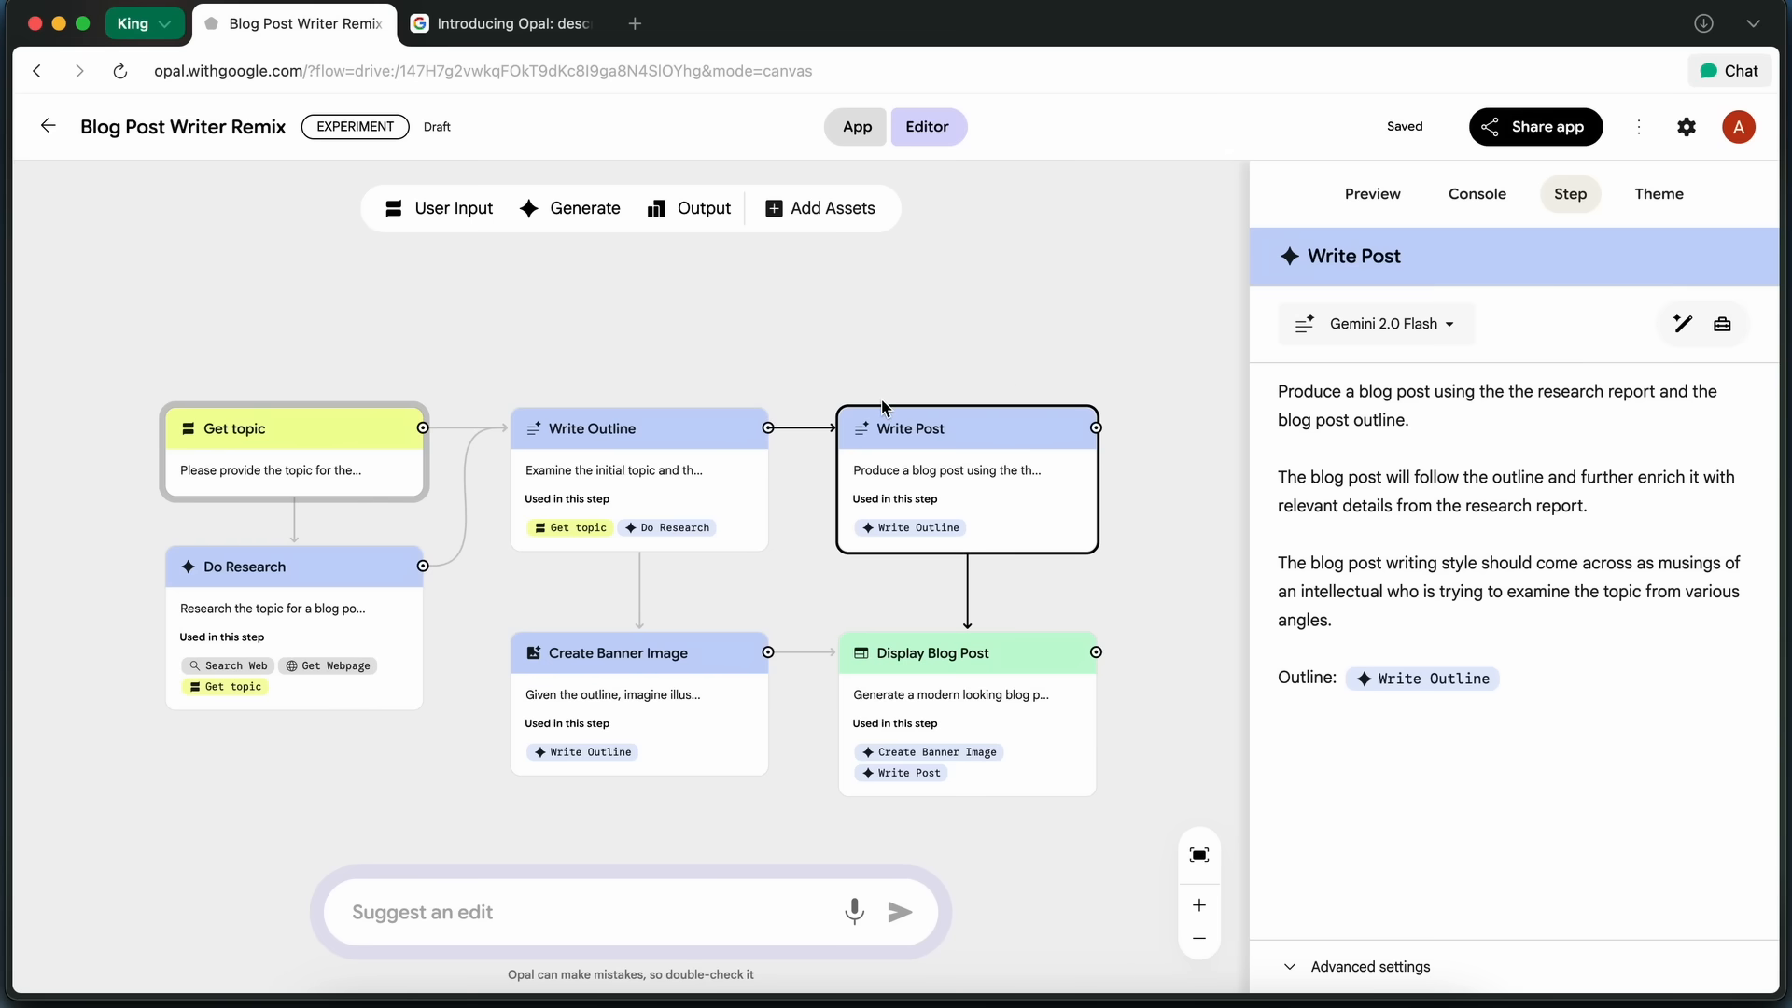
List the remix's Add Assets sources: file upload, Drive, YouTube, text and drawing.
click(832, 209)
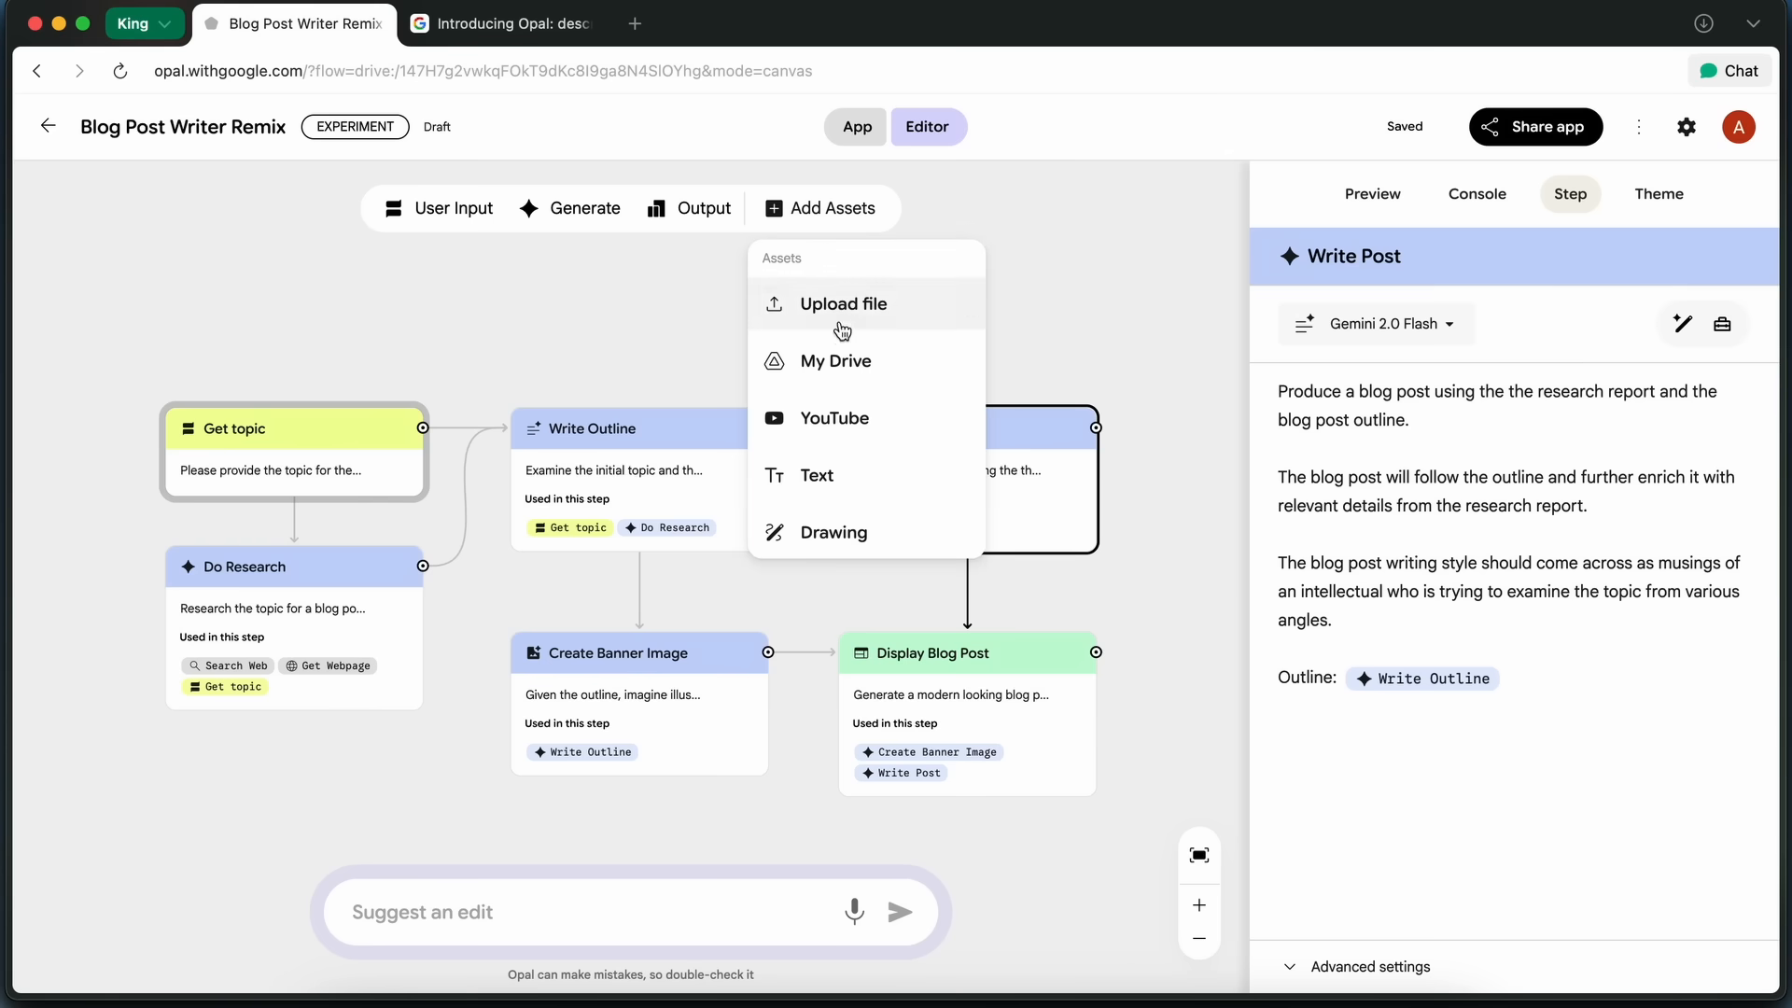
mouse_move(861, 535)
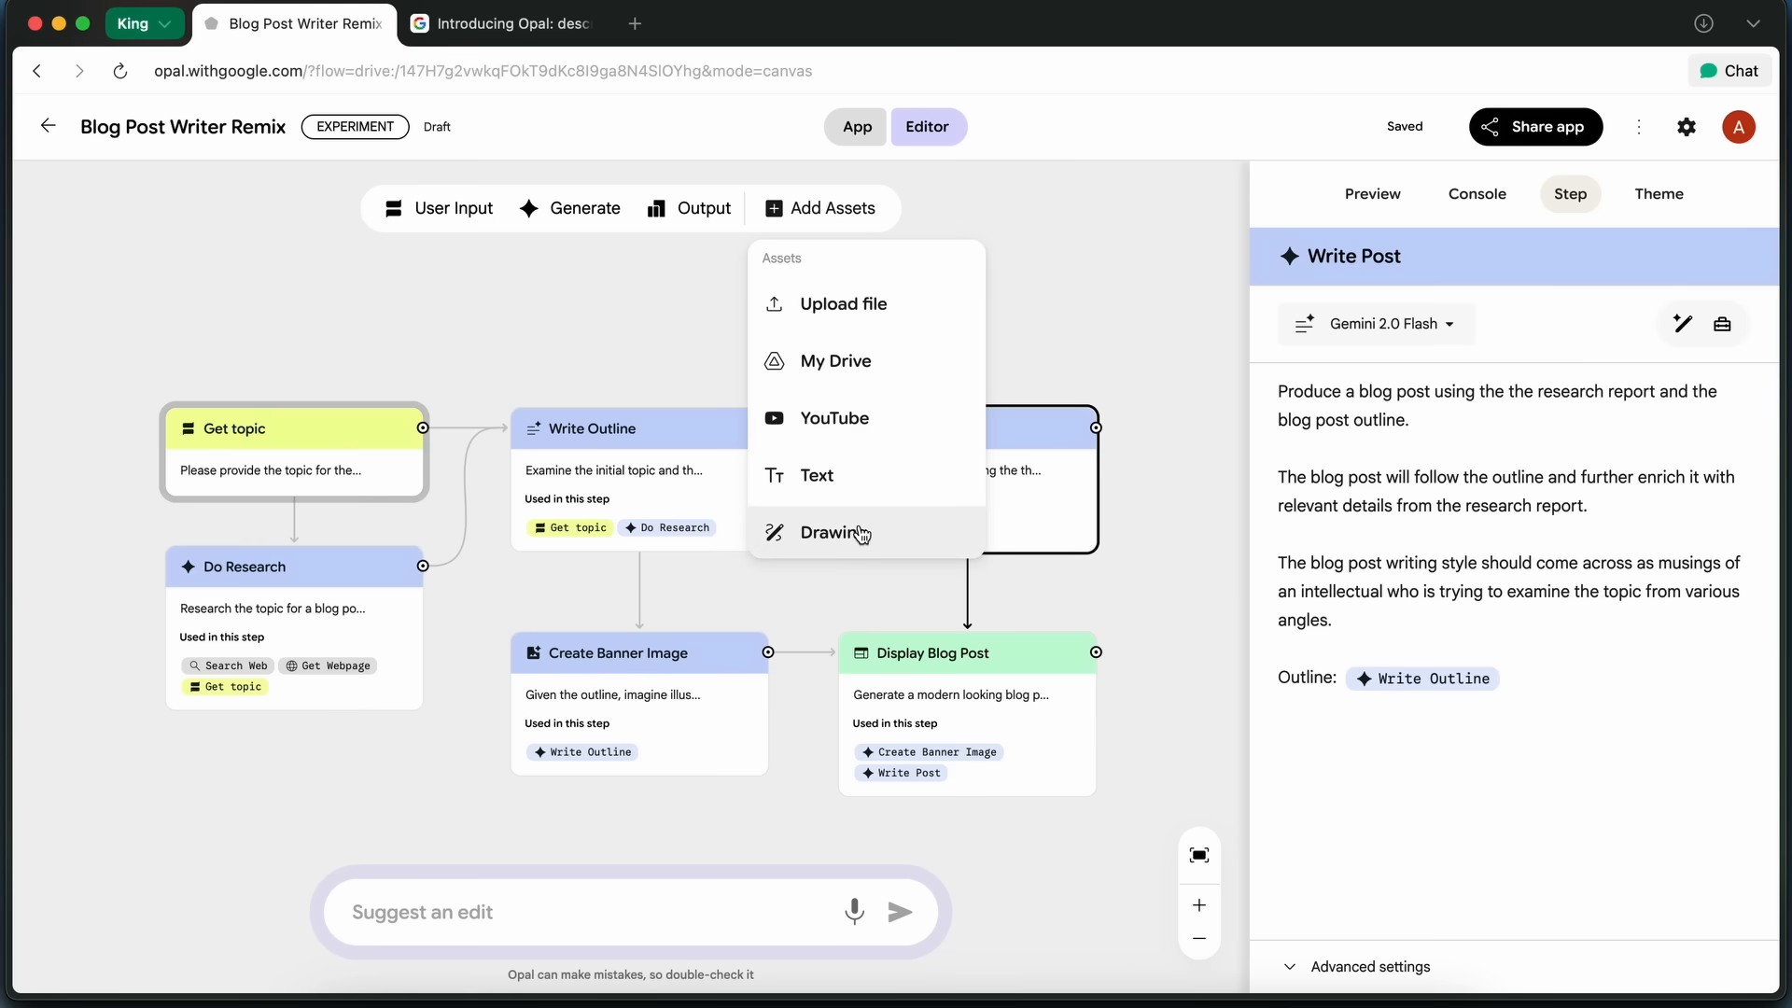
mouse_move(1033, 232)
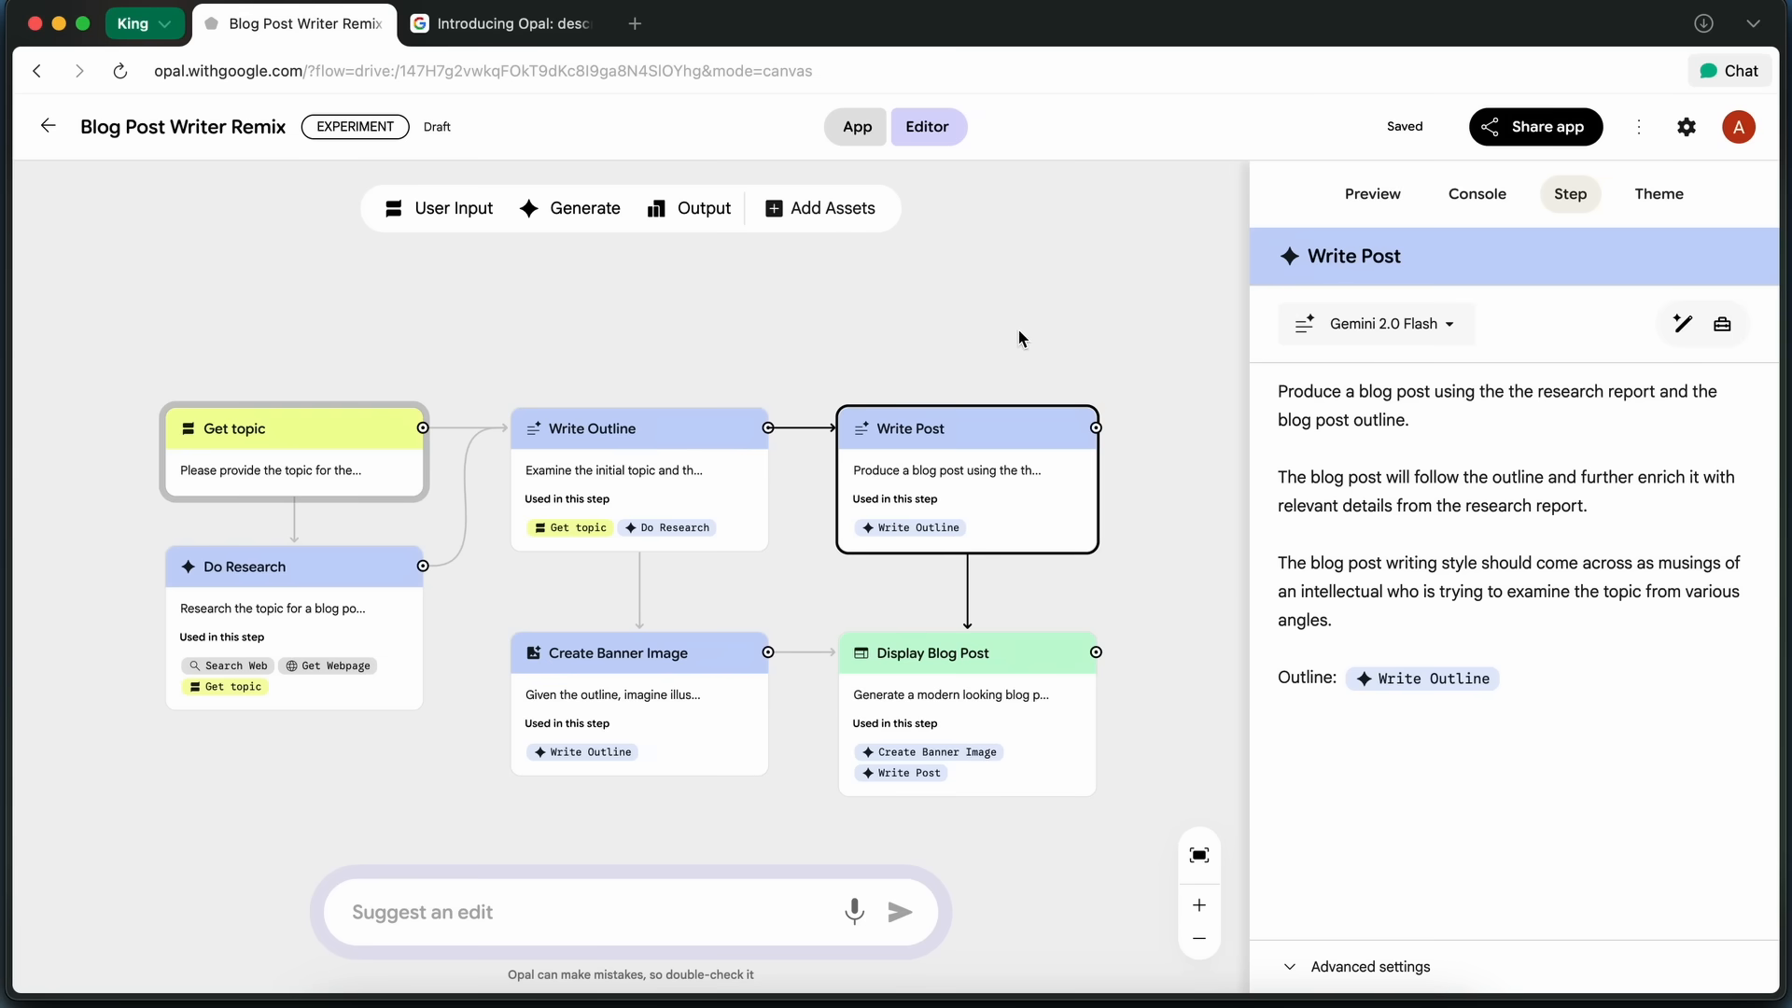
mouse_move(1059, 331)
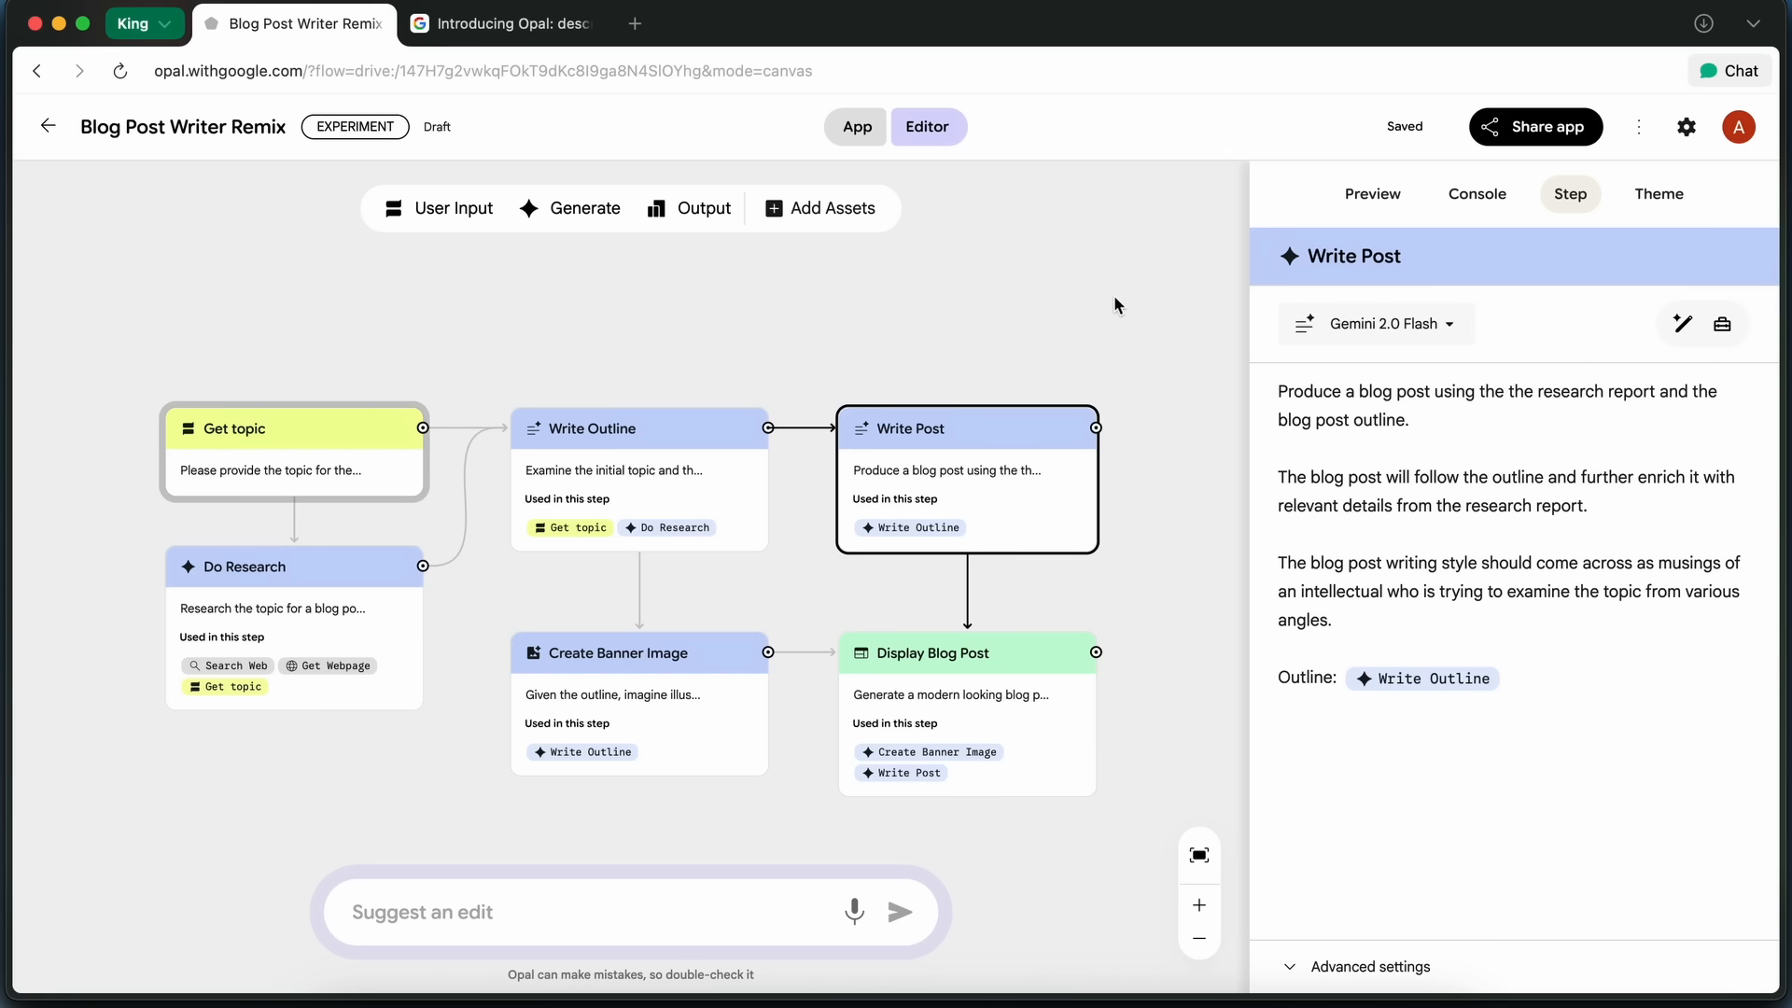
mouse_move(1144, 267)
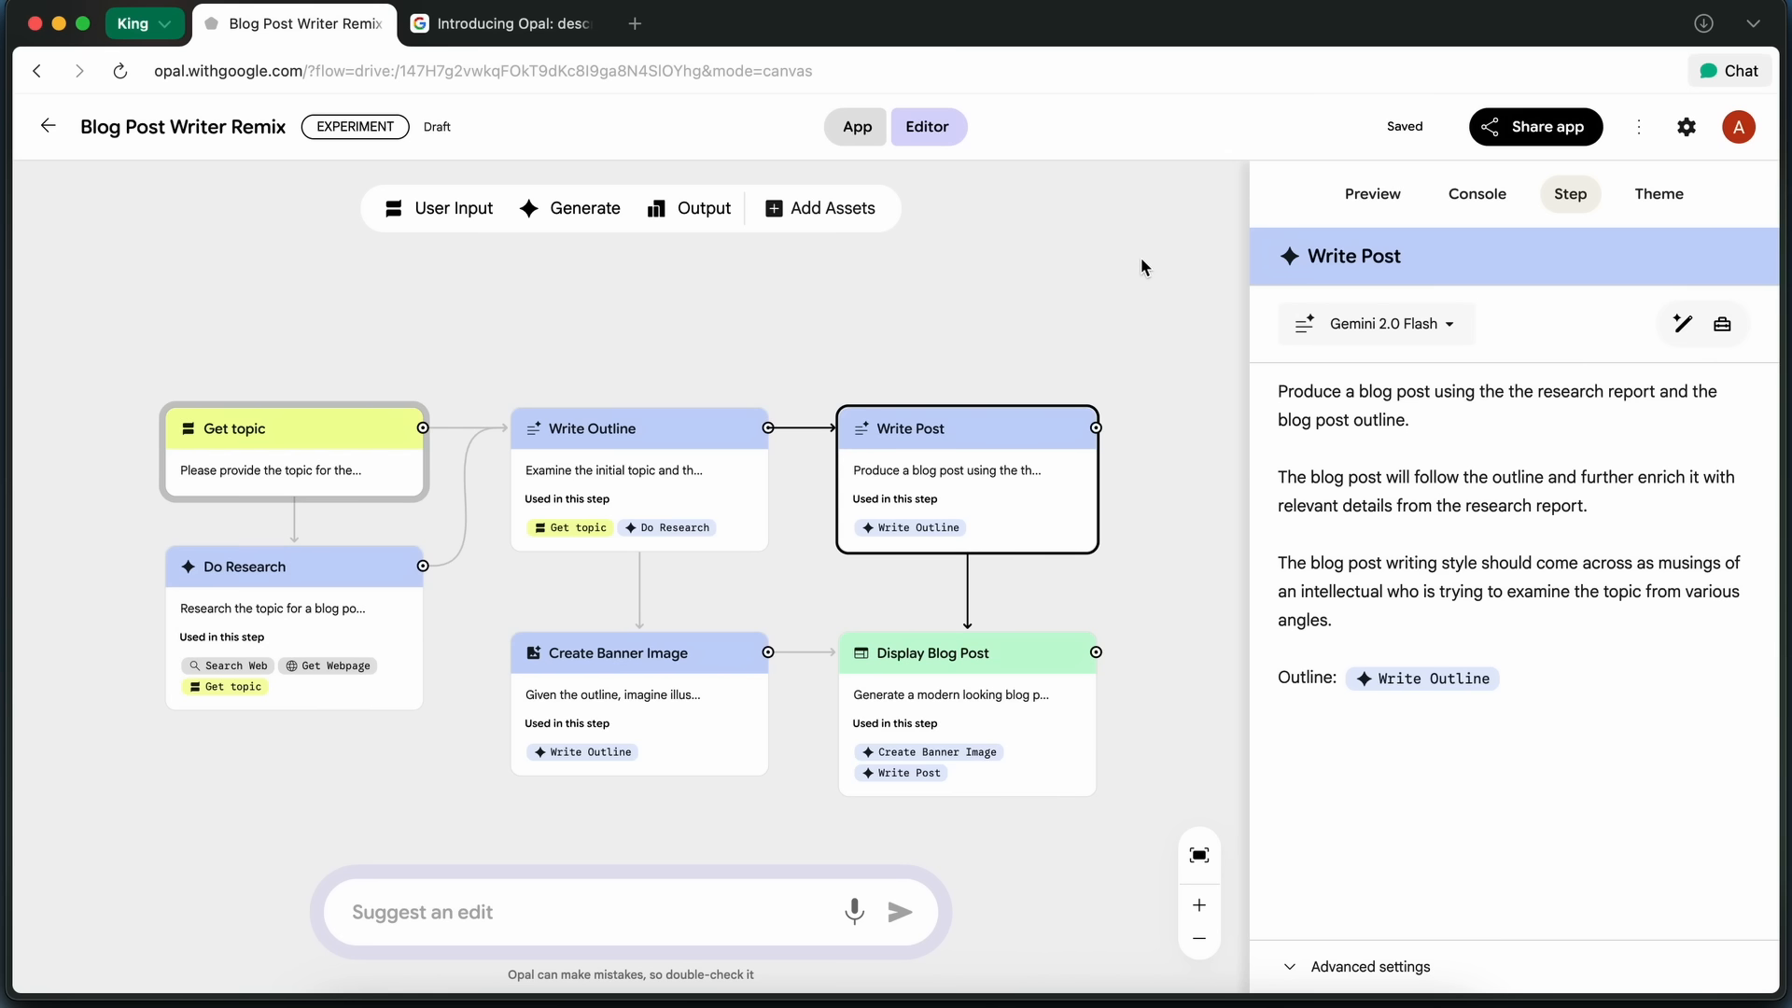
mouse_move(1154, 300)
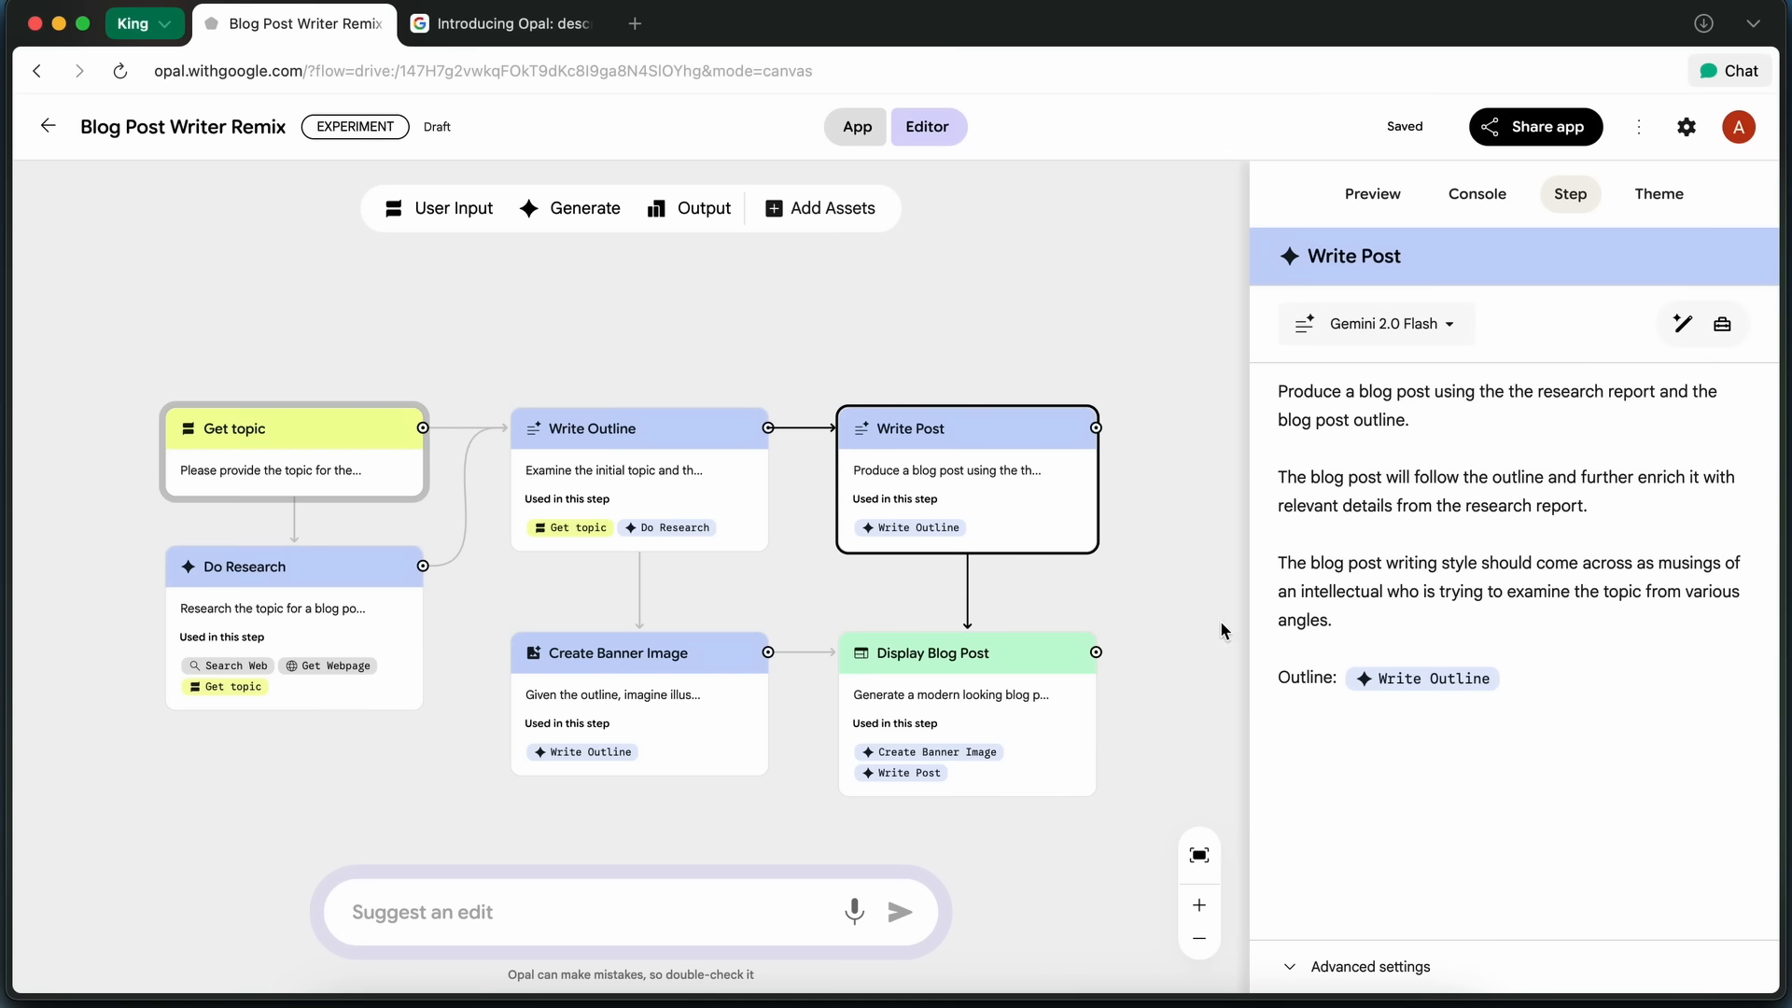
mouse_move(1238, 634)
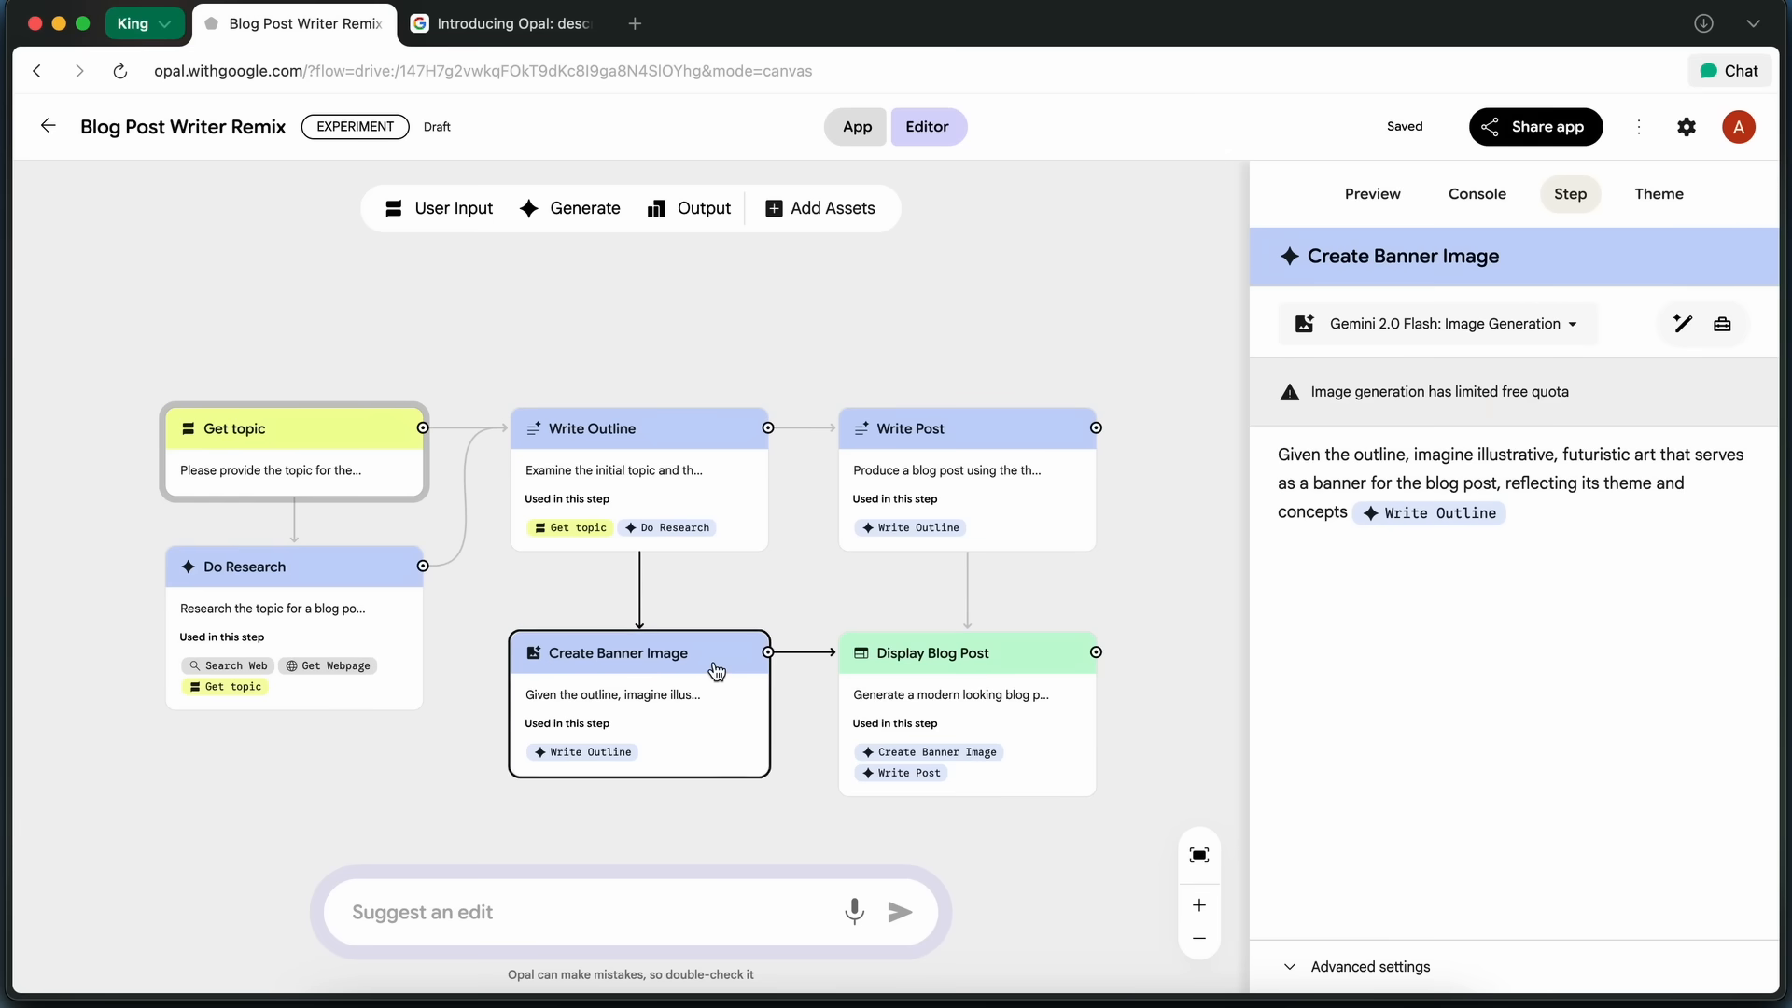
Recheck the Do Research and Display Blog Post steps, then clear the selection to show the topic prompt.
click(294, 566)
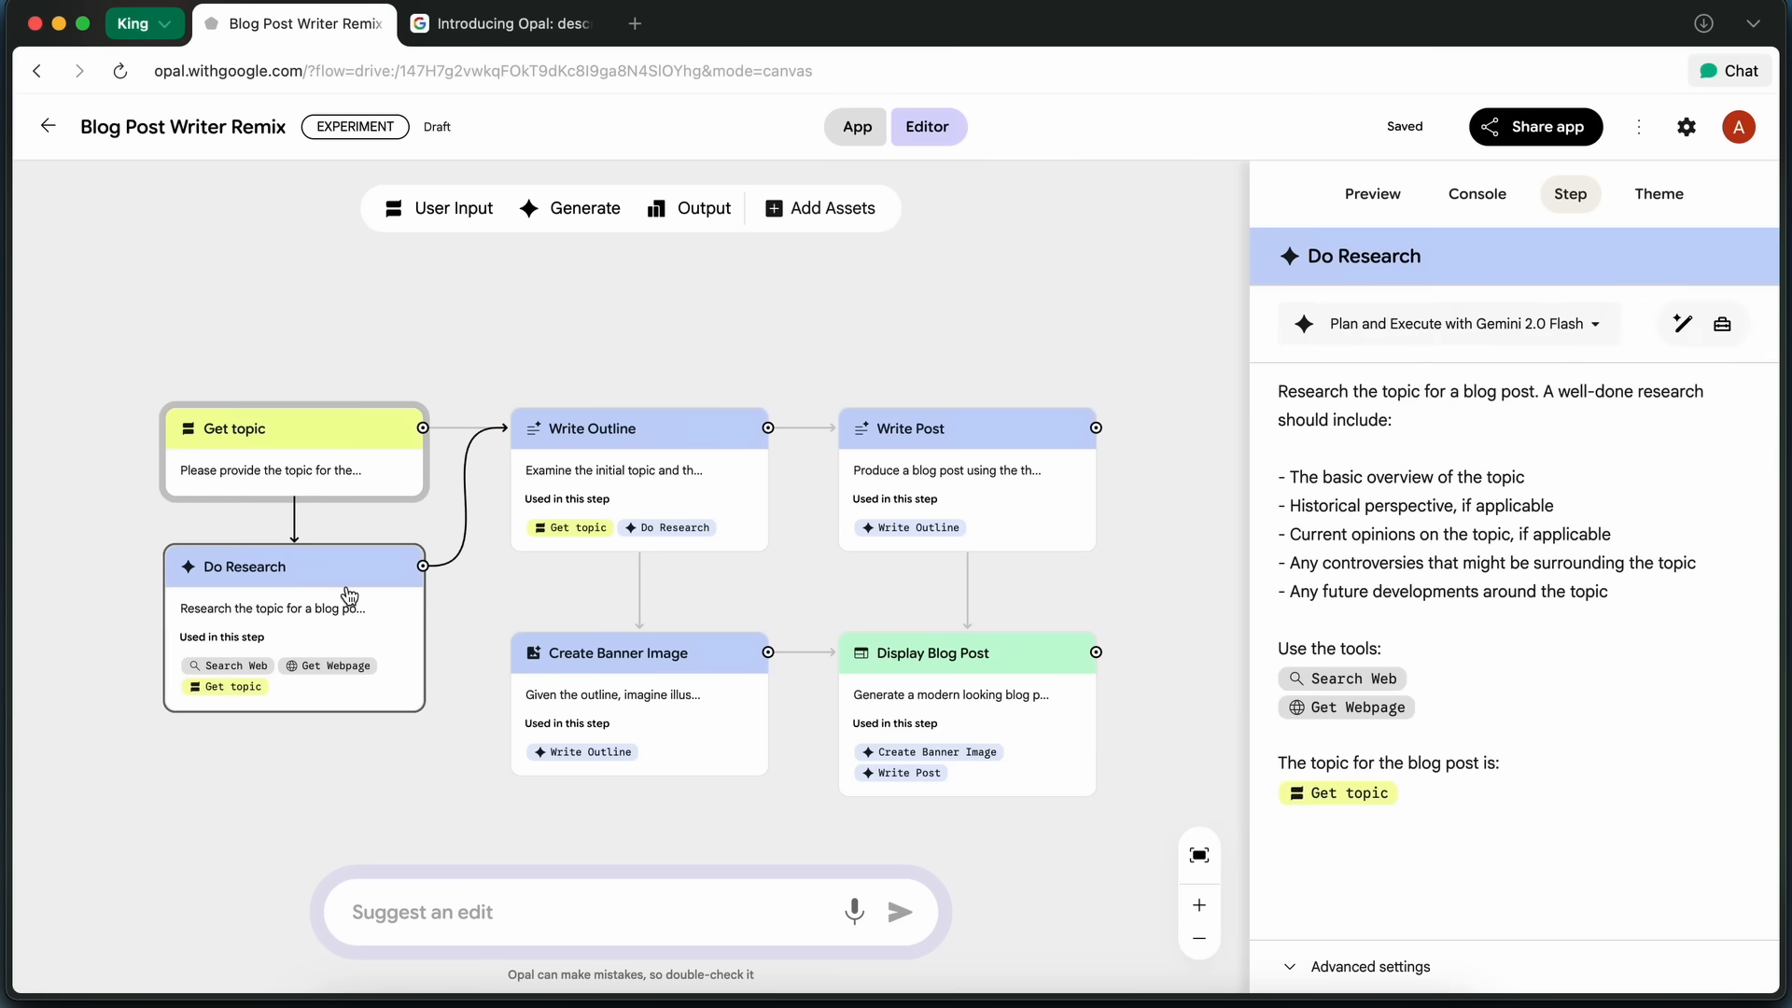
click(640, 429)
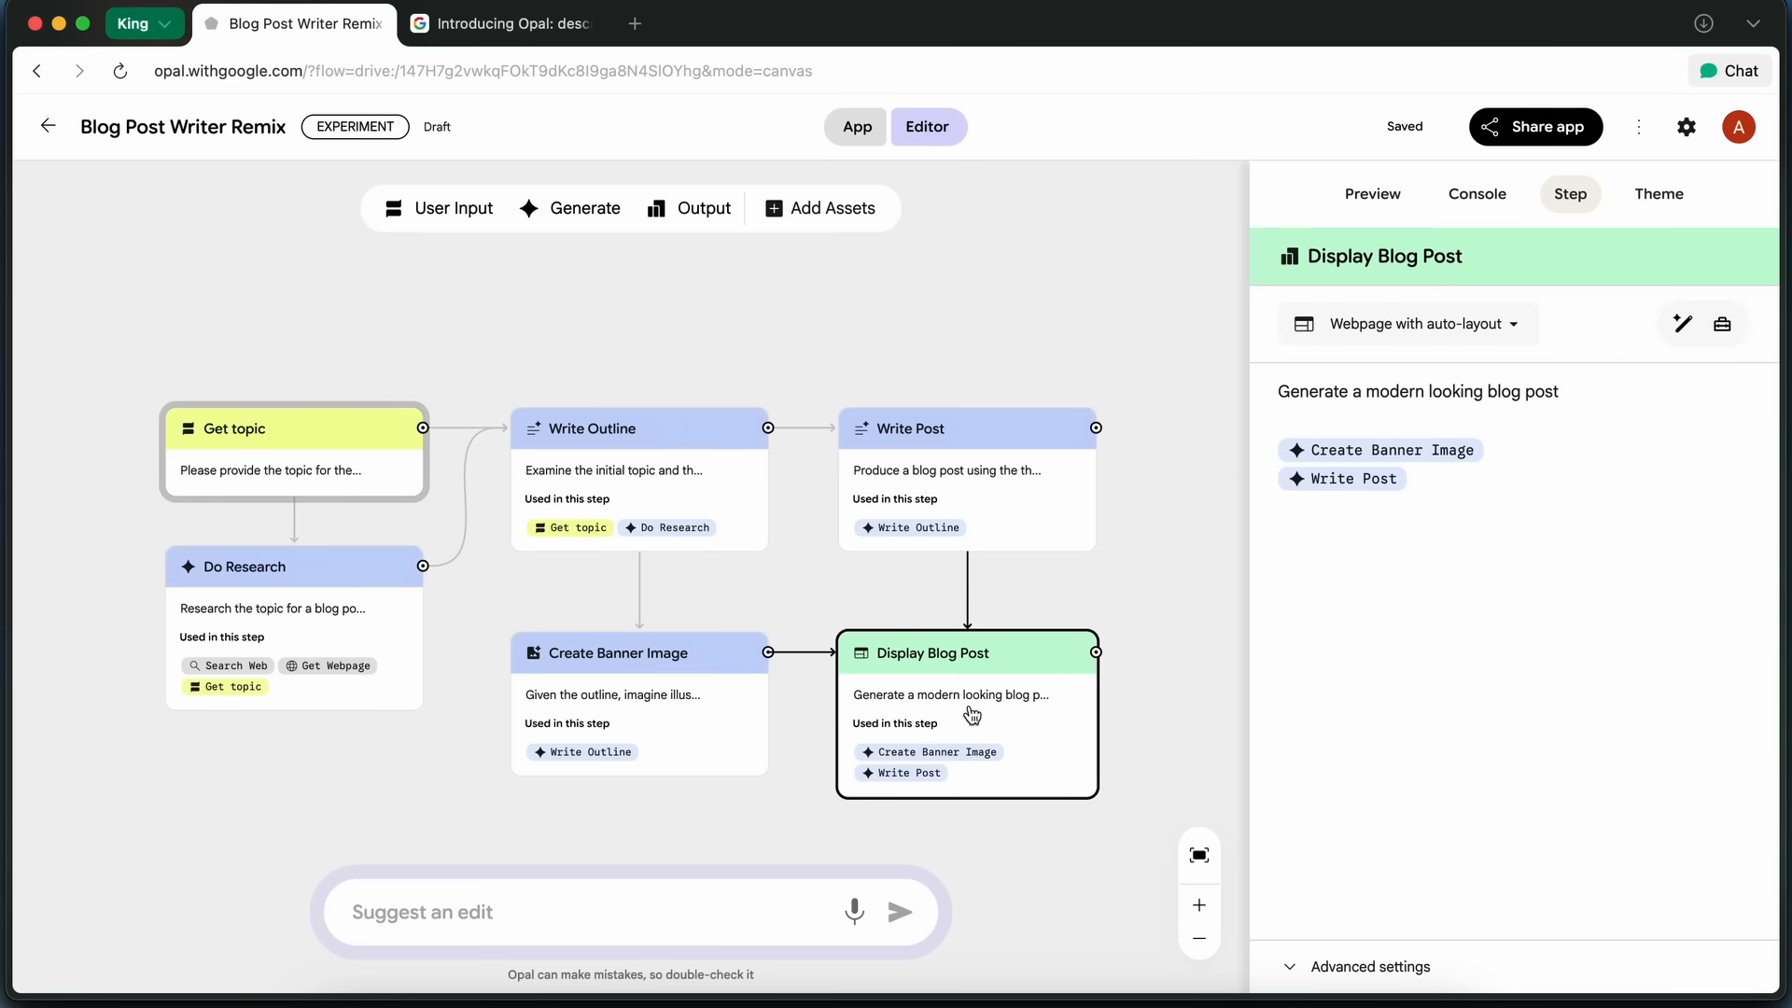
mouse_move(1130, 7)
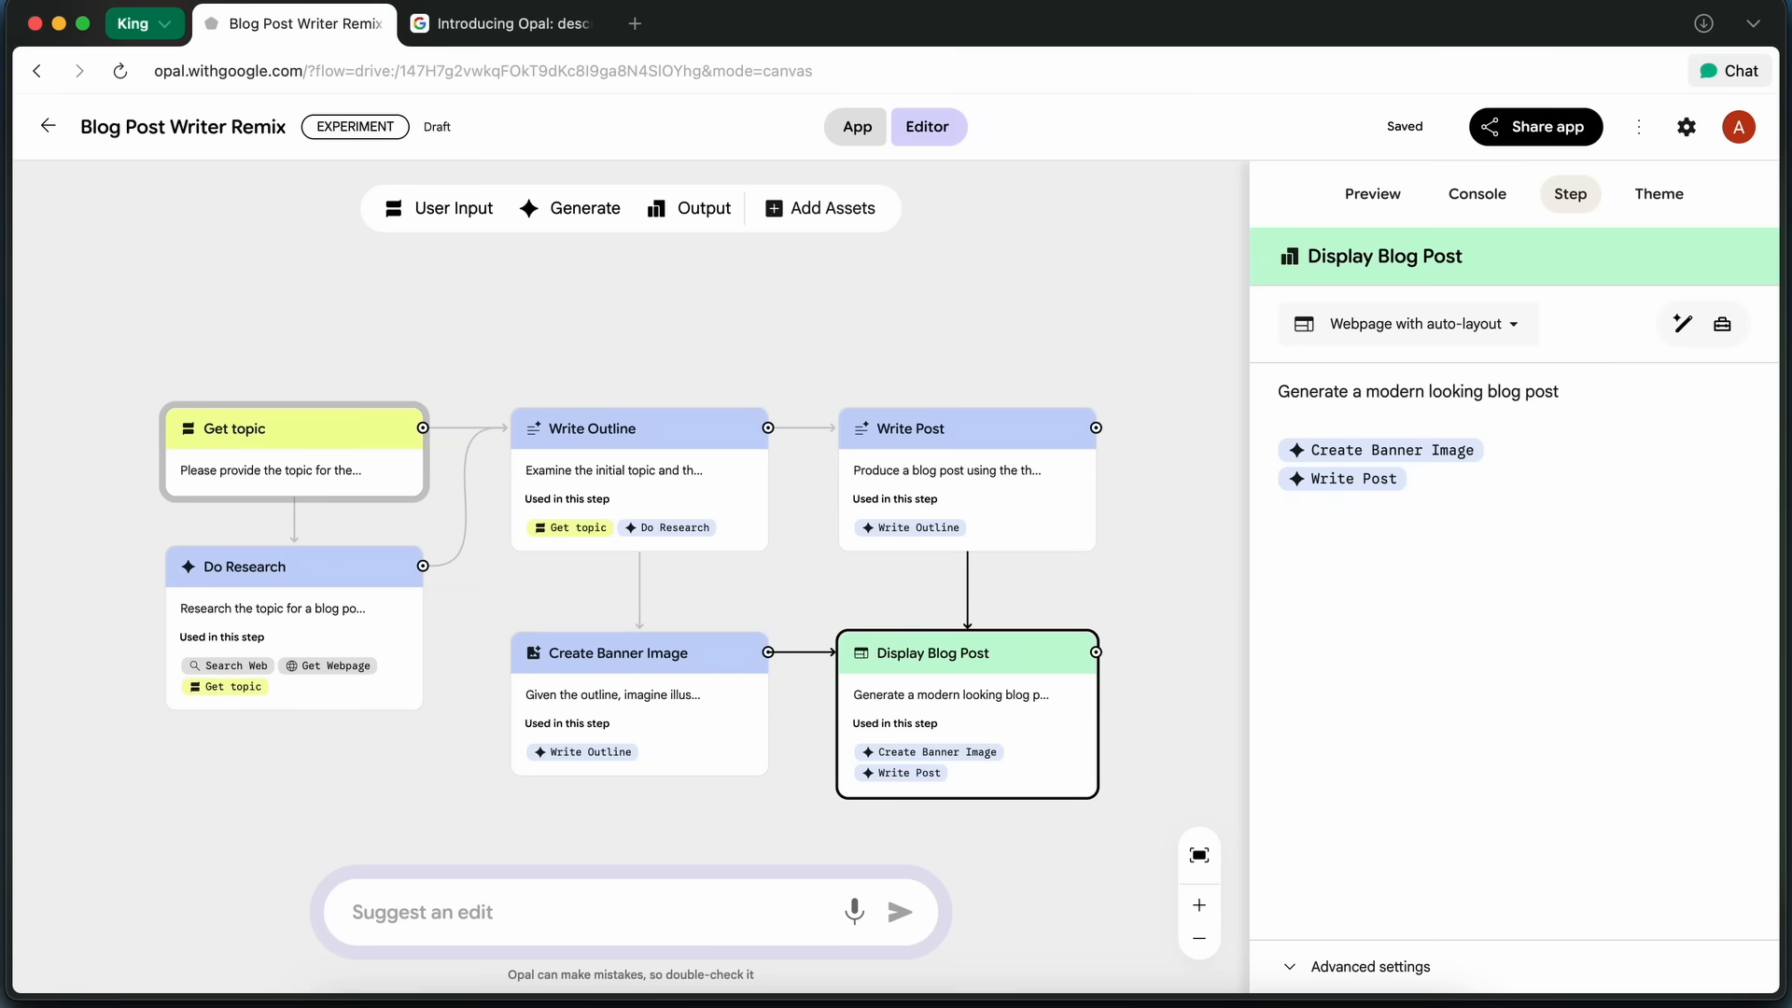
click(1372, 194)
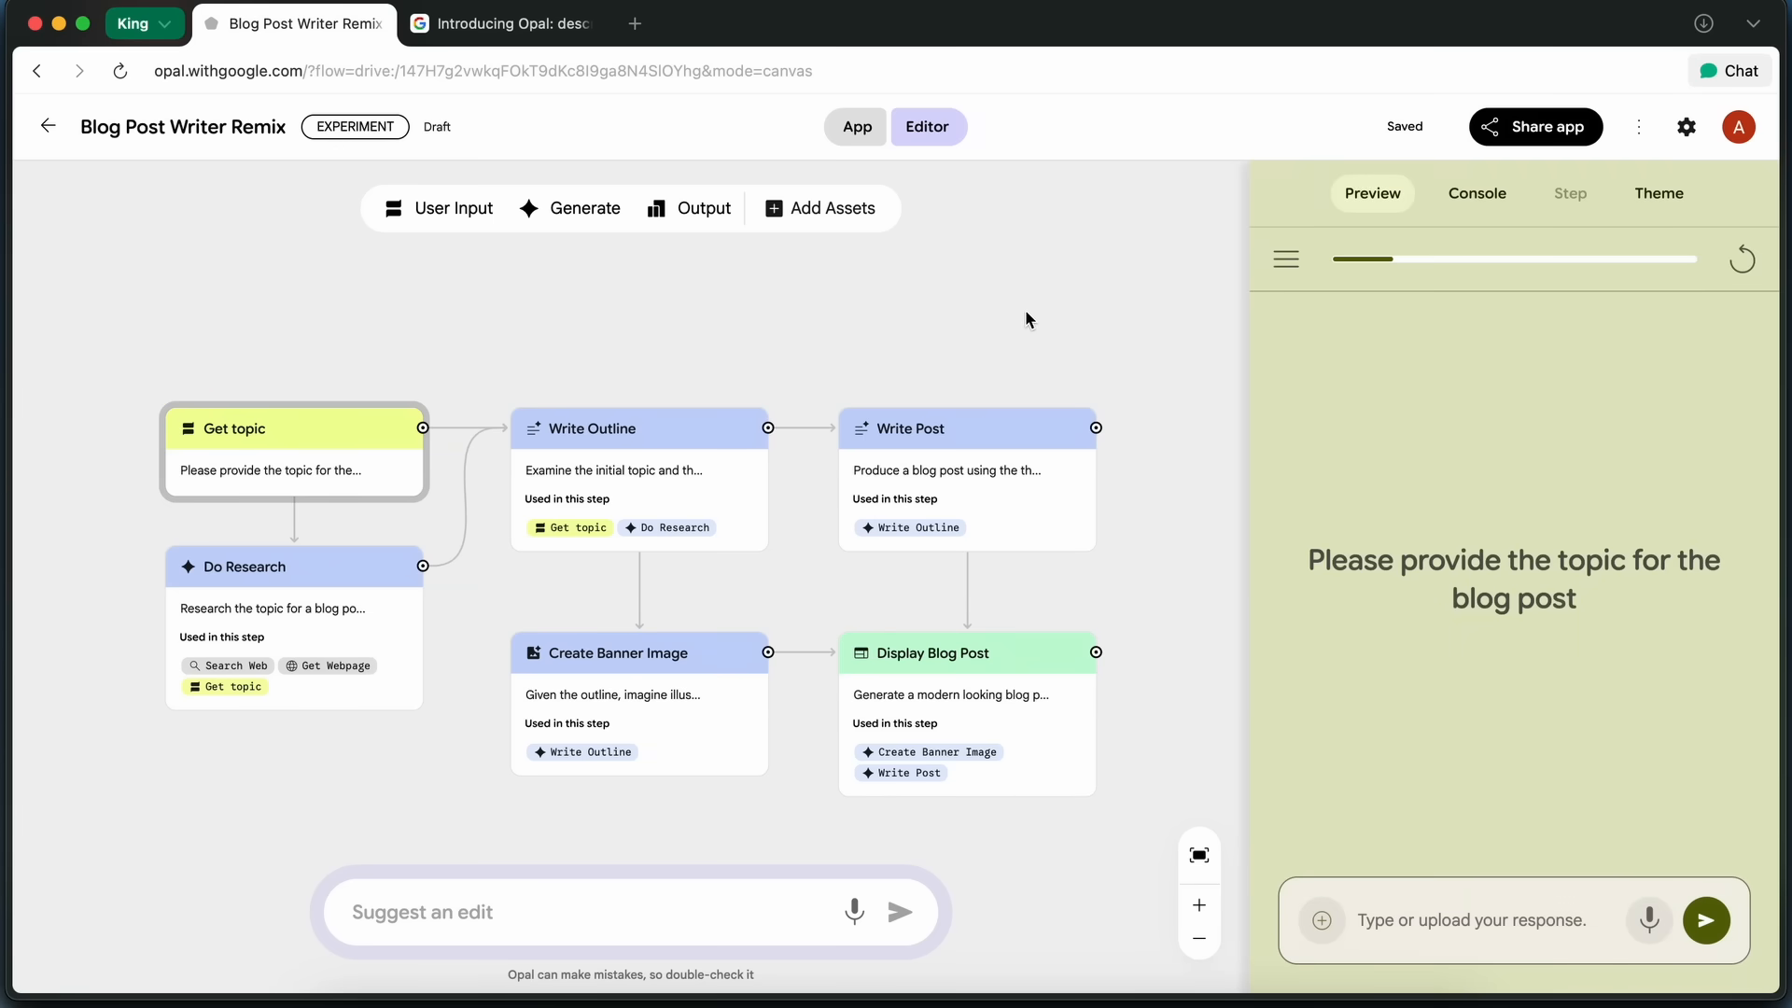
mouse_move(1127, 364)
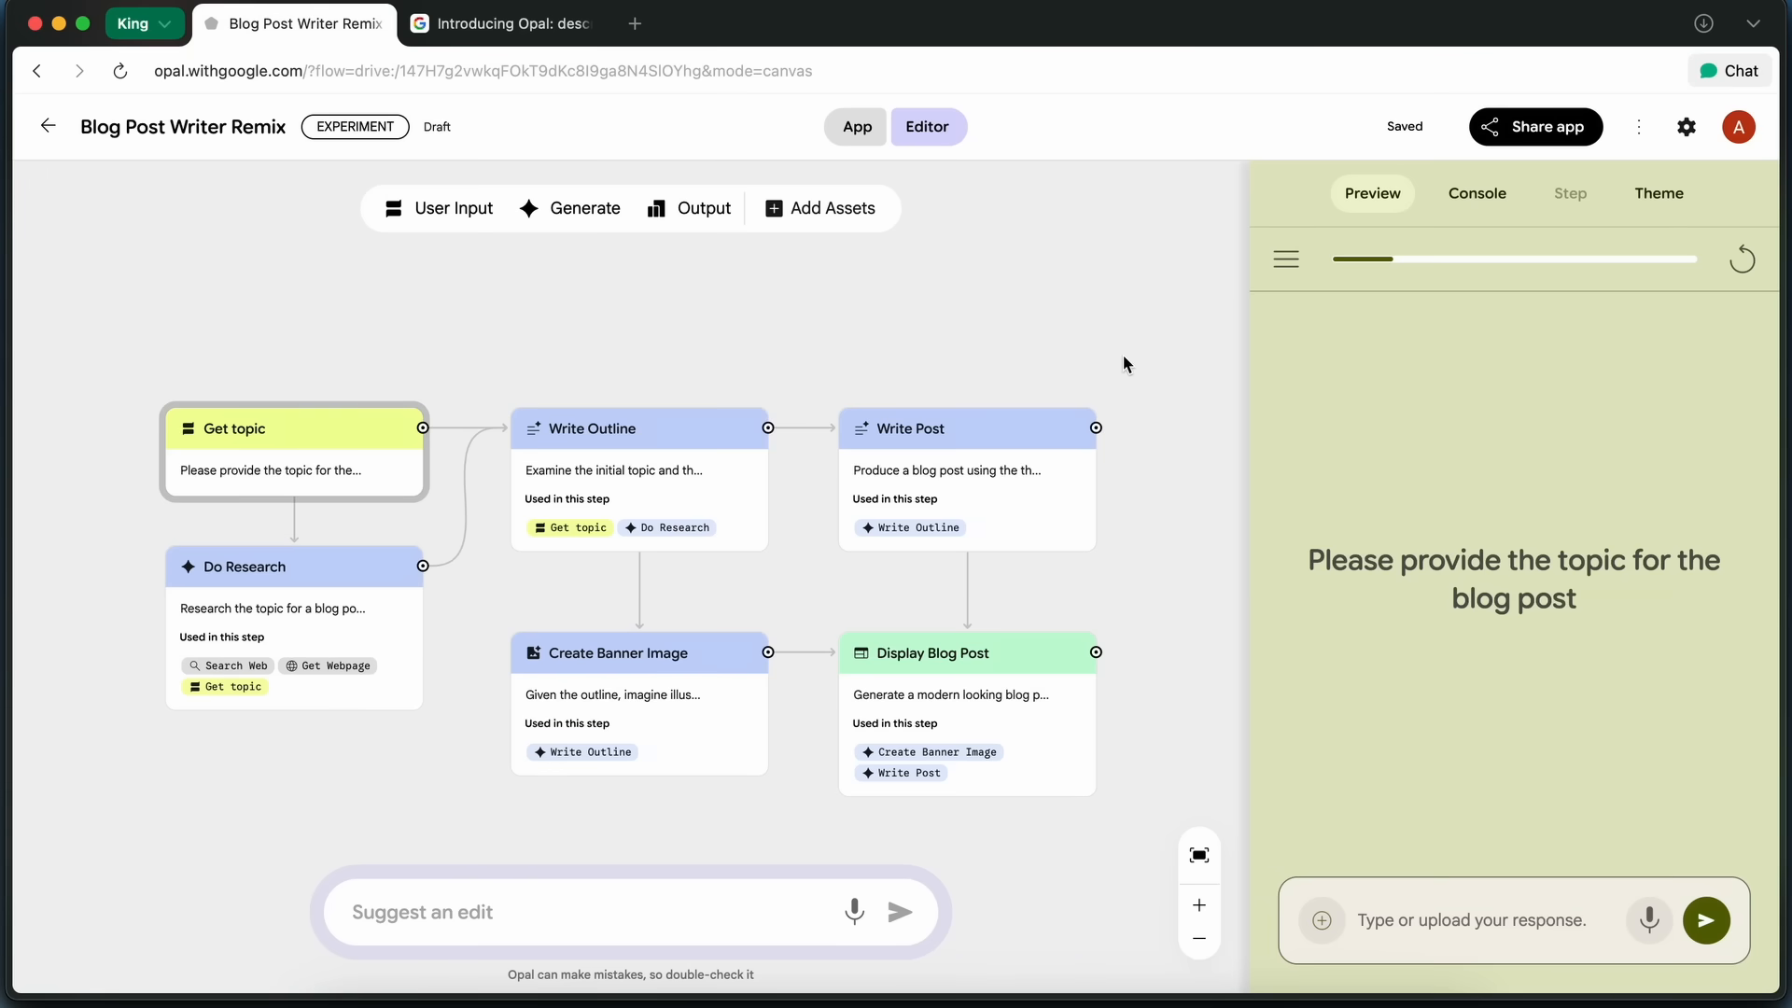
mouse_move(1134, 364)
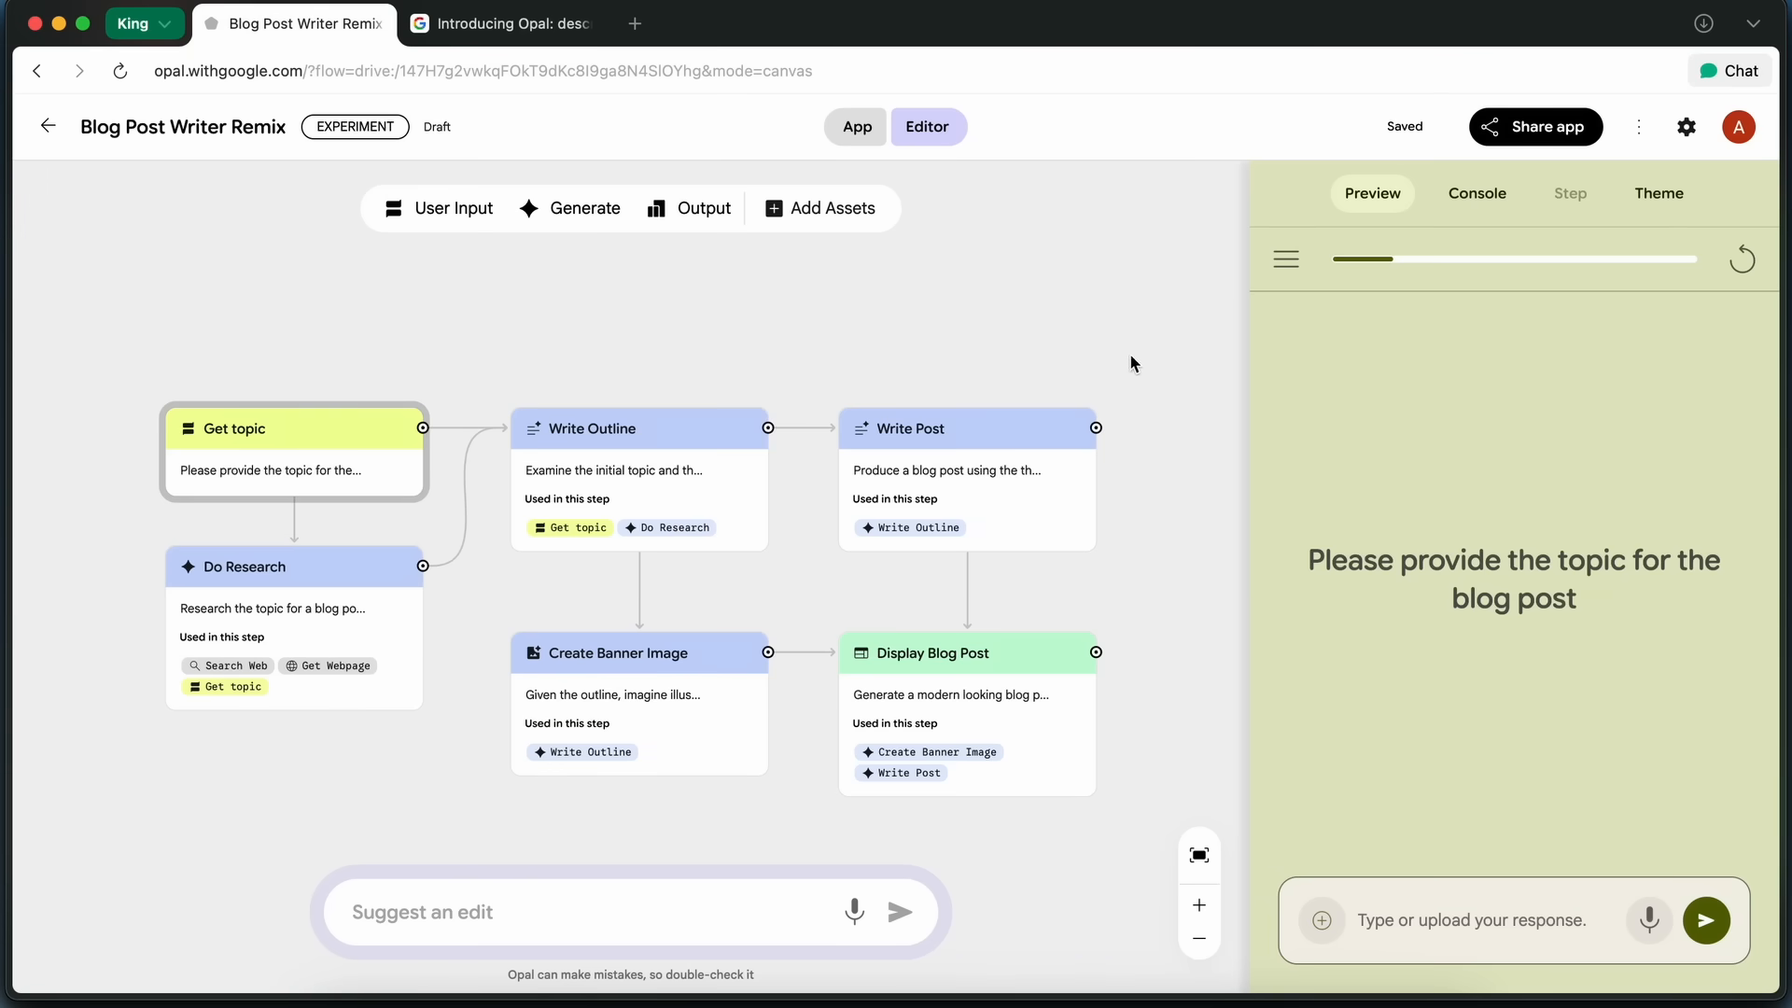
click(639, 428)
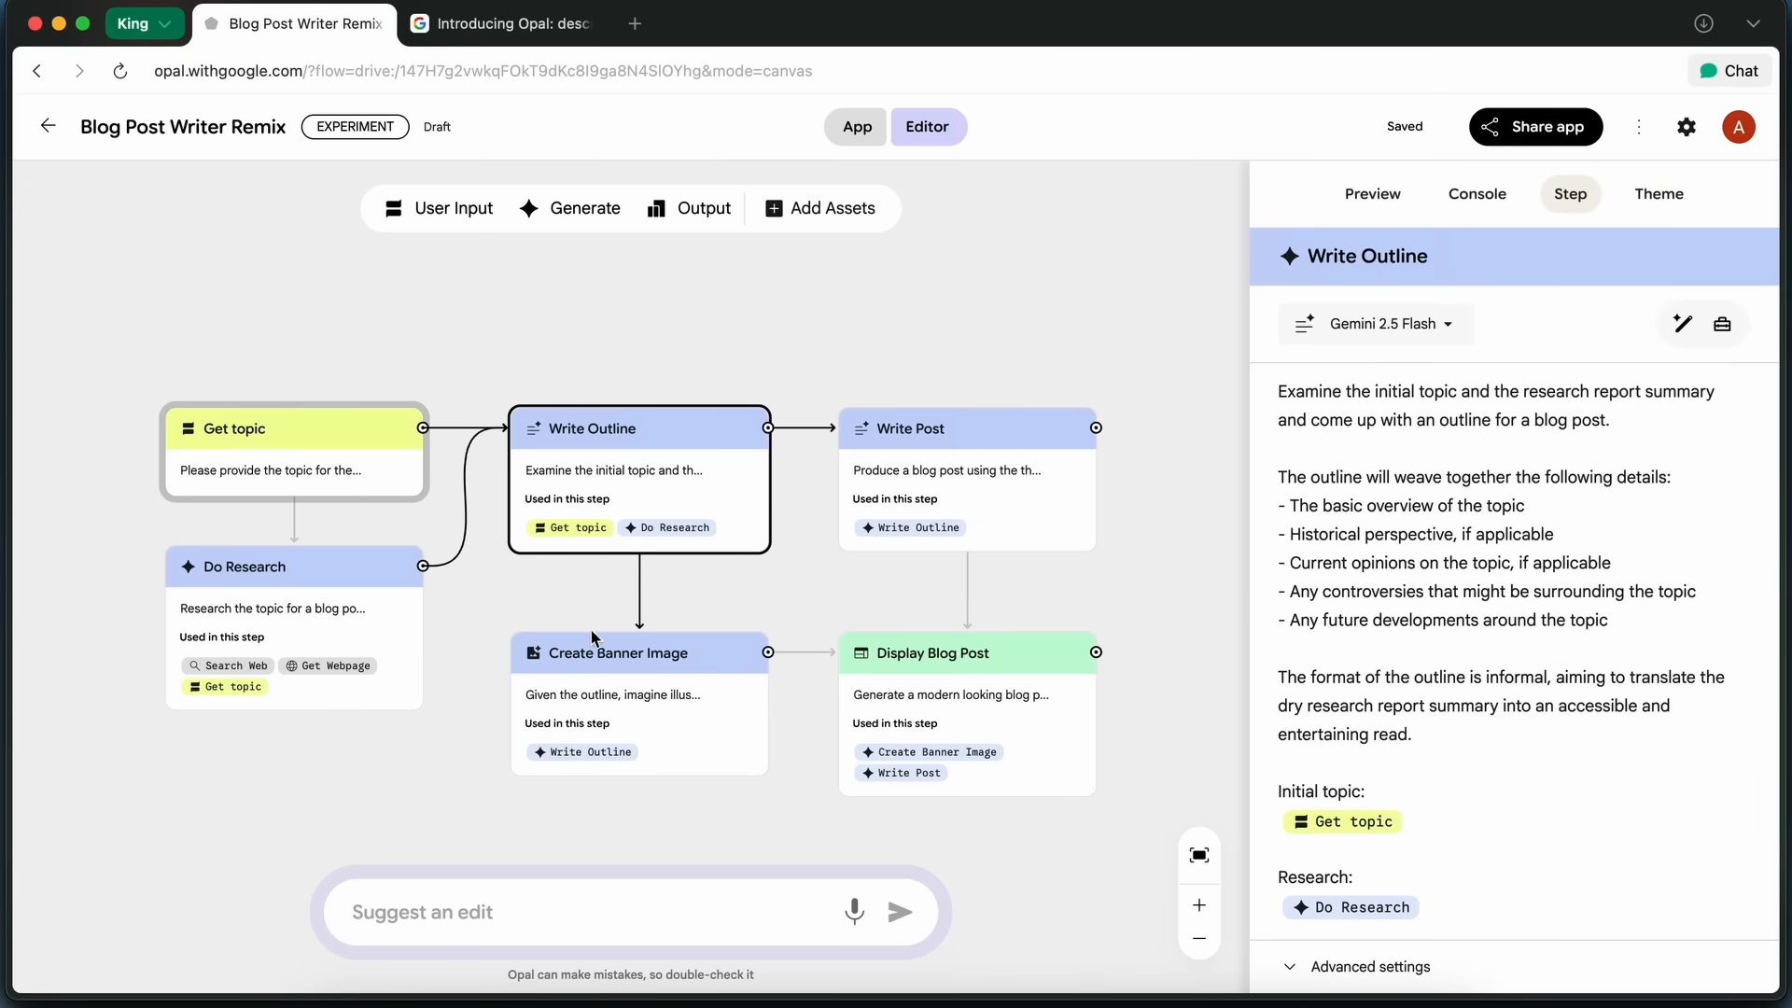
mouse_move(600, 522)
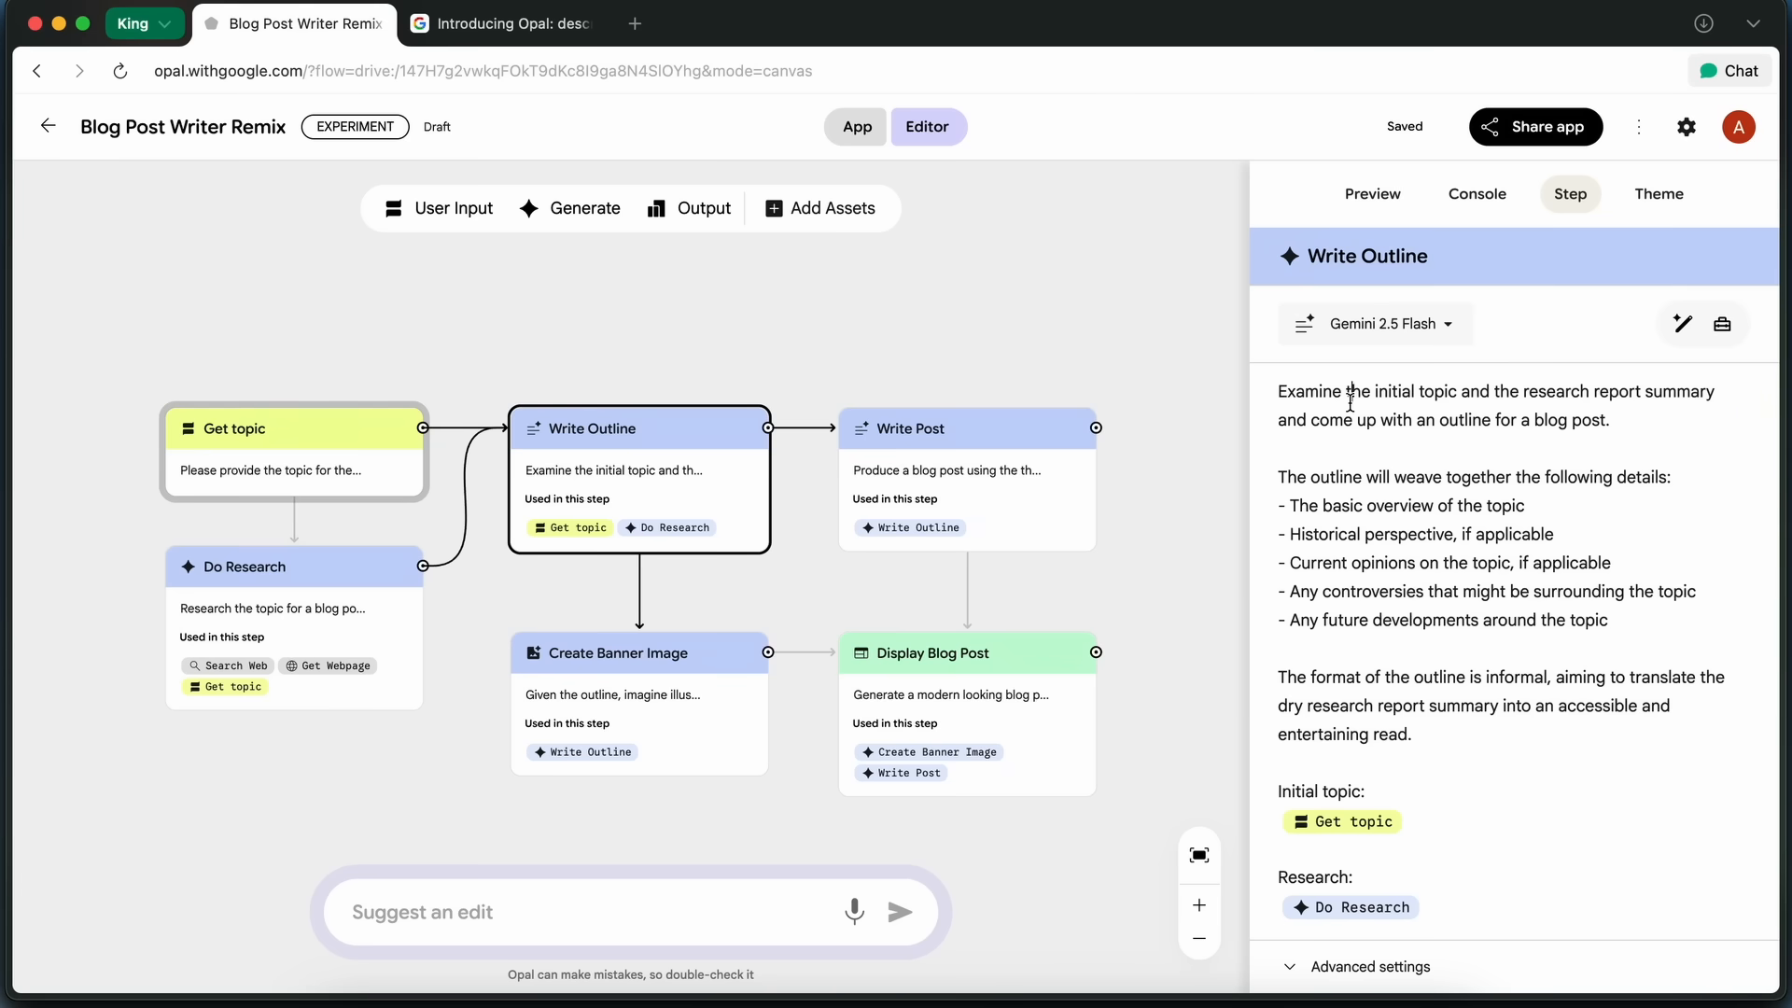
mouse_move(1424, 543)
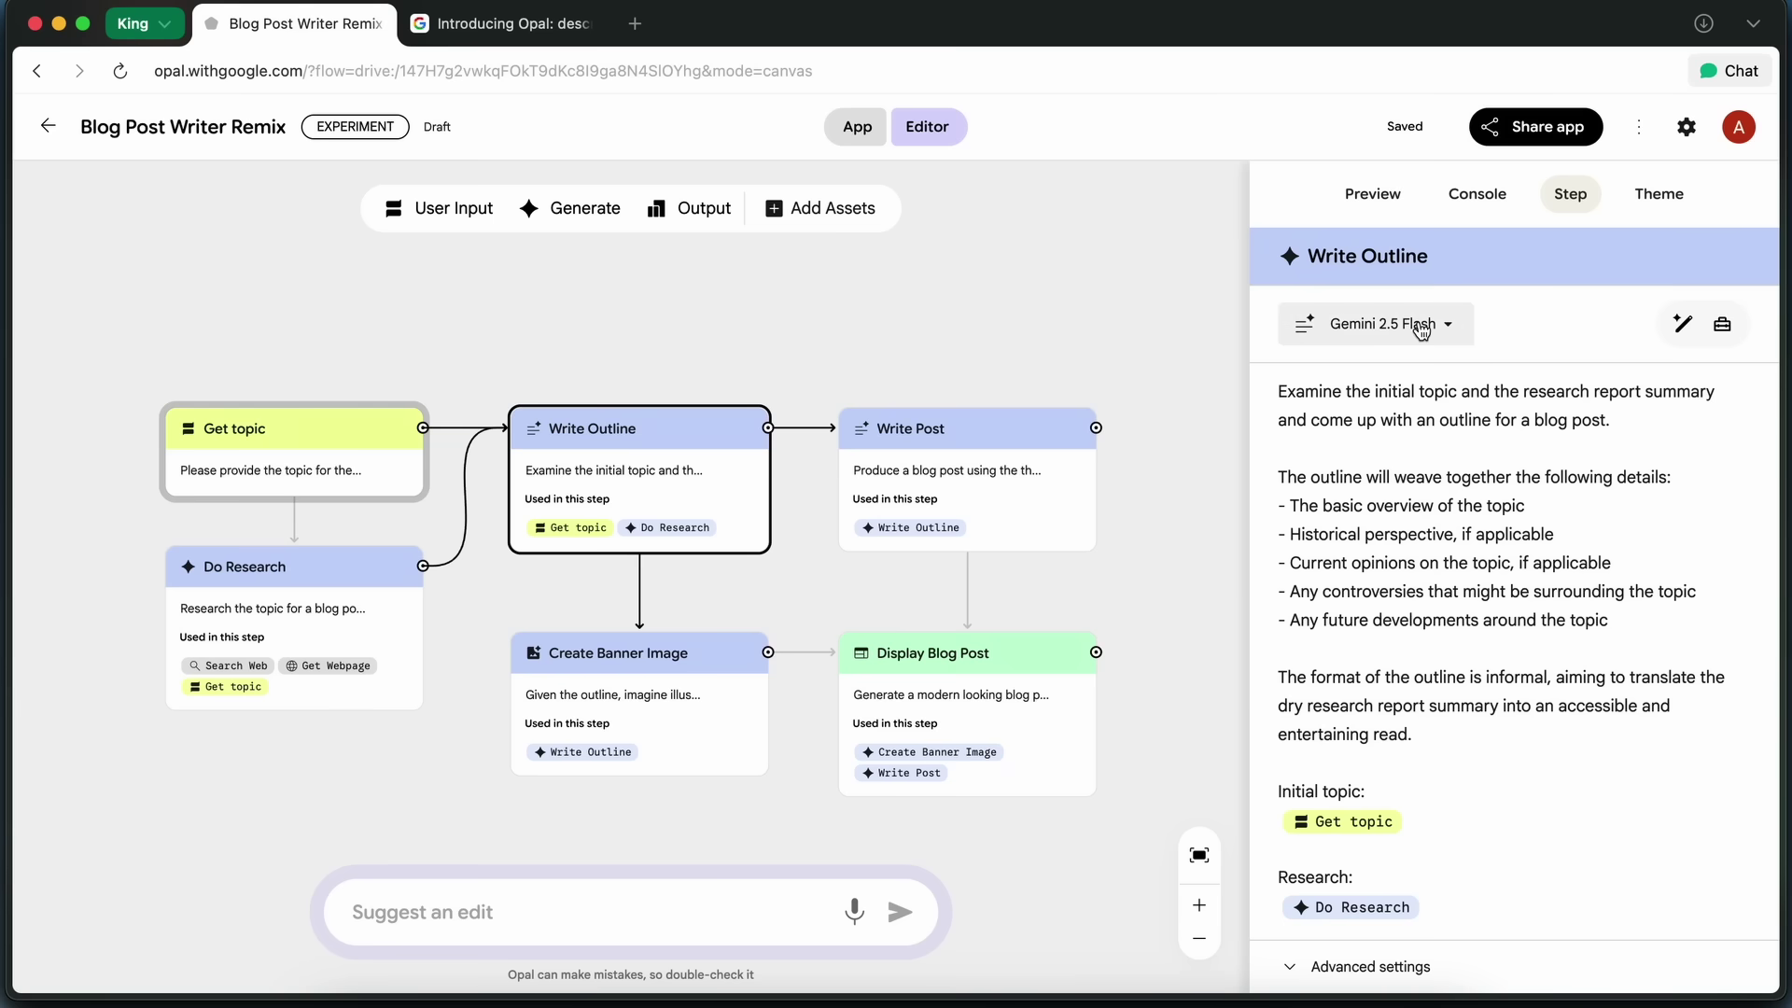
click(1376, 323)
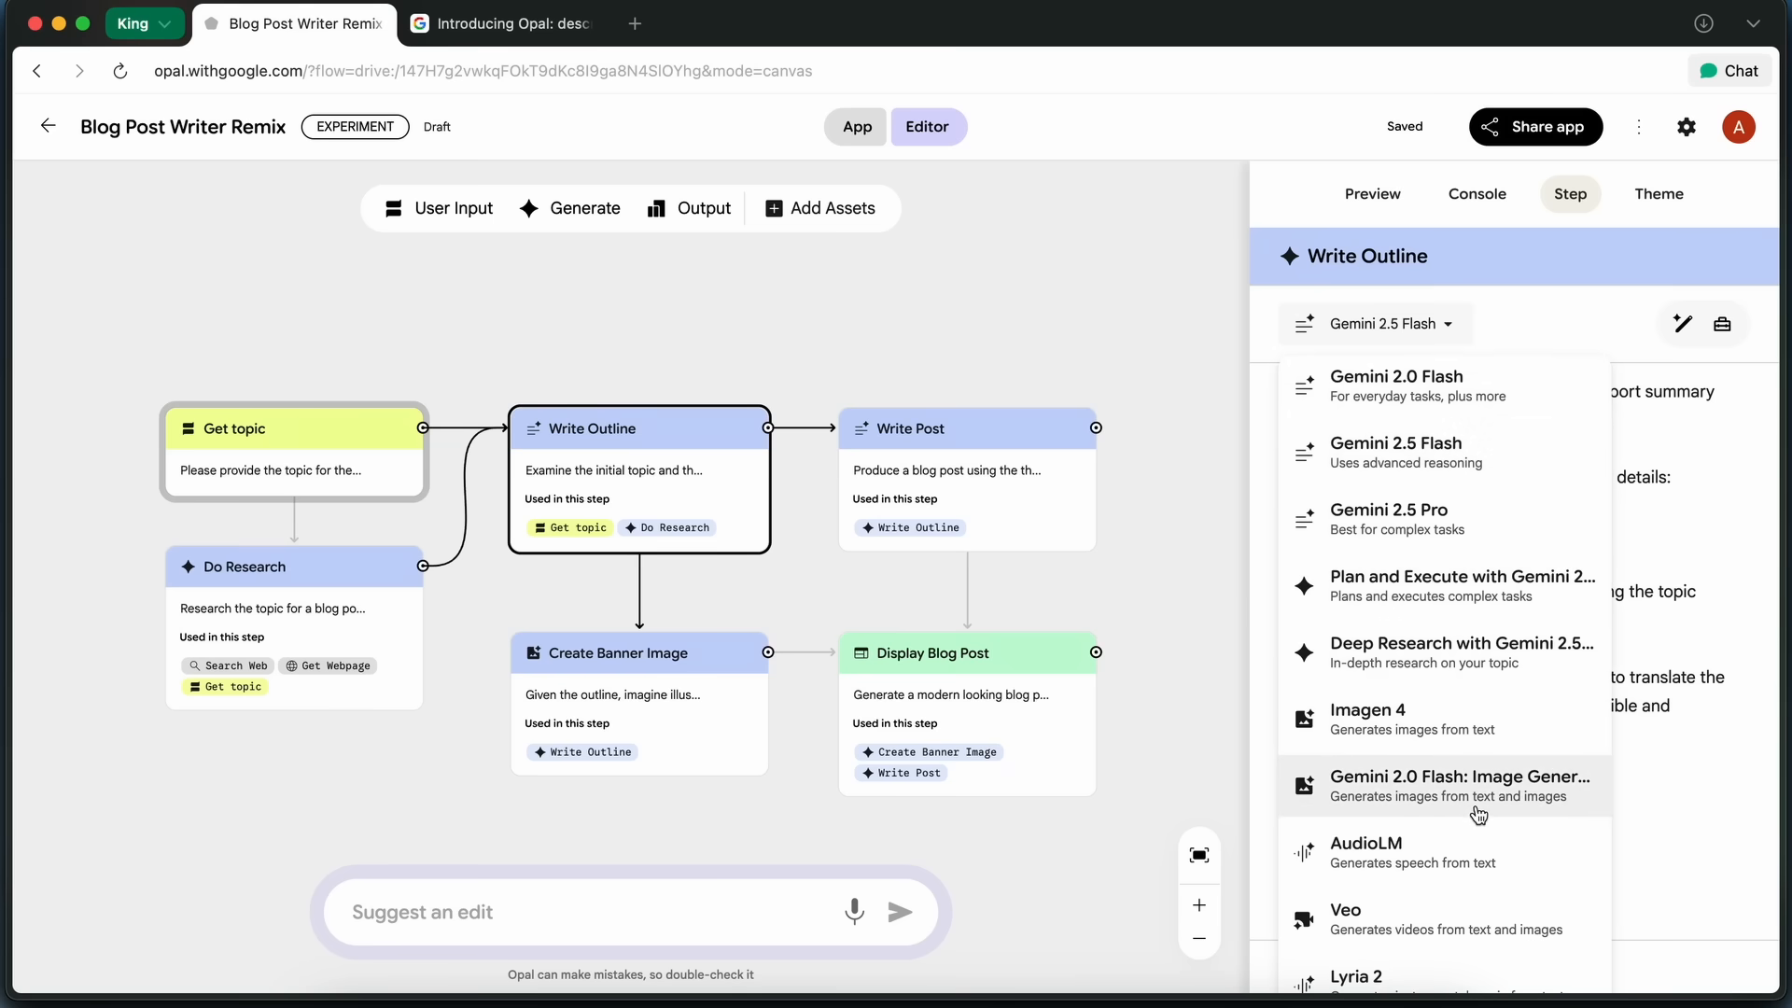
mouse_move(1417, 401)
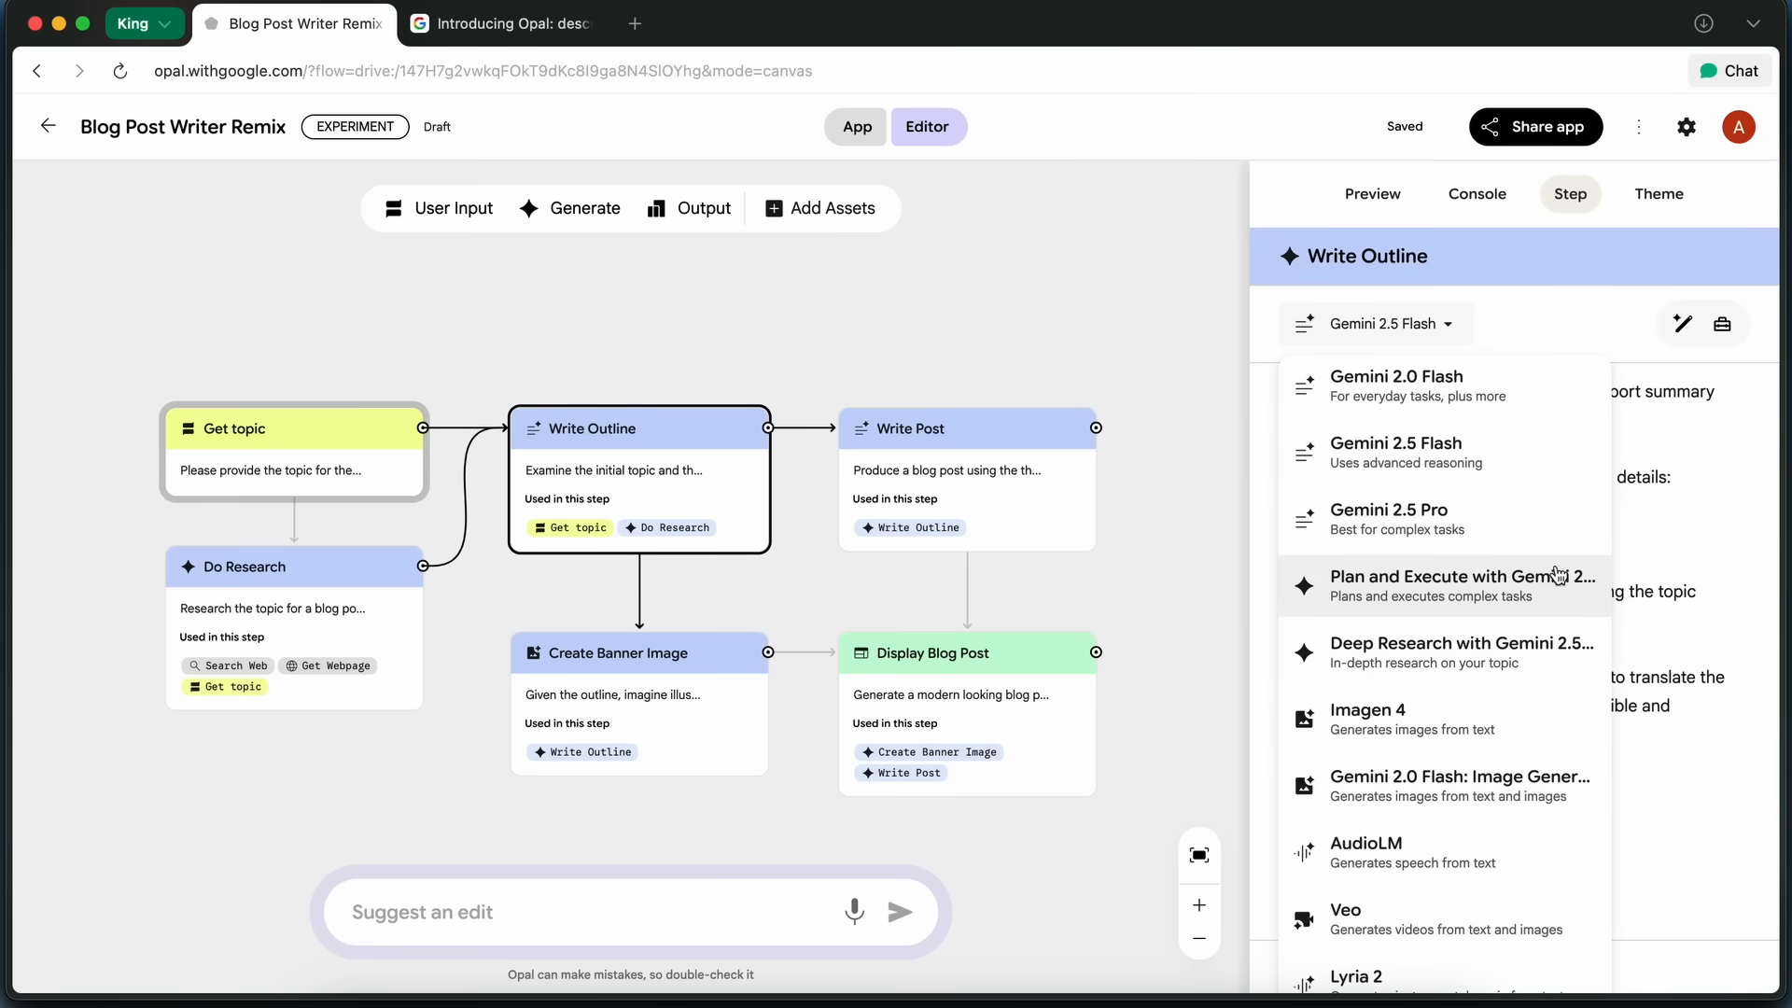
mouse_move(1567, 909)
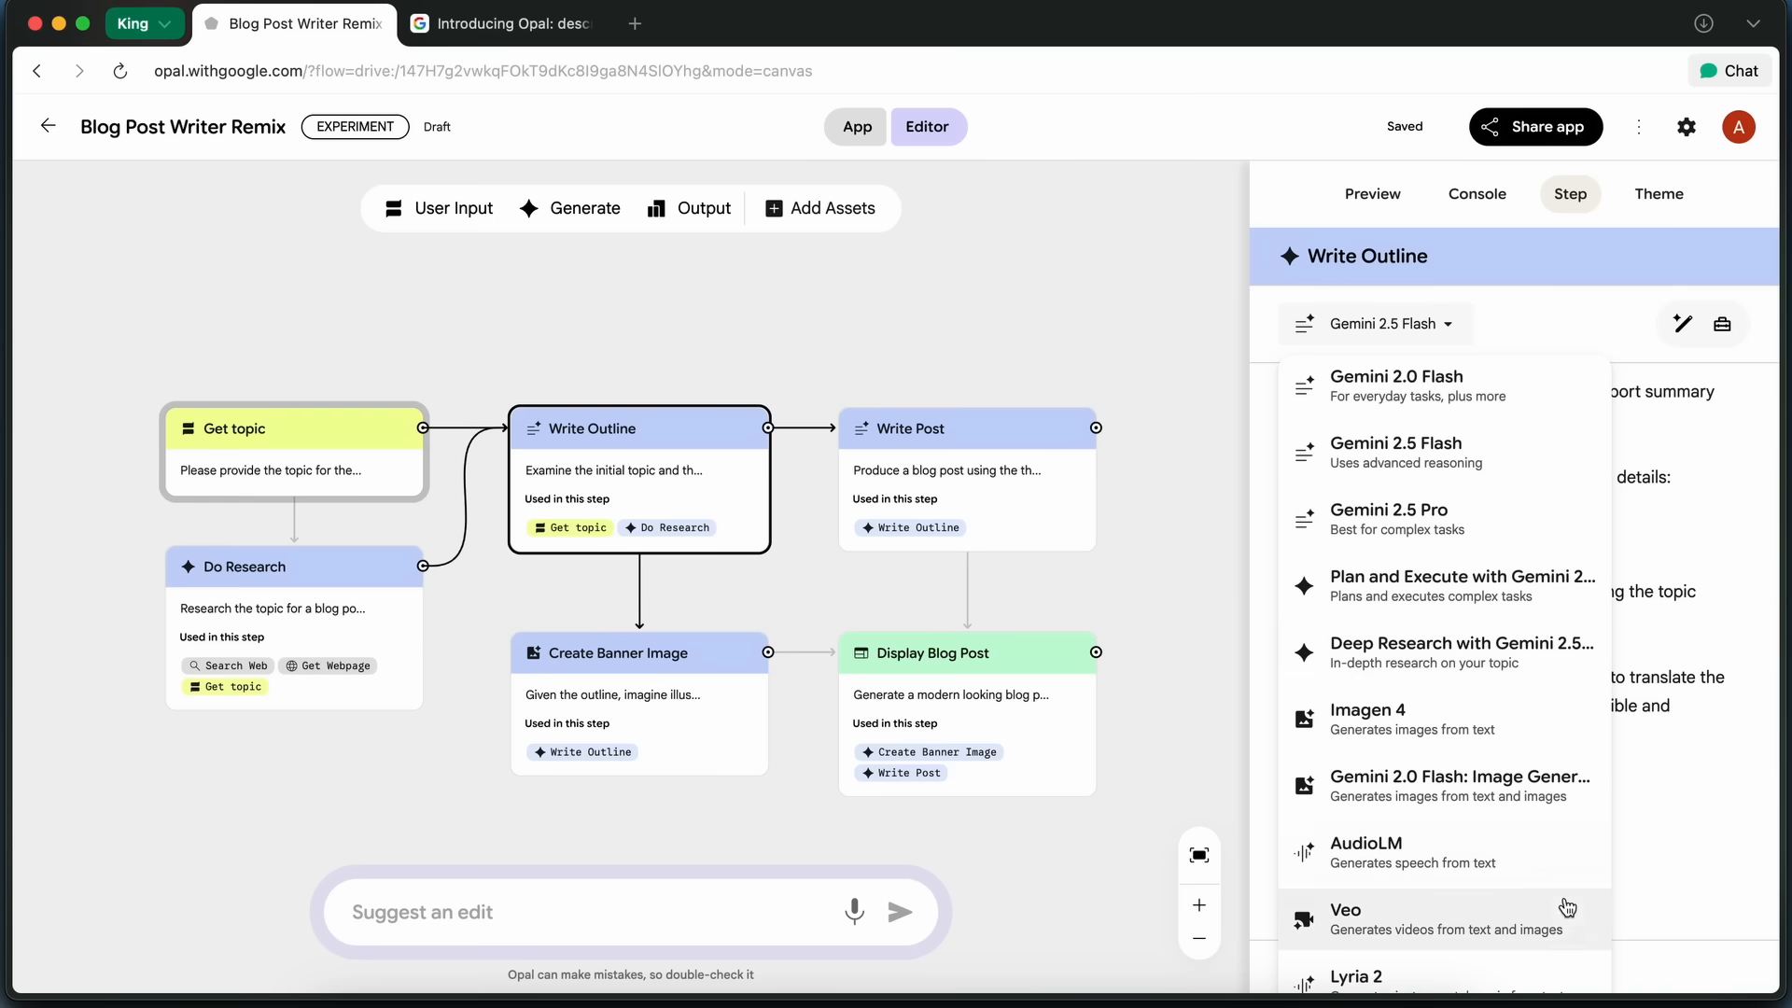
click(1392, 920)
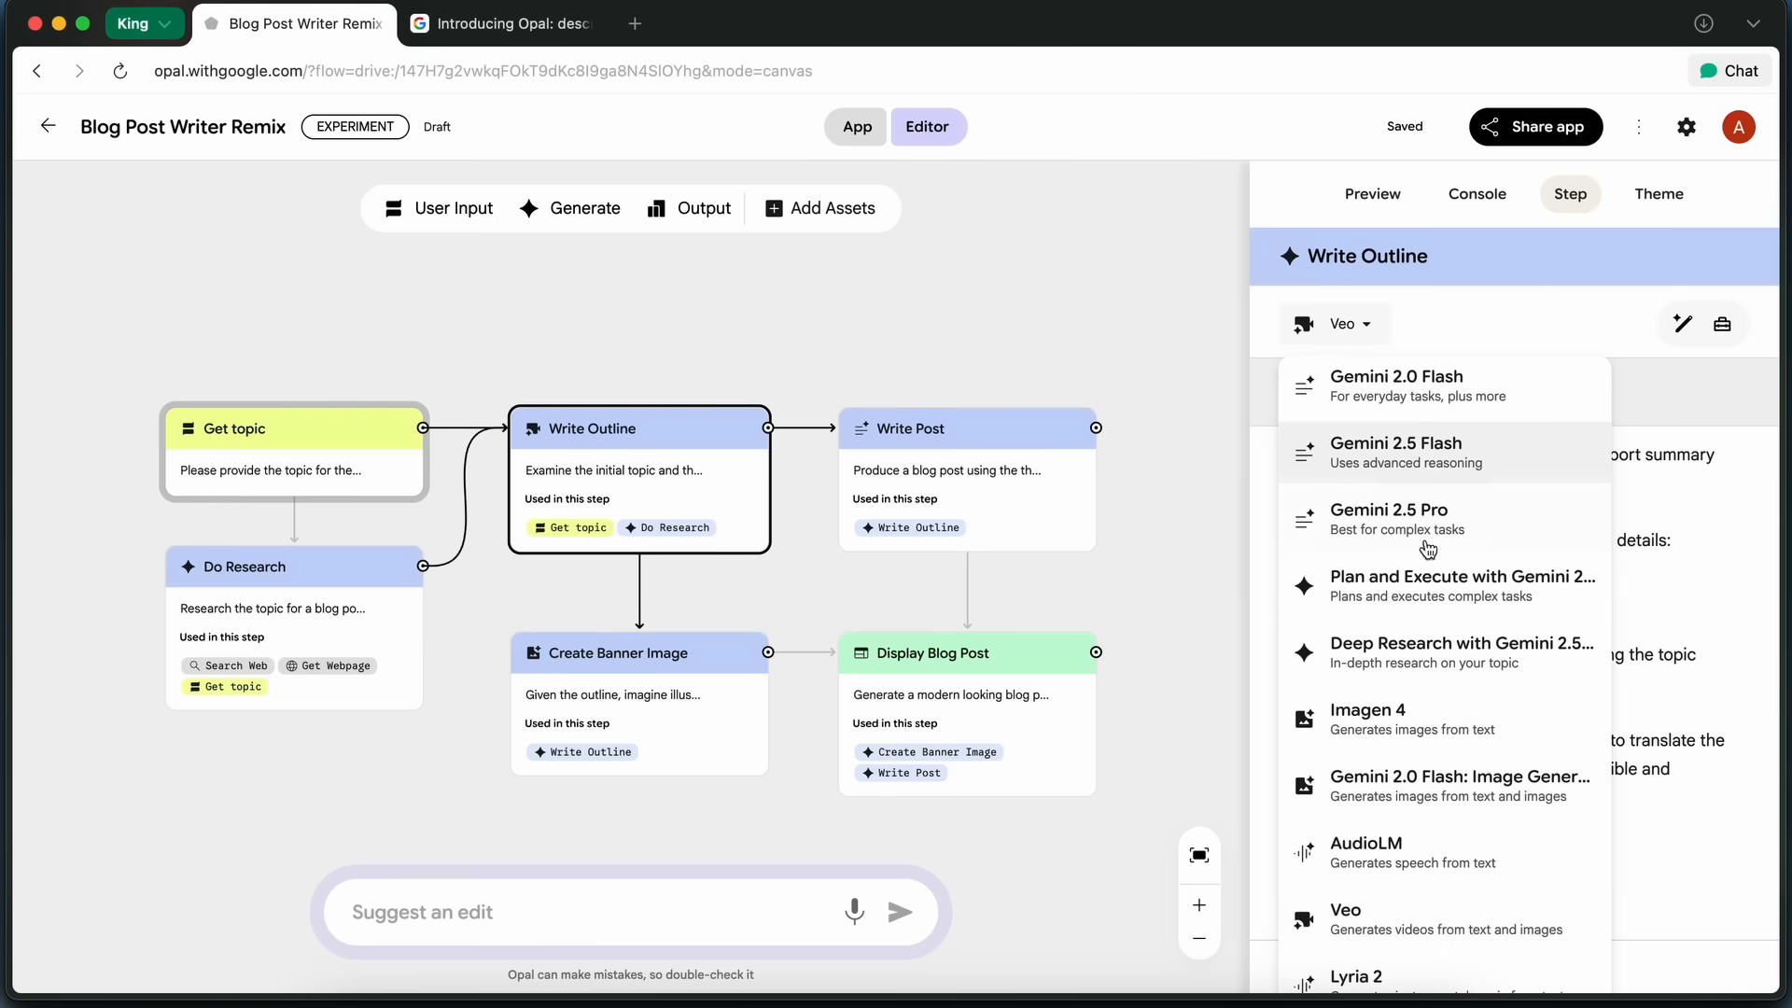
mouse_move(1463, 913)
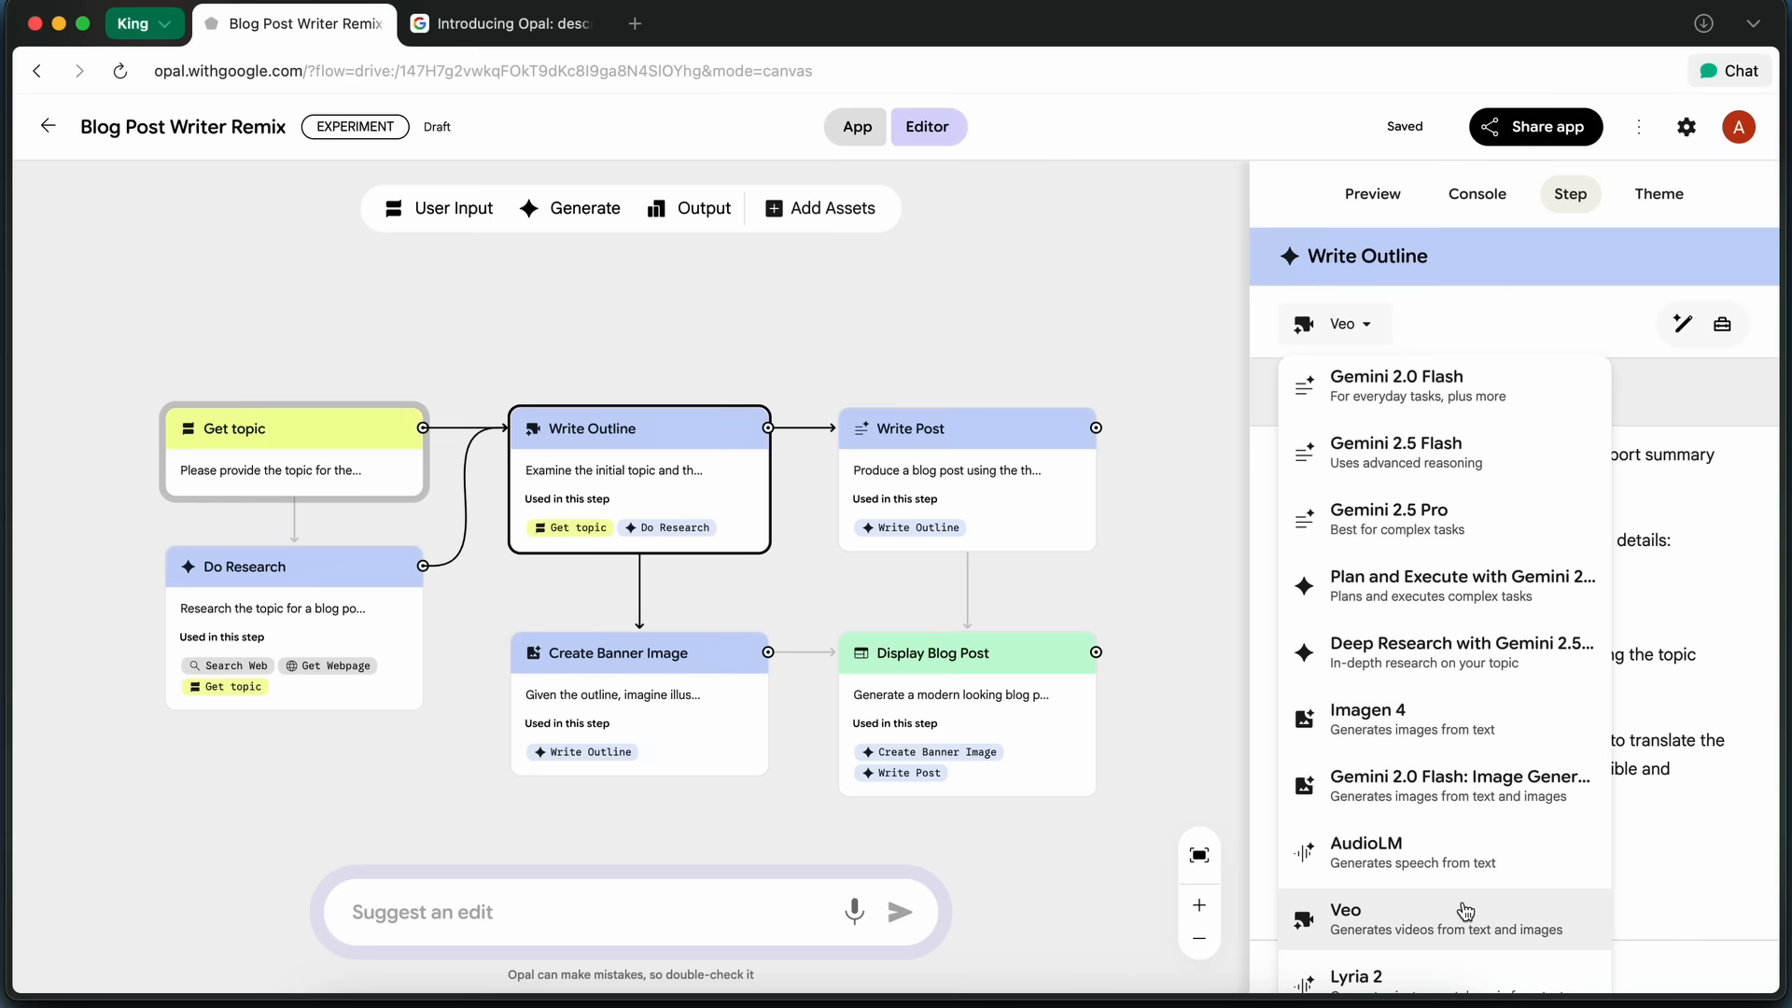
click(1396, 444)
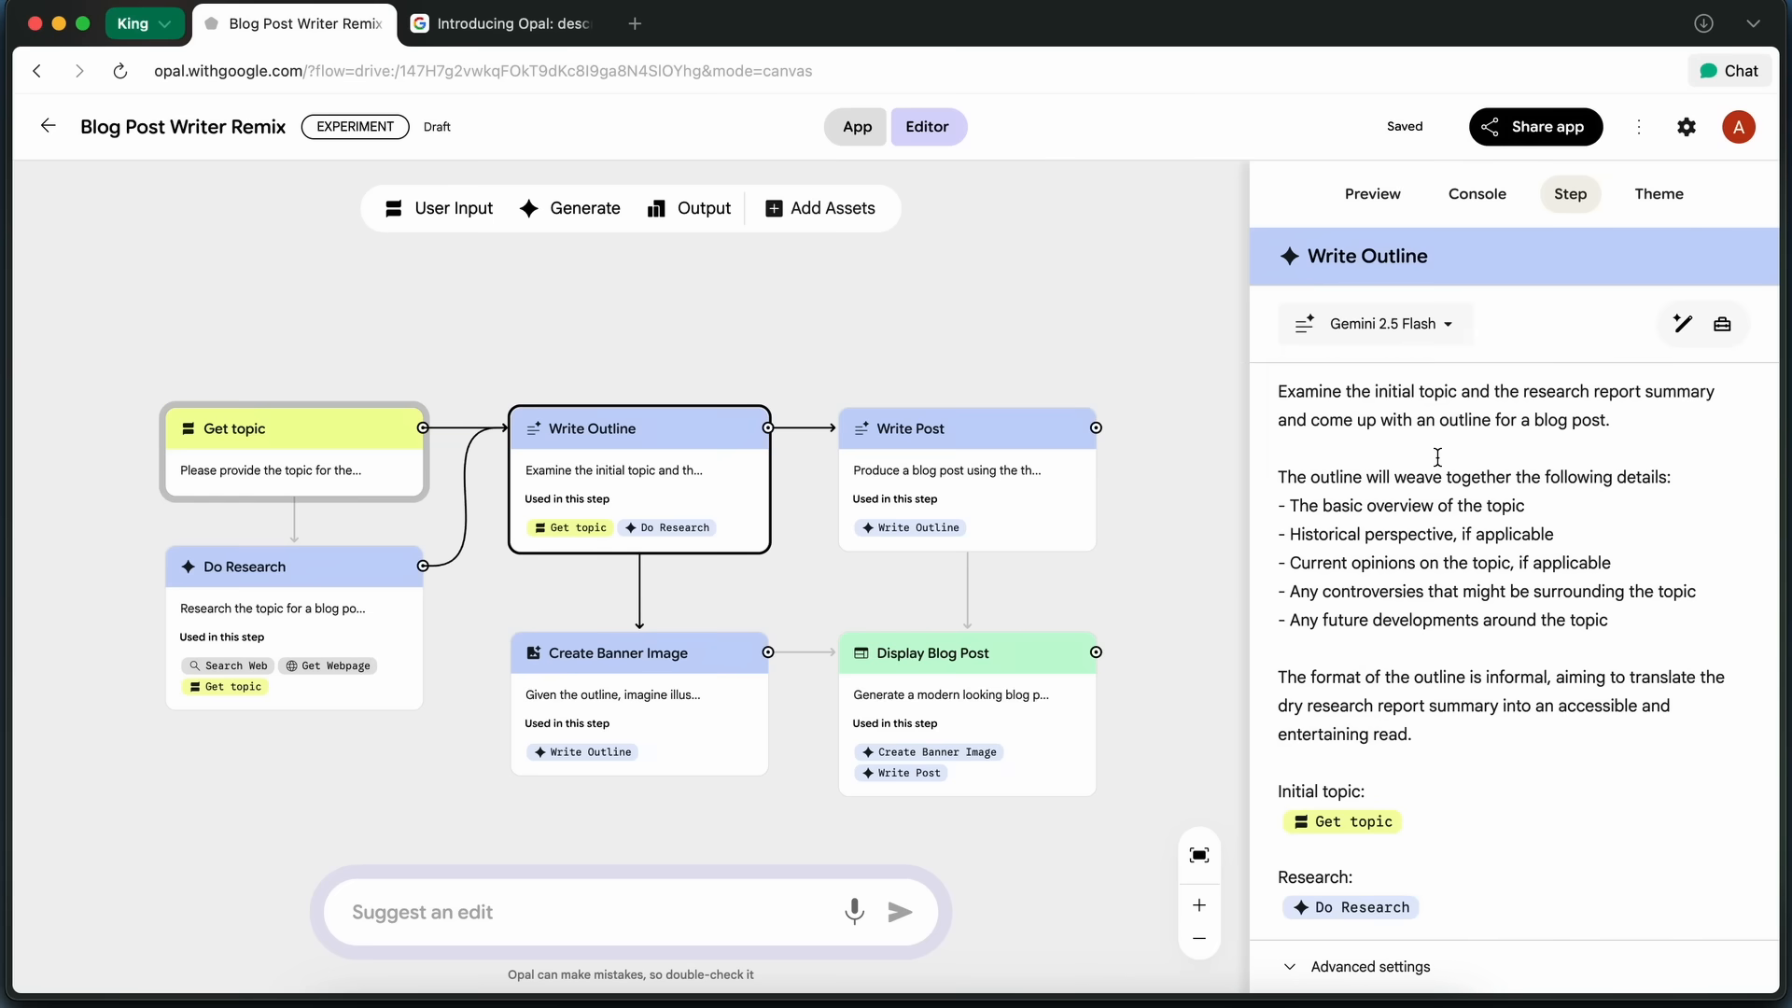
click(1384, 324)
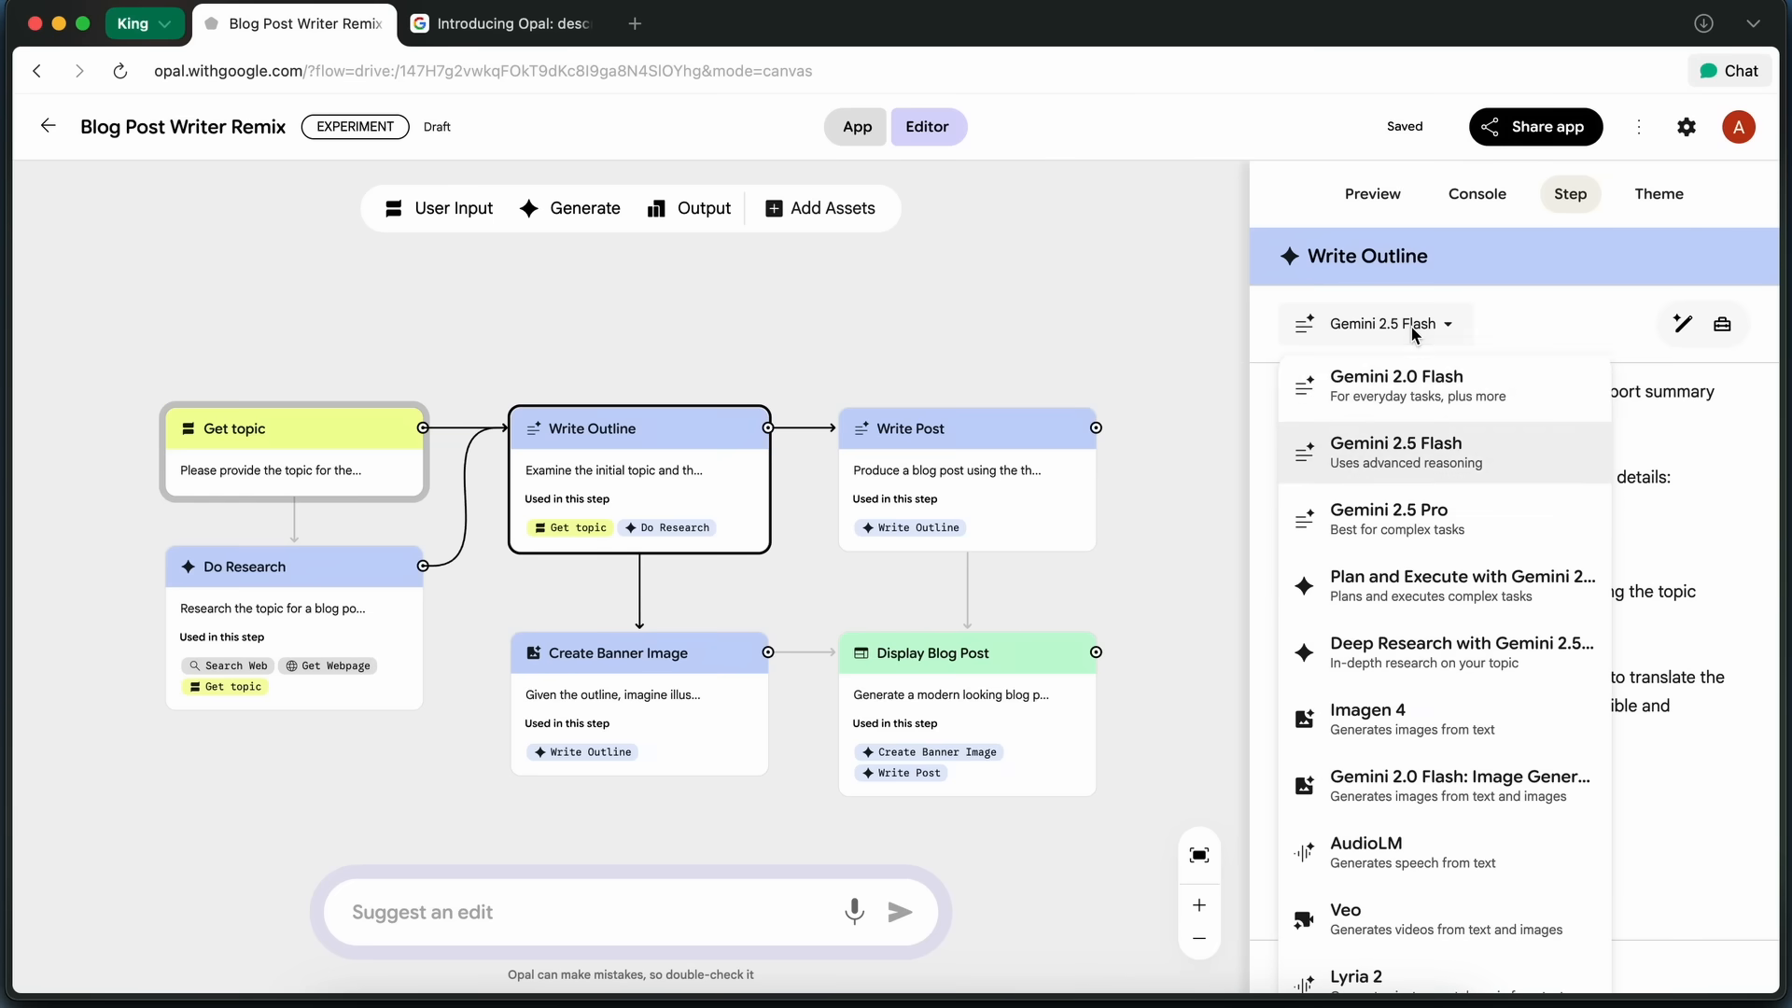
click(1389, 519)
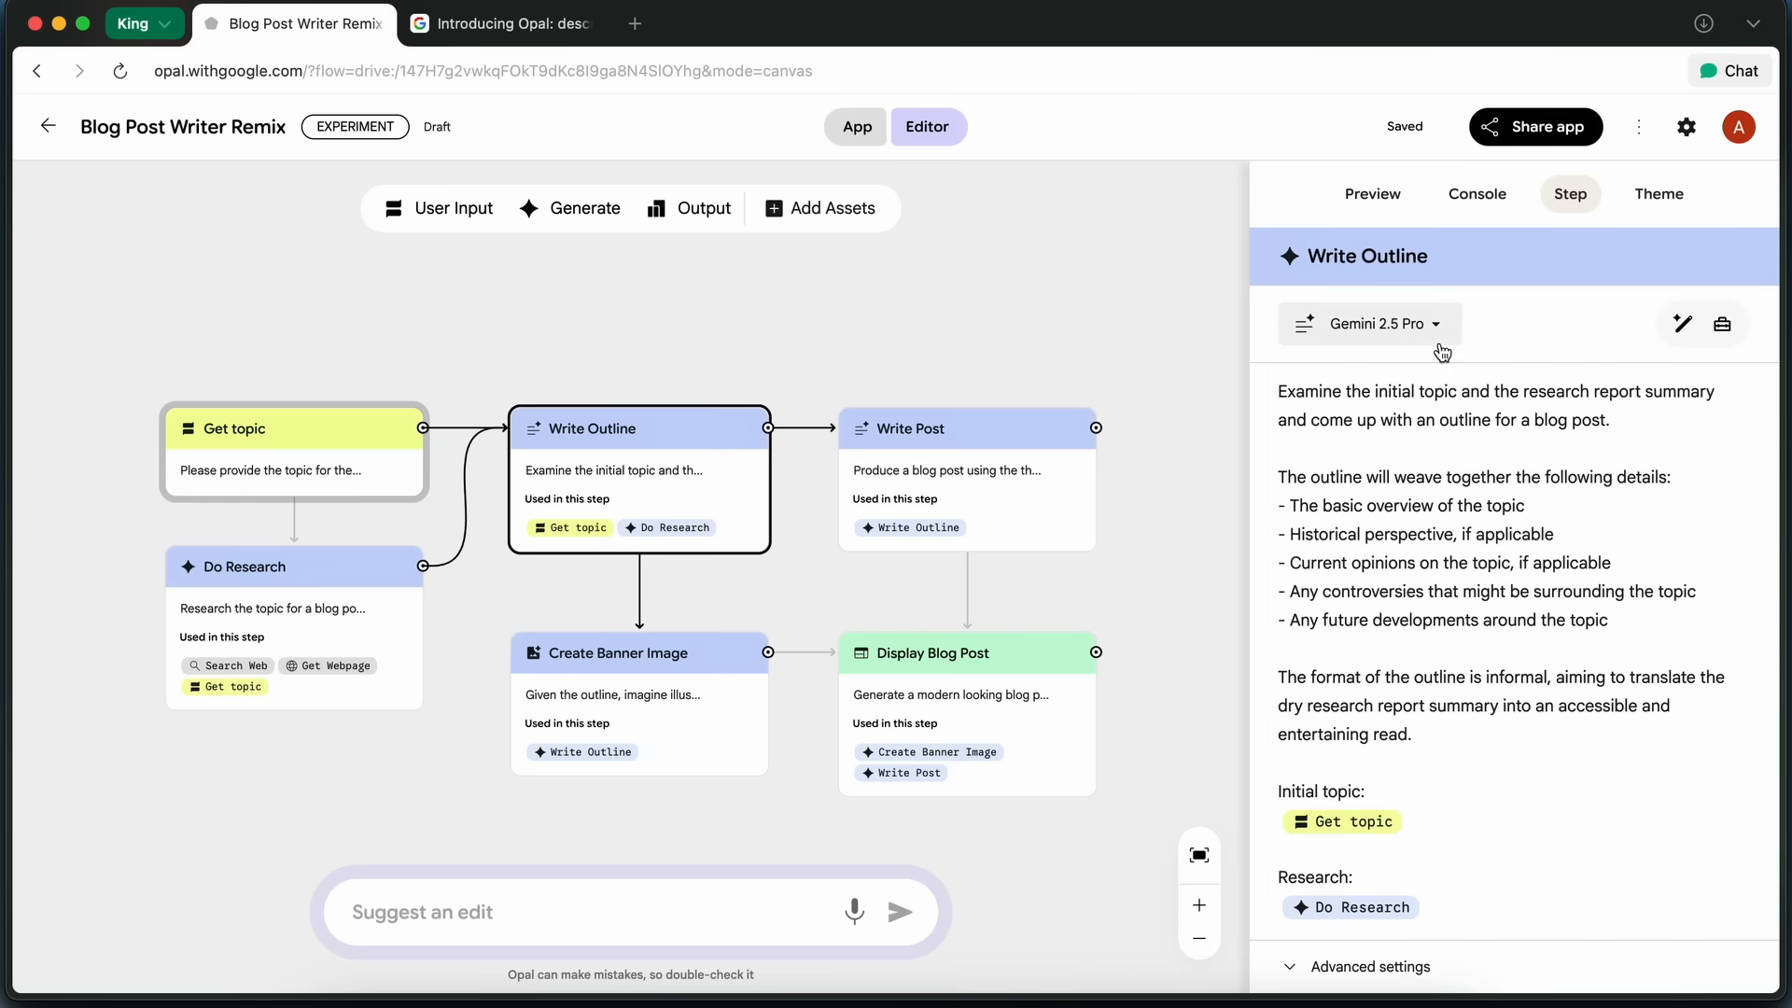
click(1368, 324)
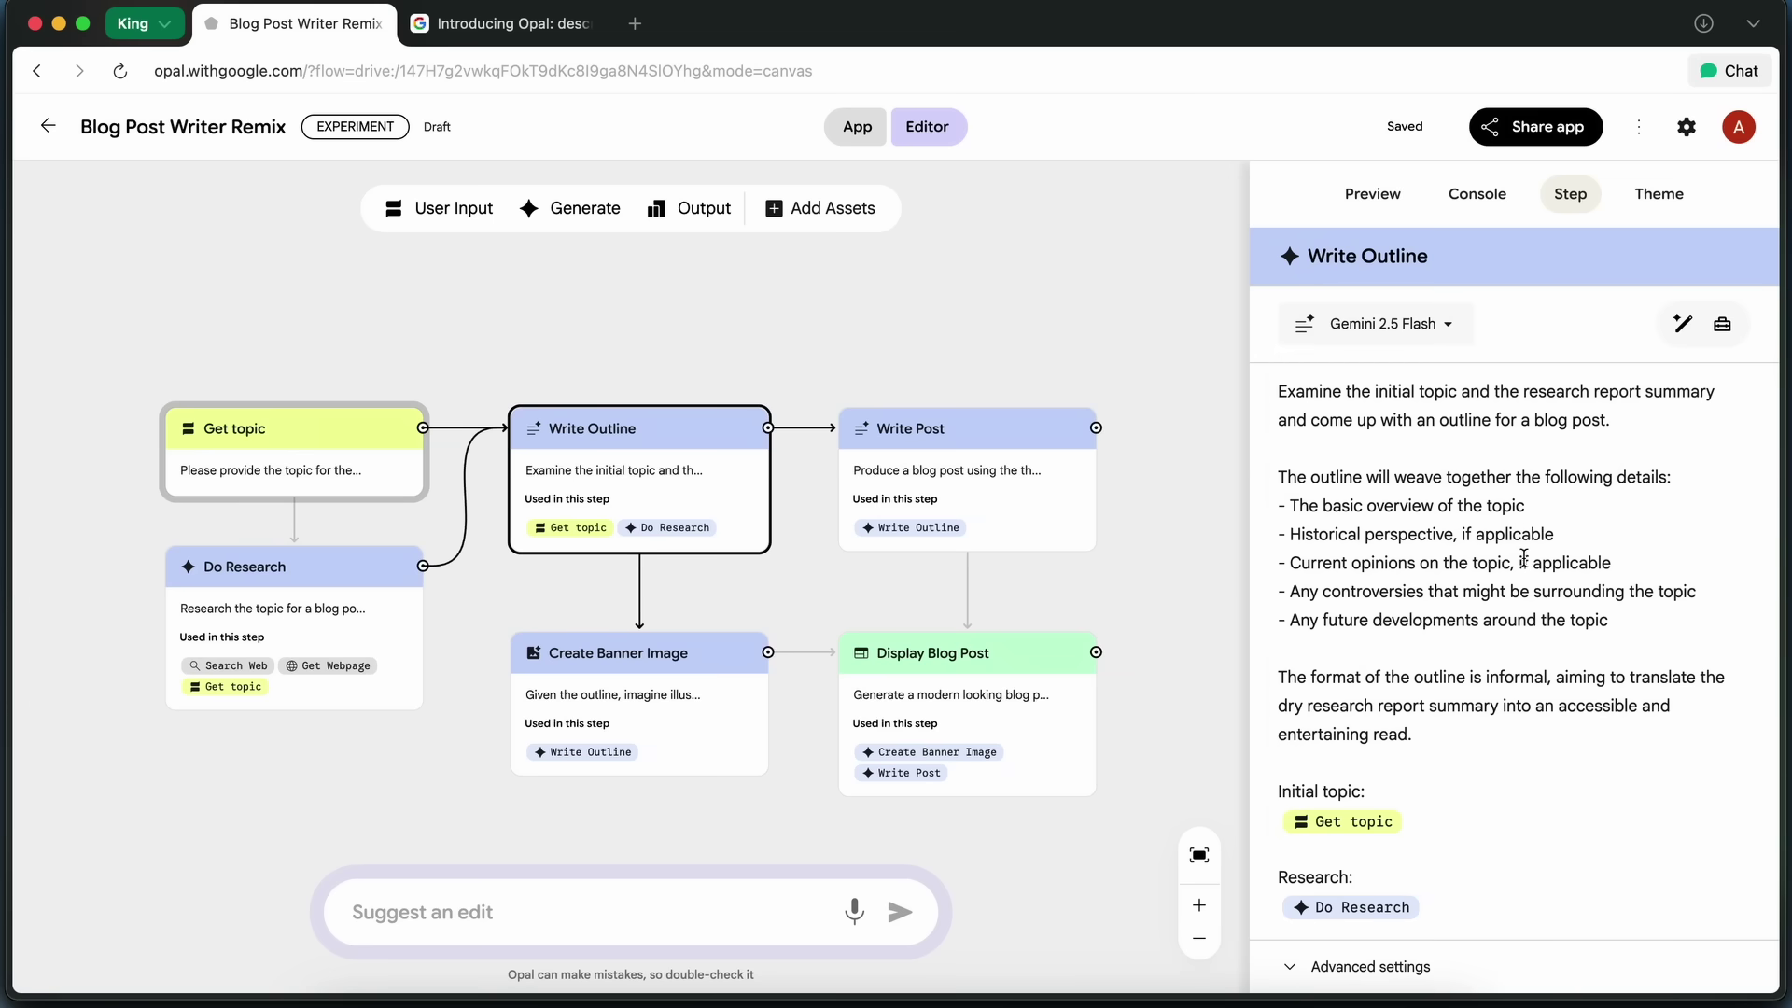
mouse_move(1536, 584)
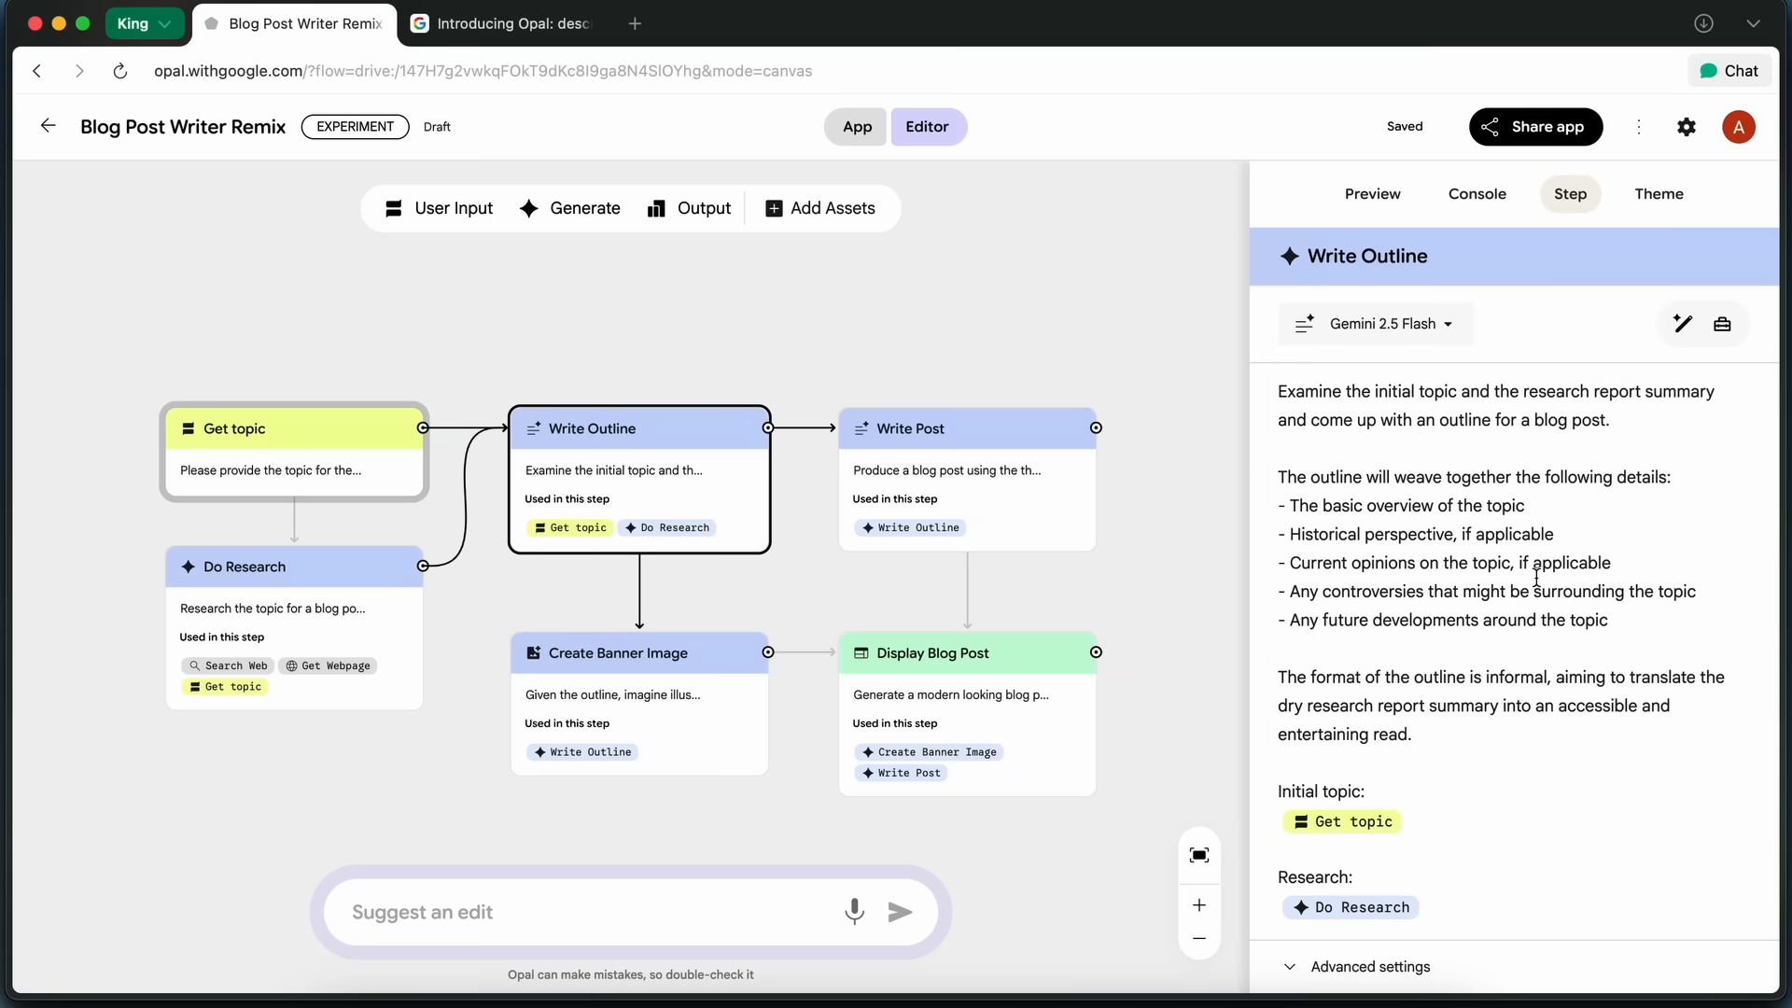
mouse_move(1534, 575)
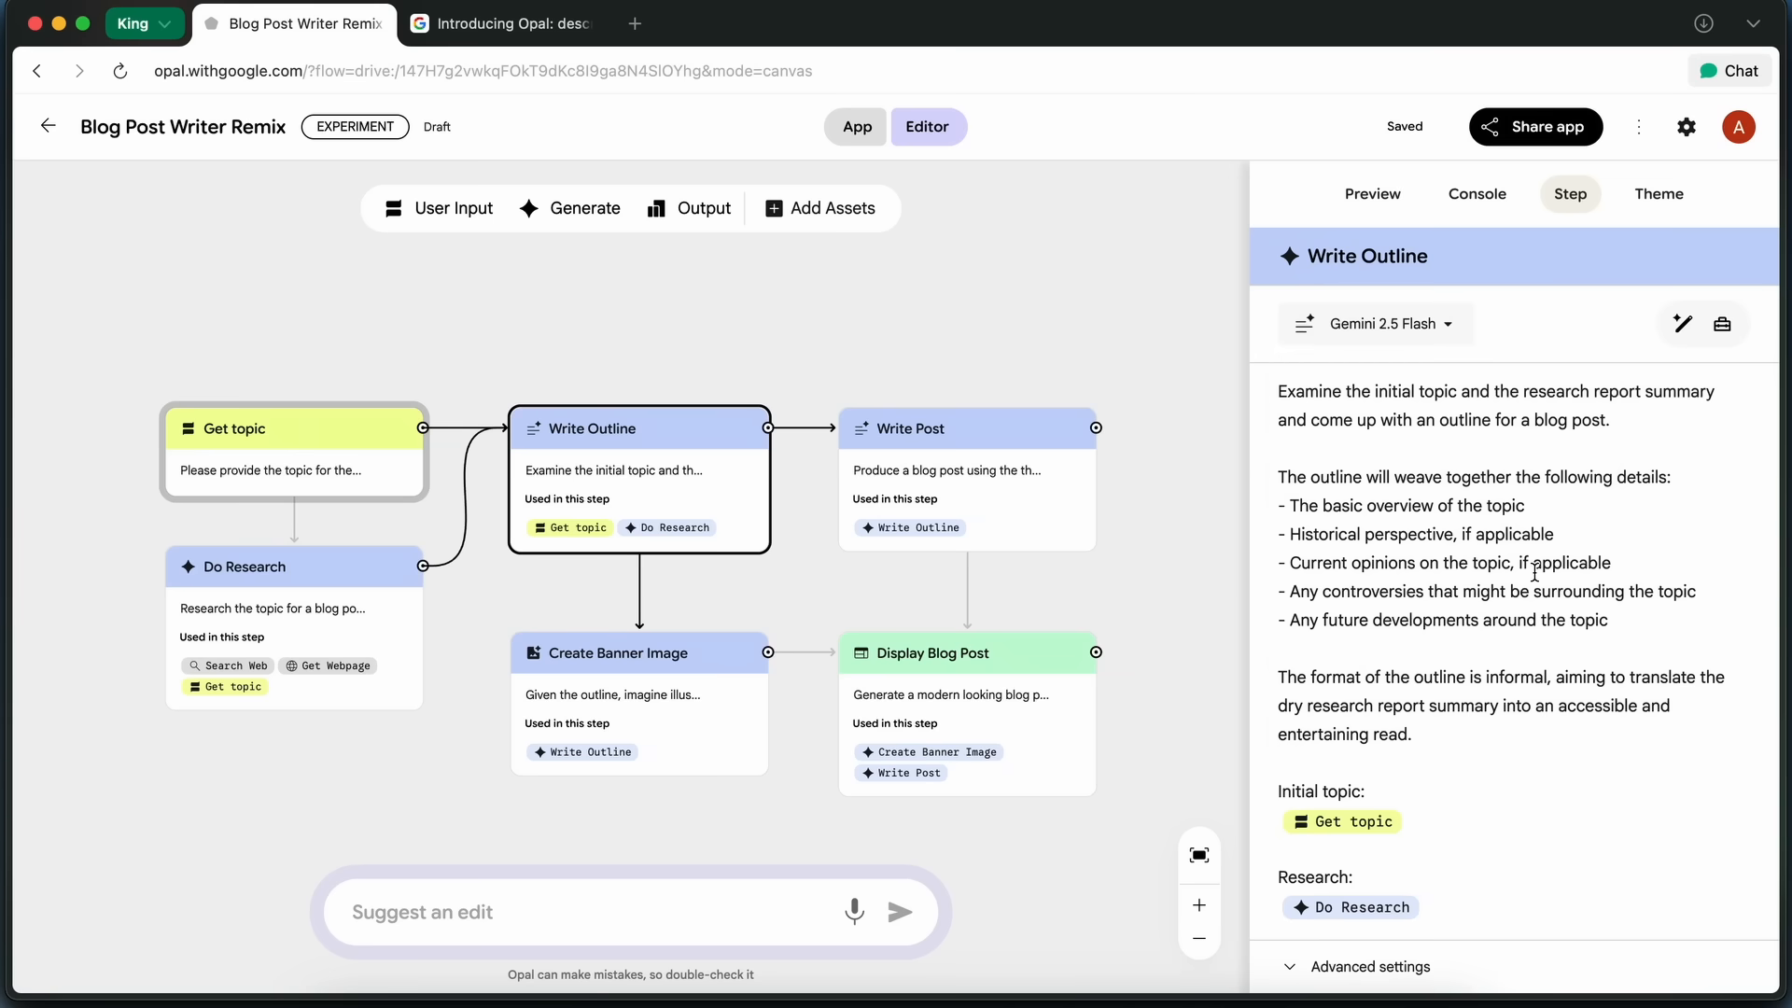
mouse_move(1550, 580)
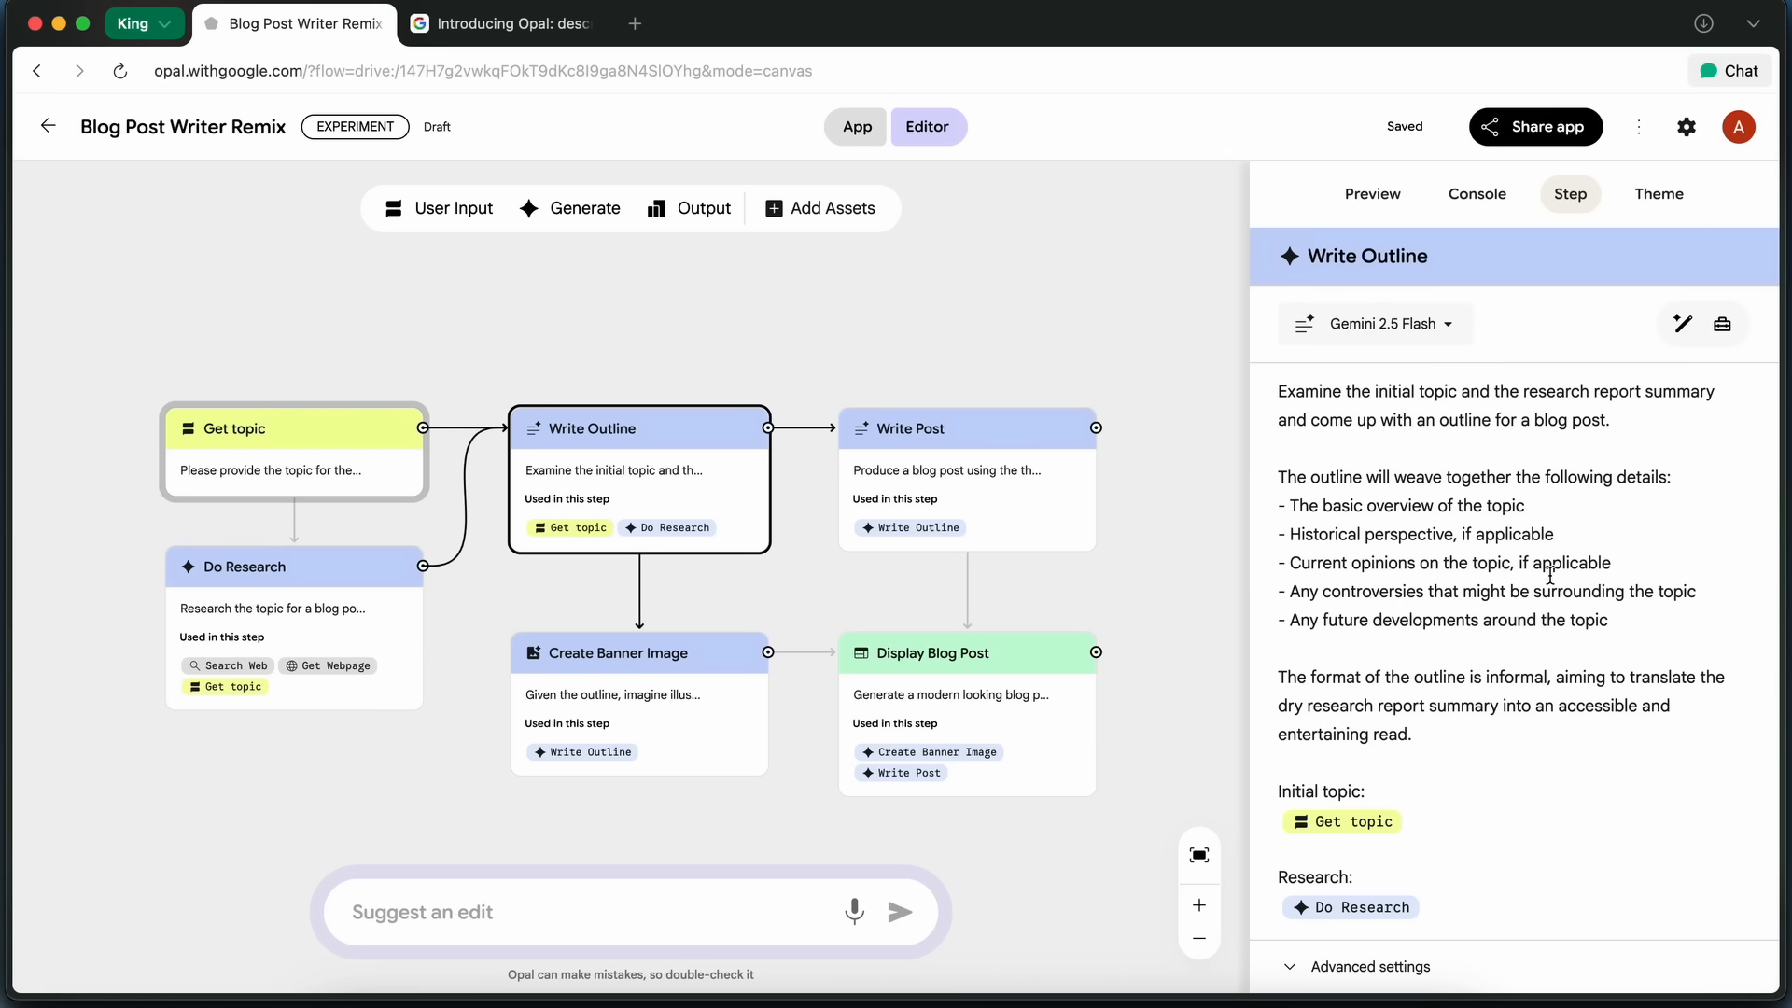
mouse_move(1563, 564)
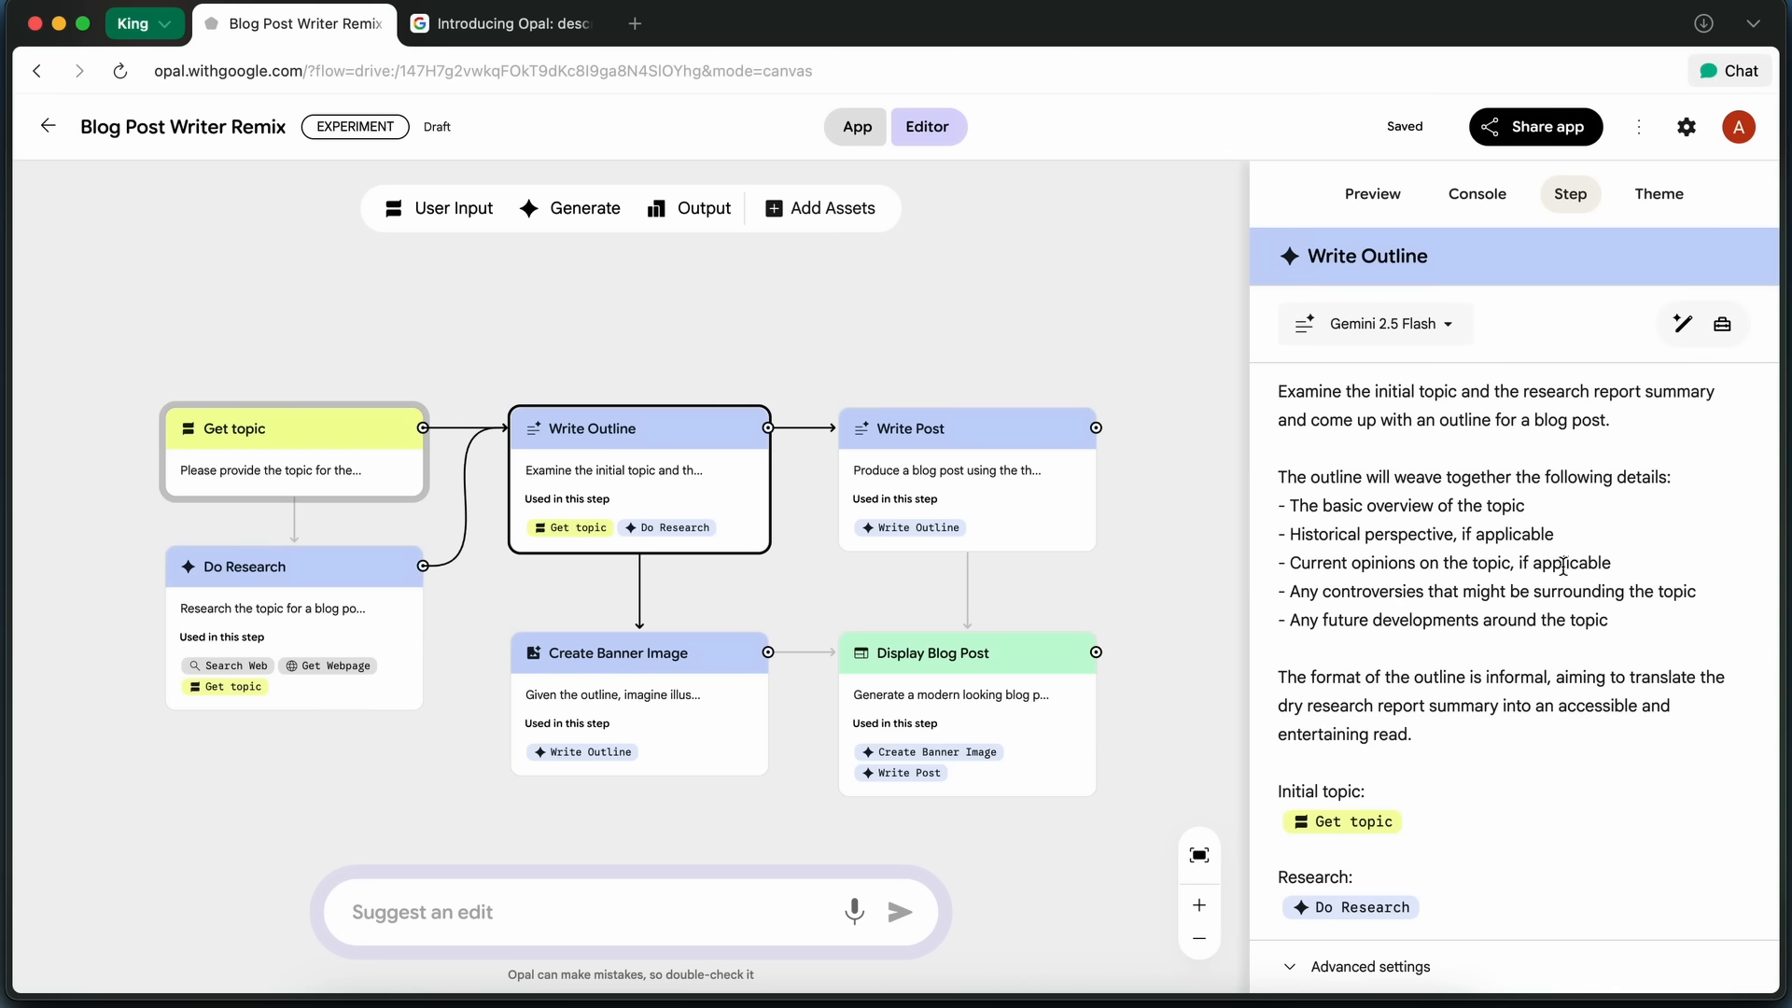
mouse_move(1583, 595)
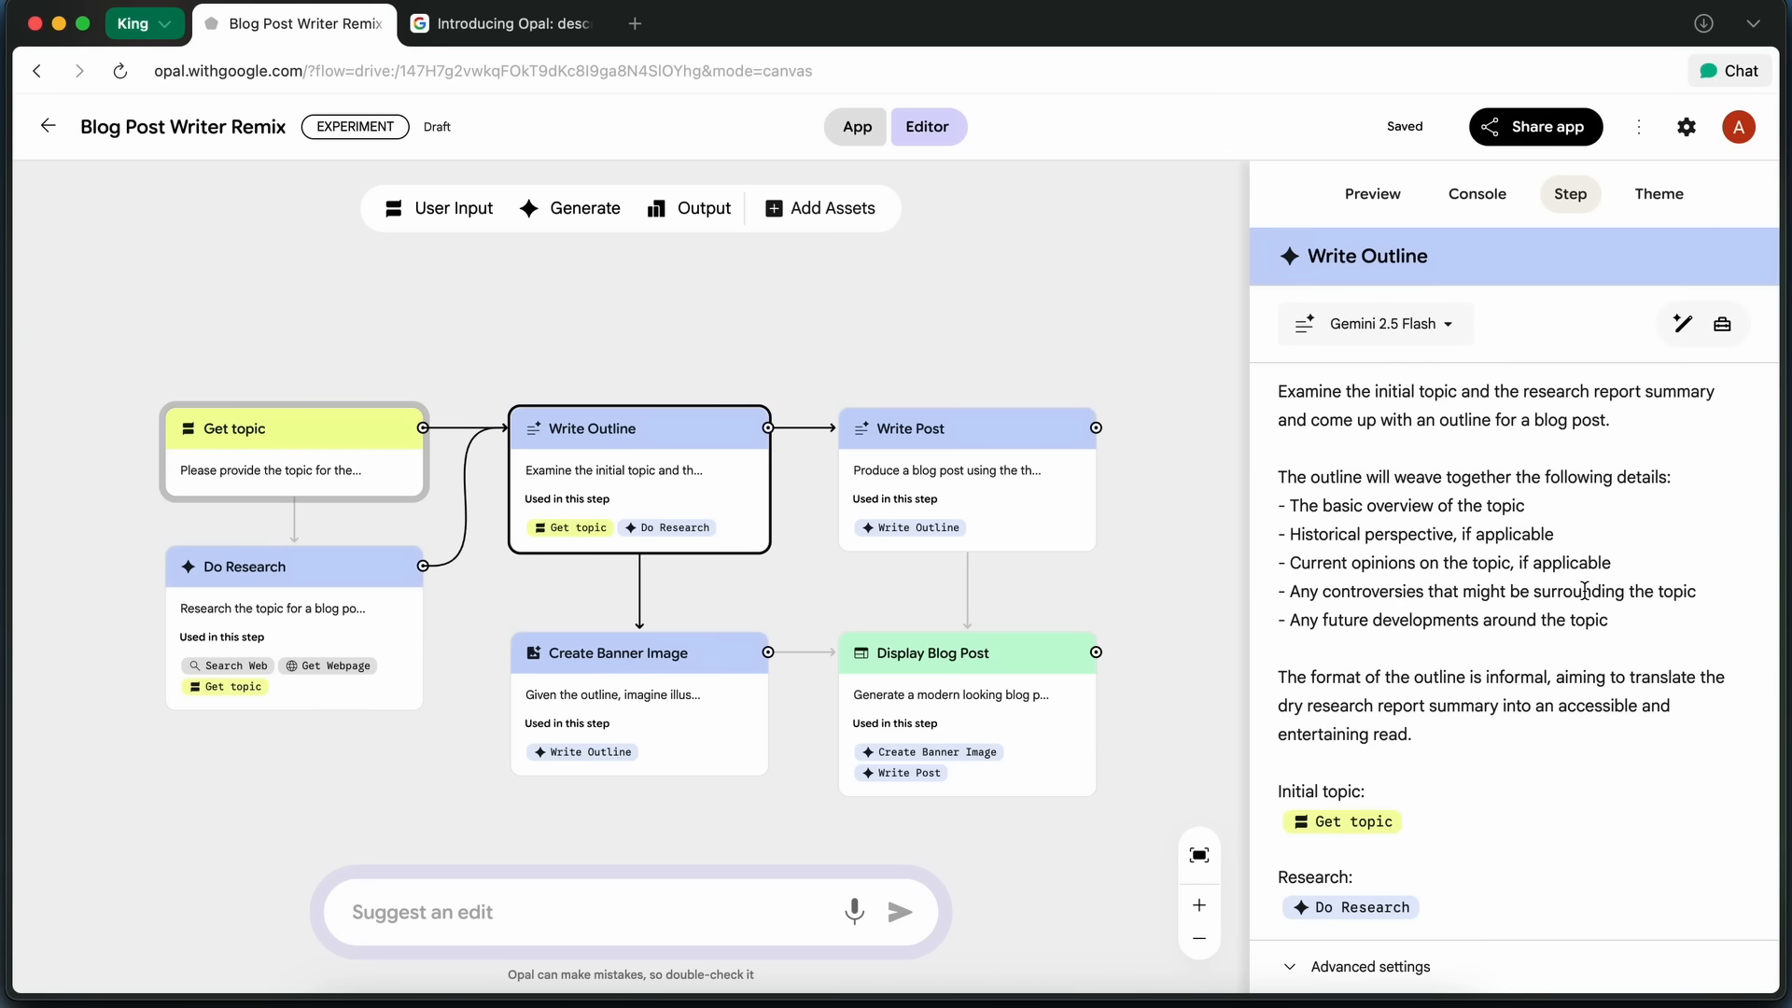
mouse_move(1304, 534)
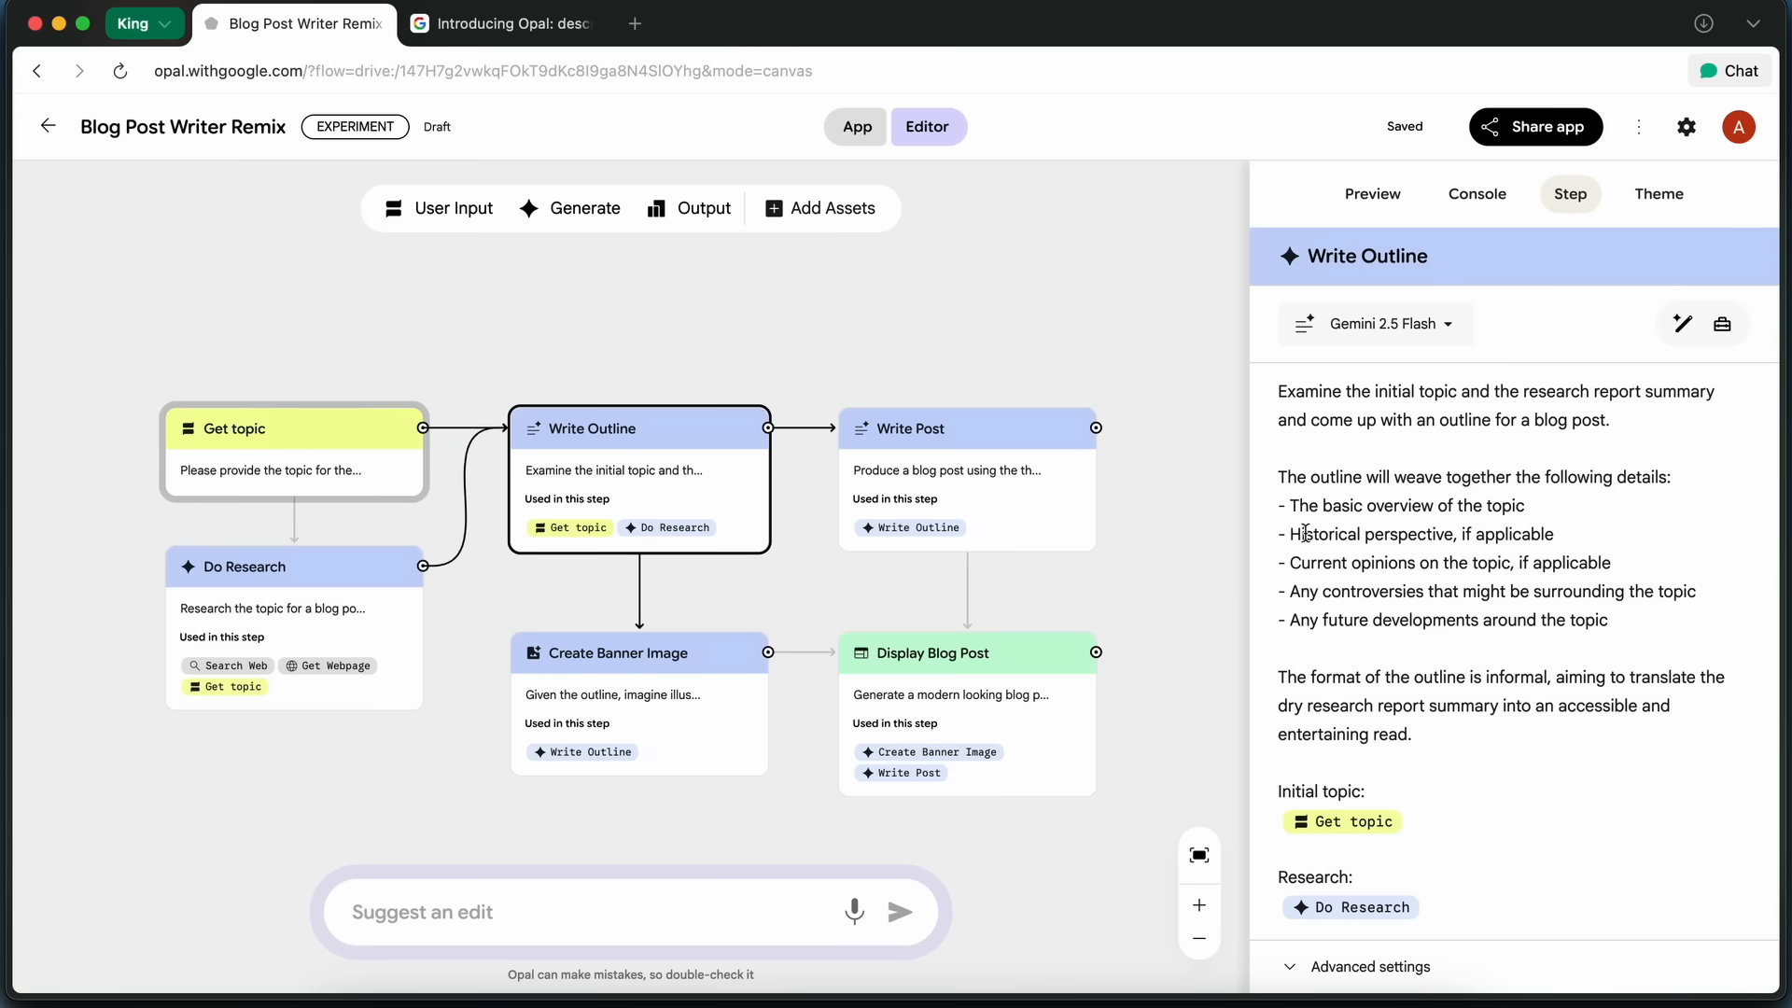
Deselect Write Outline so the preview again asks for the blog post topic.
click(1372, 193)
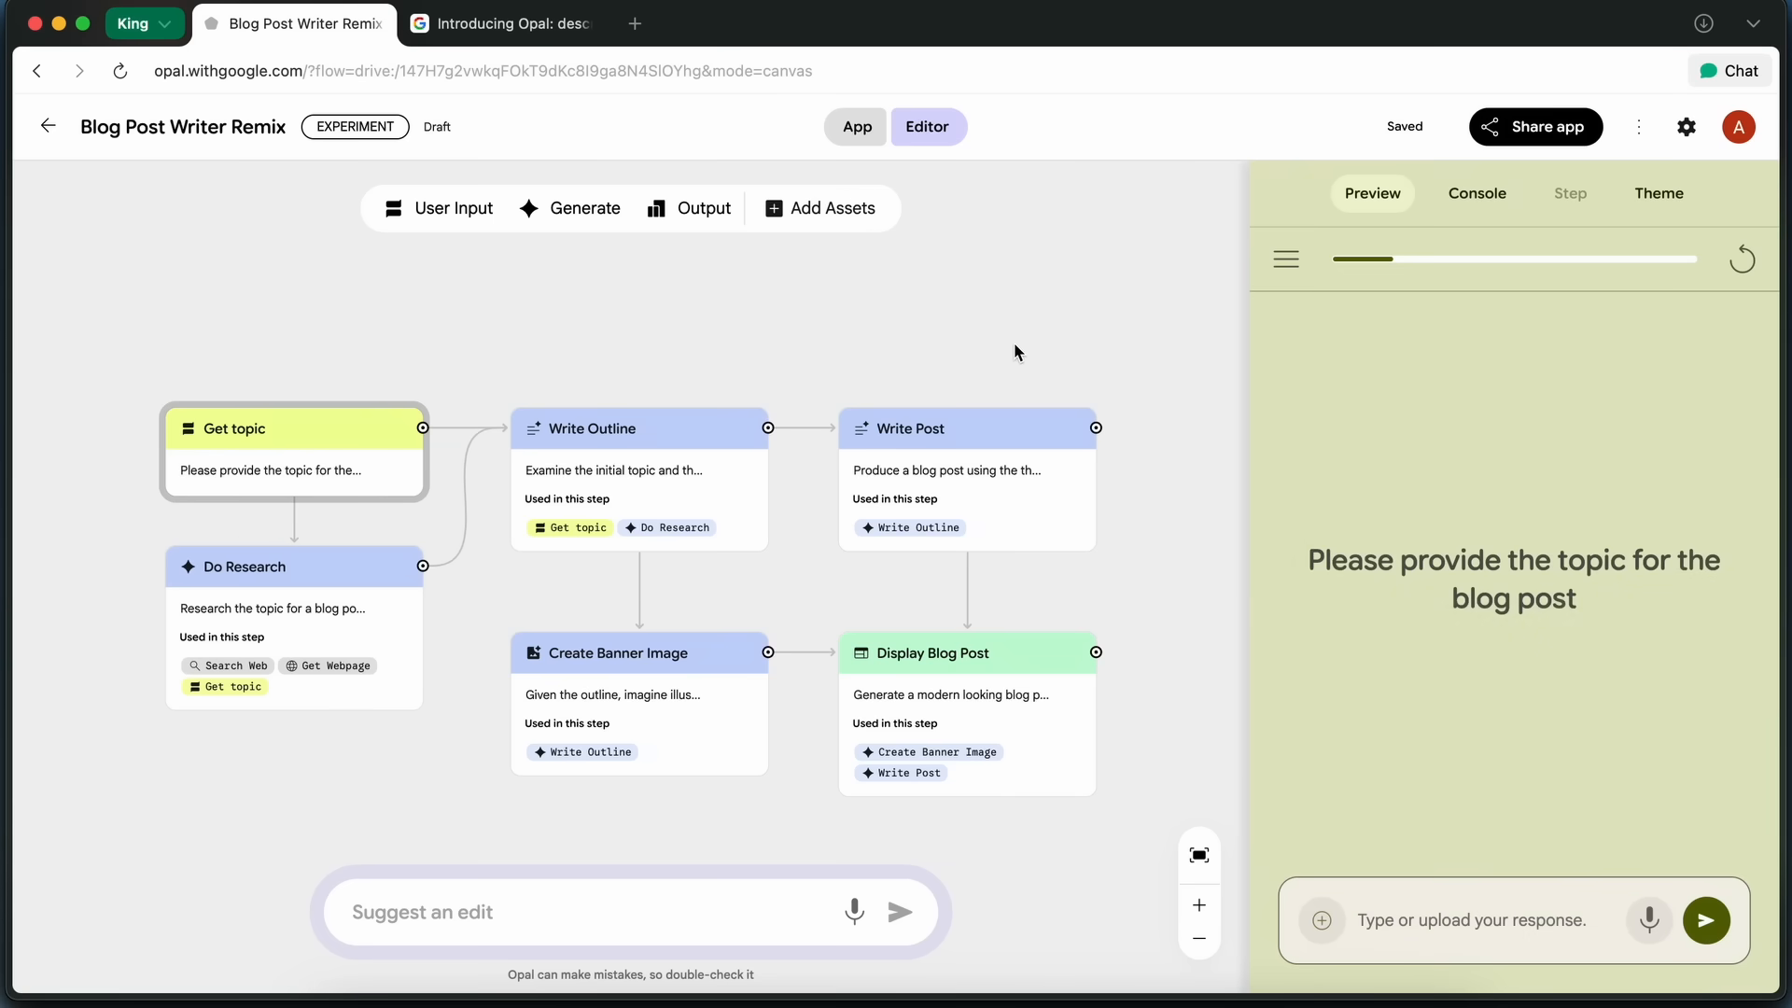
Adjust the flow zoom and show the run console with Get topic waiting for input.
click(1199, 938)
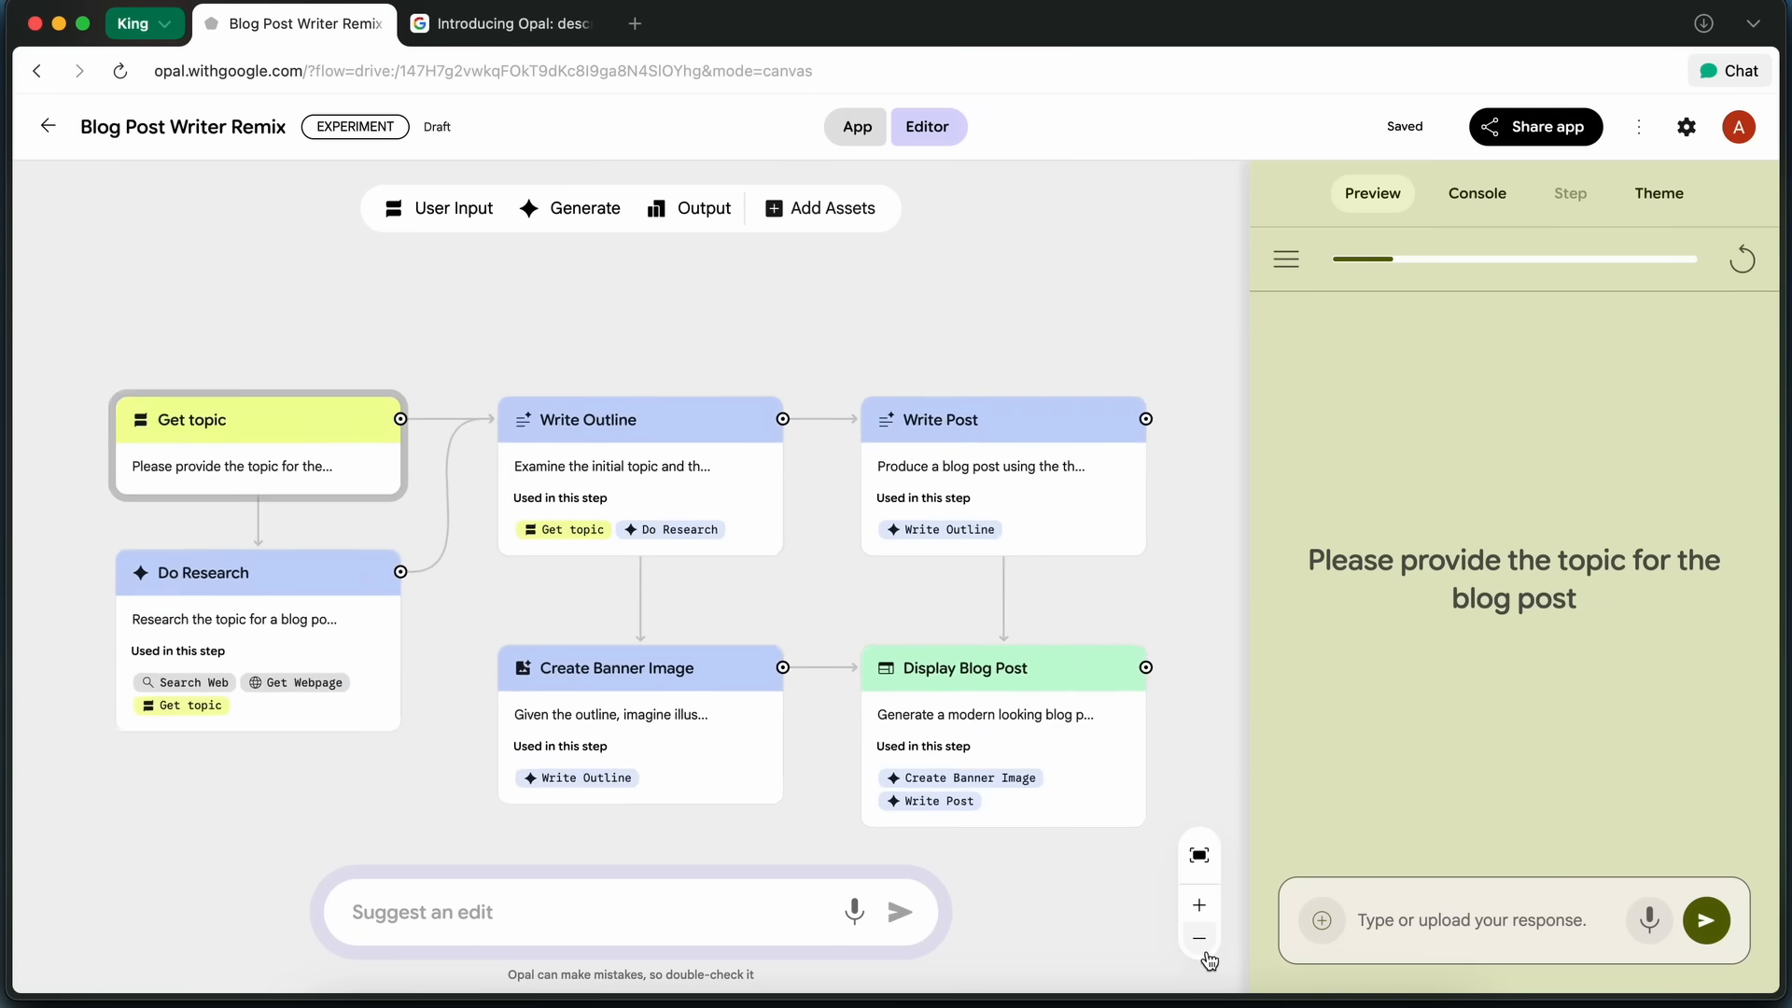
click(1199, 905)
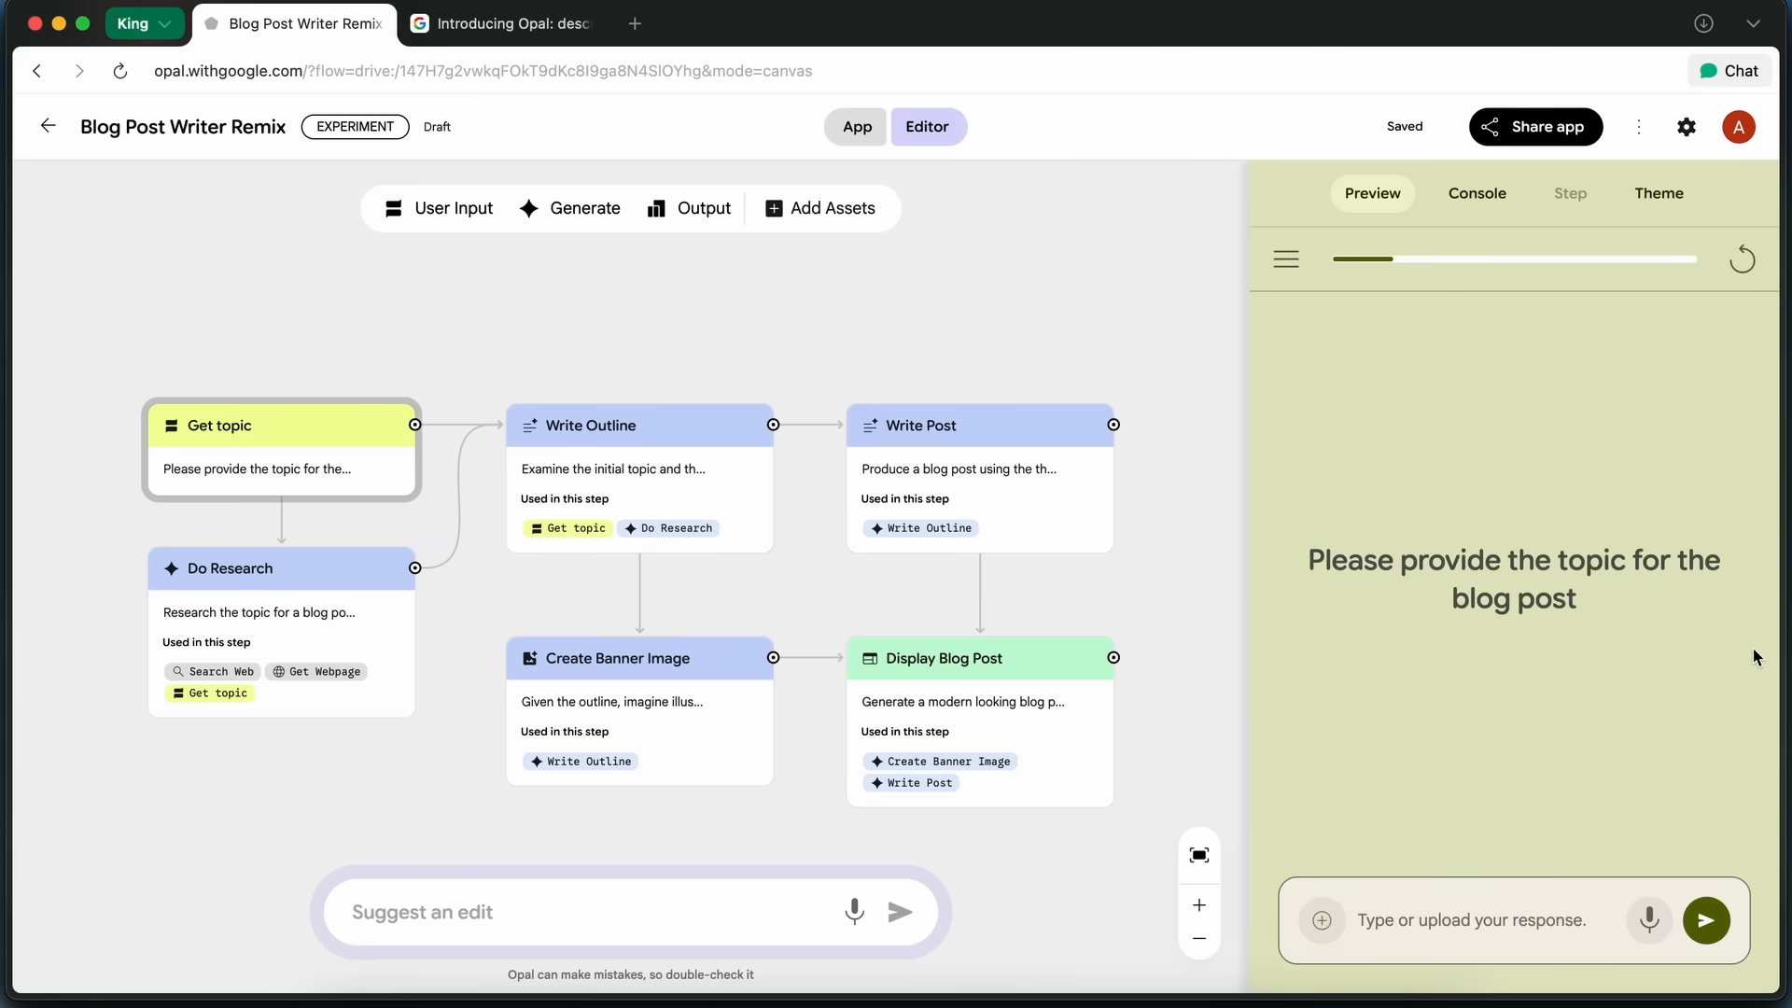
click(1477, 193)
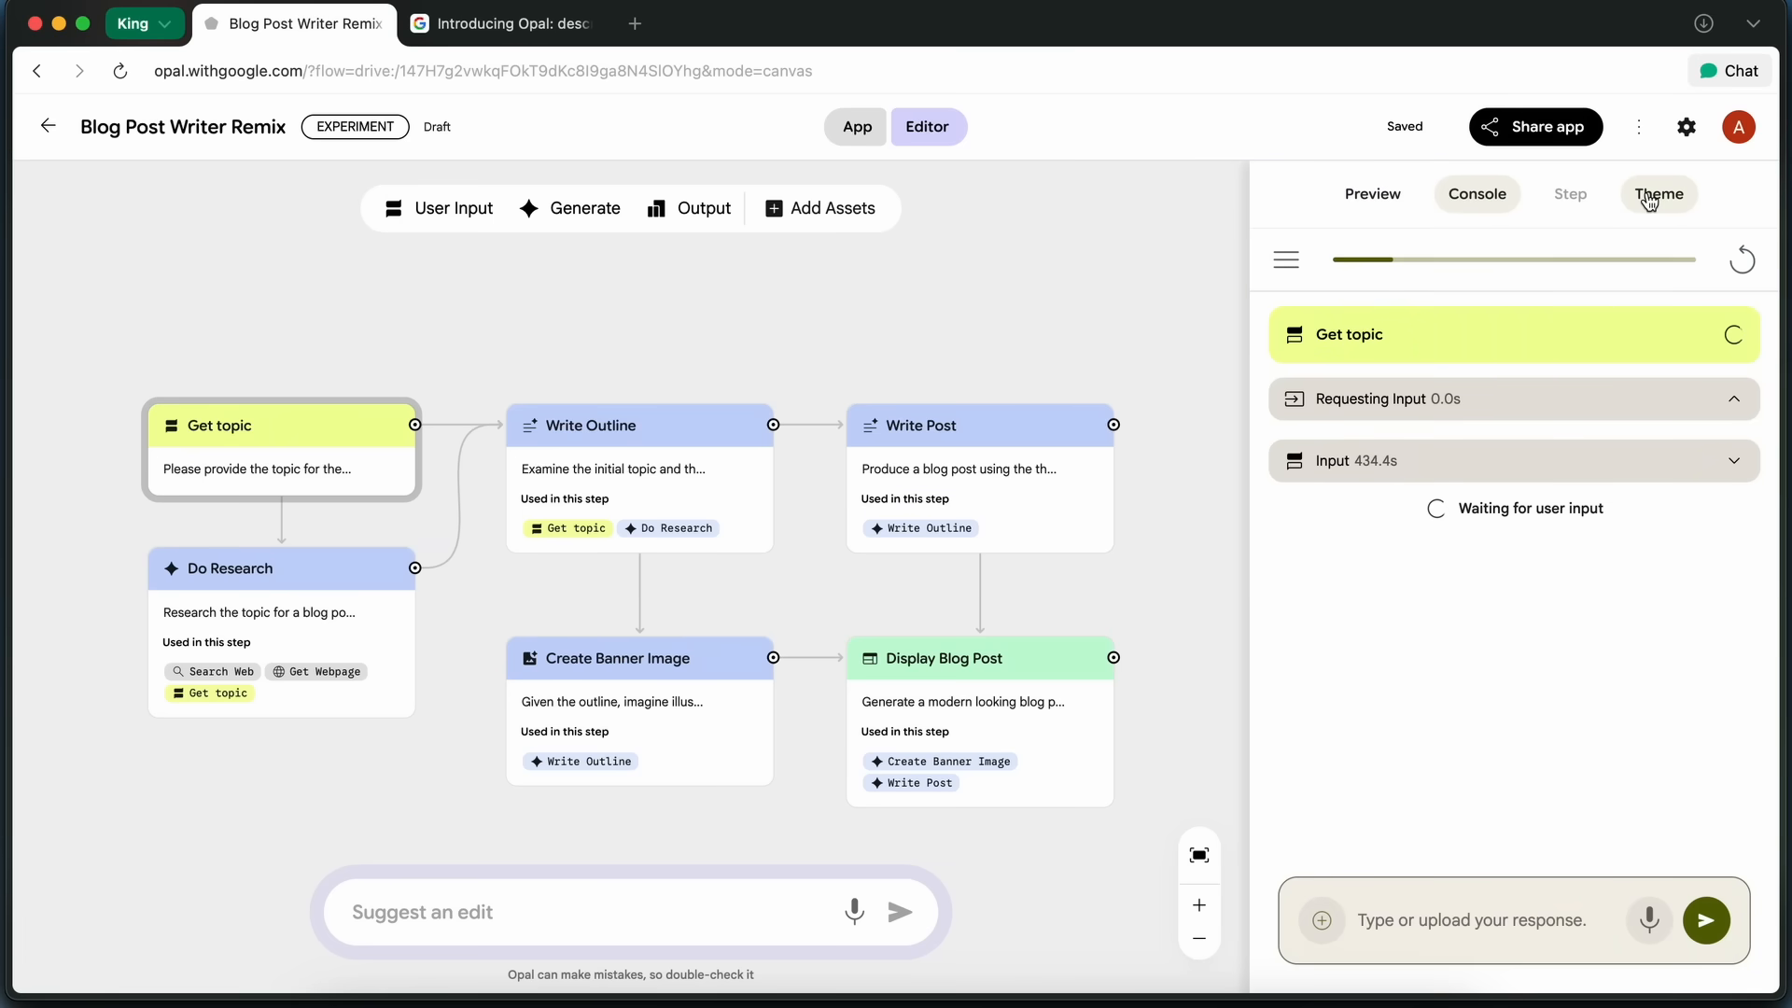
Generate a random theme for the Blog Post Writer Remix in the theme editor.
click(1659, 194)
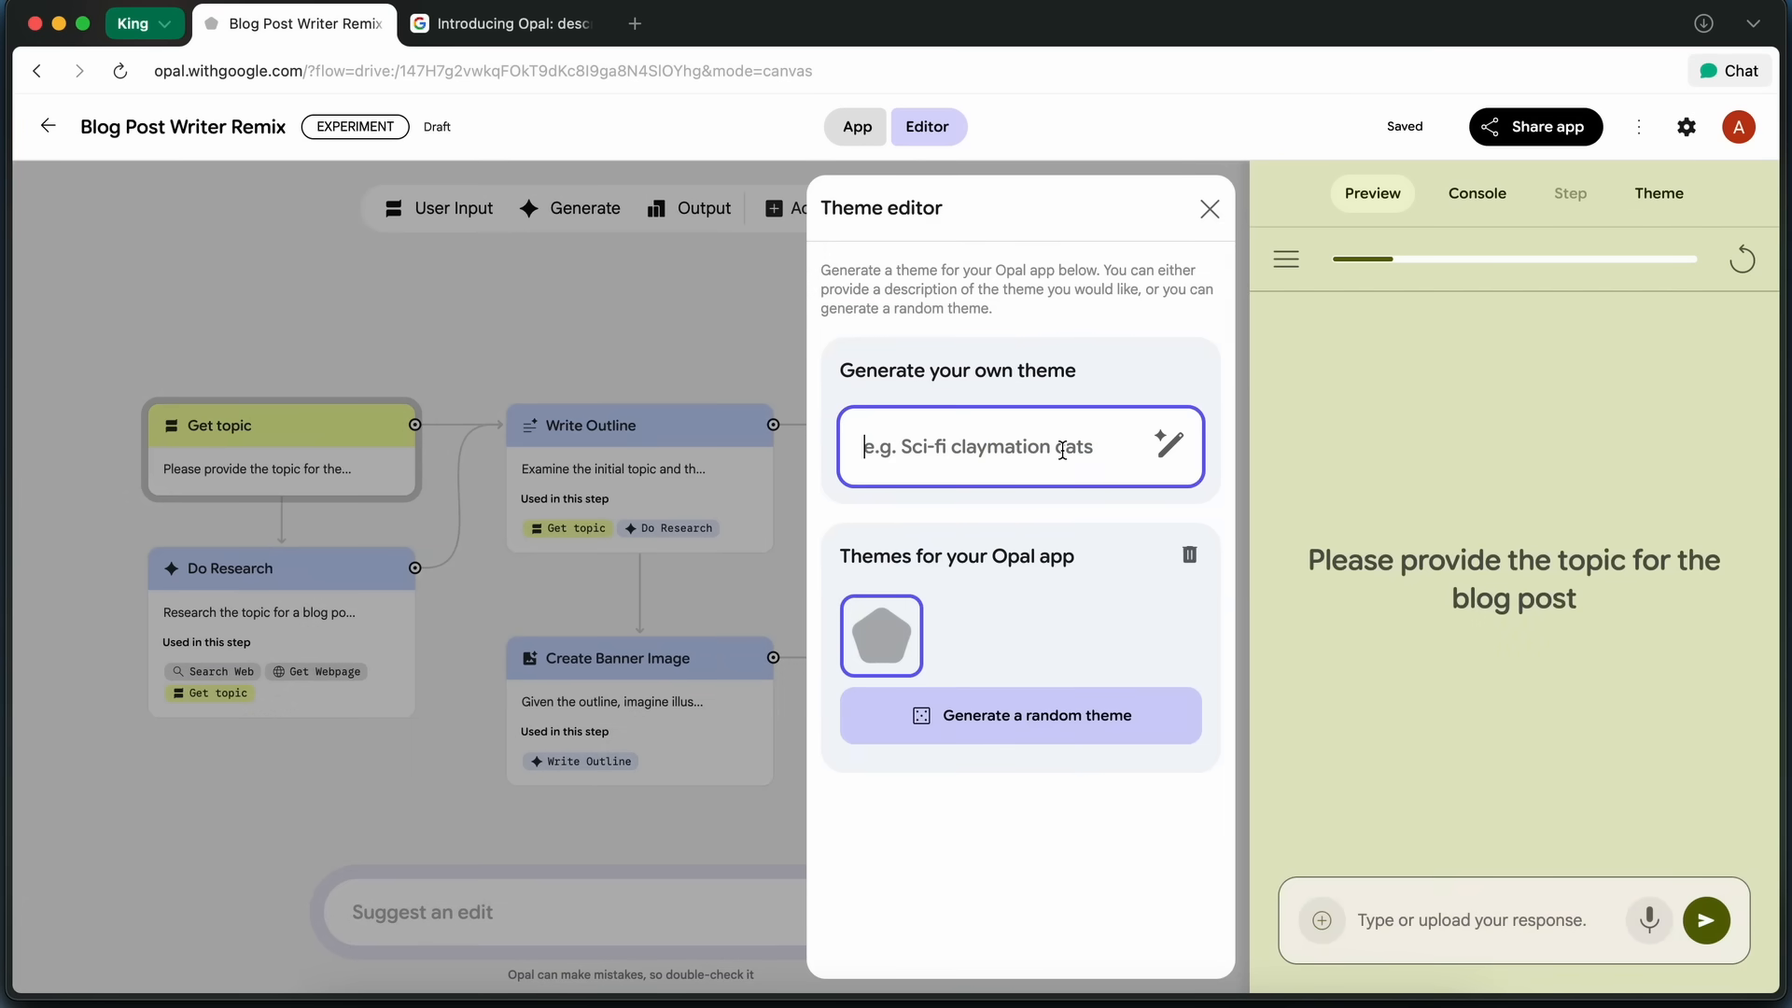
click(1020, 715)
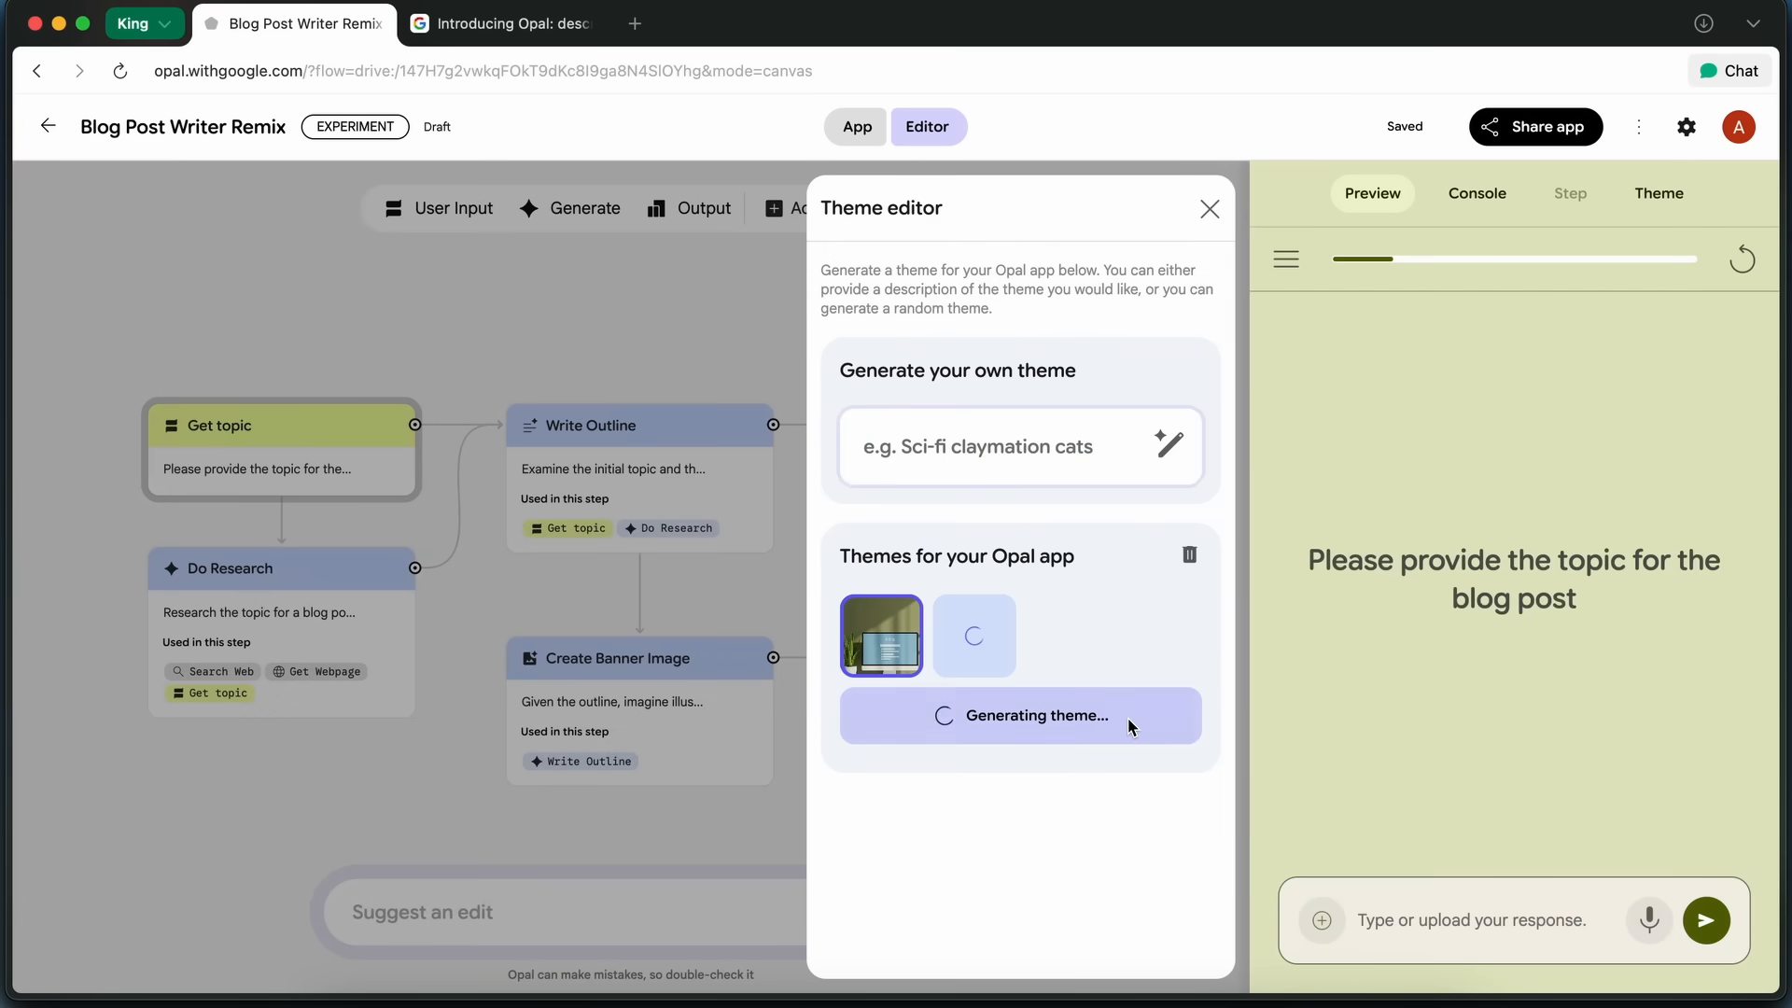
mouse_move(1185, 708)
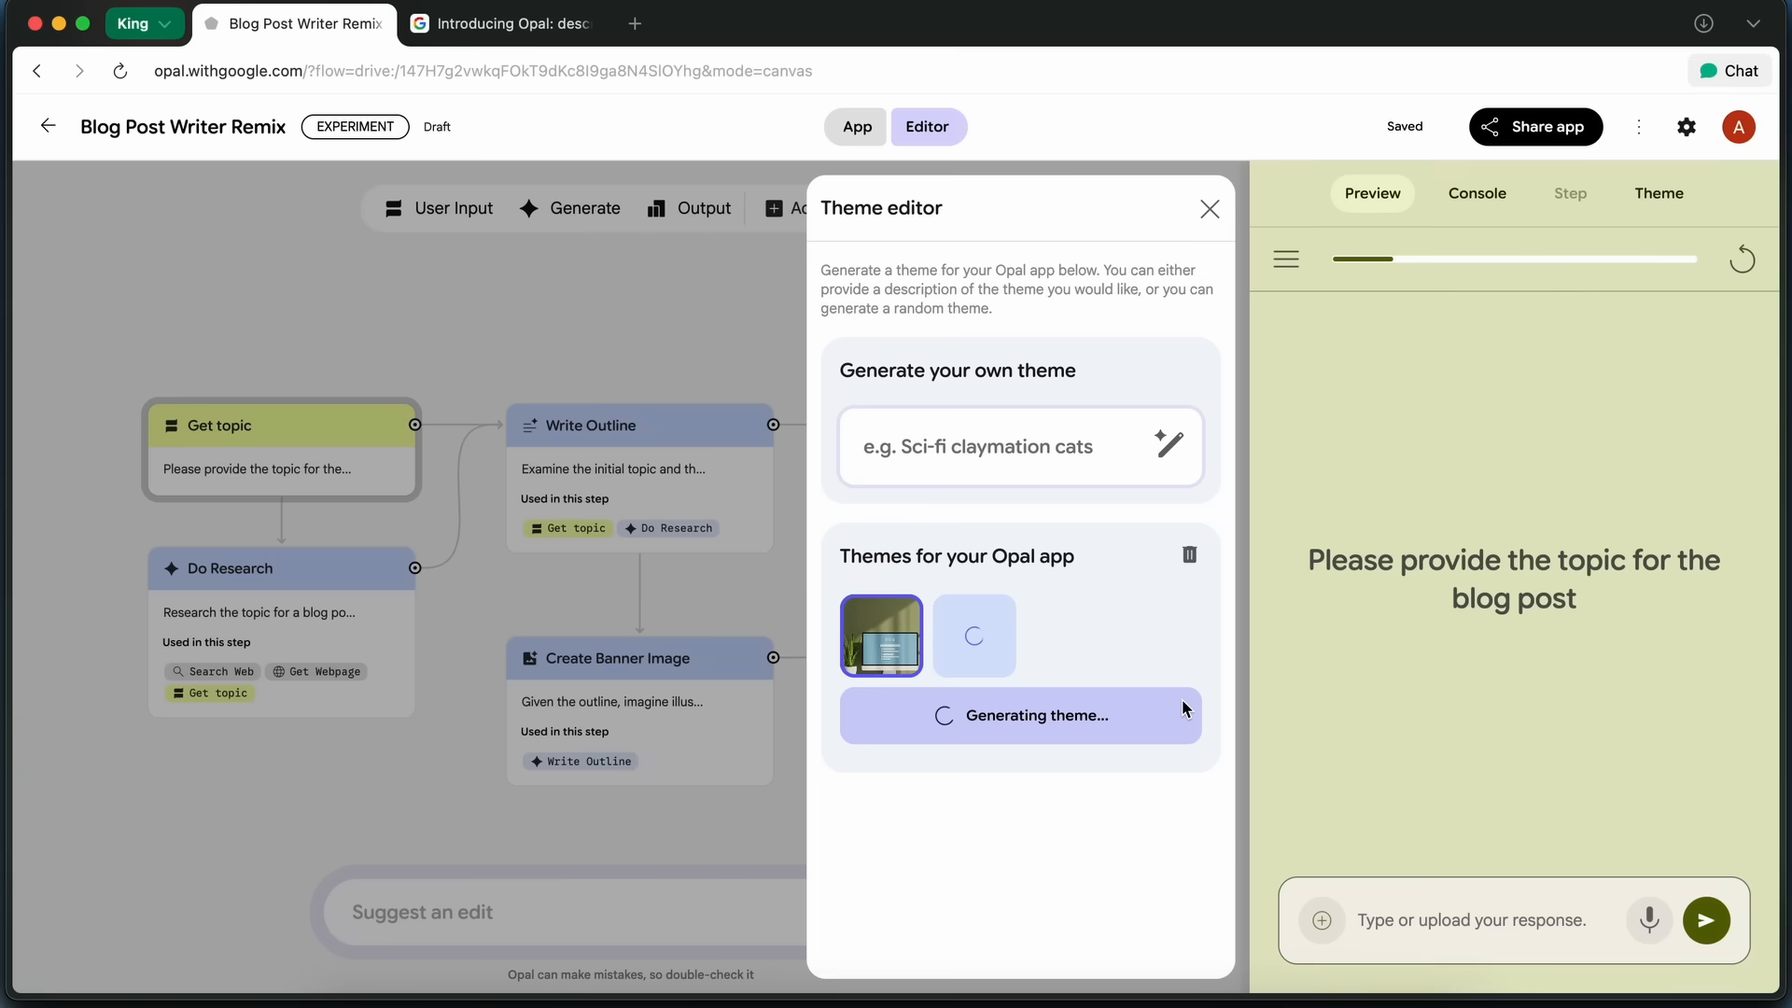